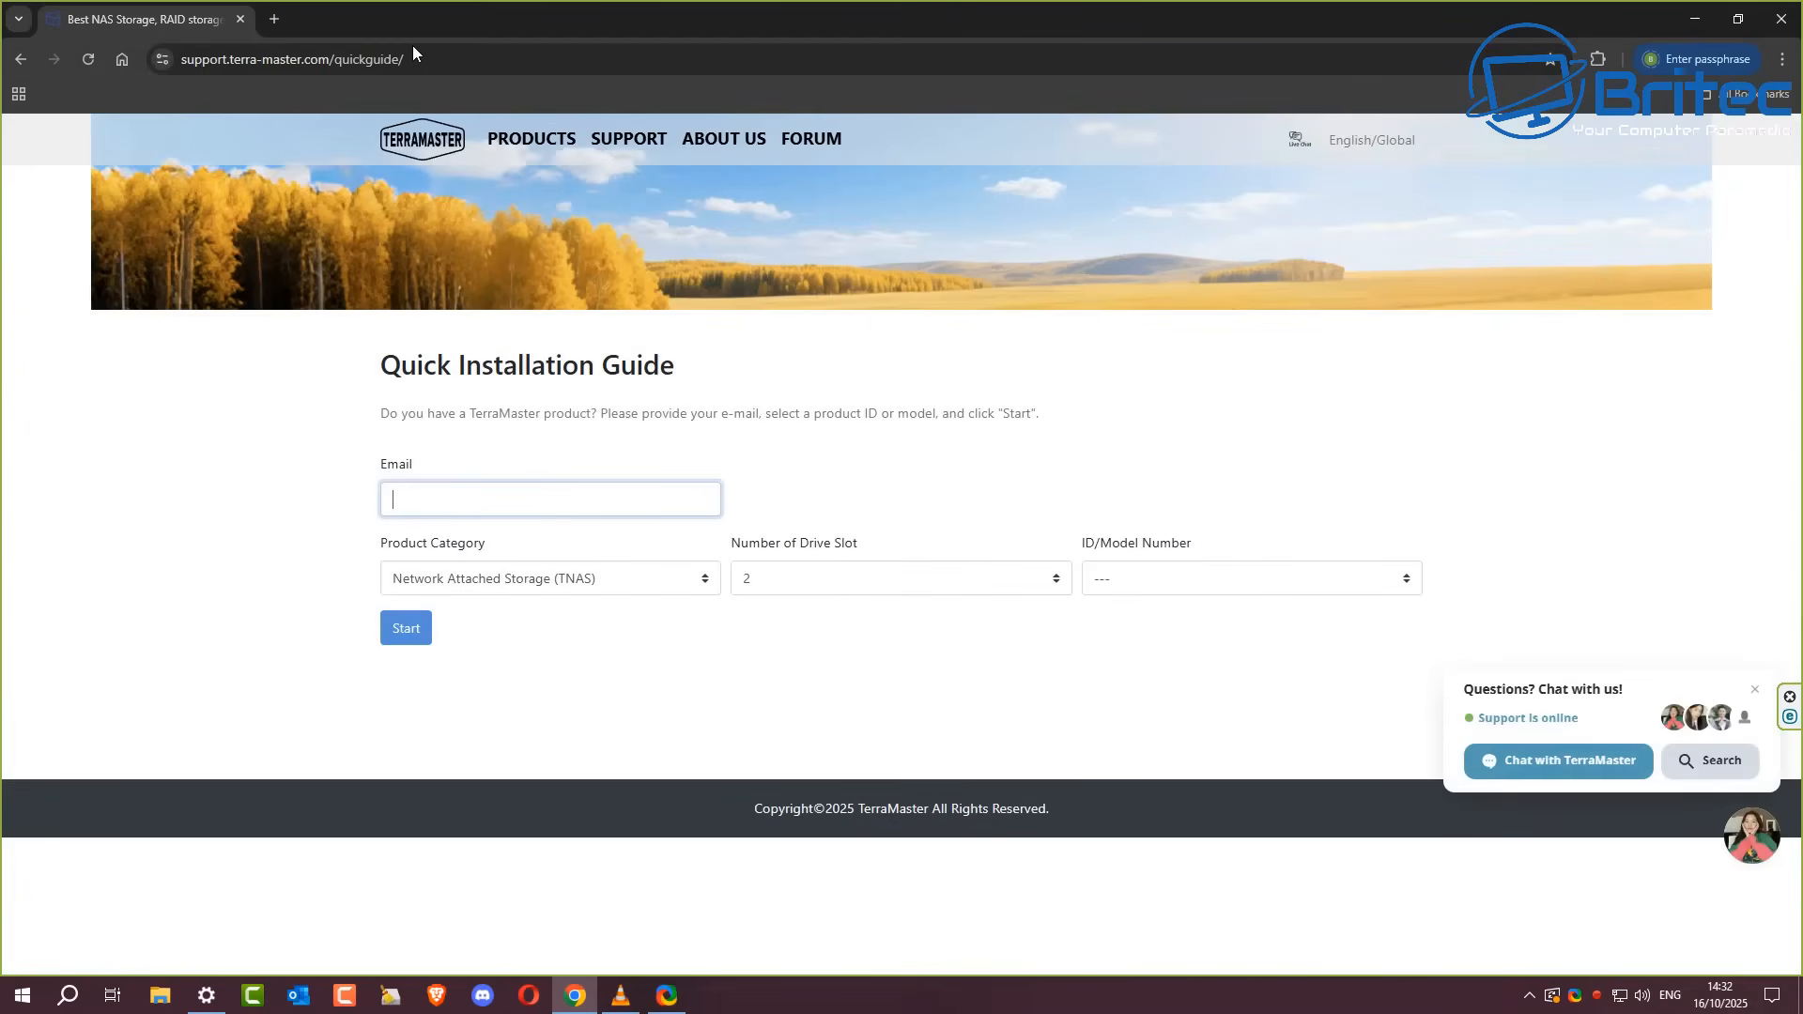
pyautogui.moveTo(1557, 761)
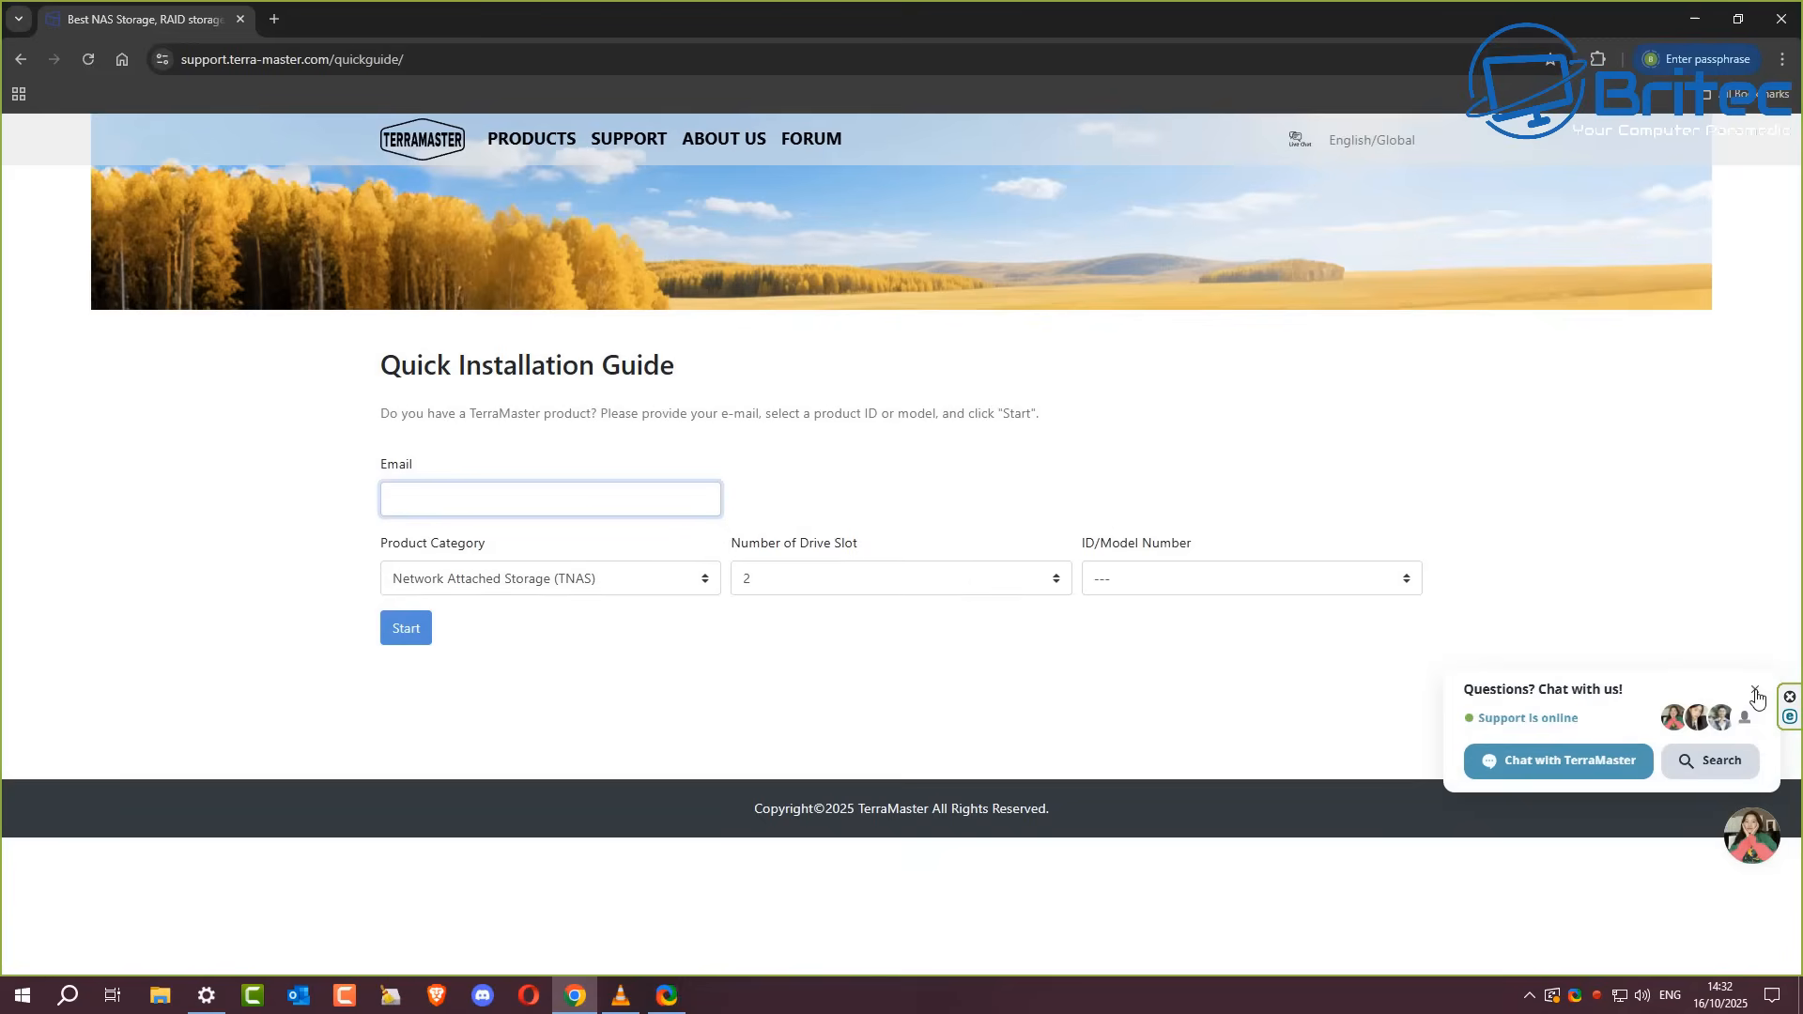
# Step: Dismiss the support chat, choose 4 drive slots and the F4-425 Plus model
pyautogui.click(1758, 699)
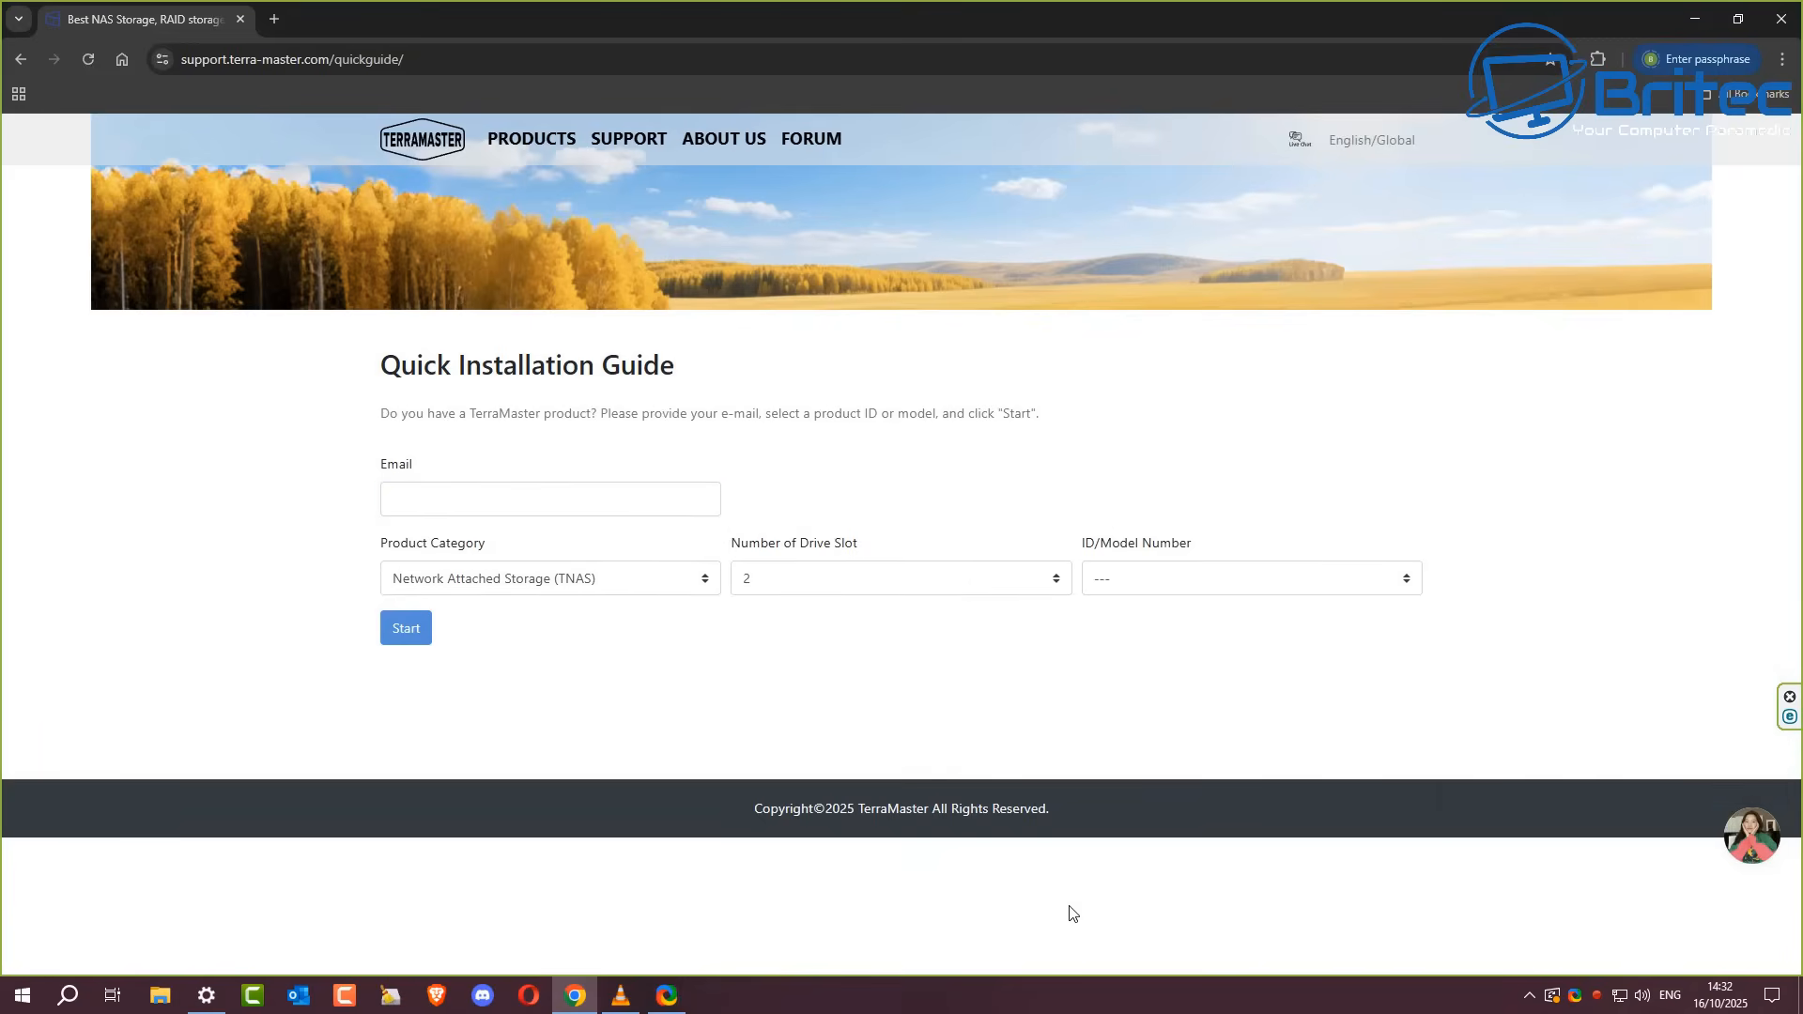
pyautogui.moveTo(941, 909)
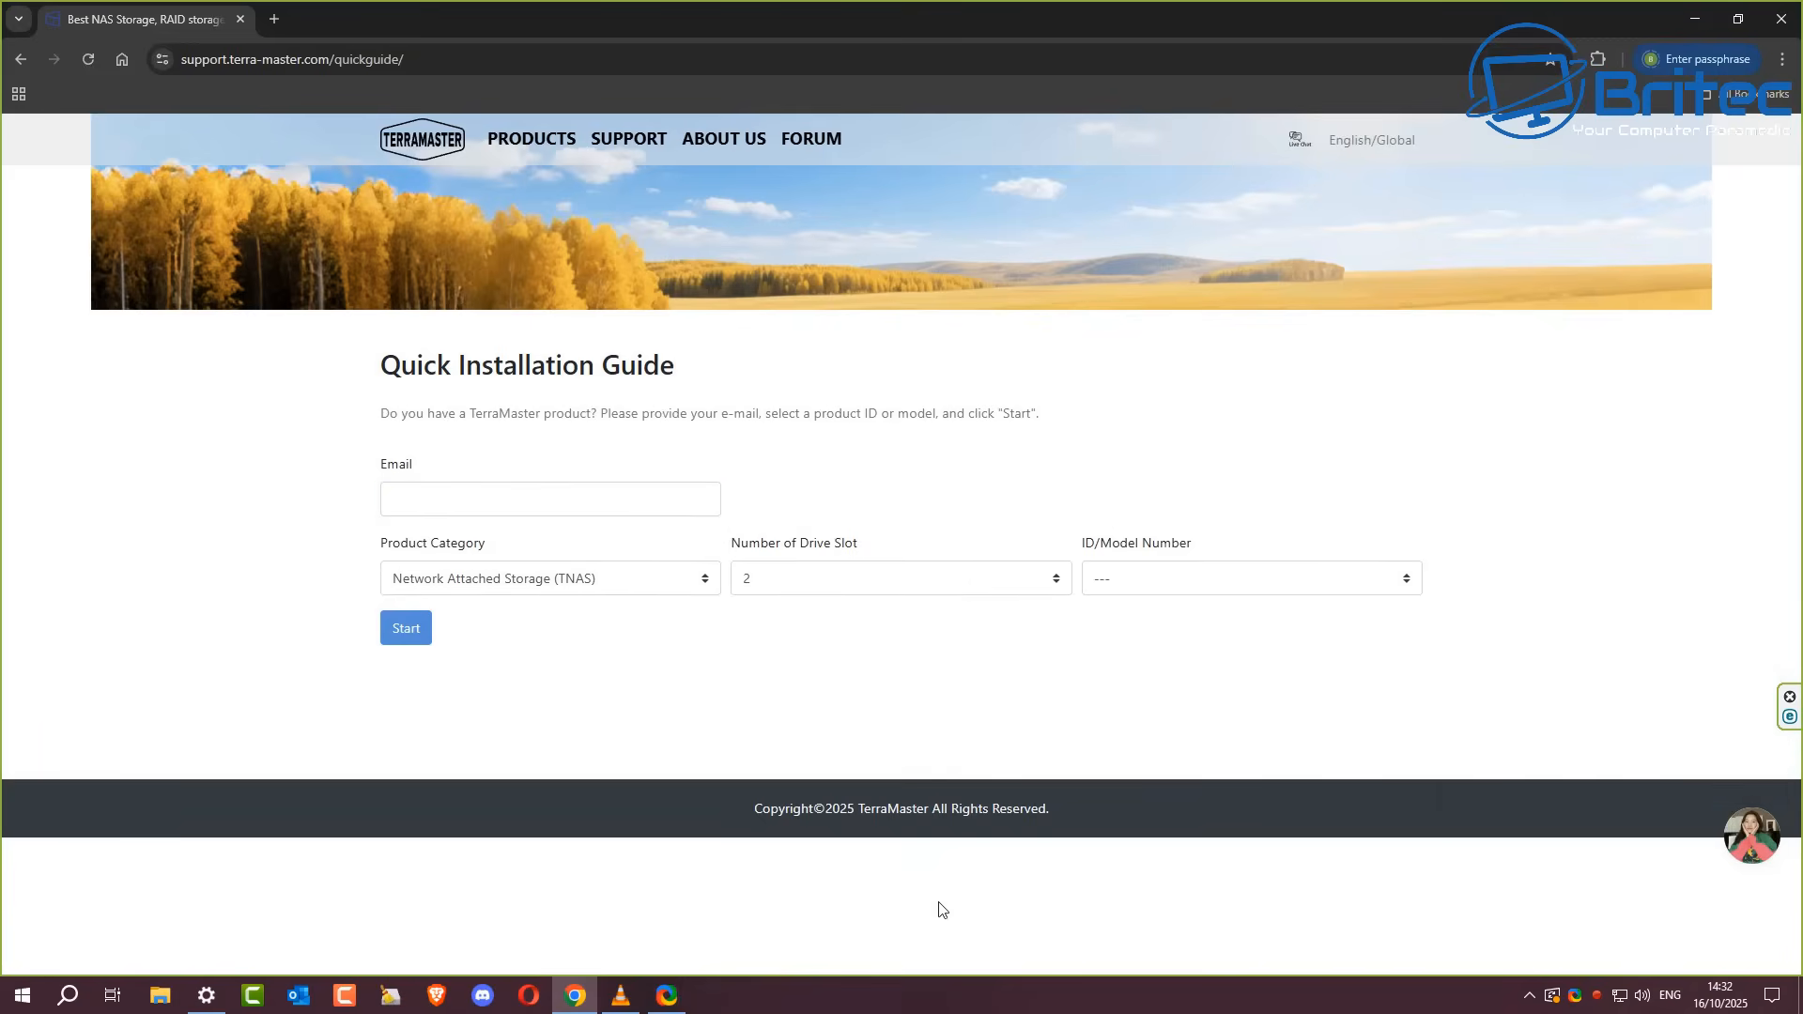
pyautogui.moveTo(515, 544)
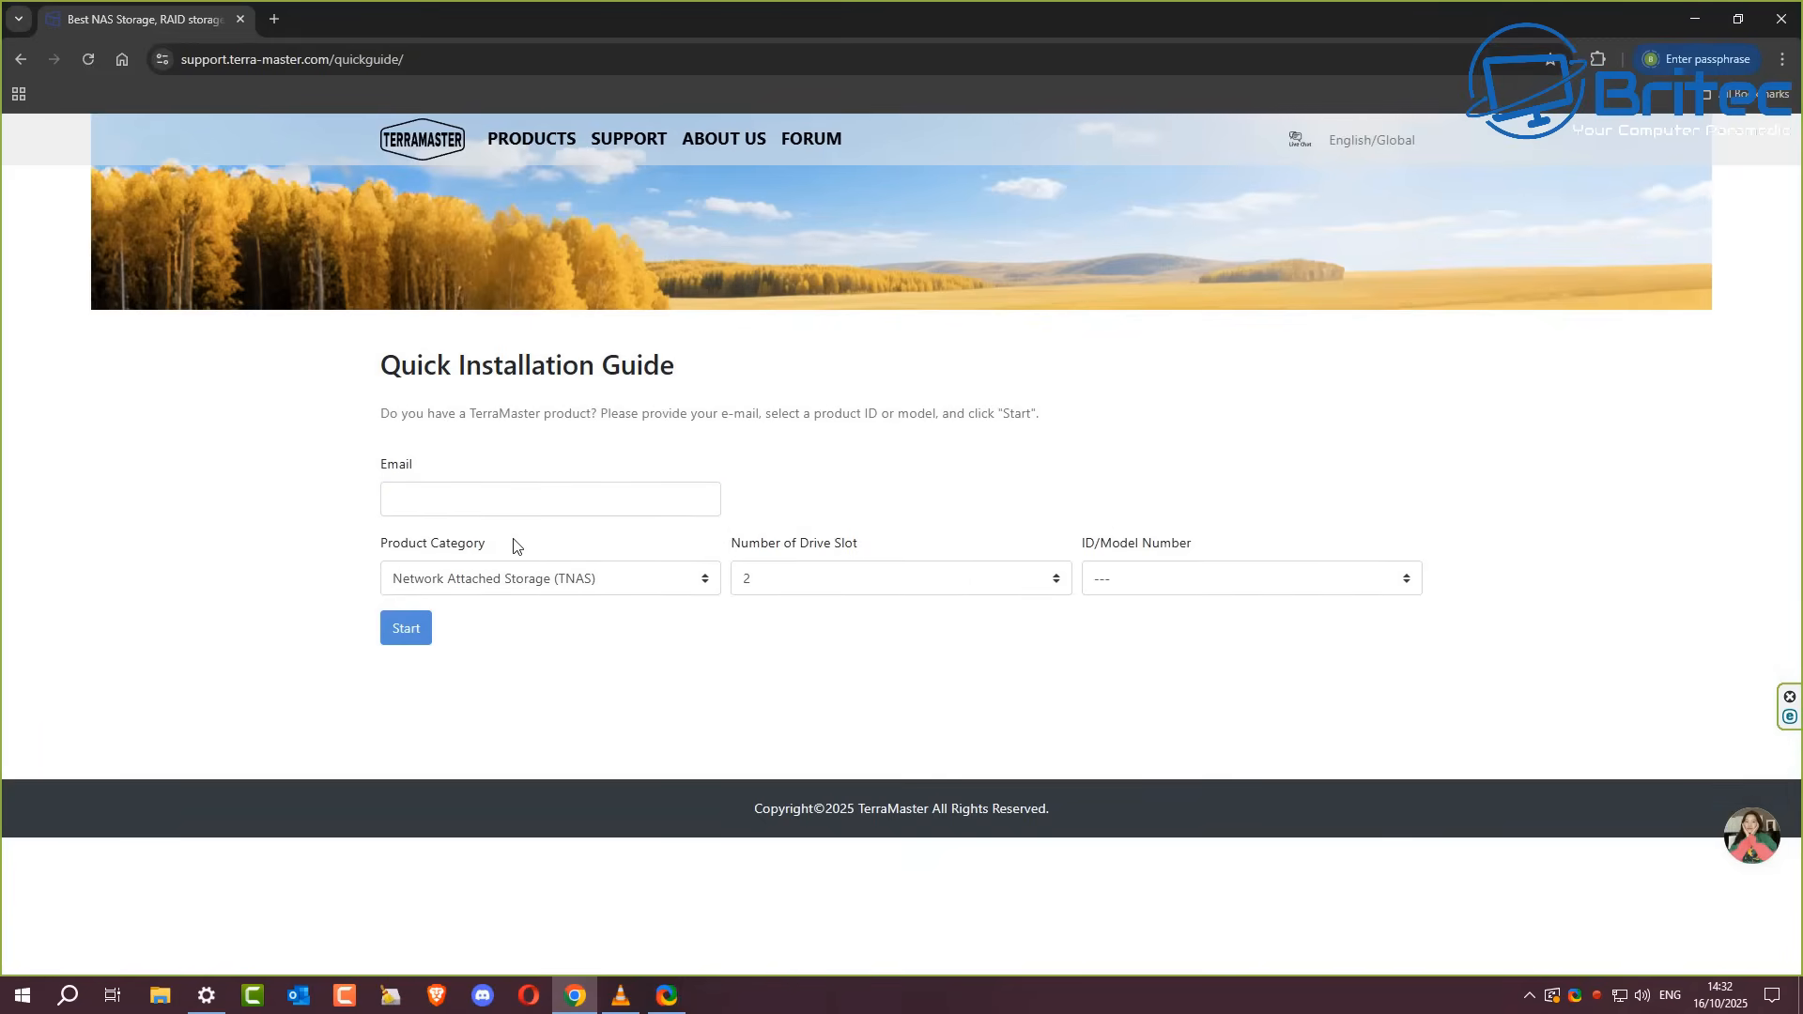
pyautogui.moveTo(643, 591)
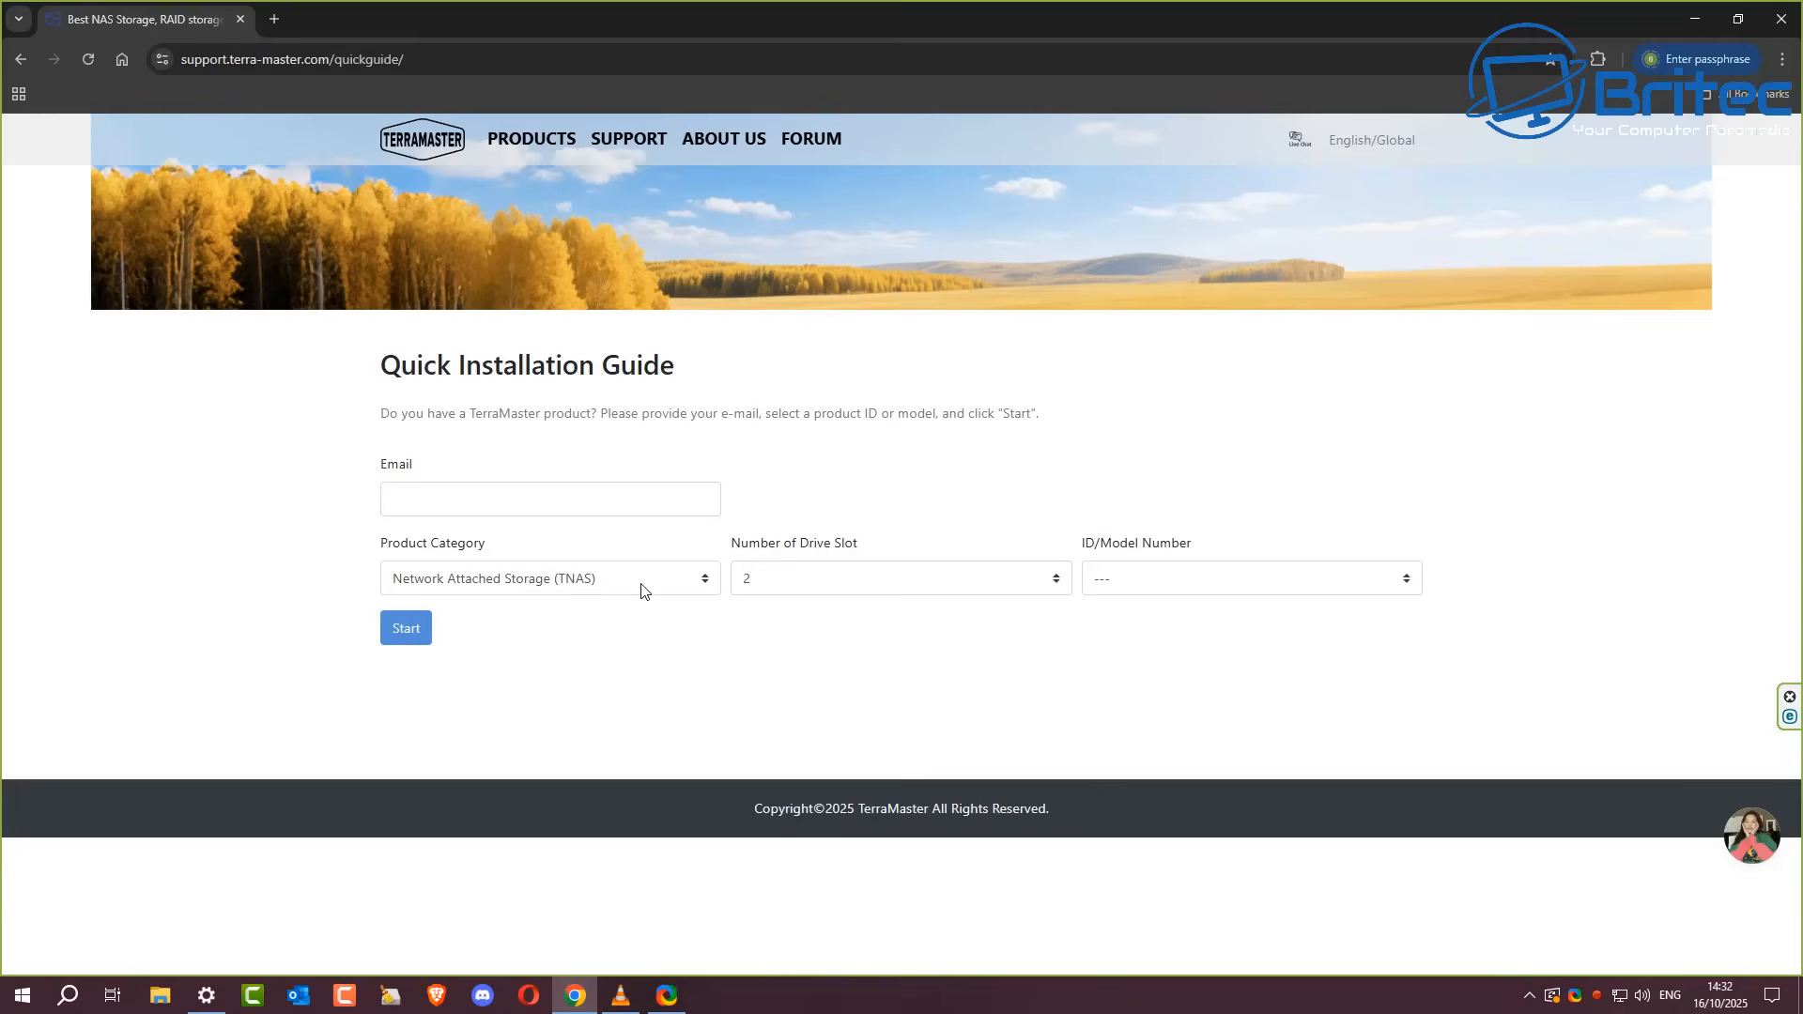
pyautogui.click(898, 577)
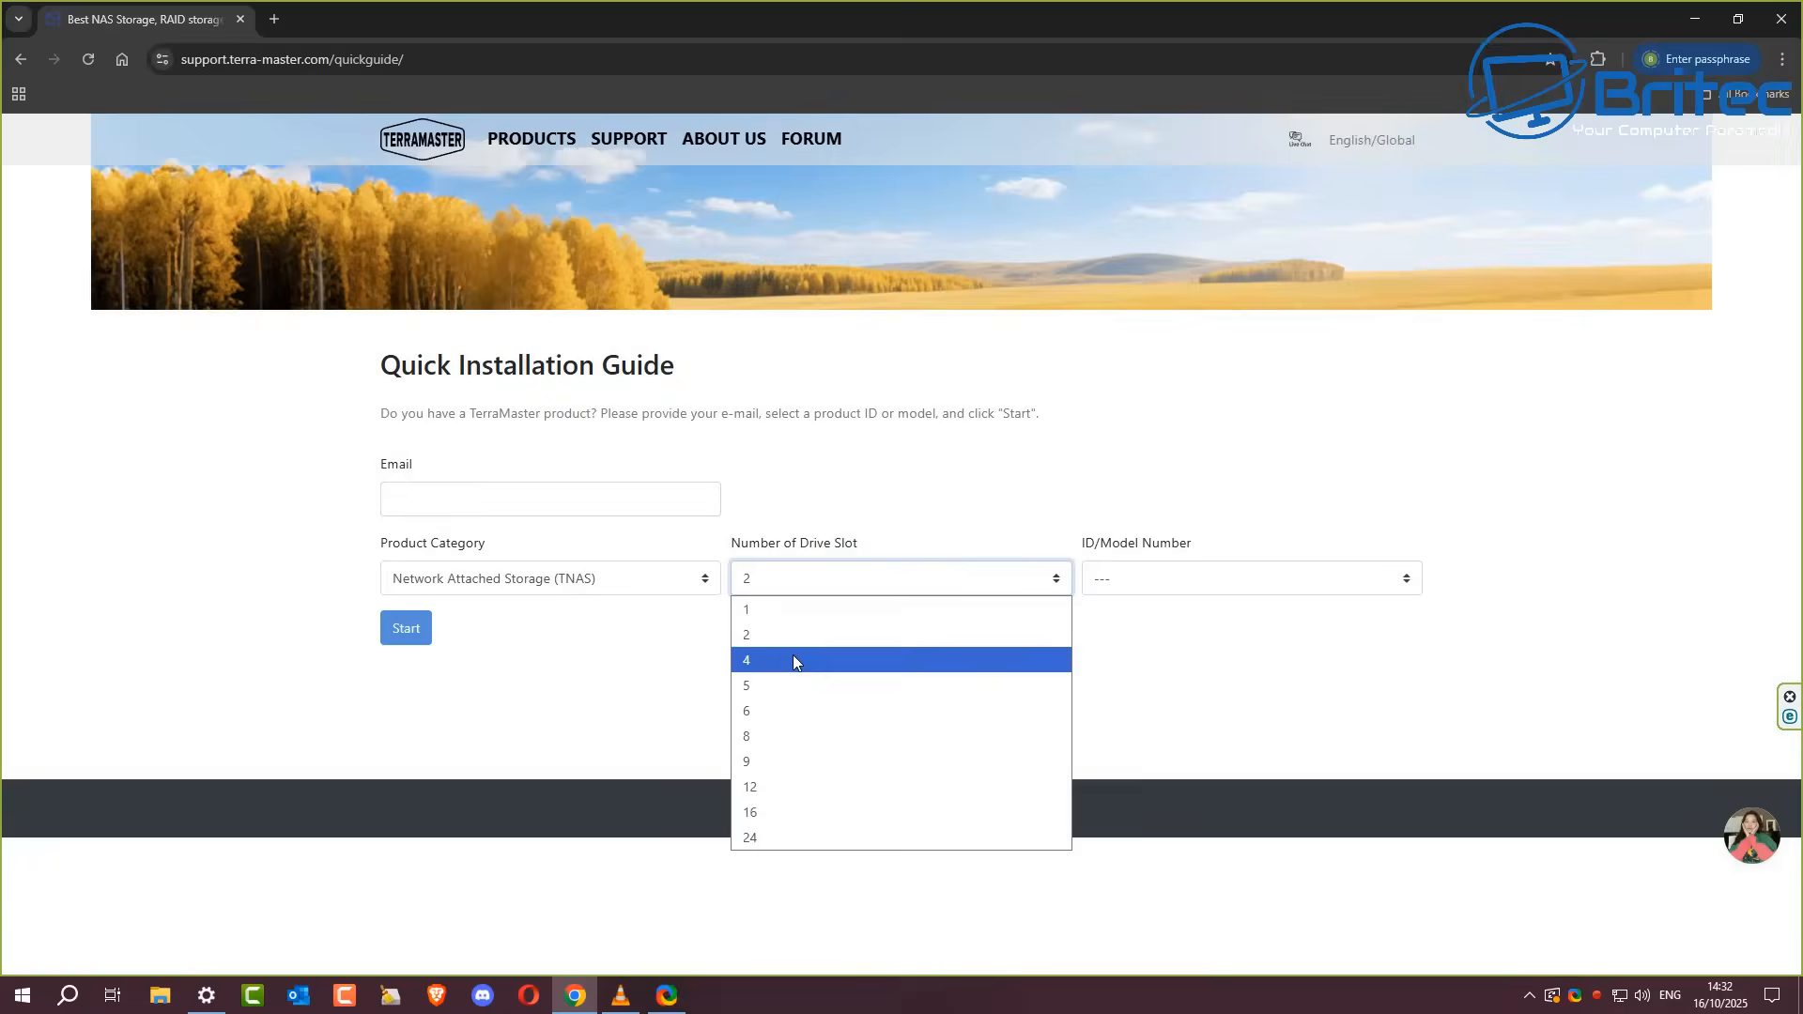
pyautogui.click(746, 660)
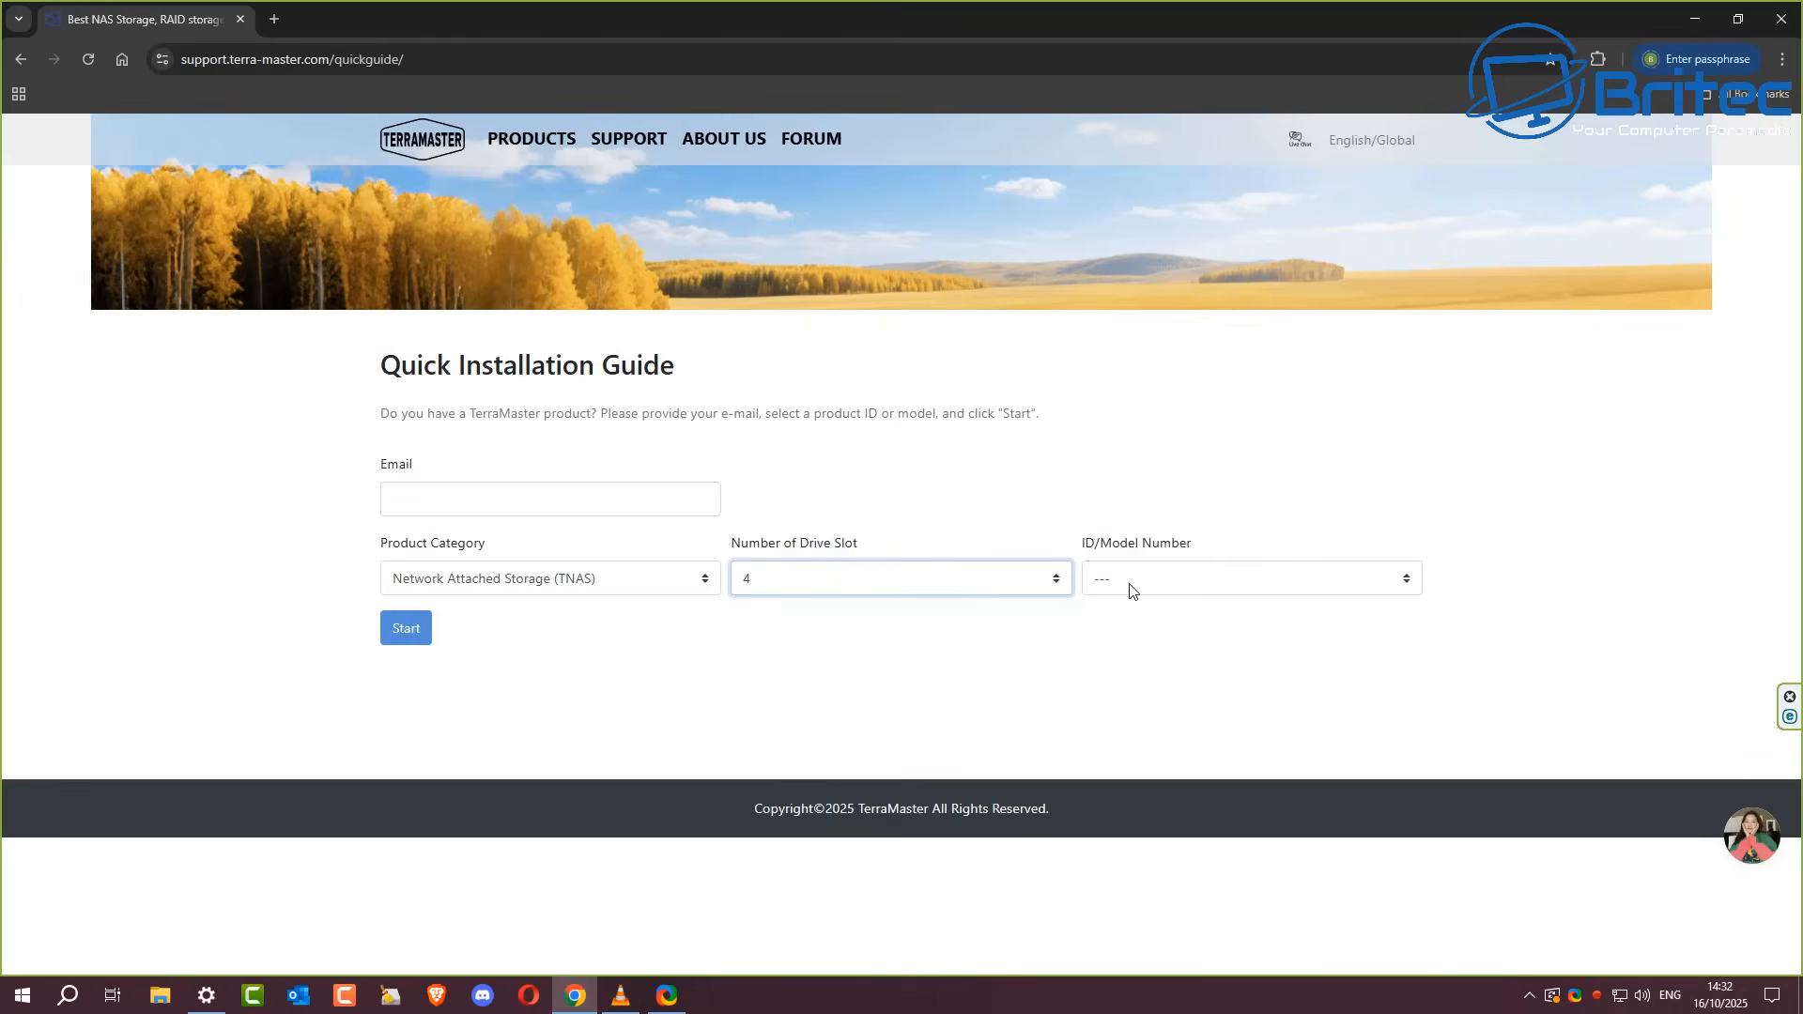
pyautogui.click(1251, 579)
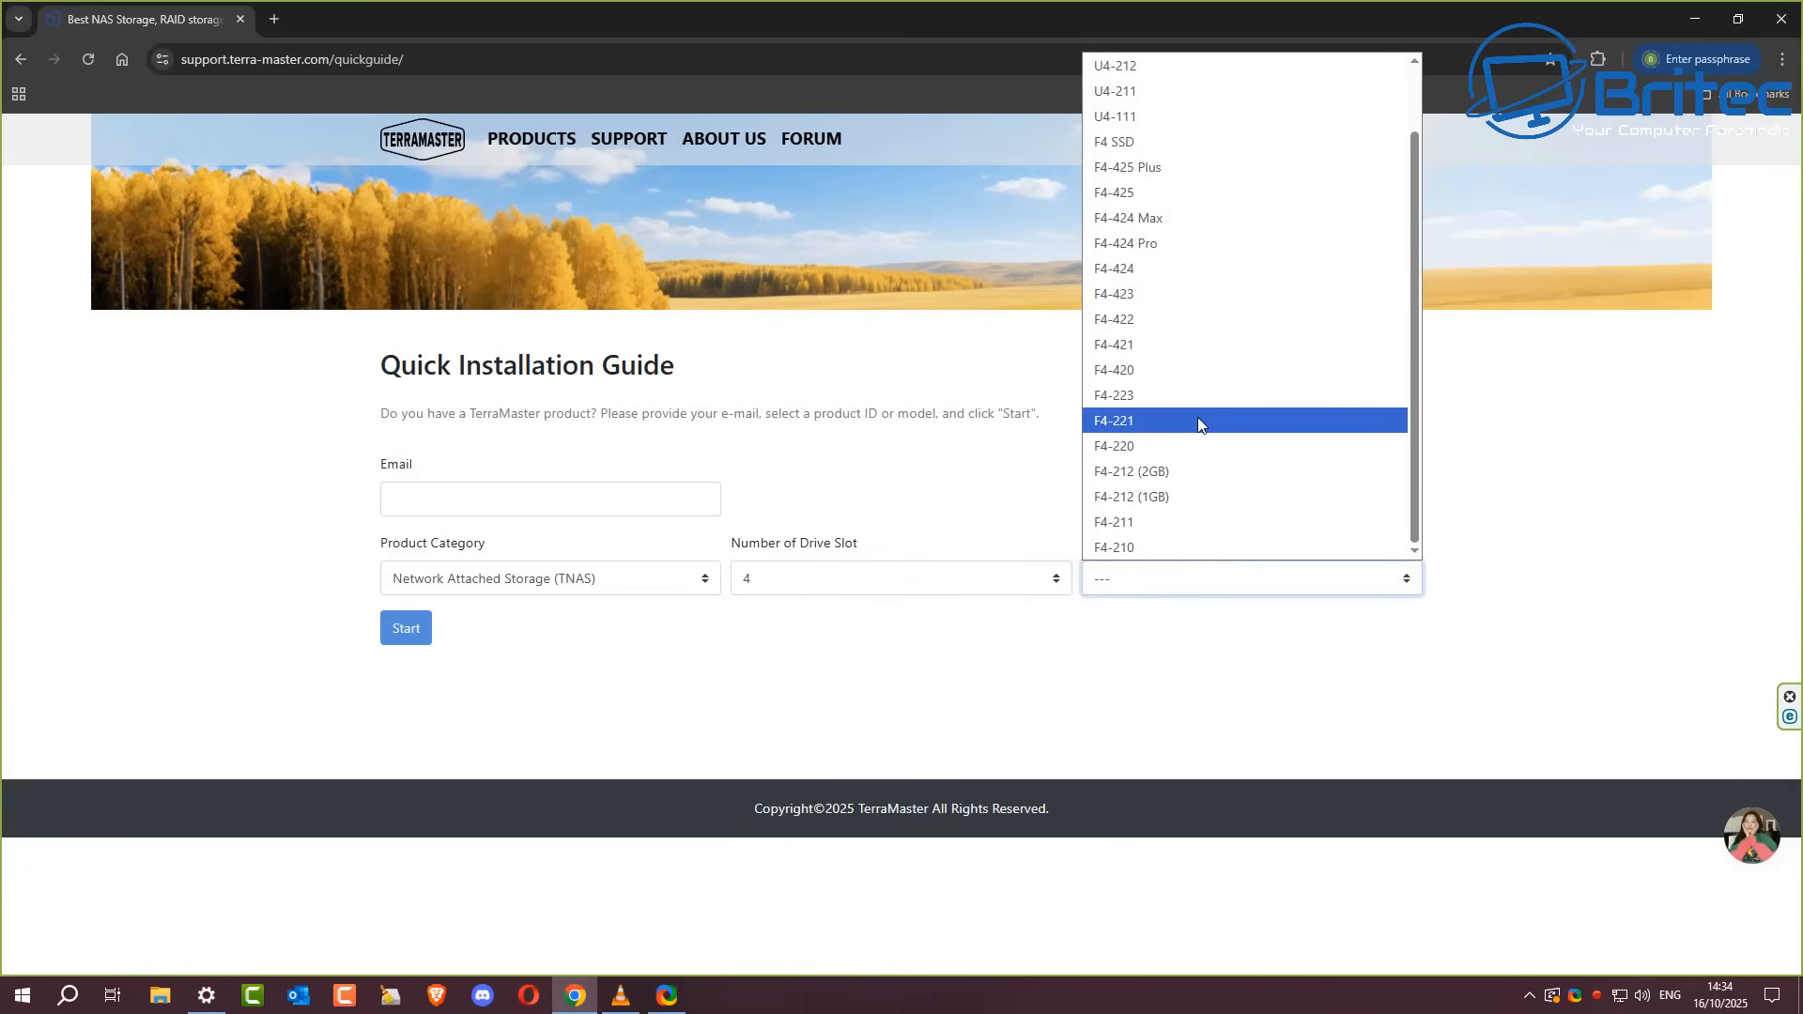
pyautogui.moveTo(1187, 167)
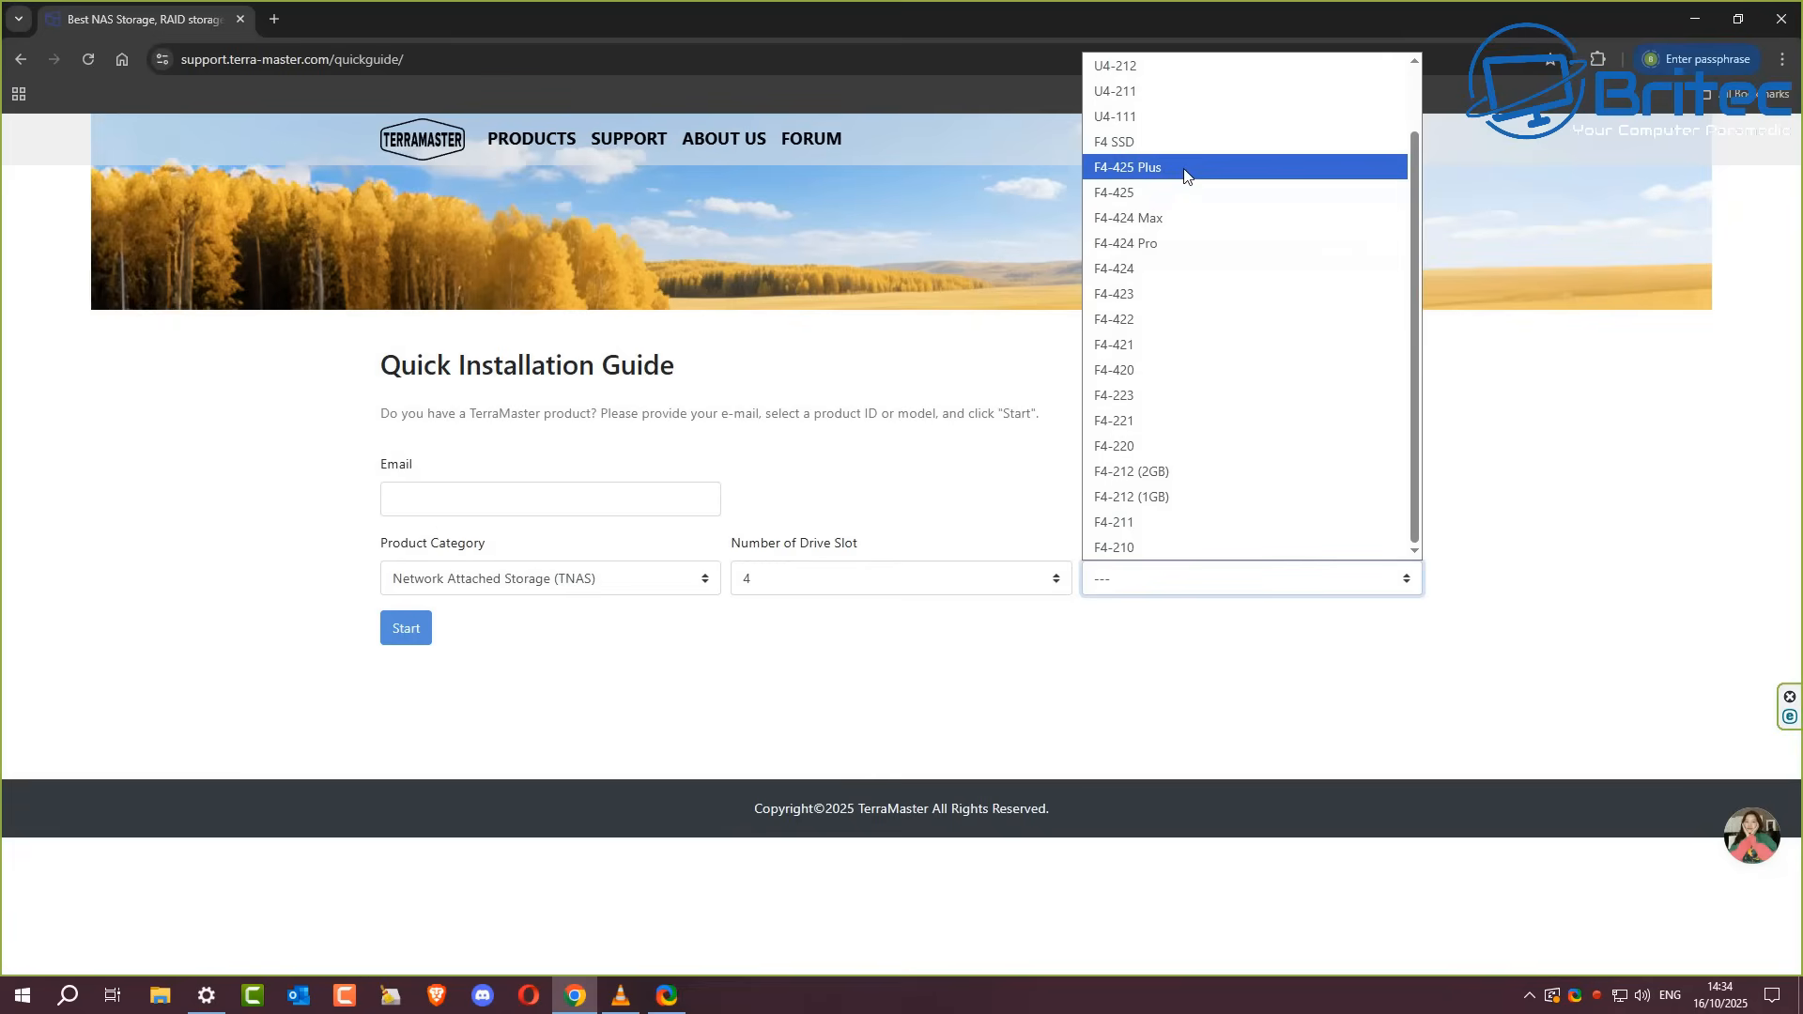
pyautogui.click(1127, 167)
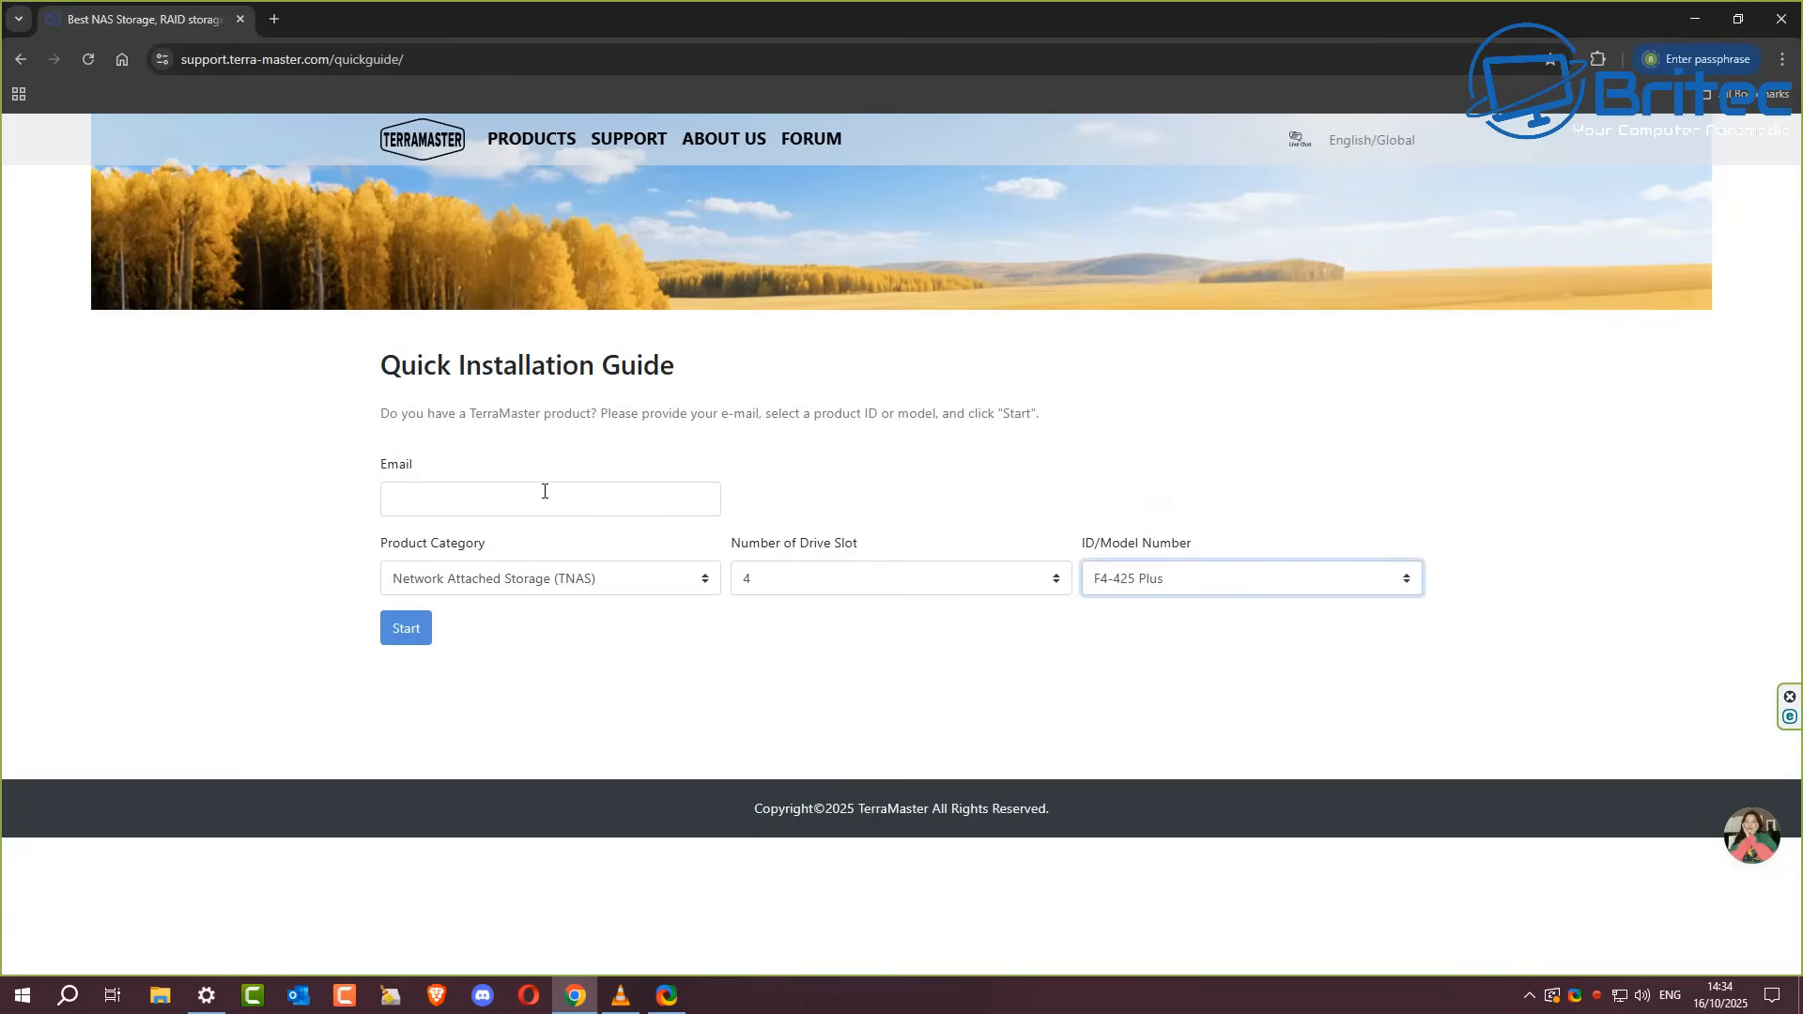
# Step: Start the F4-425 Plus guide and advance through mobile app, device search and initialization steps to user account setup
pyautogui.click(406, 627)
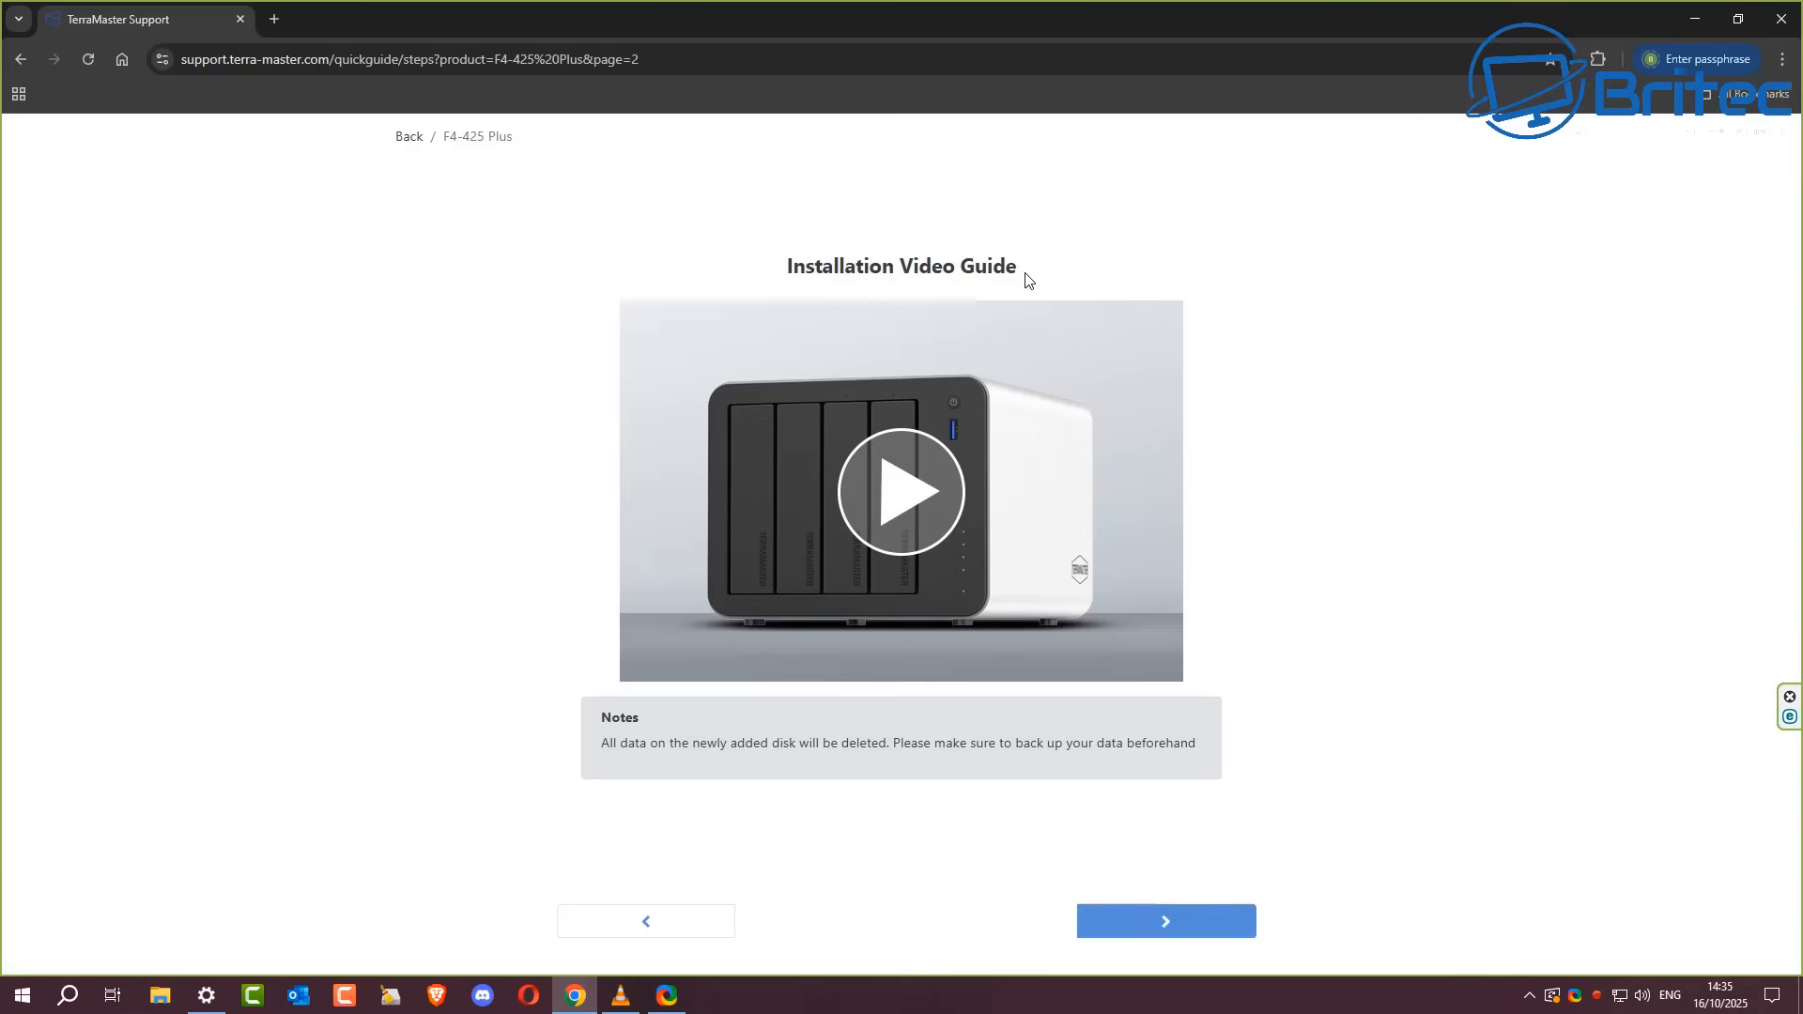
pyautogui.moveTo(1210, 963)
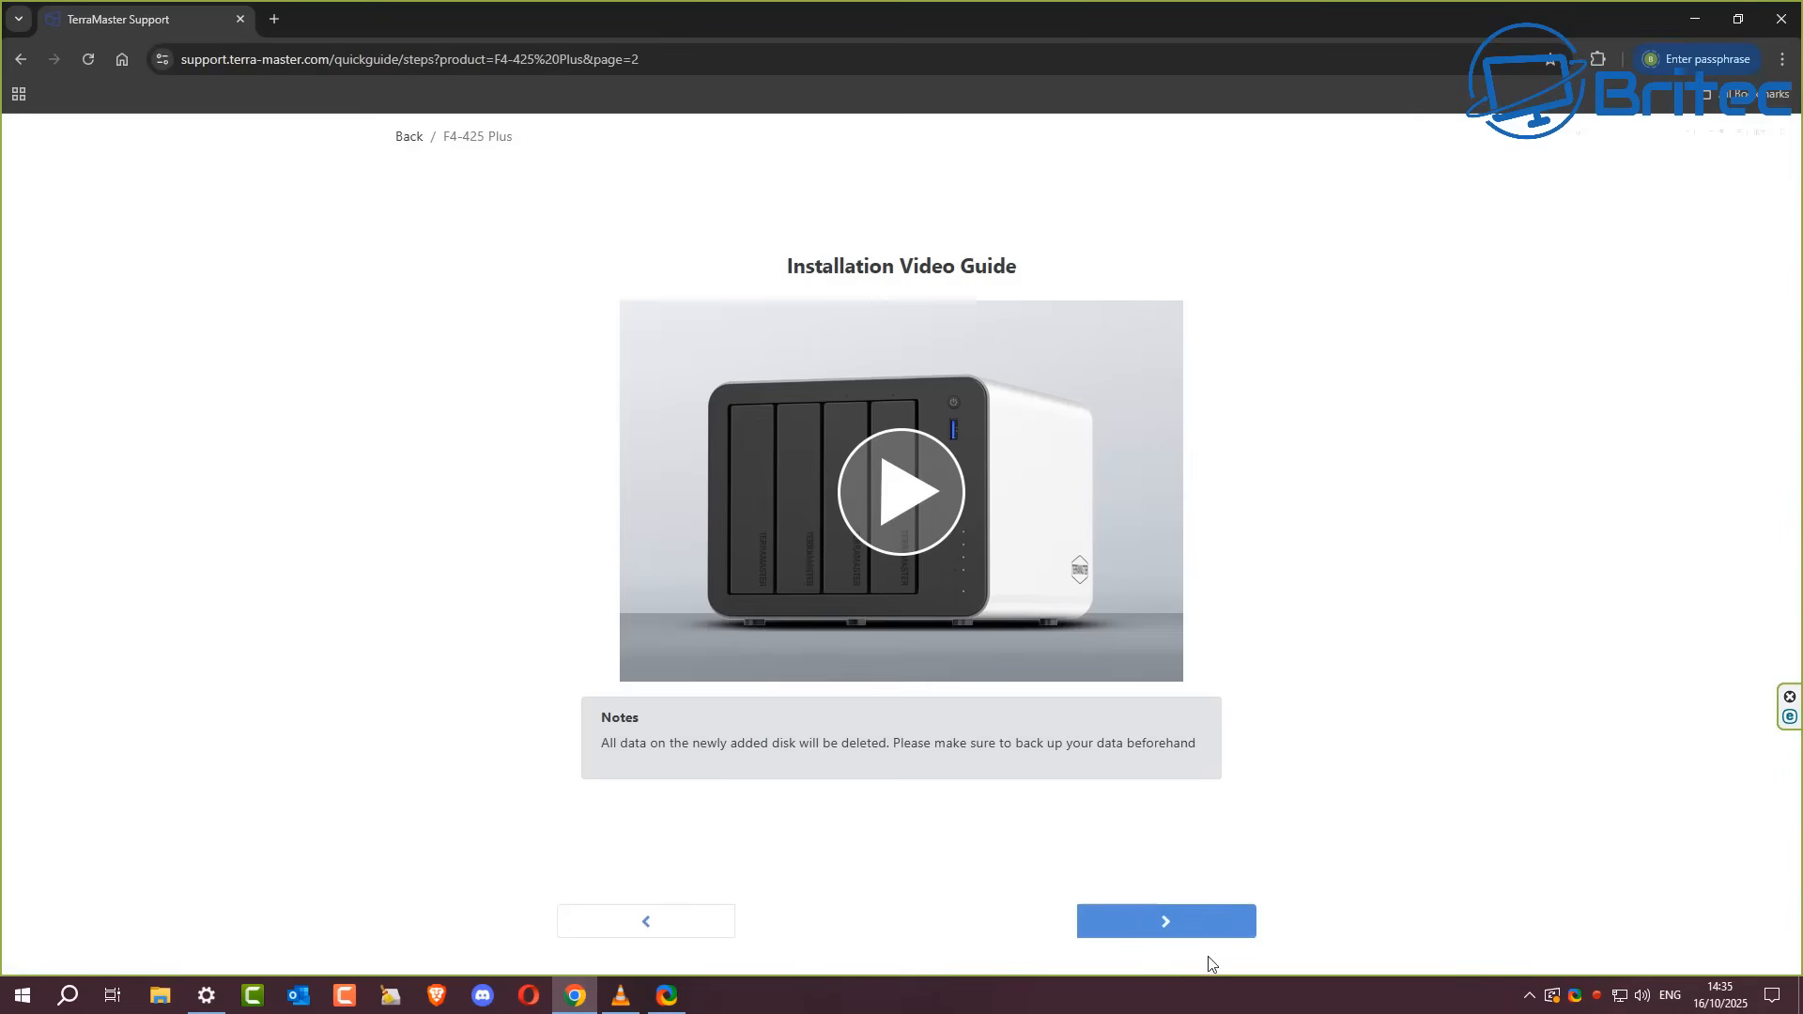
pyautogui.click(1165, 920)
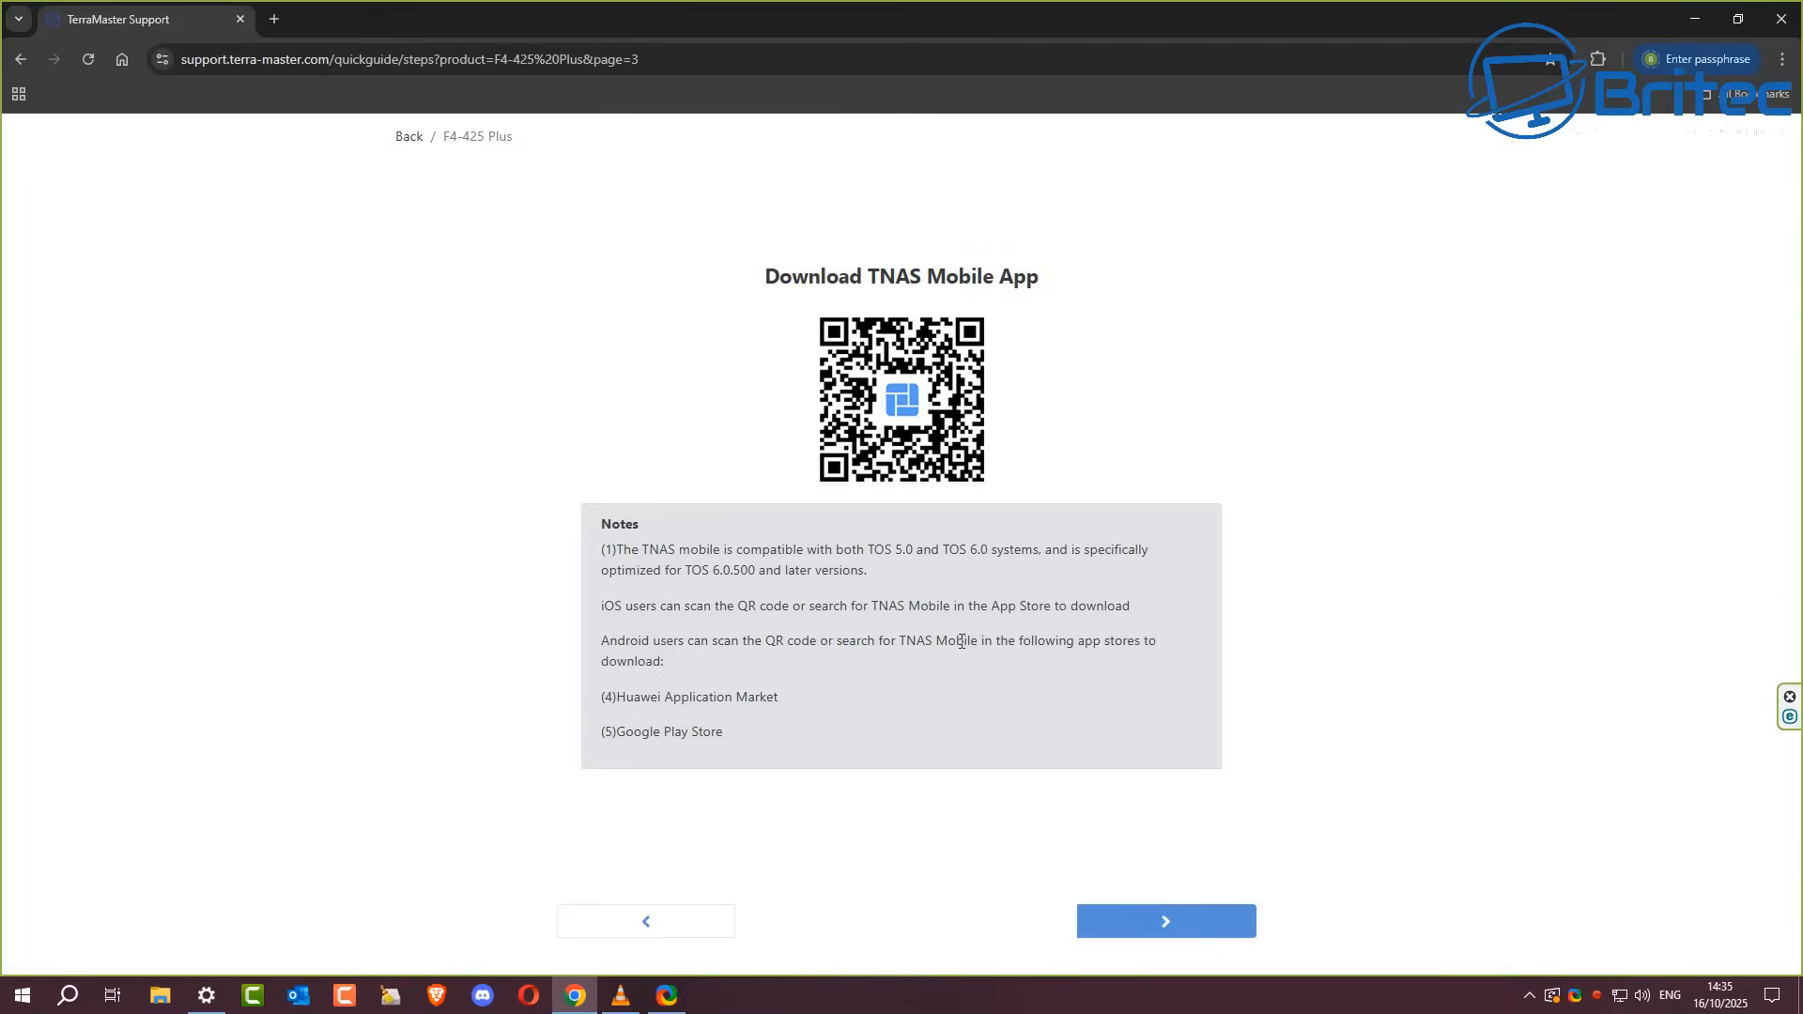
pyautogui.moveTo(913, 287)
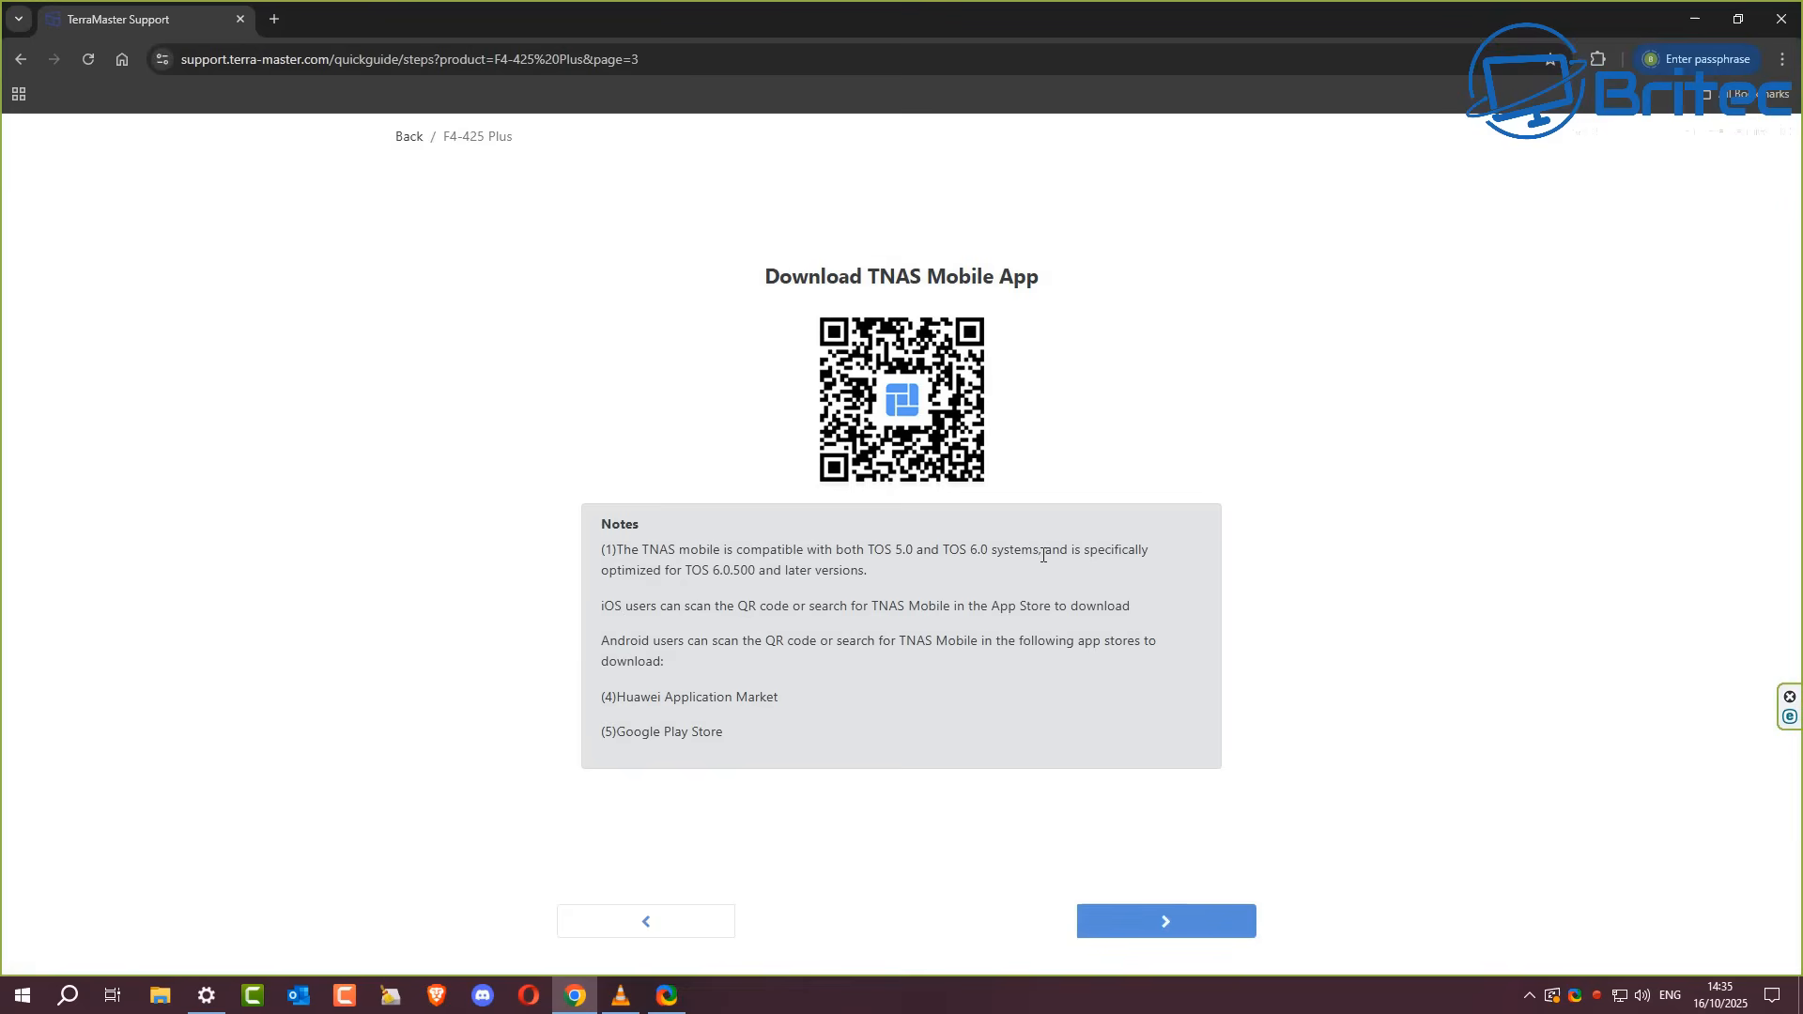
pyautogui.moveTo(926, 316)
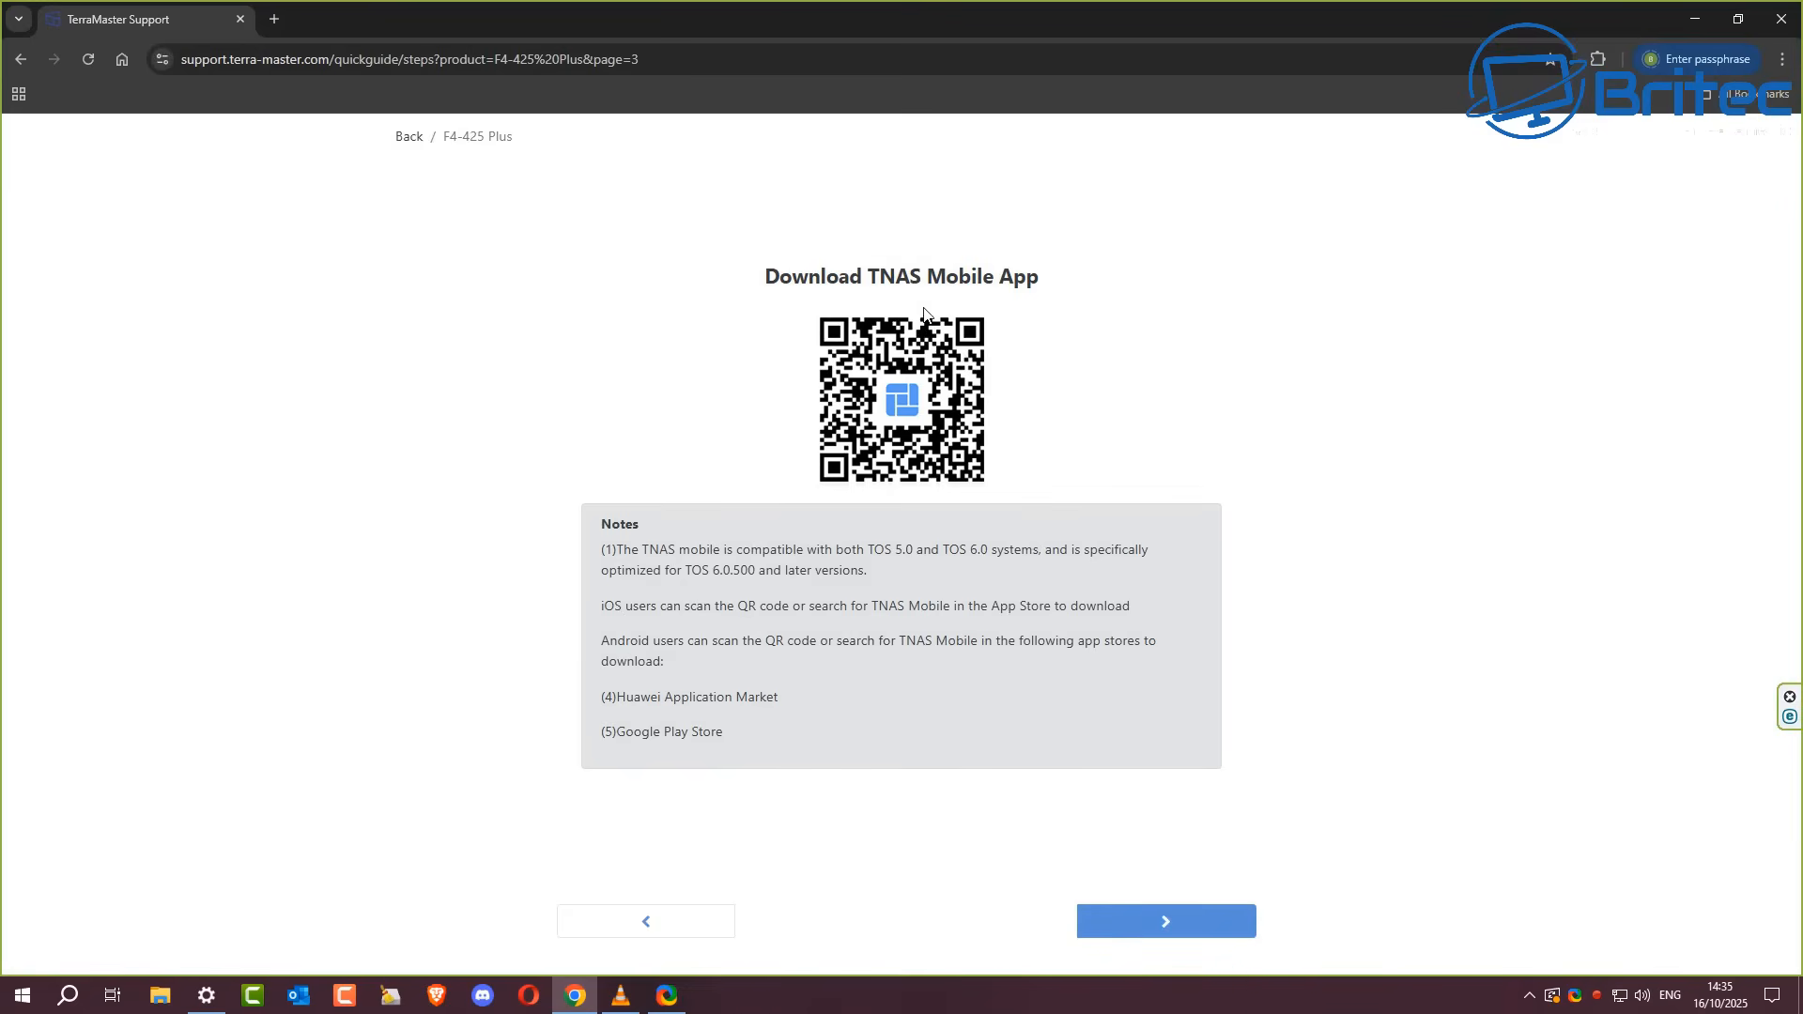
pyautogui.moveTo(1067, 772)
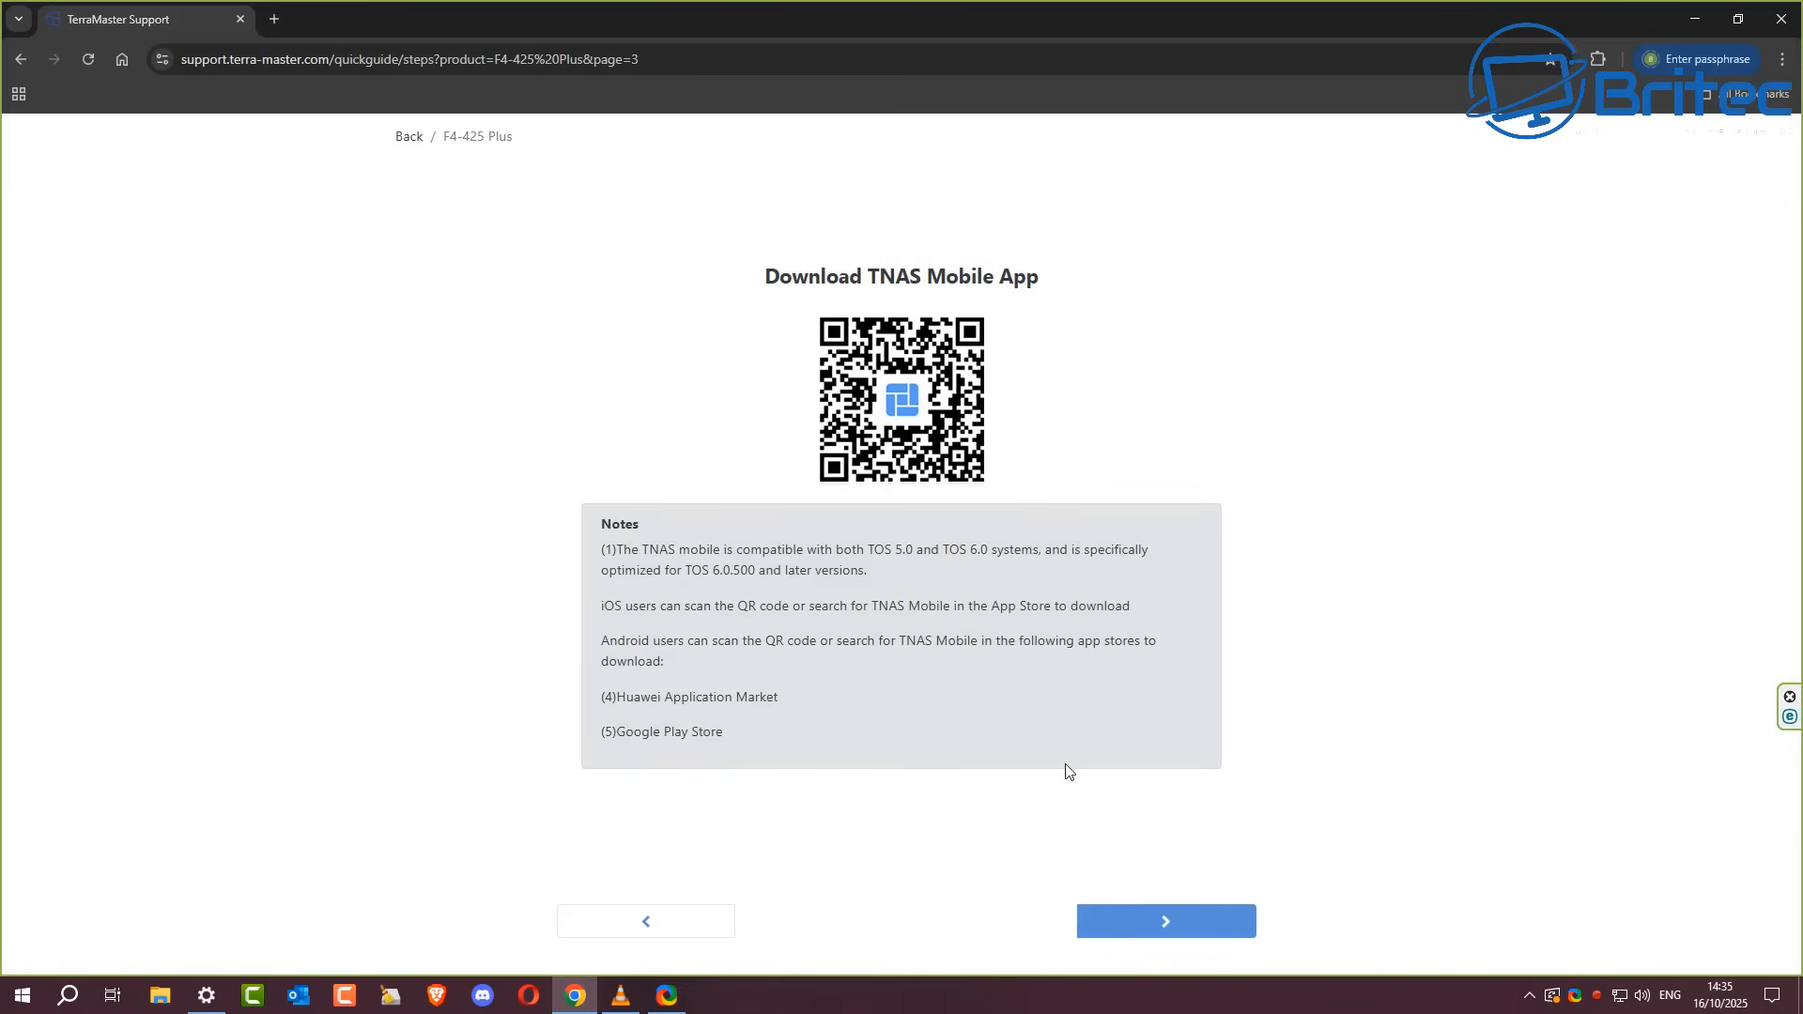
pyautogui.click(1164, 920)
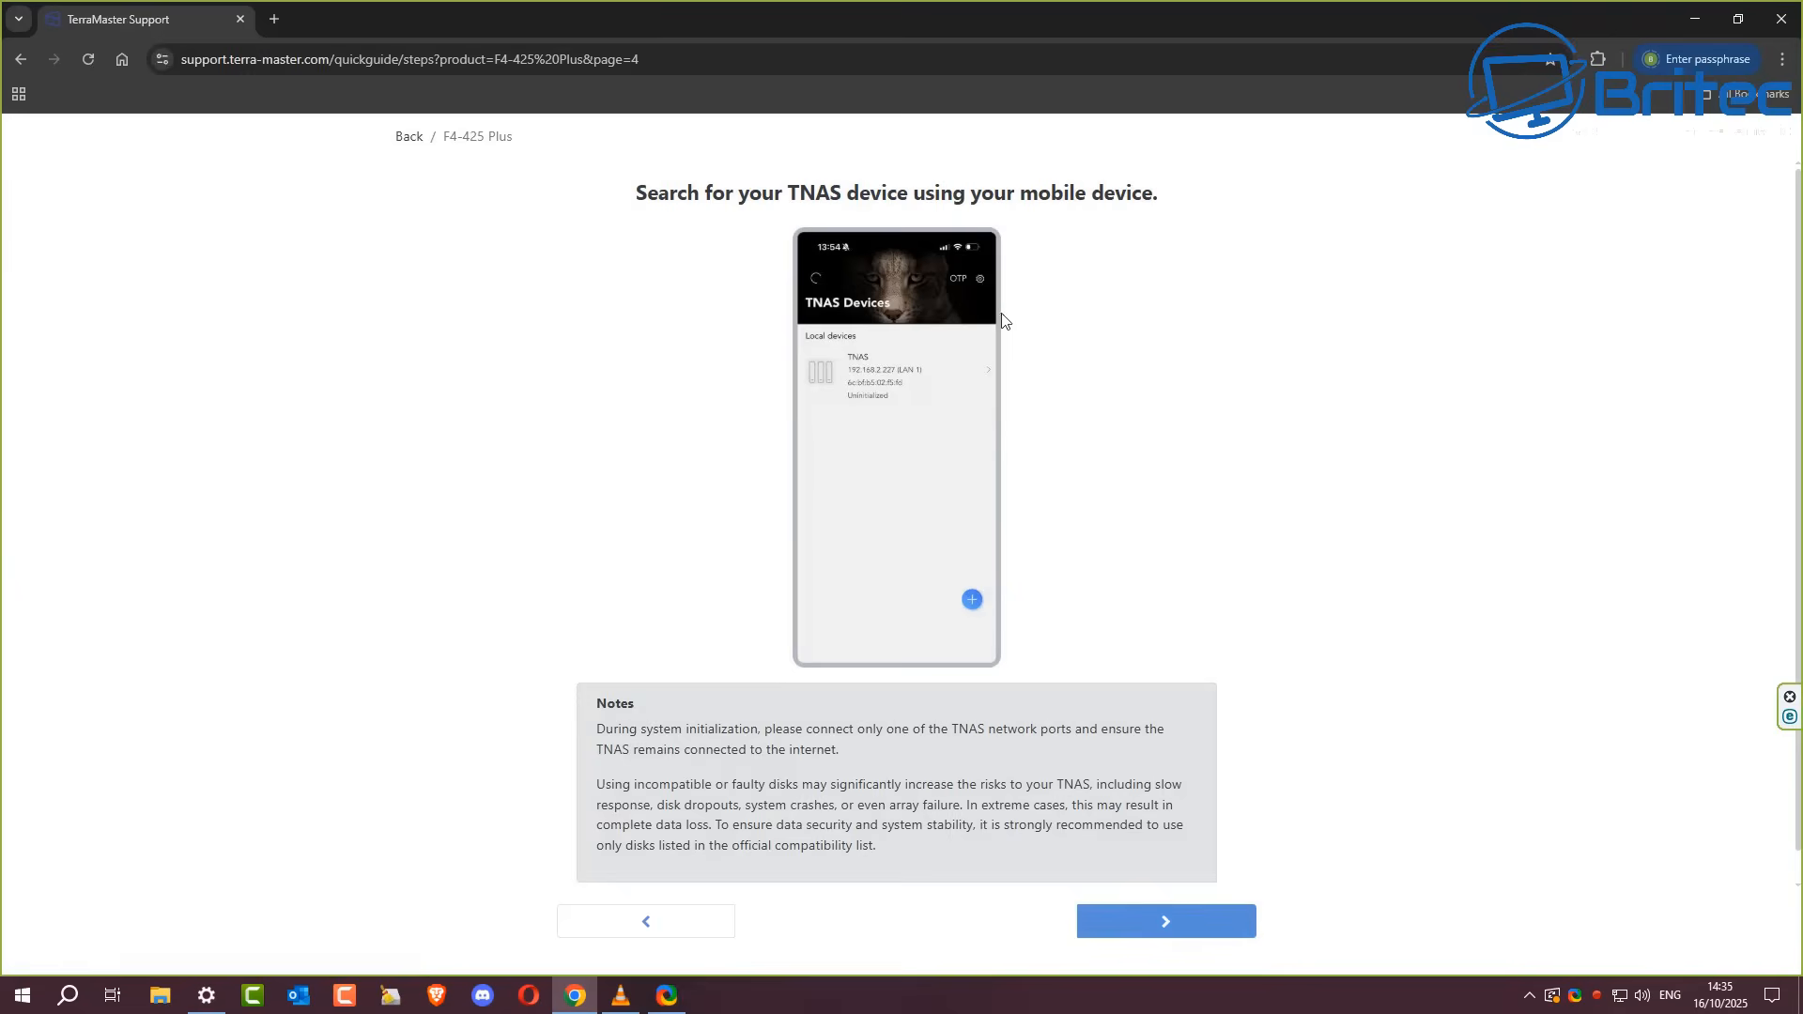
pyautogui.moveTo(895, 295)
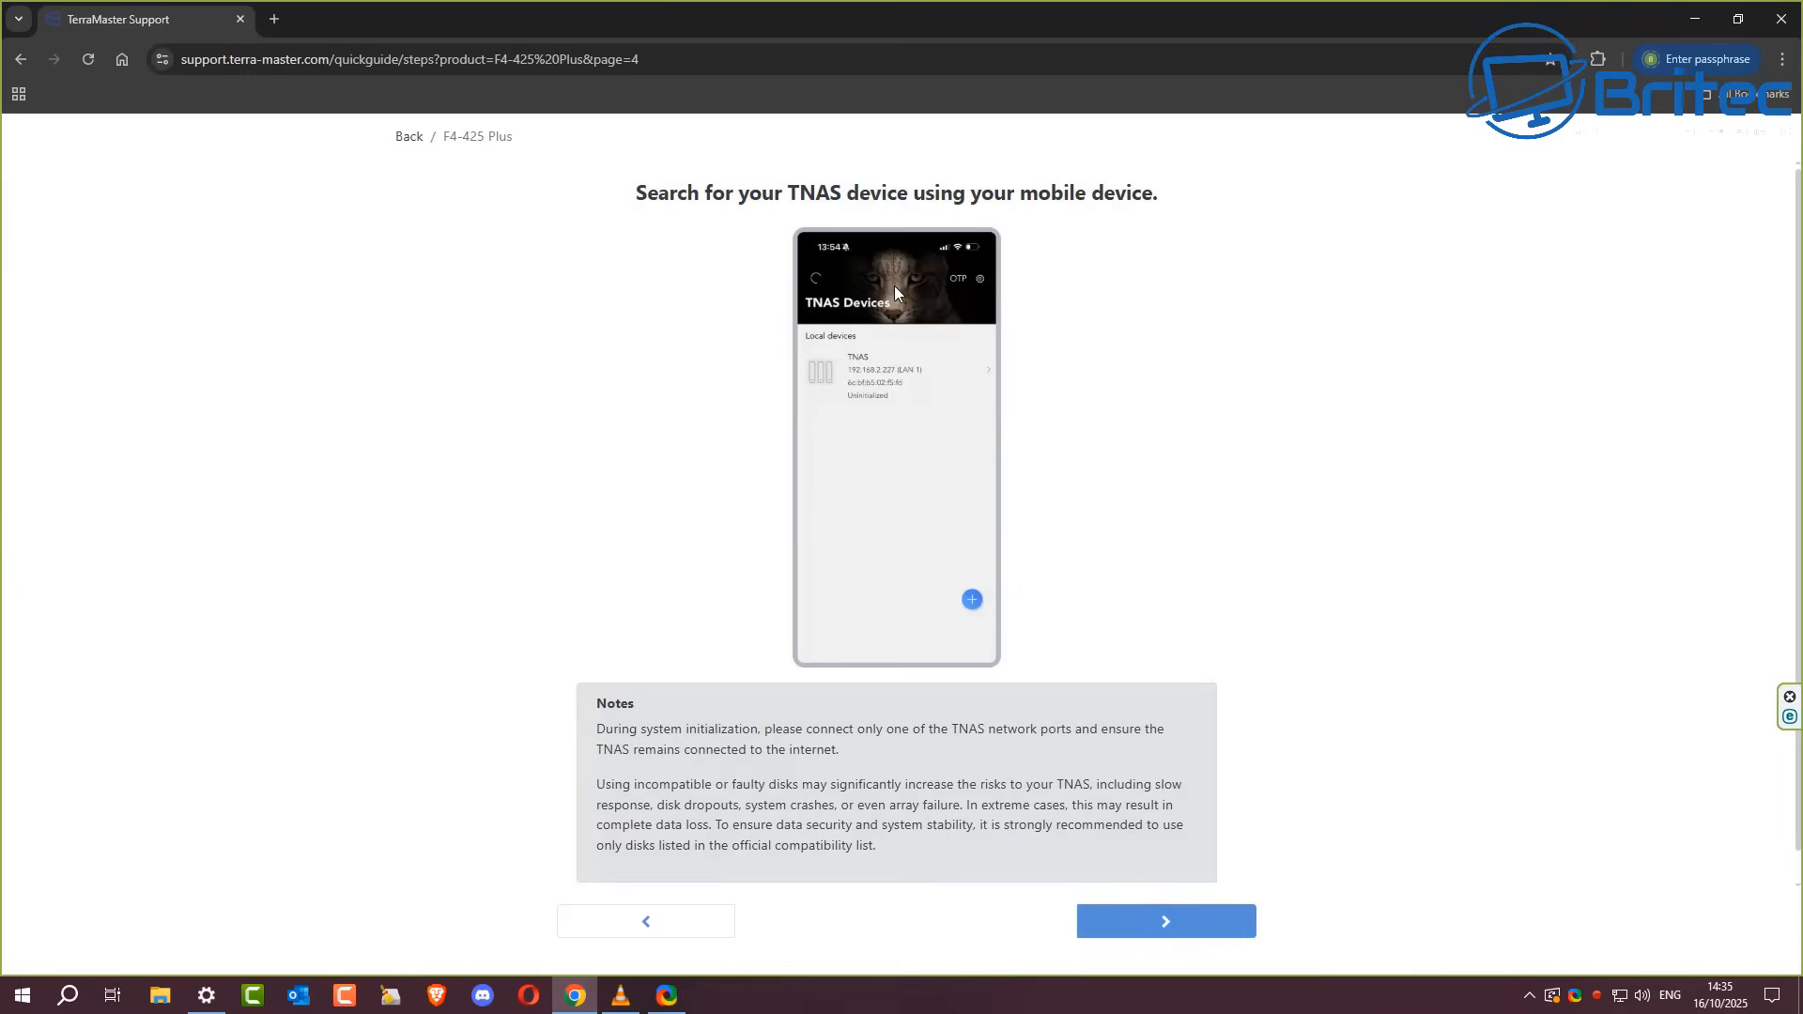
pyautogui.moveTo(904, 360)
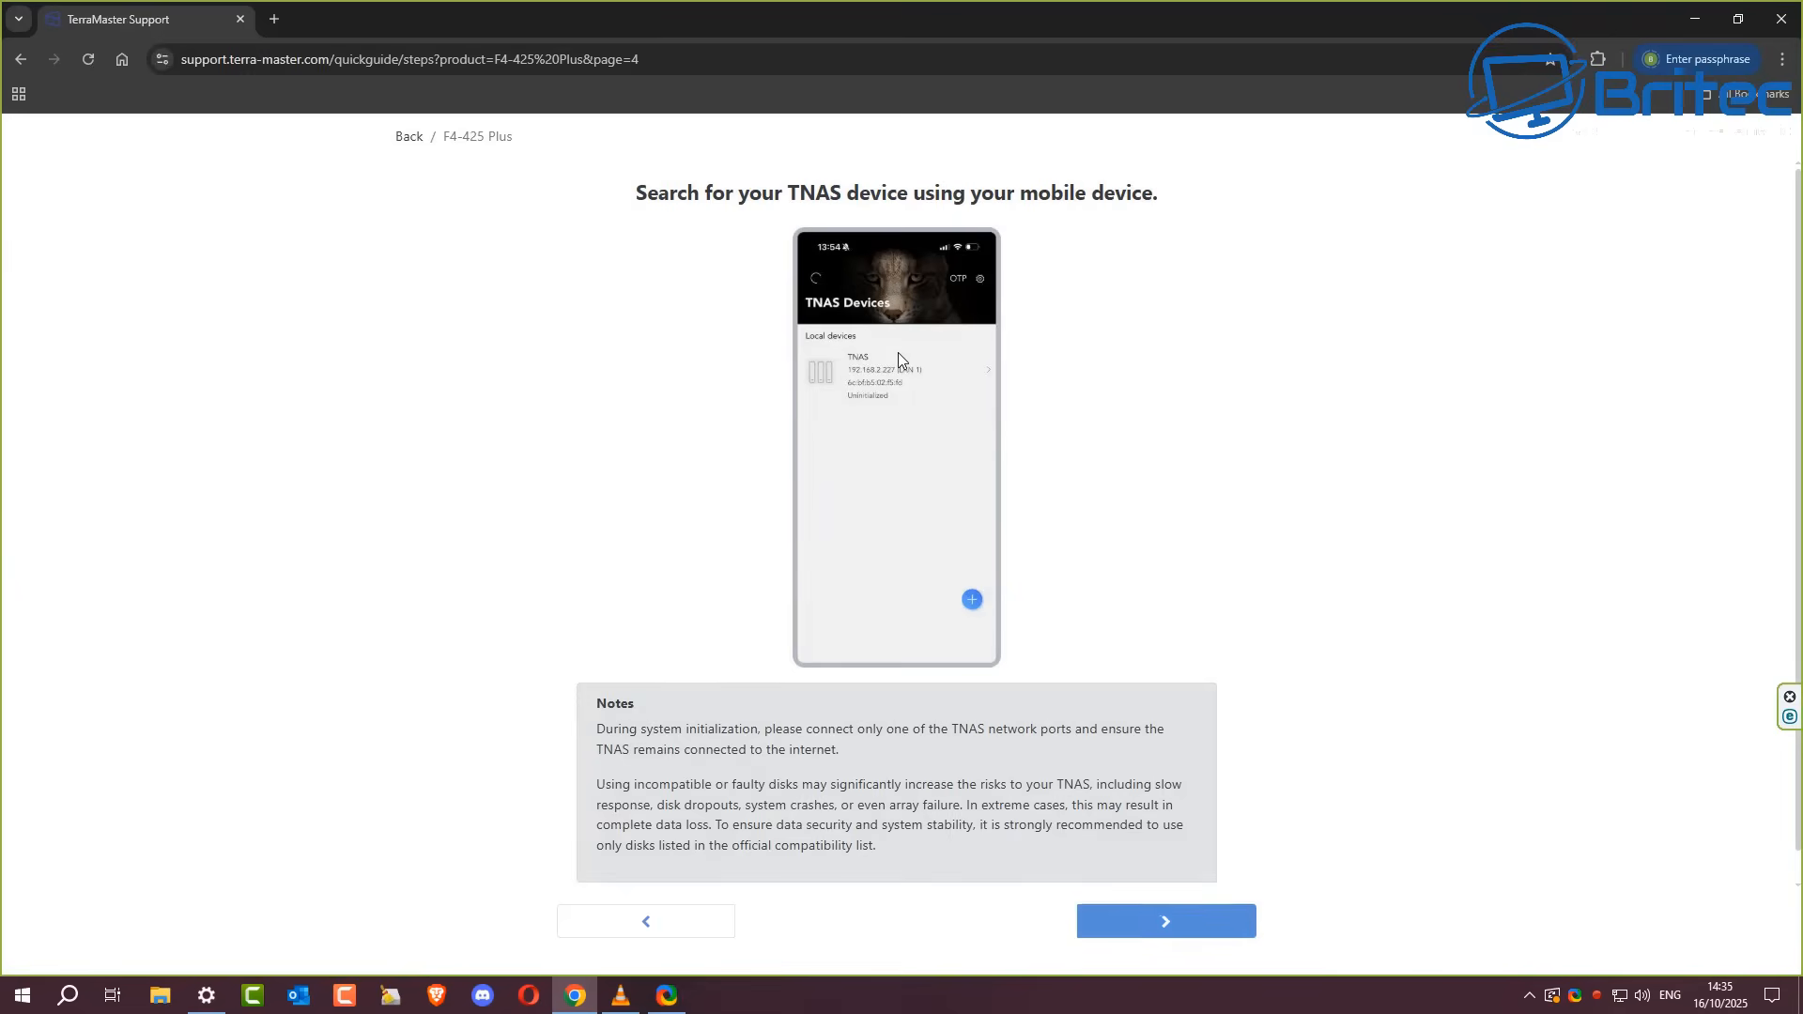
pyautogui.moveTo(977, 704)
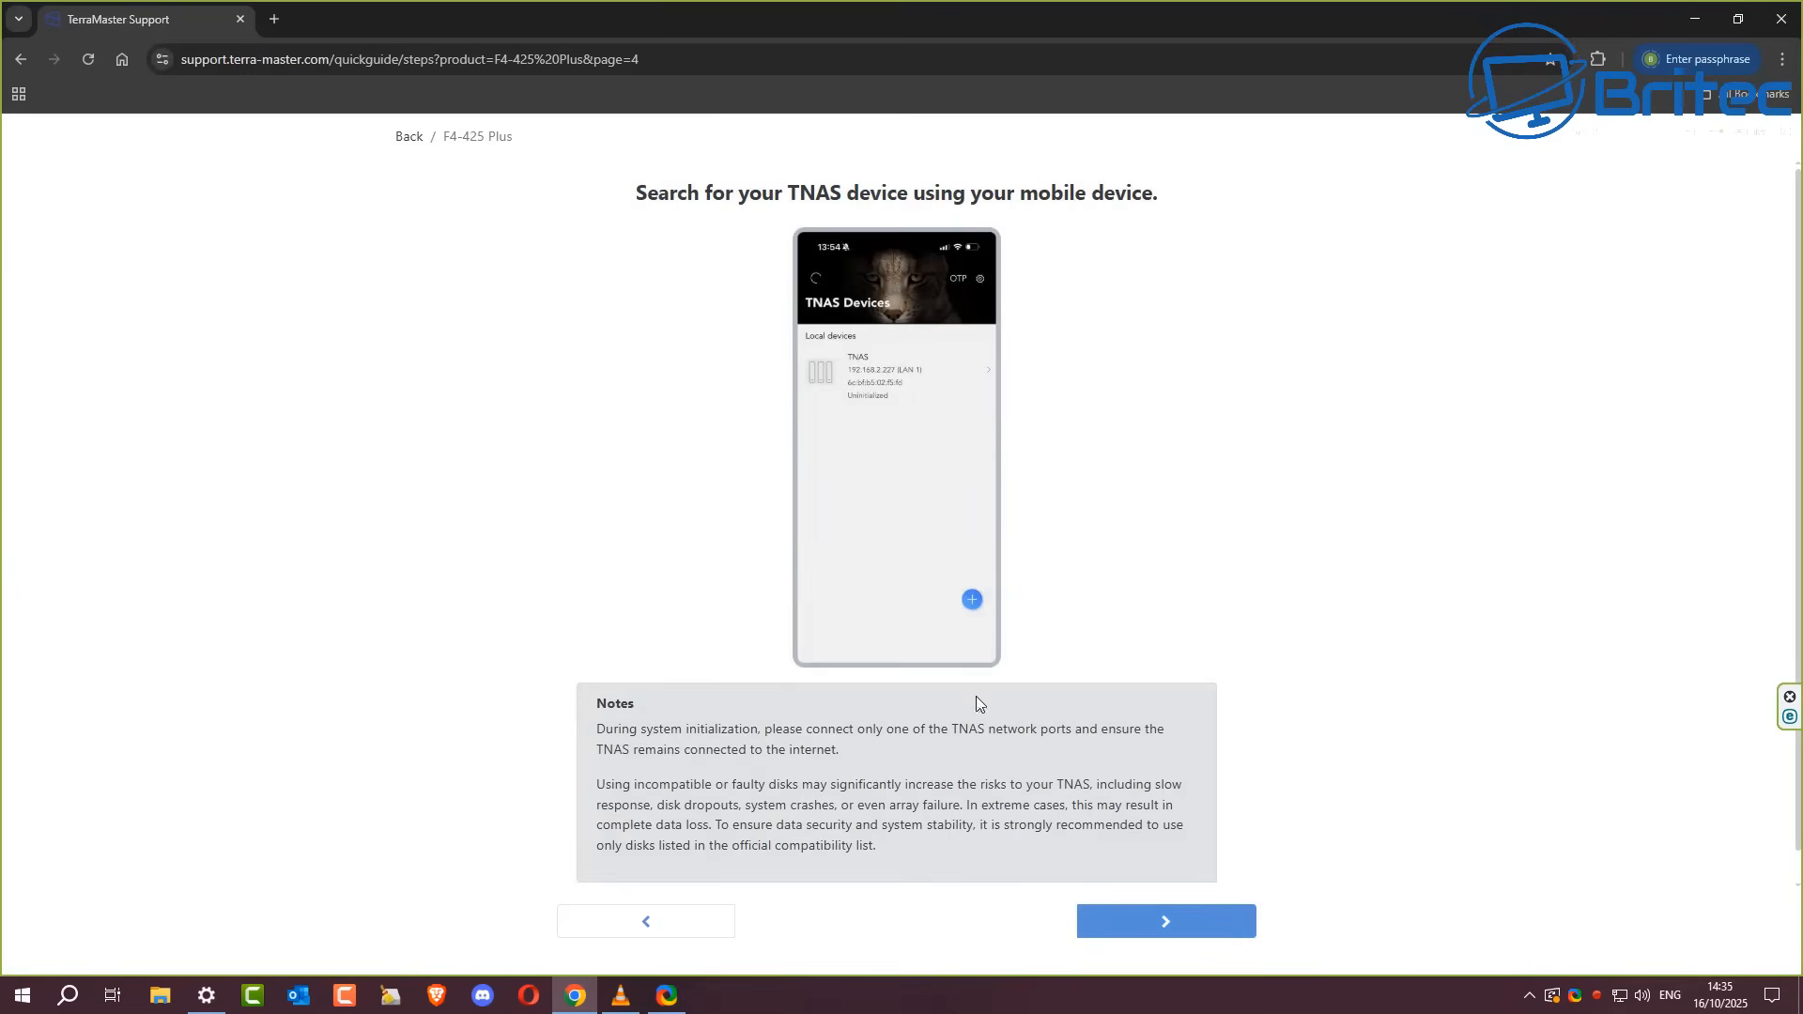
pyautogui.click(1165, 920)
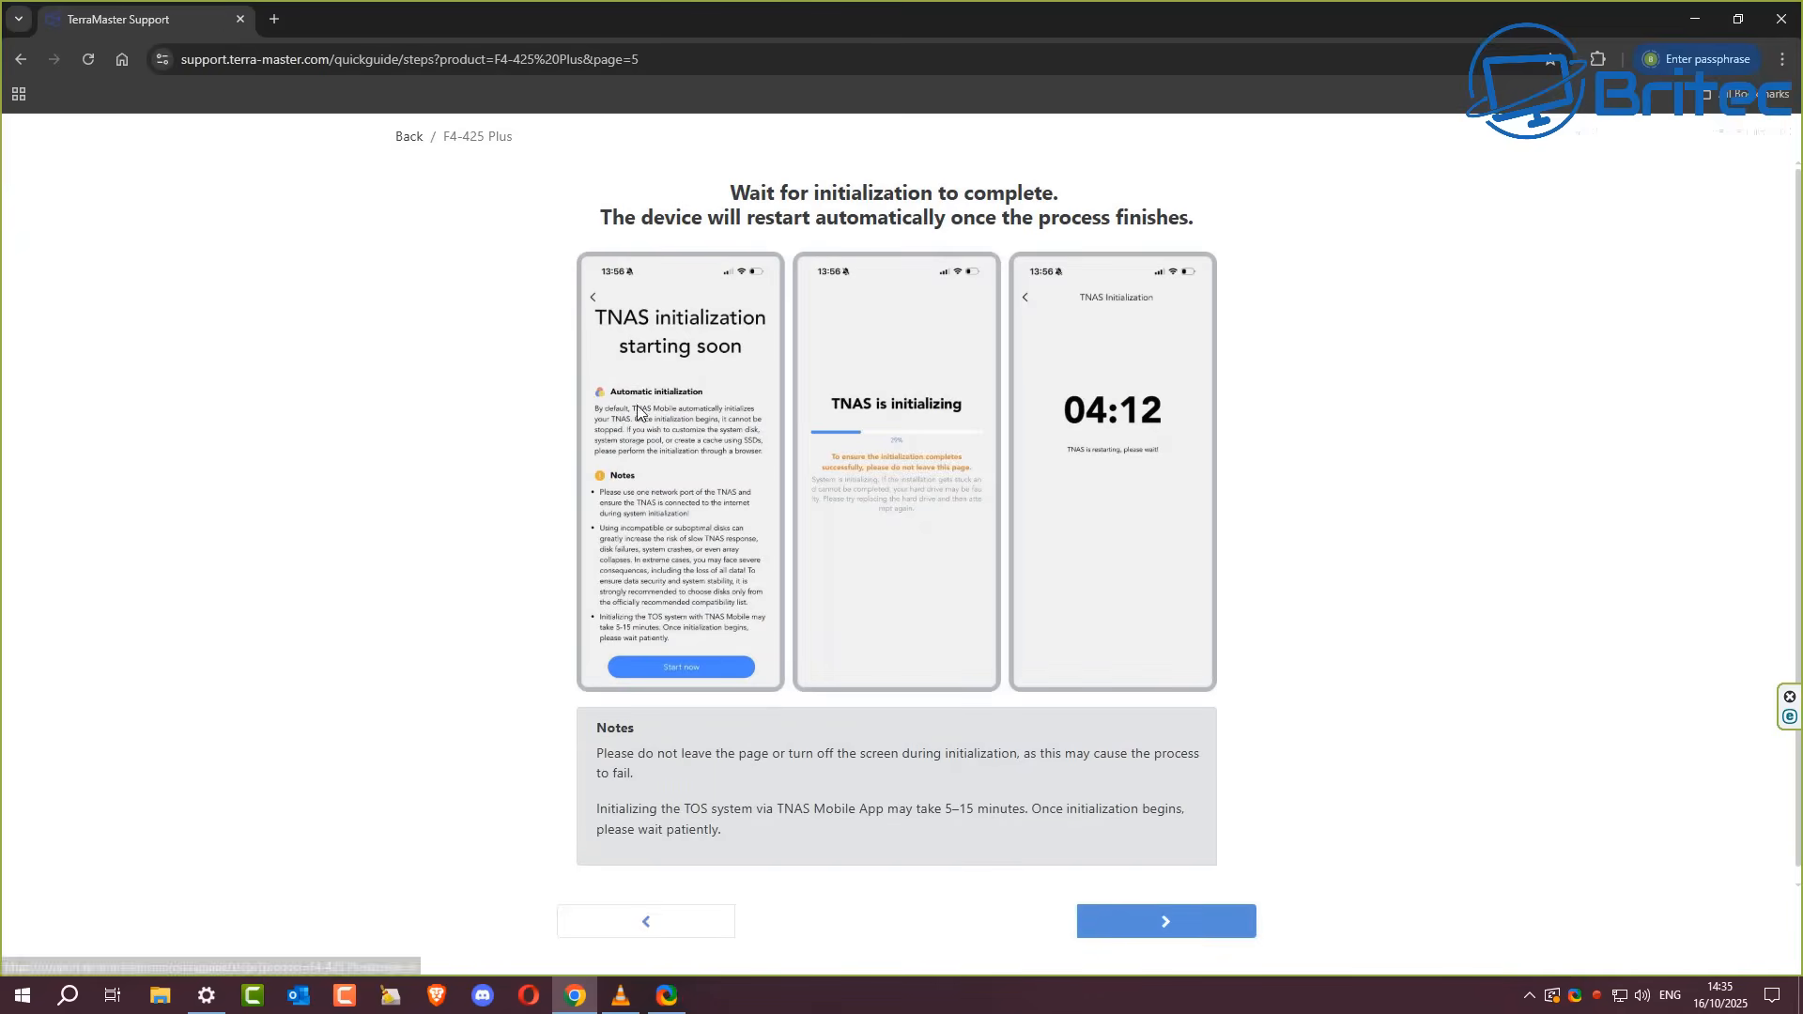
pyautogui.moveTo(712, 578)
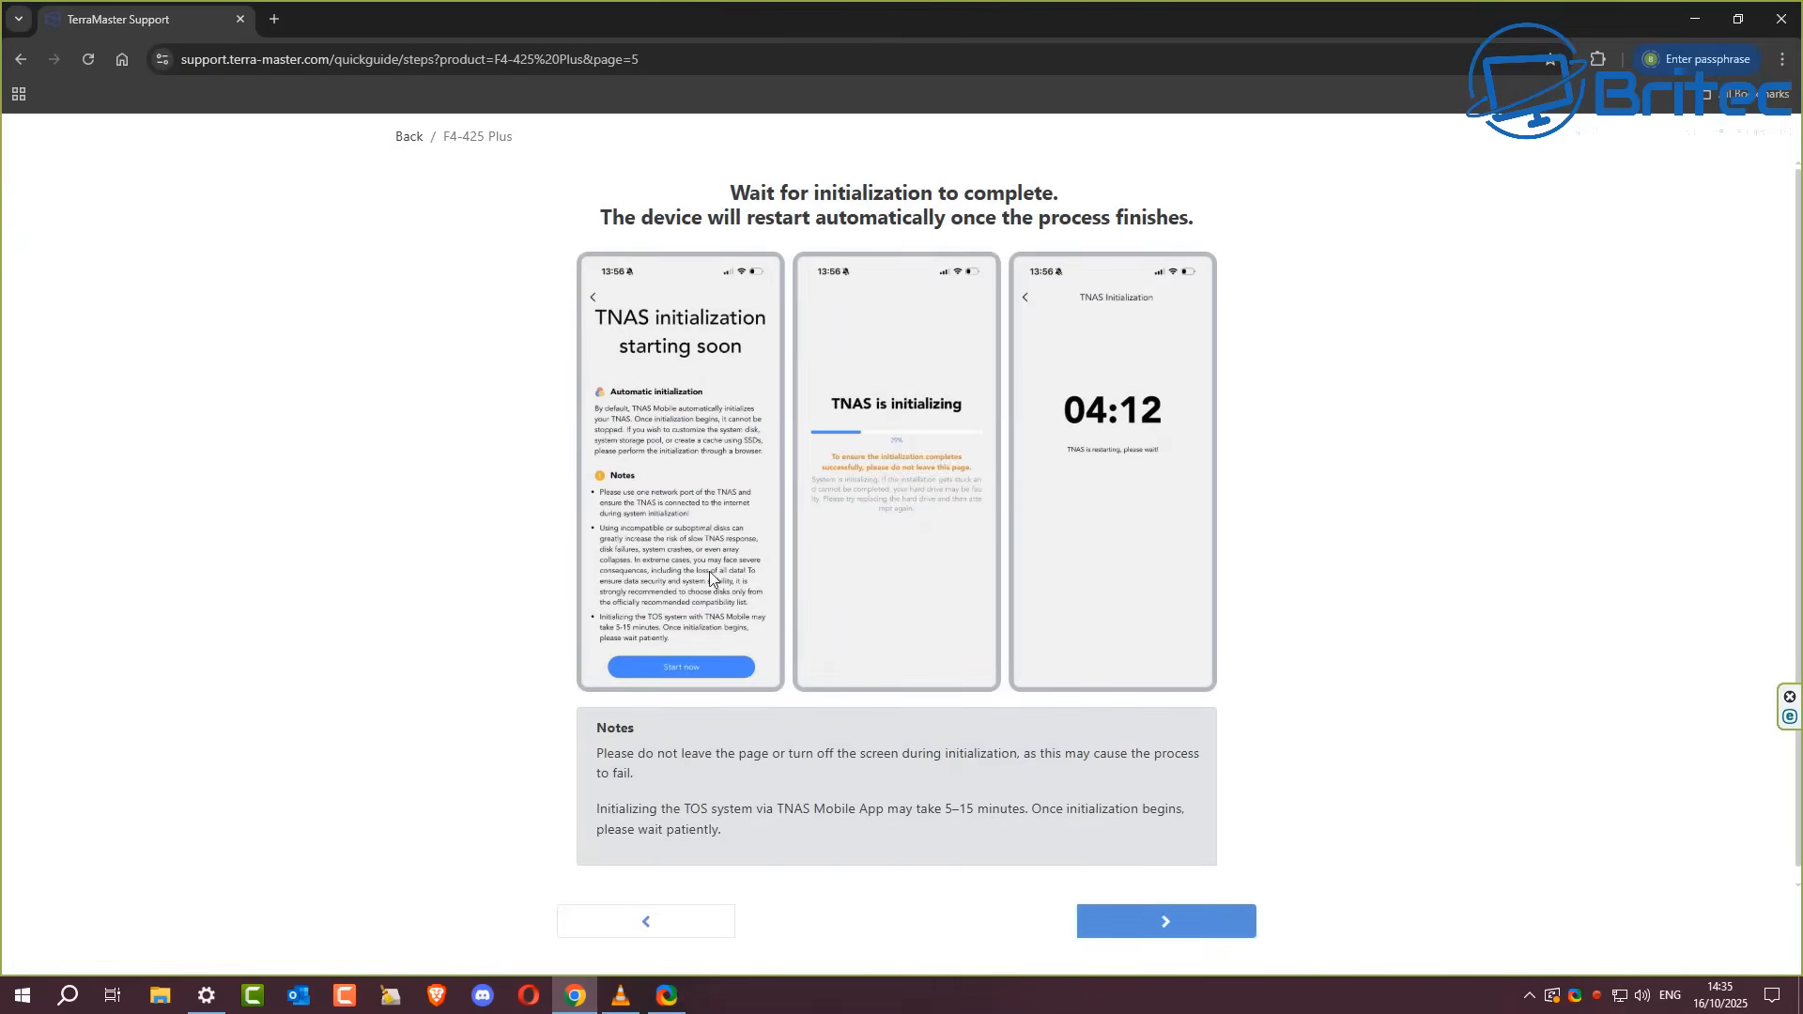
pyautogui.moveTo(768, 470)
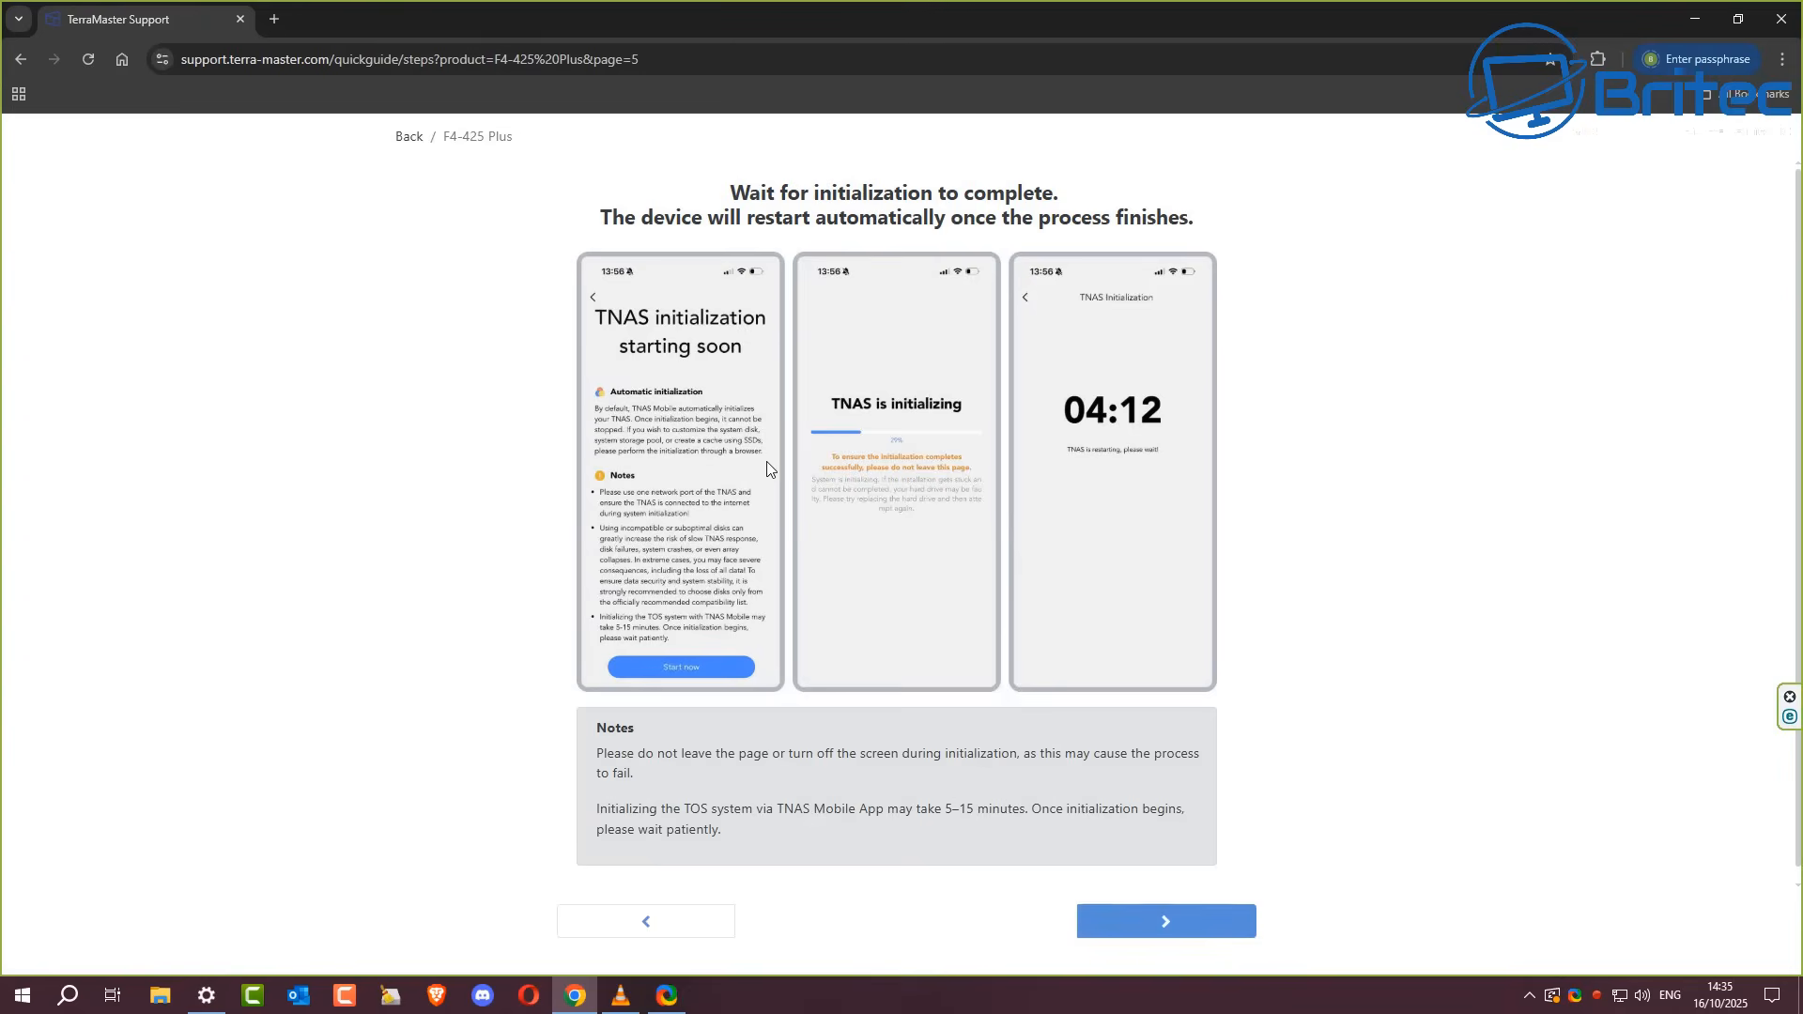
pyautogui.moveTo(933, 806)
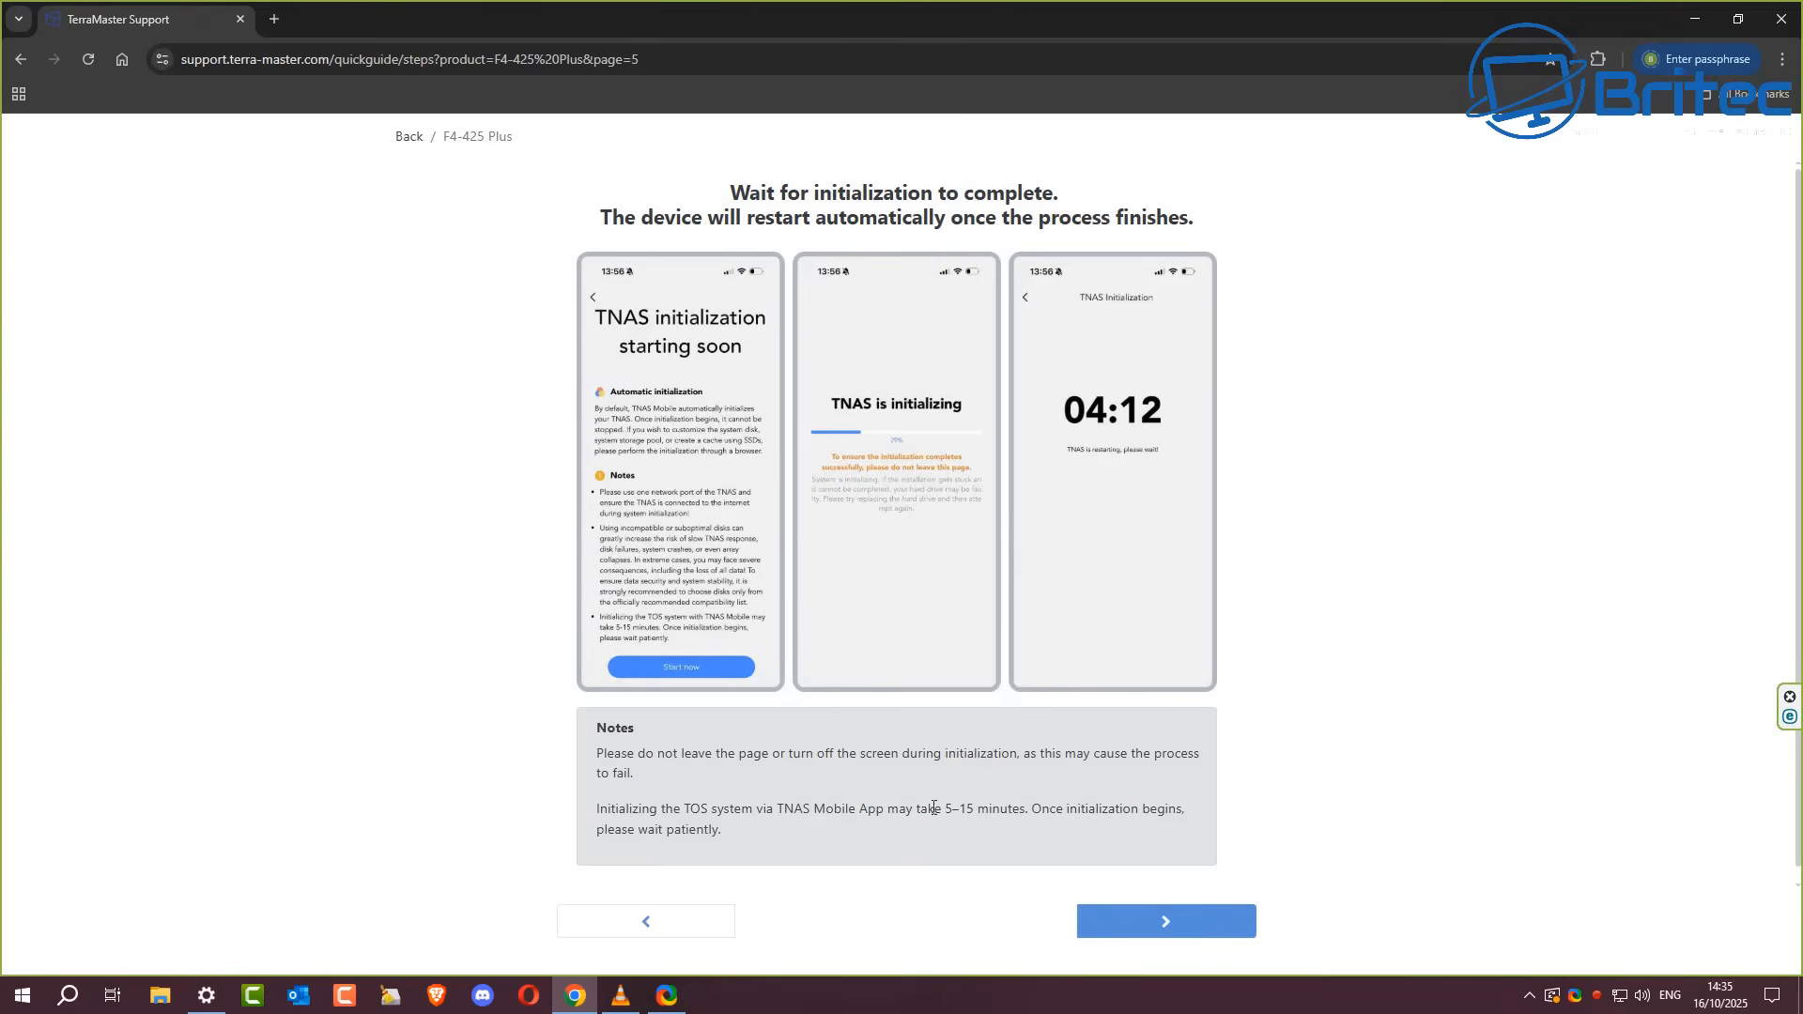
pyautogui.moveTo(788, 402)
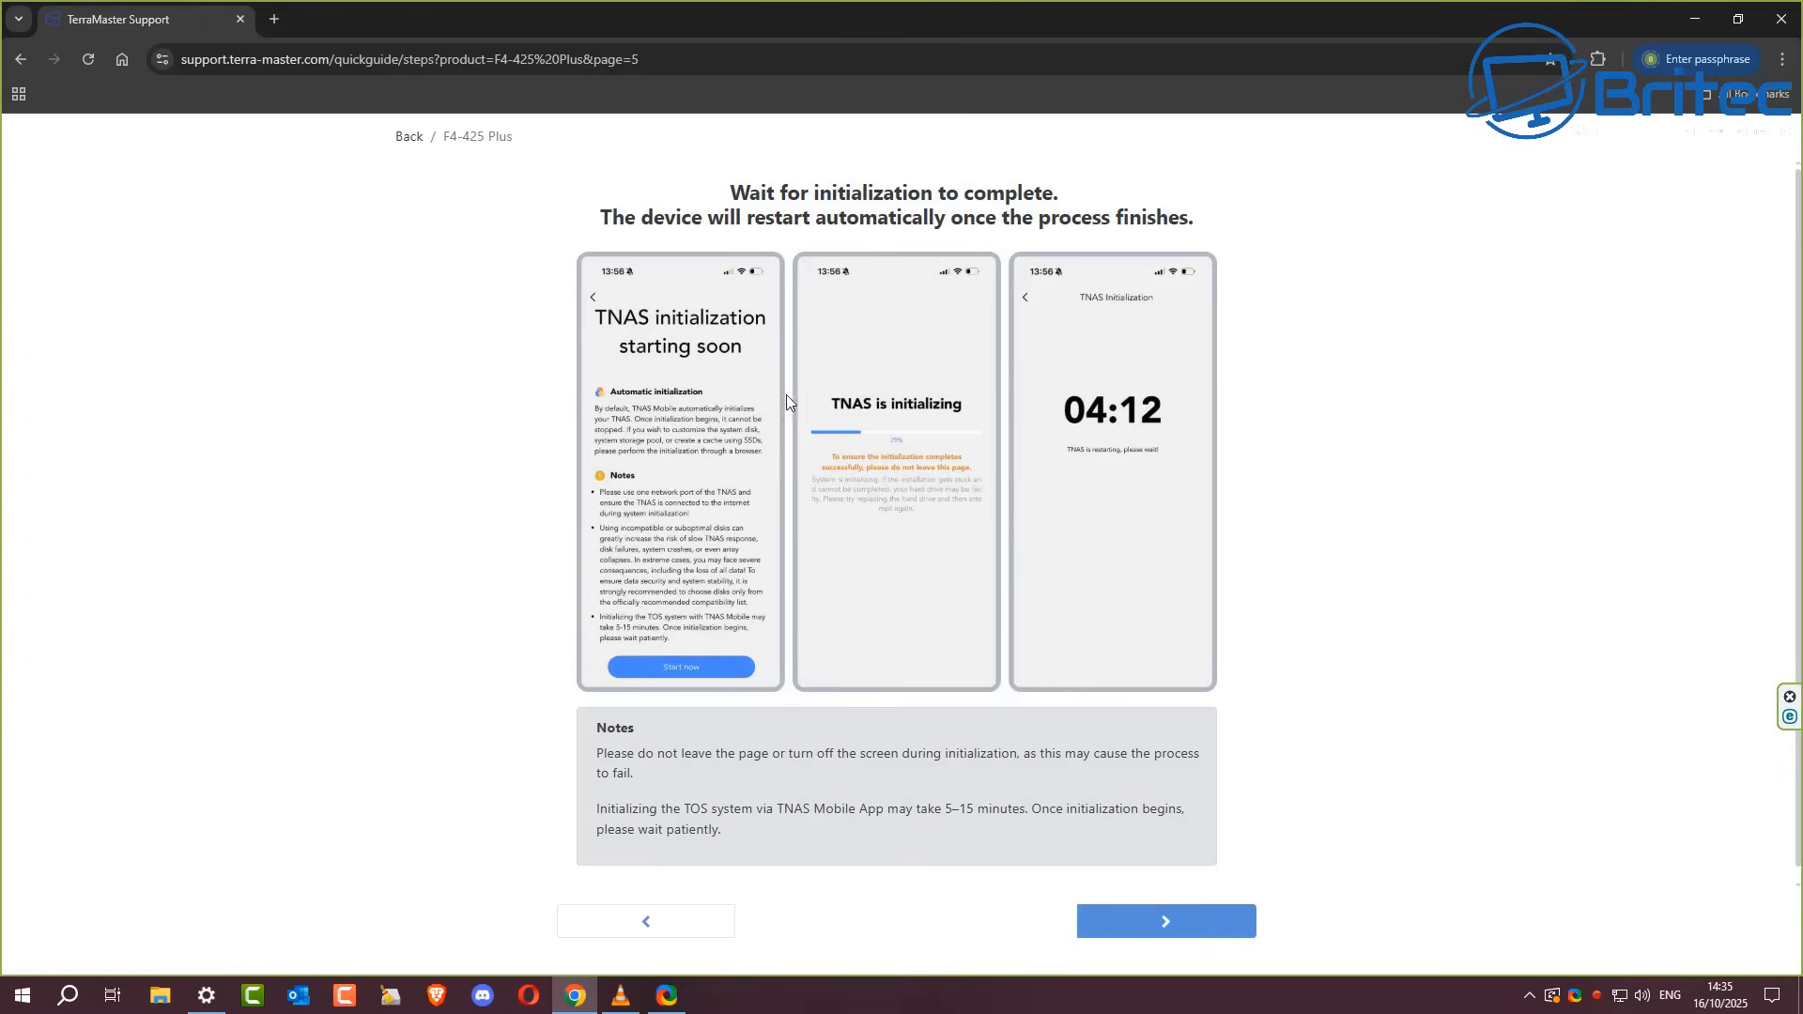
pyautogui.click(1164, 921)
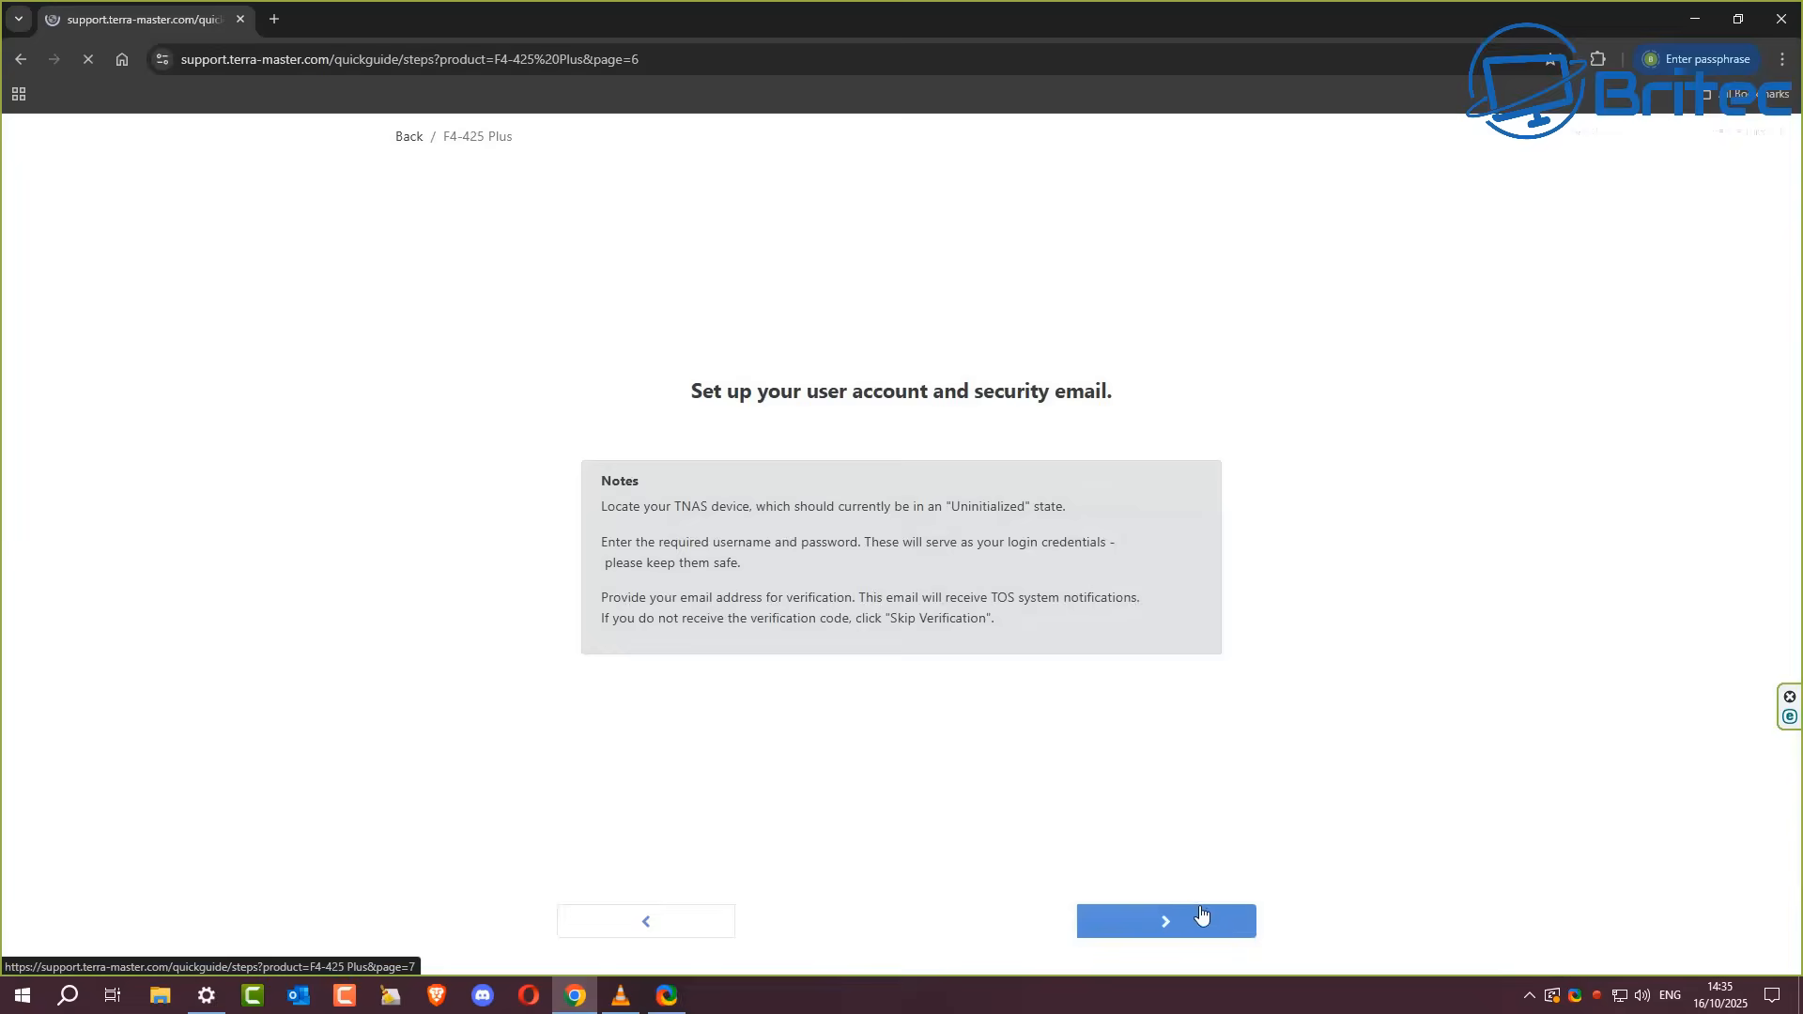
# Step: Advance past the mobile management and packing list pages to the product schematic diagram
pyautogui.click(1164, 920)
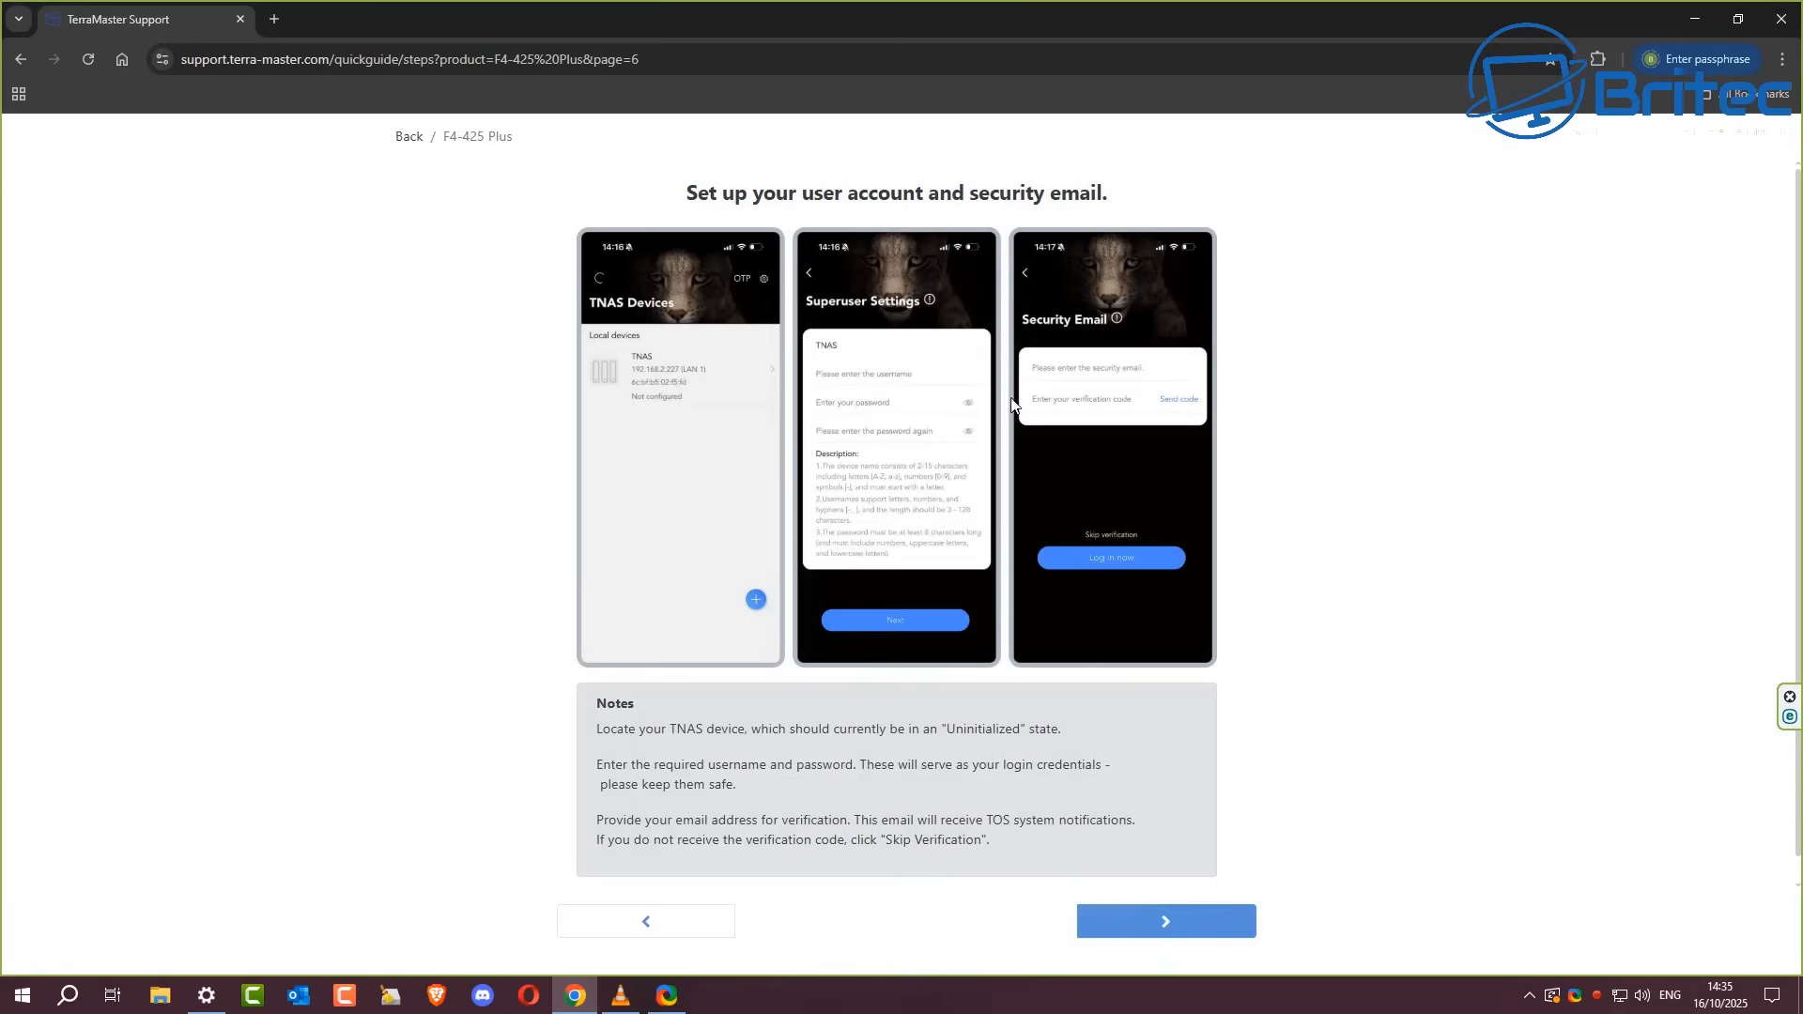
pyautogui.moveTo(1089, 407)
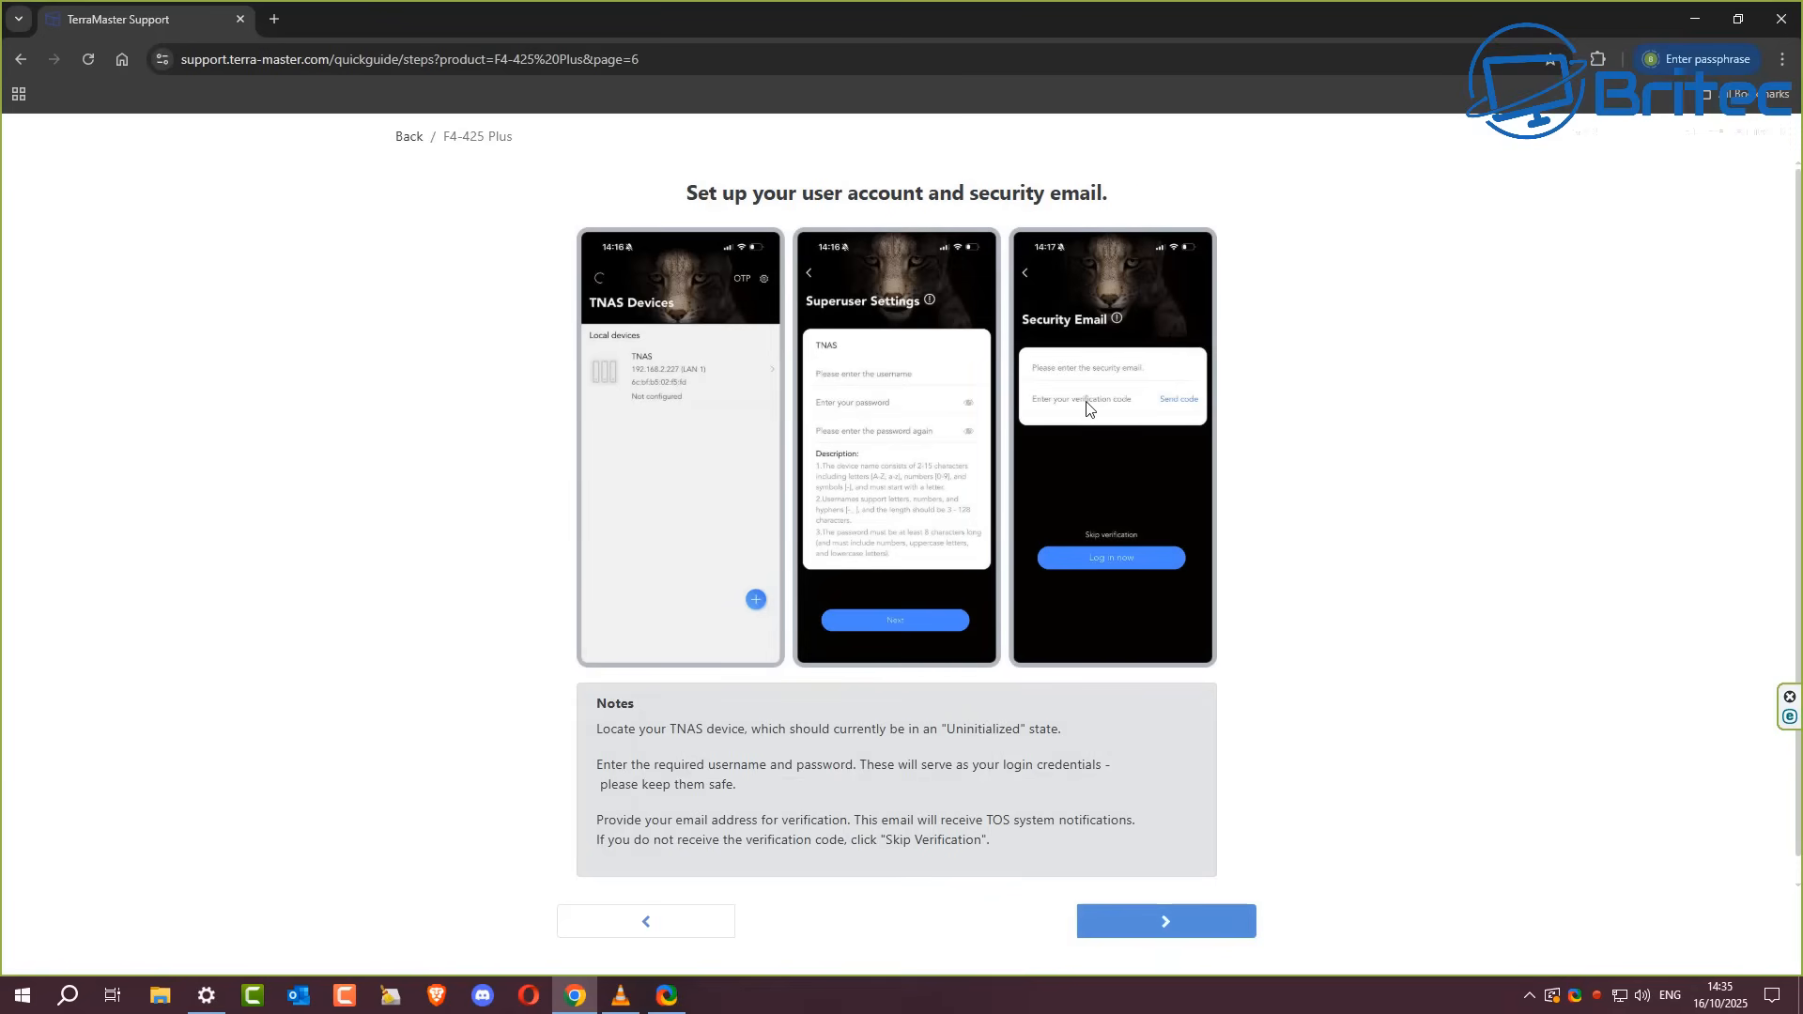
pyautogui.click(1164, 920)
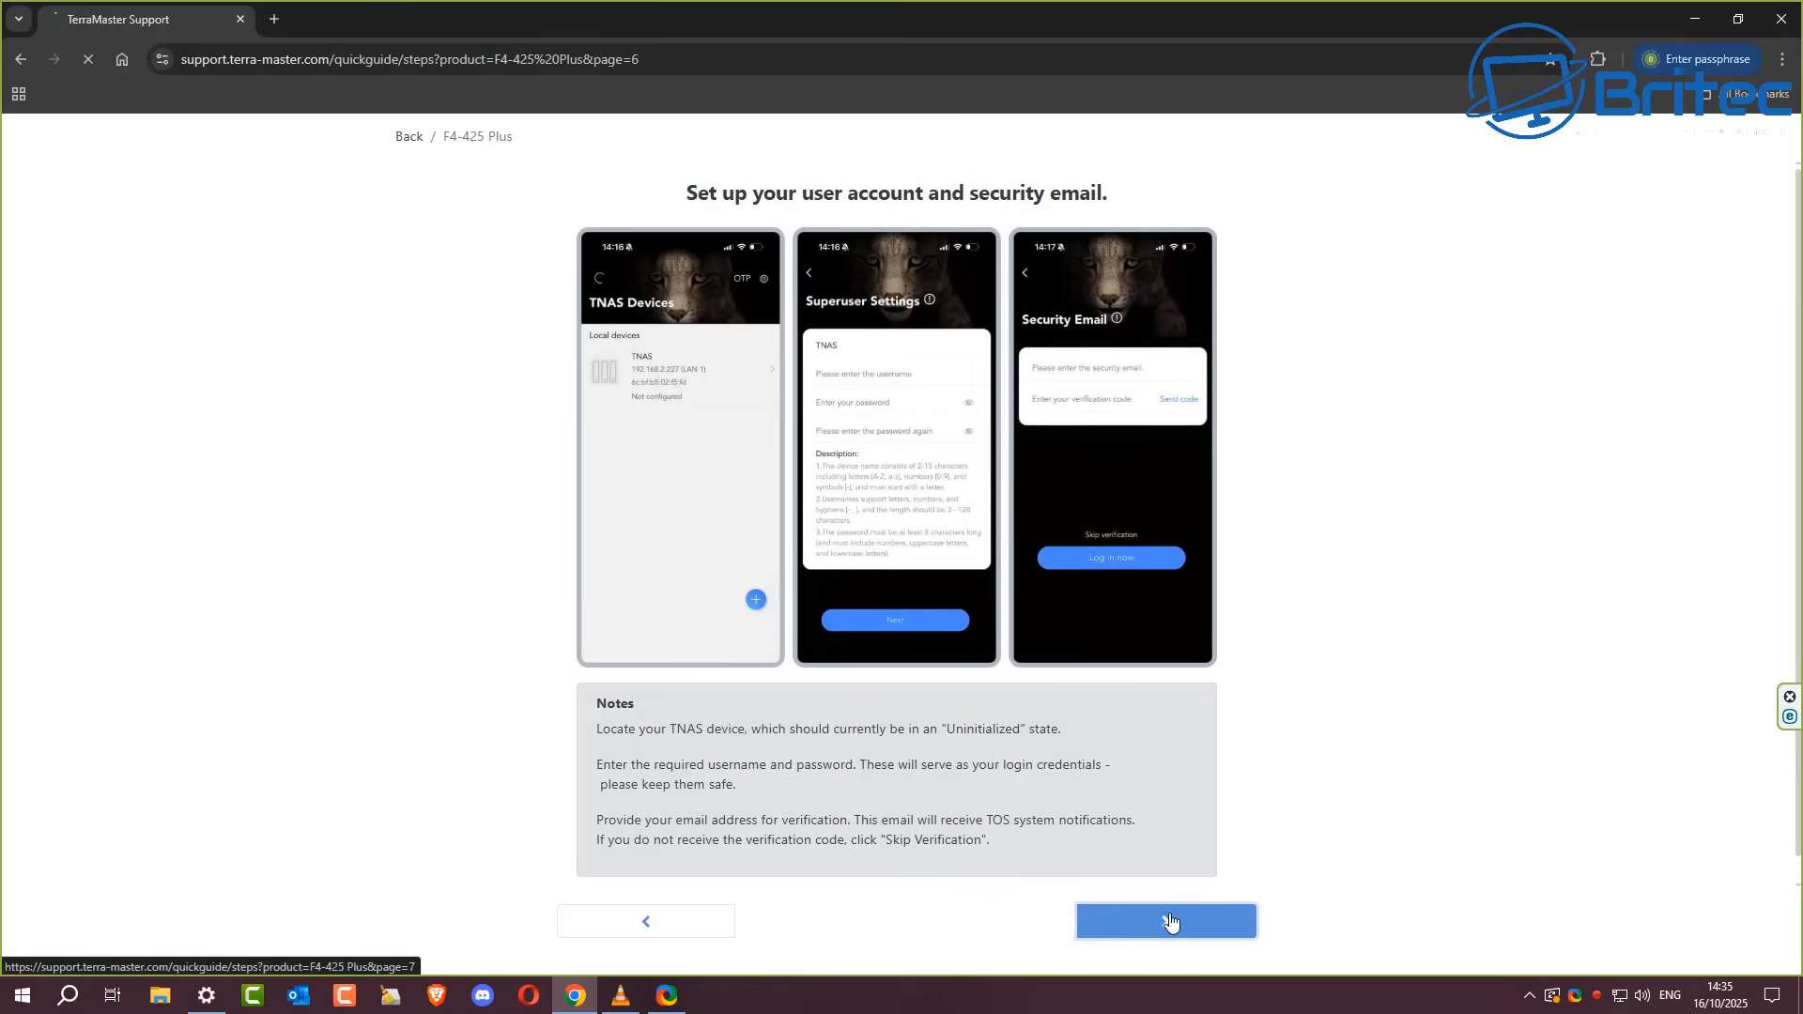
pyautogui.click(1164, 921)
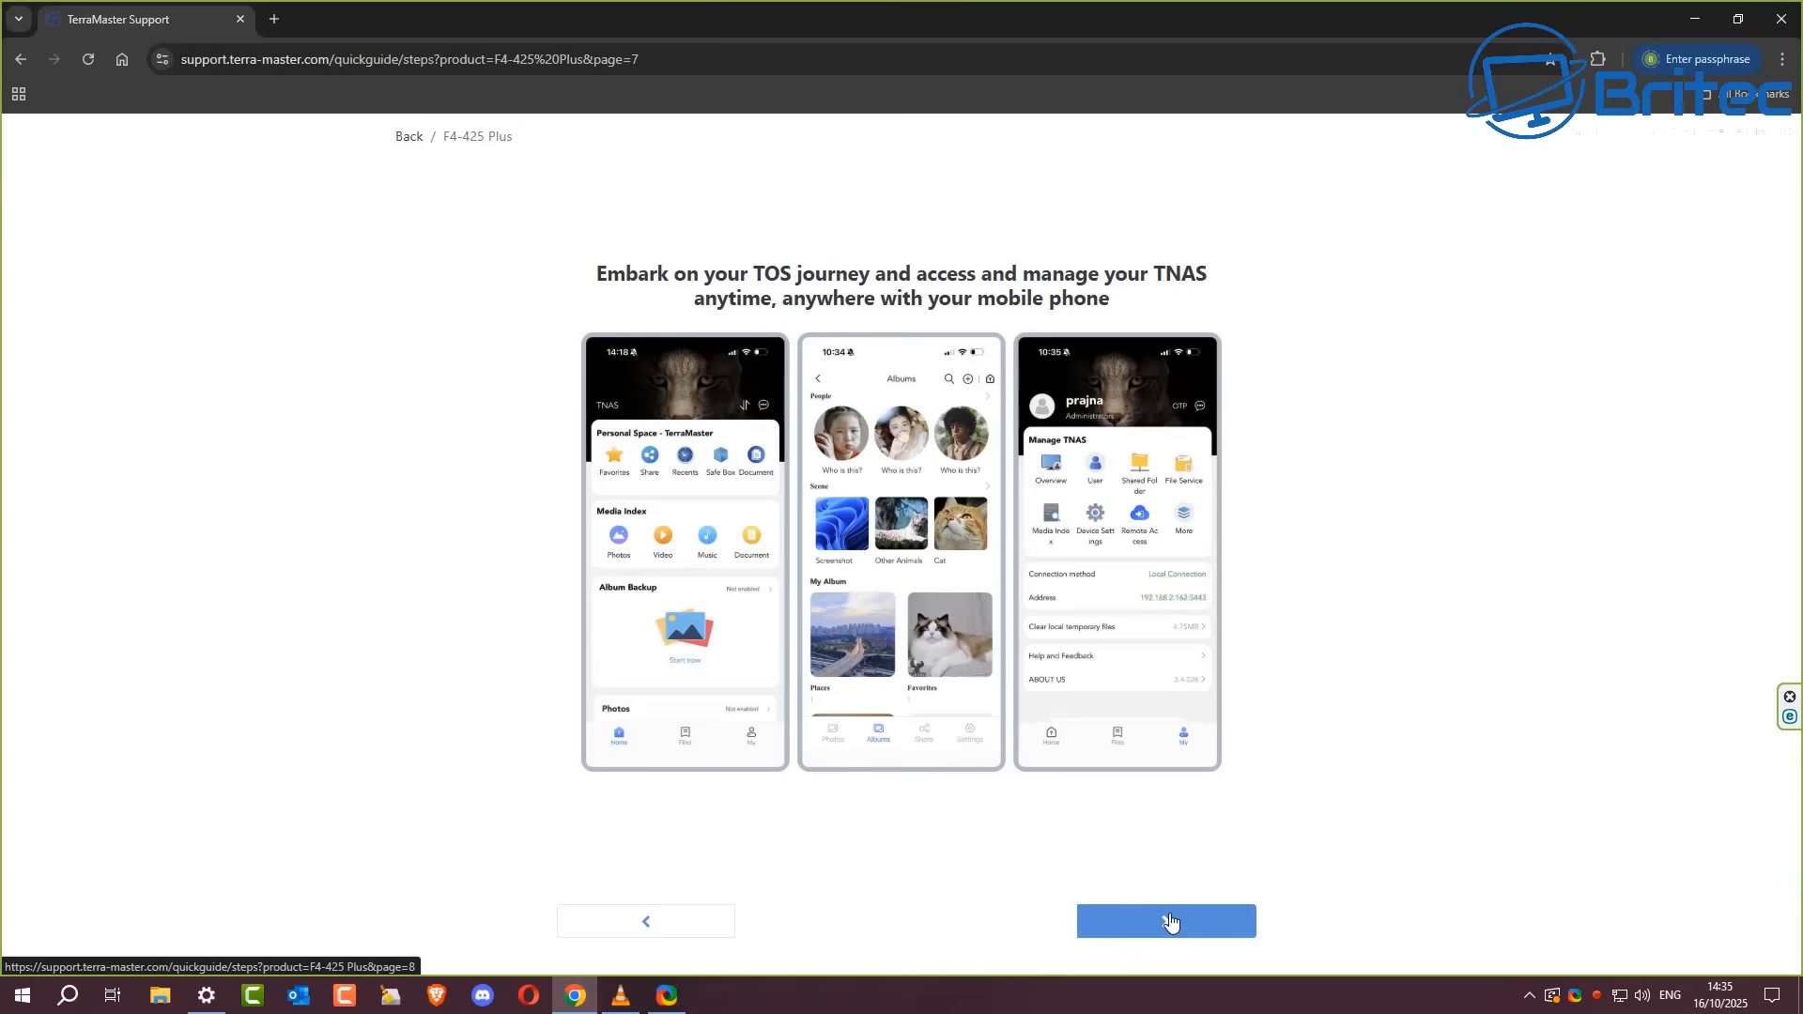
pyautogui.click(1164, 920)
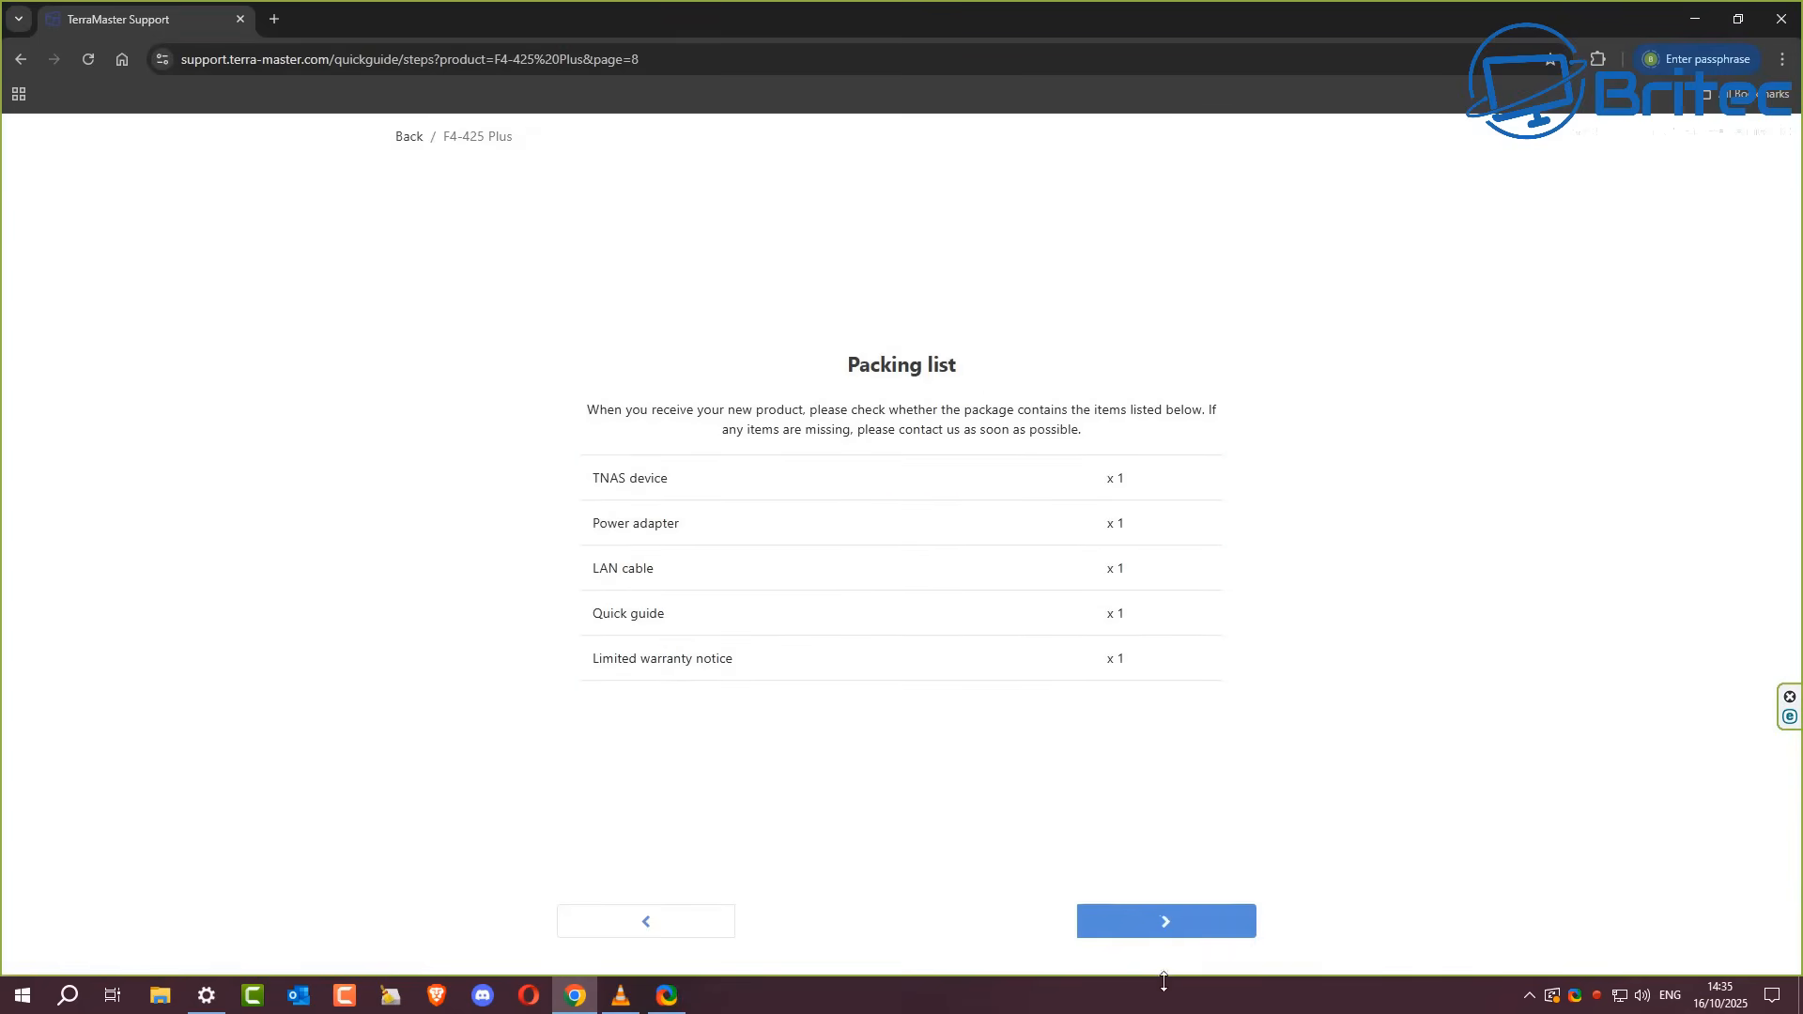
pyautogui.click(1165, 921)
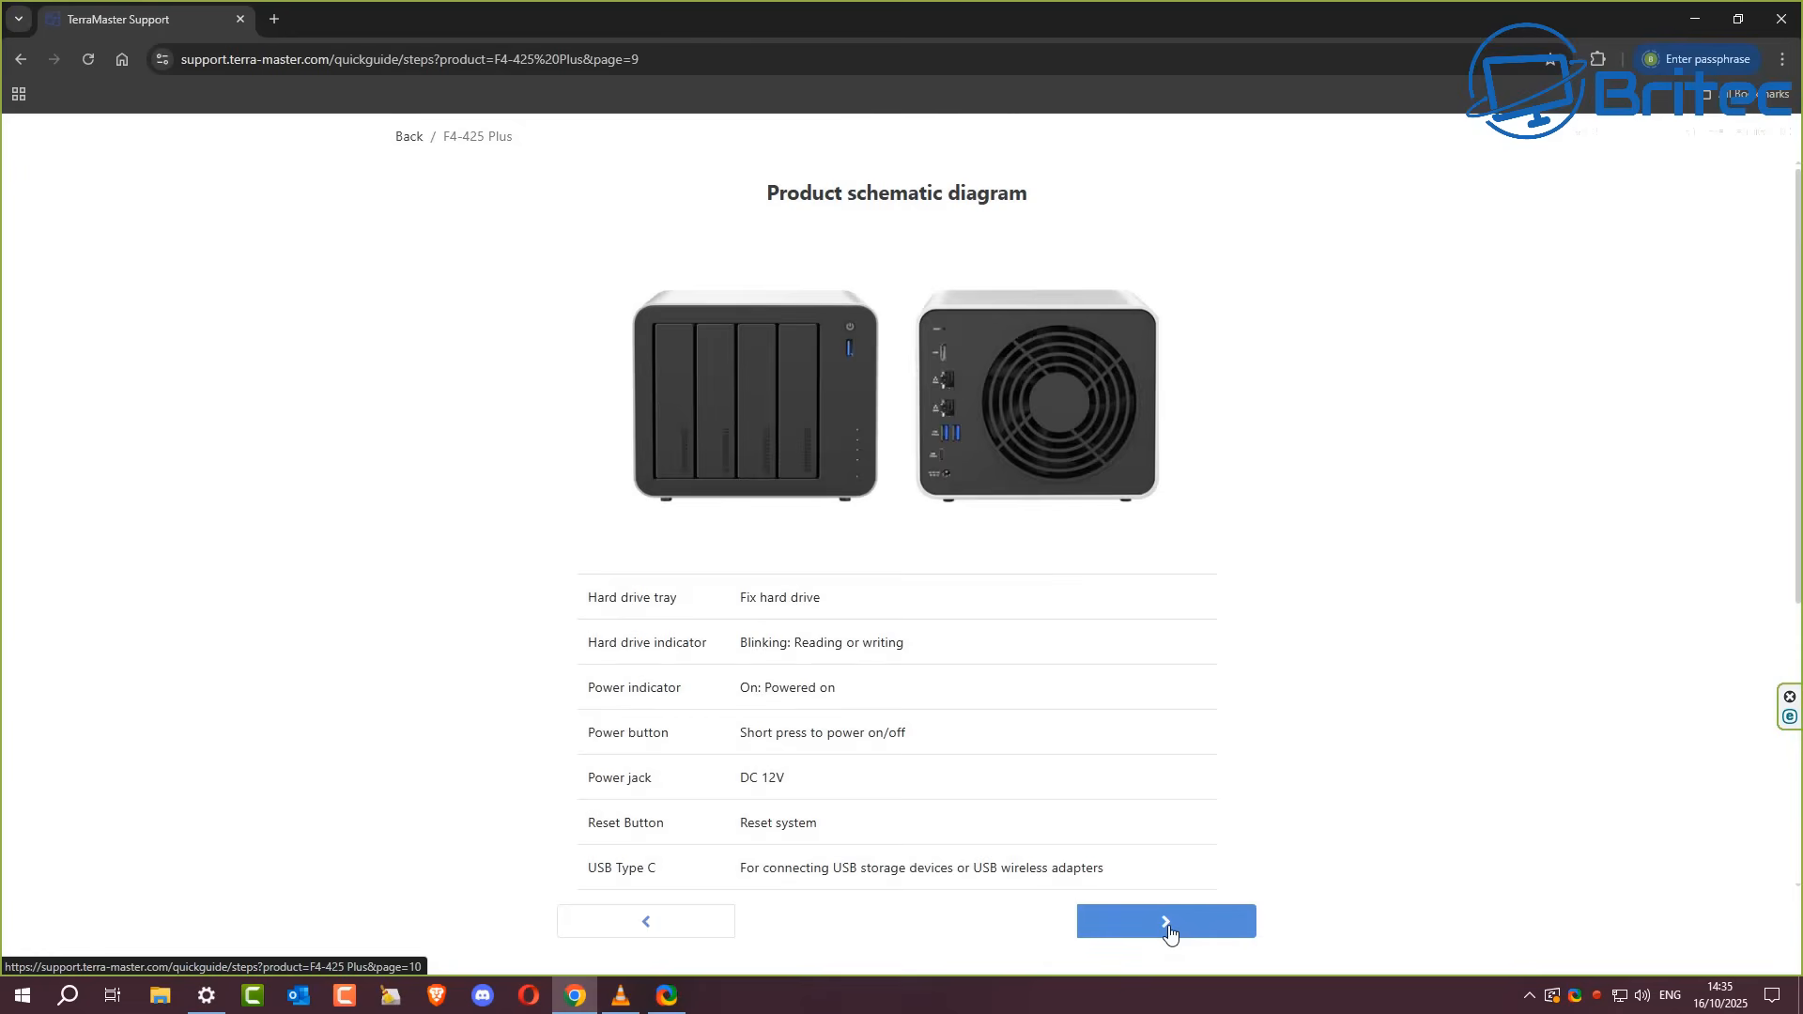
pyautogui.moveTo(761, 390)
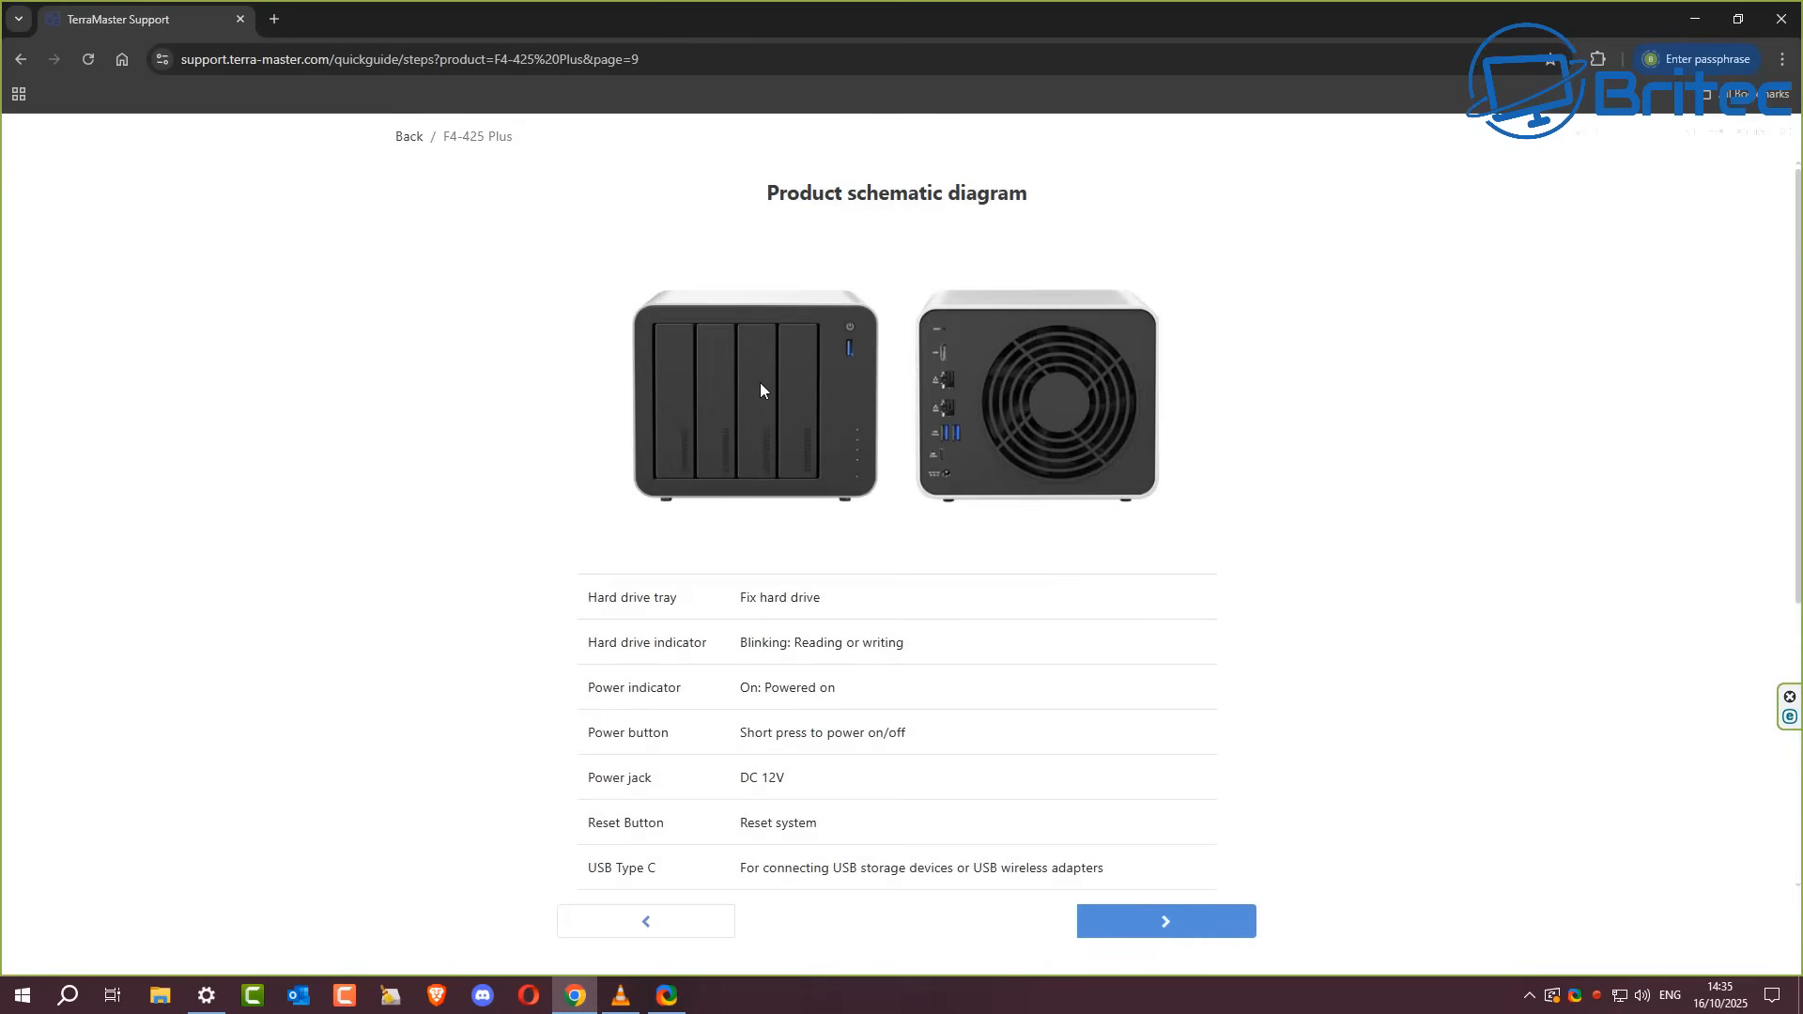
pyautogui.moveTo(939, 483)
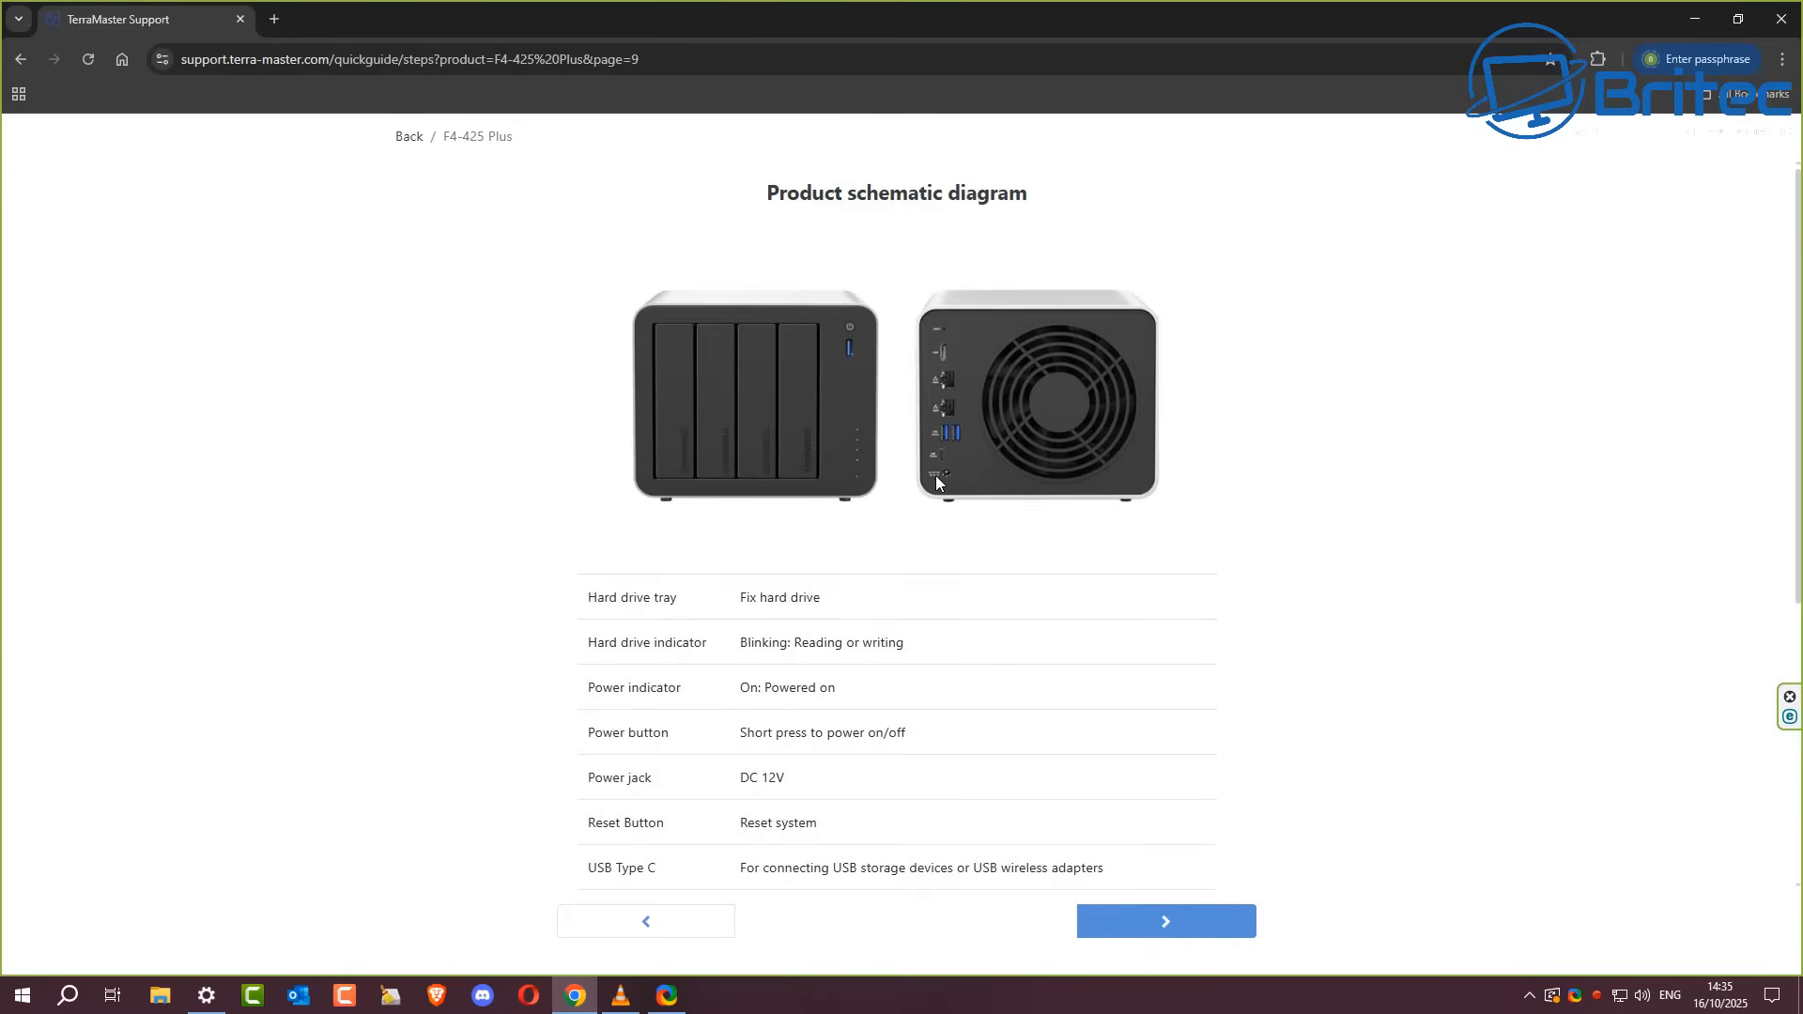
pyautogui.moveTo(1125, 920)
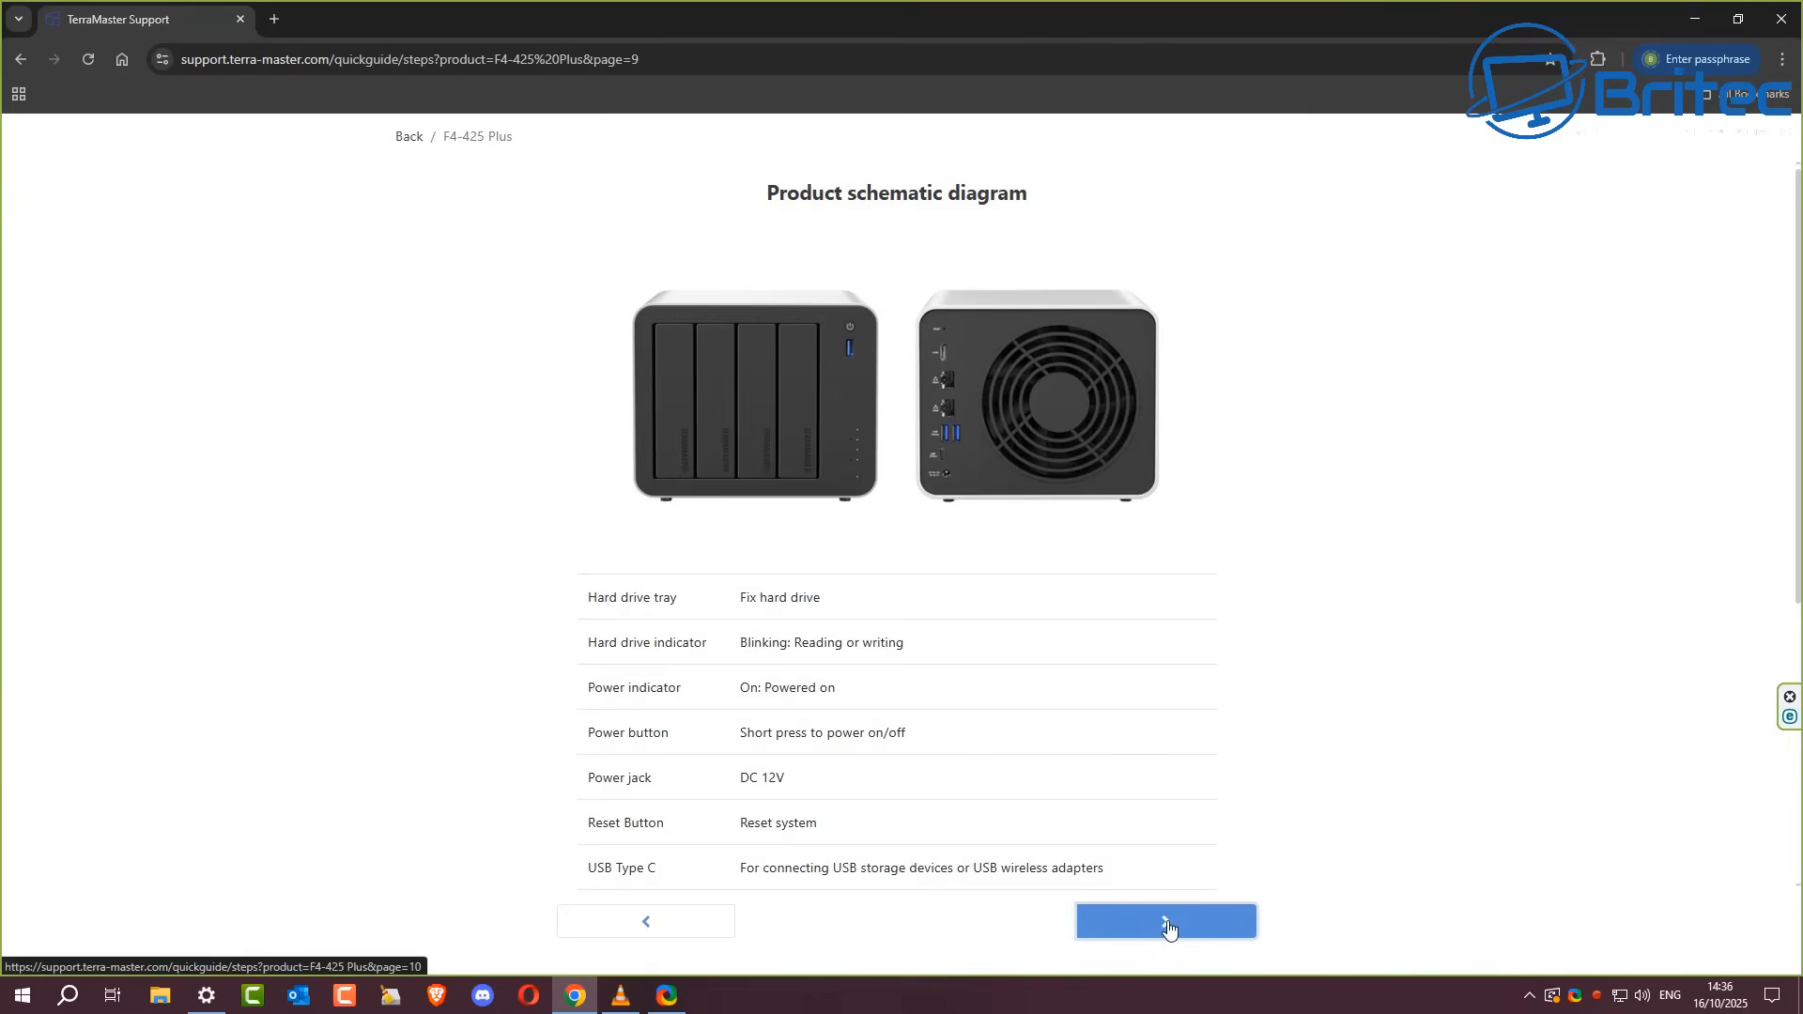
# Step: Advance through TNAS startup preparation to computer initialization and open tnas.local to find the NAS
pyautogui.click(1164, 920)
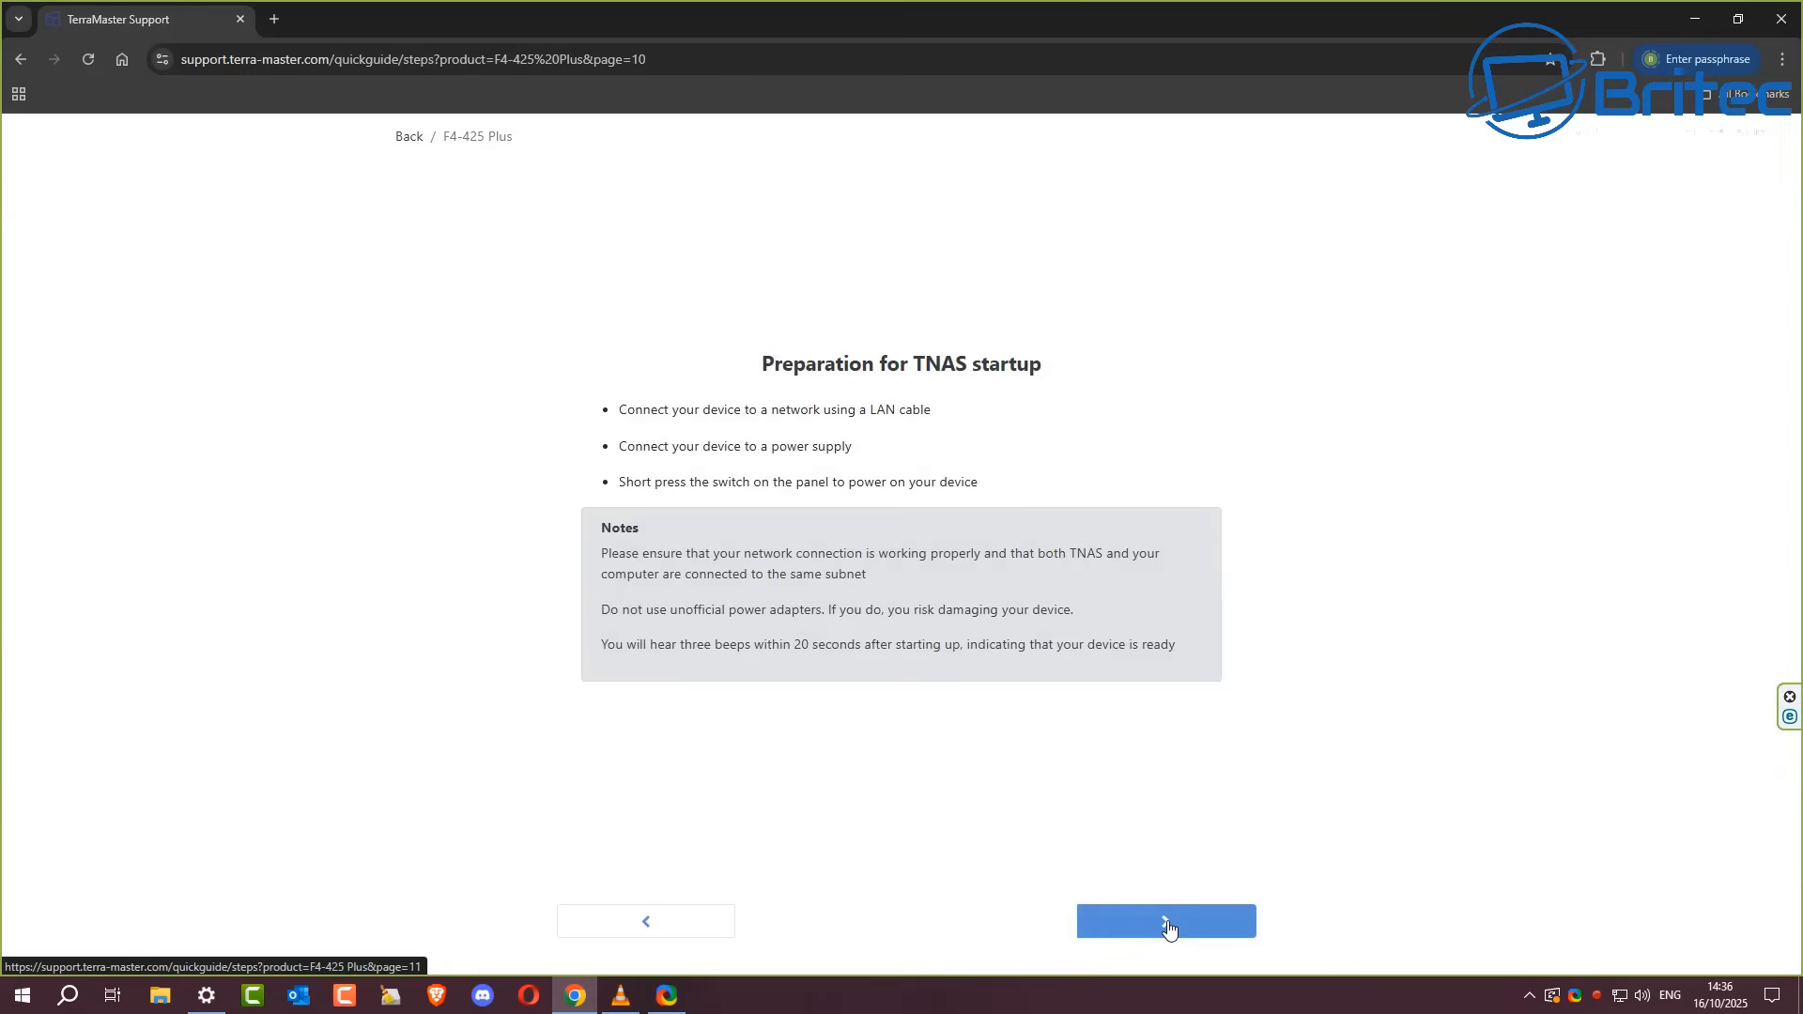
pyautogui.moveTo(777, 646)
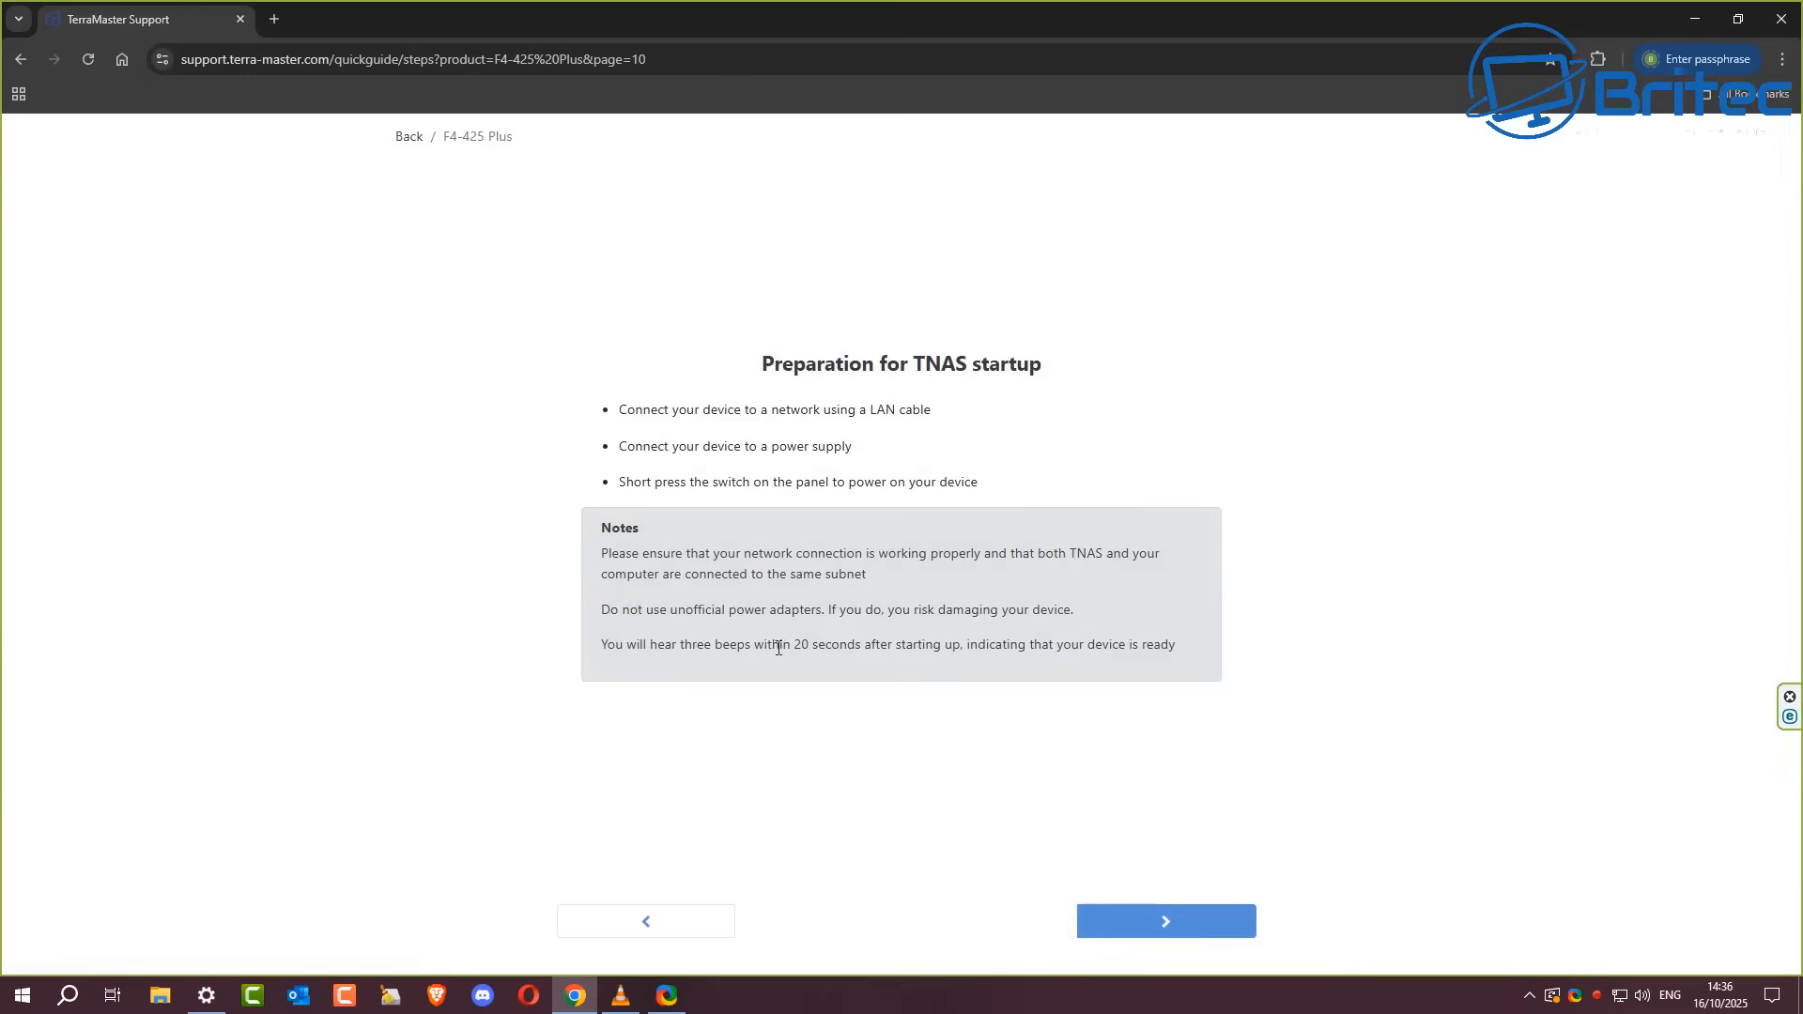
pyautogui.click(1164, 920)
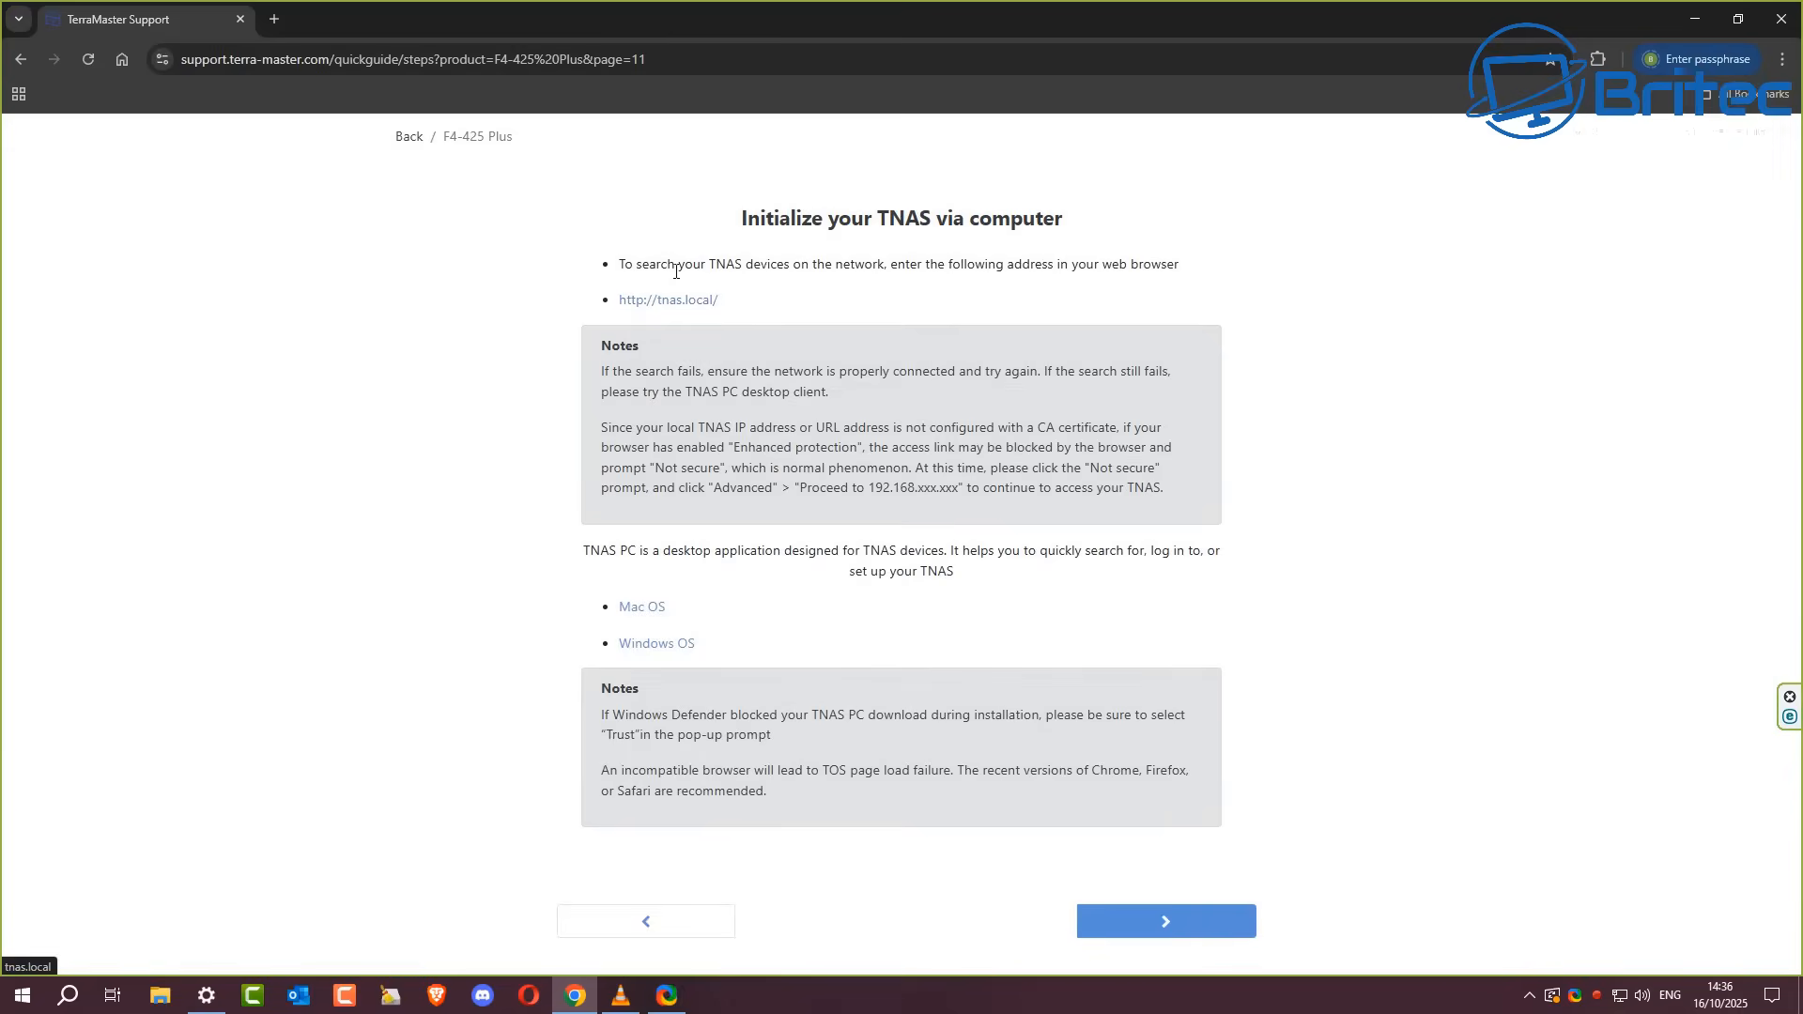
pyautogui.moveTo(1163, 270)
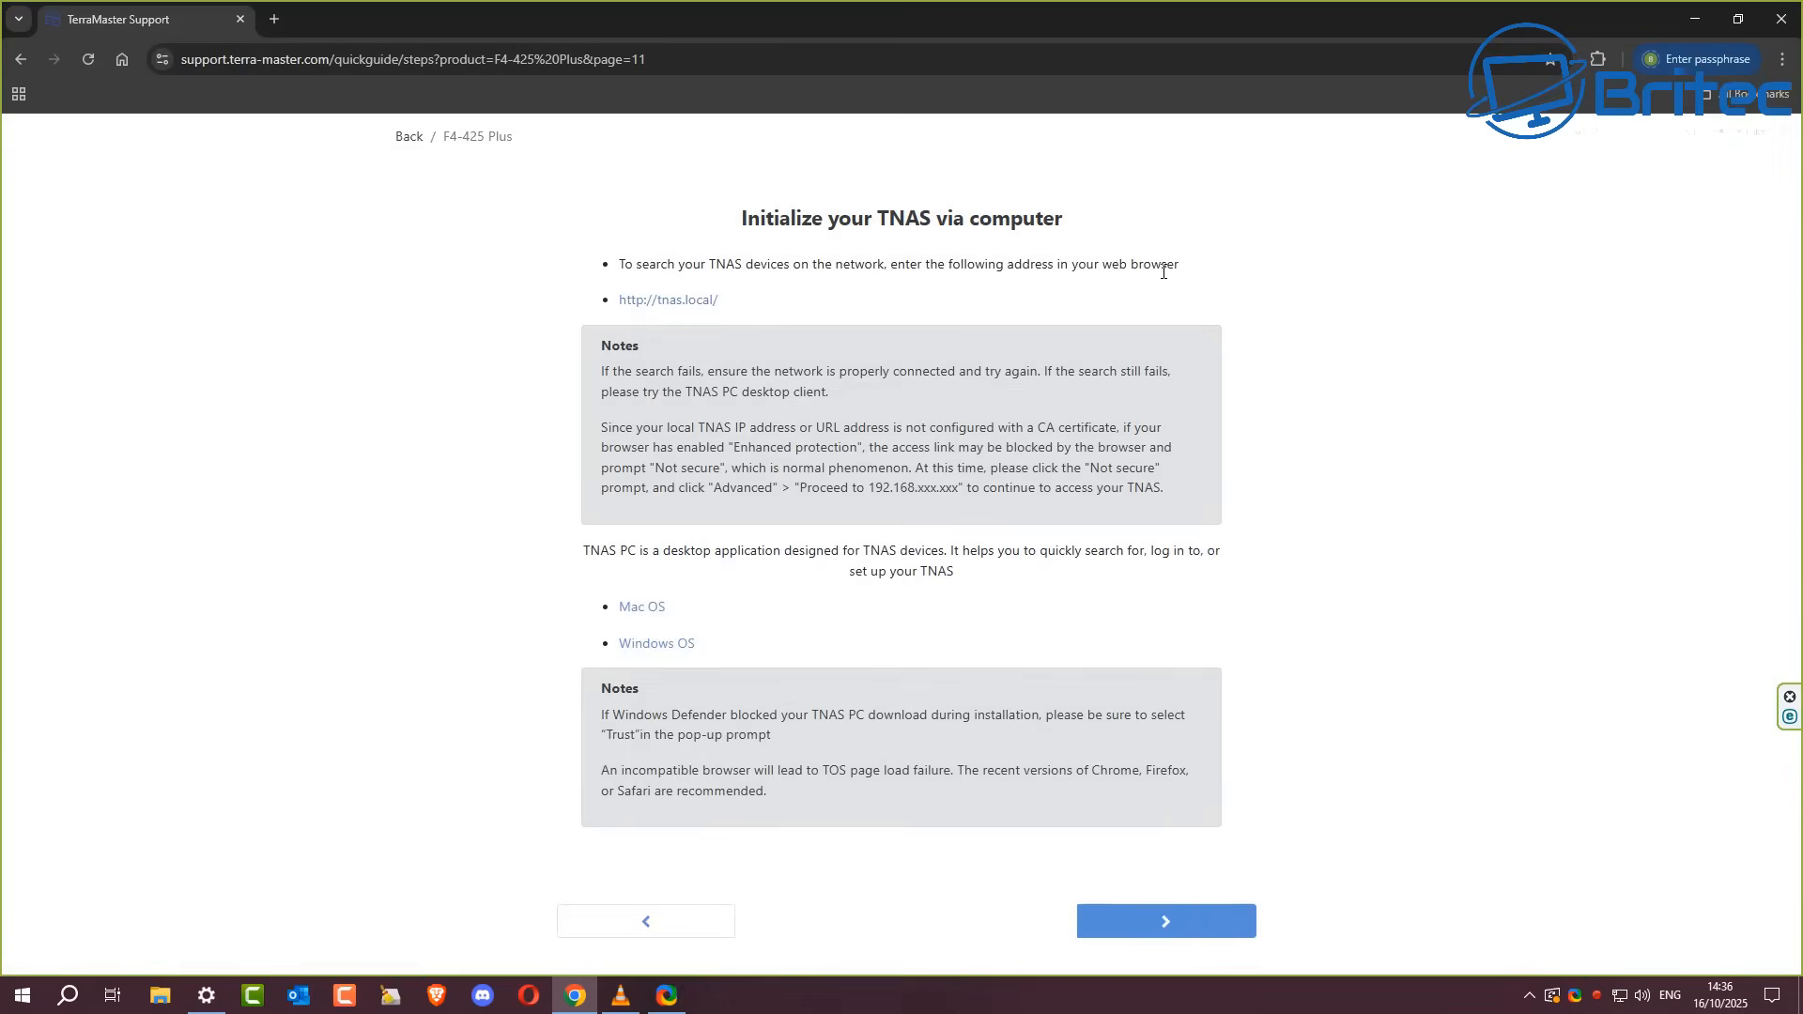
pyautogui.moveTo(667, 300)
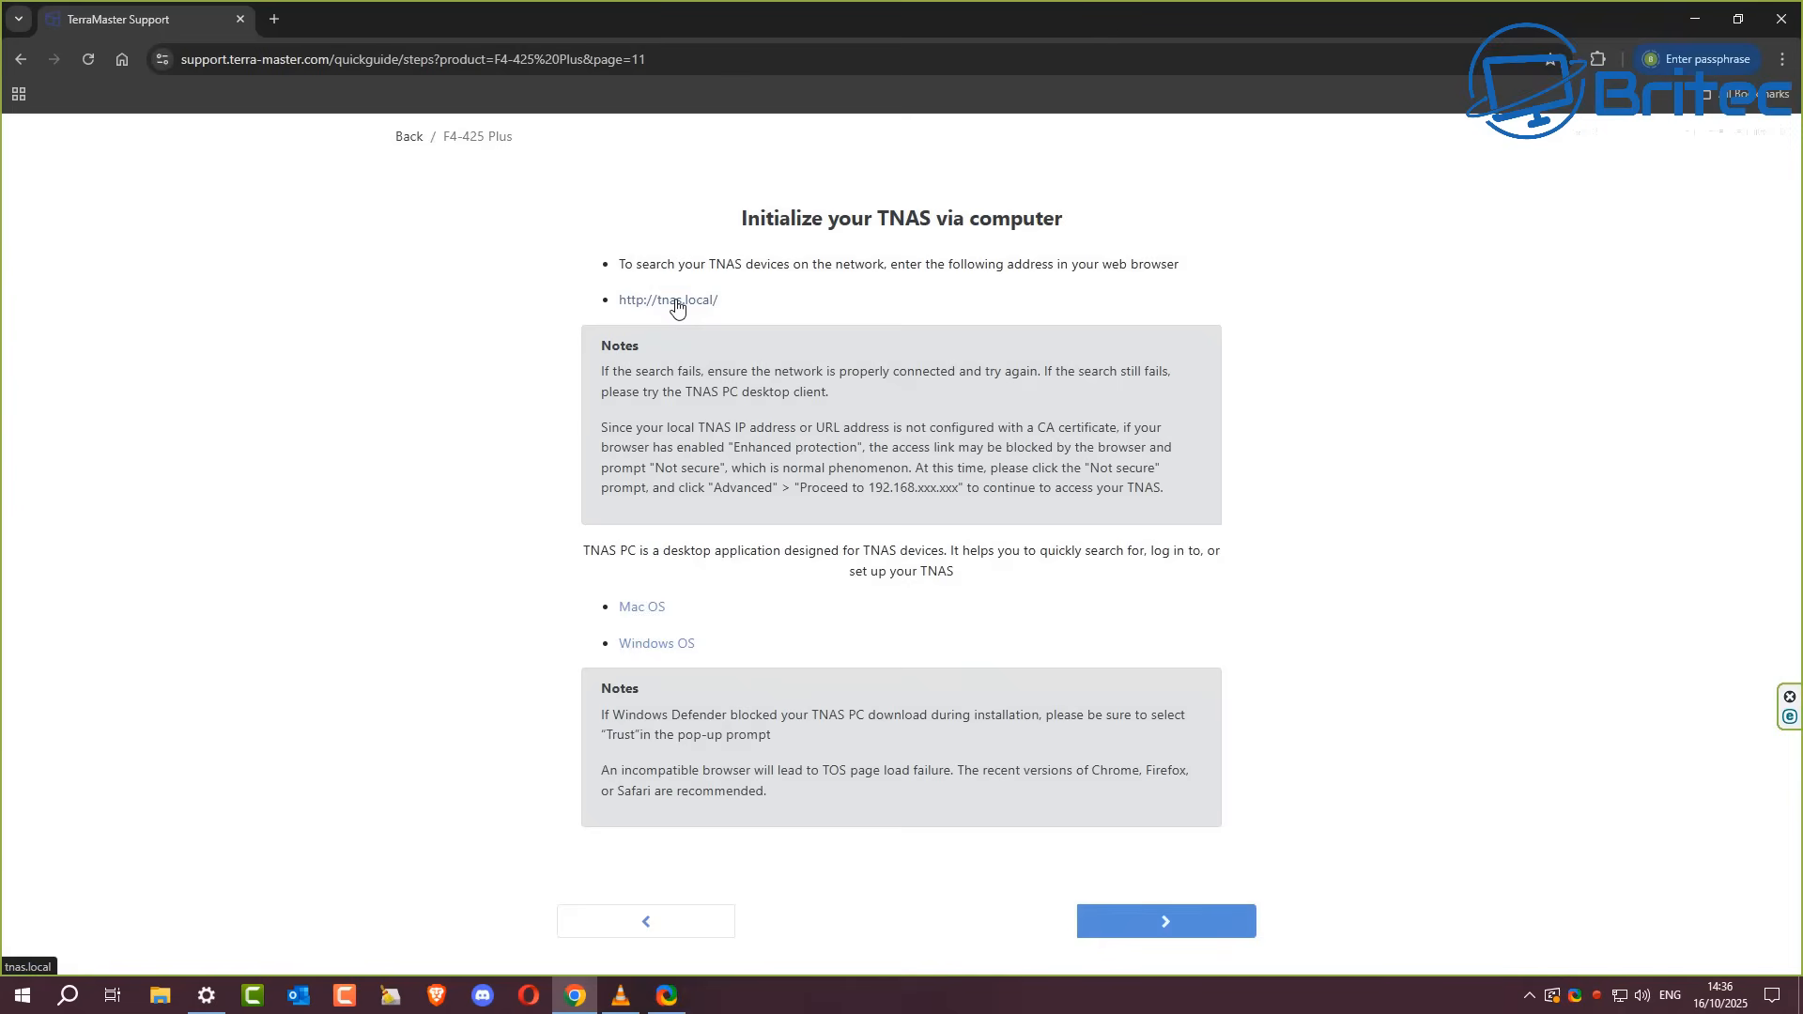
pyautogui.click(669, 300)
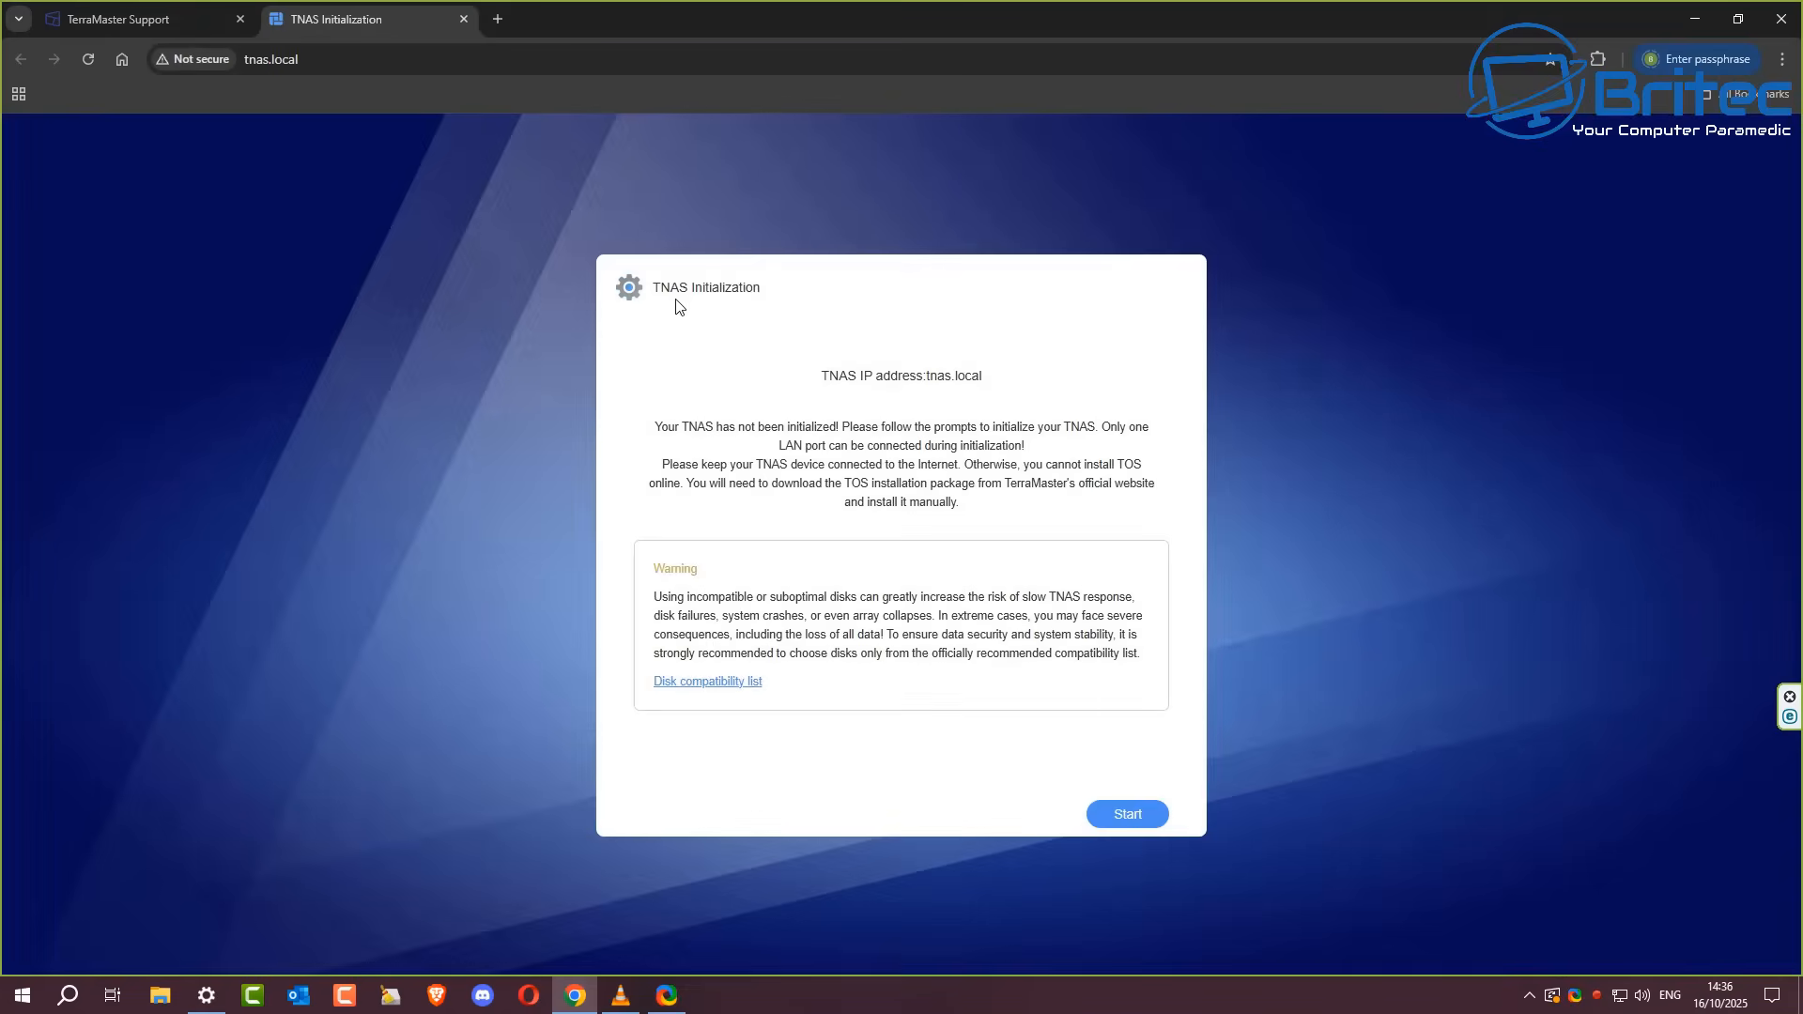
pyautogui.moveTo(1057, 394)
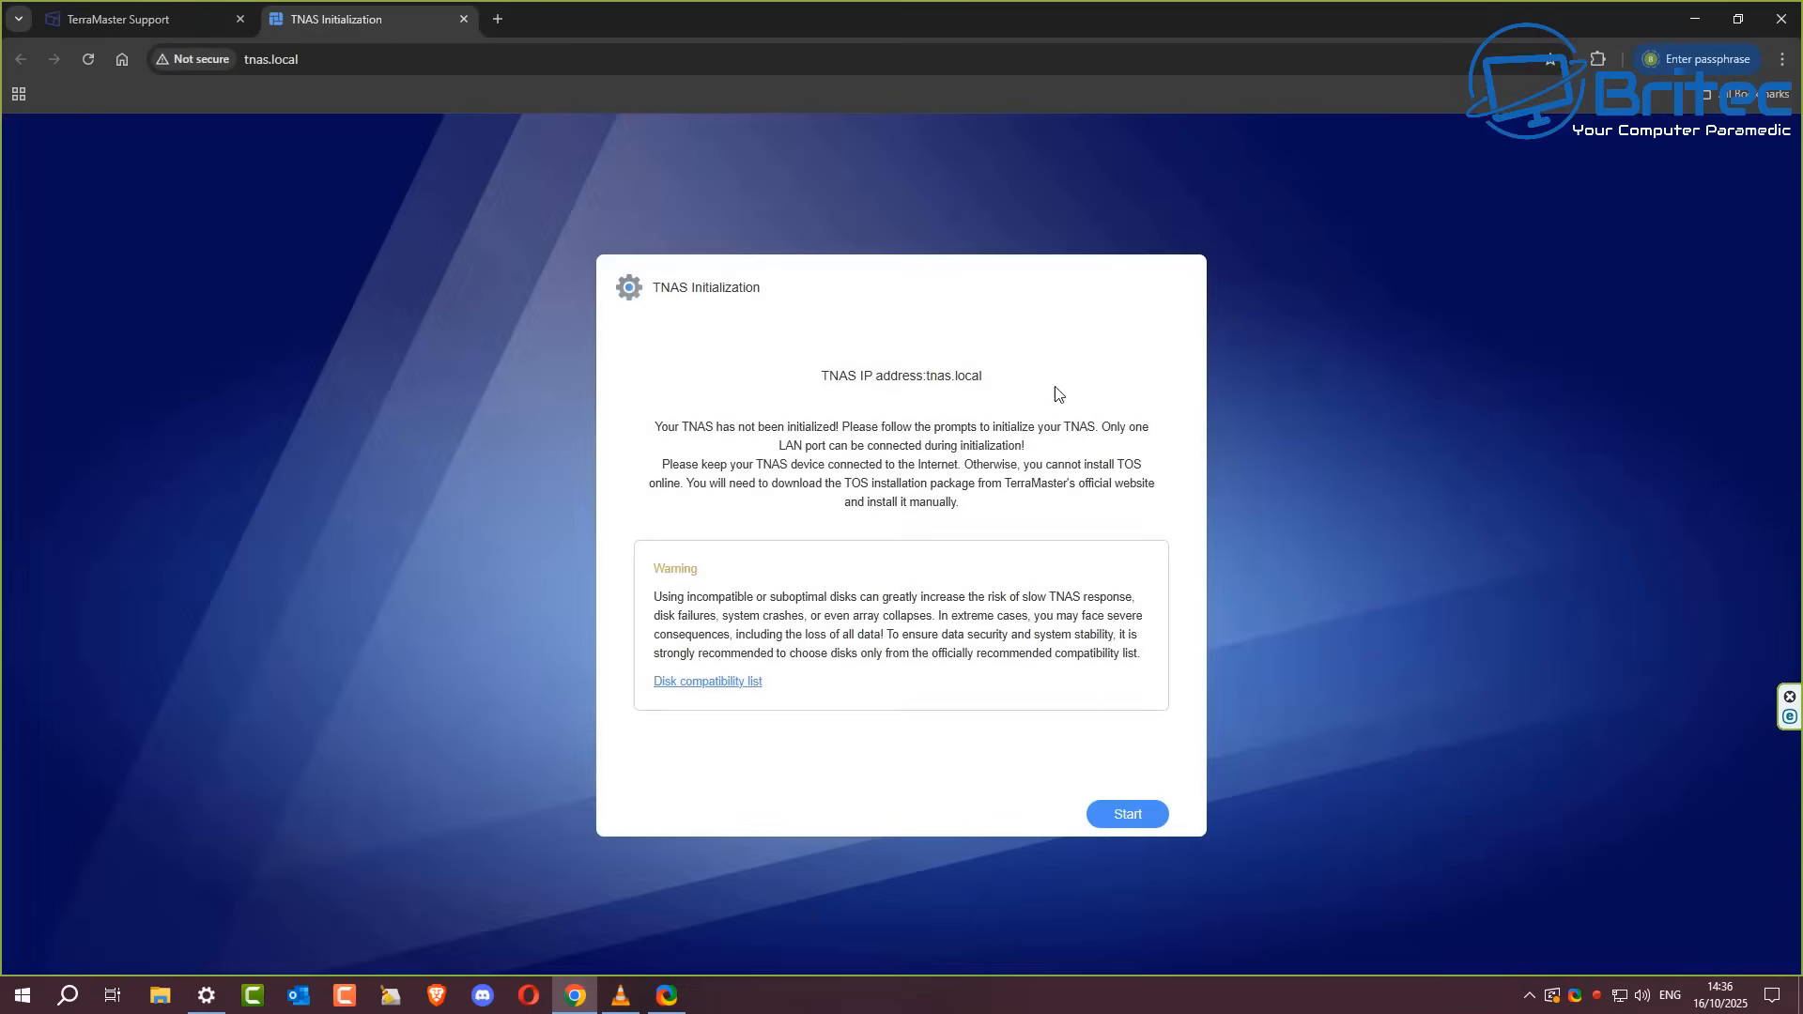
pyautogui.moveTo(983, 603)
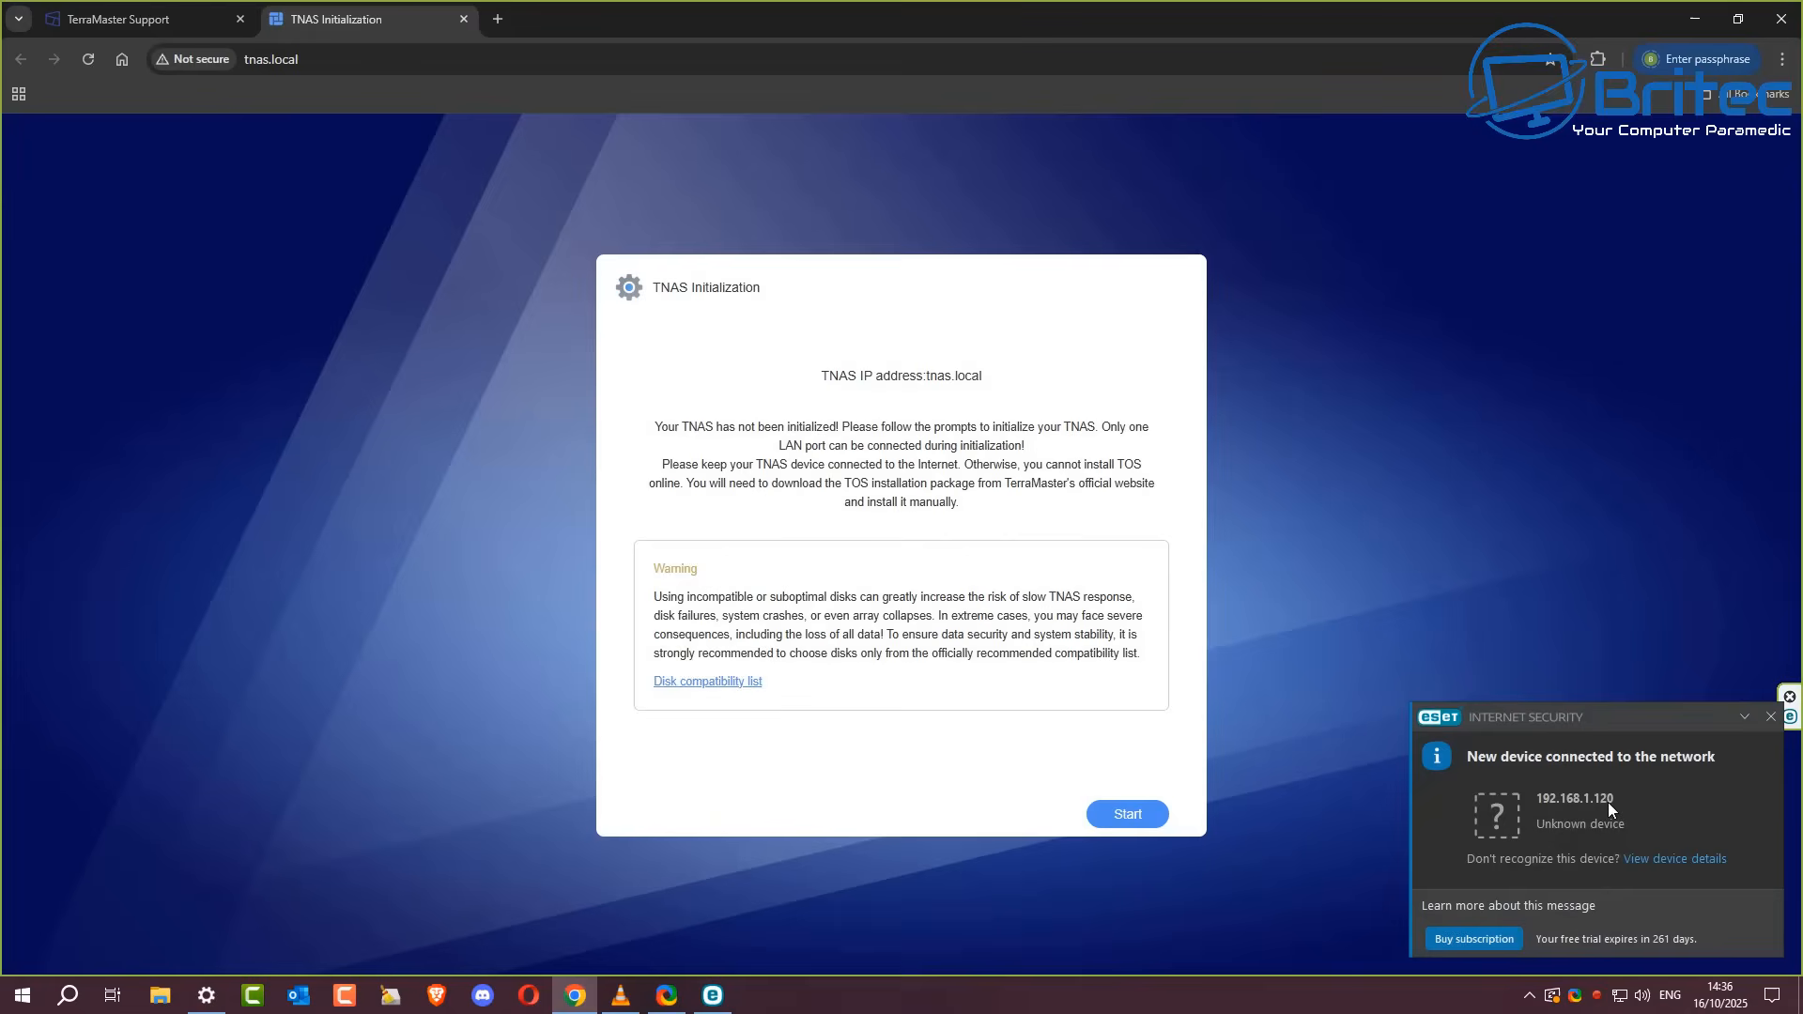
pyautogui.moveTo(1561, 871)
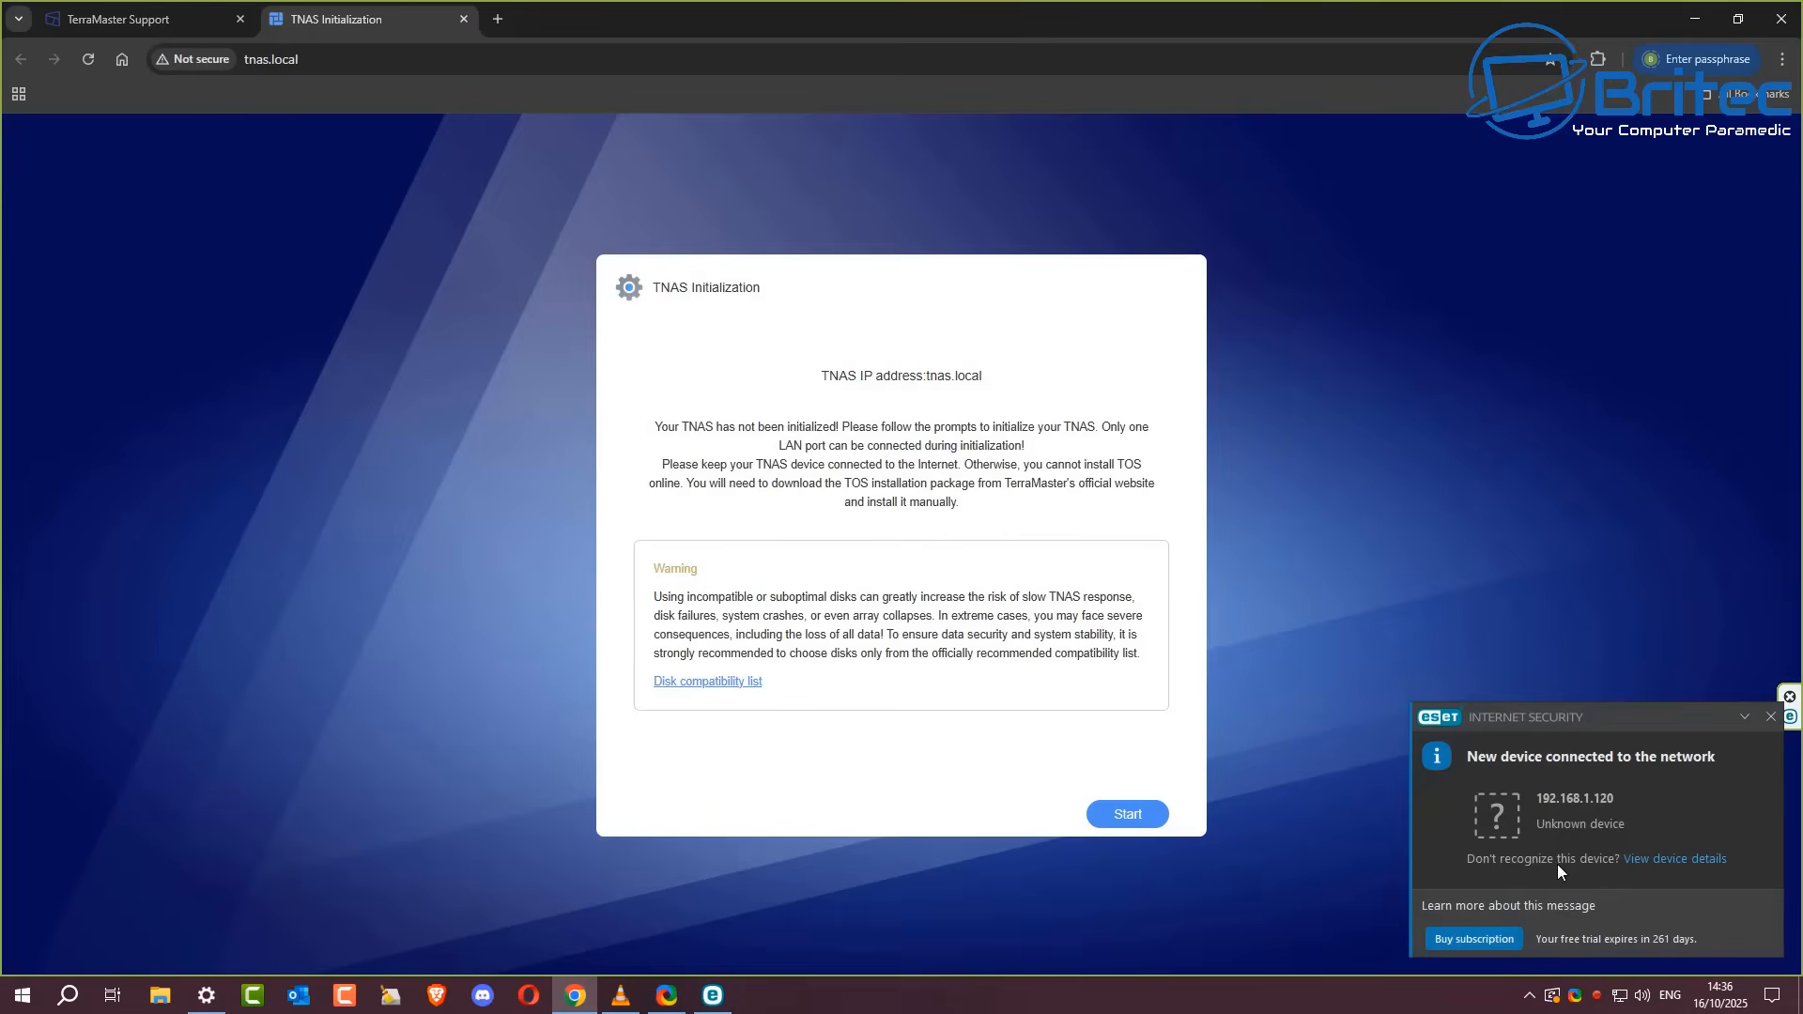
pyautogui.click(1769, 716)
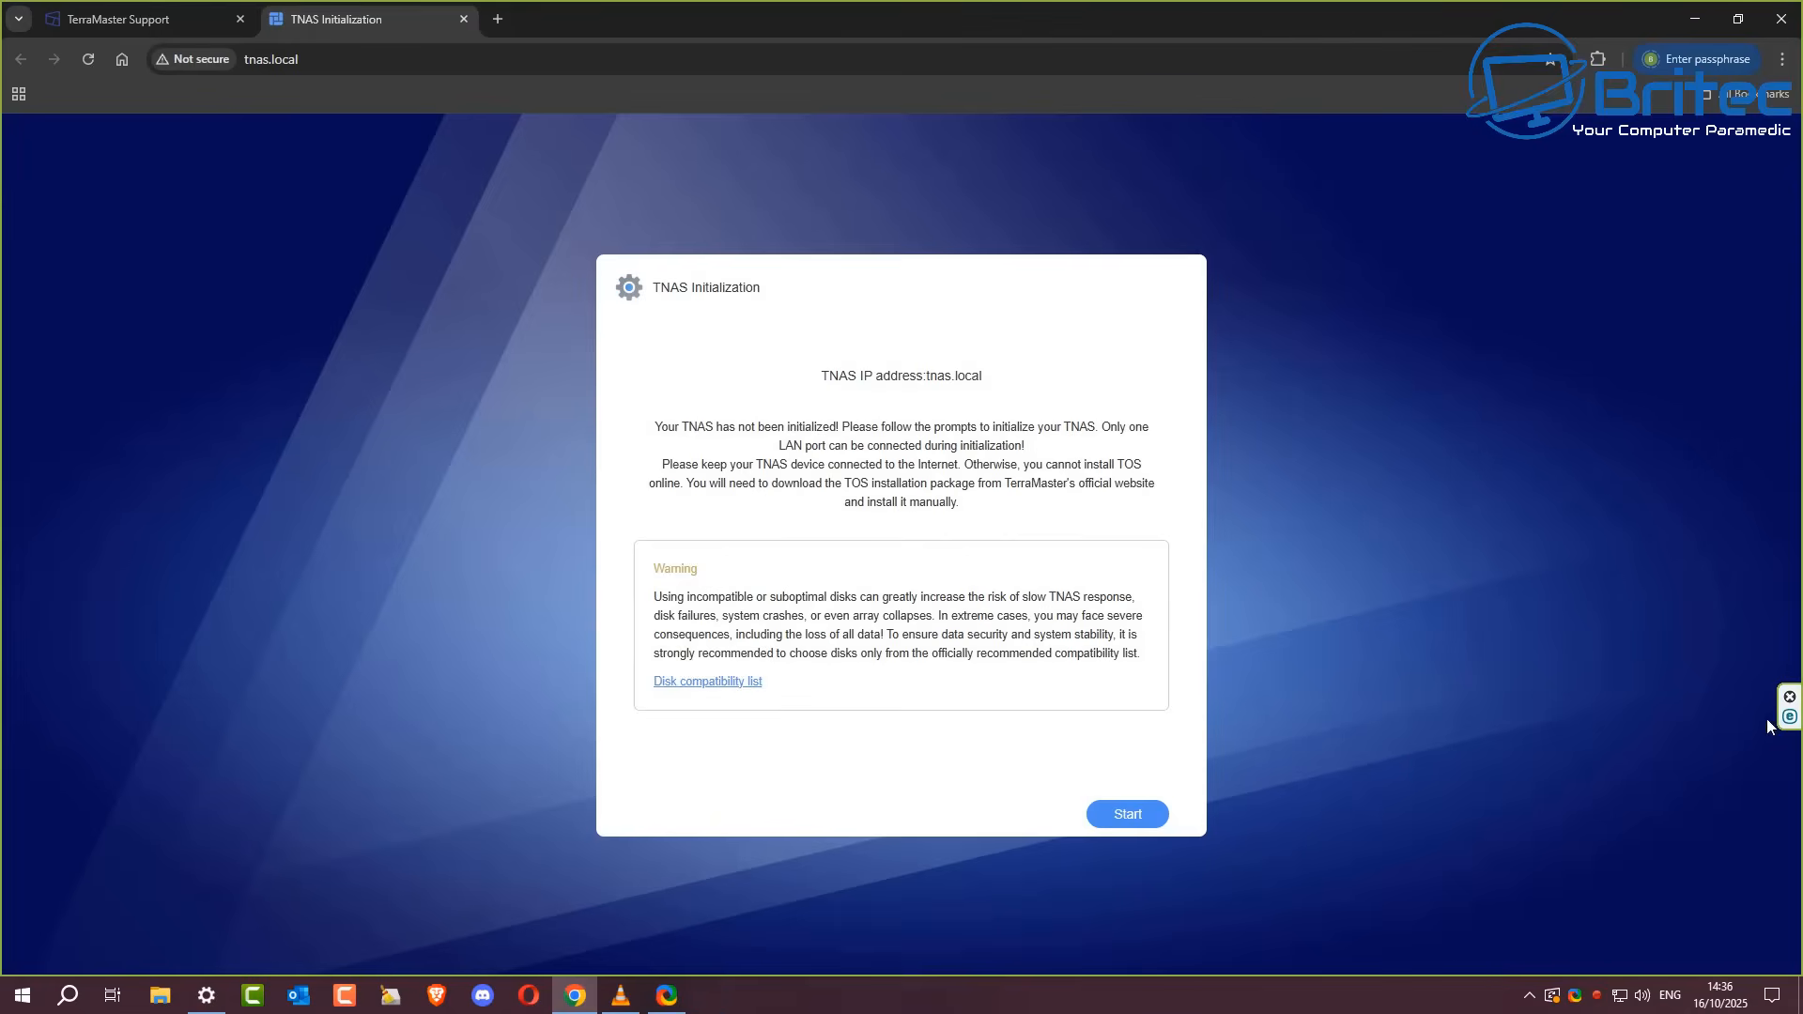
pyautogui.moveTo(1125, 687)
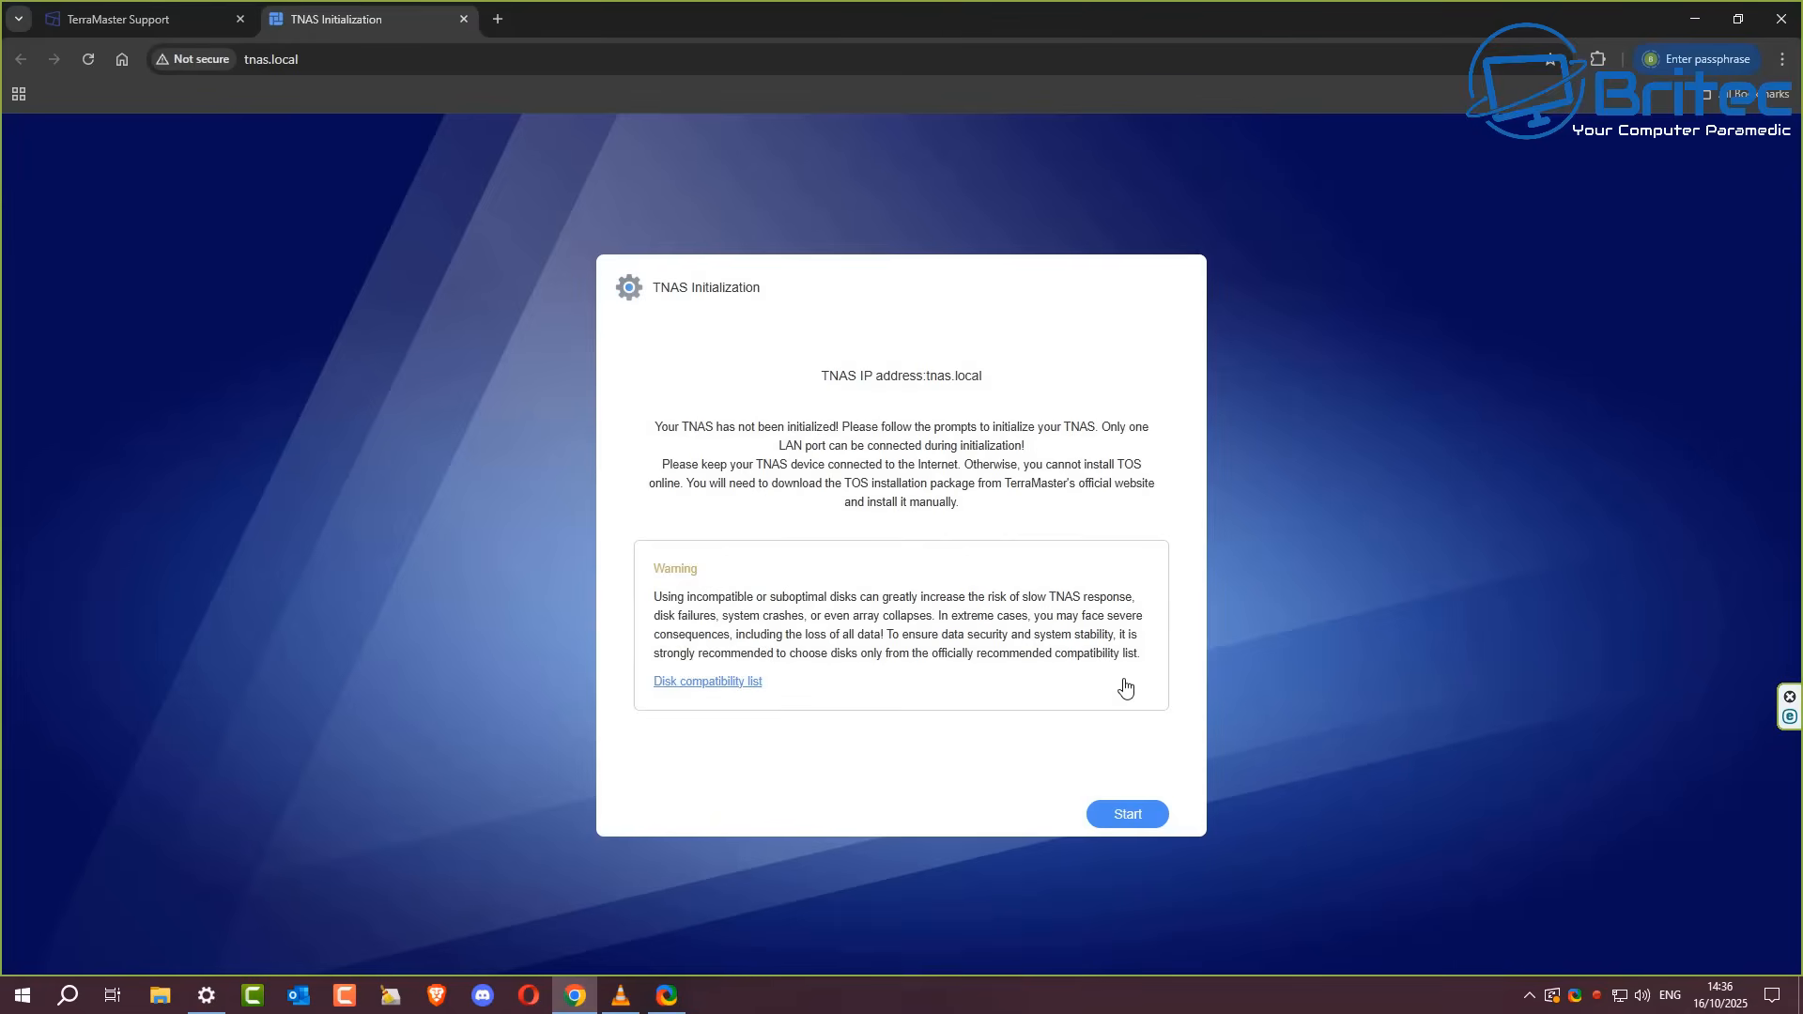
pyautogui.moveTo(708, 680)
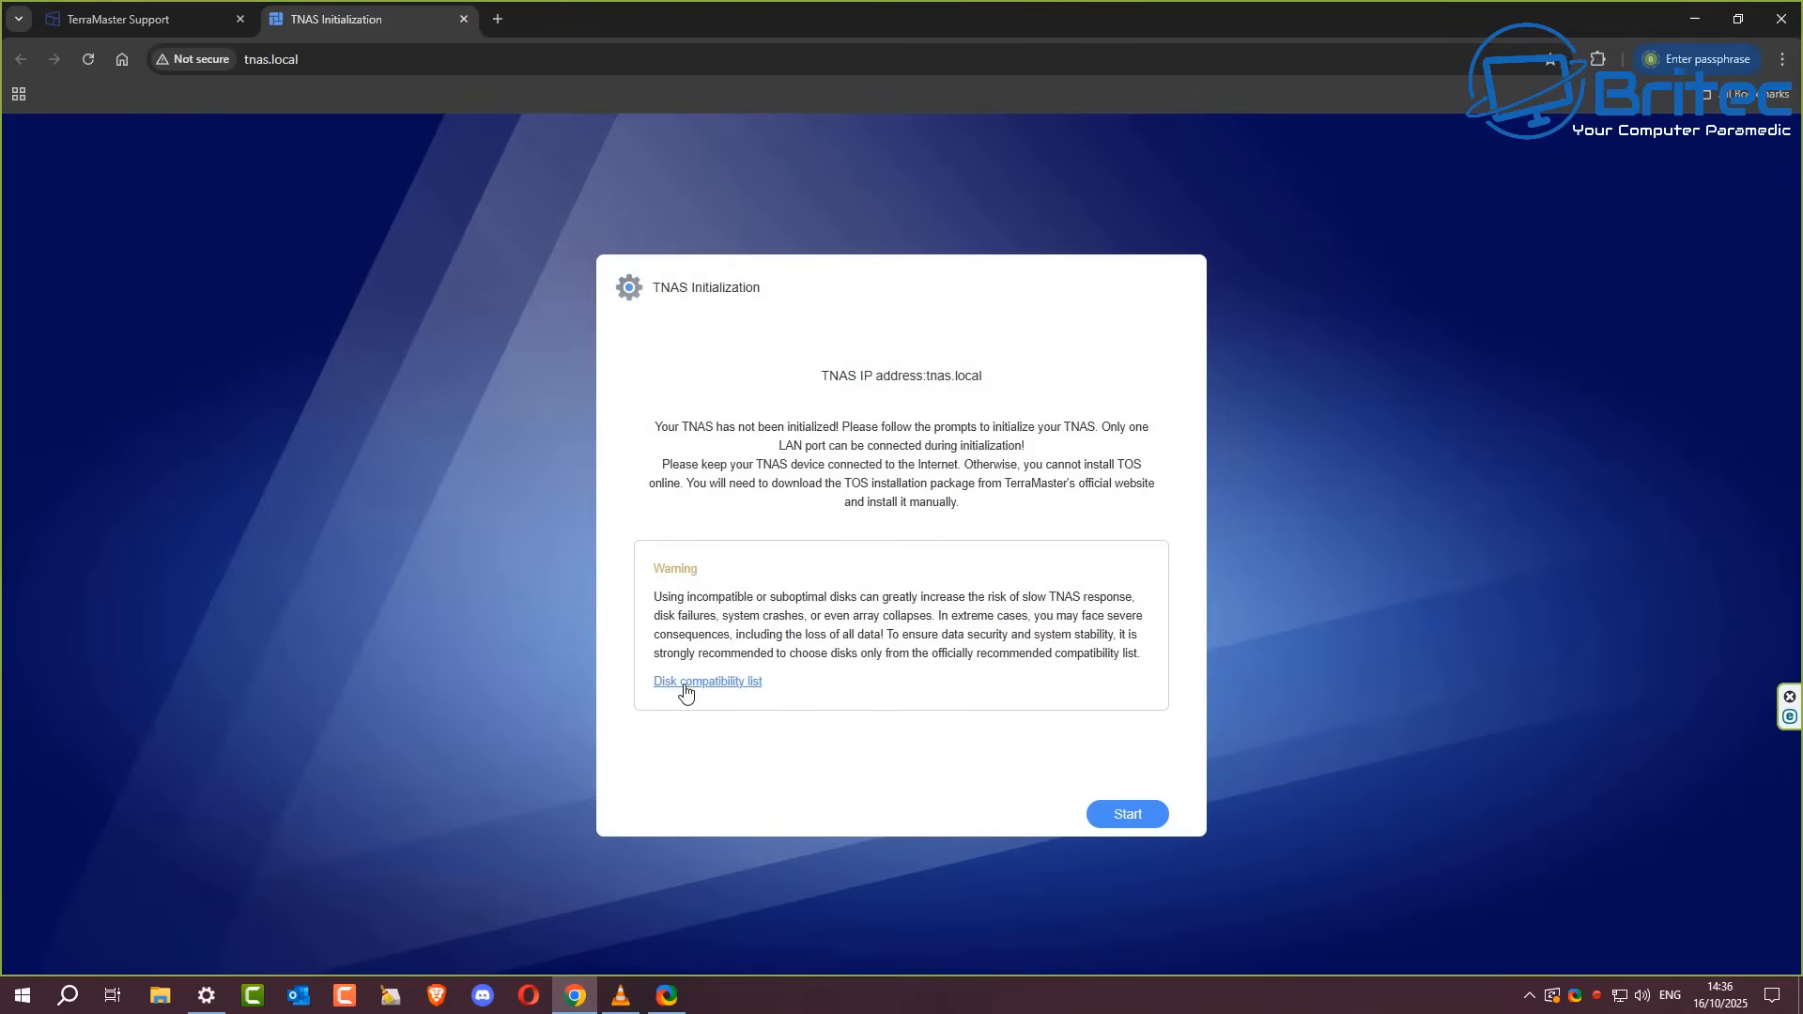
pyautogui.click(708, 680)
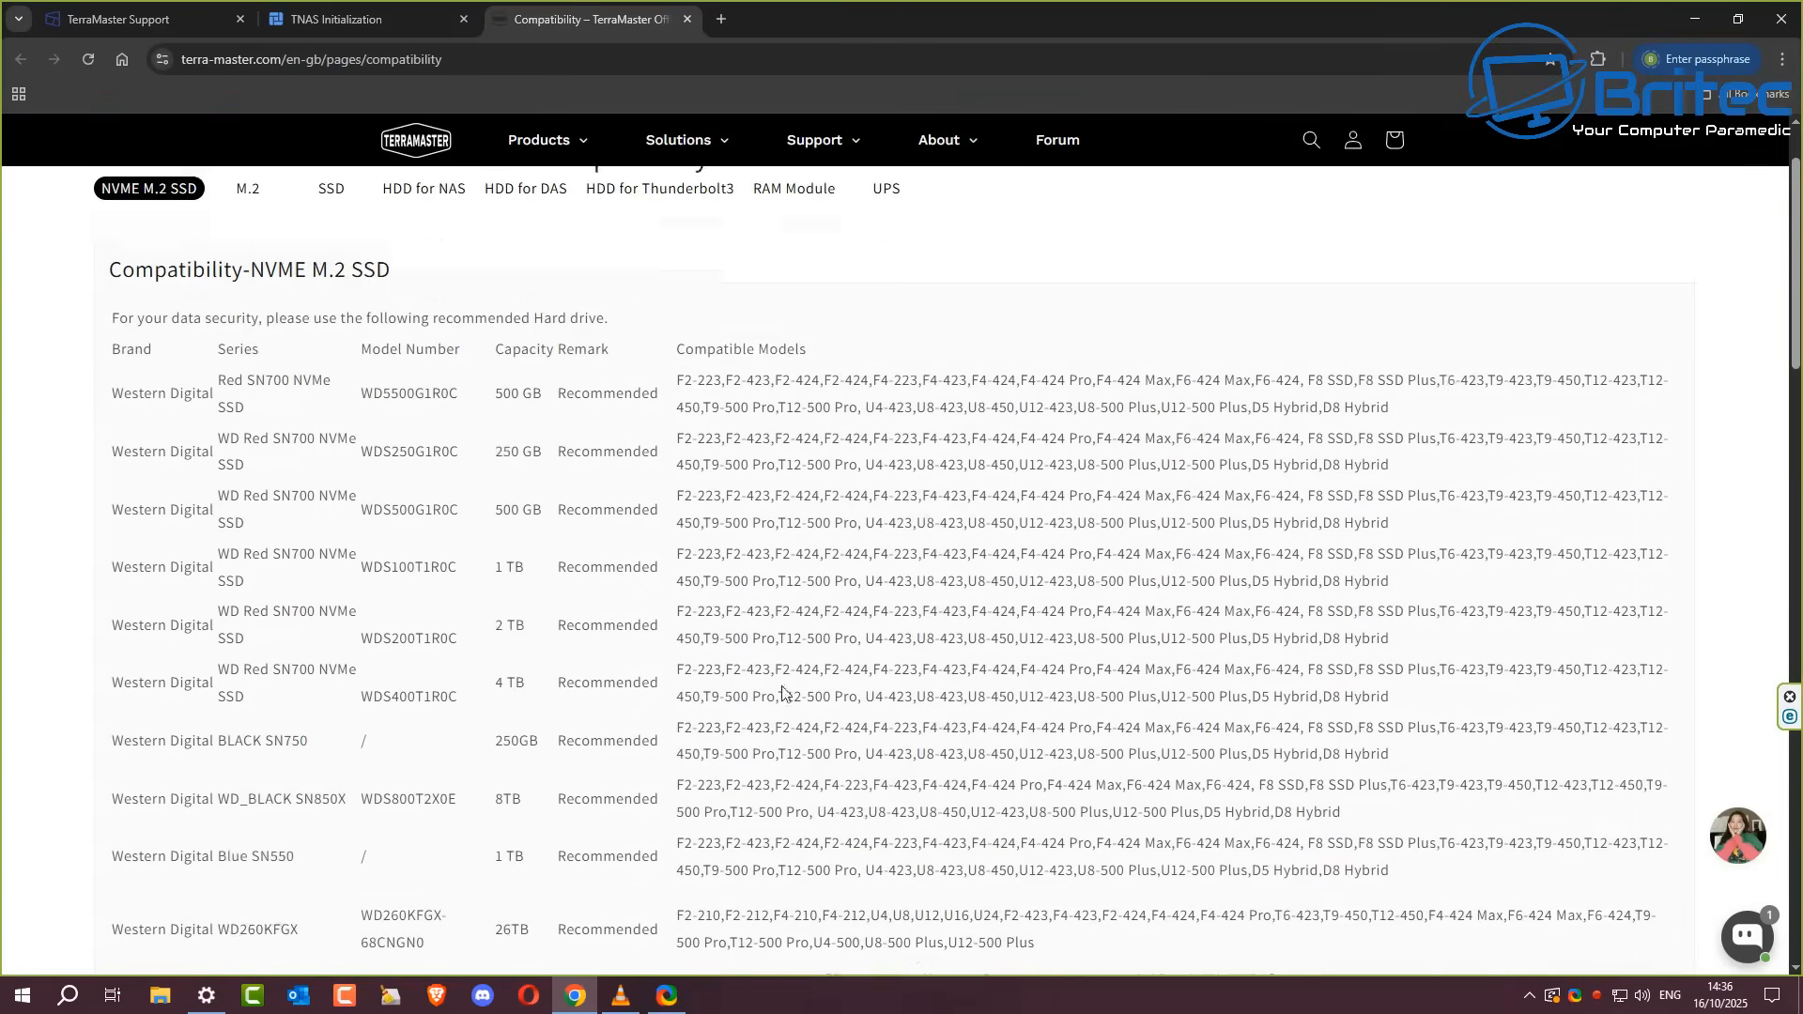
pyautogui.scroll(-3)
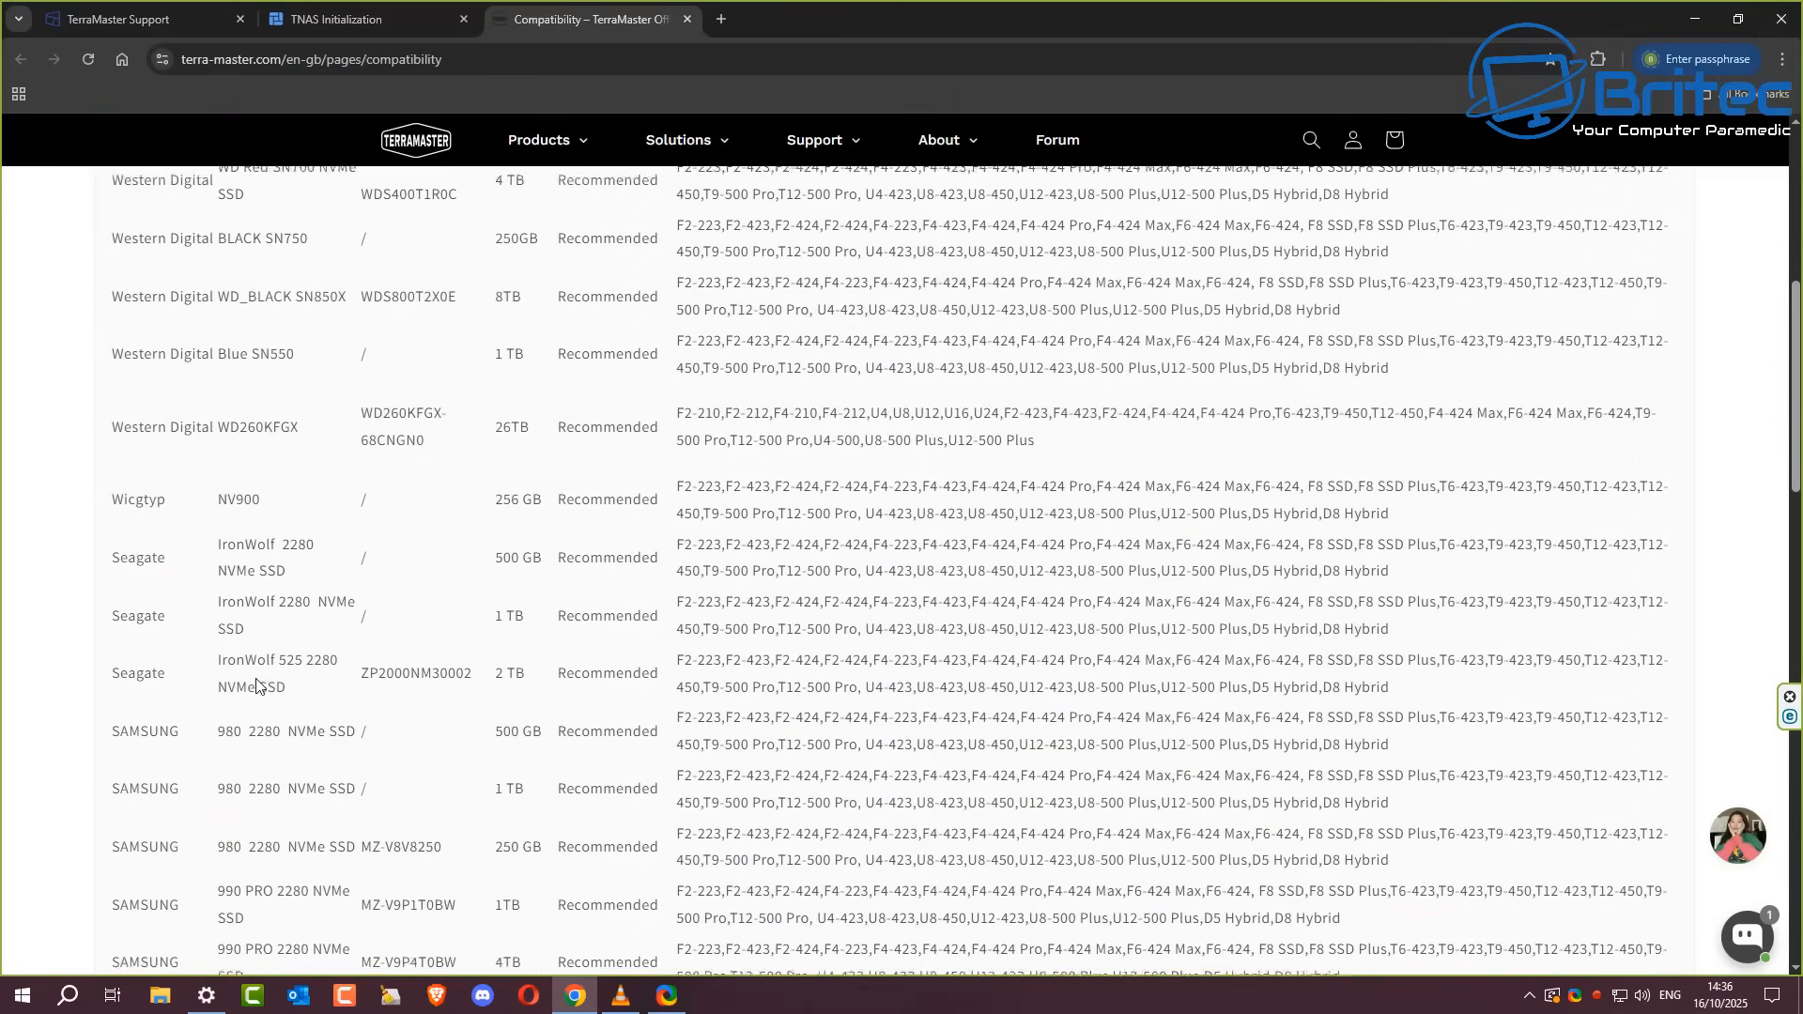
pyautogui.scroll(-3)
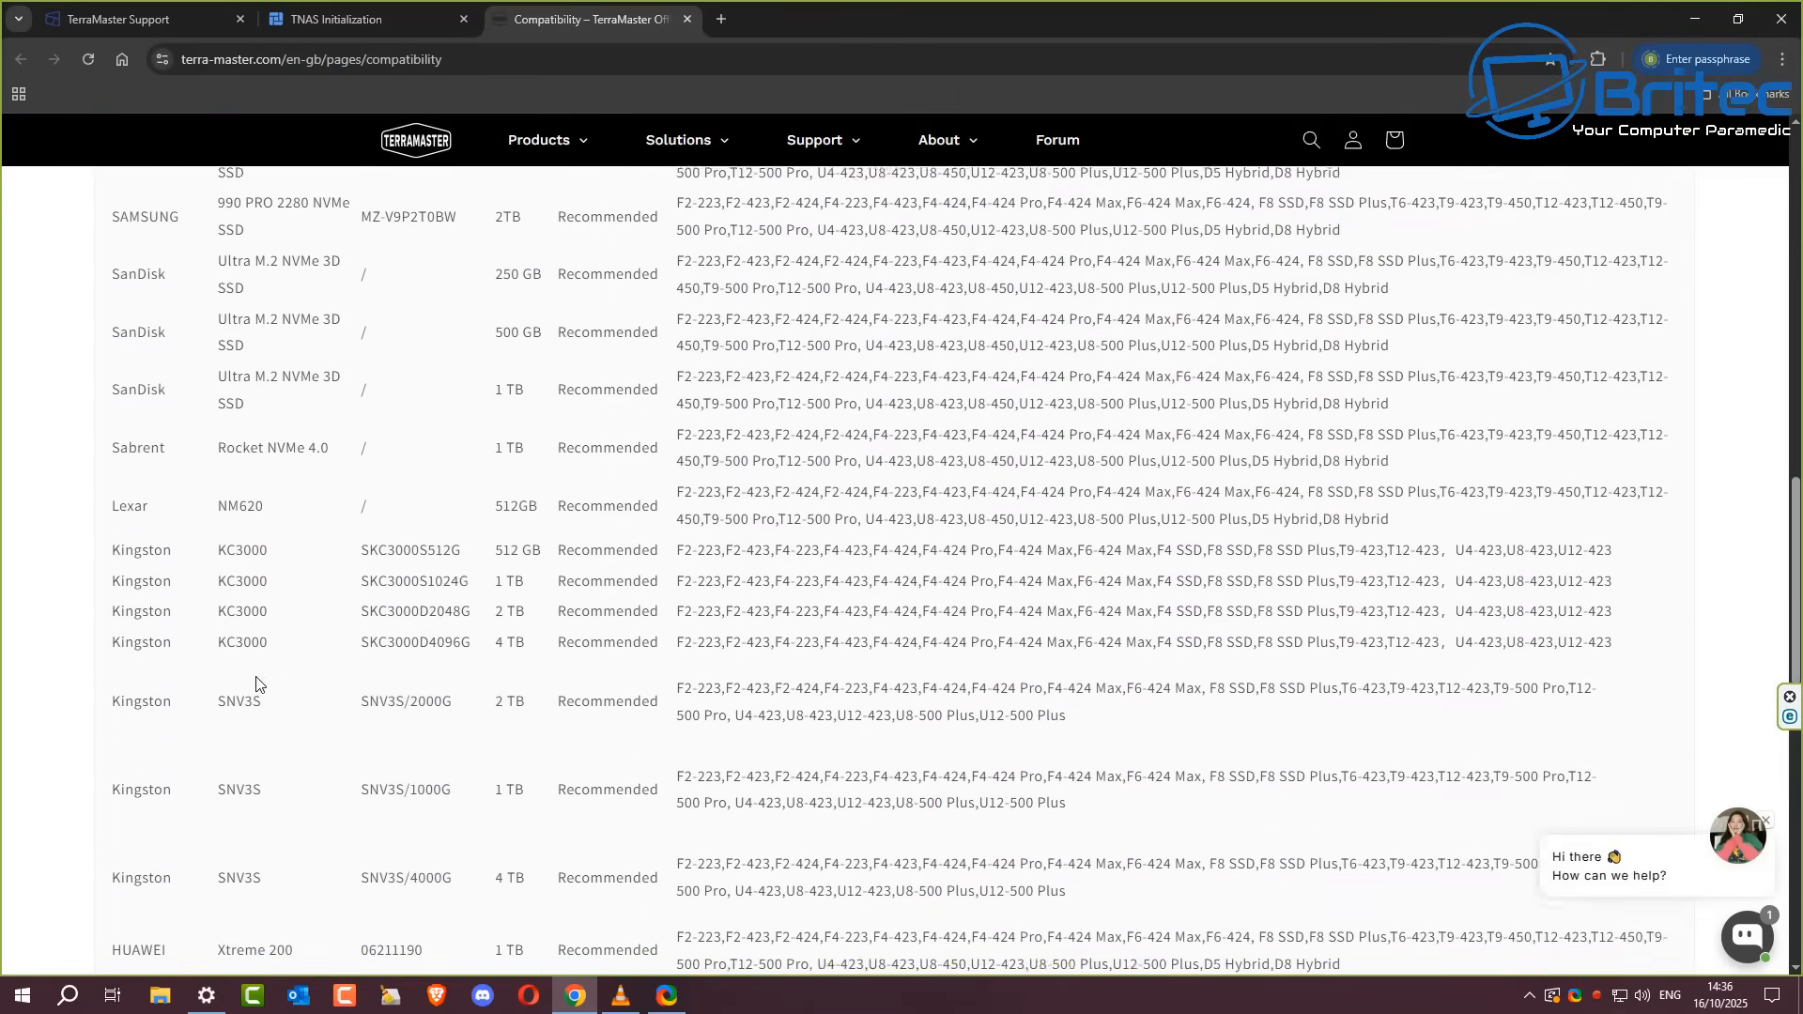
pyautogui.scroll(-3)
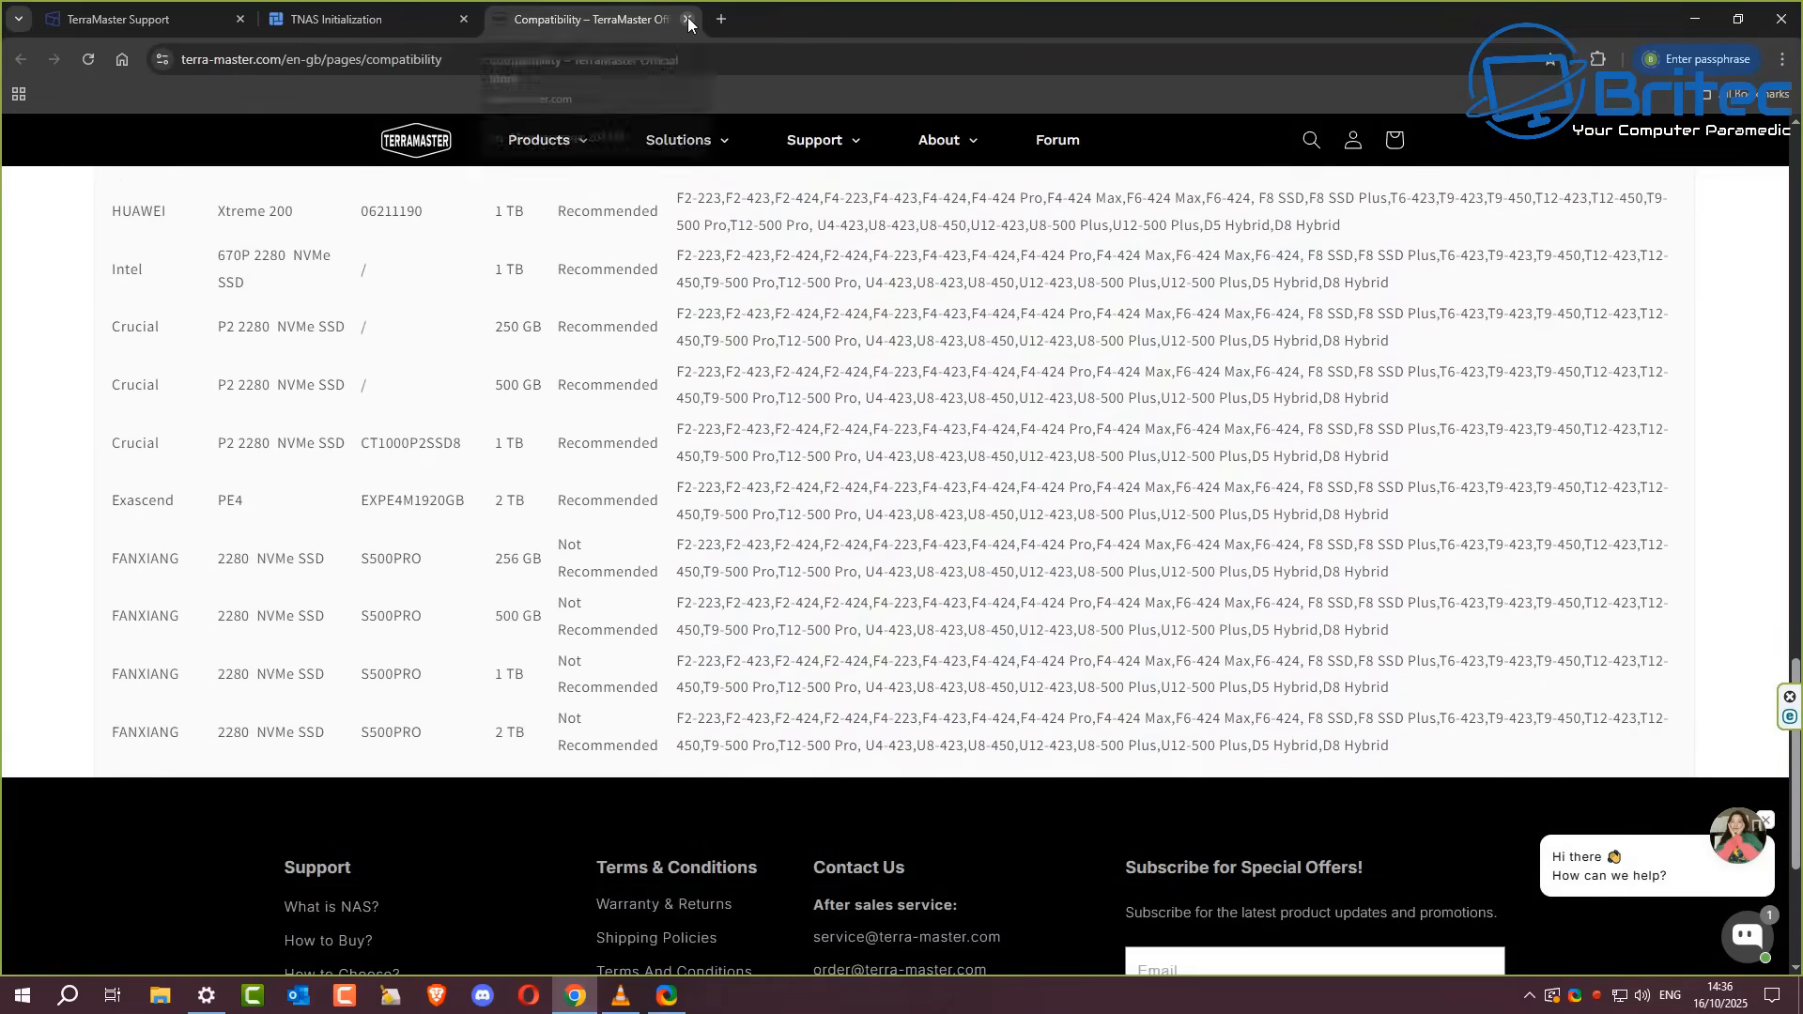
pyautogui.click(687, 19)
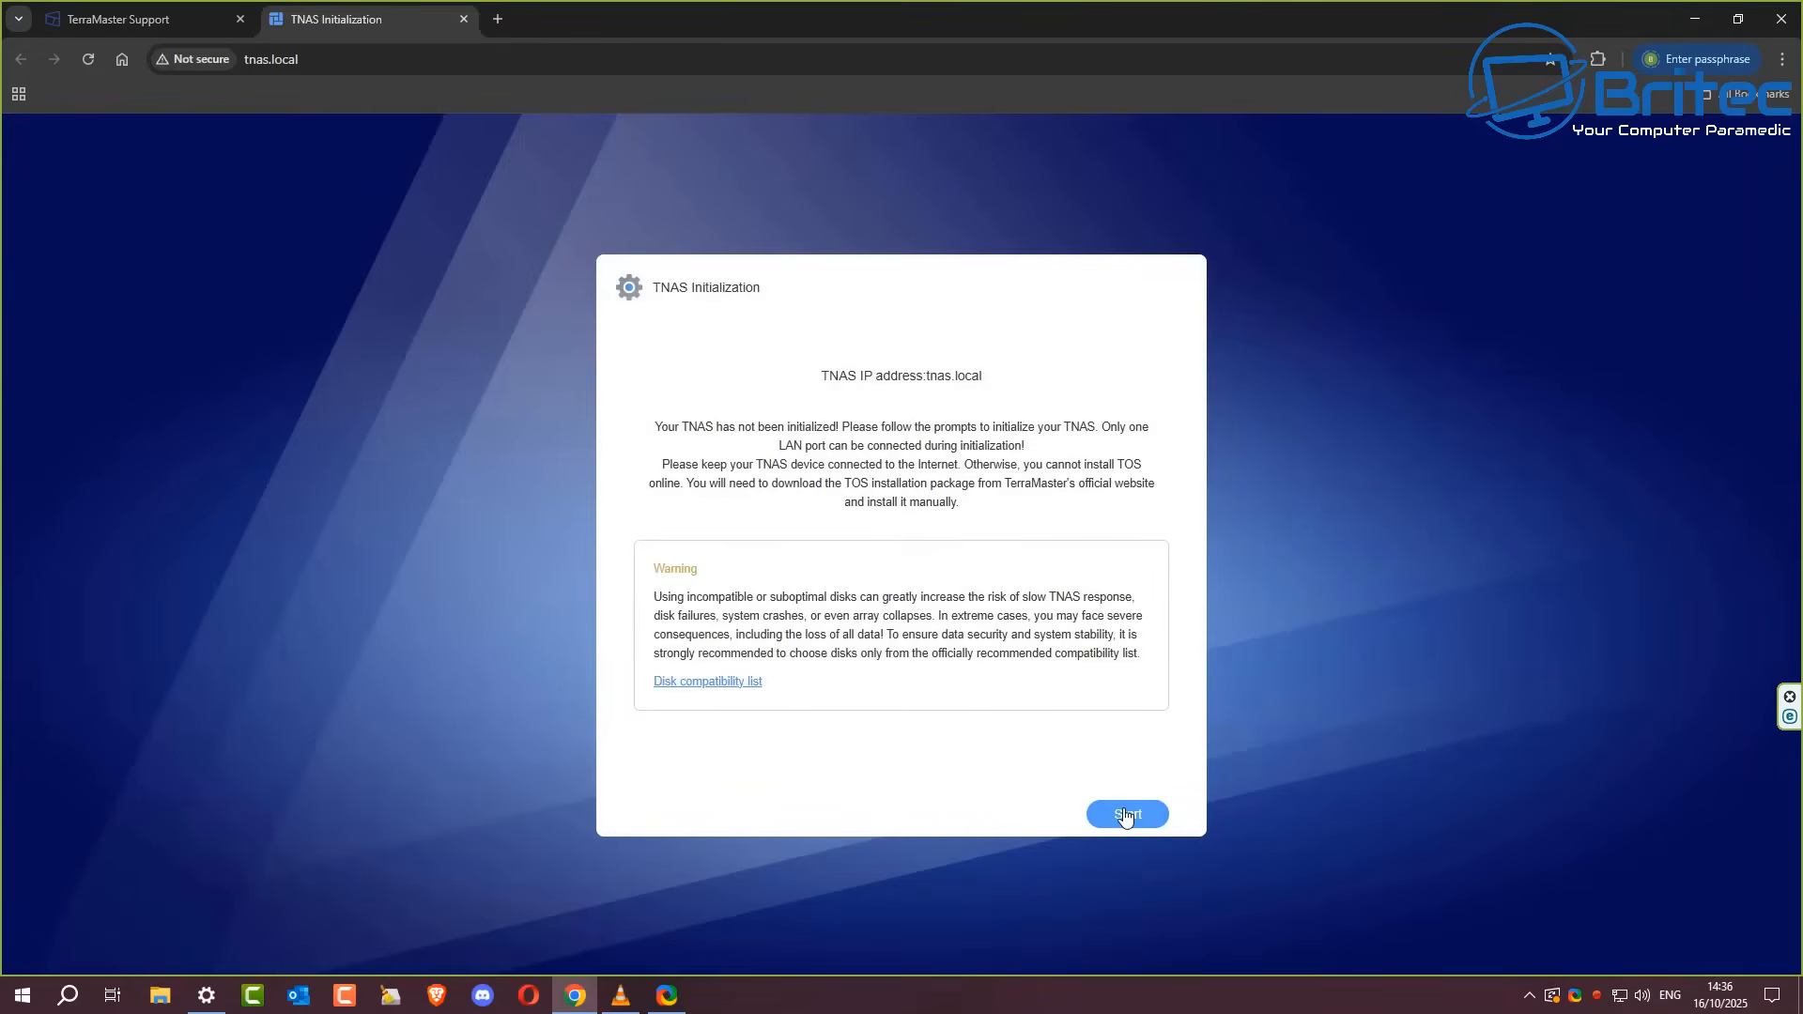
# Step: Start TNAS initialization and move past the automatic initialization countdown to the HDD1/HDD2 erase warning
pyautogui.click(1125, 813)
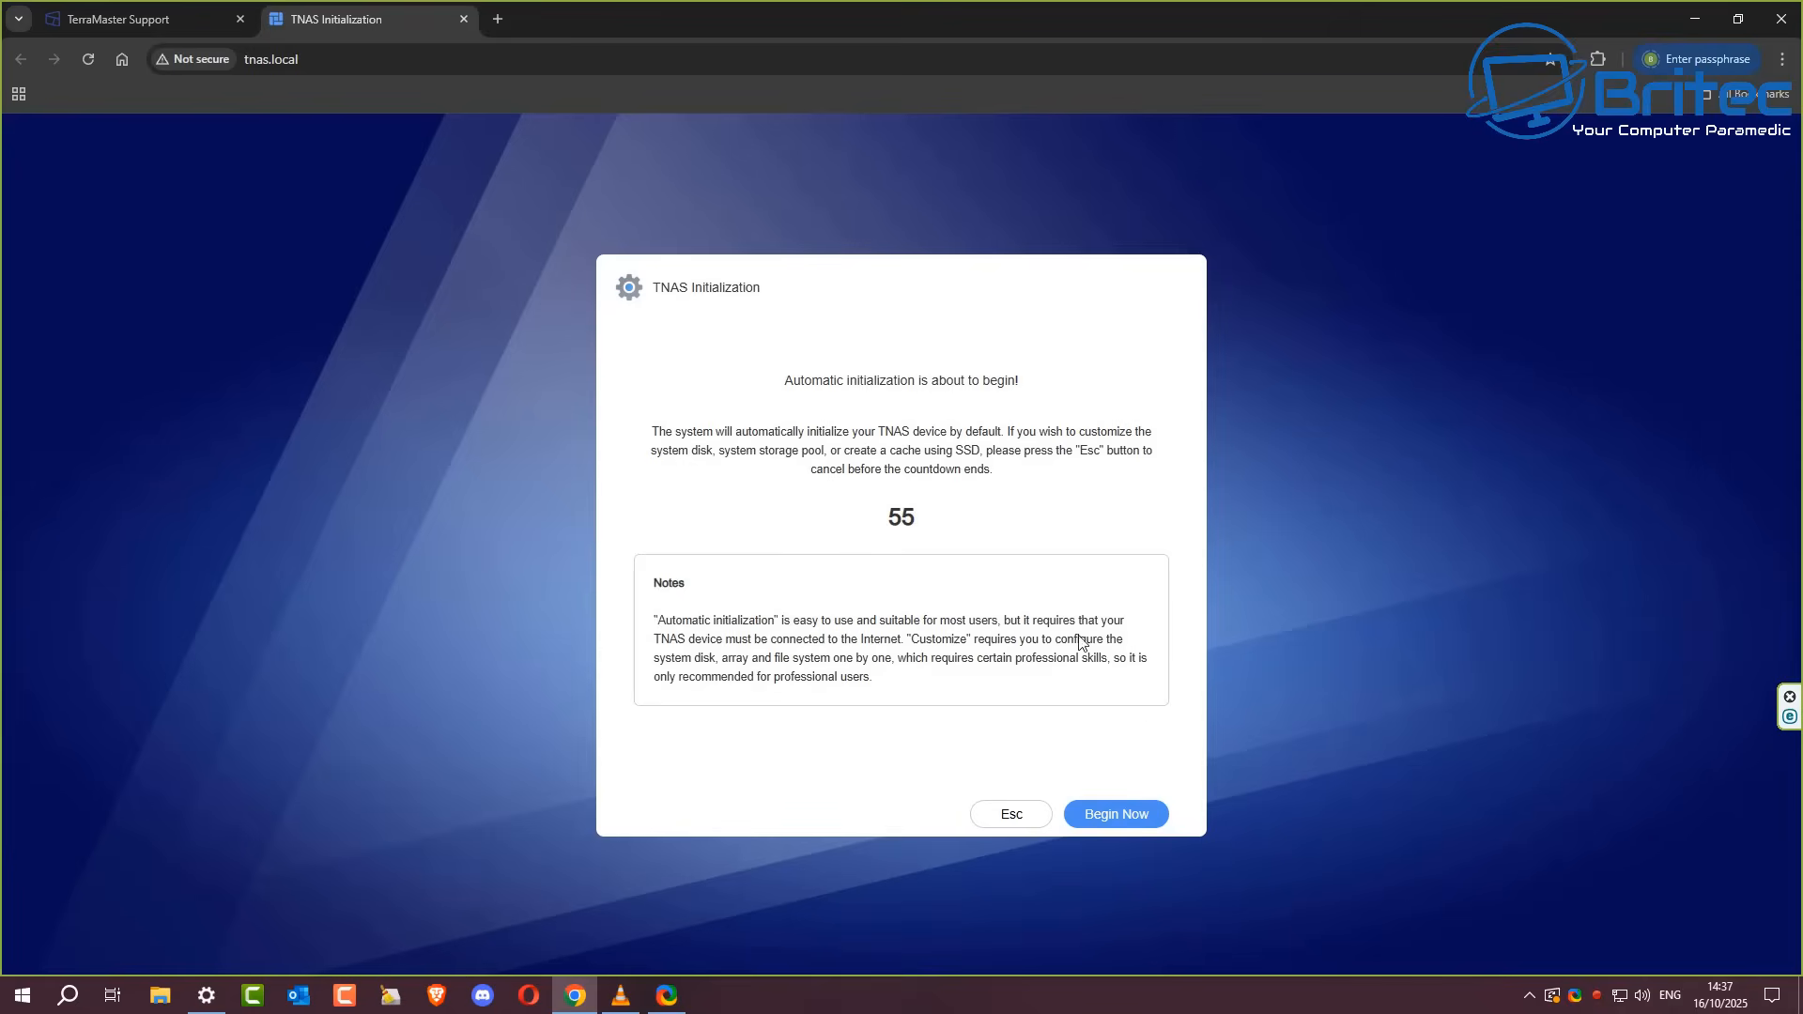
pyautogui.click(1114, 813)
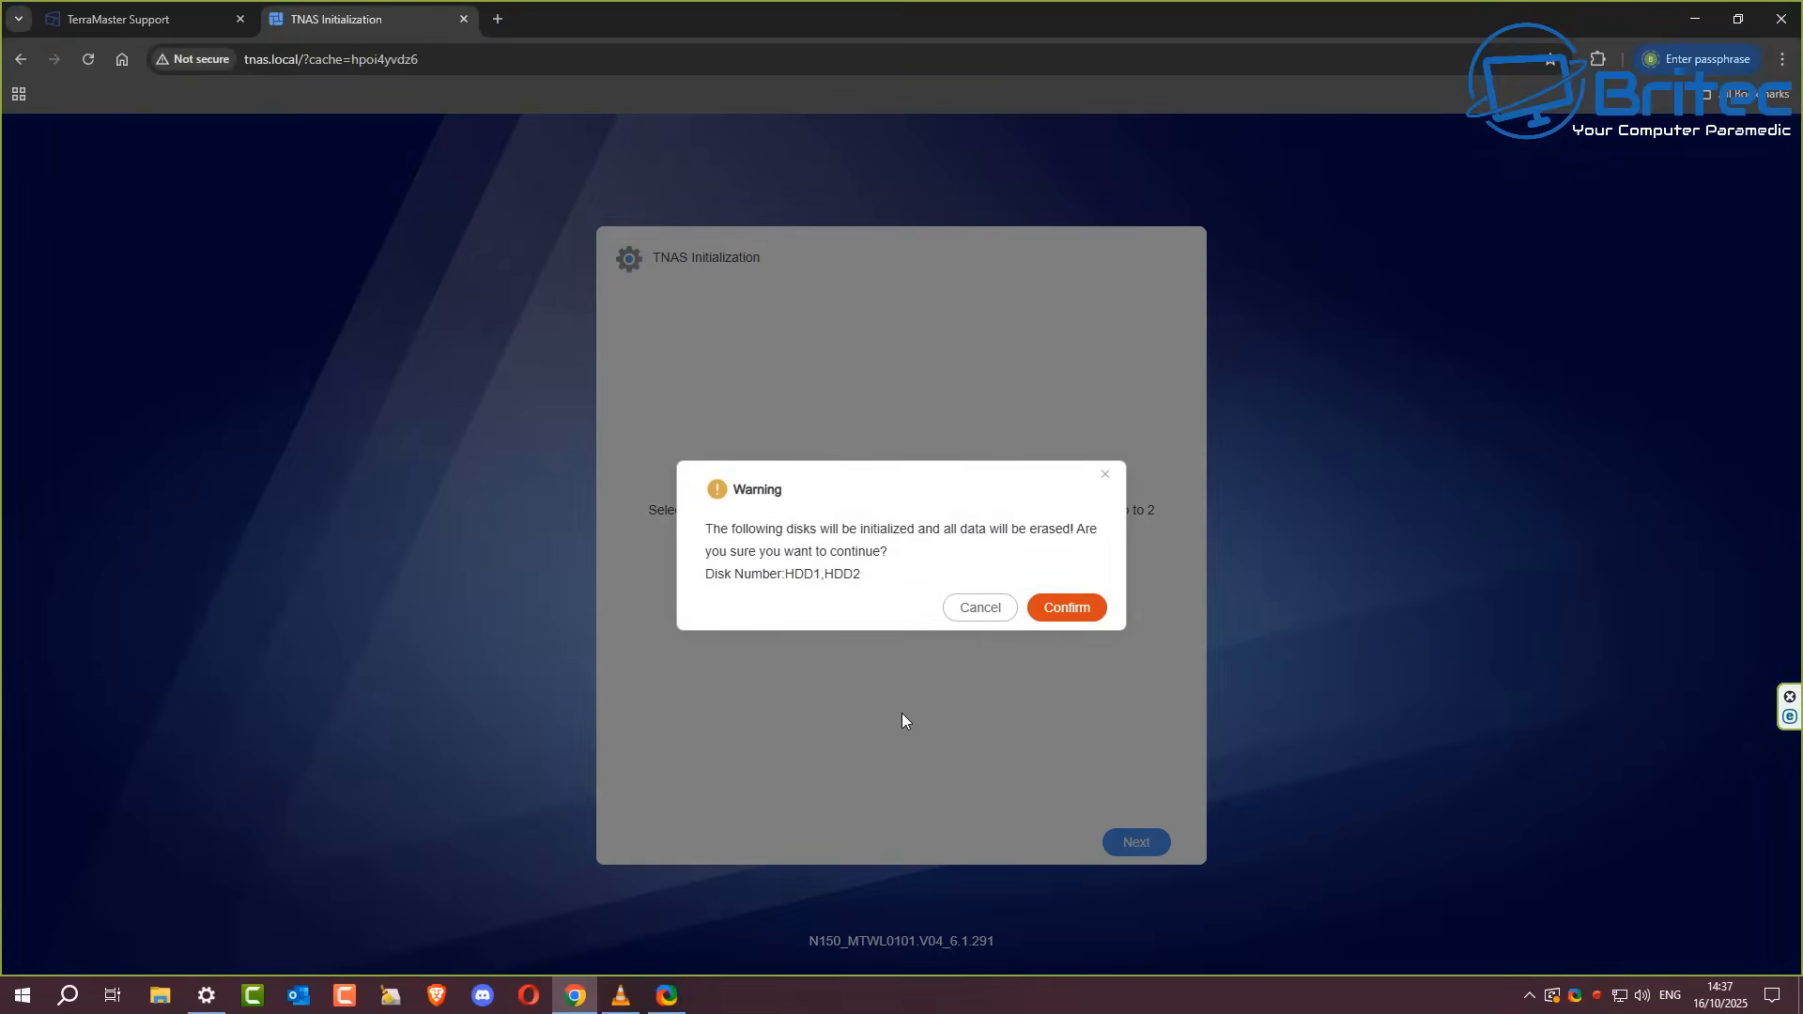
pyautogui.moveTo(792, 579)
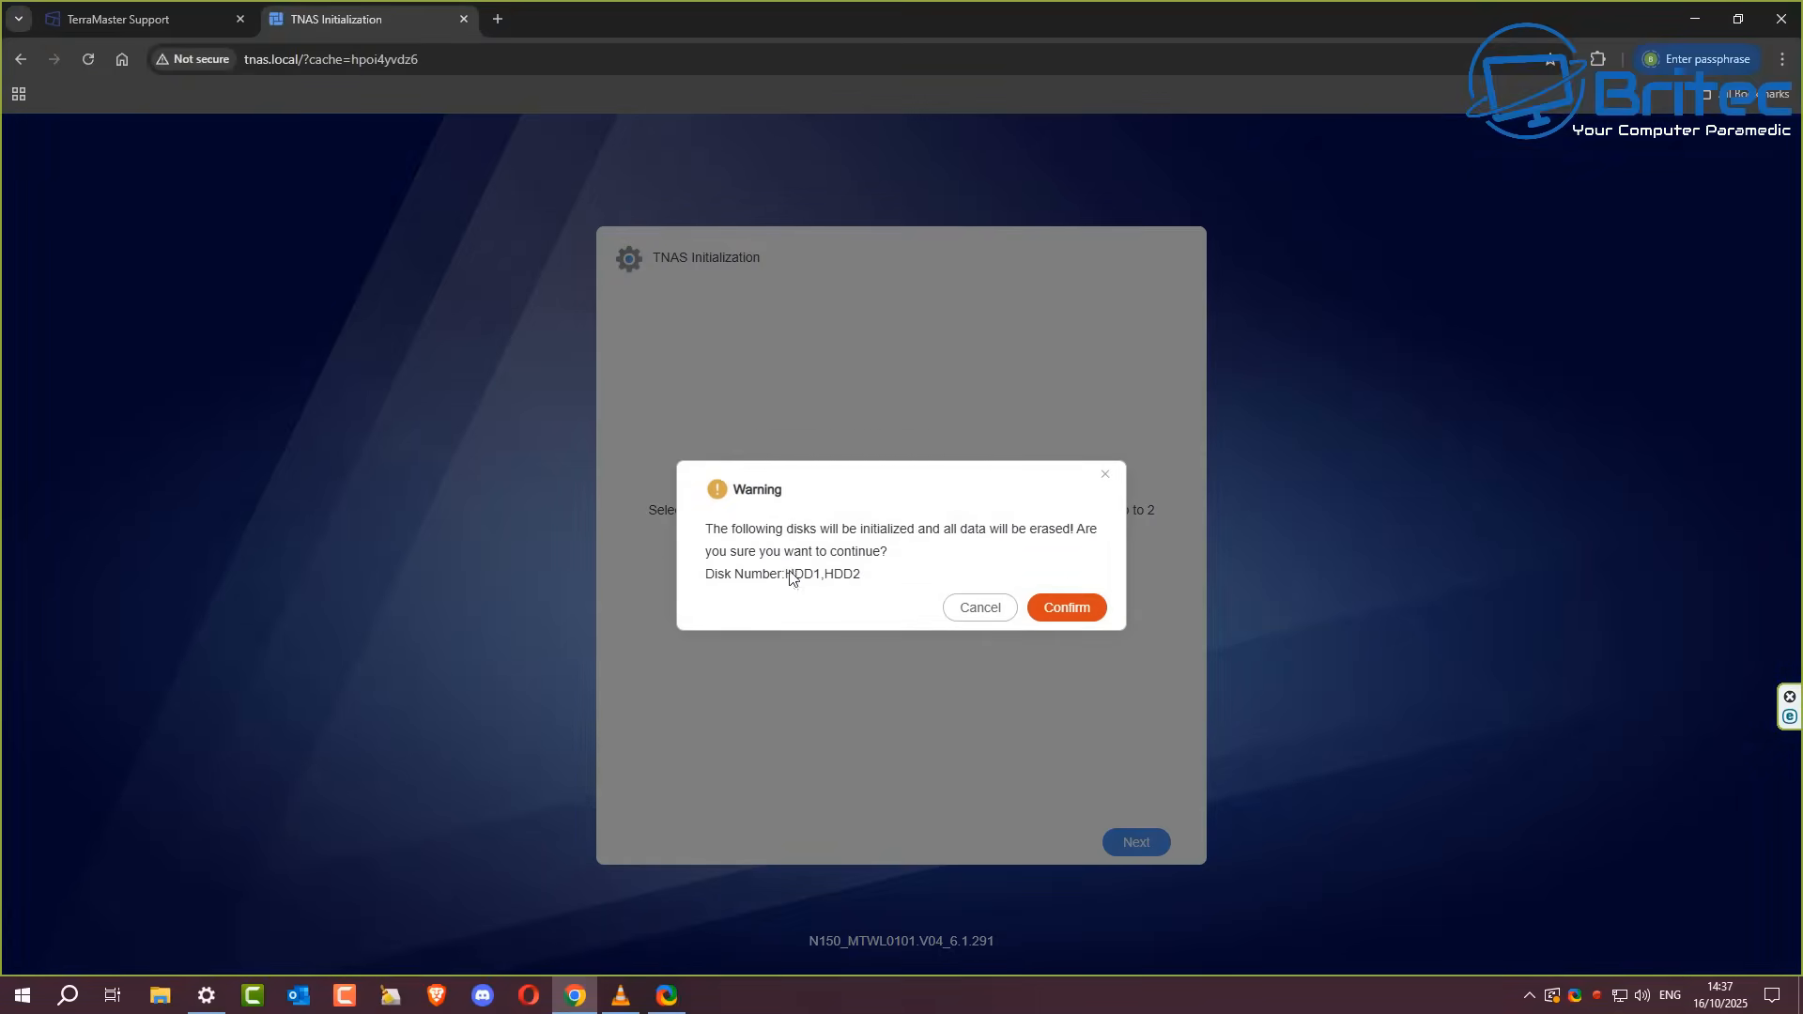
pyautogui.moveTo(764, 539)
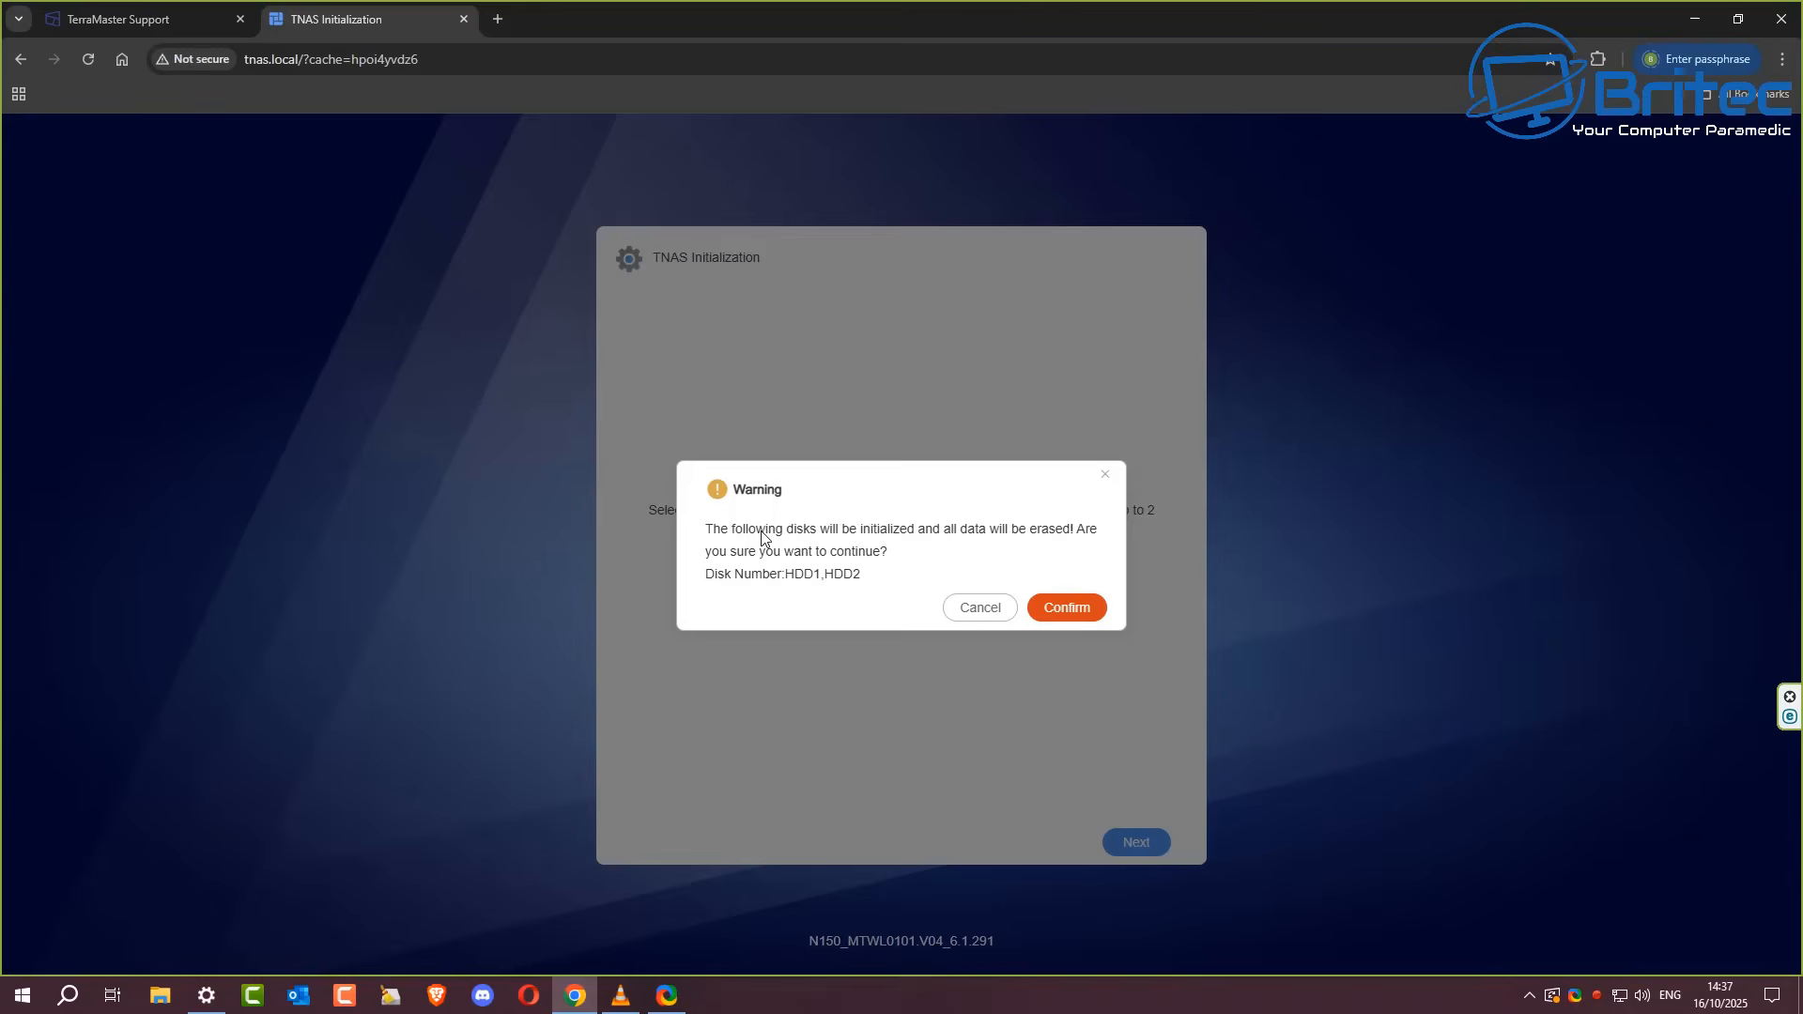
pyautogui.moveTo(1052, 618)
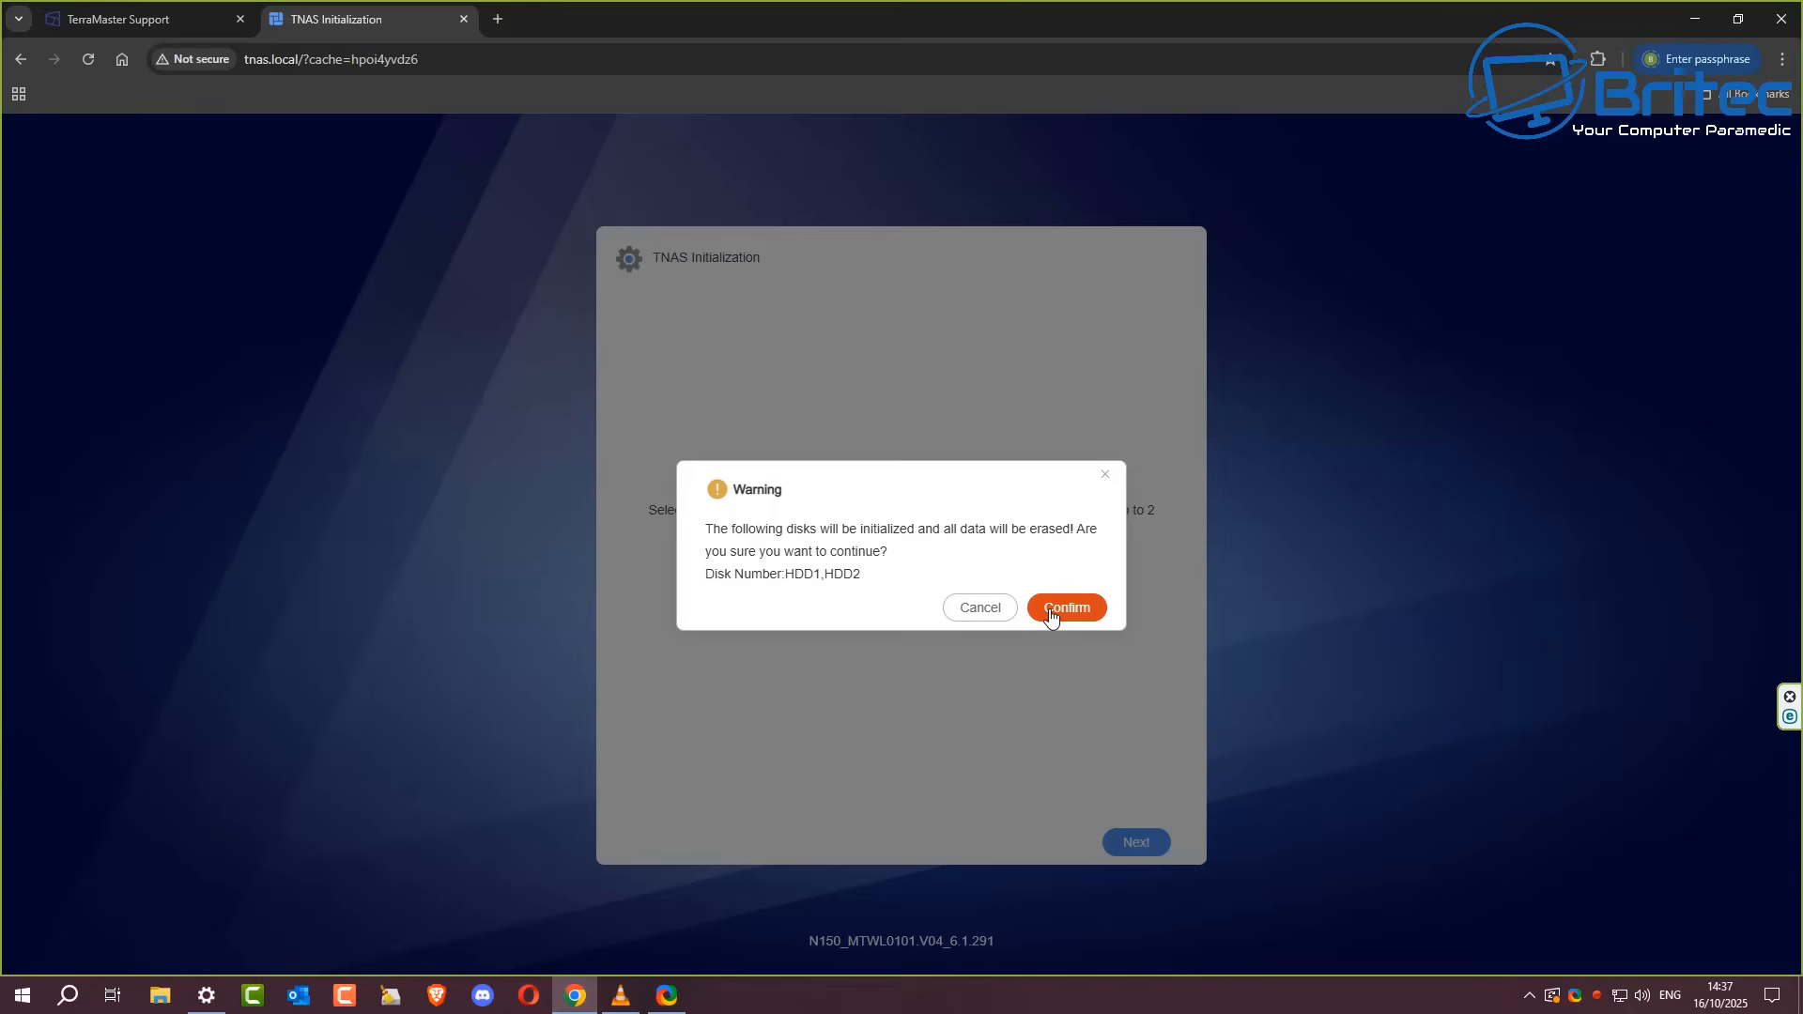
# Step: Confirm erasing and initializing disks HDD1 and HDD2 so system partition configuration begins
pyautogui.click(1063, 606)
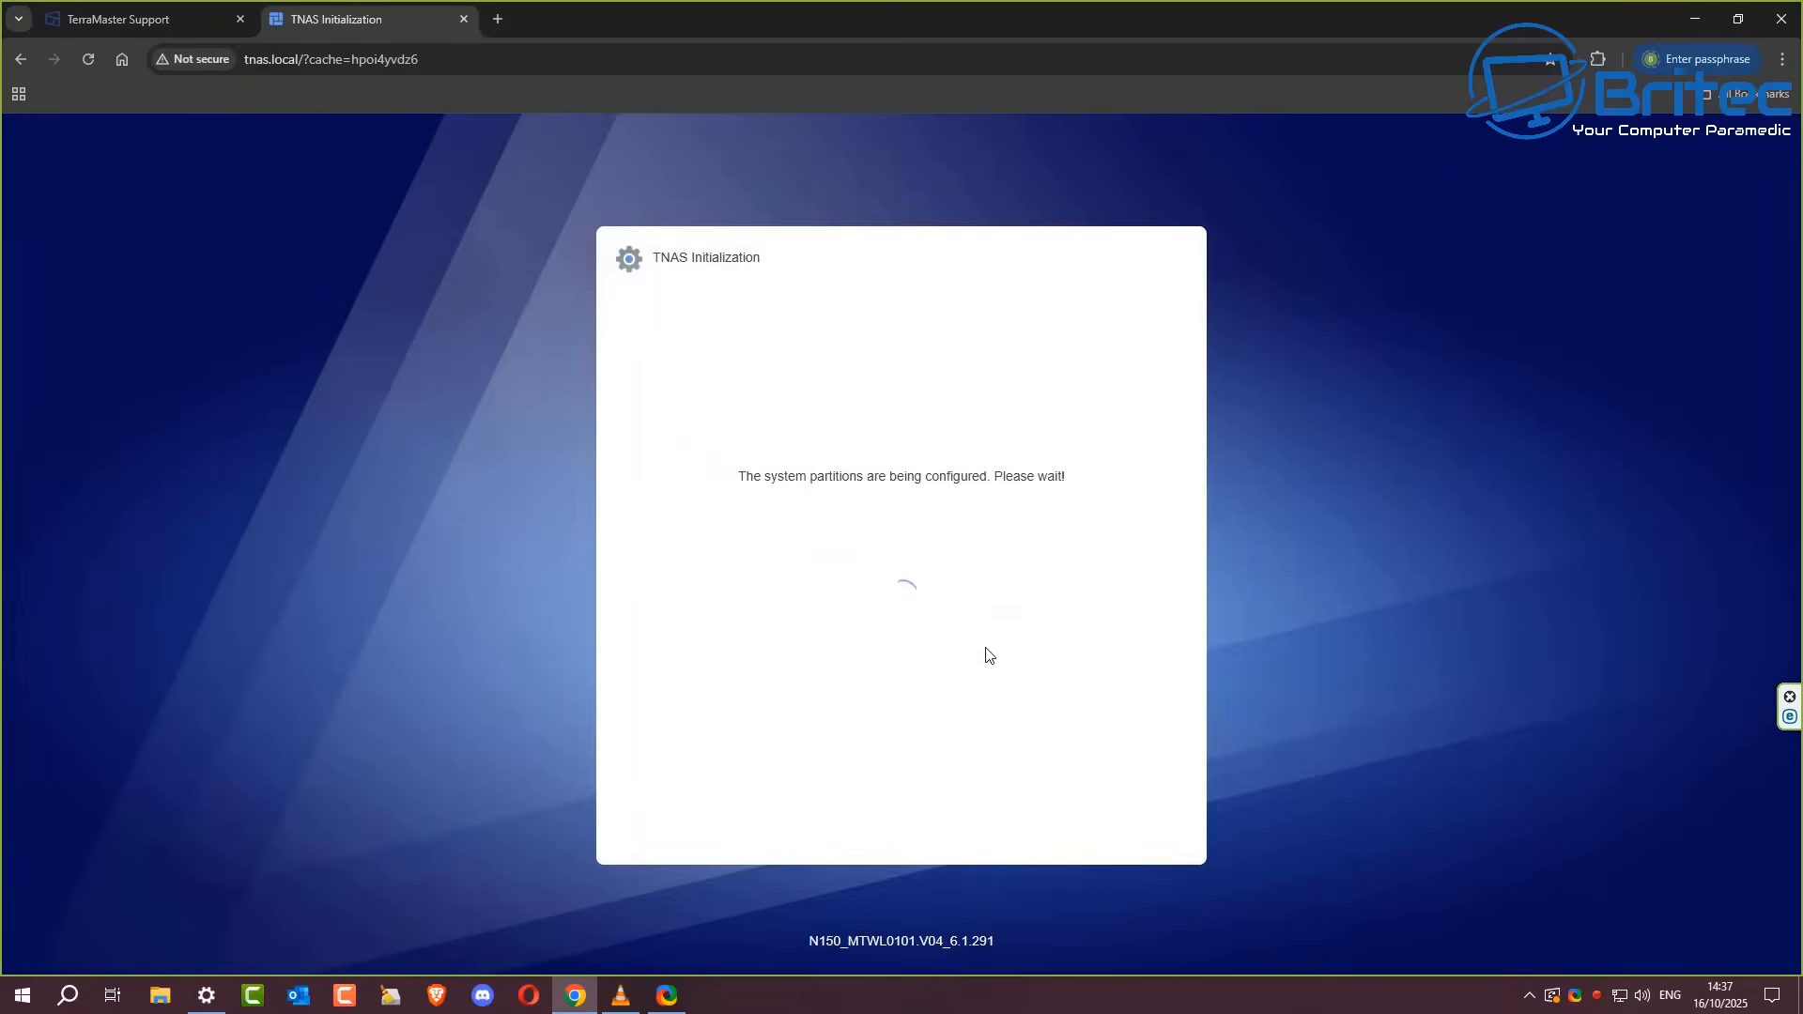
pyautogui.moveTo(983, 685)
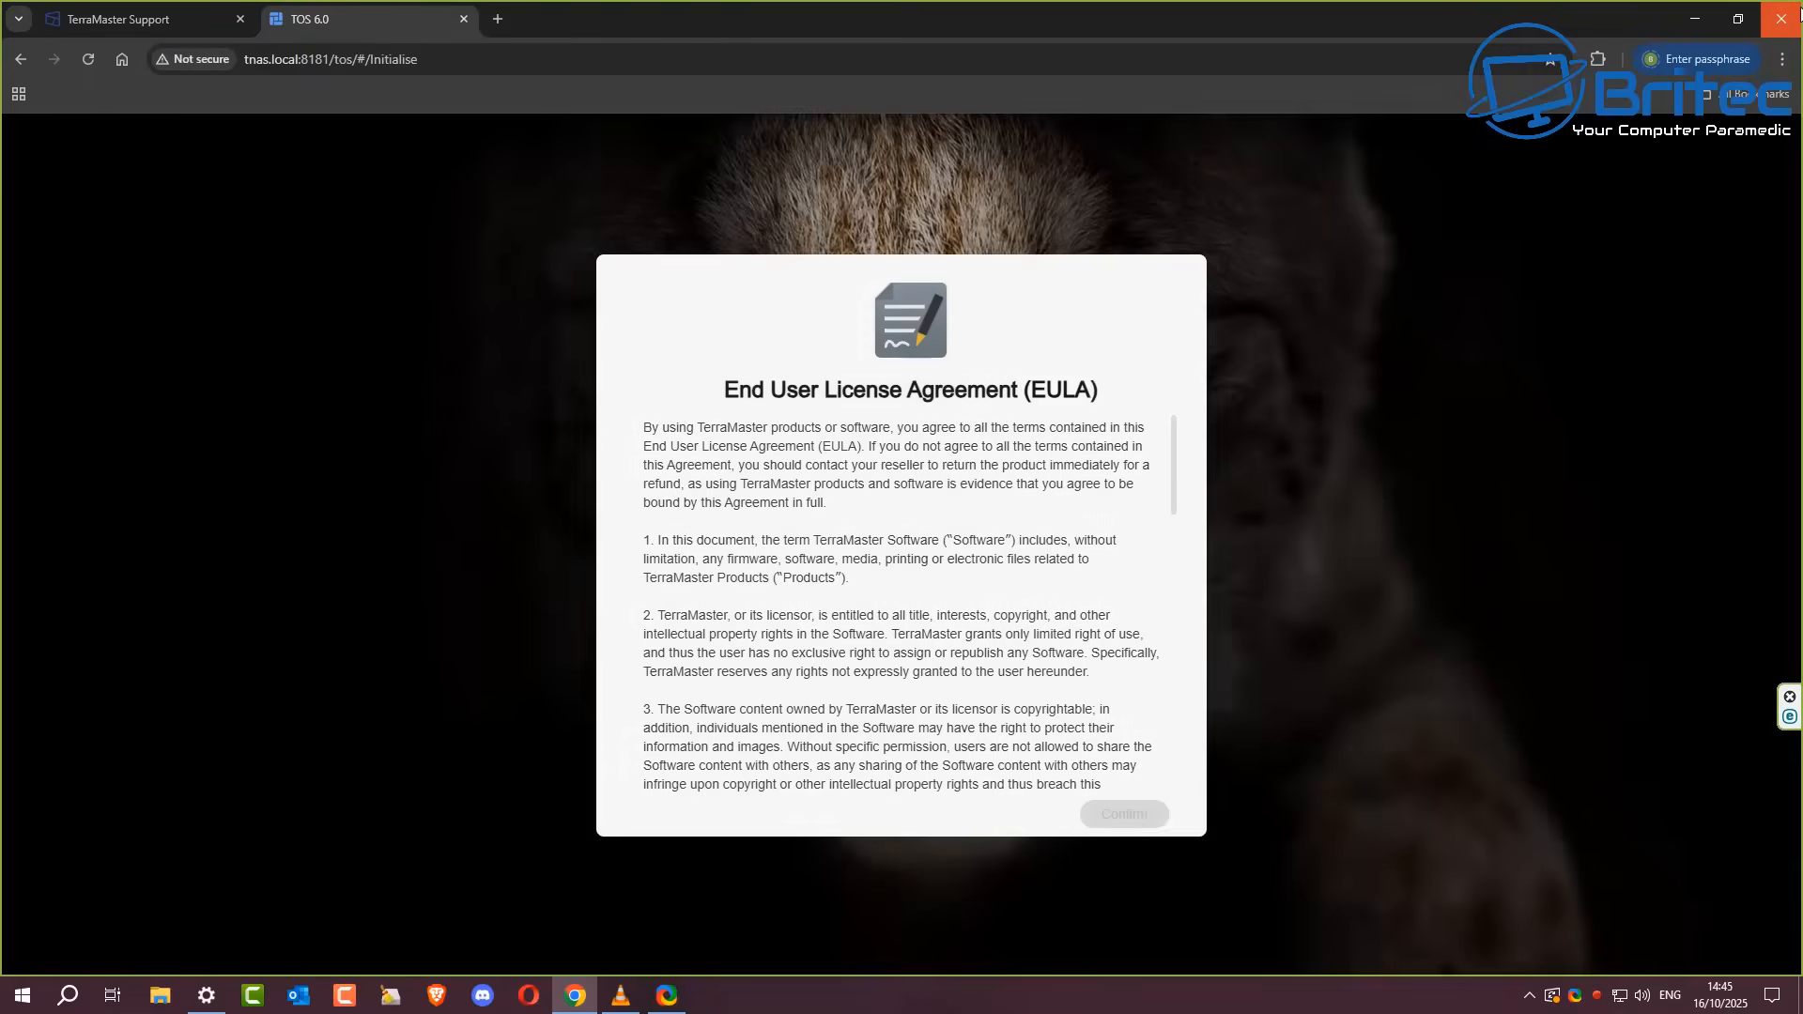
pyautogui.moveTo(1369, 591)
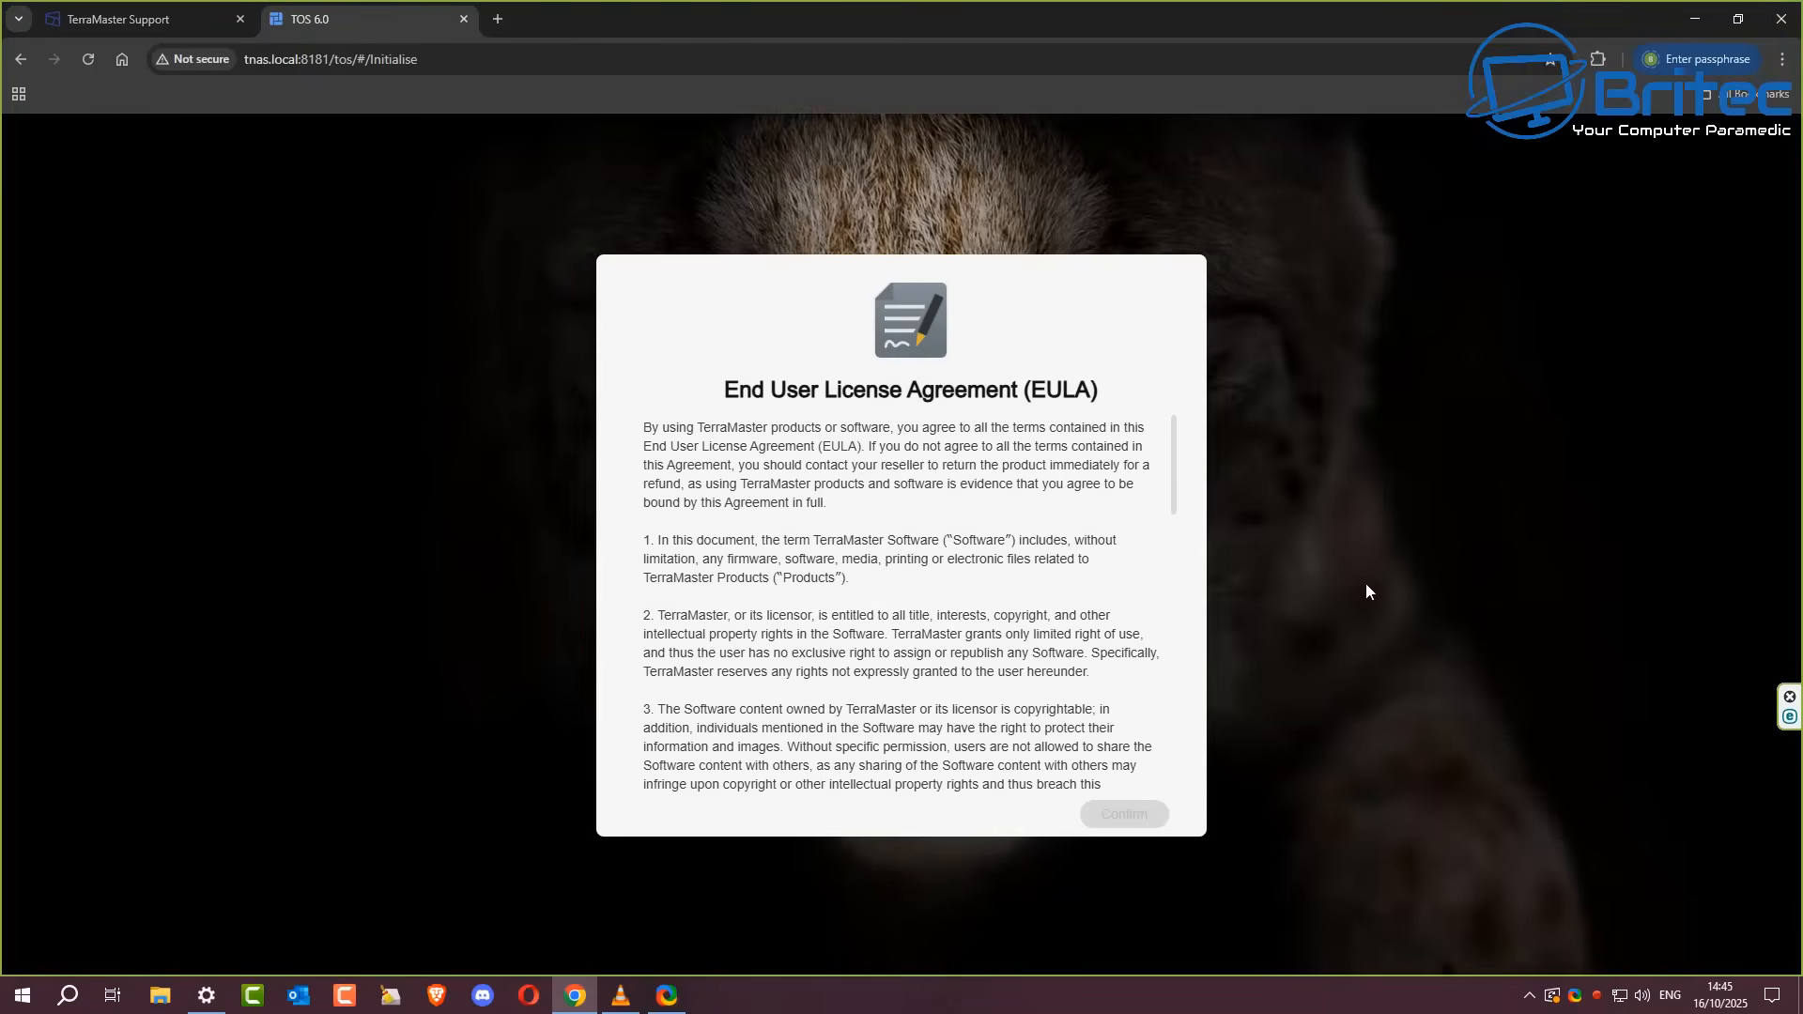
pyautogui.moveTo(1172, 462)
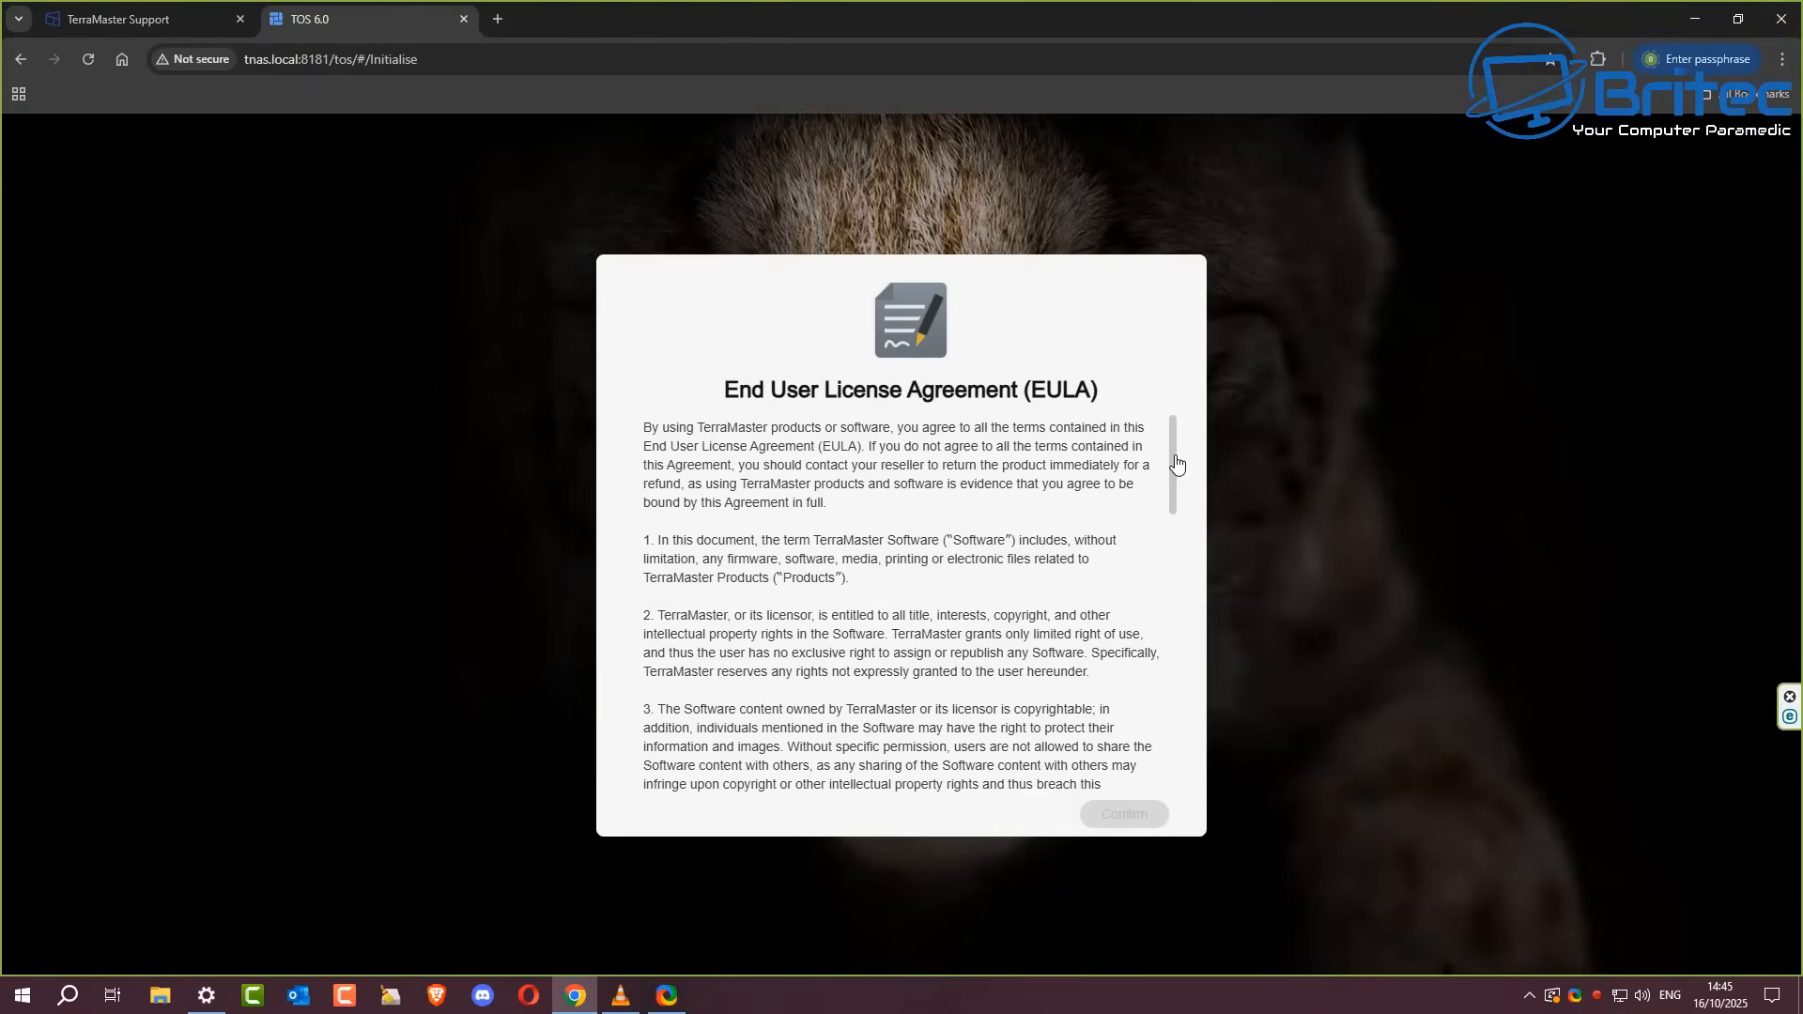
# Step: Agree to all terms of the TOS 6.0 EULA and confirm to reach Superuser Settings
pyautogui.scroll(-3)
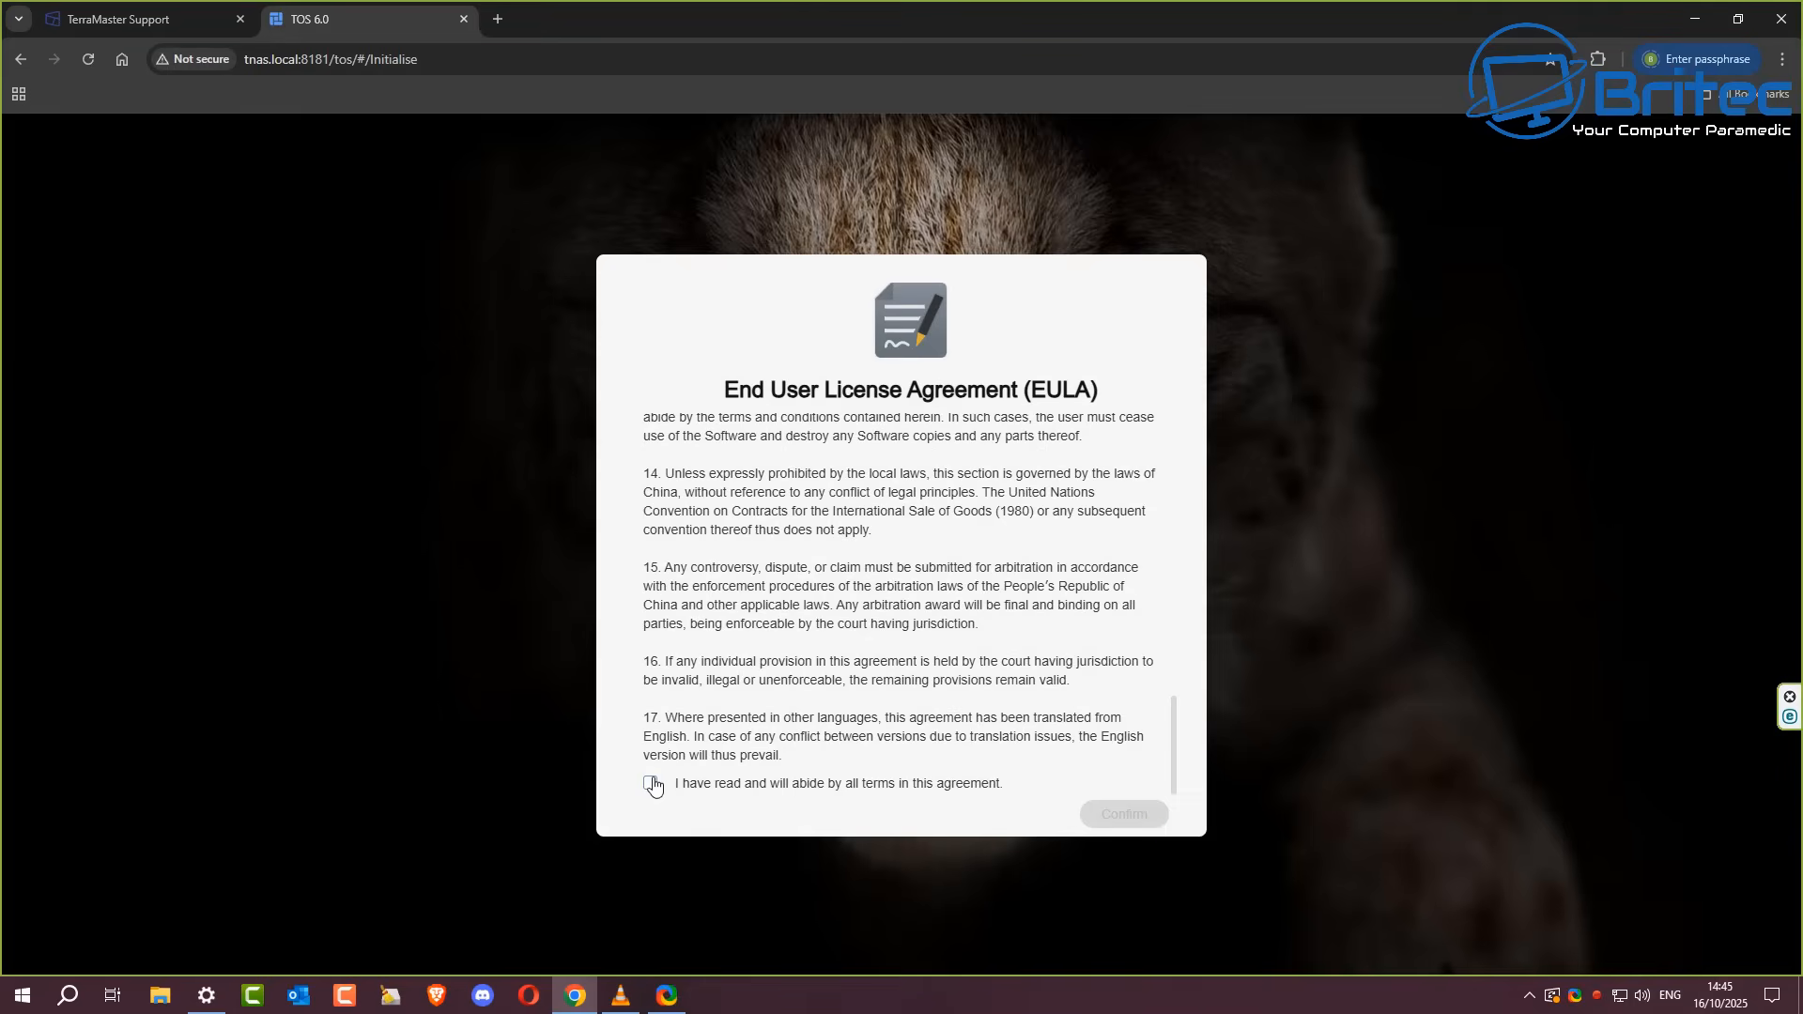
pyautogui.click(650, 784)
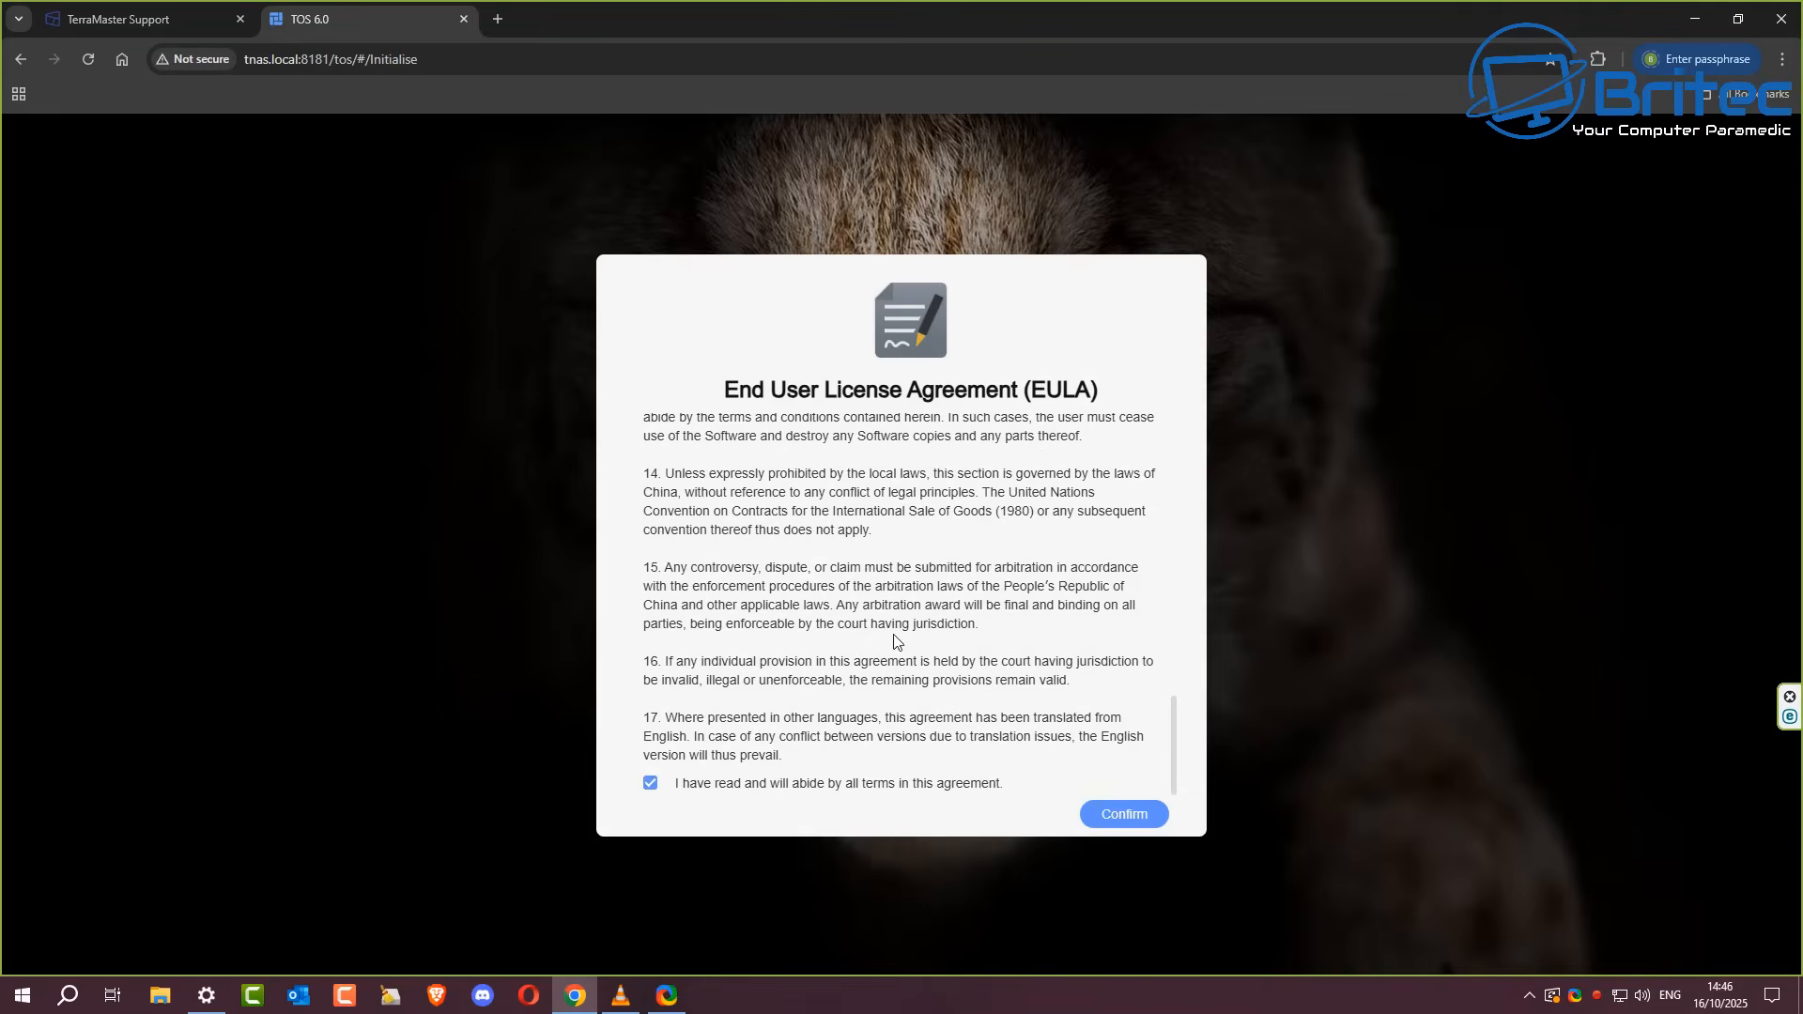
pyautogui.moveTo(1124, 813)
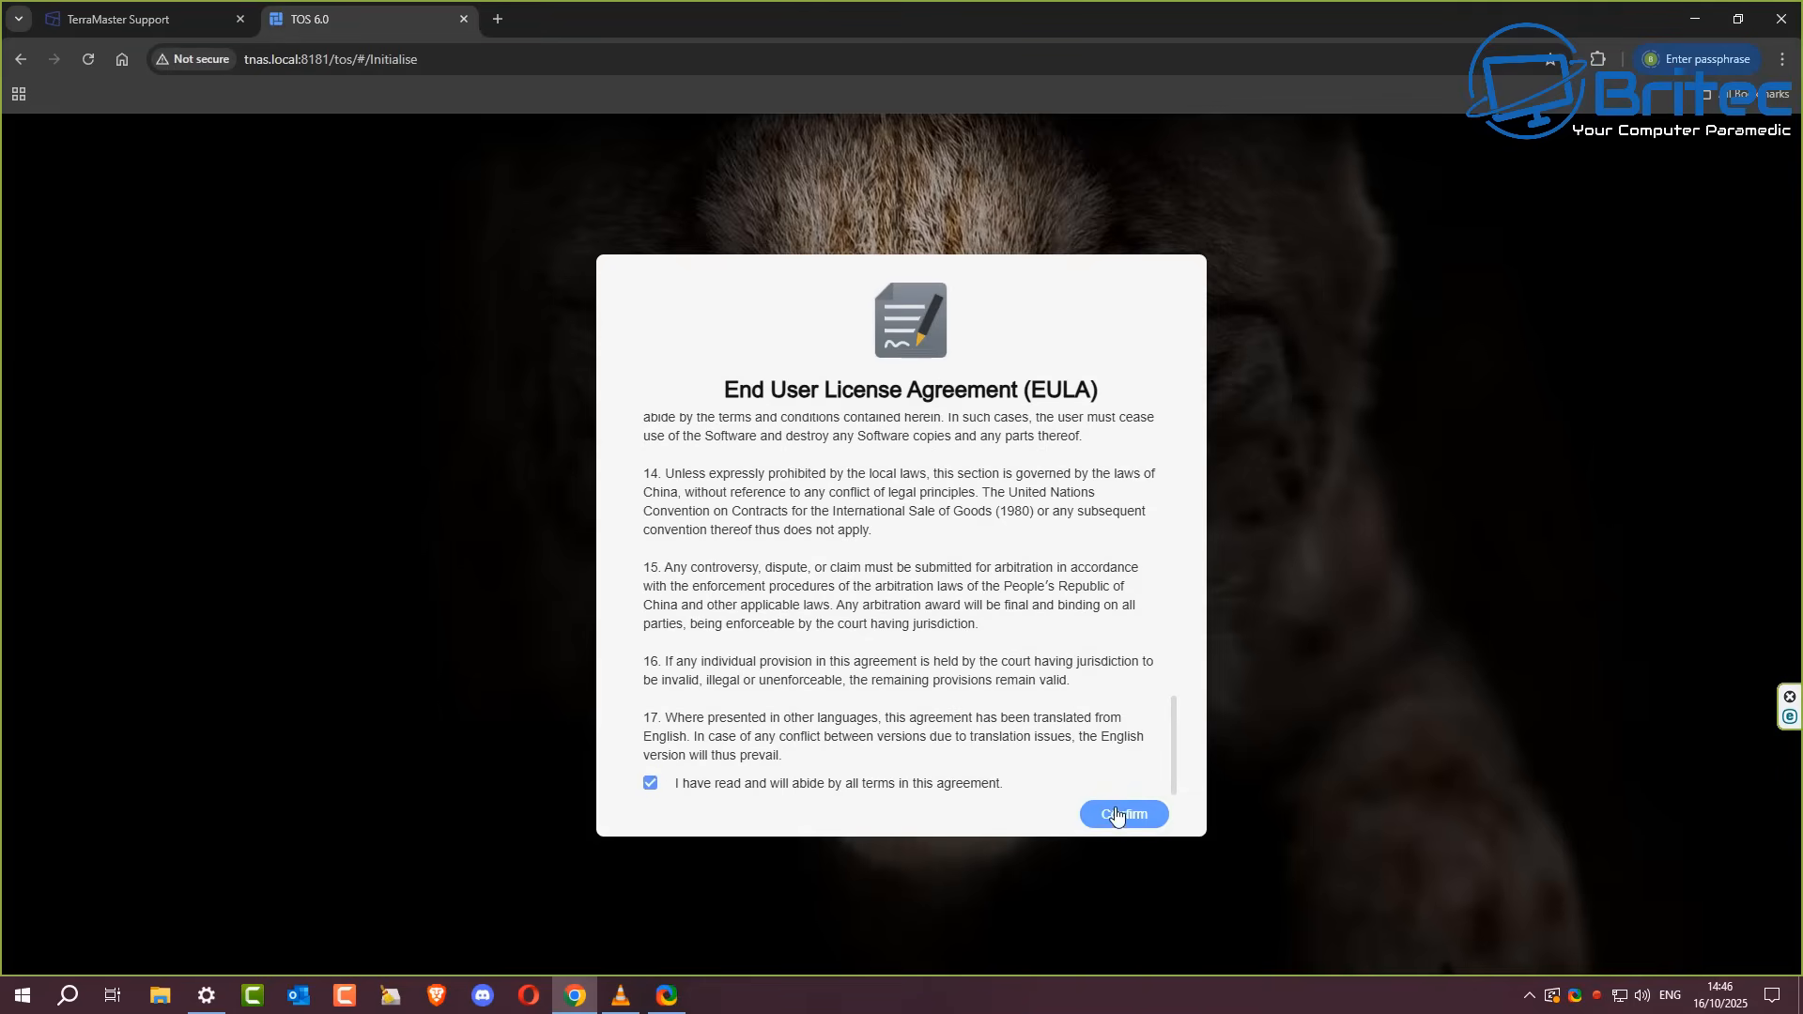
pyautogui.click(1123, 813)
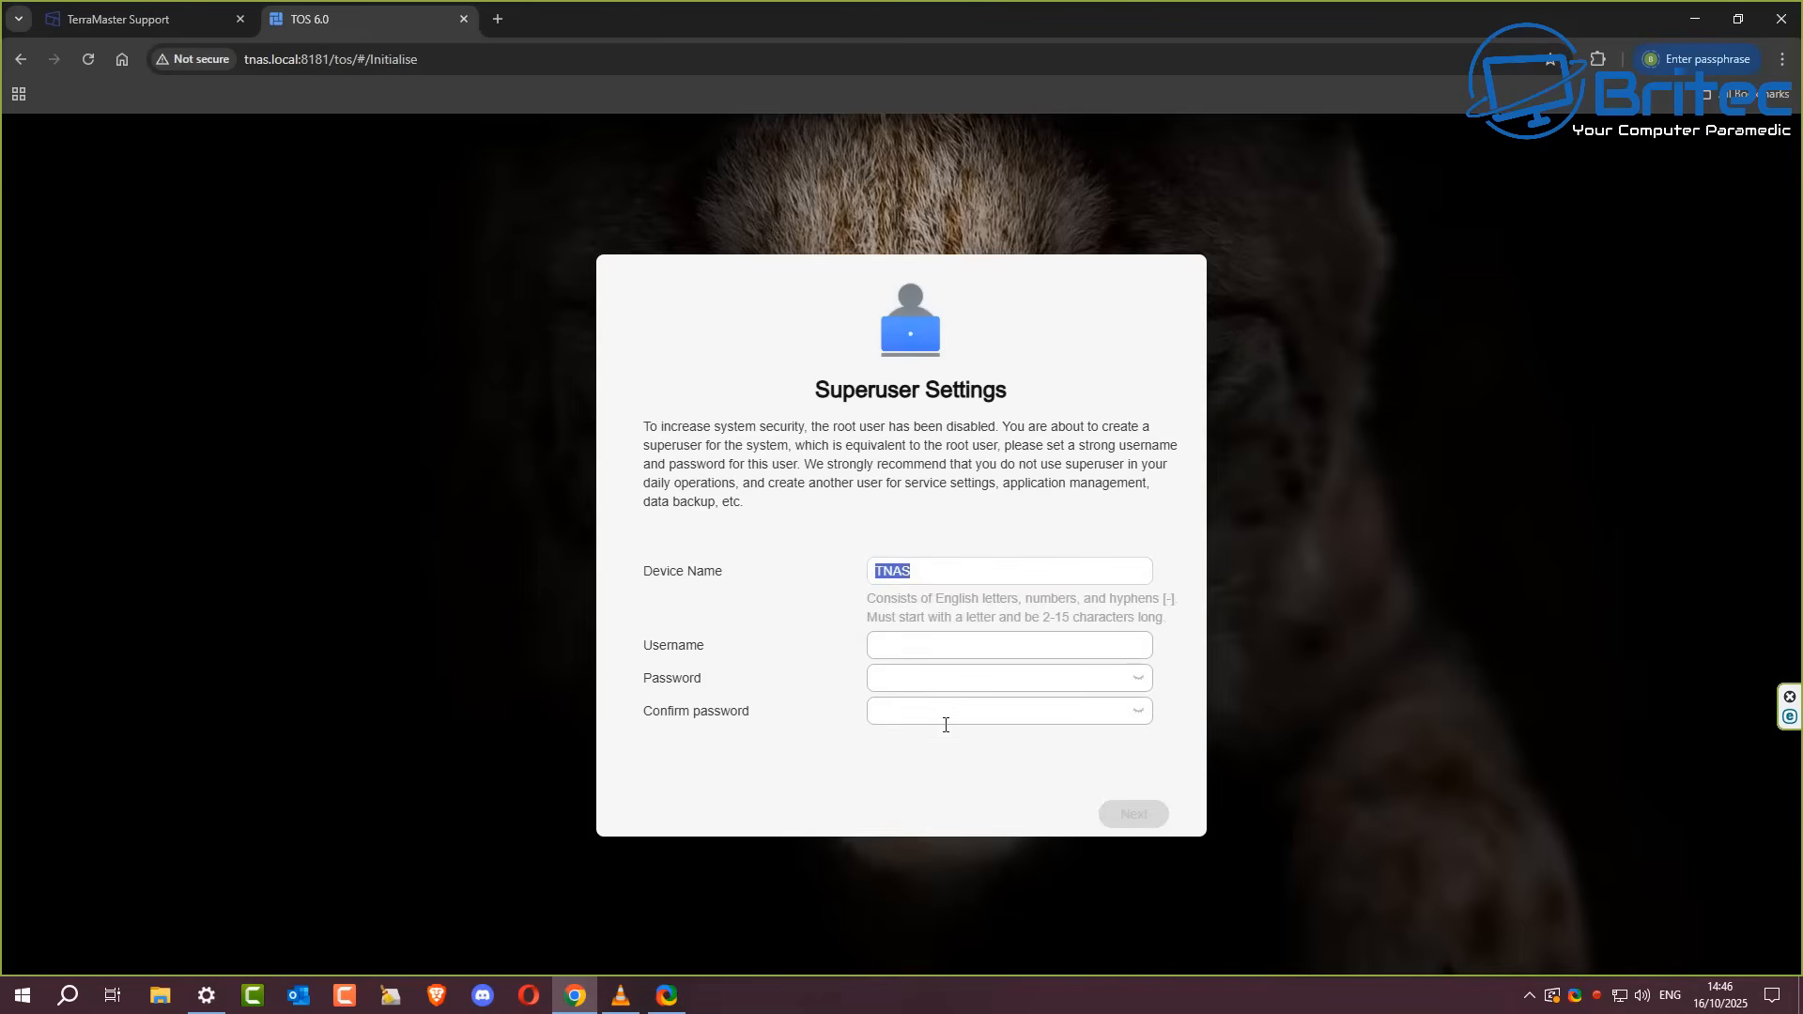
pyautogui.moveTo(939, 788)
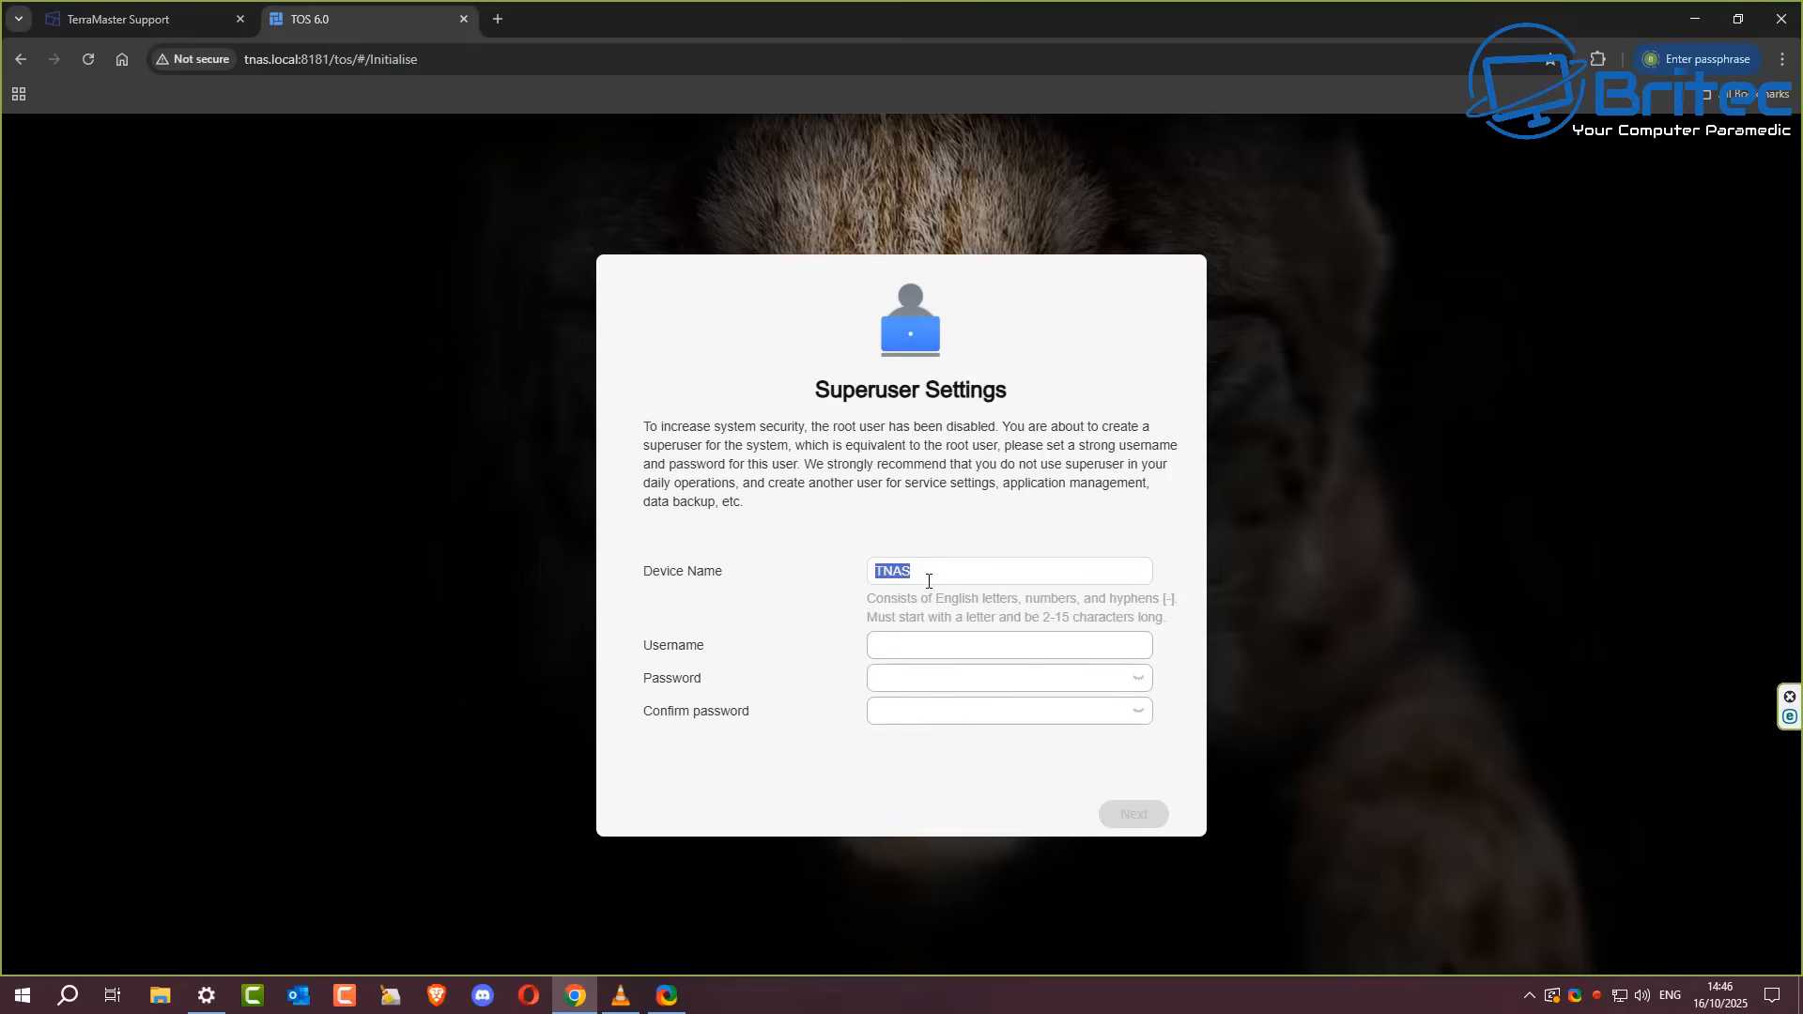
# Step: Rename the device to TNAS-Office, fill in the superuser username, and continue to Security Email
pyautogui.click(884, 571)
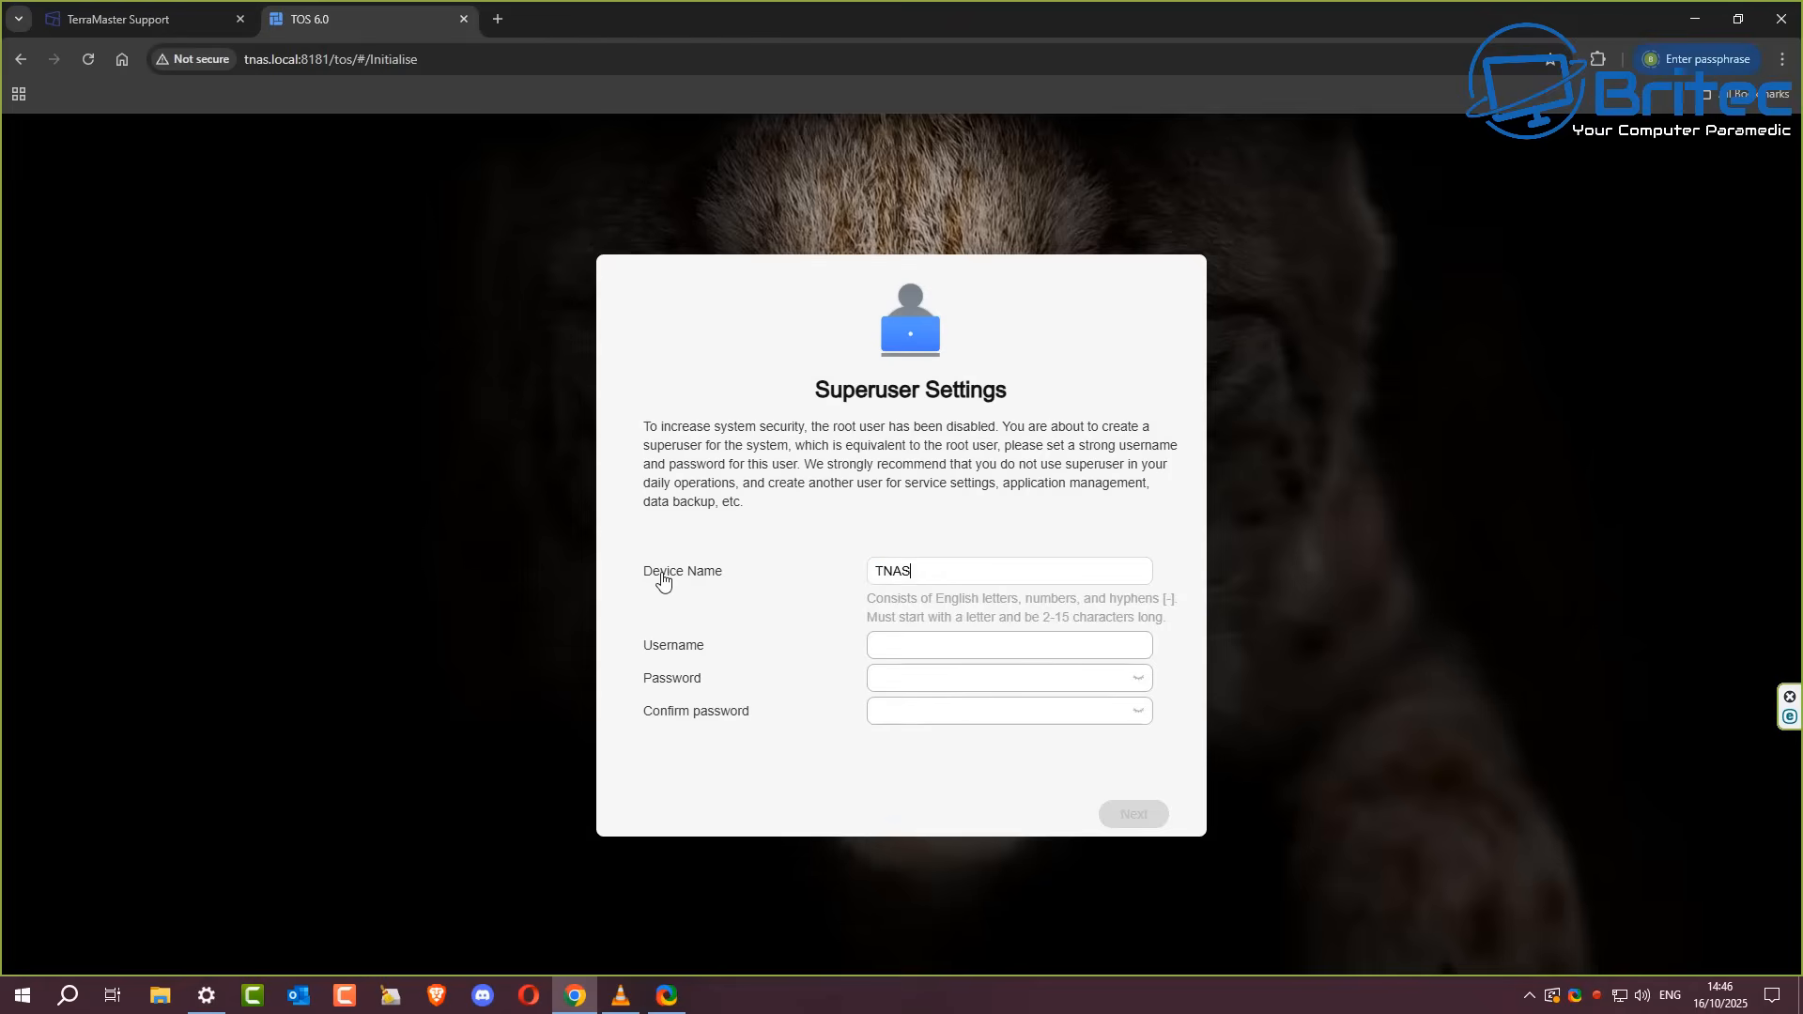
pyautogui.moveTo(804, 731)
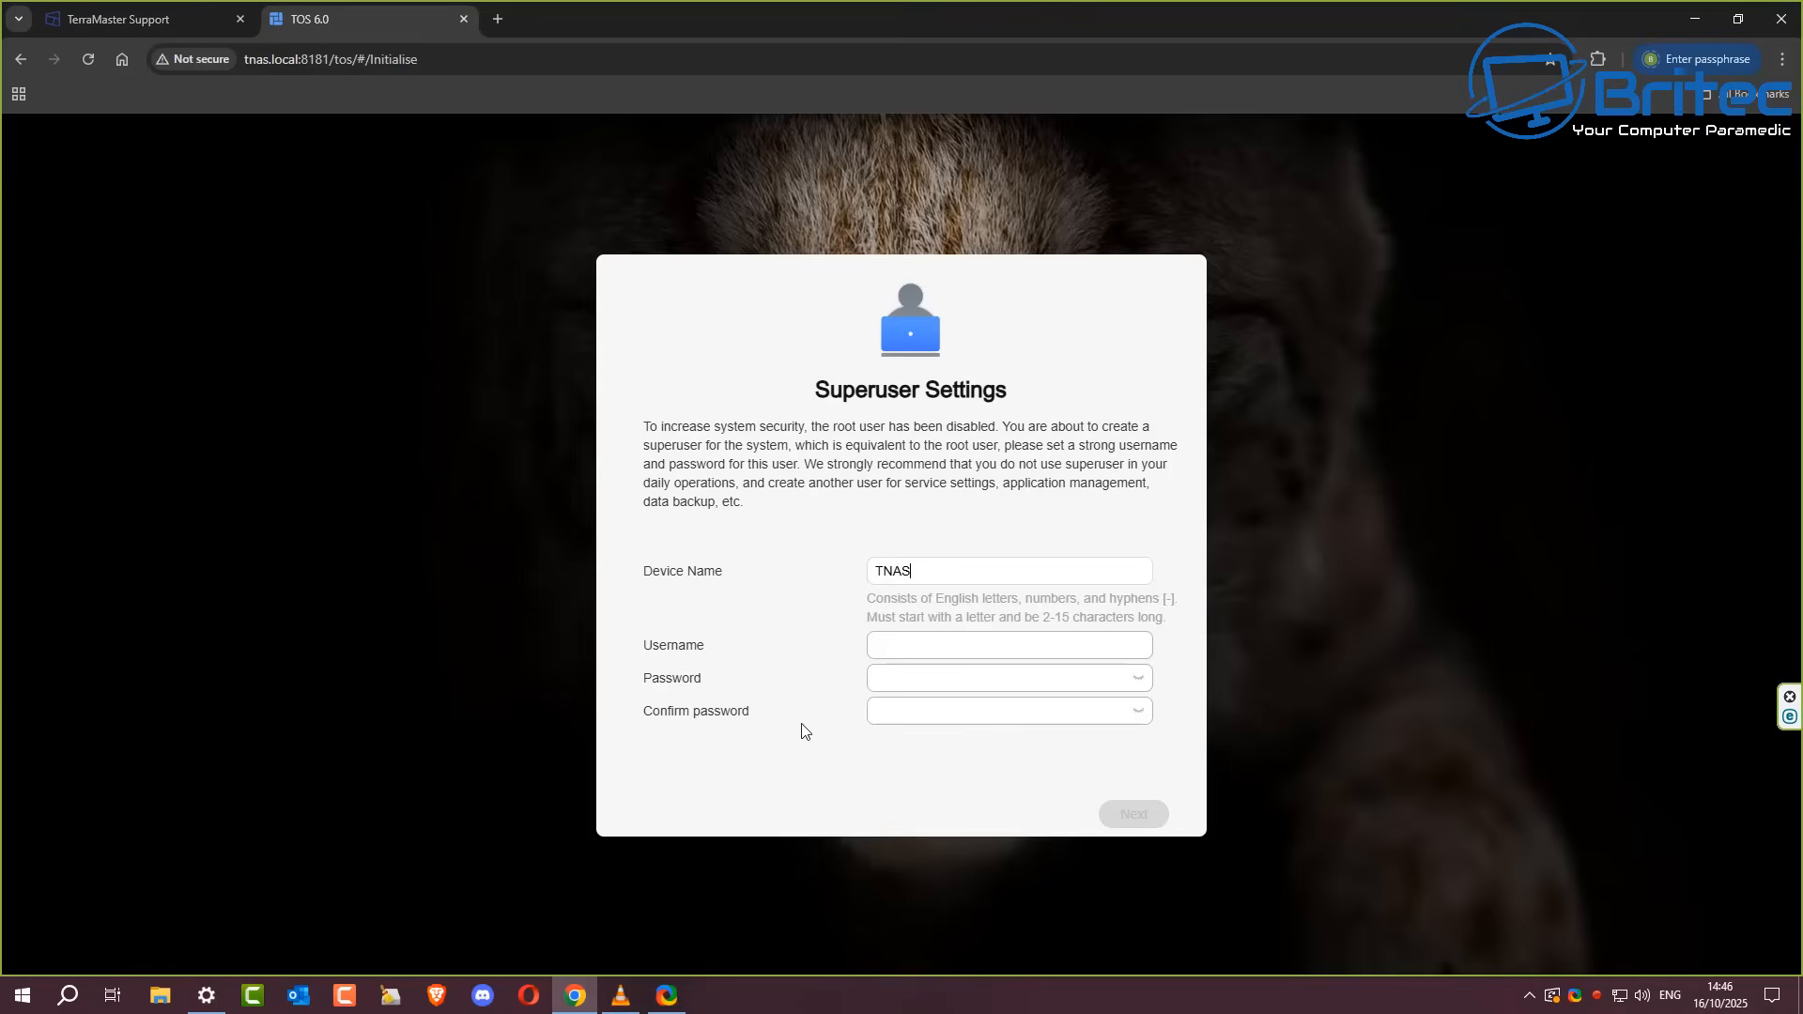
pyautogui.moveTo(921, 622)
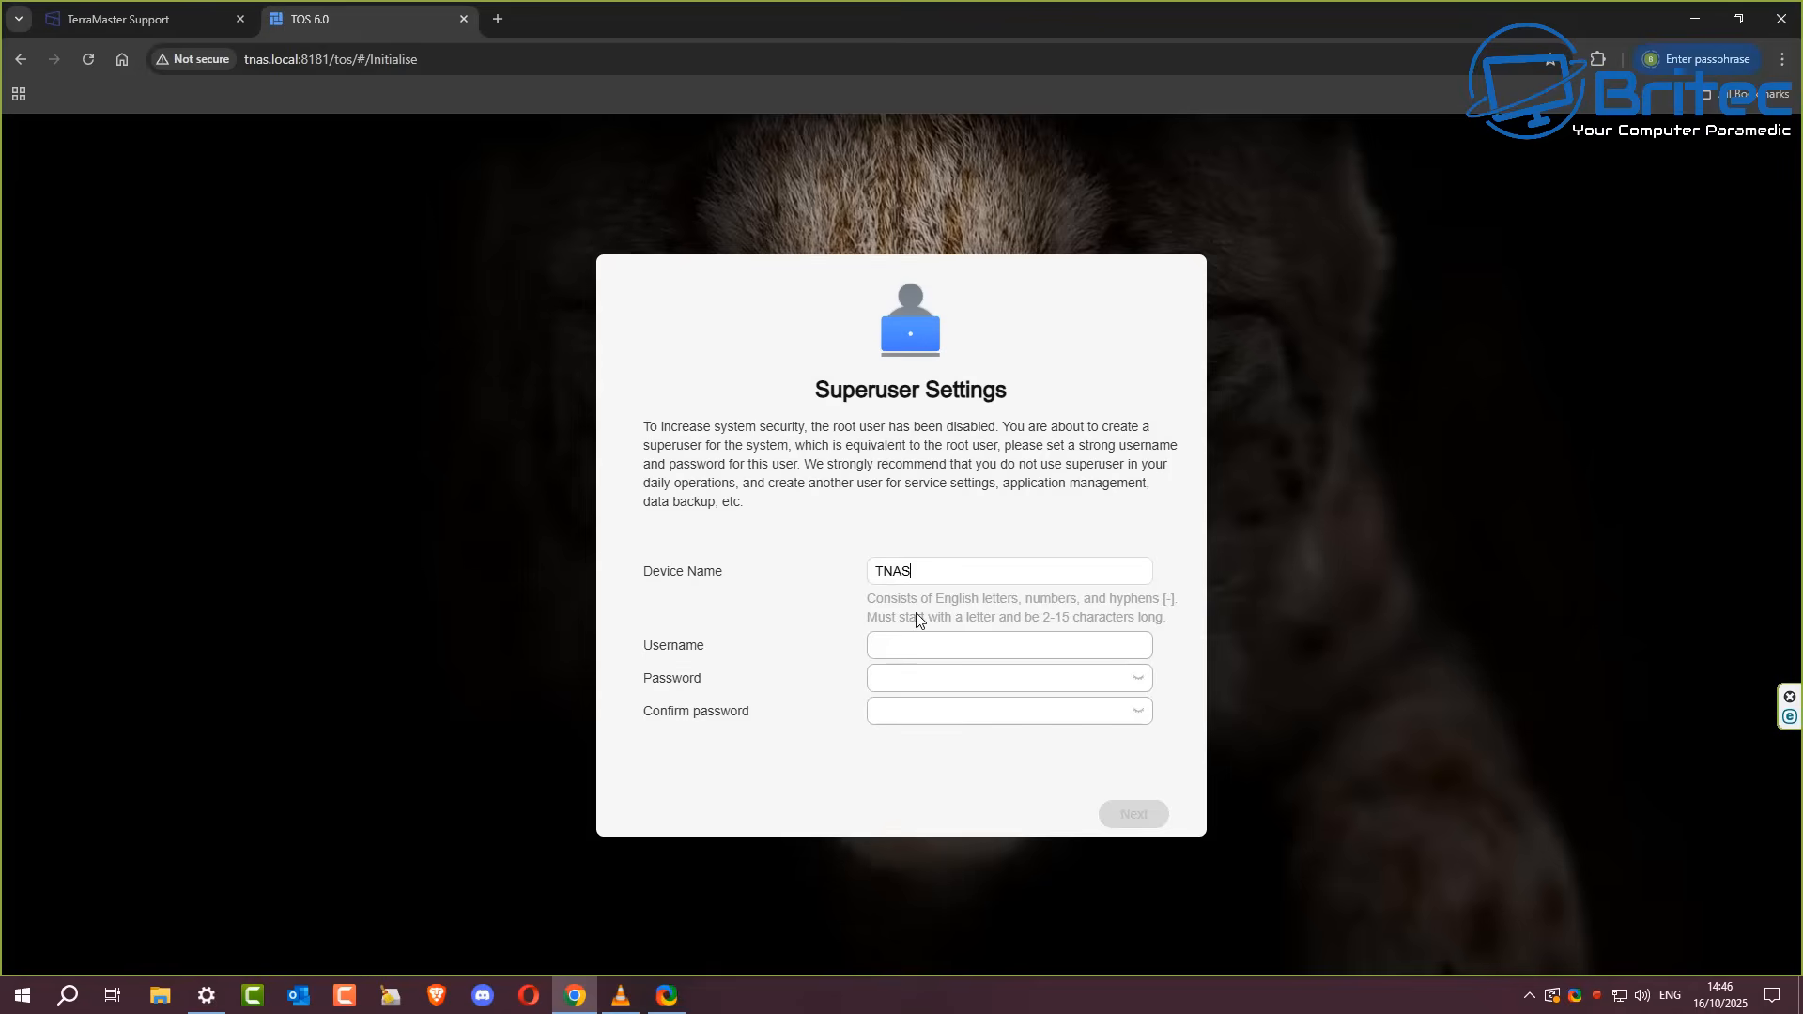
pyautogui.moveTo(932, 644)
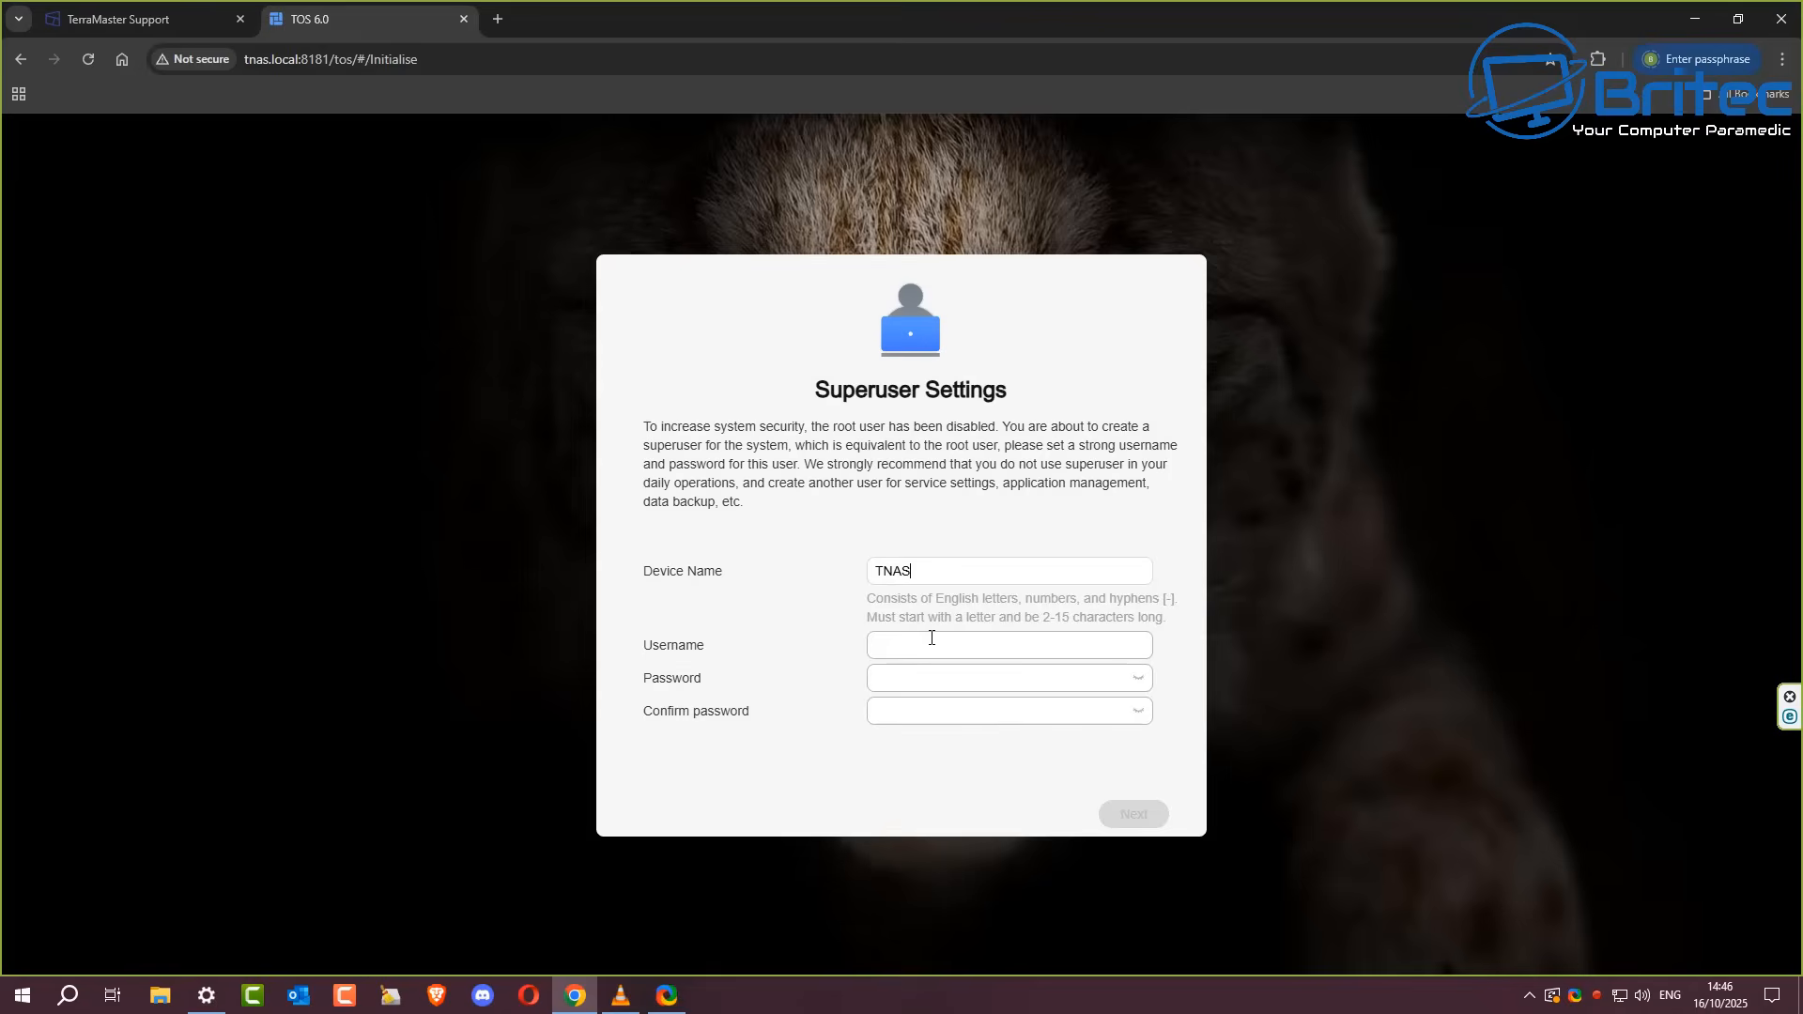
pyautogui.write('-Off')
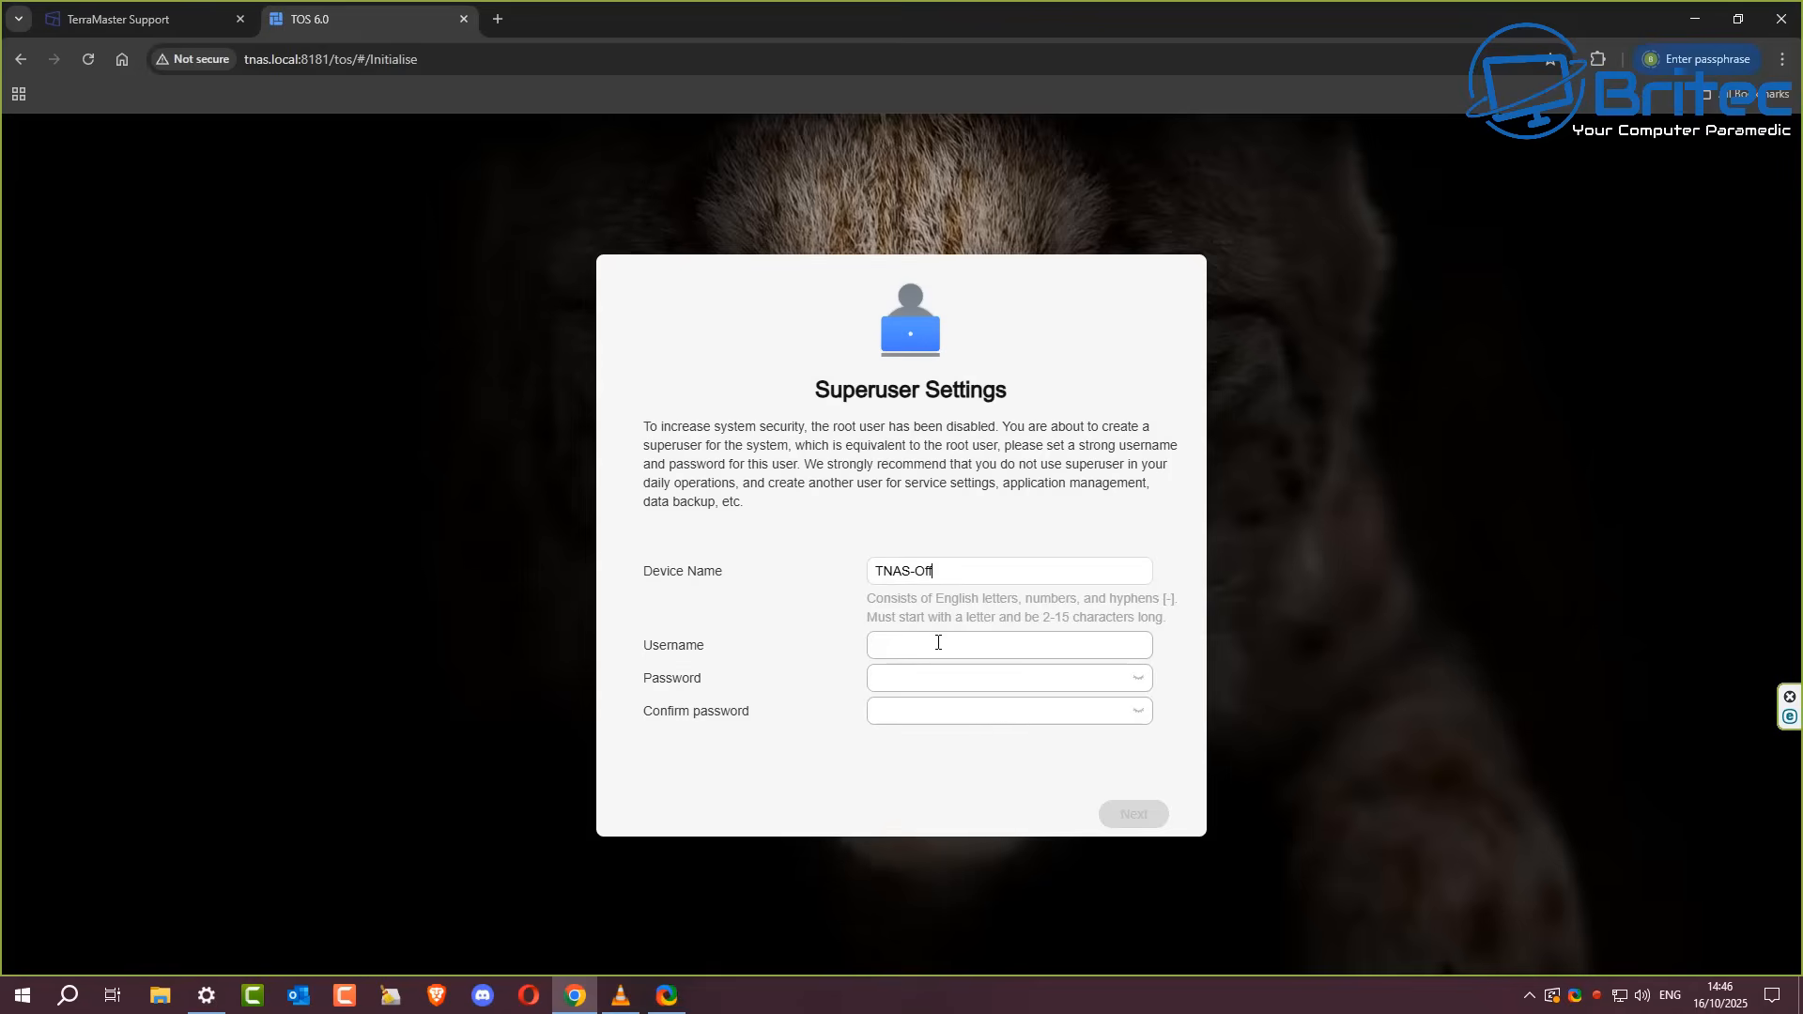
pyautogui.write('ice')
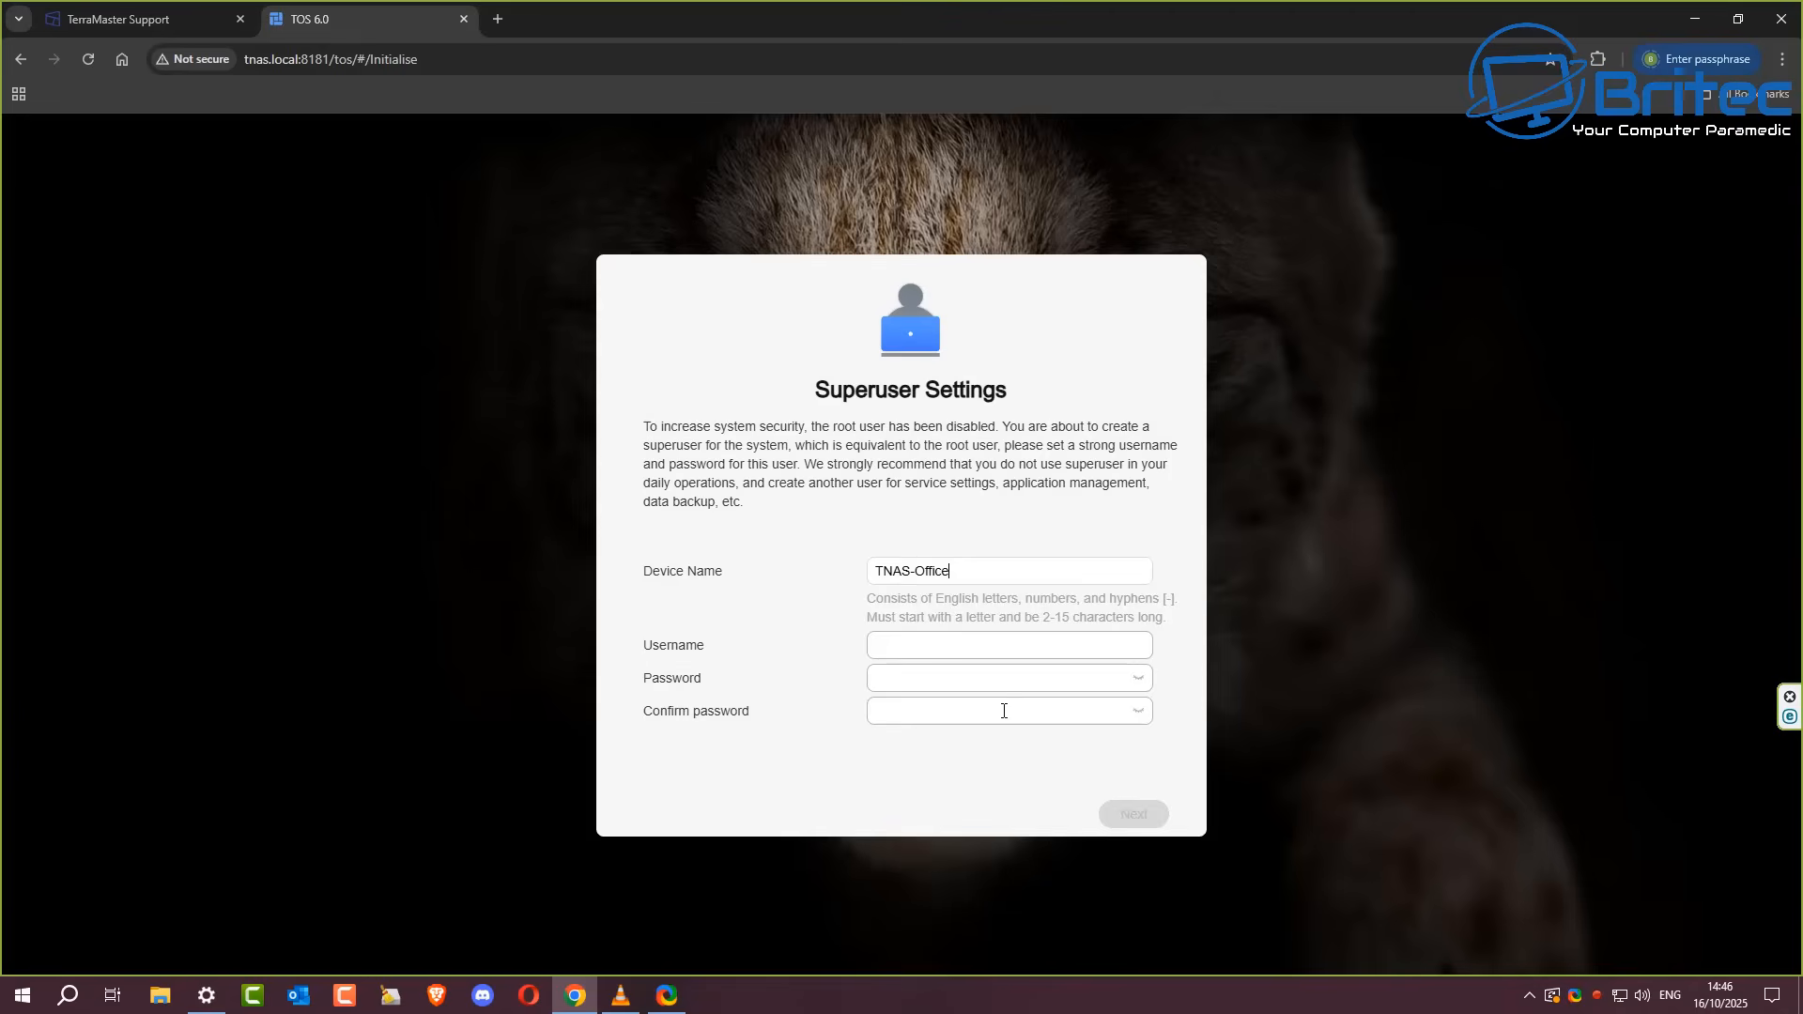
pyautogui.click(1007, 644)
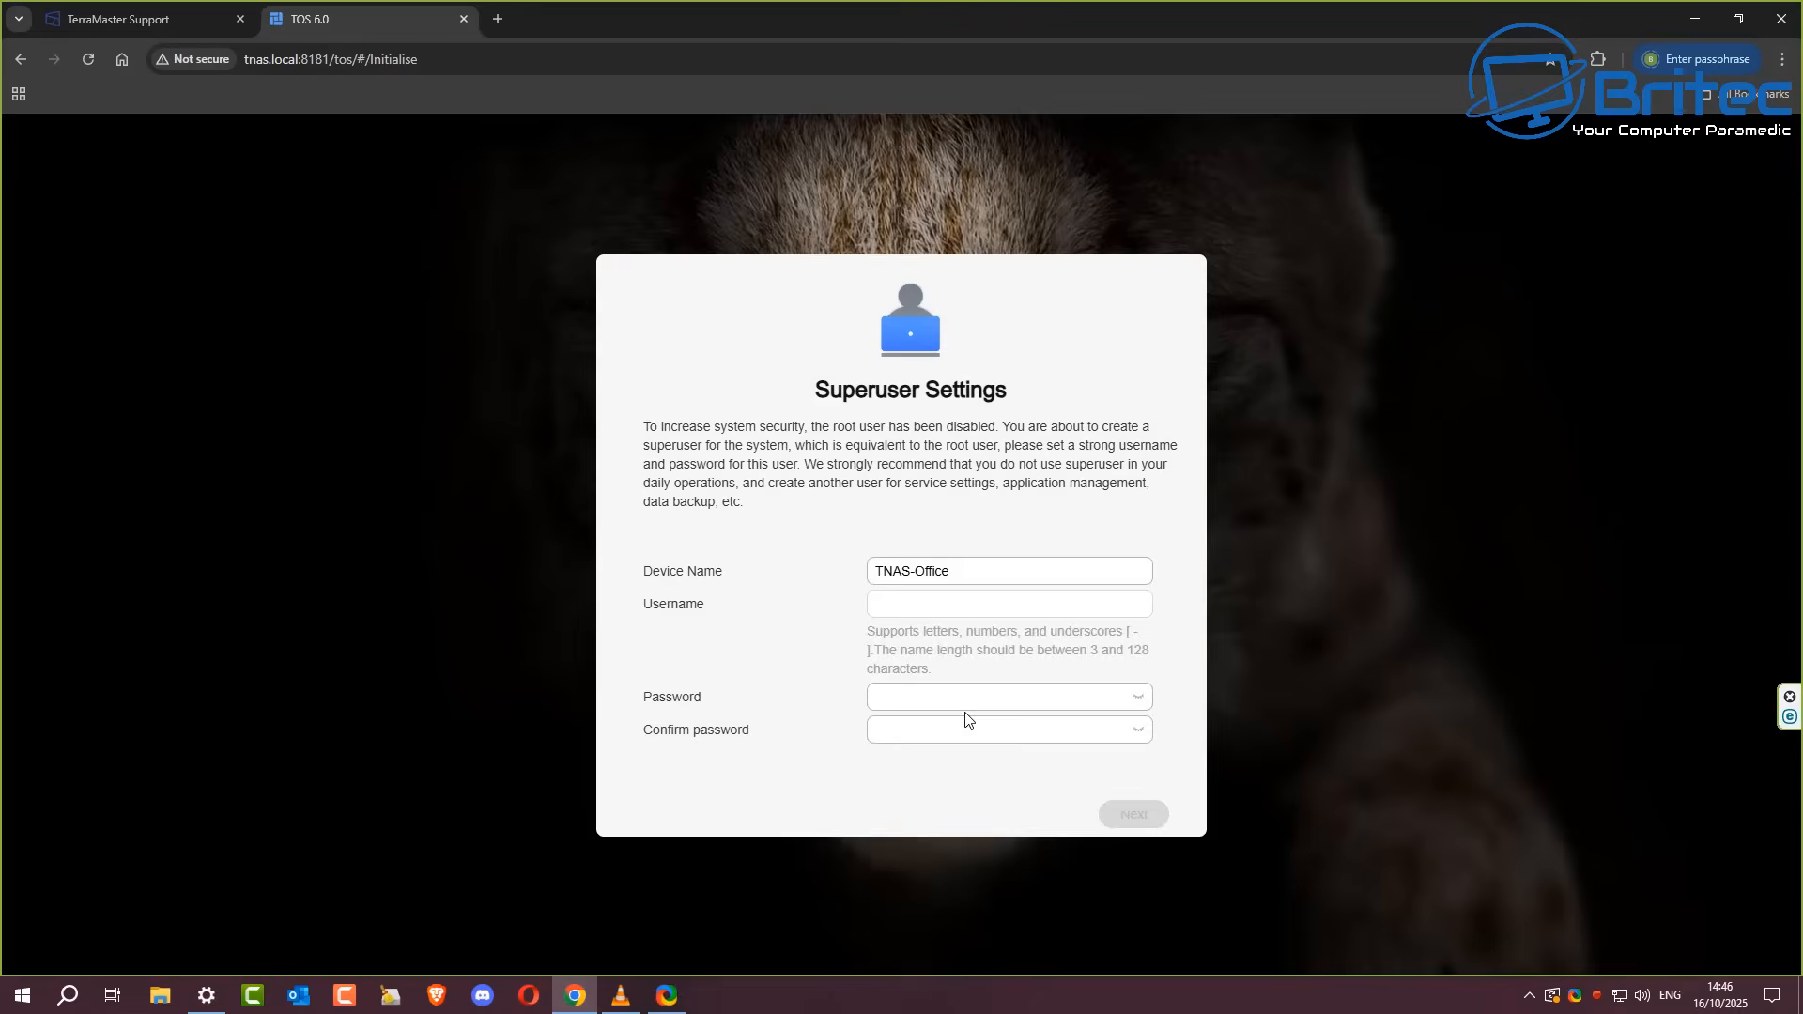
pyautogui.click(1131, 814)
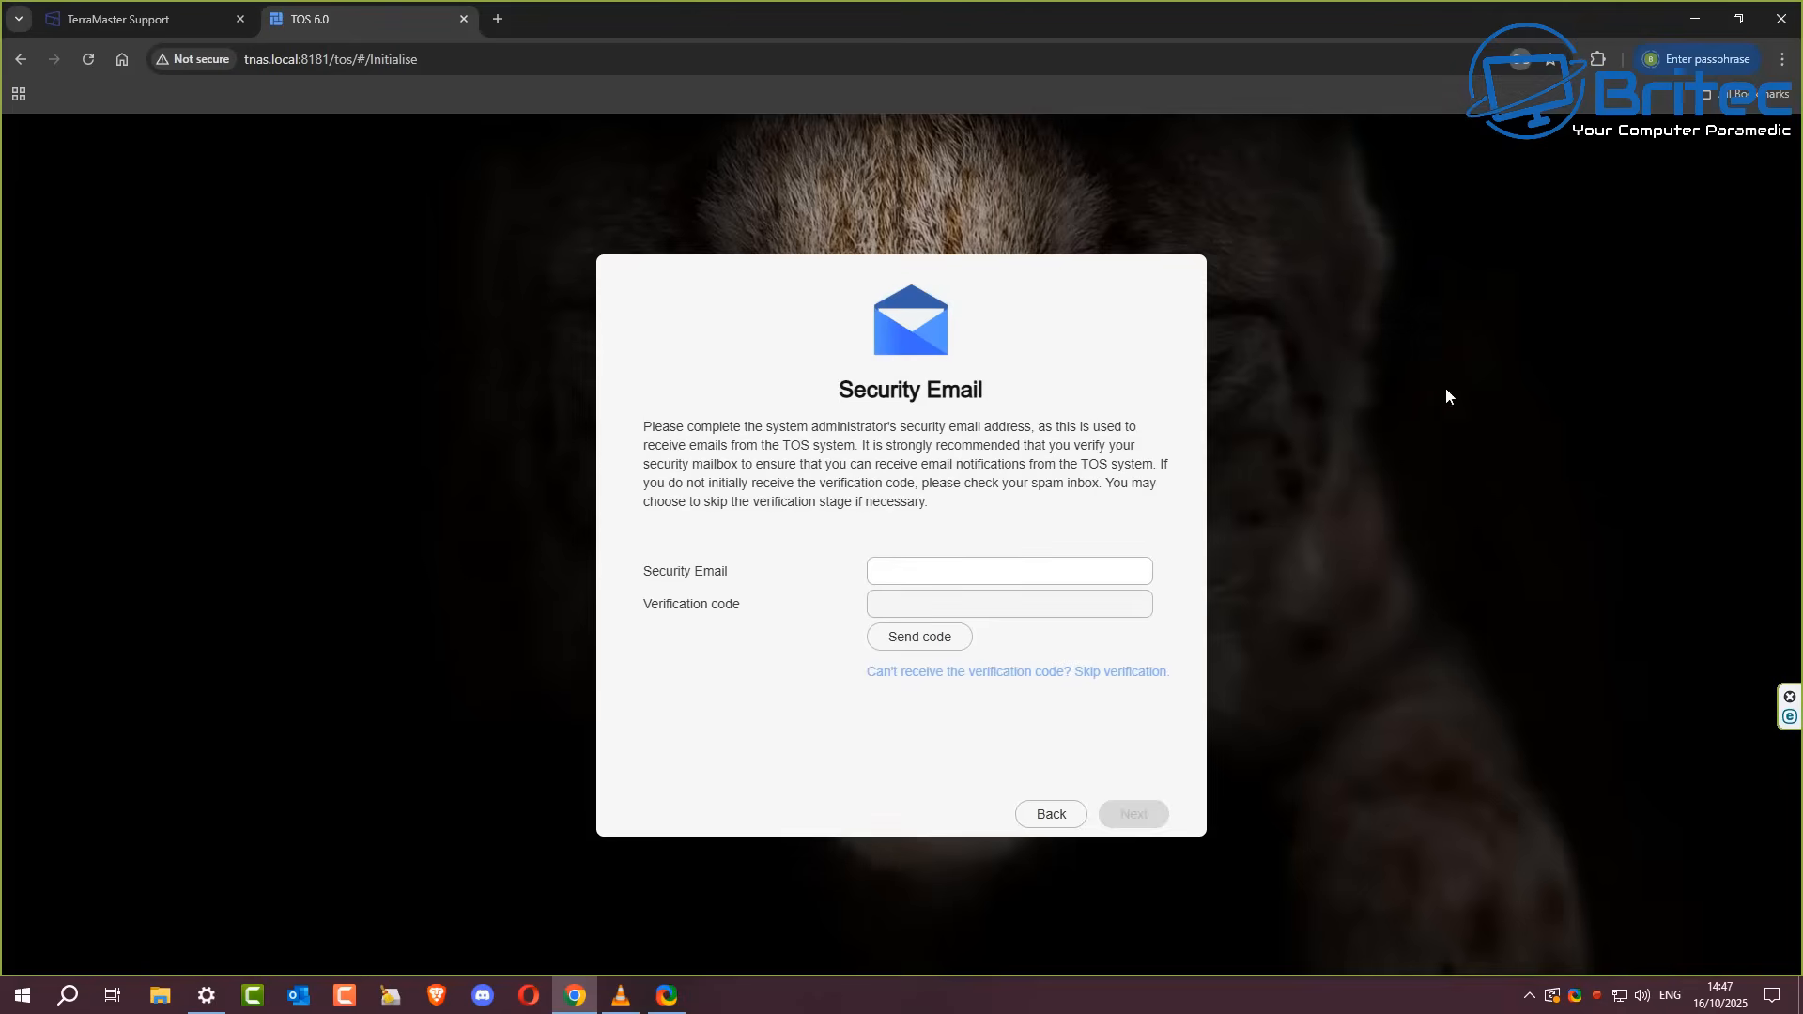
pyautogui.moveTo(972, 596)
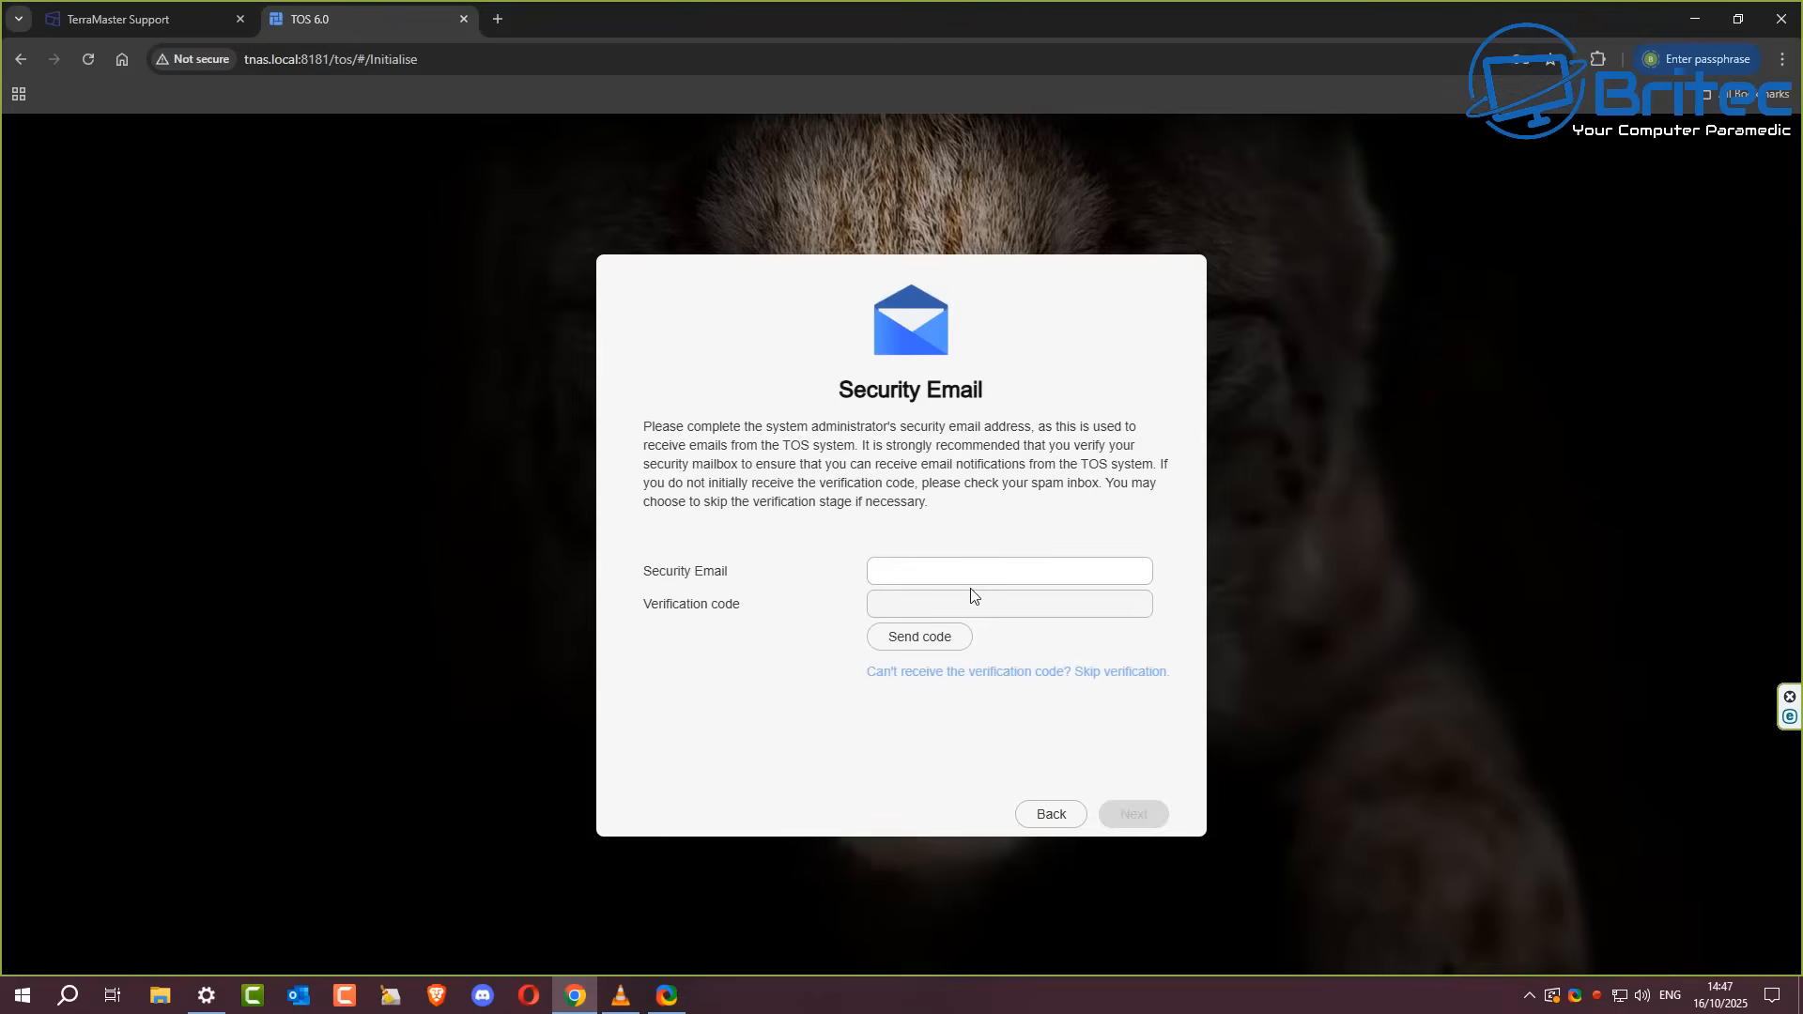
pyautogui.moveTo(821, 710)
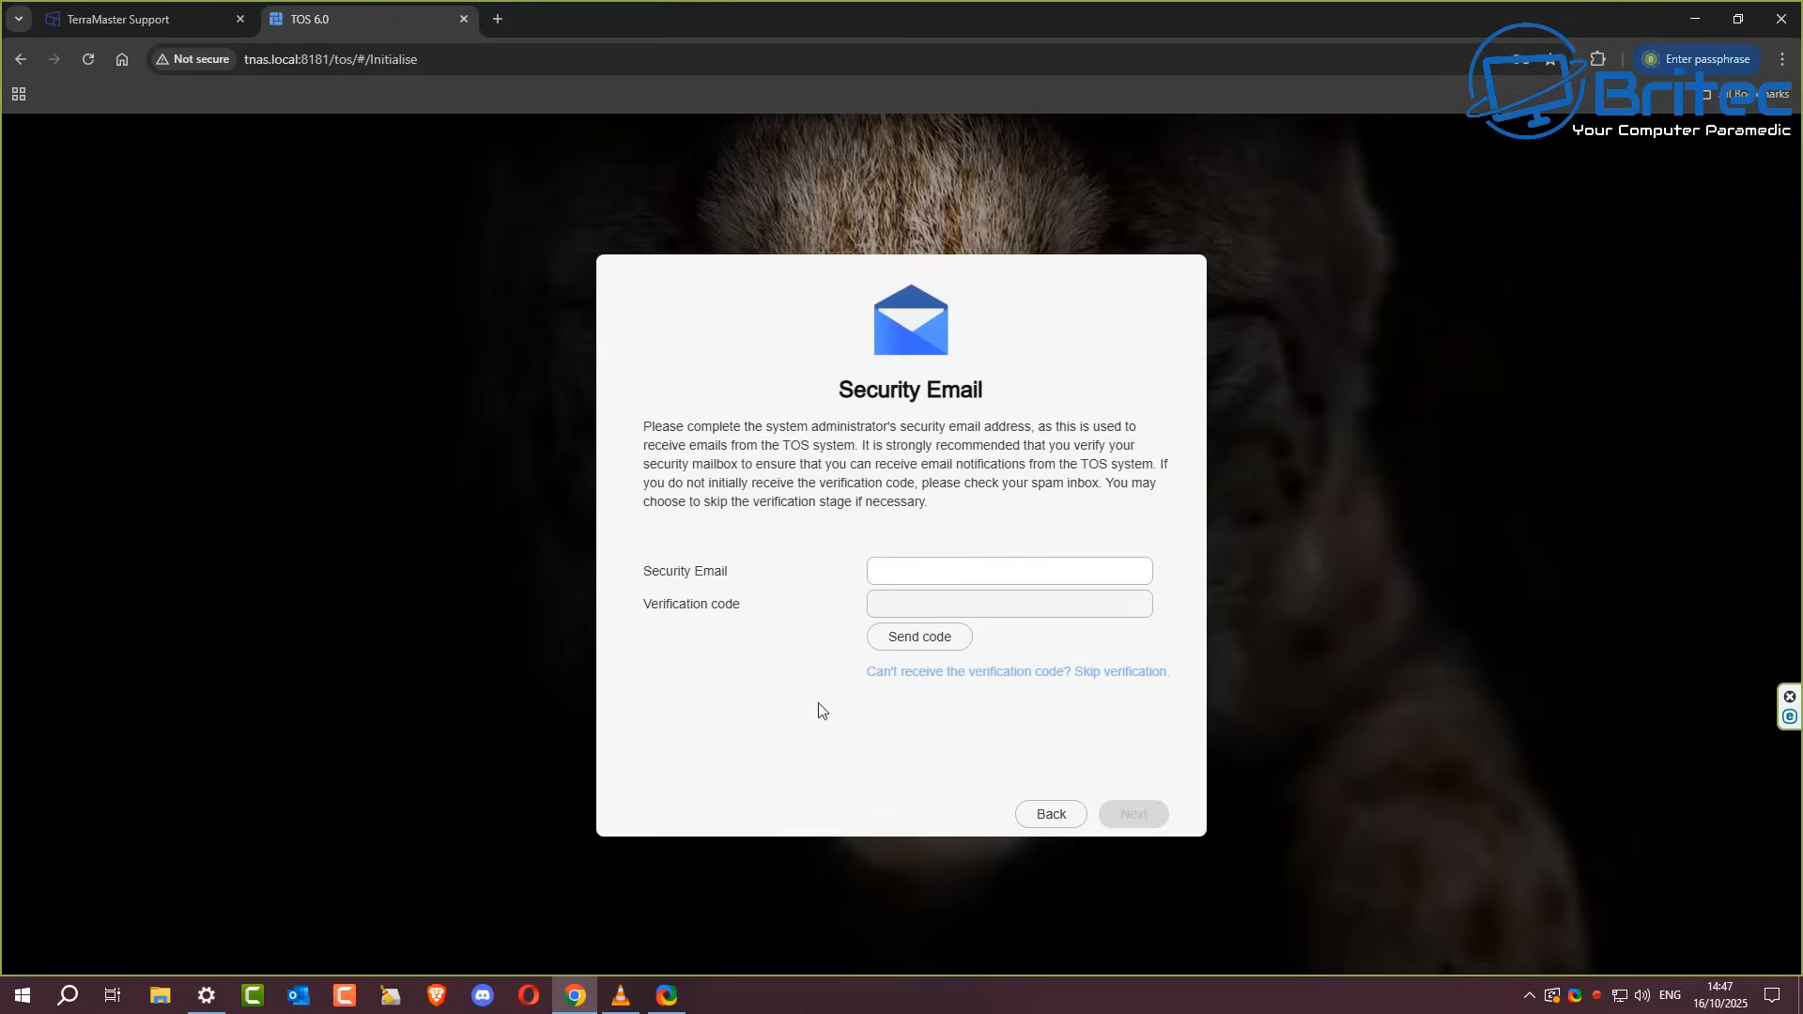
# Step: Skip security email verification and step through the desktop tour tips to the final useful-tools tip
pyautogui.click(1016, 670)
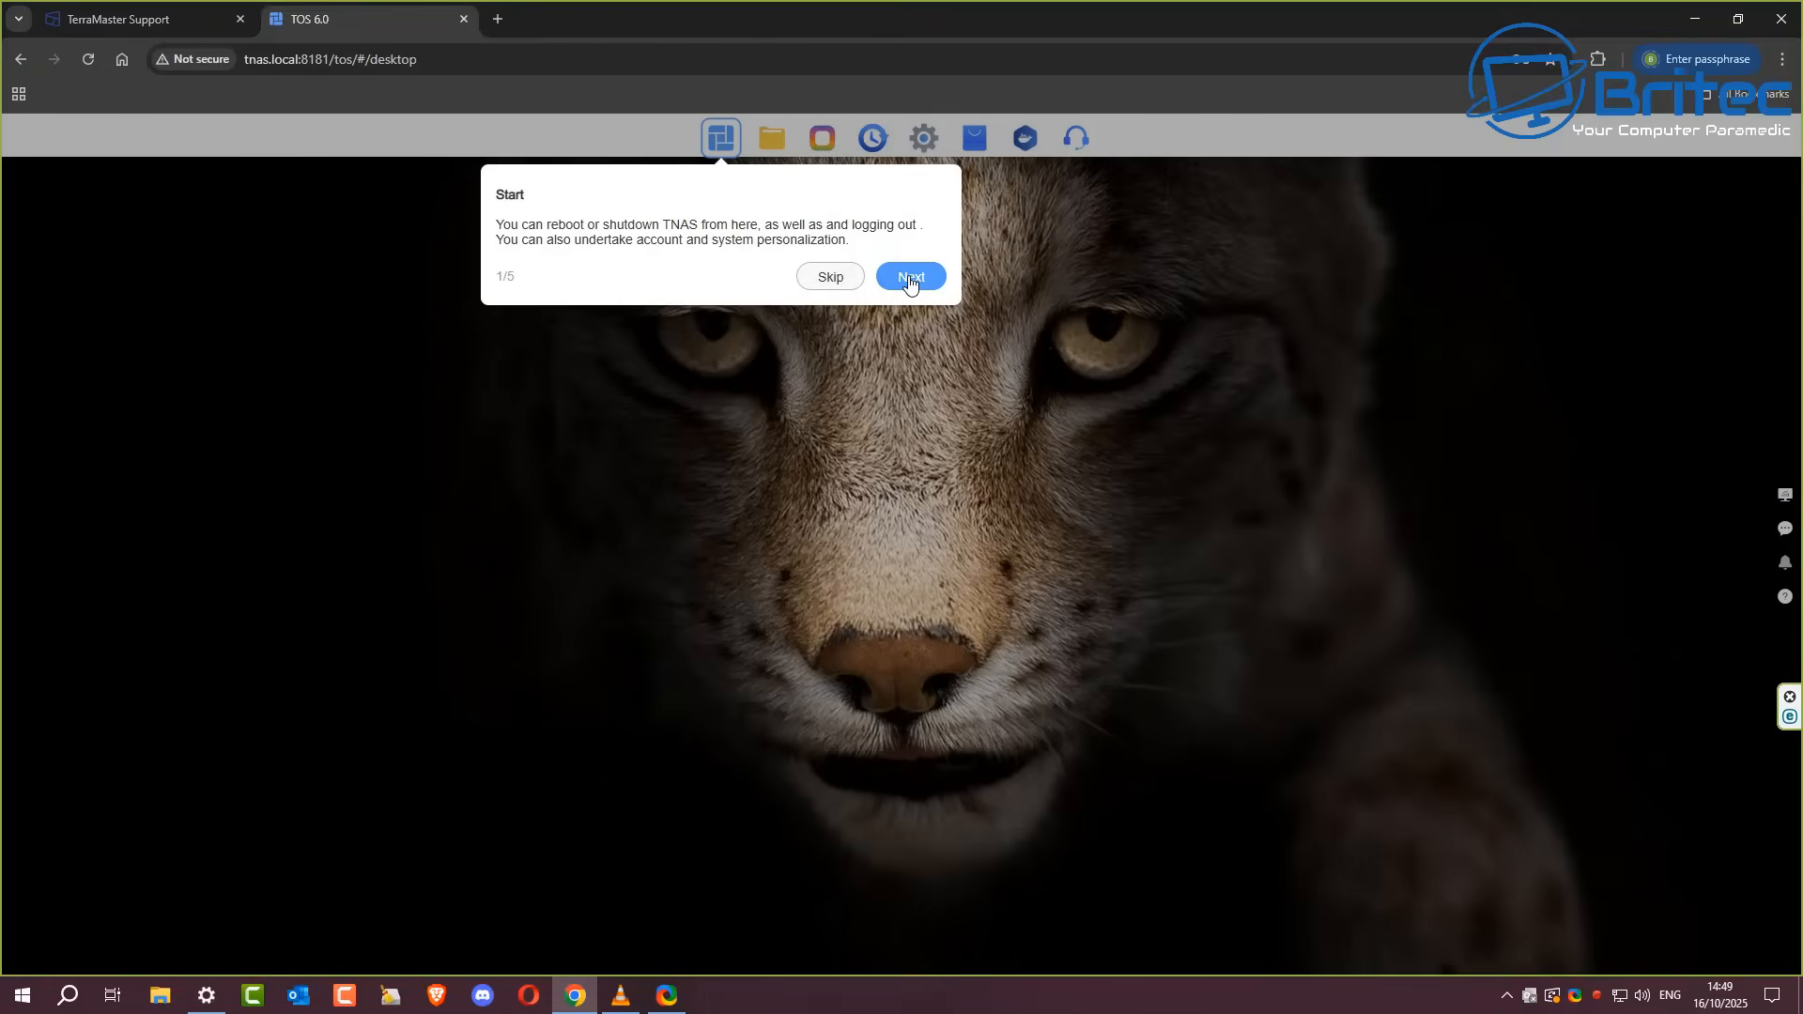
pyautogui.click(909, 276)
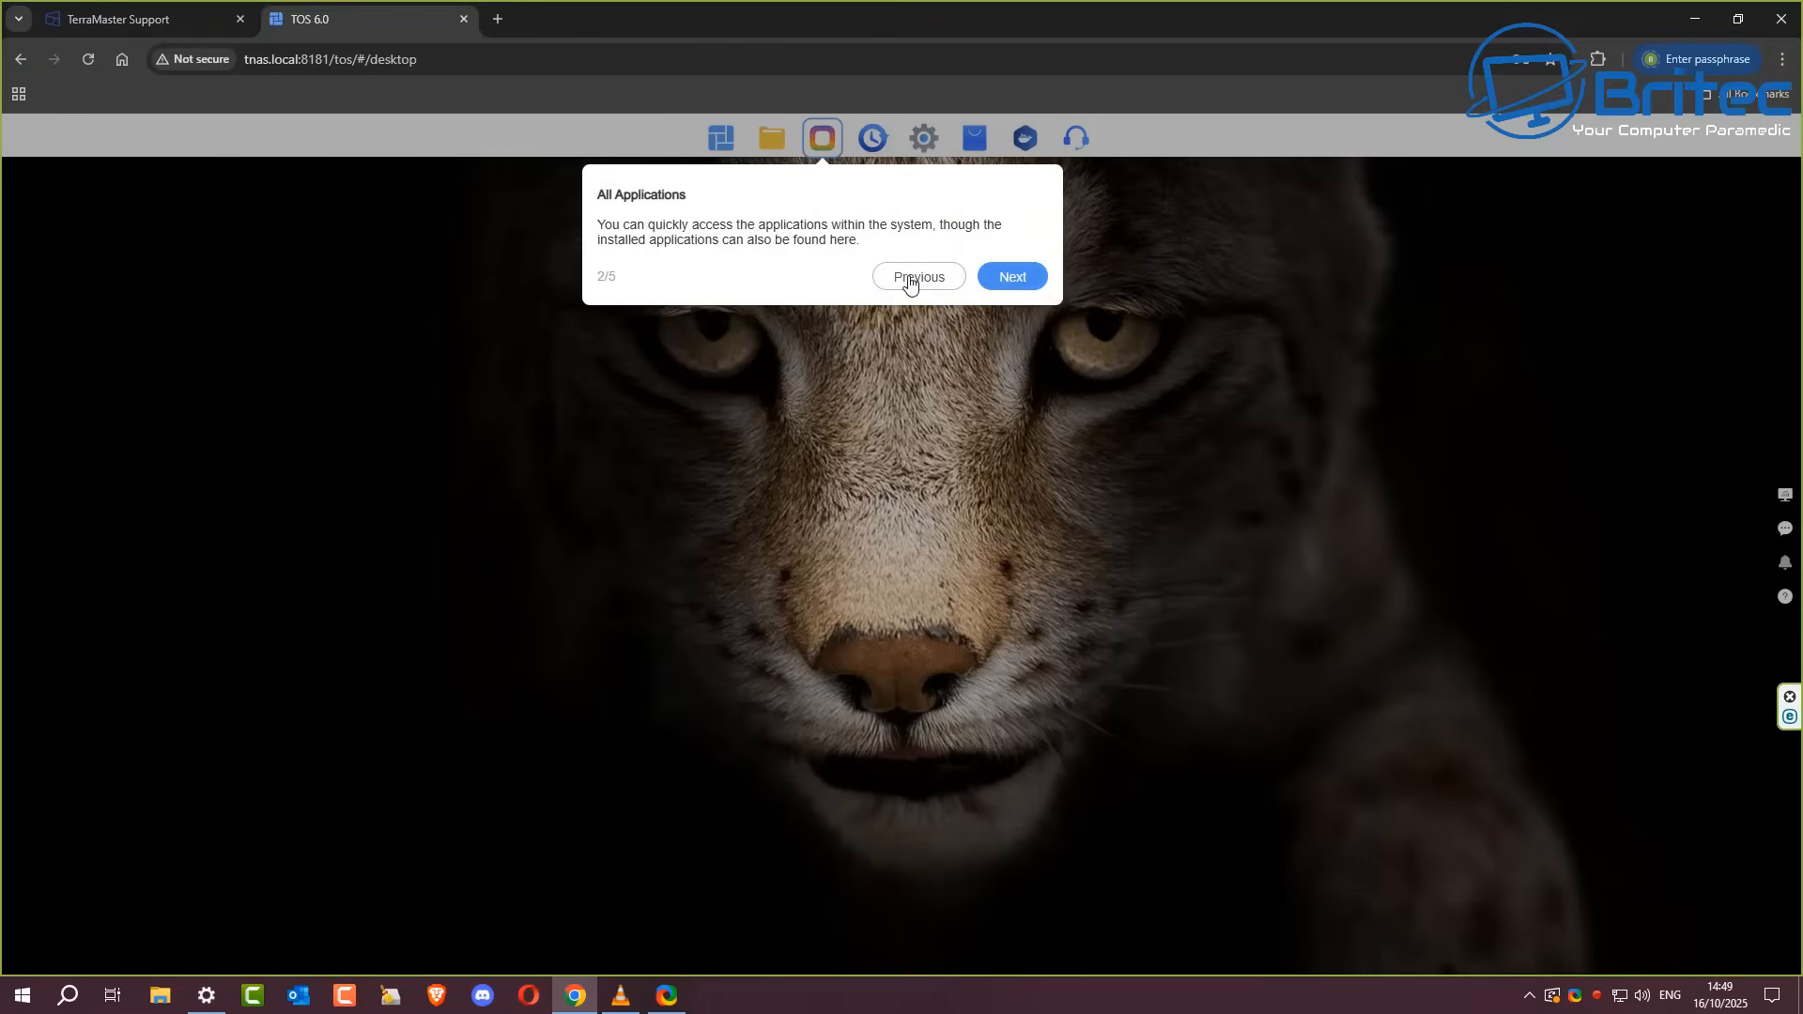
pyautogui.click(918, 276)
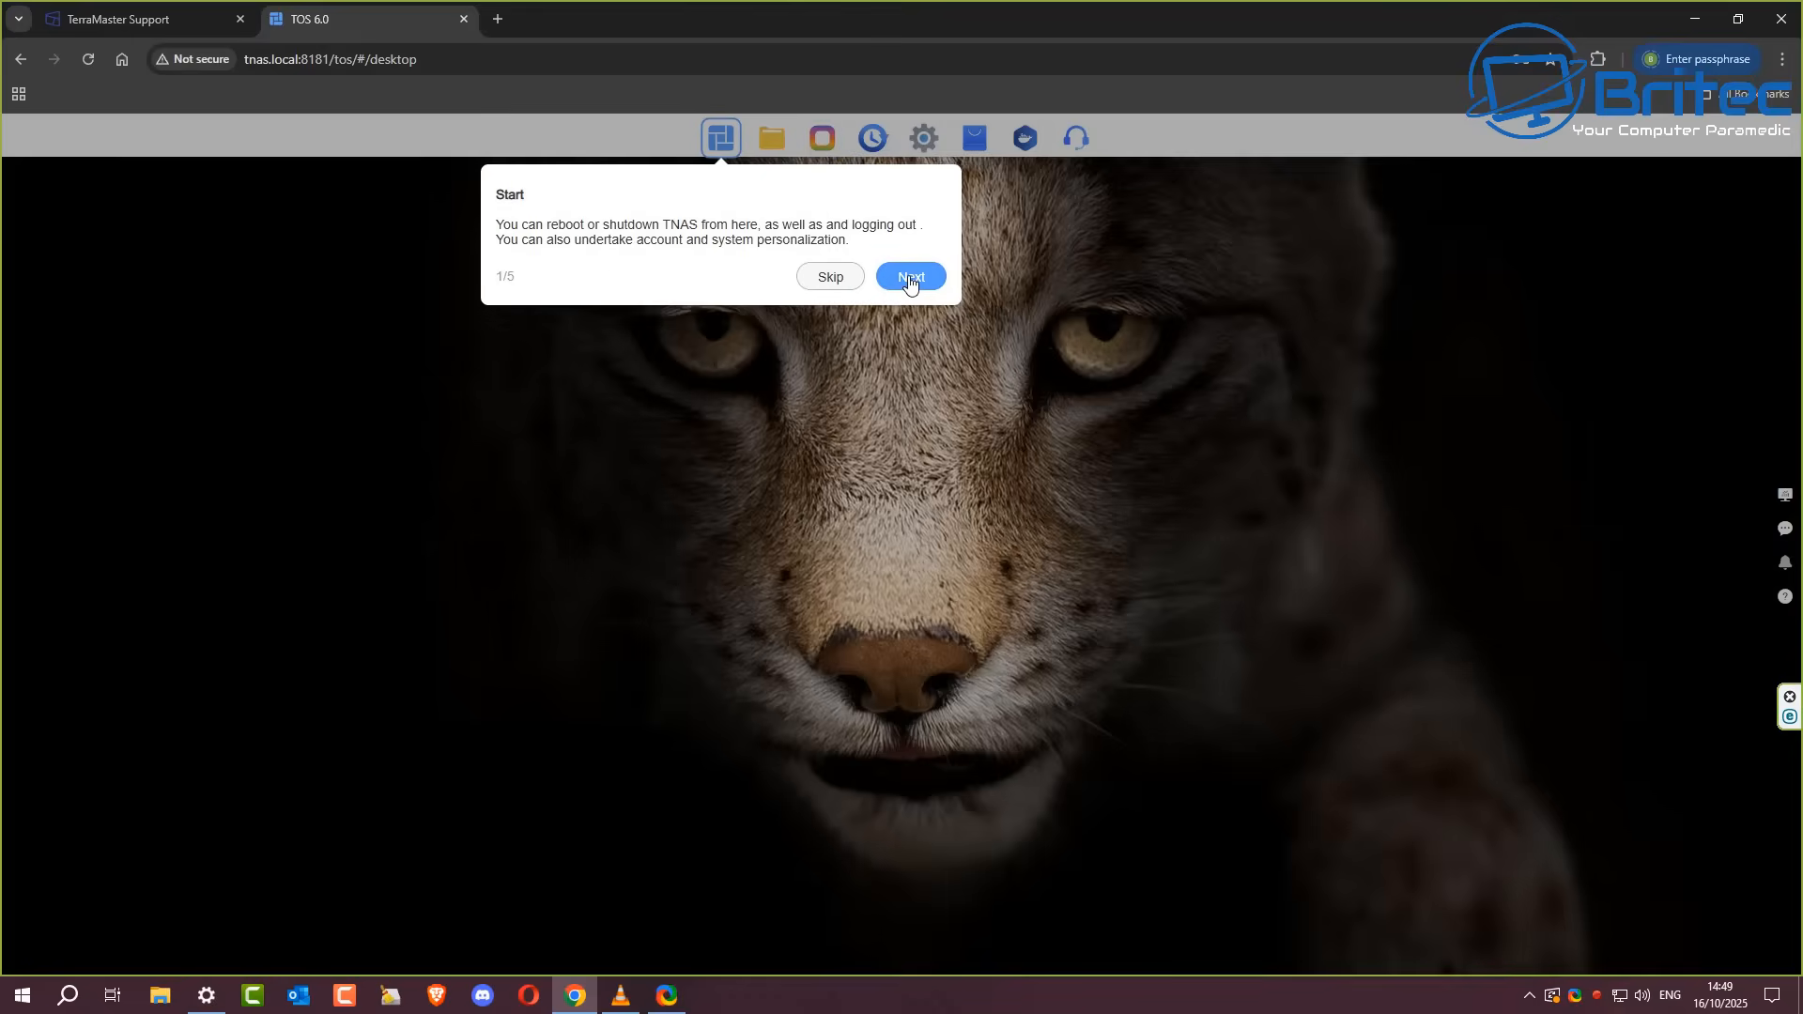
pyautogui.click(909, 276)
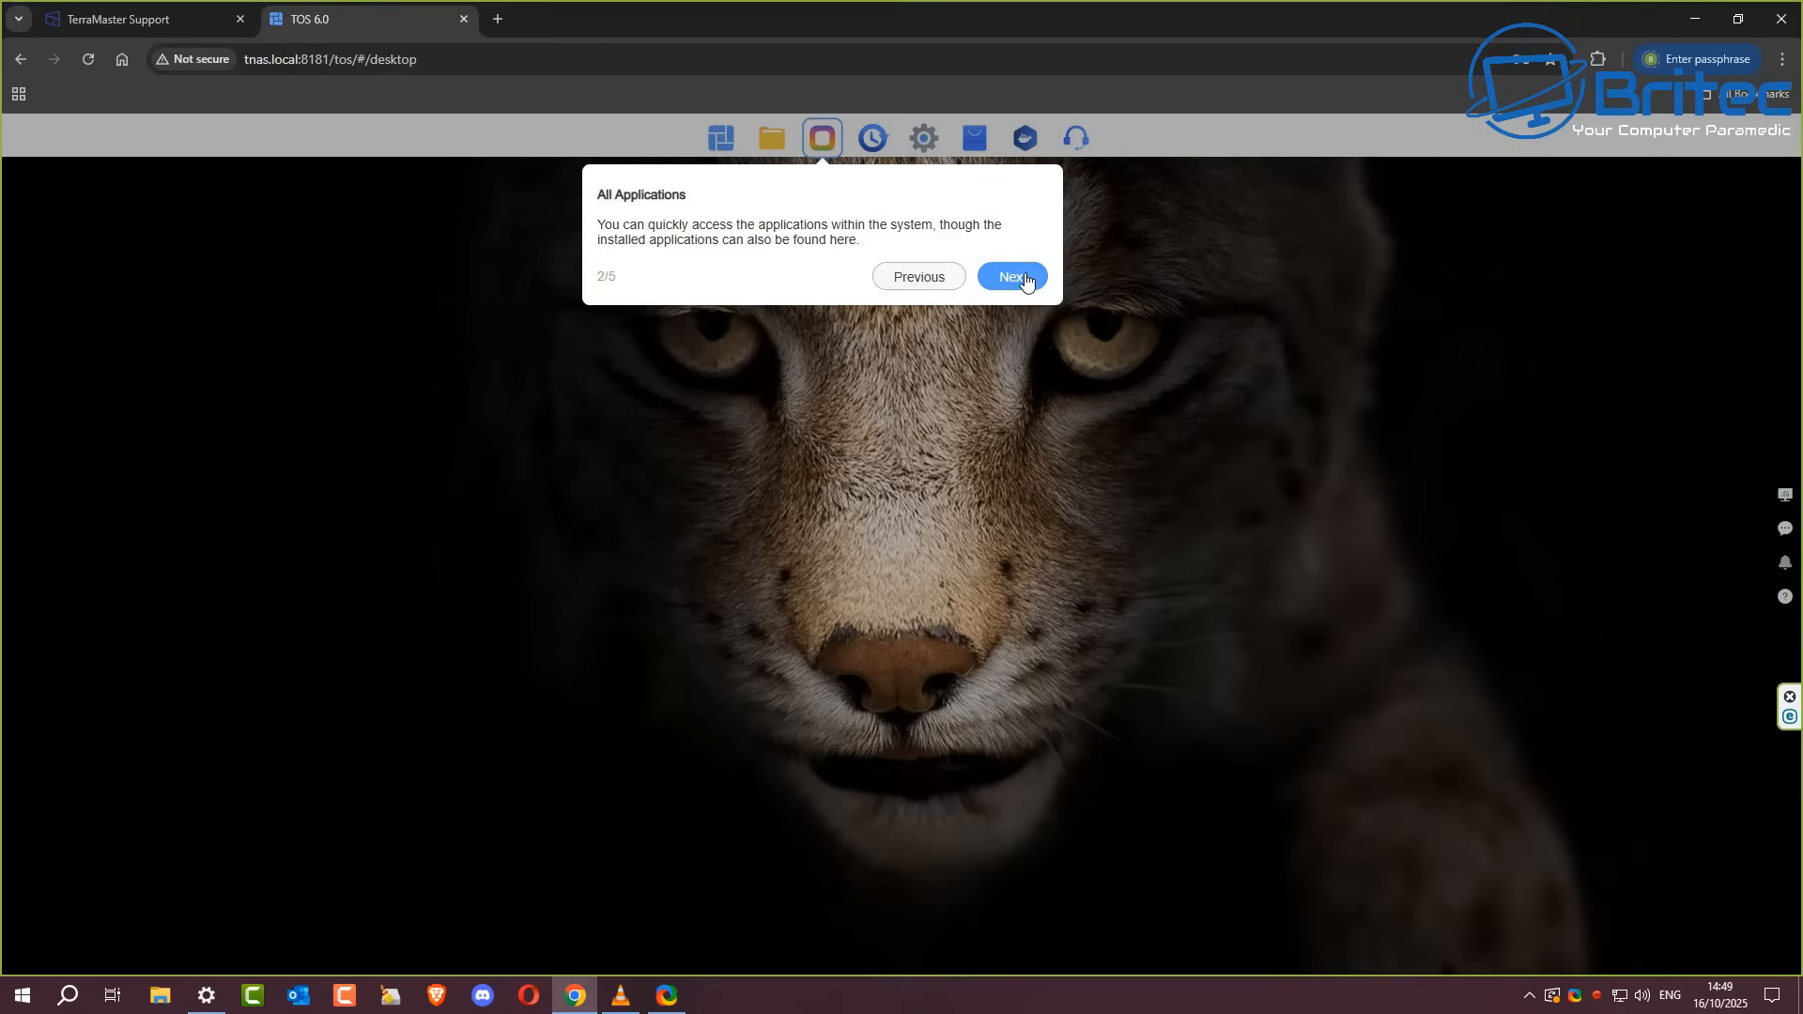
pyautogui.click(1011, 276)
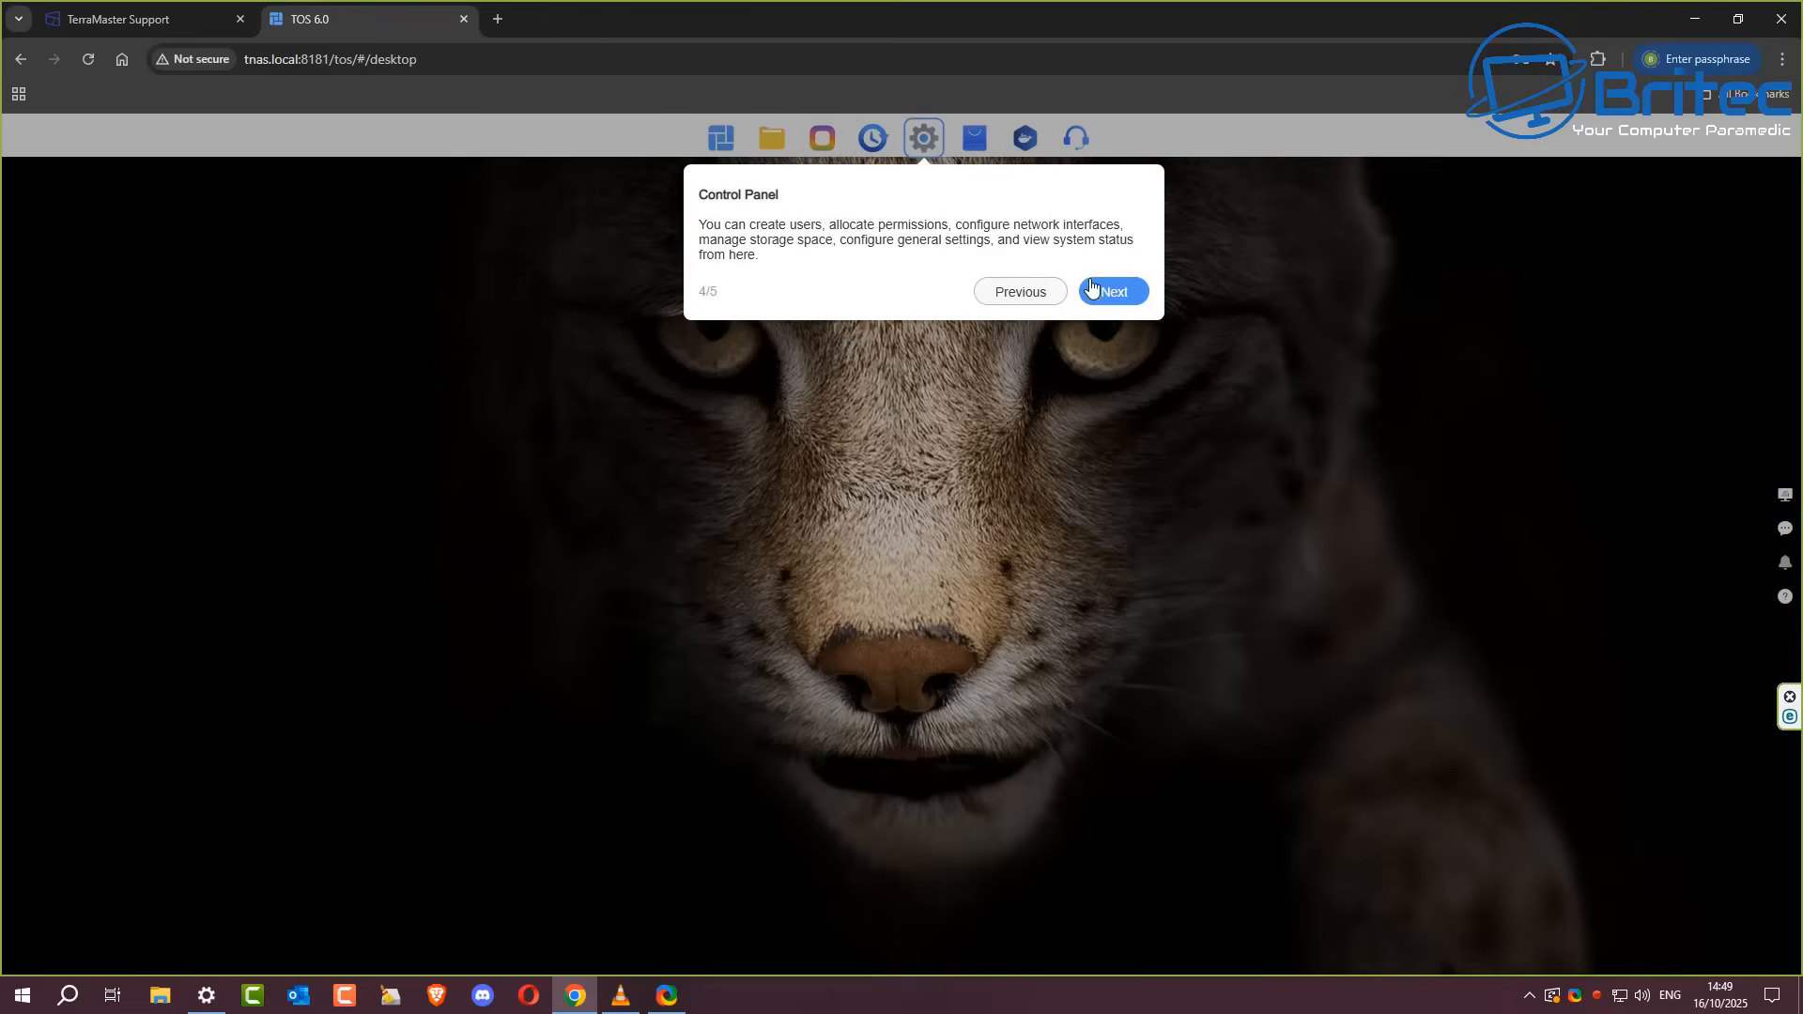
pyautogui.click(1110, 291)
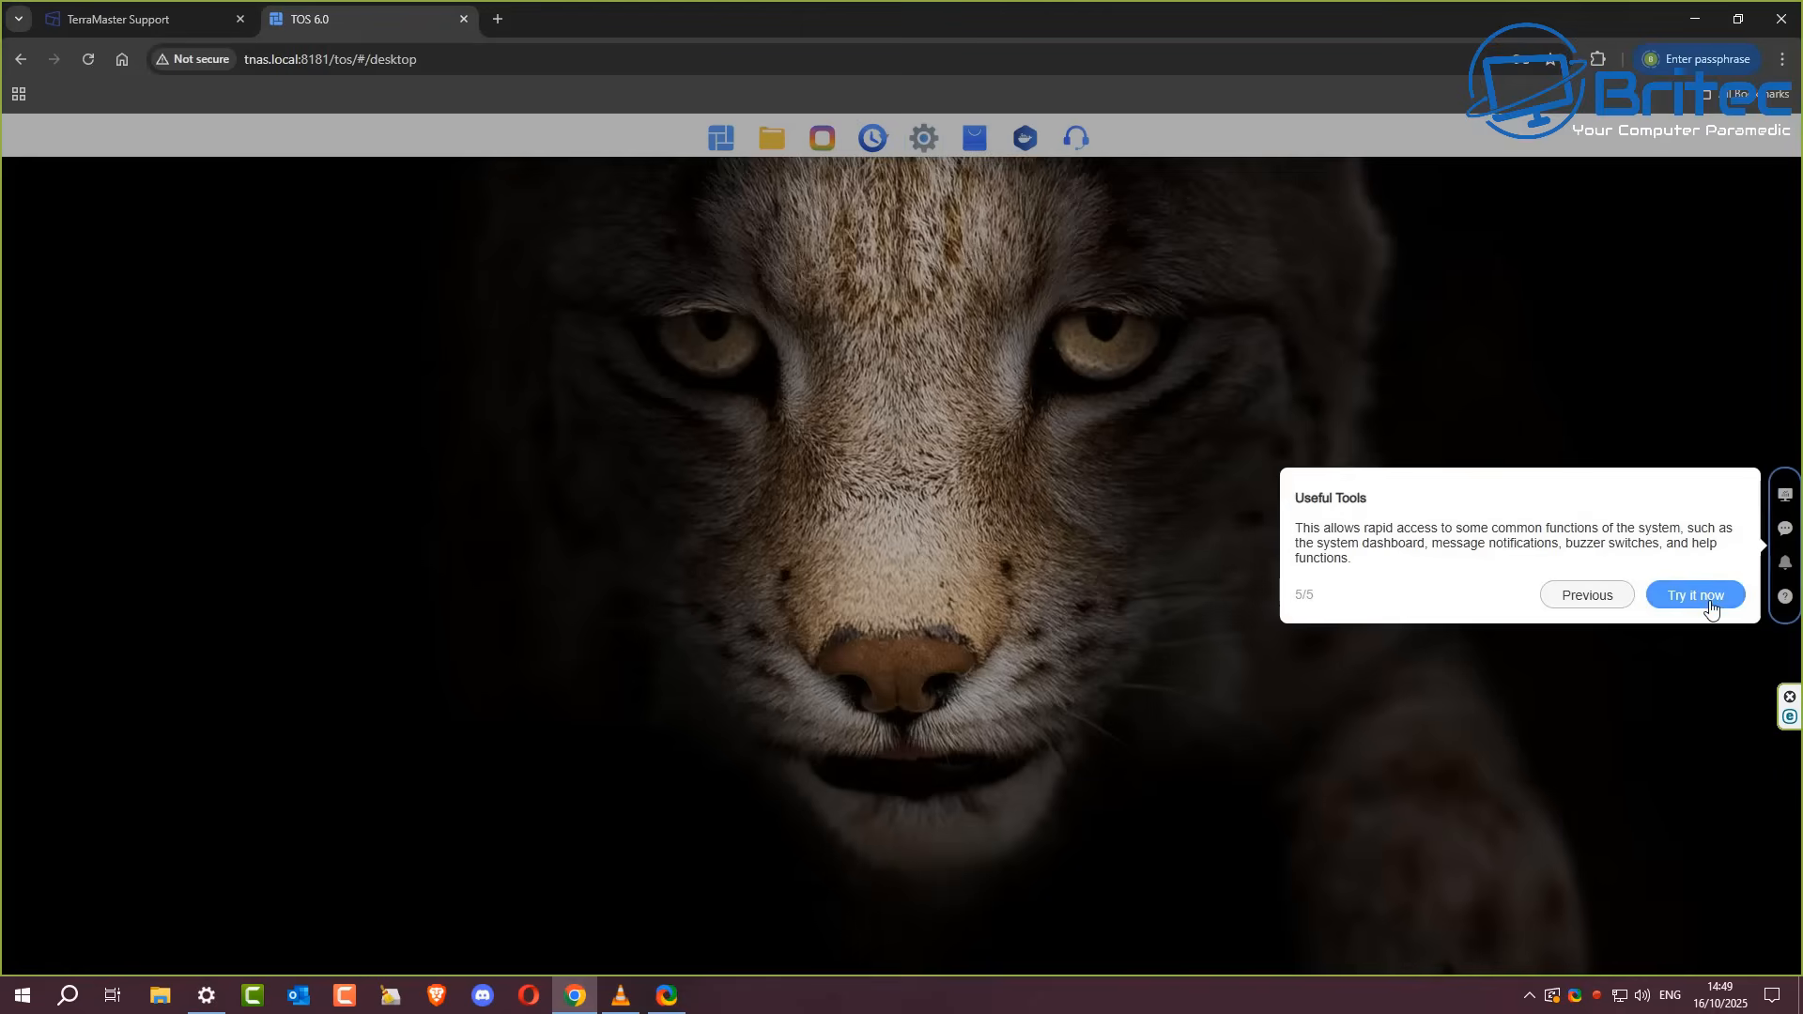
# Step: Finish the desktop tour and view Storage Pool 1 details and the disk overview with two good SATA disks
pyautogui.click(1694, 595)
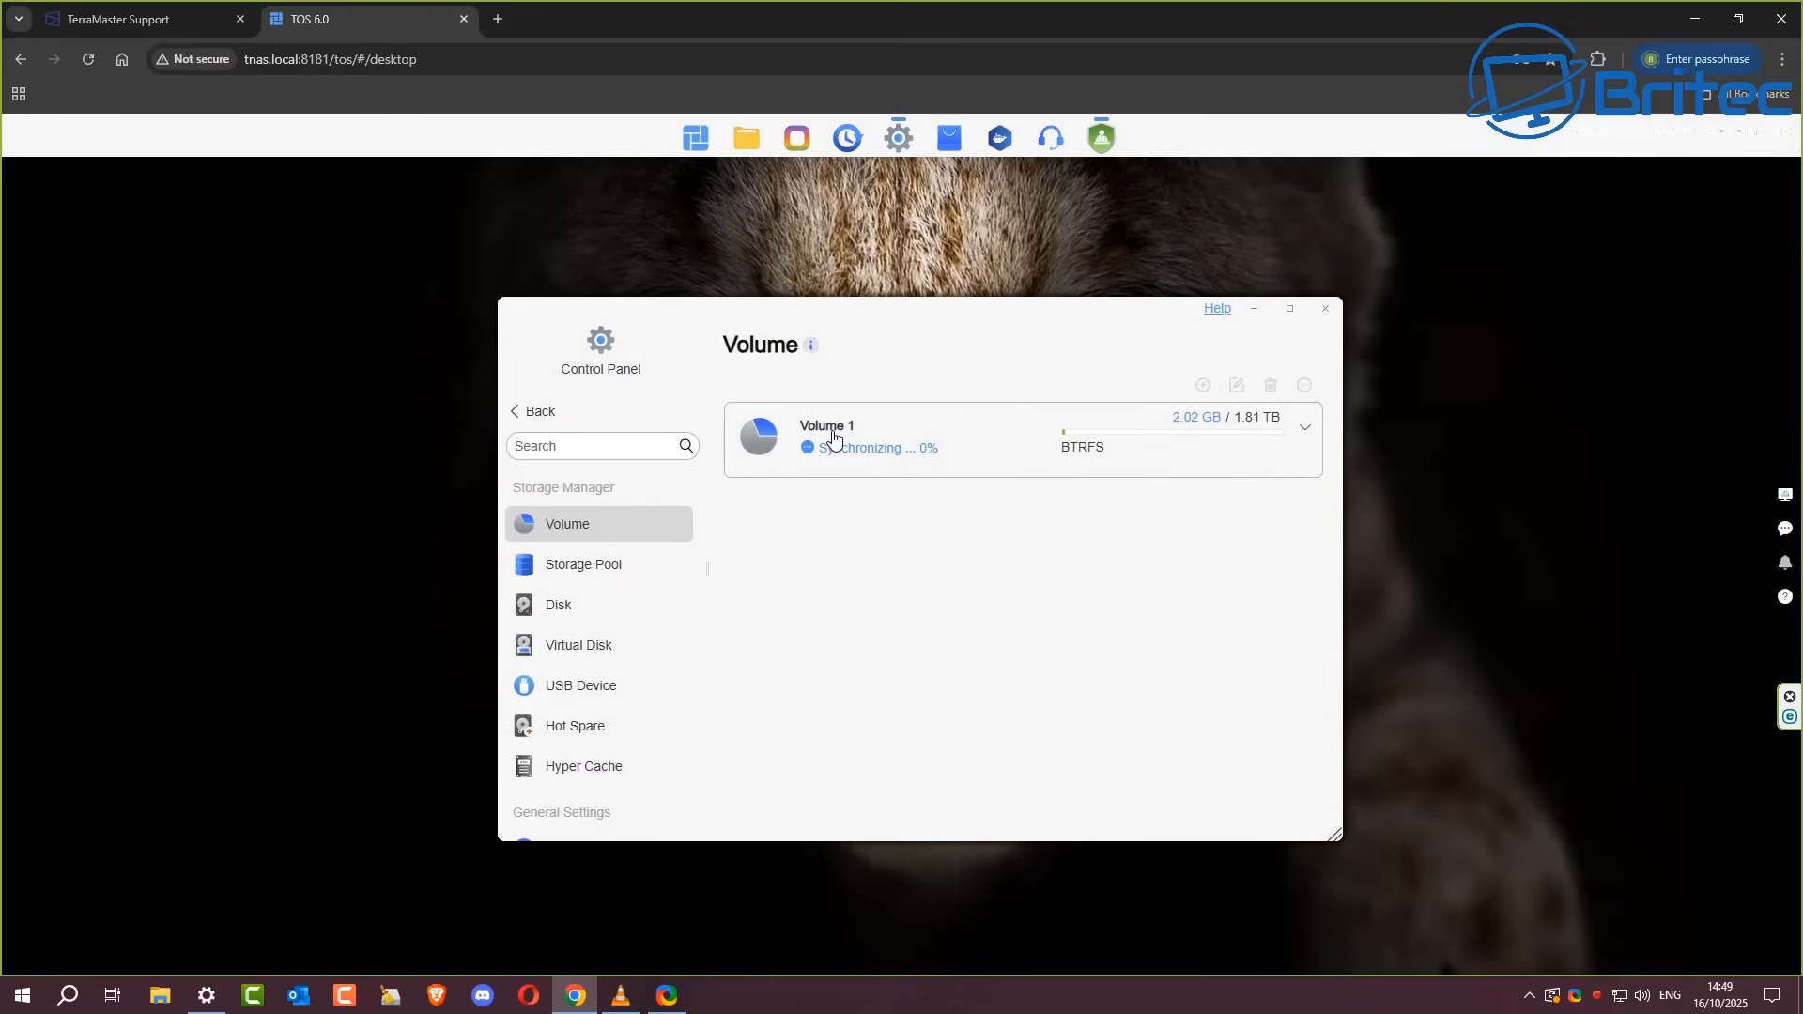
pyautogui.moveTo(1082, 460)
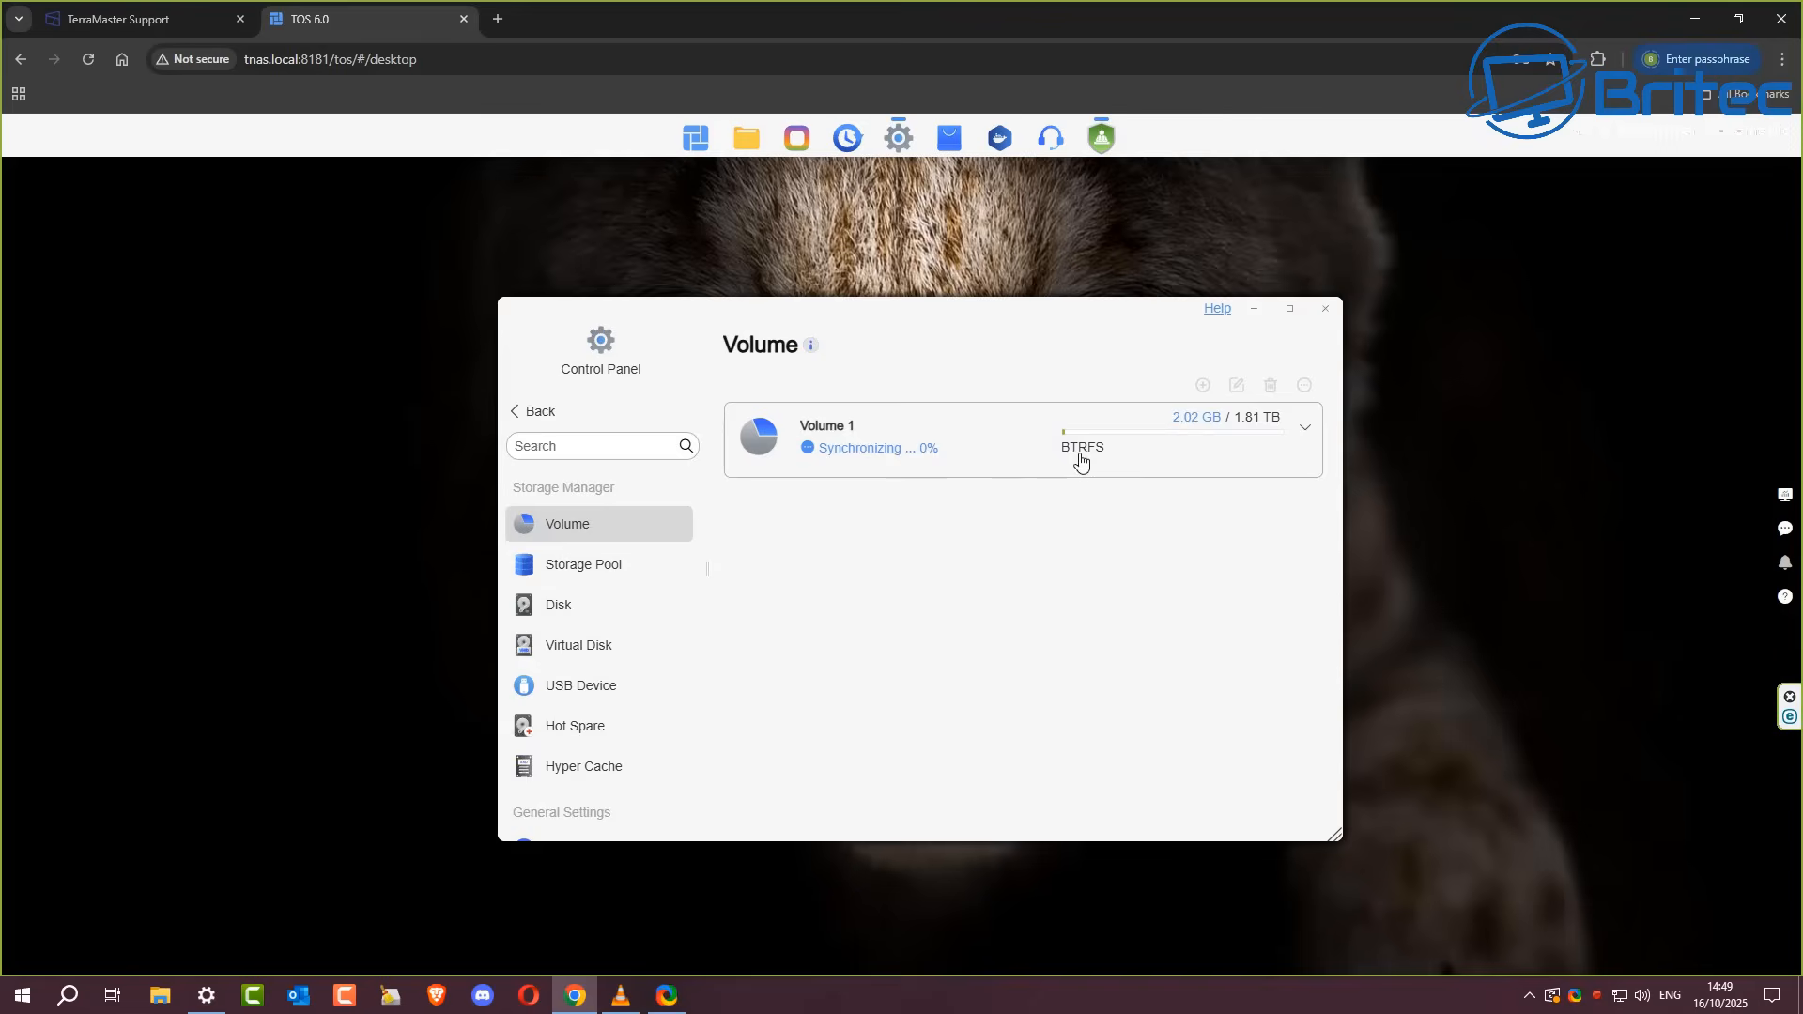
pyautogui.moveTo(795, 616)
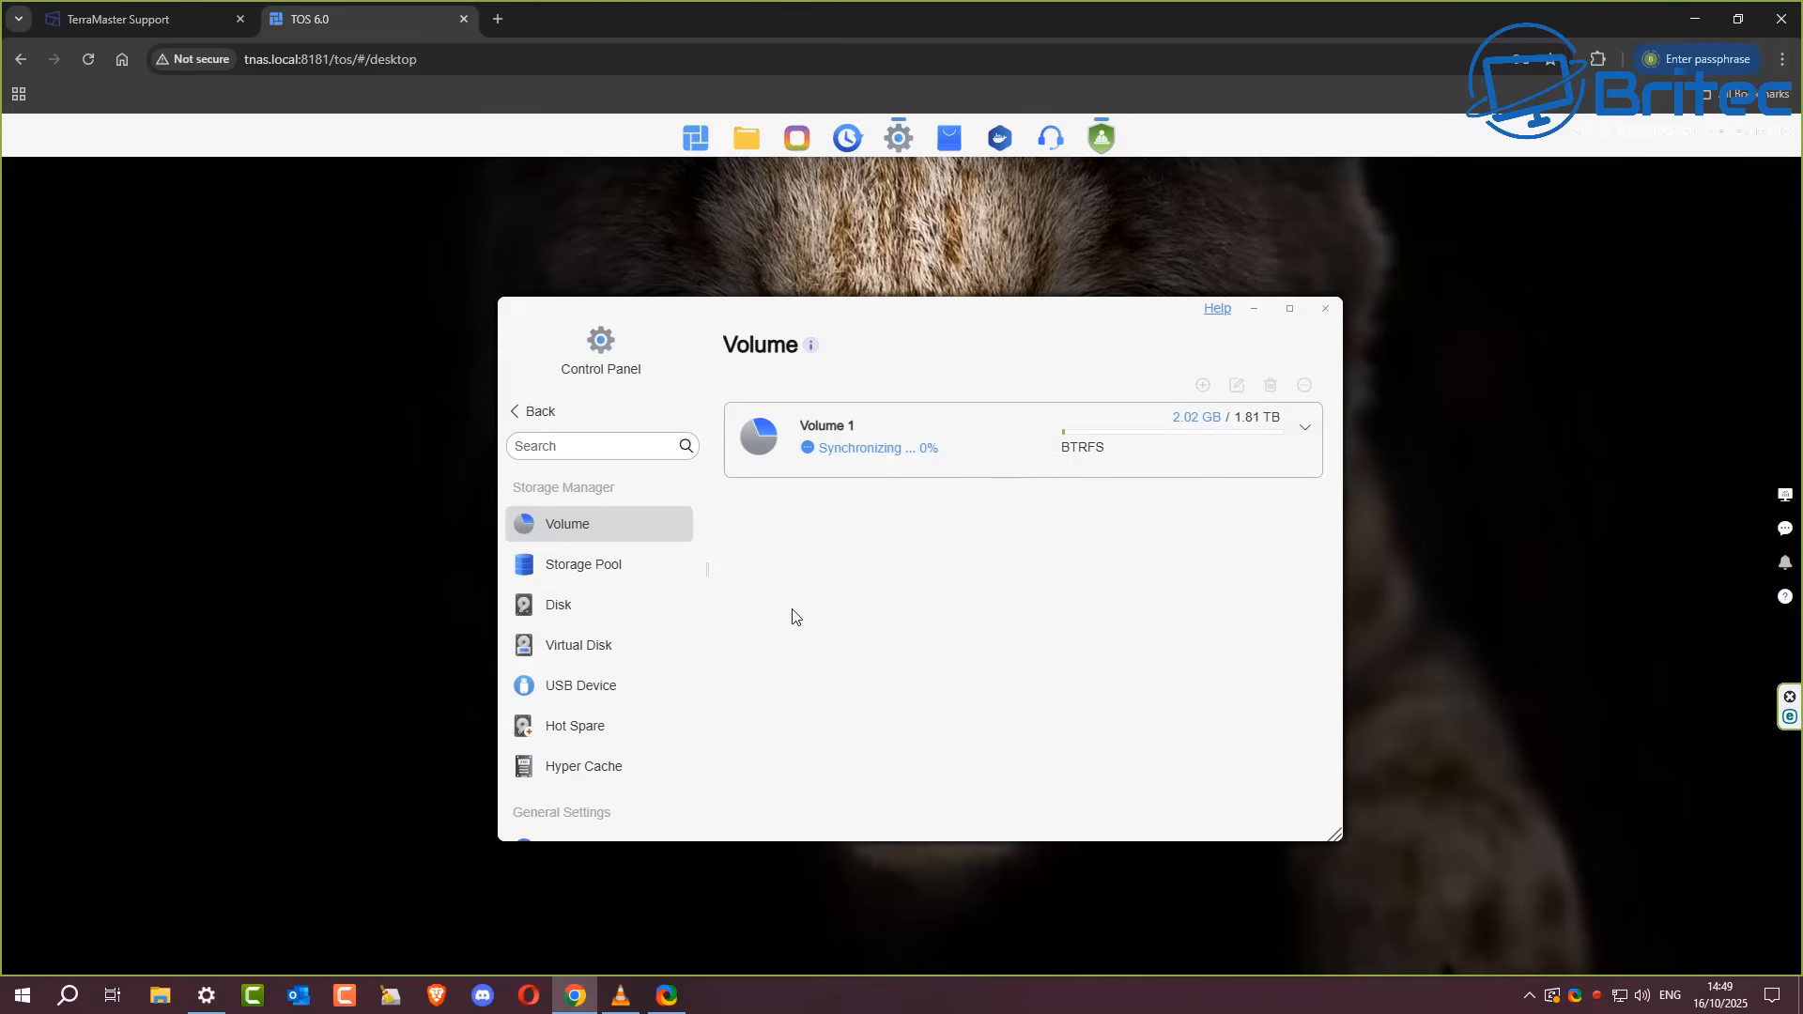
pyautogui.click(582, 564)
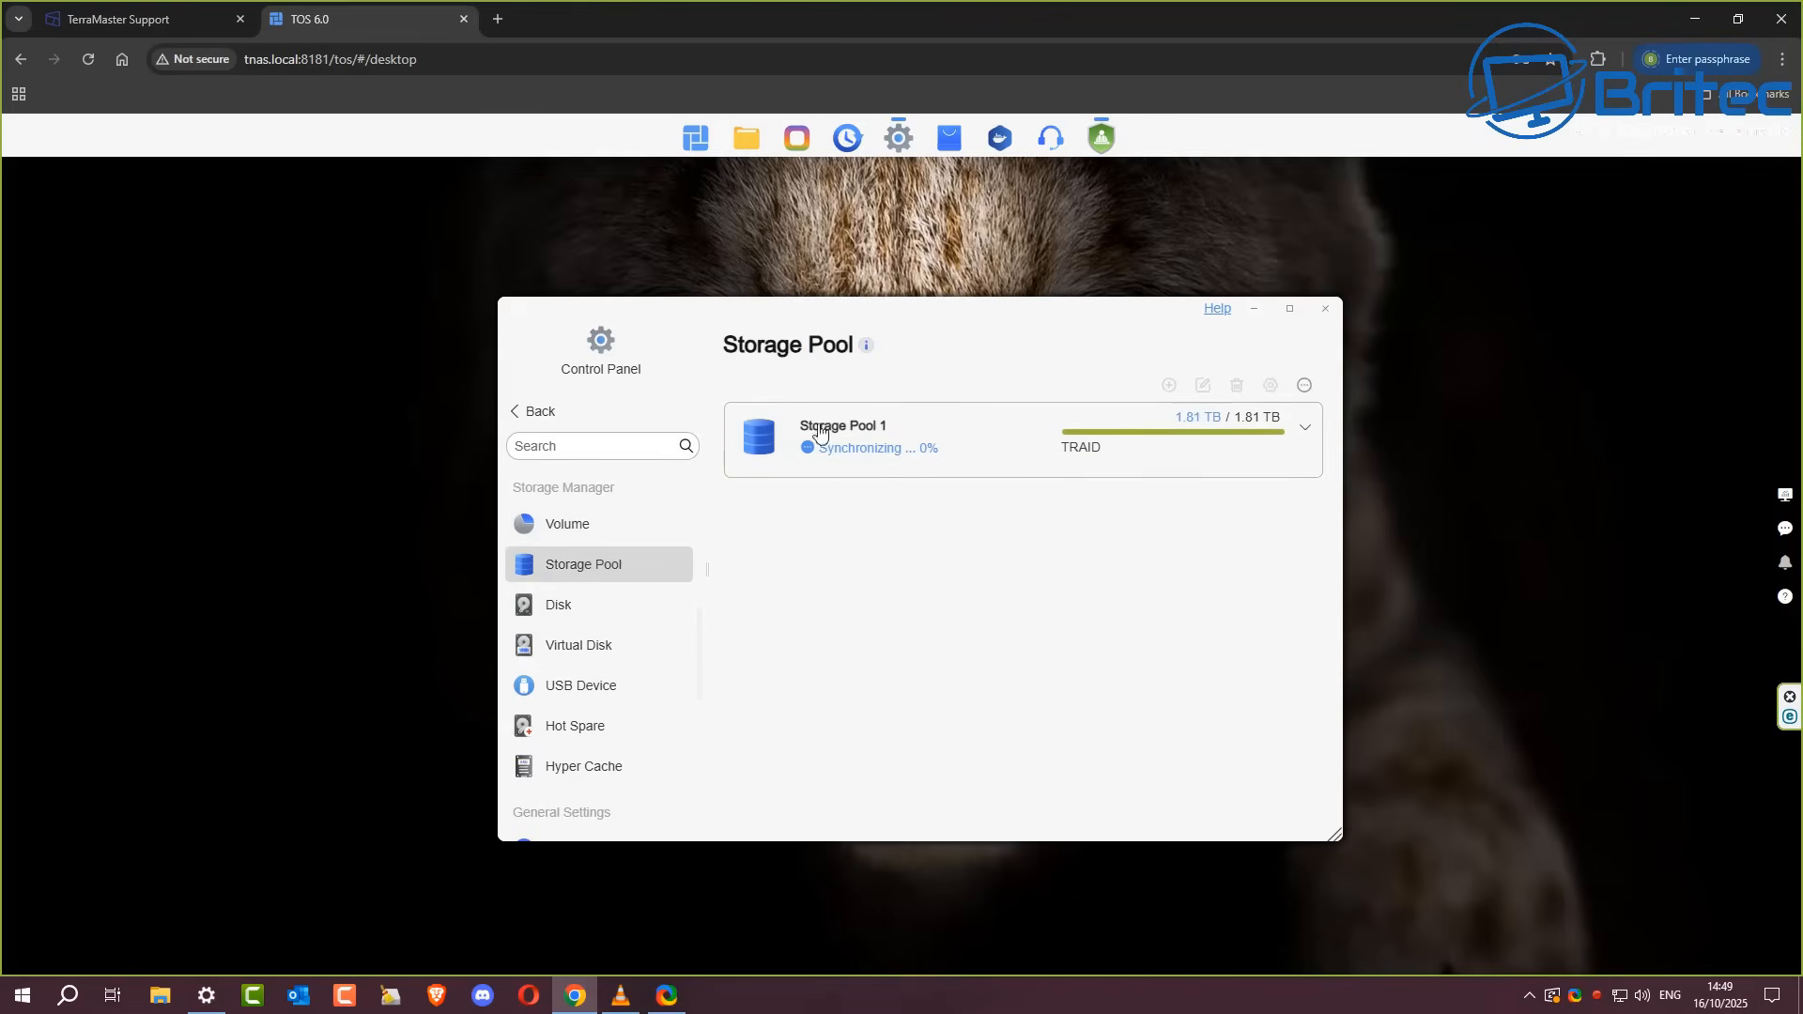
pyautogui.moveTo(750, 648)
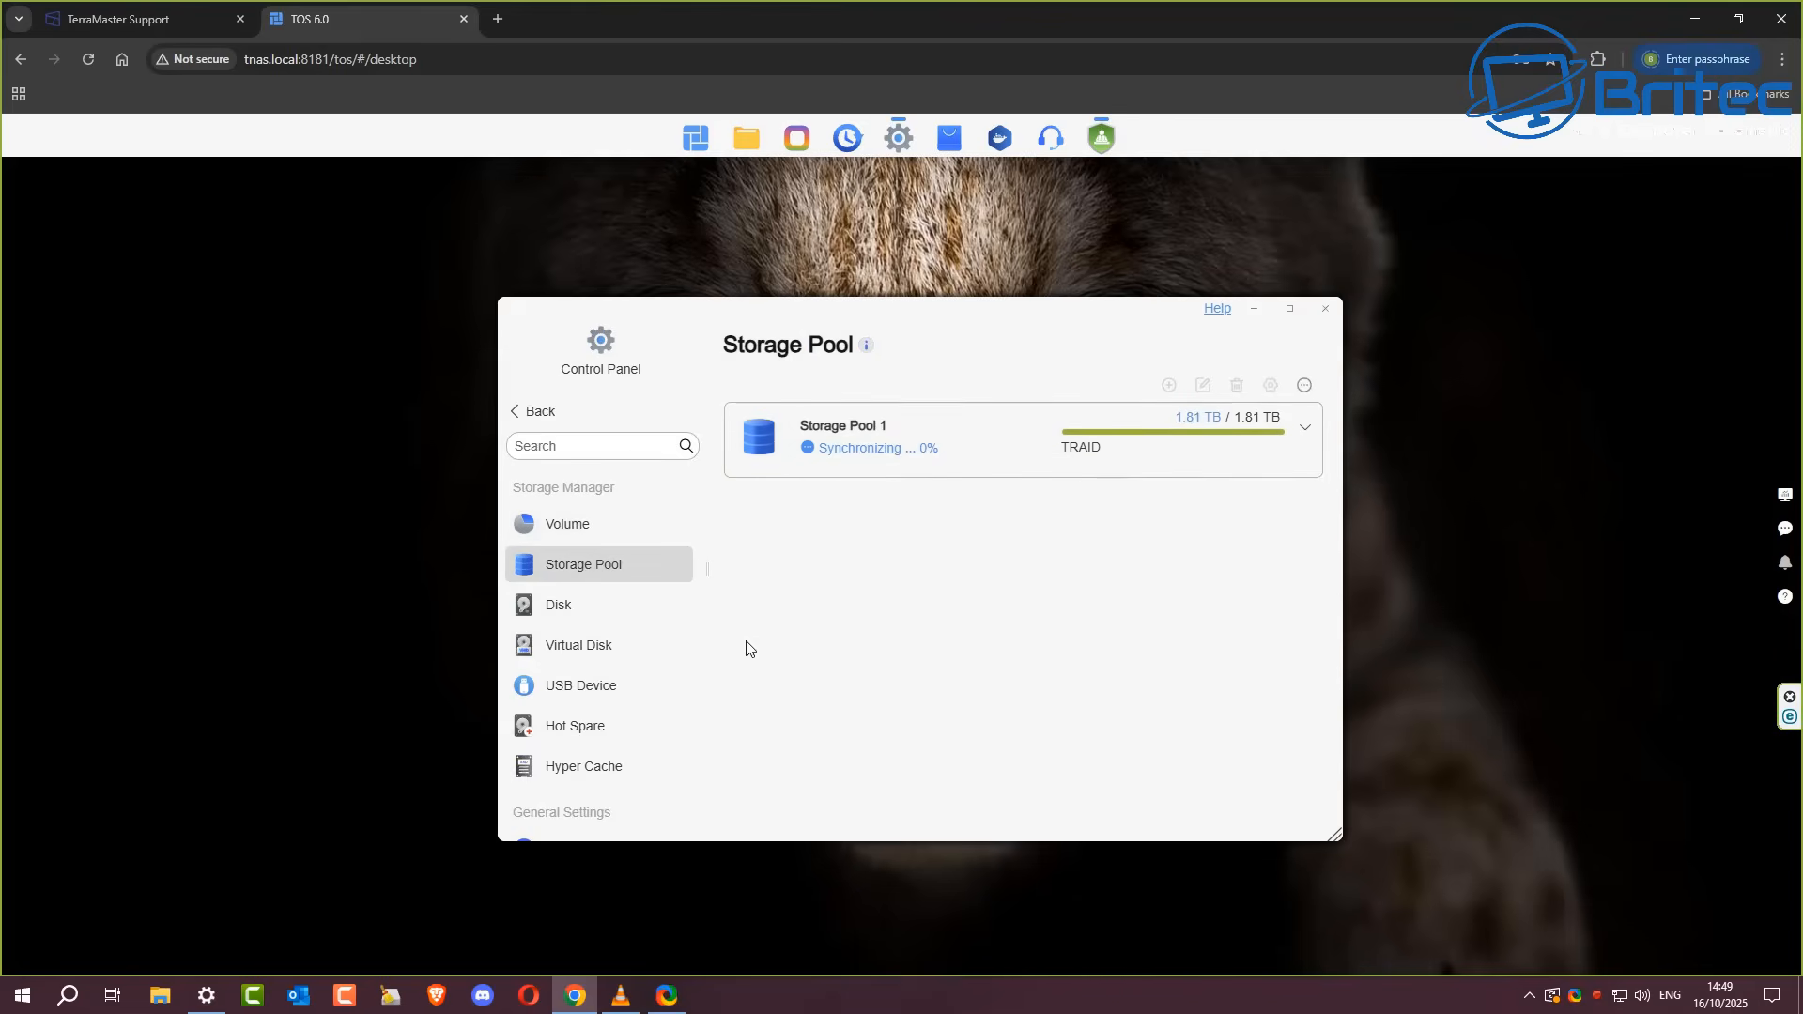
pyautogui.click(558, 603)
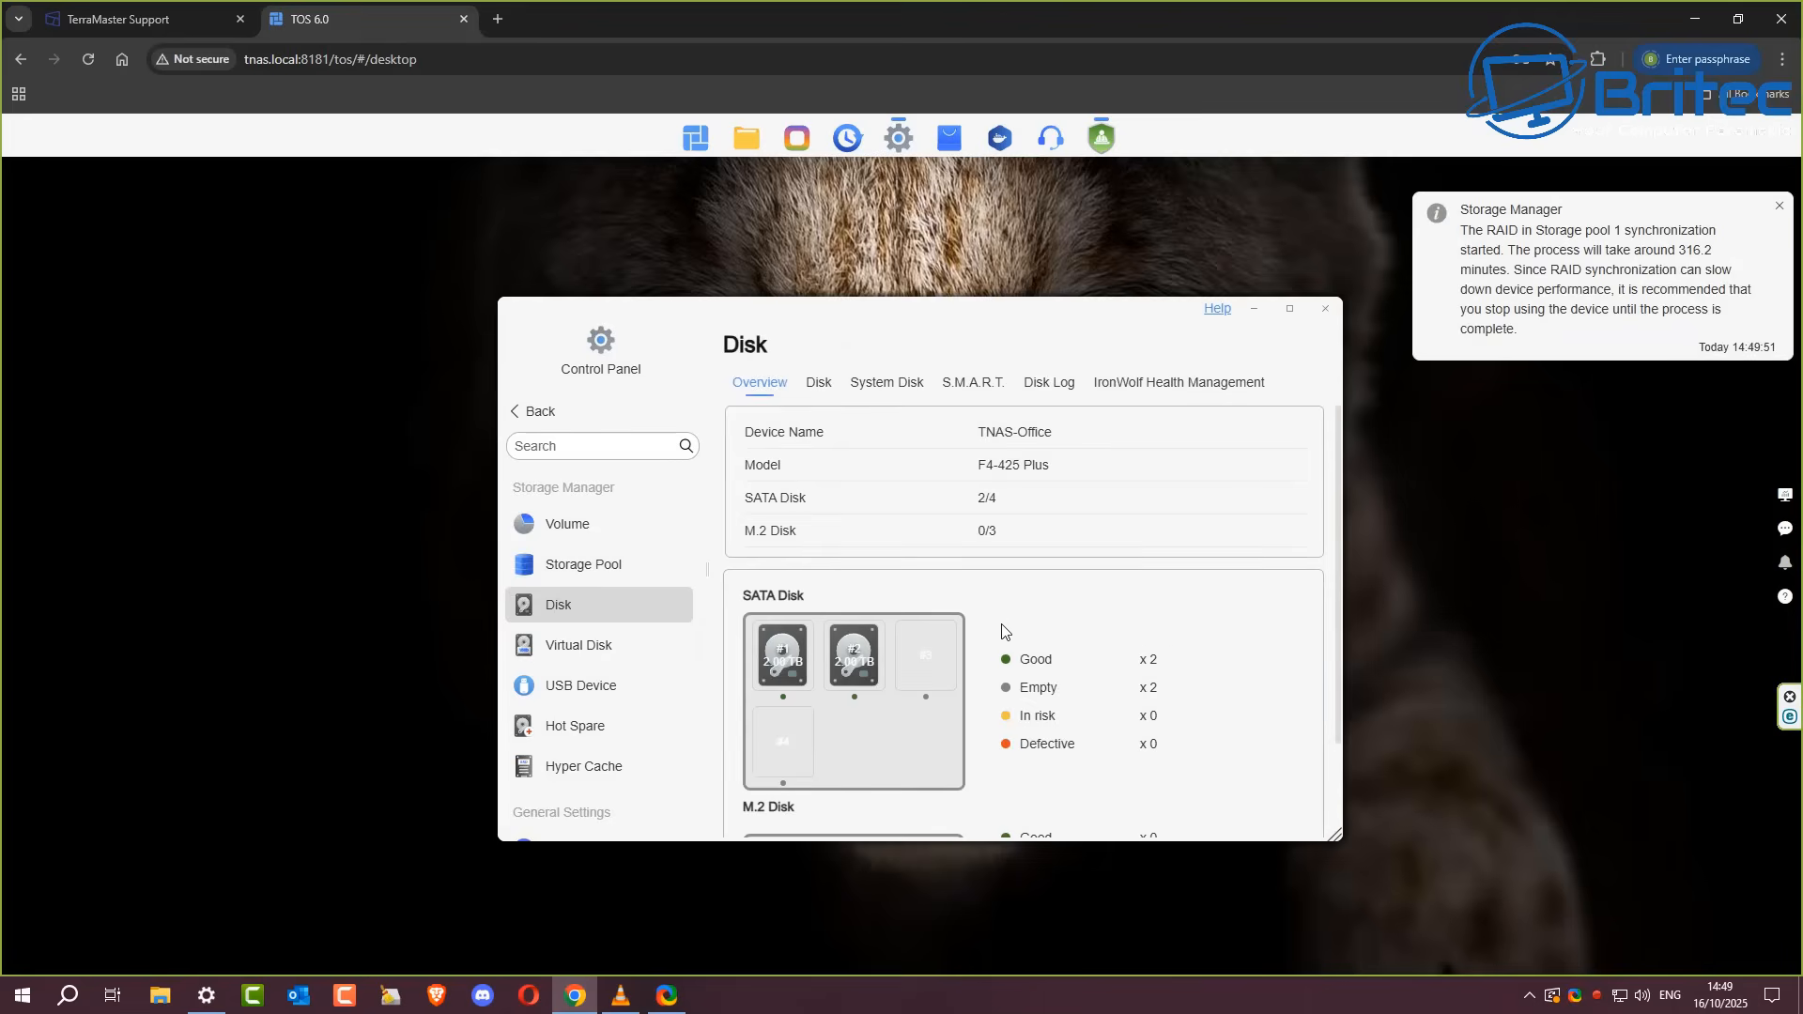
pyautogui.moveTo(1016, 627)
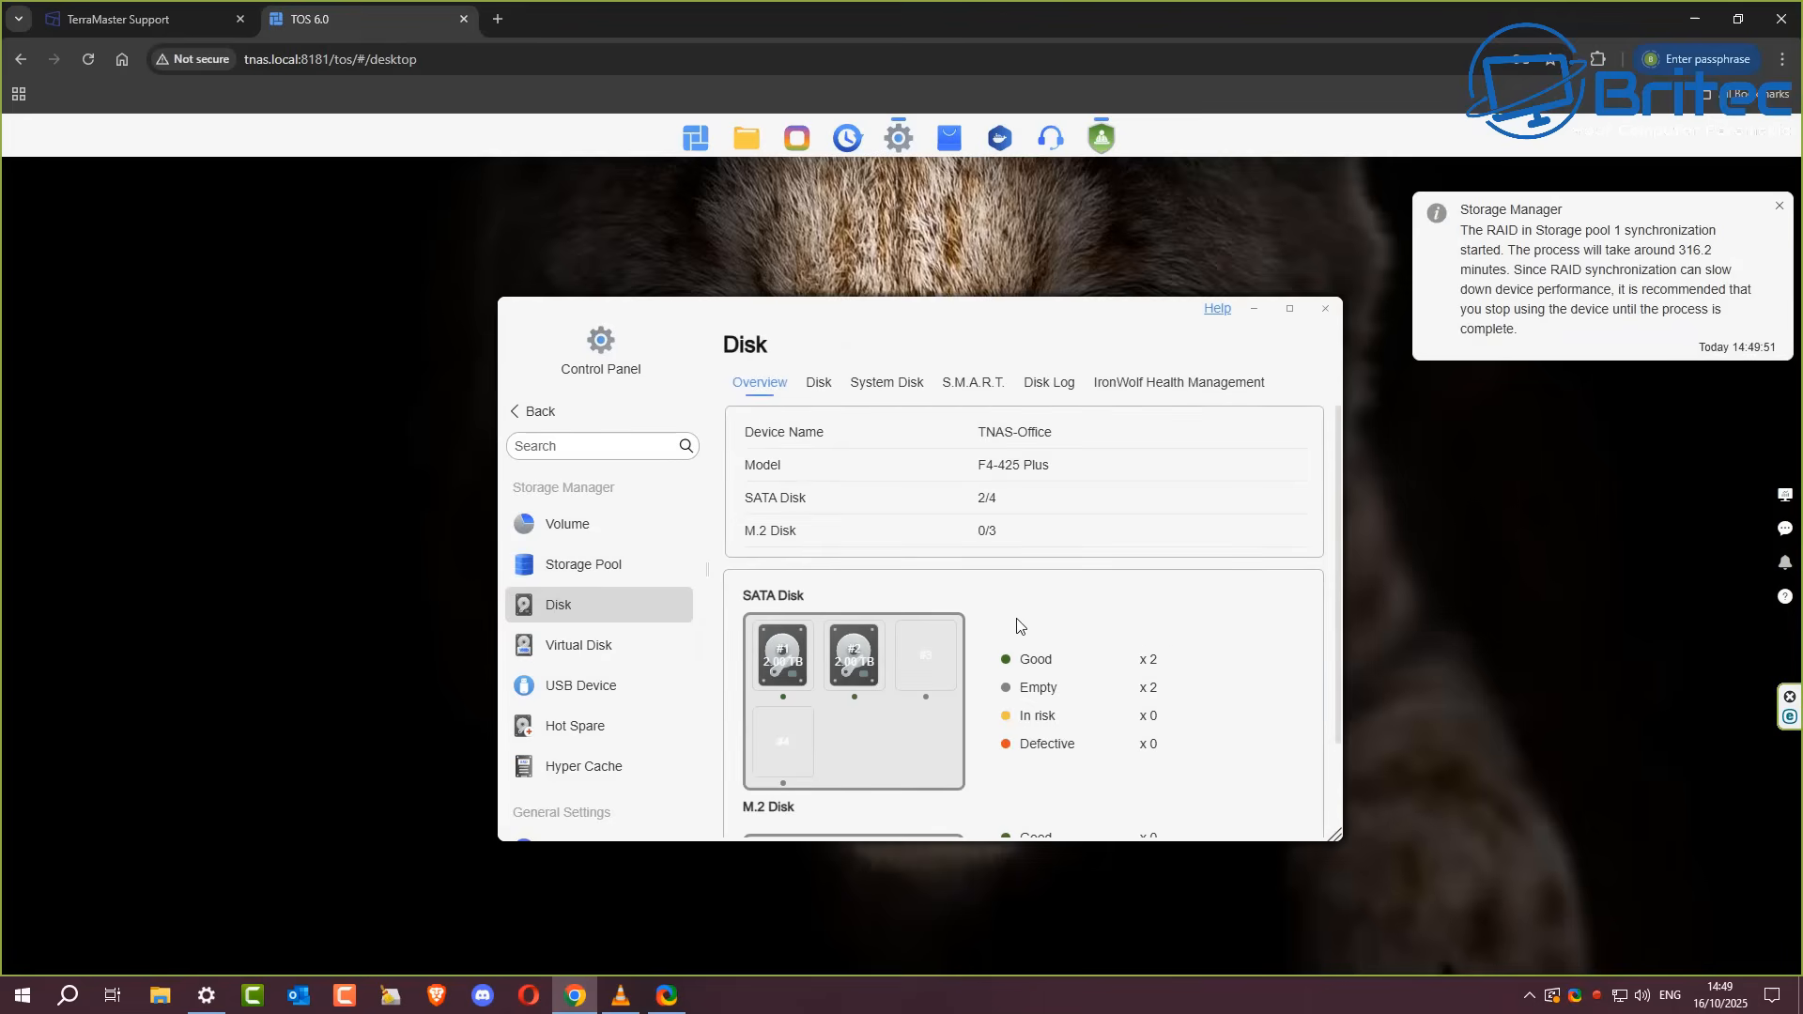
pyautogui.moveTo(819, 387)
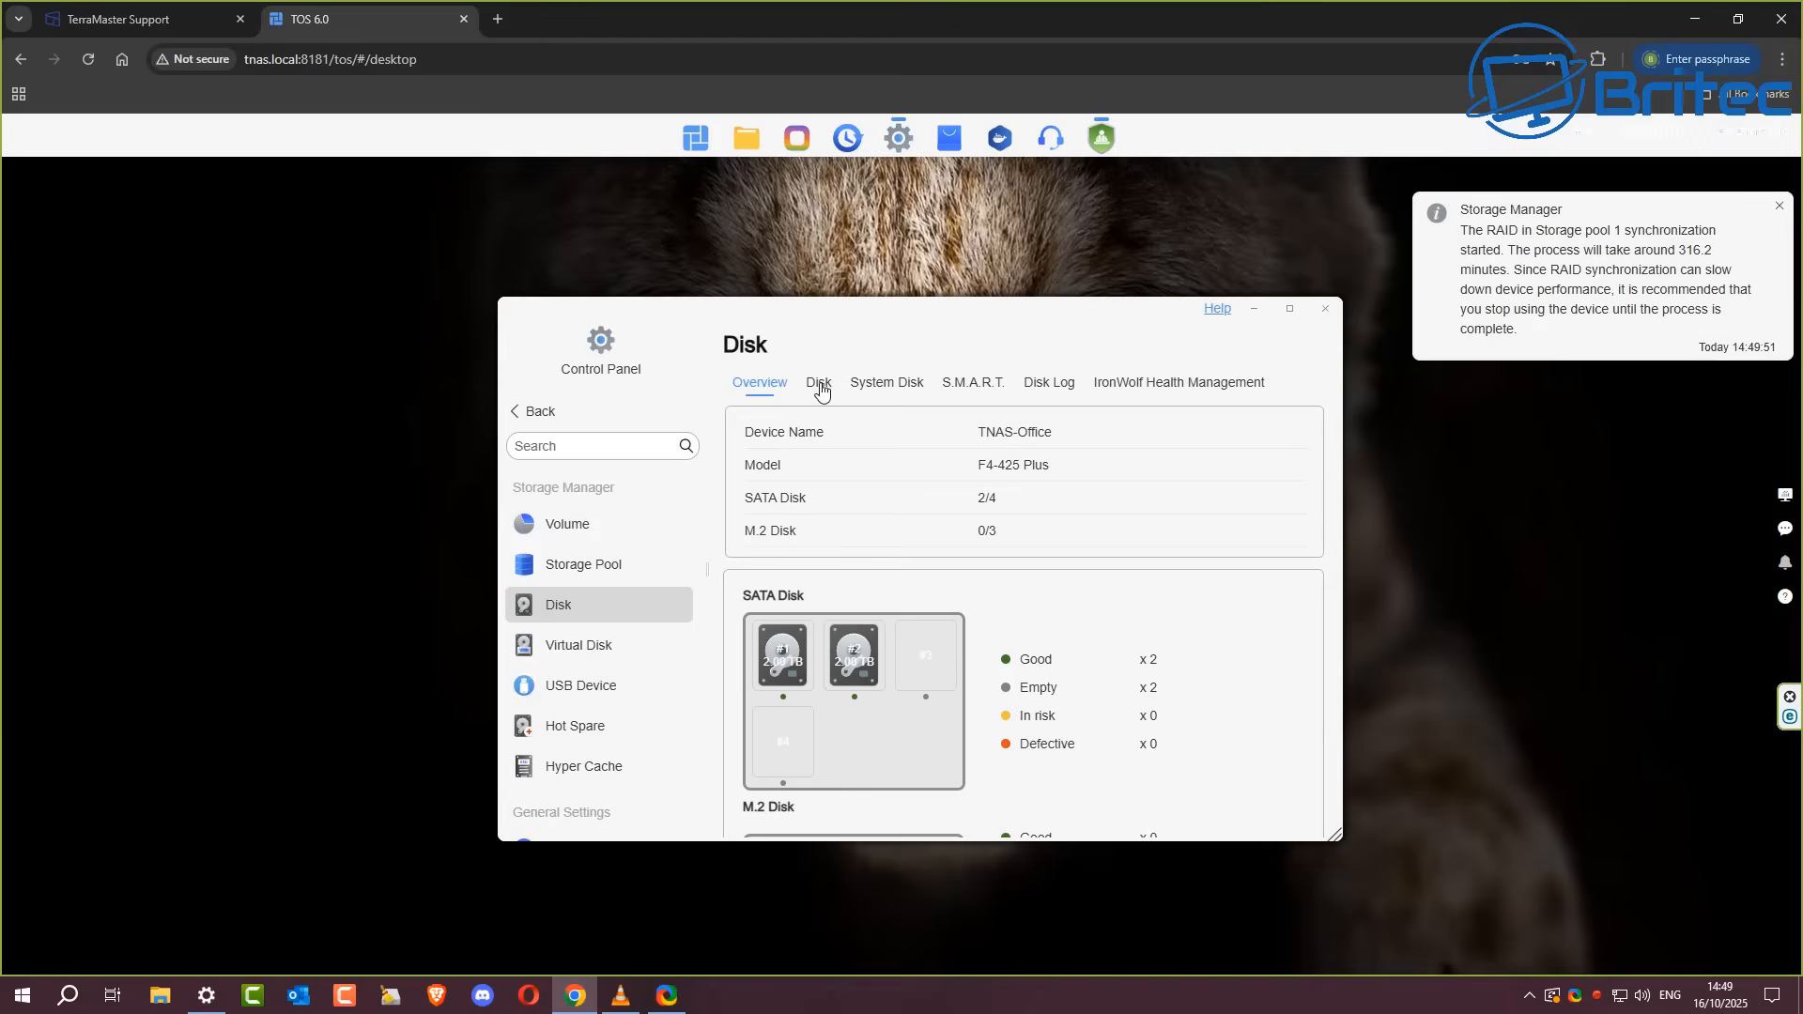
# Step: Review the installed drives, system disk info and scheduled S.M.A.R.T. test tasks
pyautogui.click(817, 381)
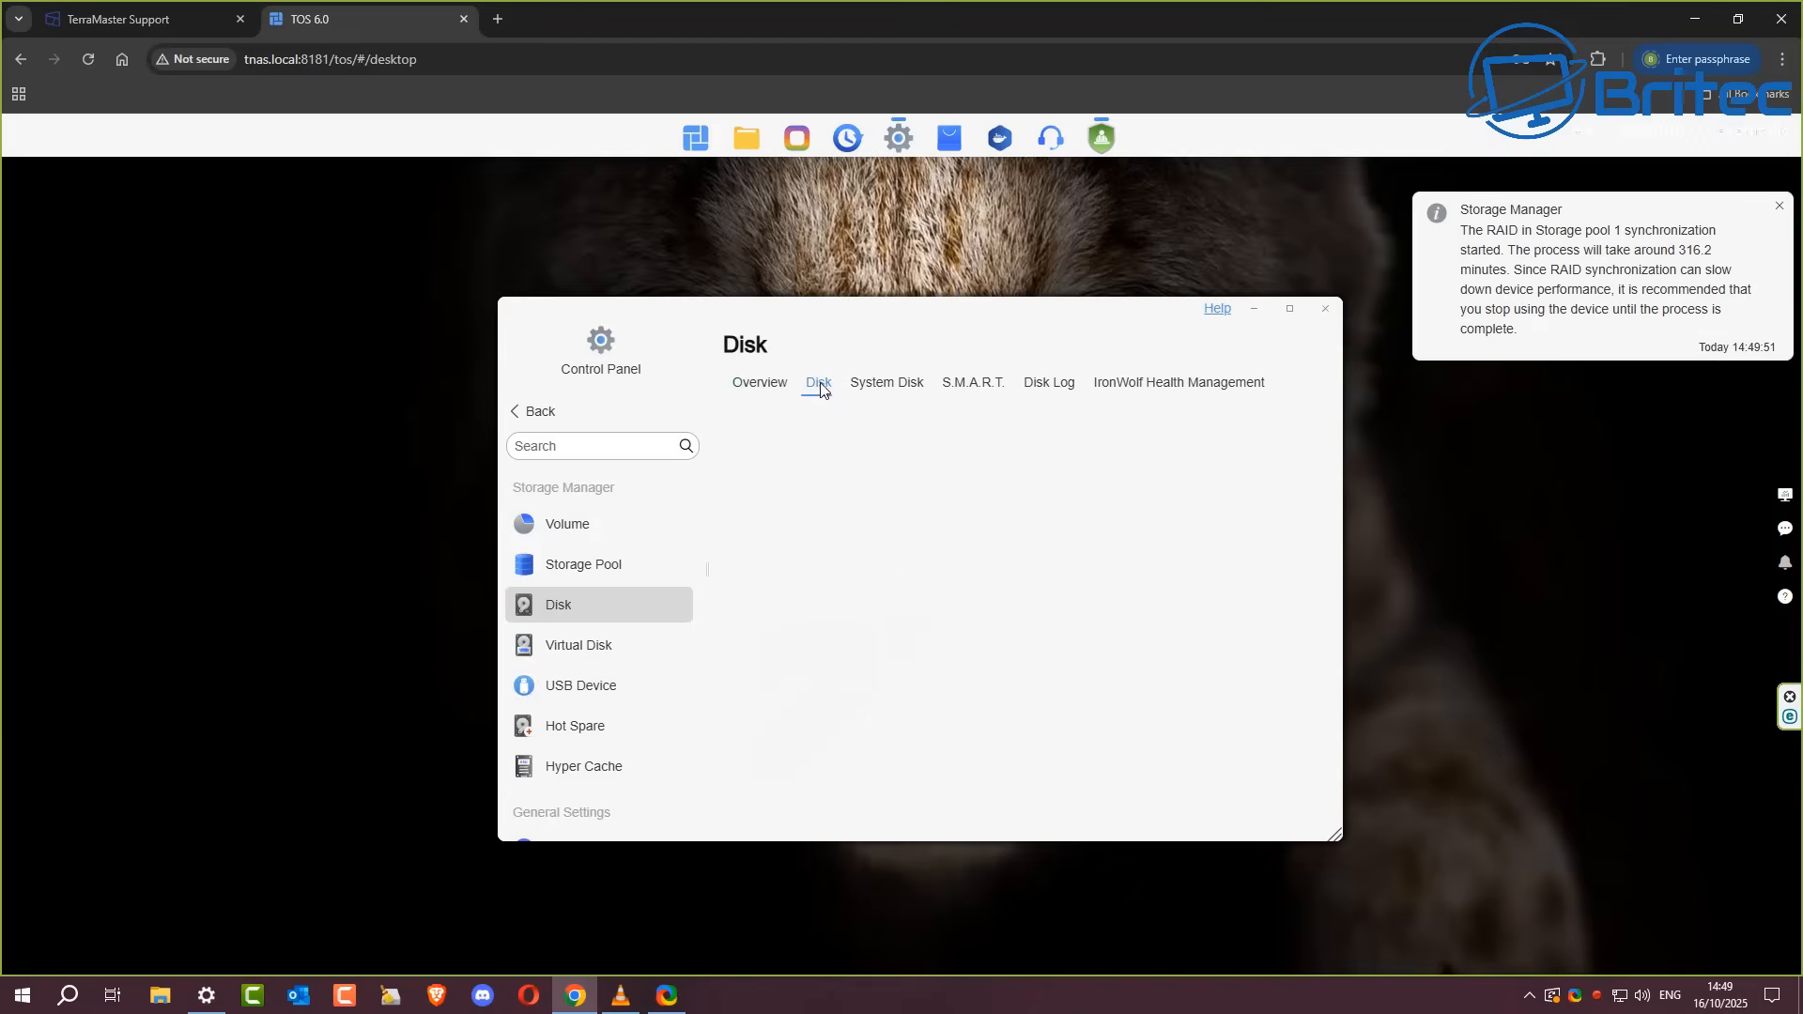
pyautogui.click(817, 381)
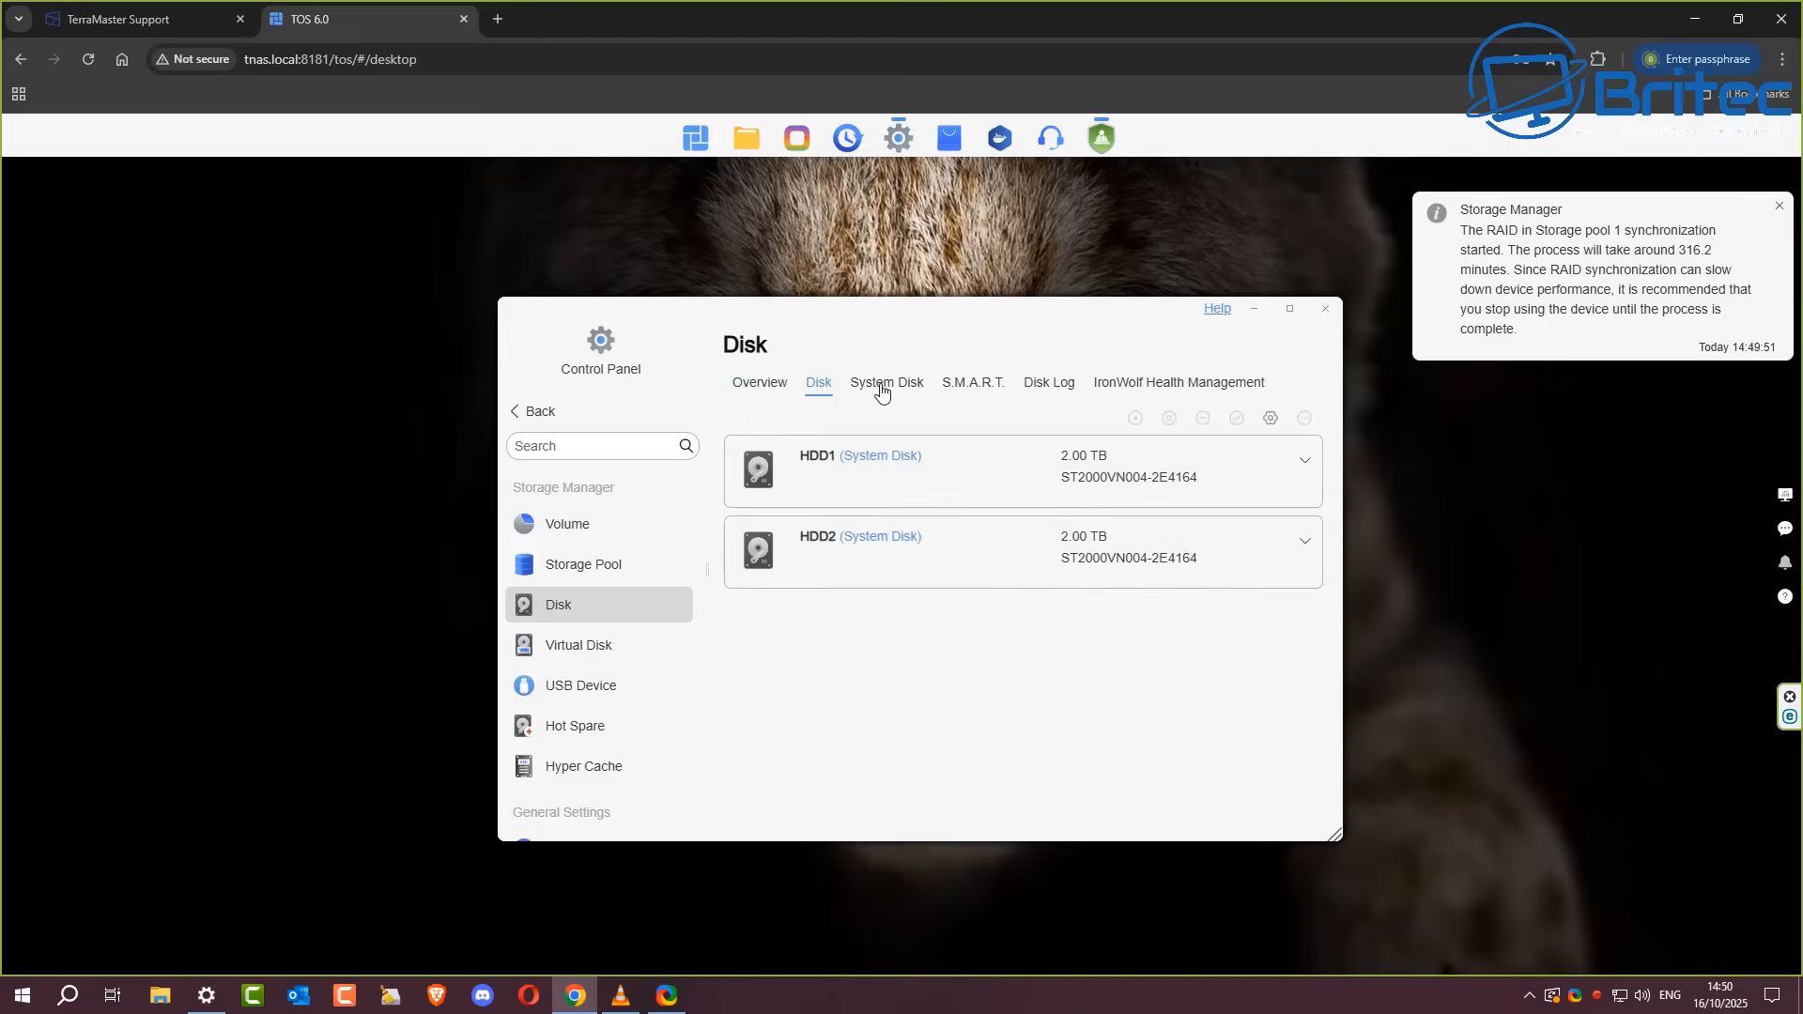
pyautogui.click(971, 381)
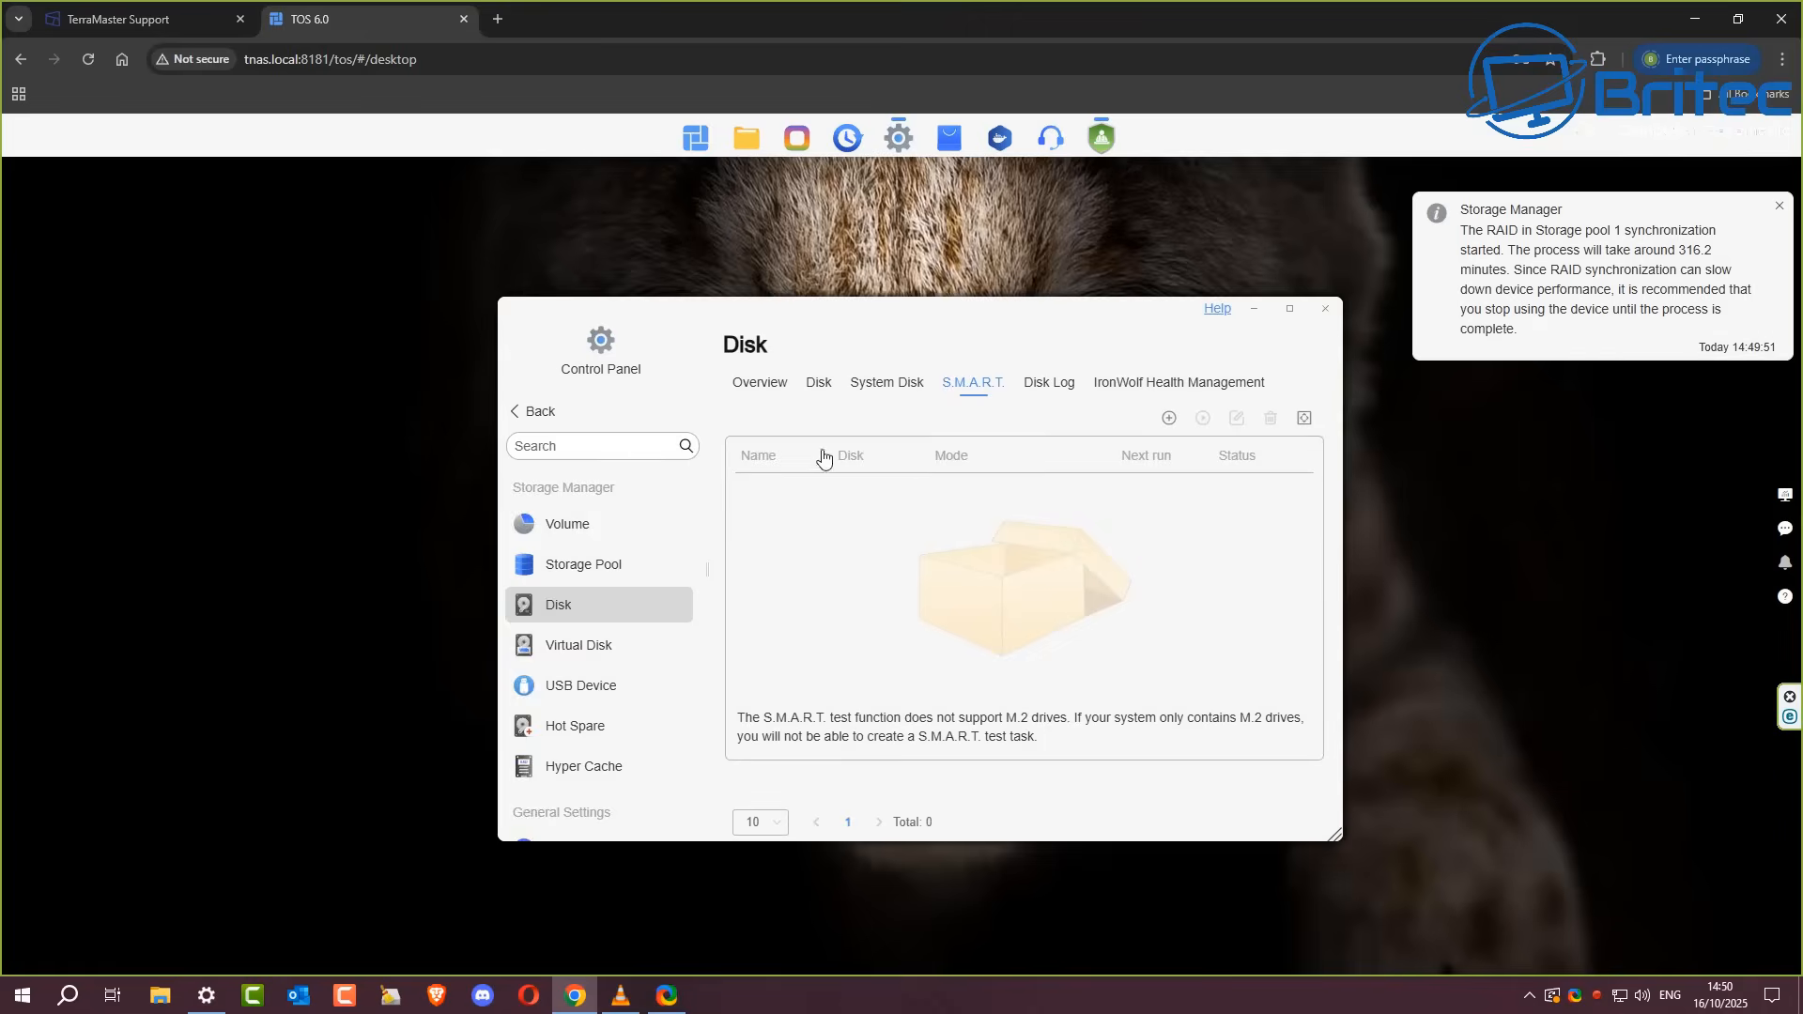
pyautogui.moveTo(586, 653)
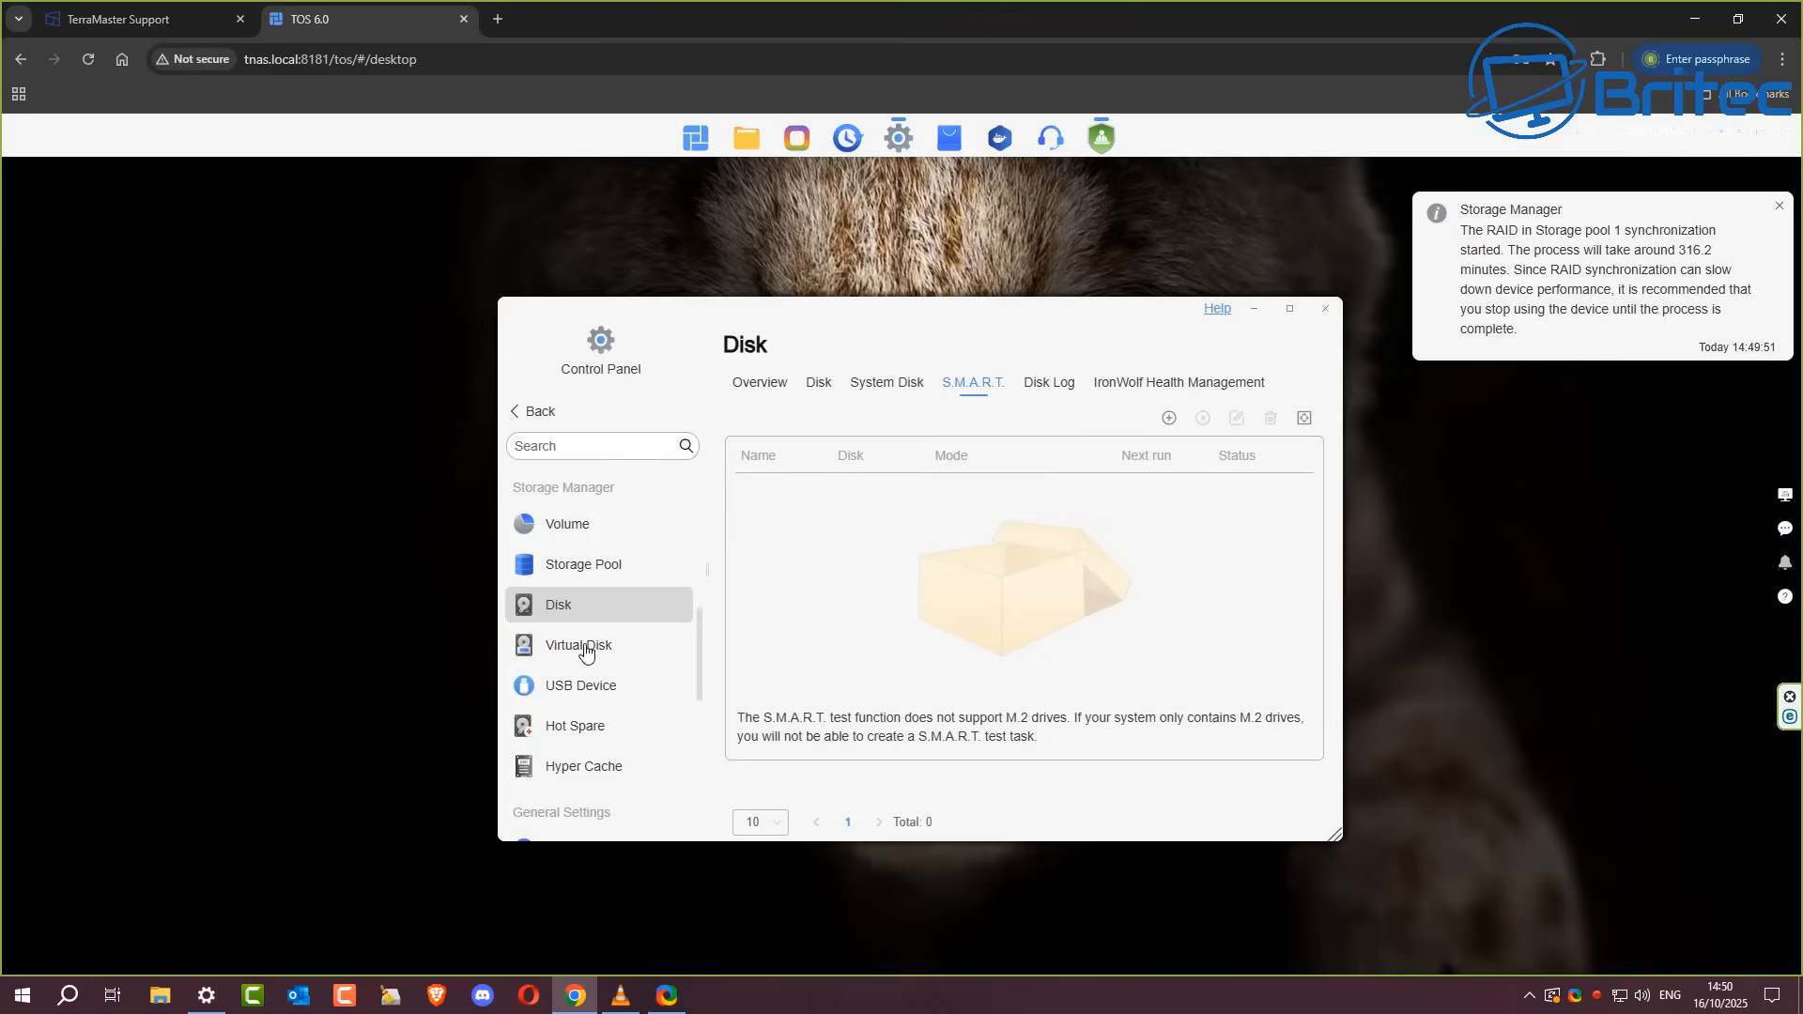
# Step: Go to the Hot Spare page and dismiss the USB Copy app recommendation
pyautogui.click(578, 644)
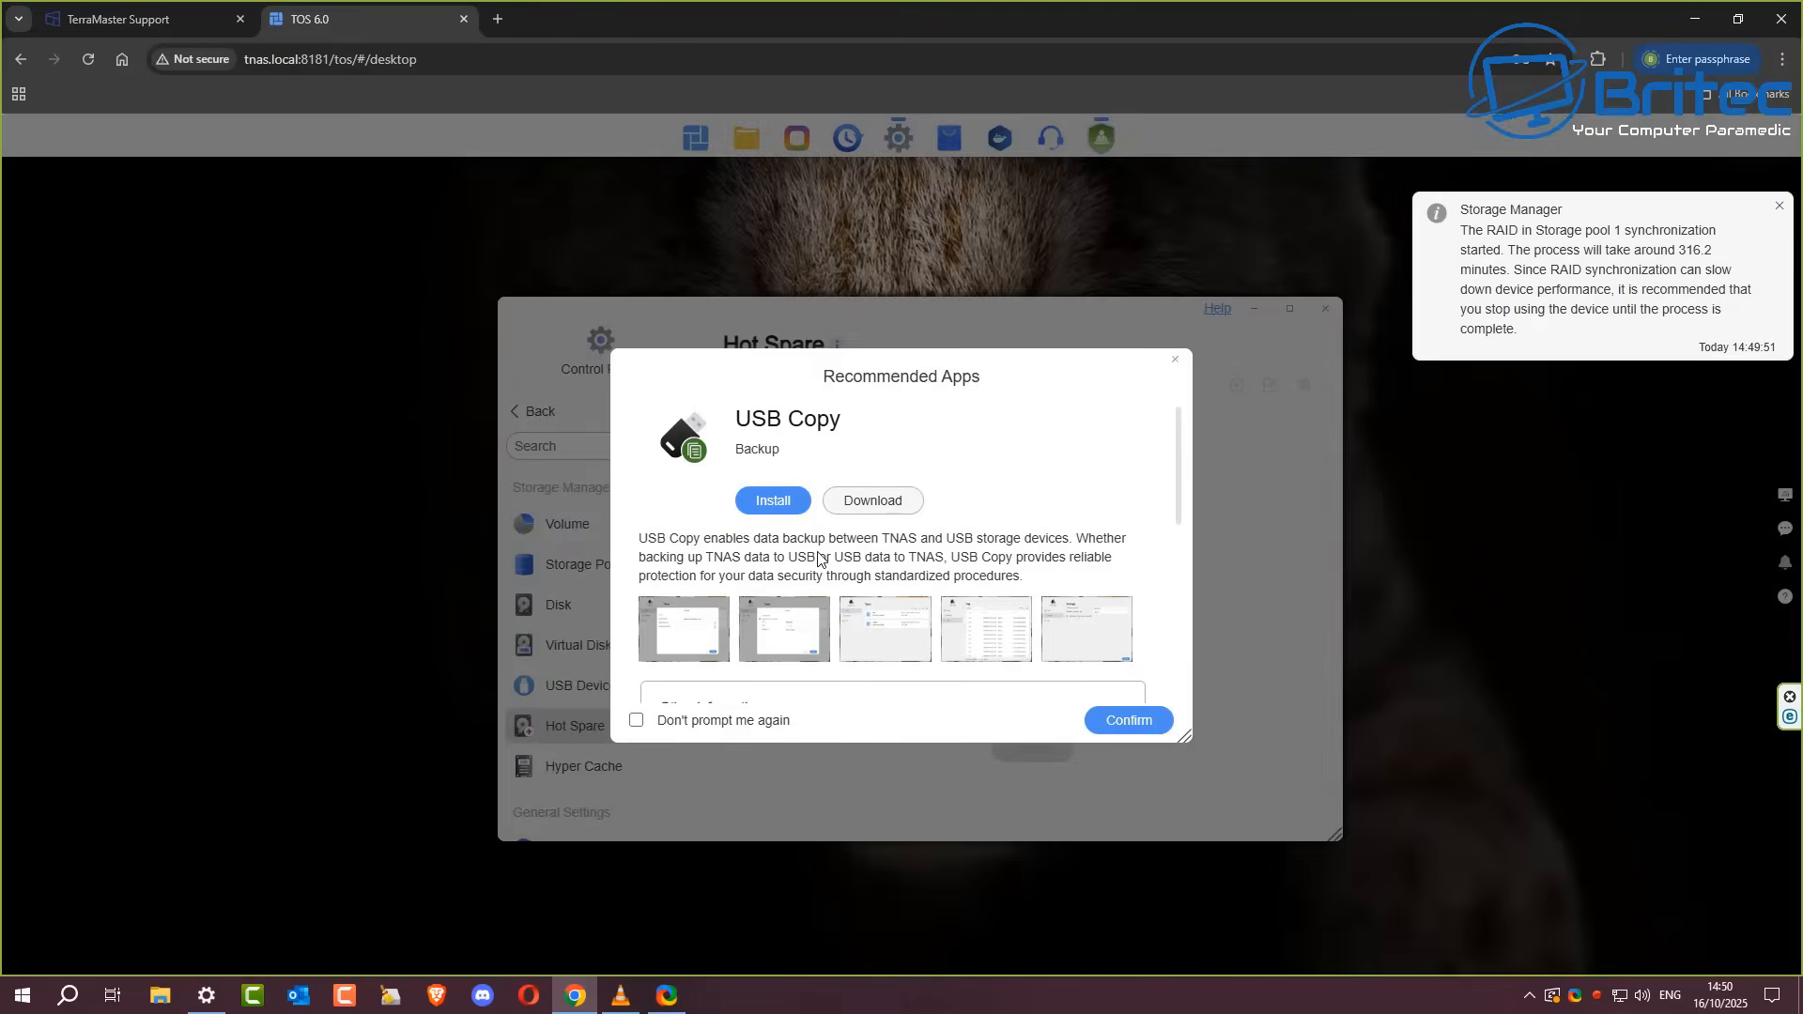
pyautogui.moveTo(936, 633)
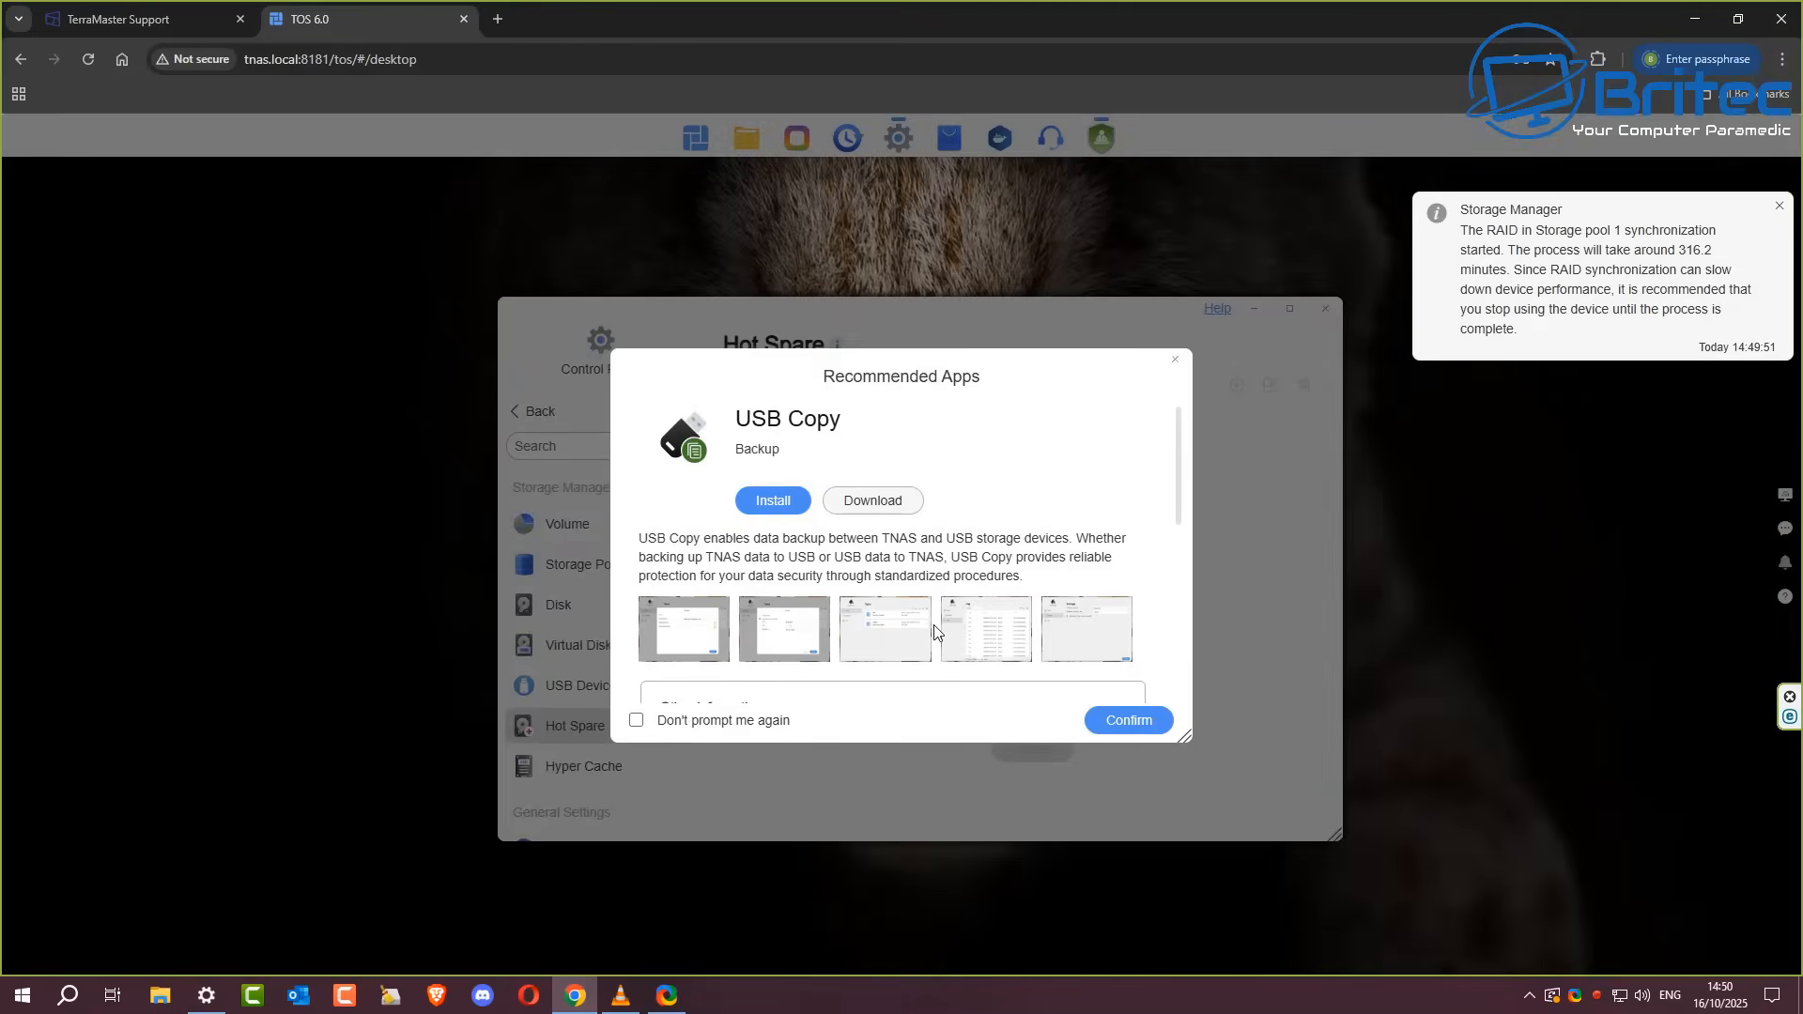
pyautogui.moveTo(1174, 365)
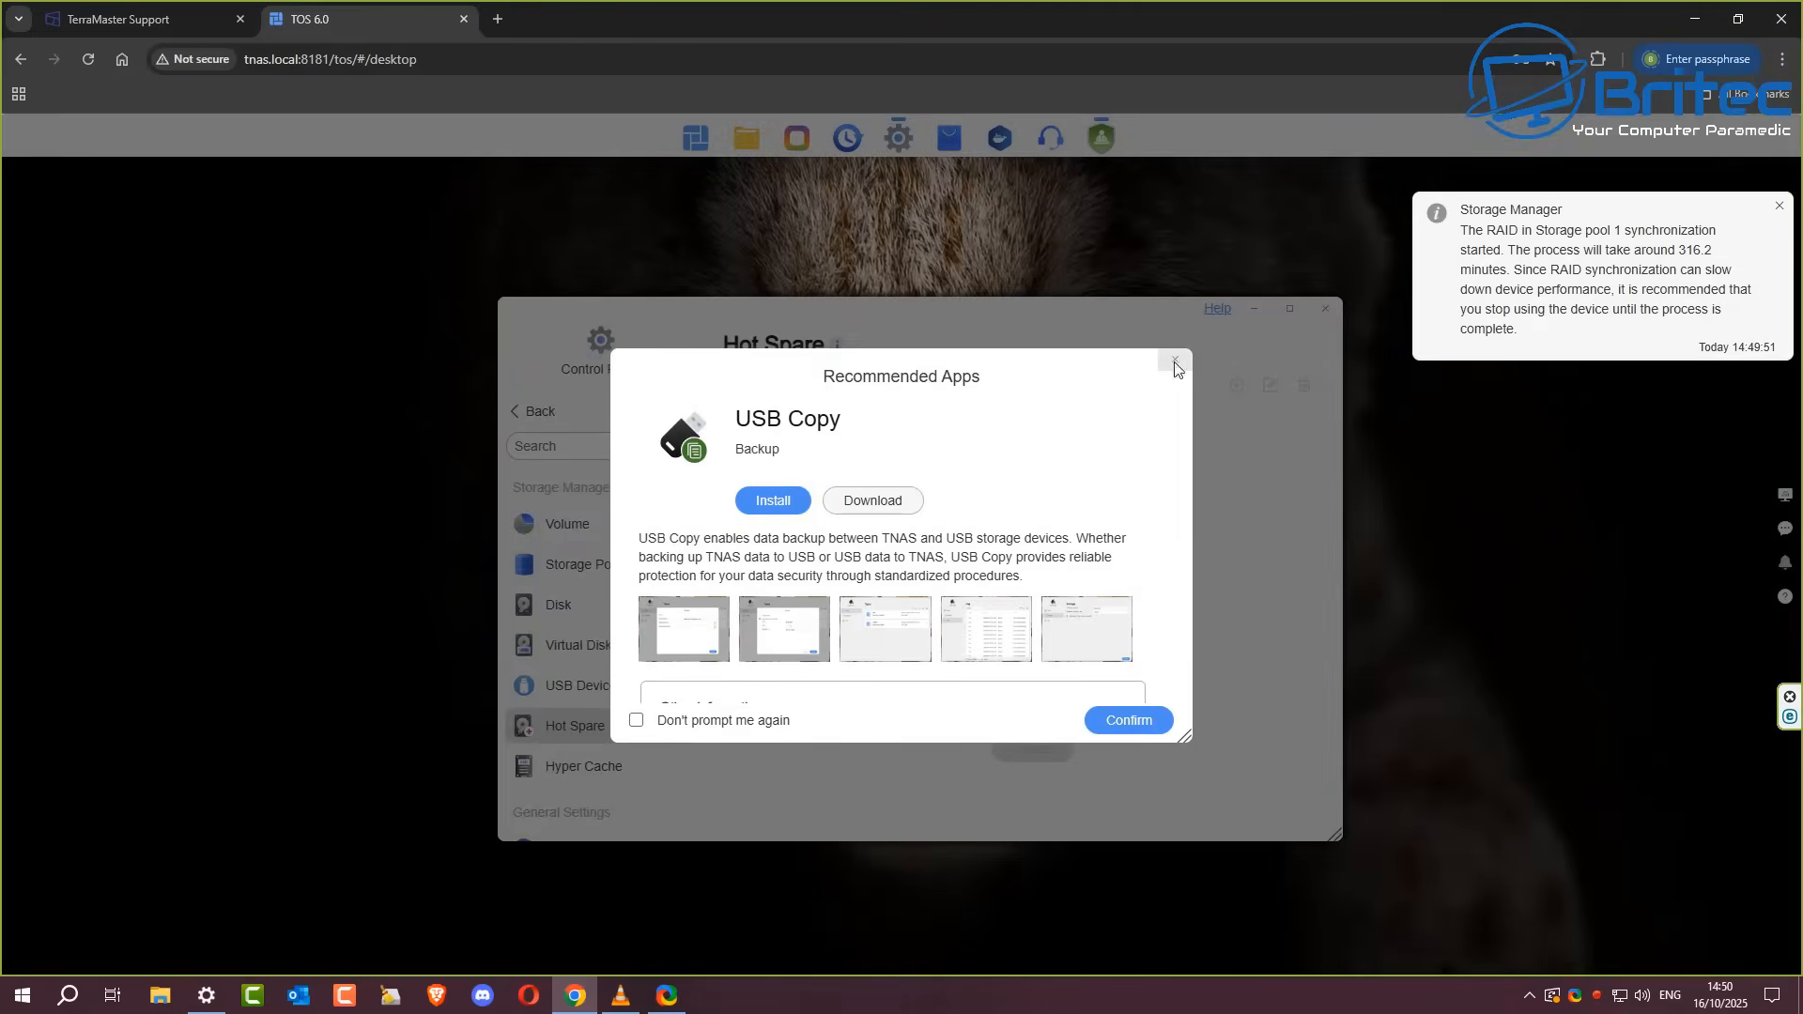
pyautogui.click(1174, 366)
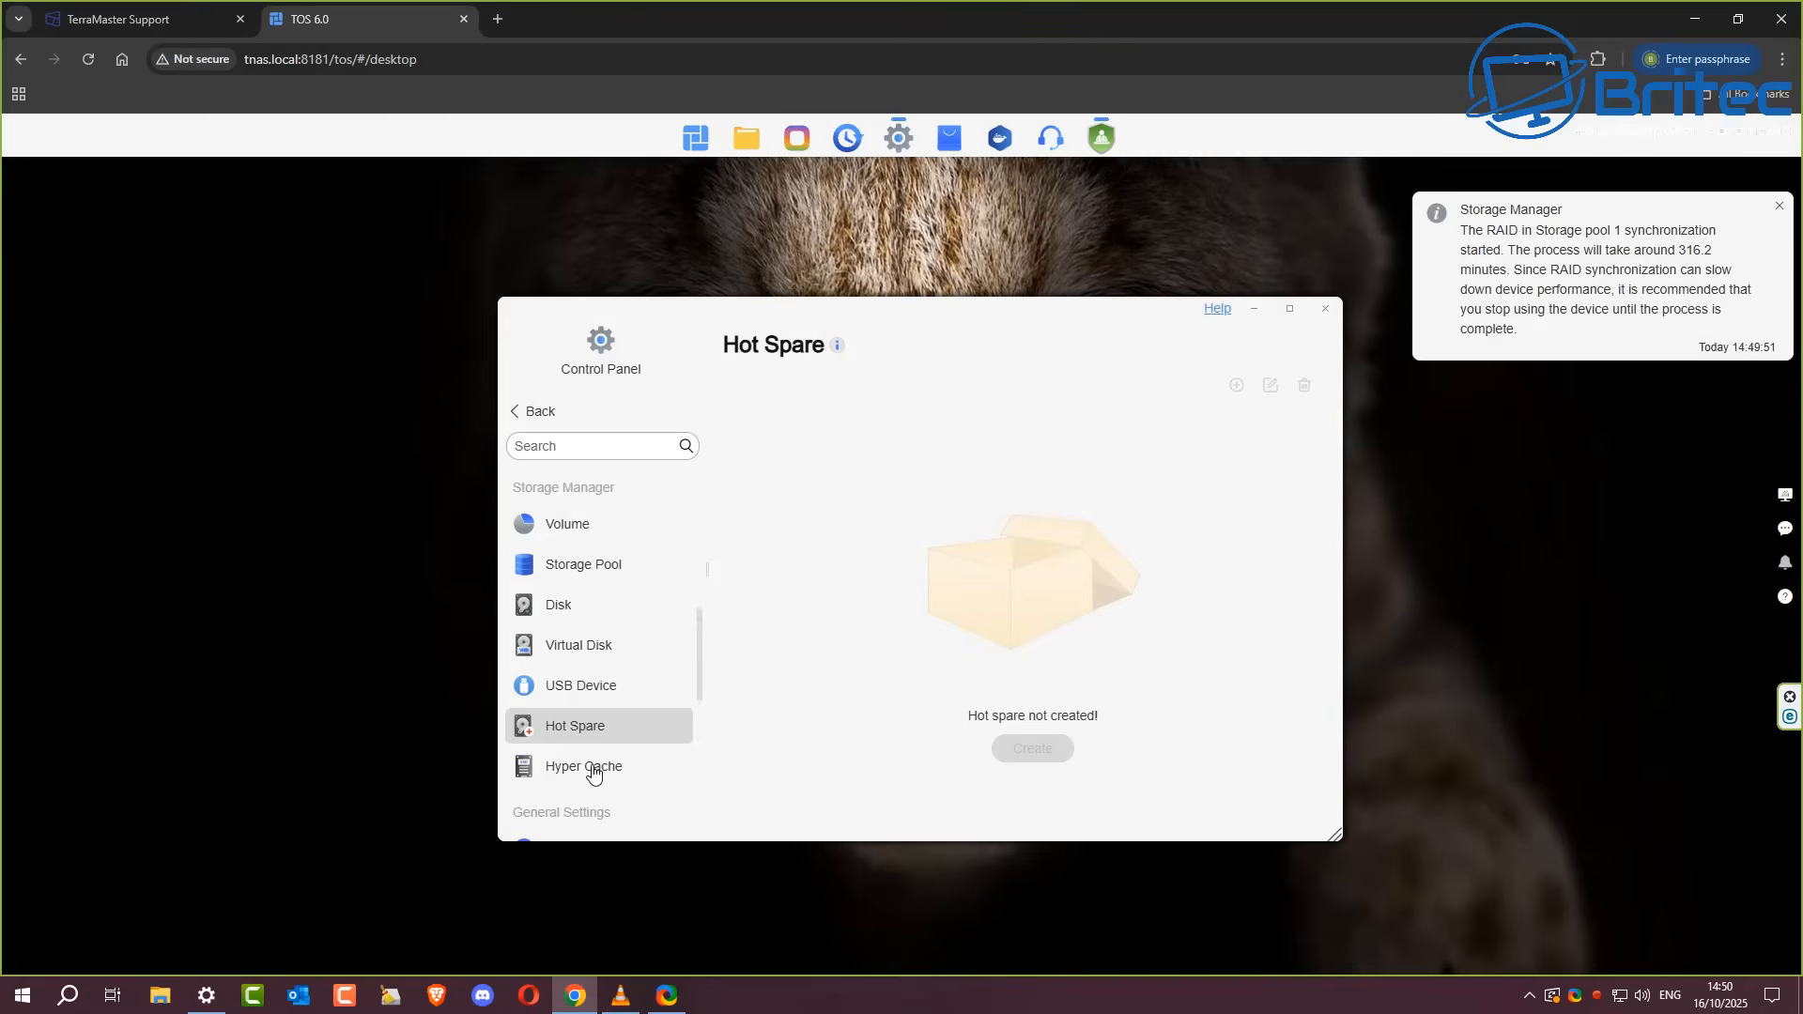
# Step: Review the Security Advisor in-risk items, close it and dismiss the RAID synchronization notice
pyautogui.click(582, 767)
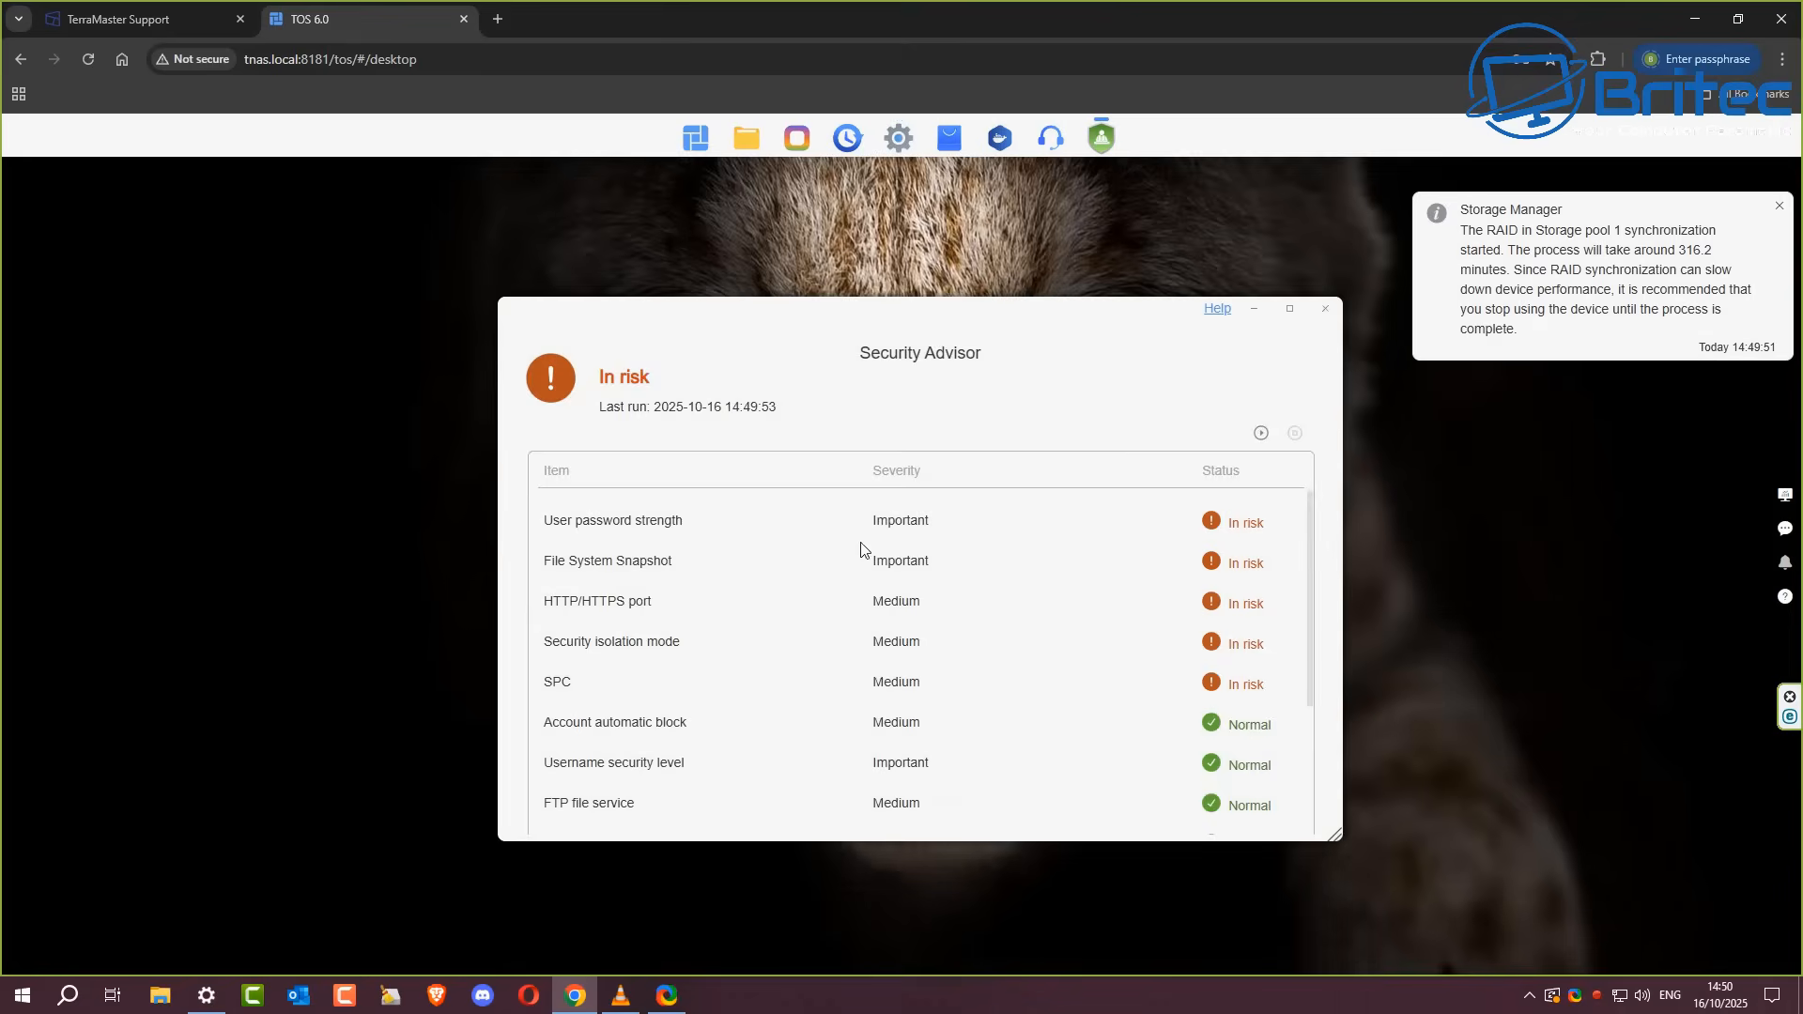
pyautogui.moveTo(1125, 684)
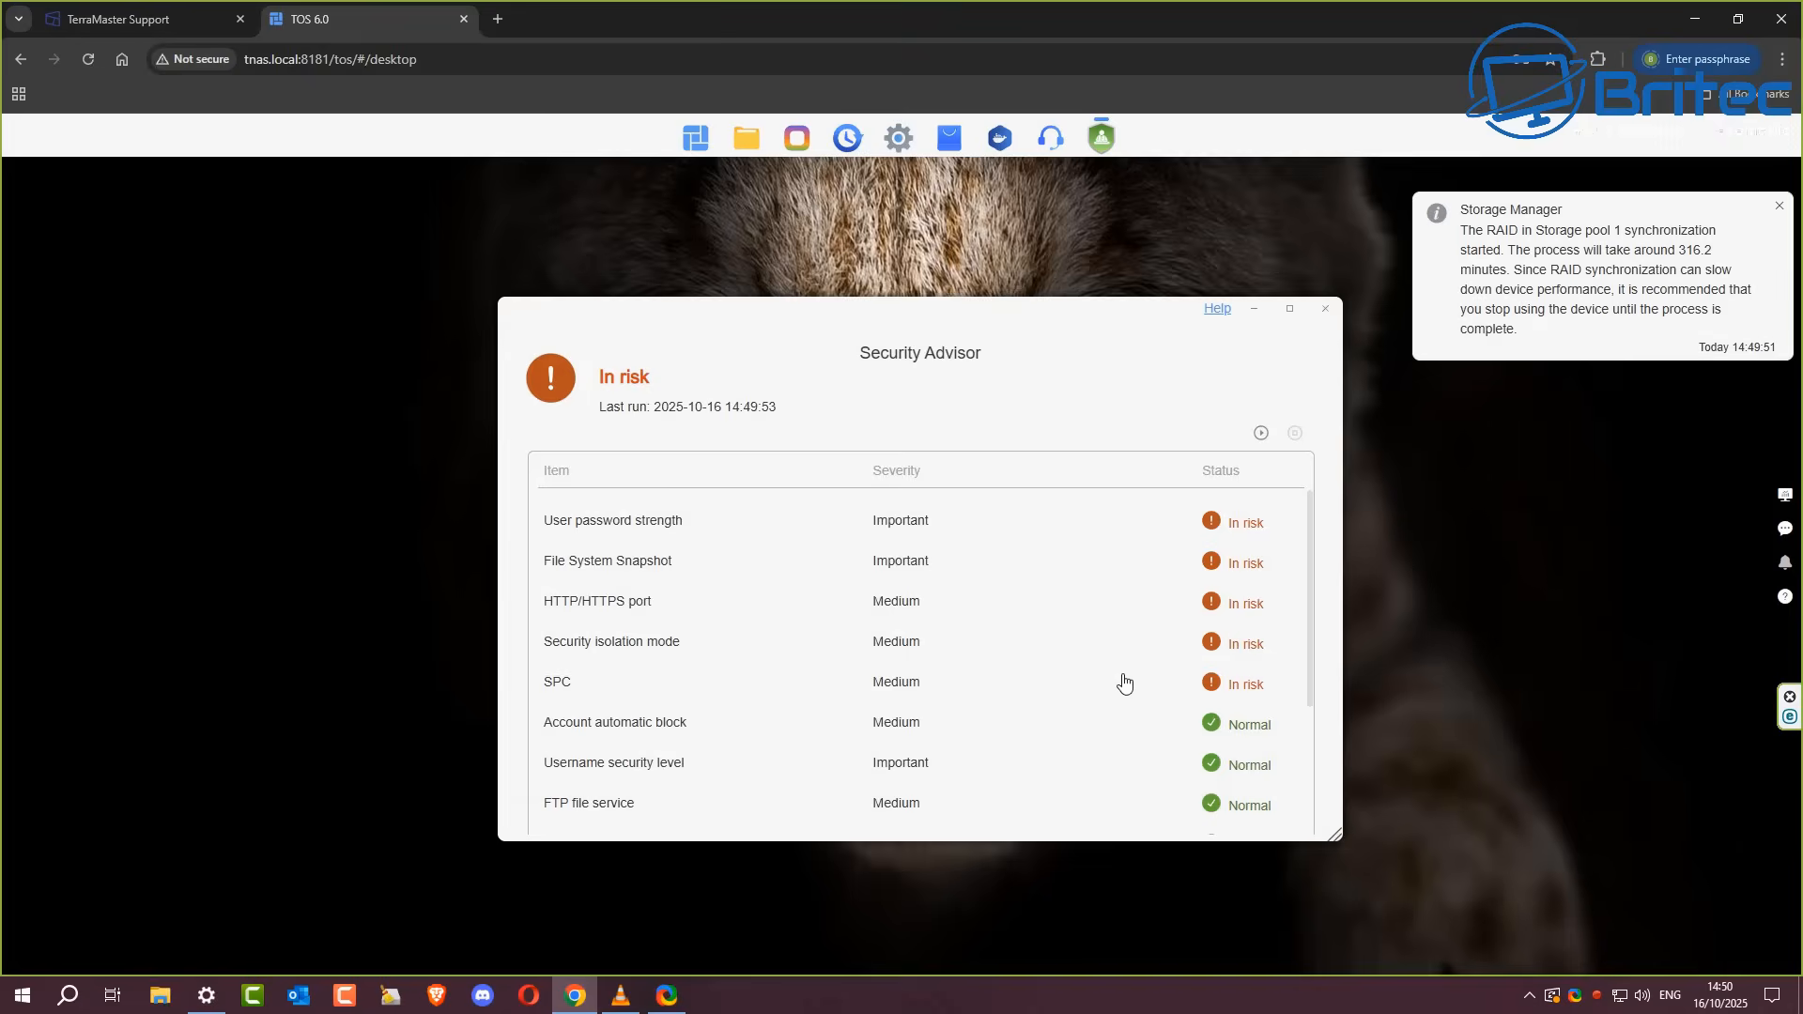
pyautogui.moveTo(1054, 522)
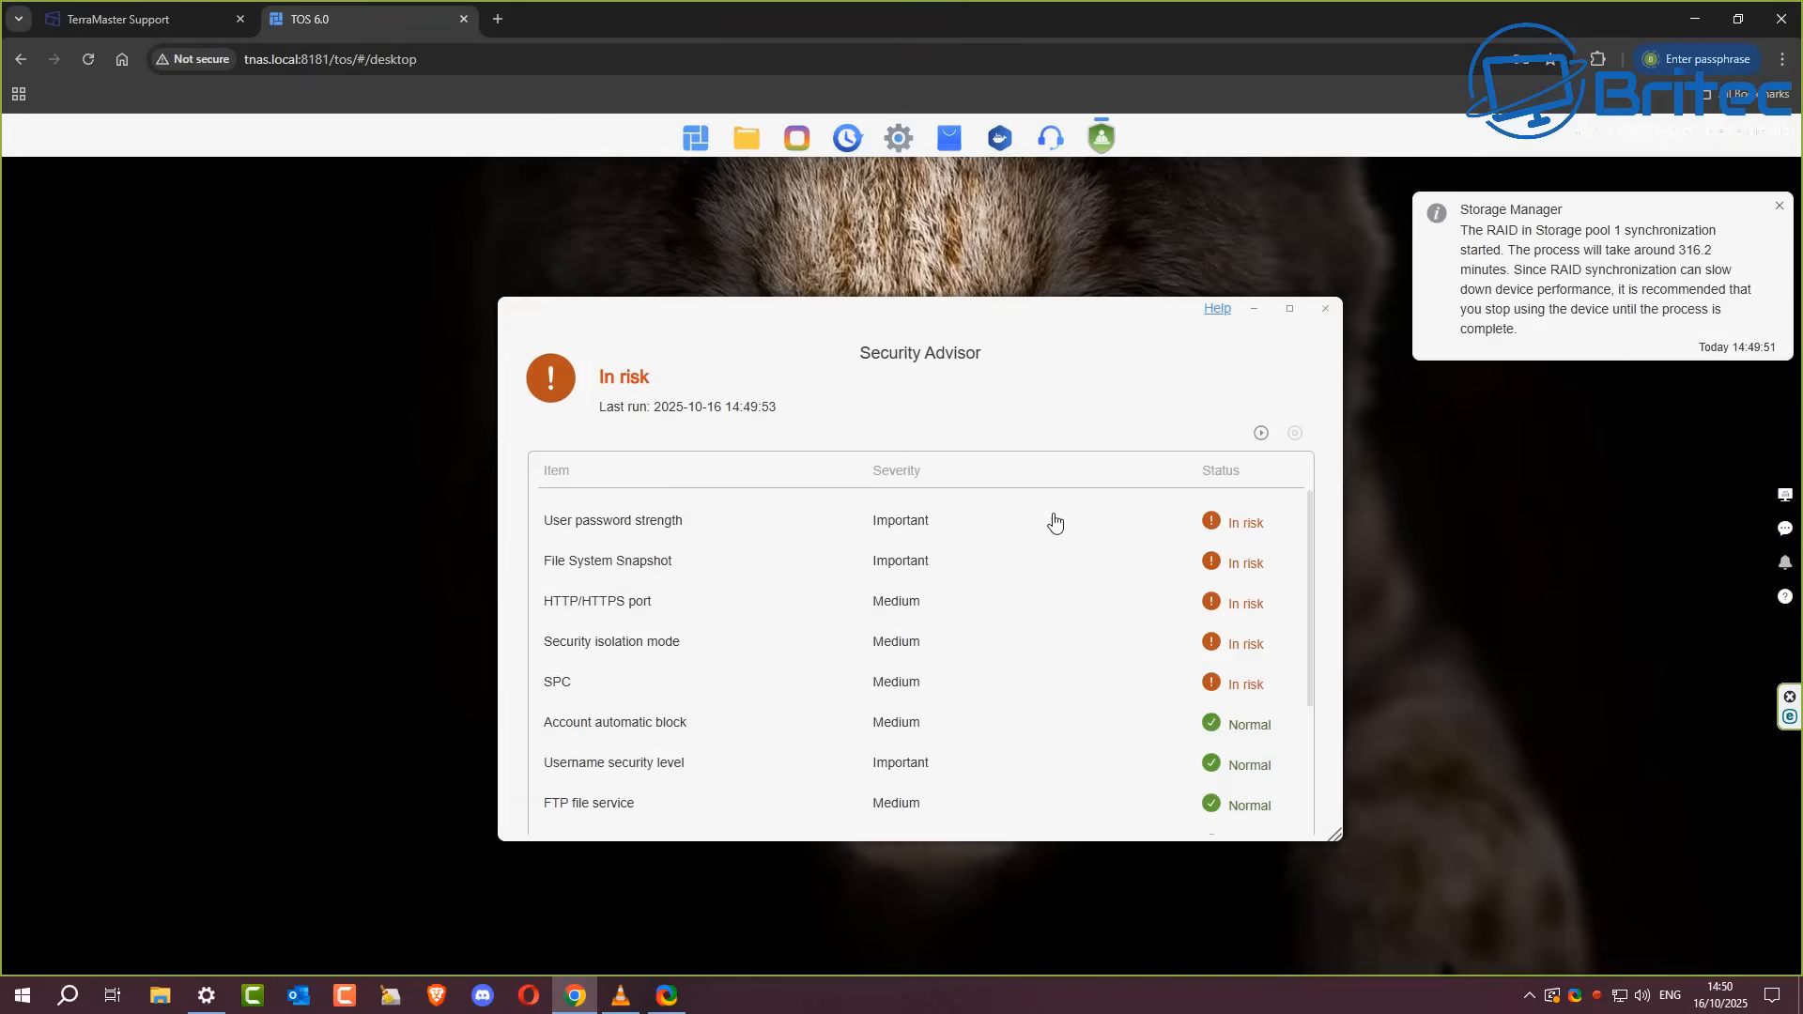
pyautogui.moveTo(1223, 710)
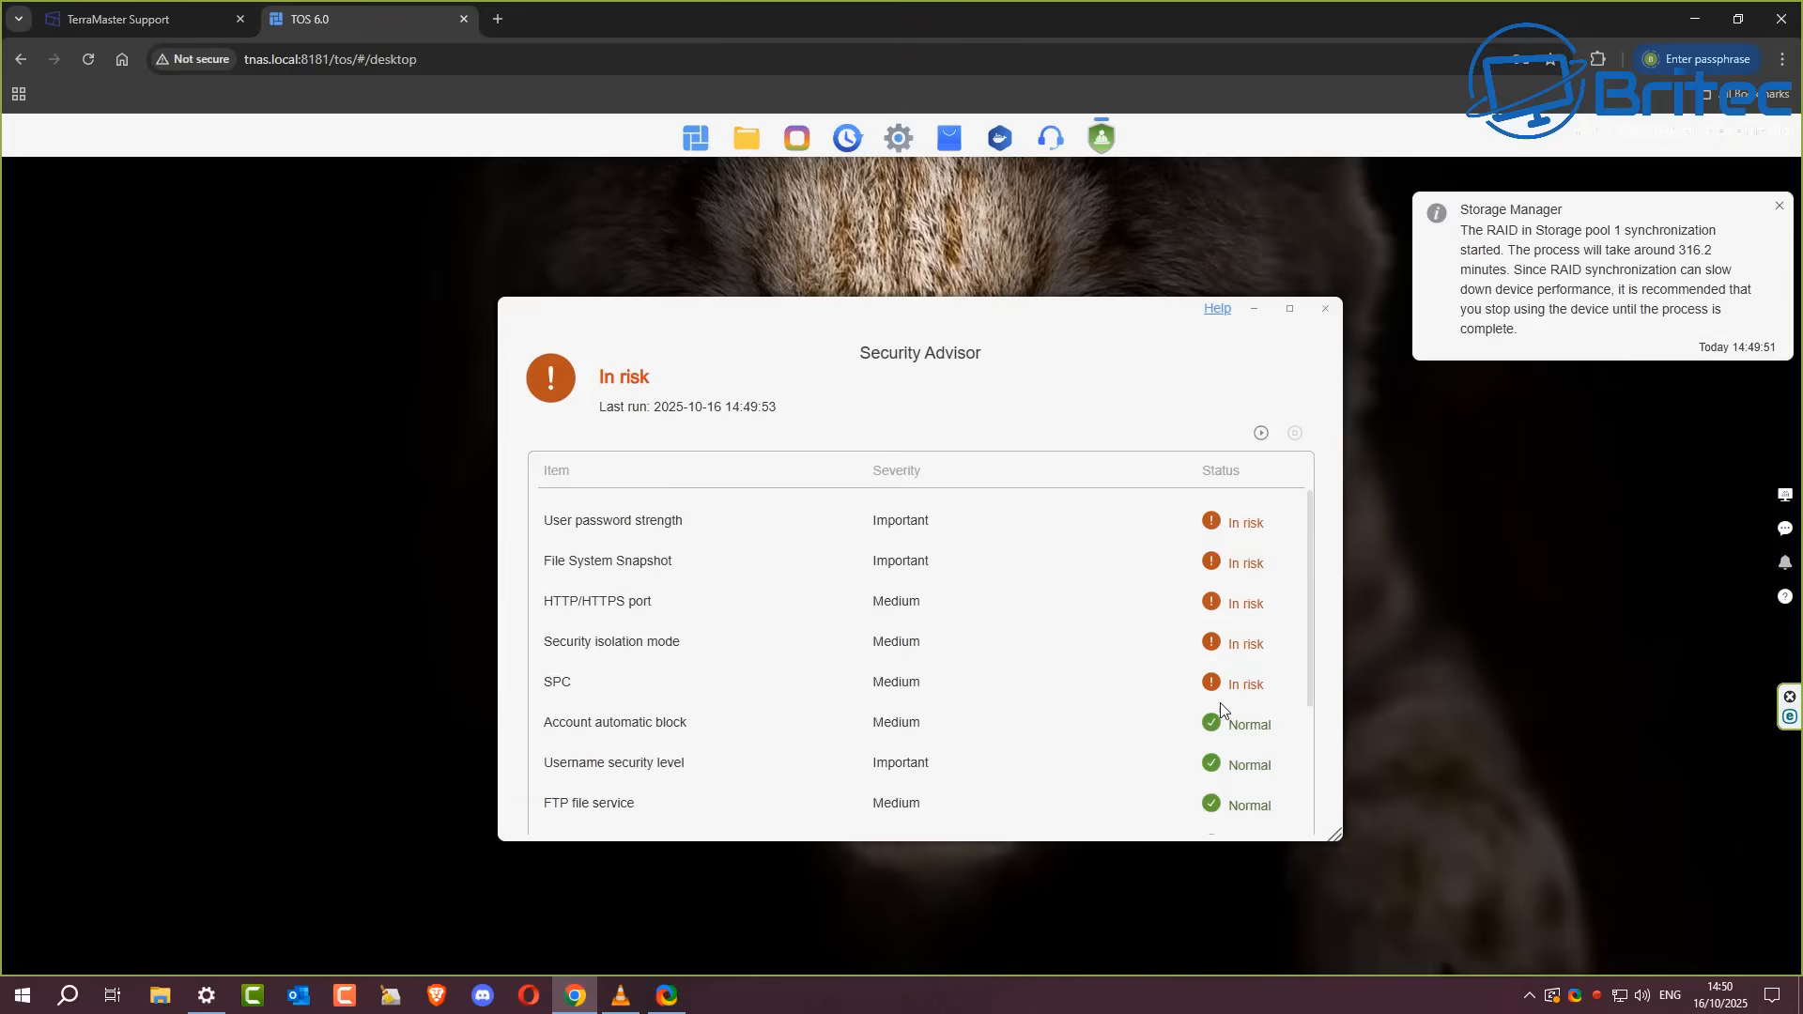
pyautogui.scroll(-3)
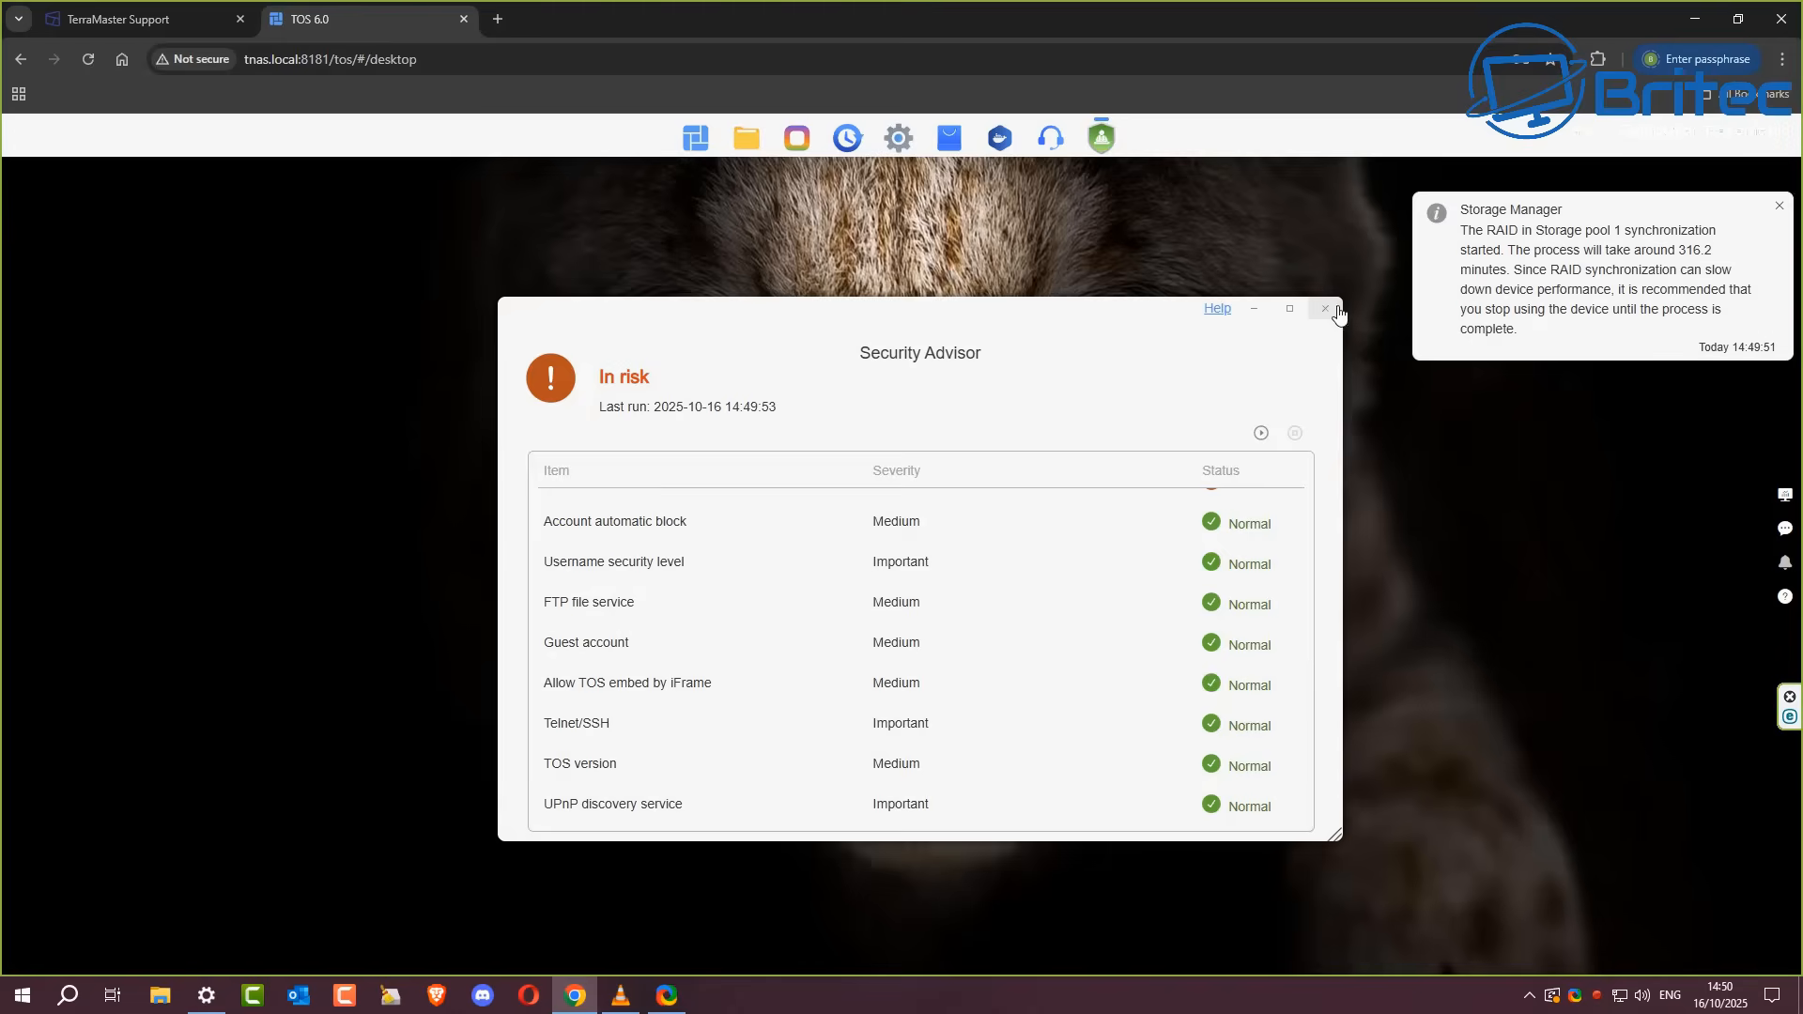
pyautogui.click(1324, 308)
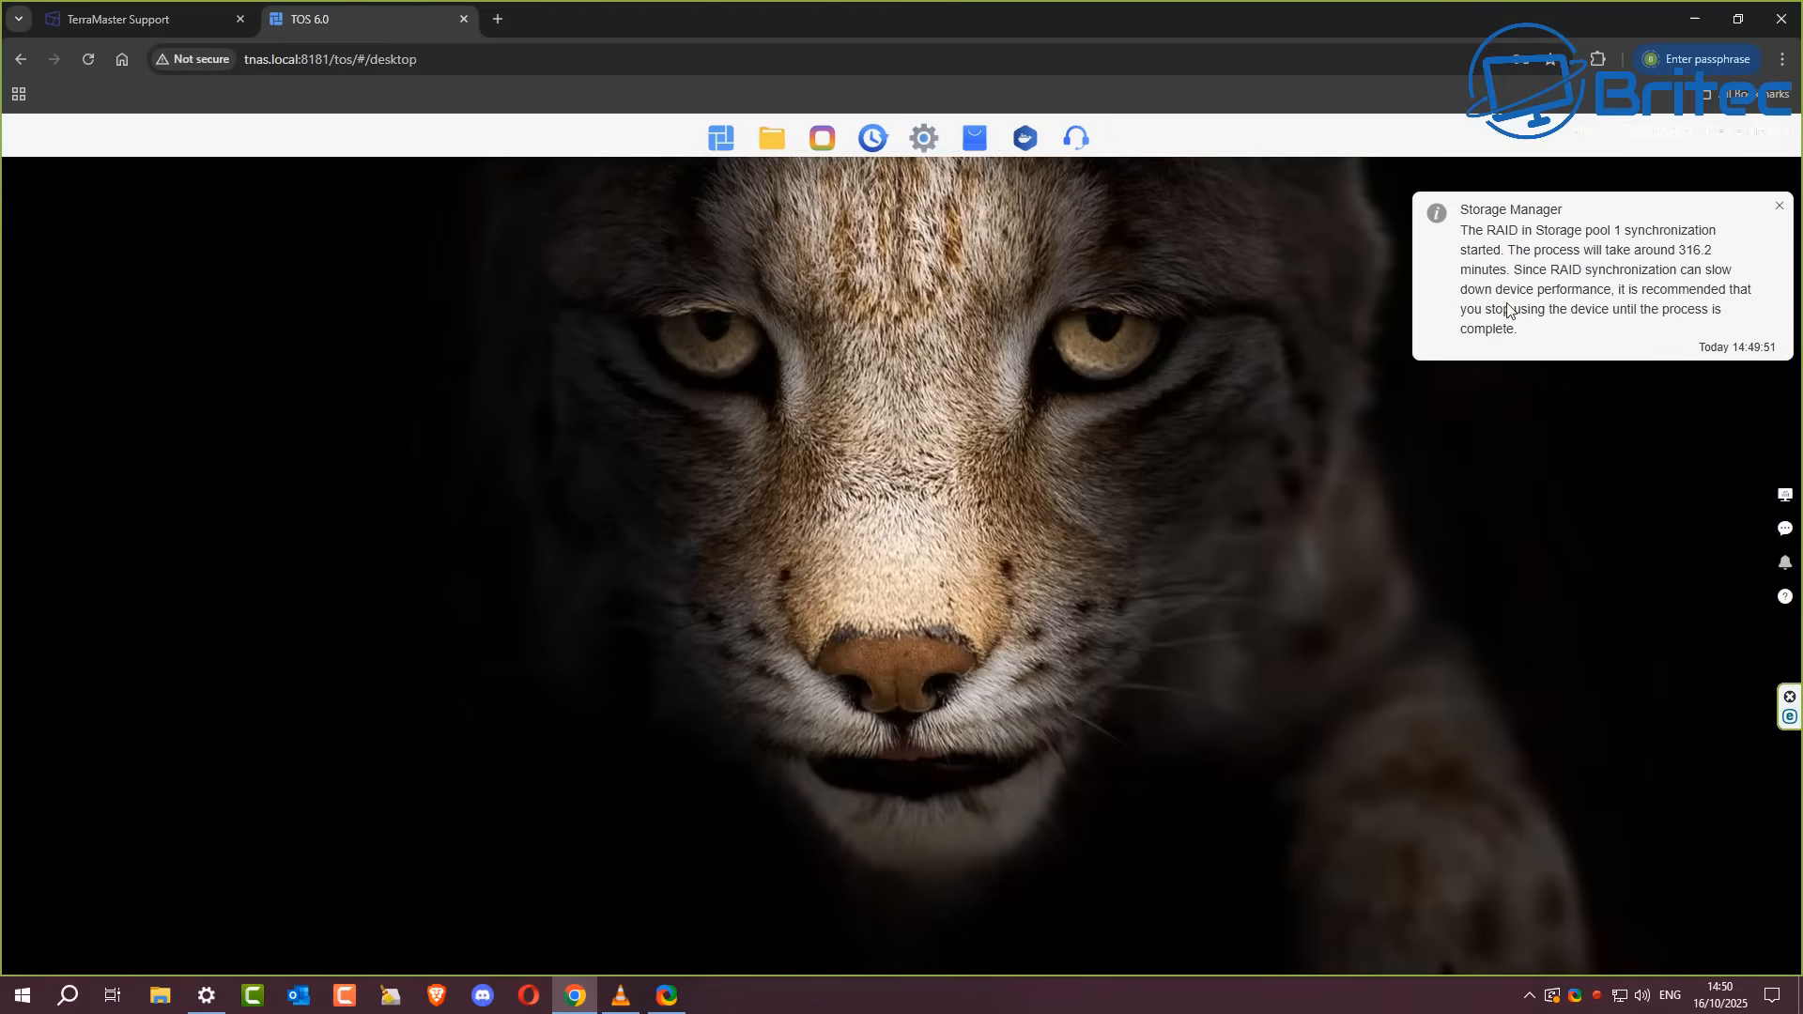
pyautogui.moveTo(1779, 213)
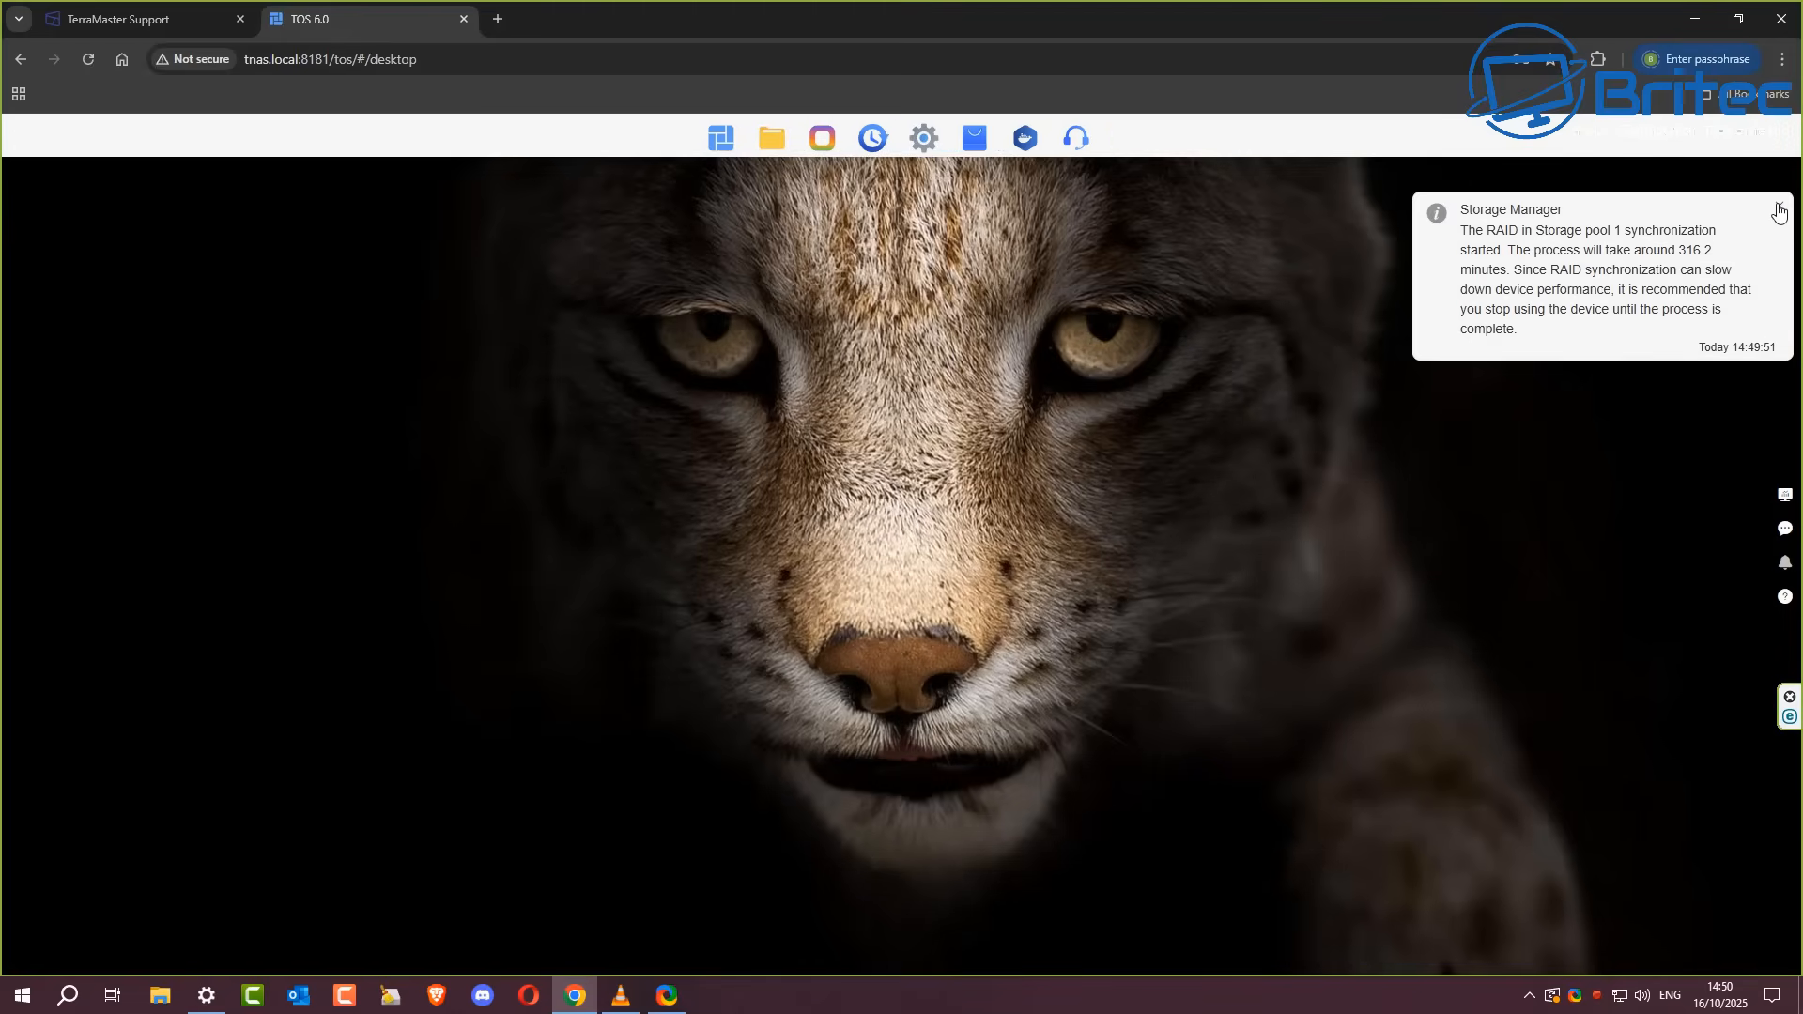
pyautogui.click(1779, 212)
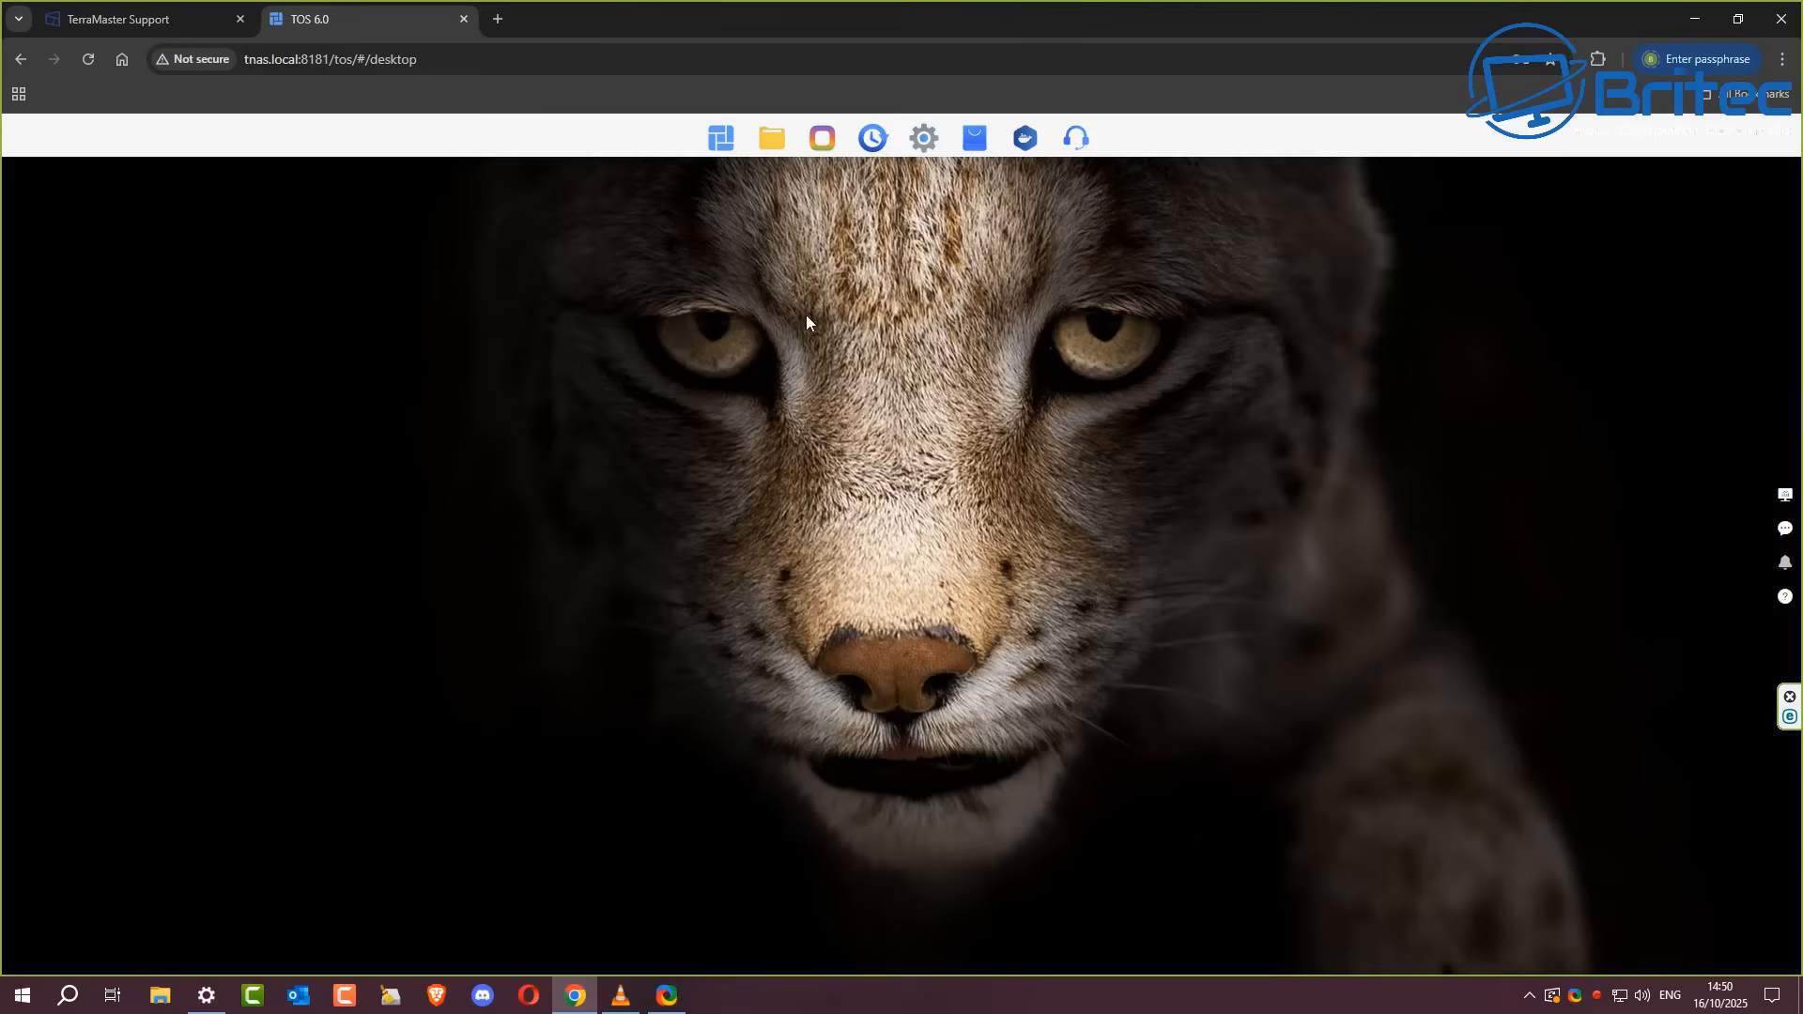
pyautogui.moveTo(760, 147)
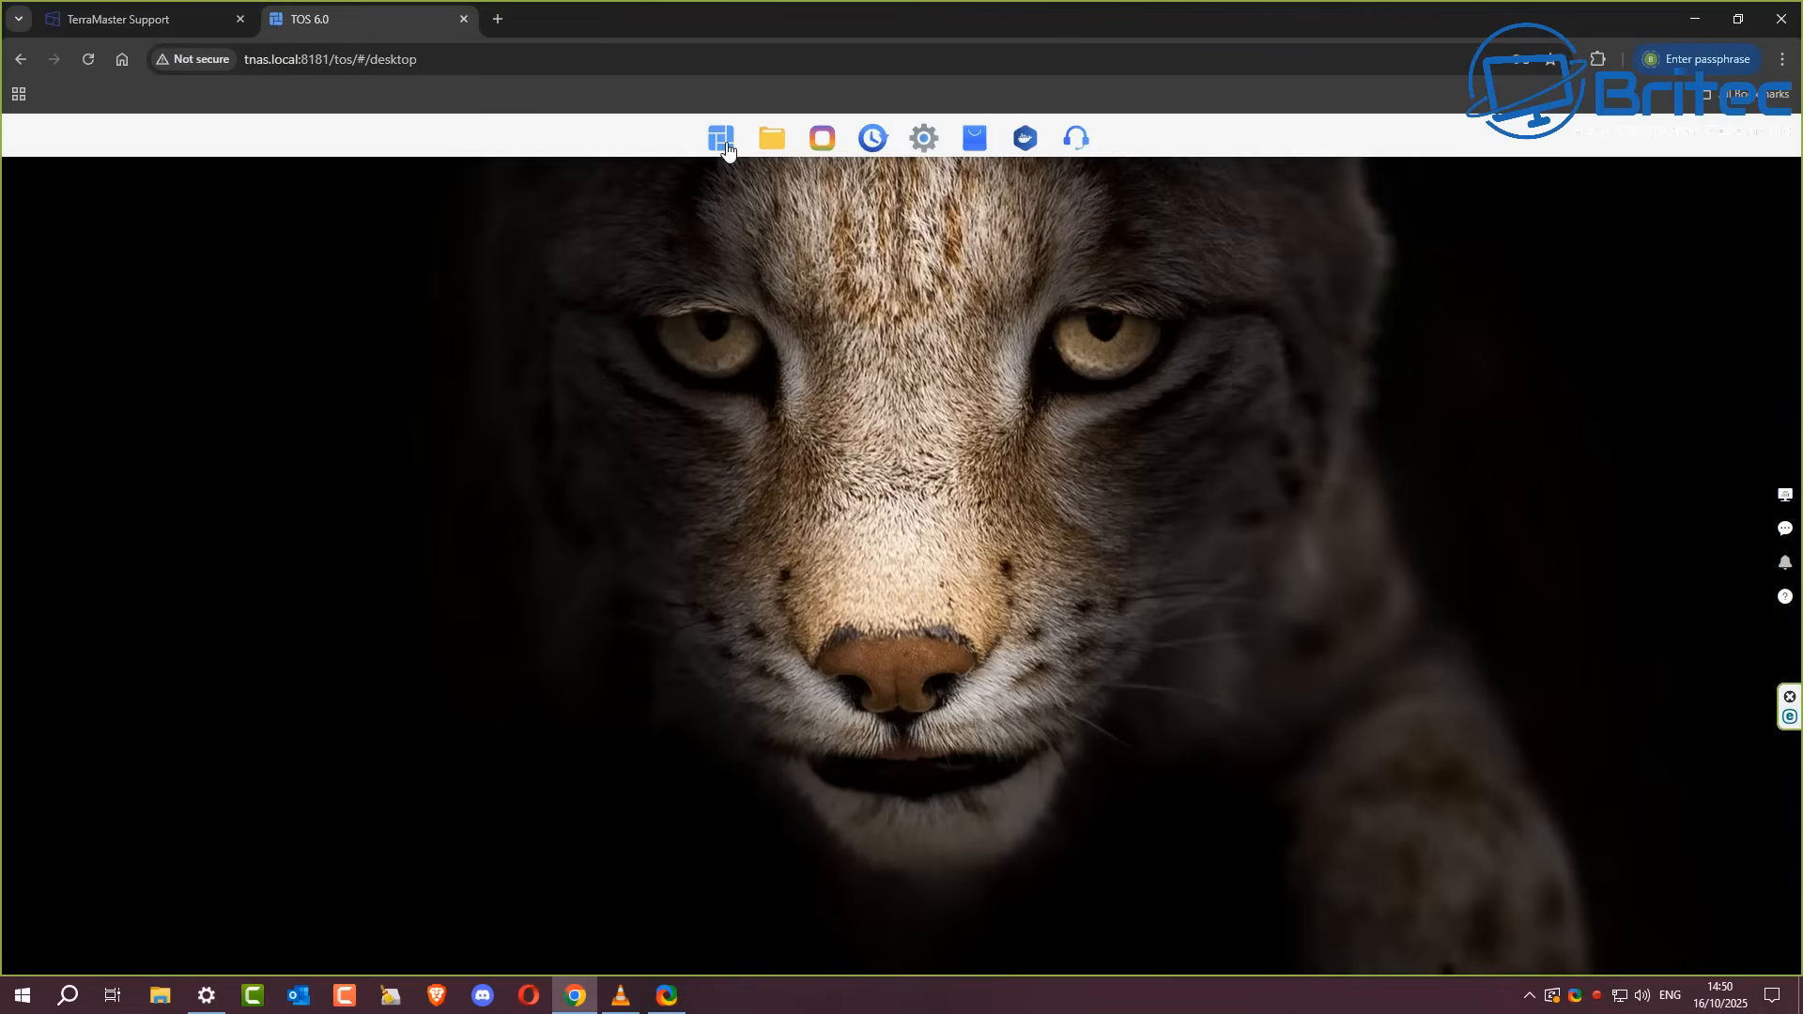
# Step: Reopen Security Advisor from Recent Visits, close it, and dismiss the Duple Backup recommendation in File Manager
pyautogui.click(721, 137)
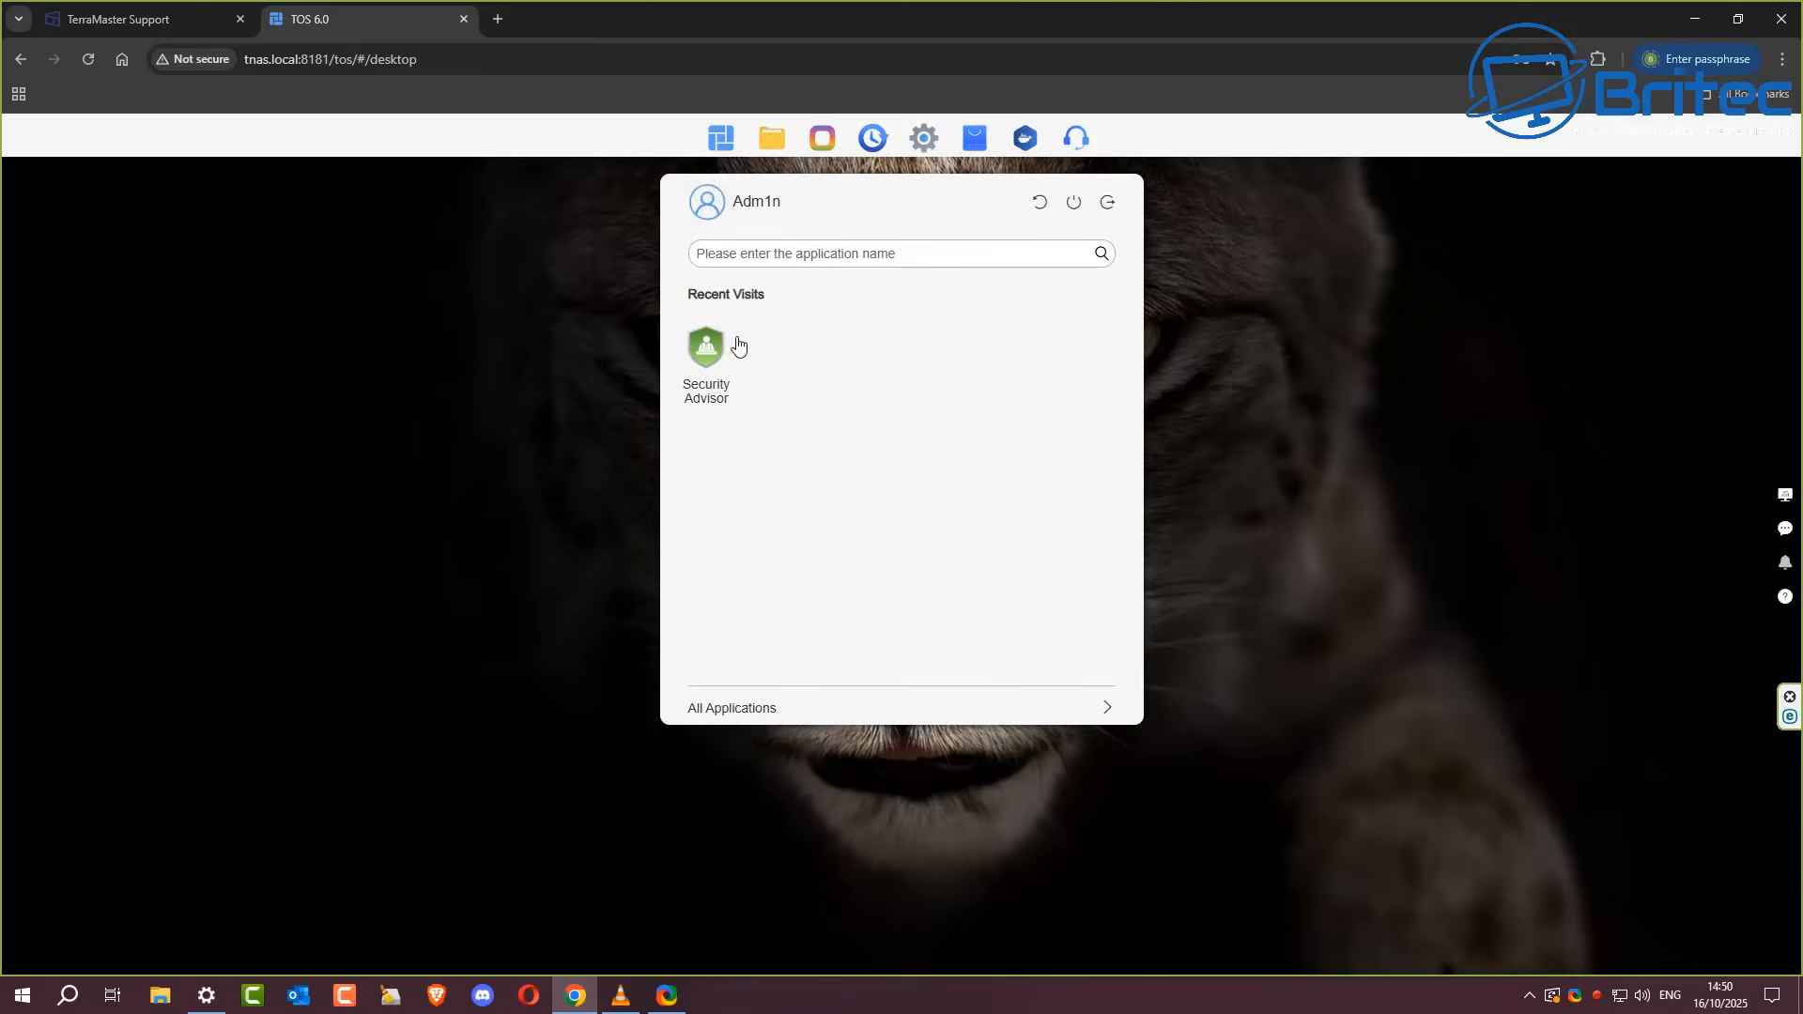
pyautogui.moveTo(714, 401)
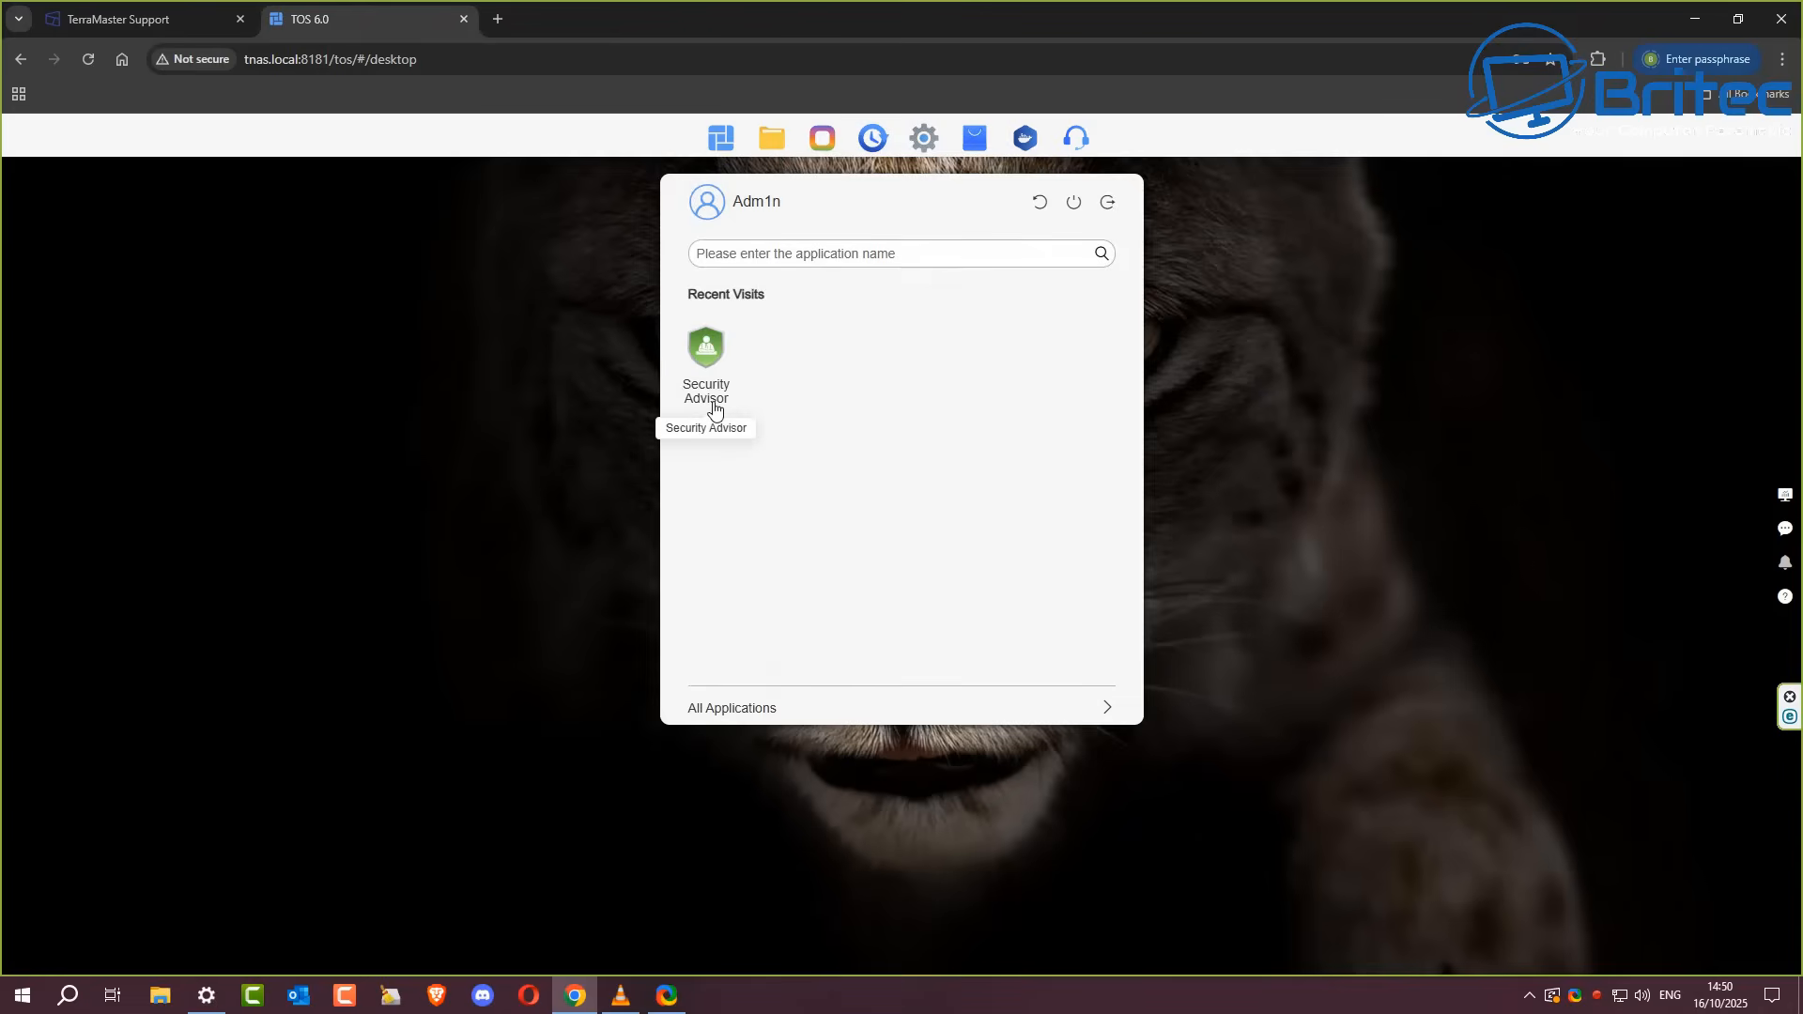
pyautogui.click(706, 346)
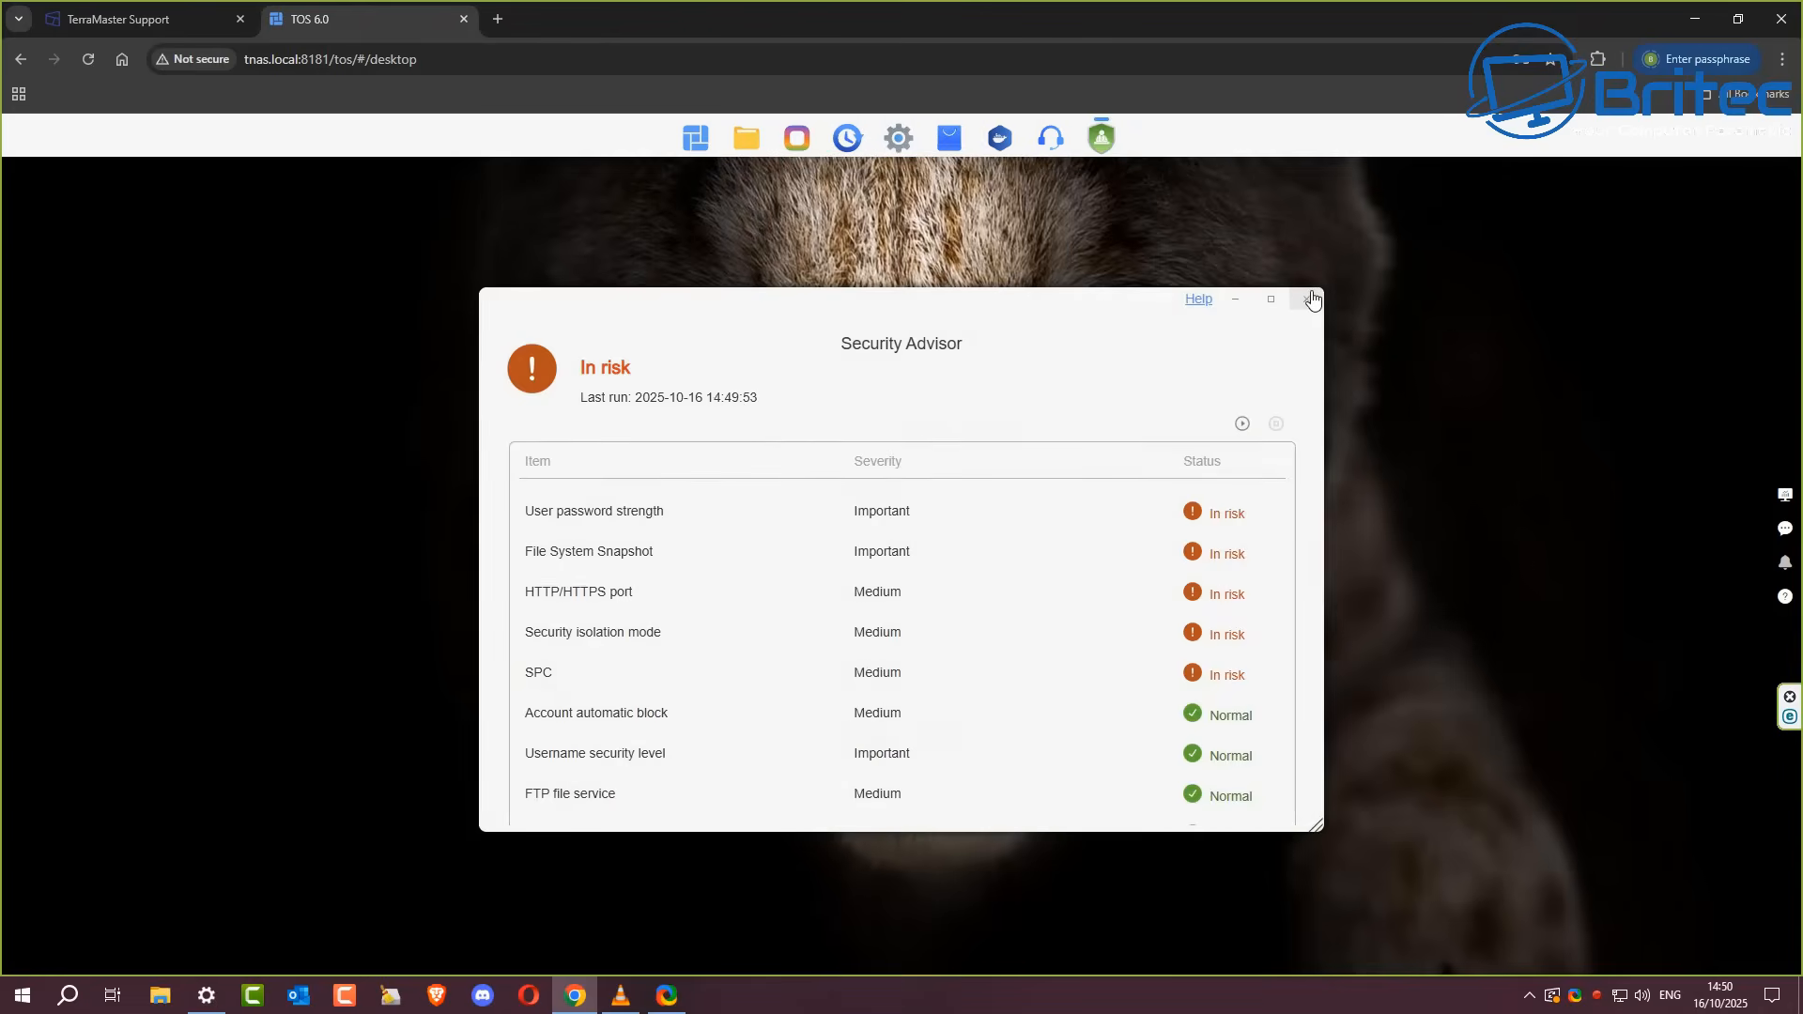
pyautogui.click(770, 137)
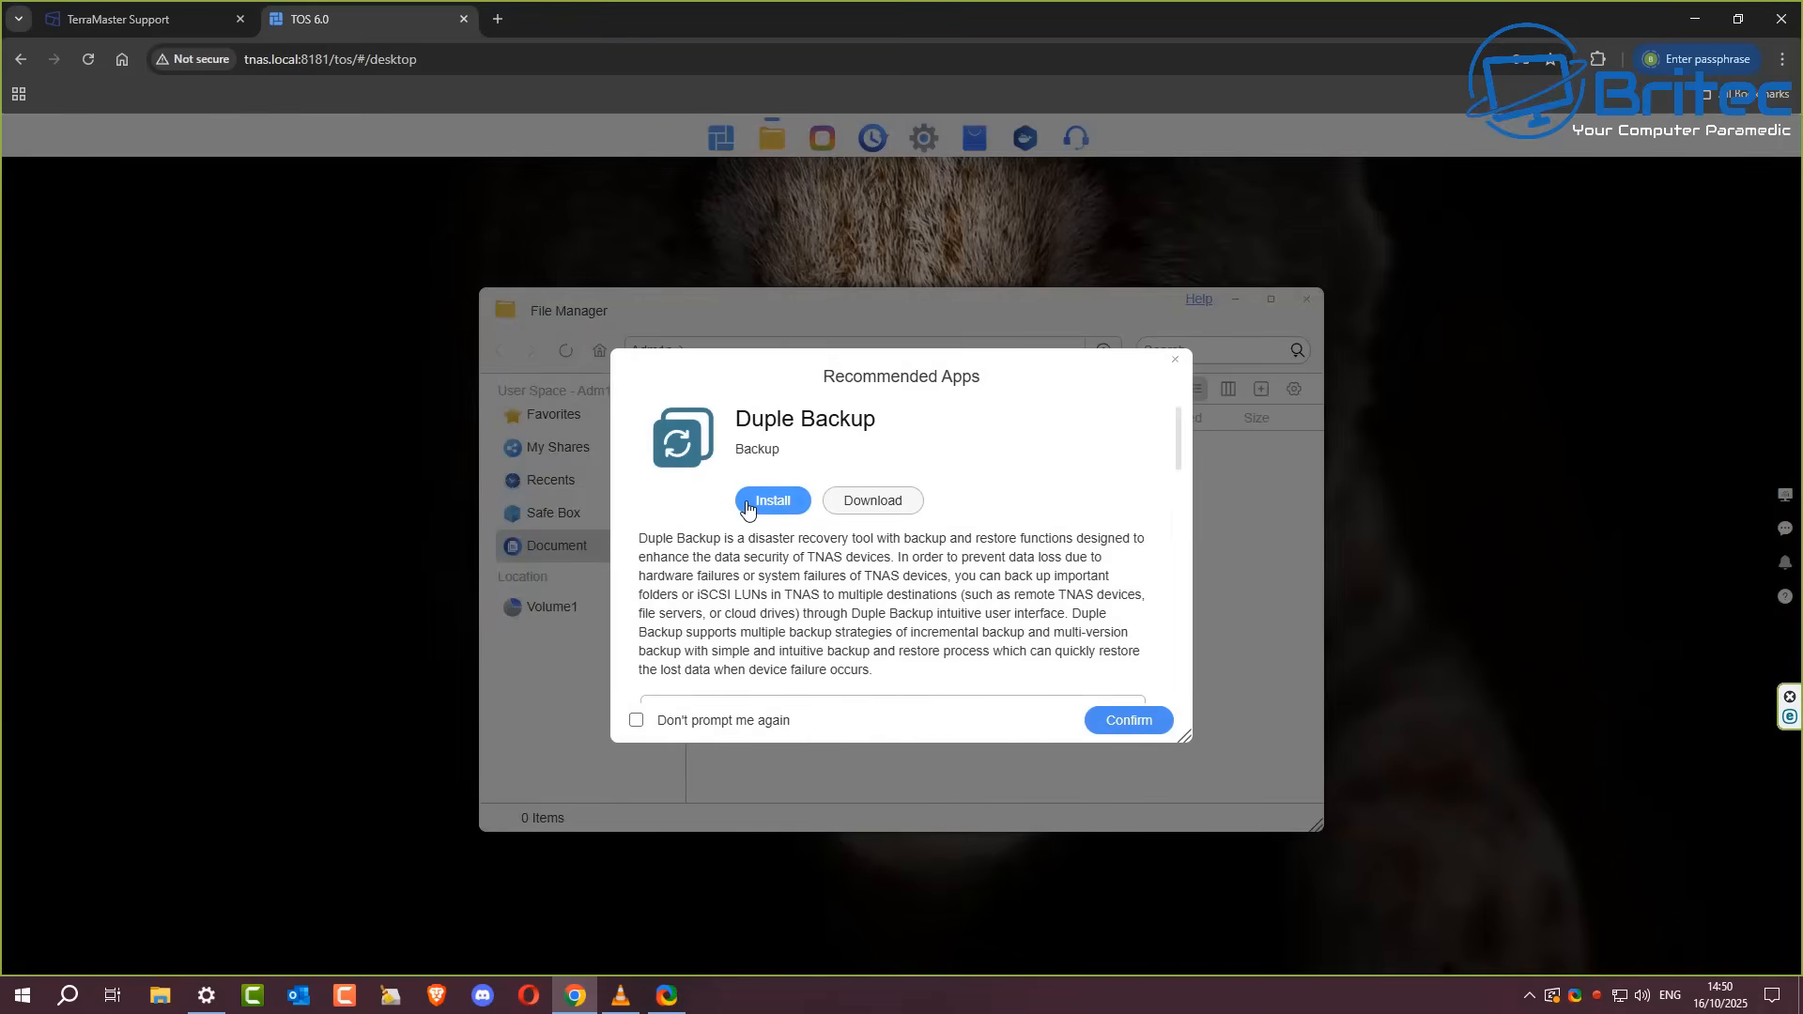
pyautogui.moveTo(1185, 373)
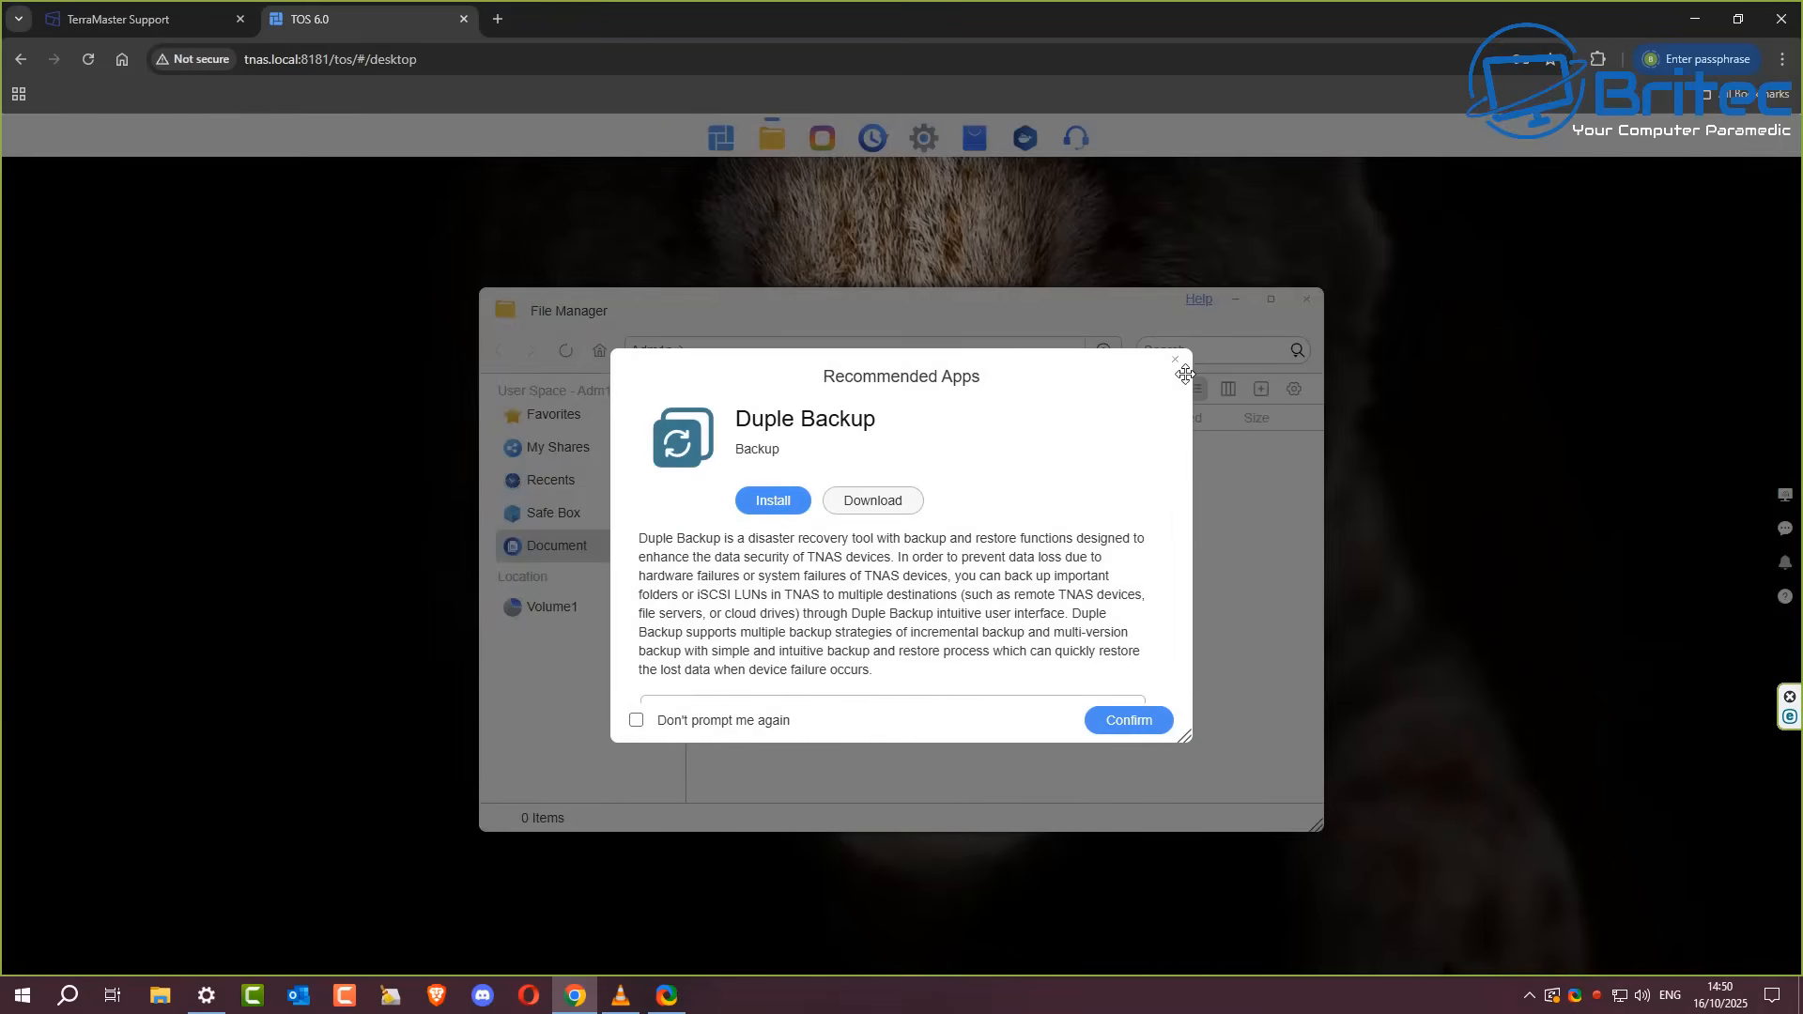
pyautogui.click(1176, 361)
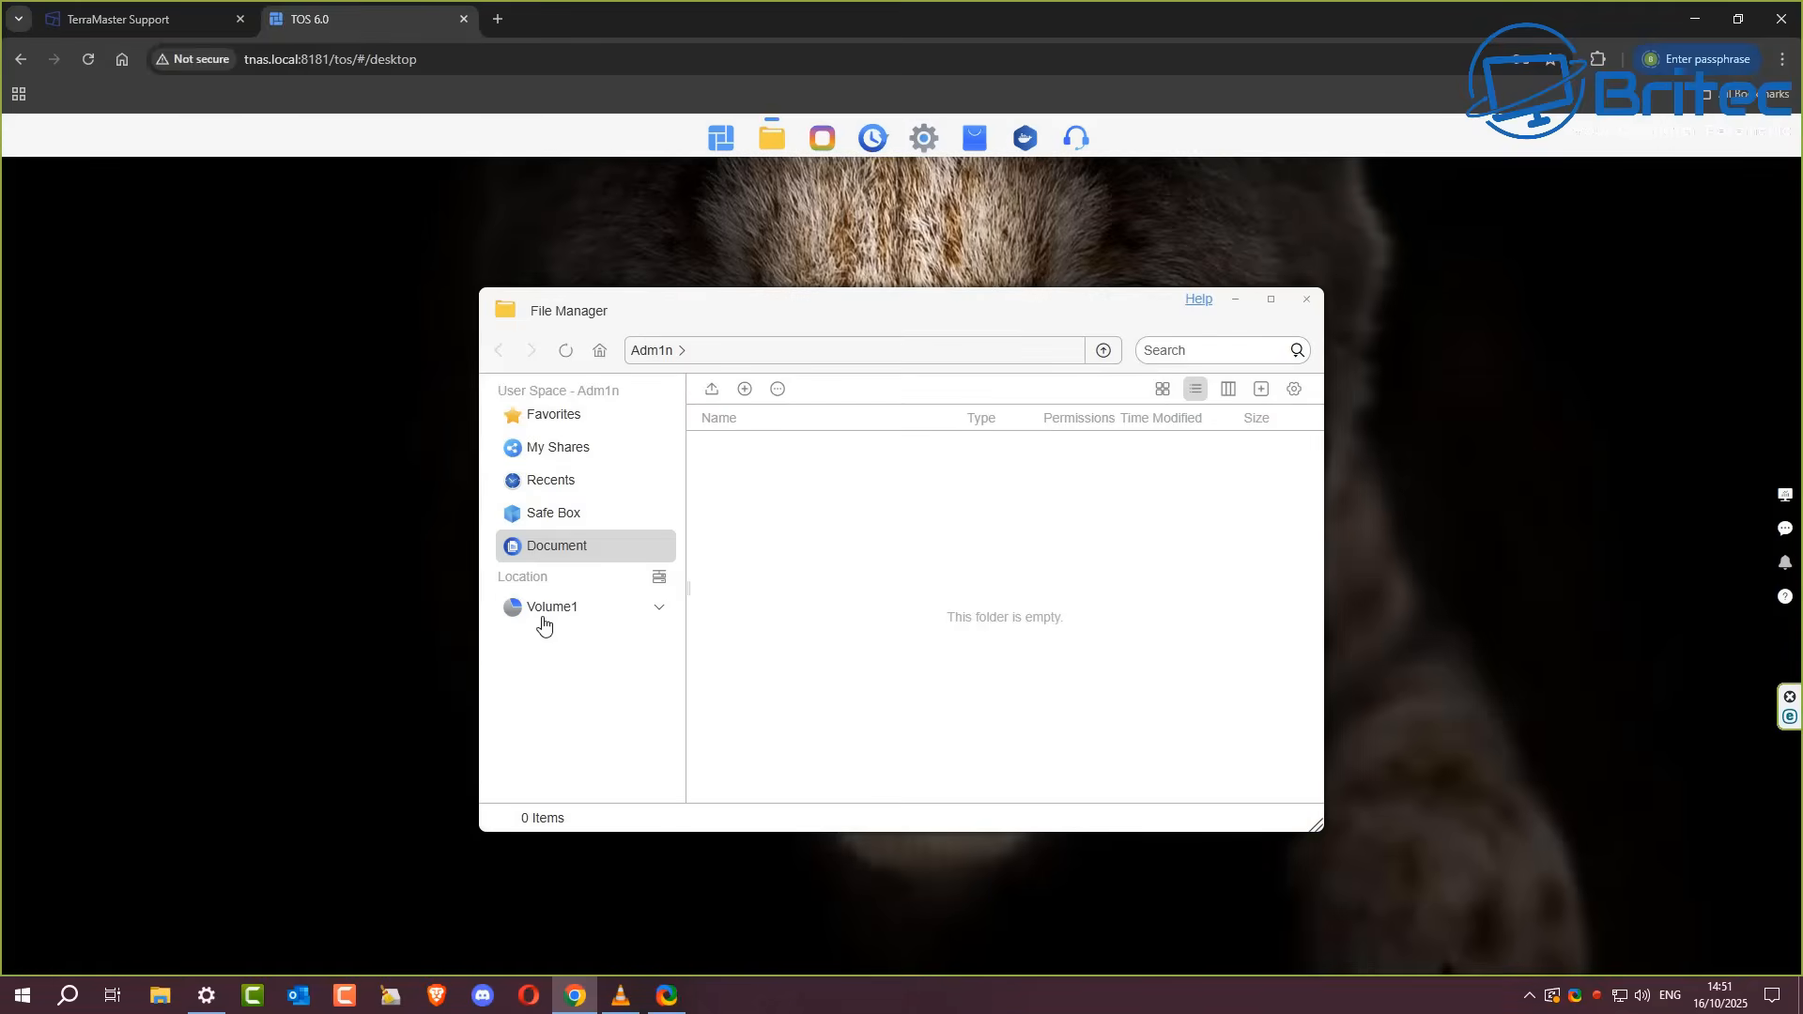
pyautogui.moveTo(545, 418)
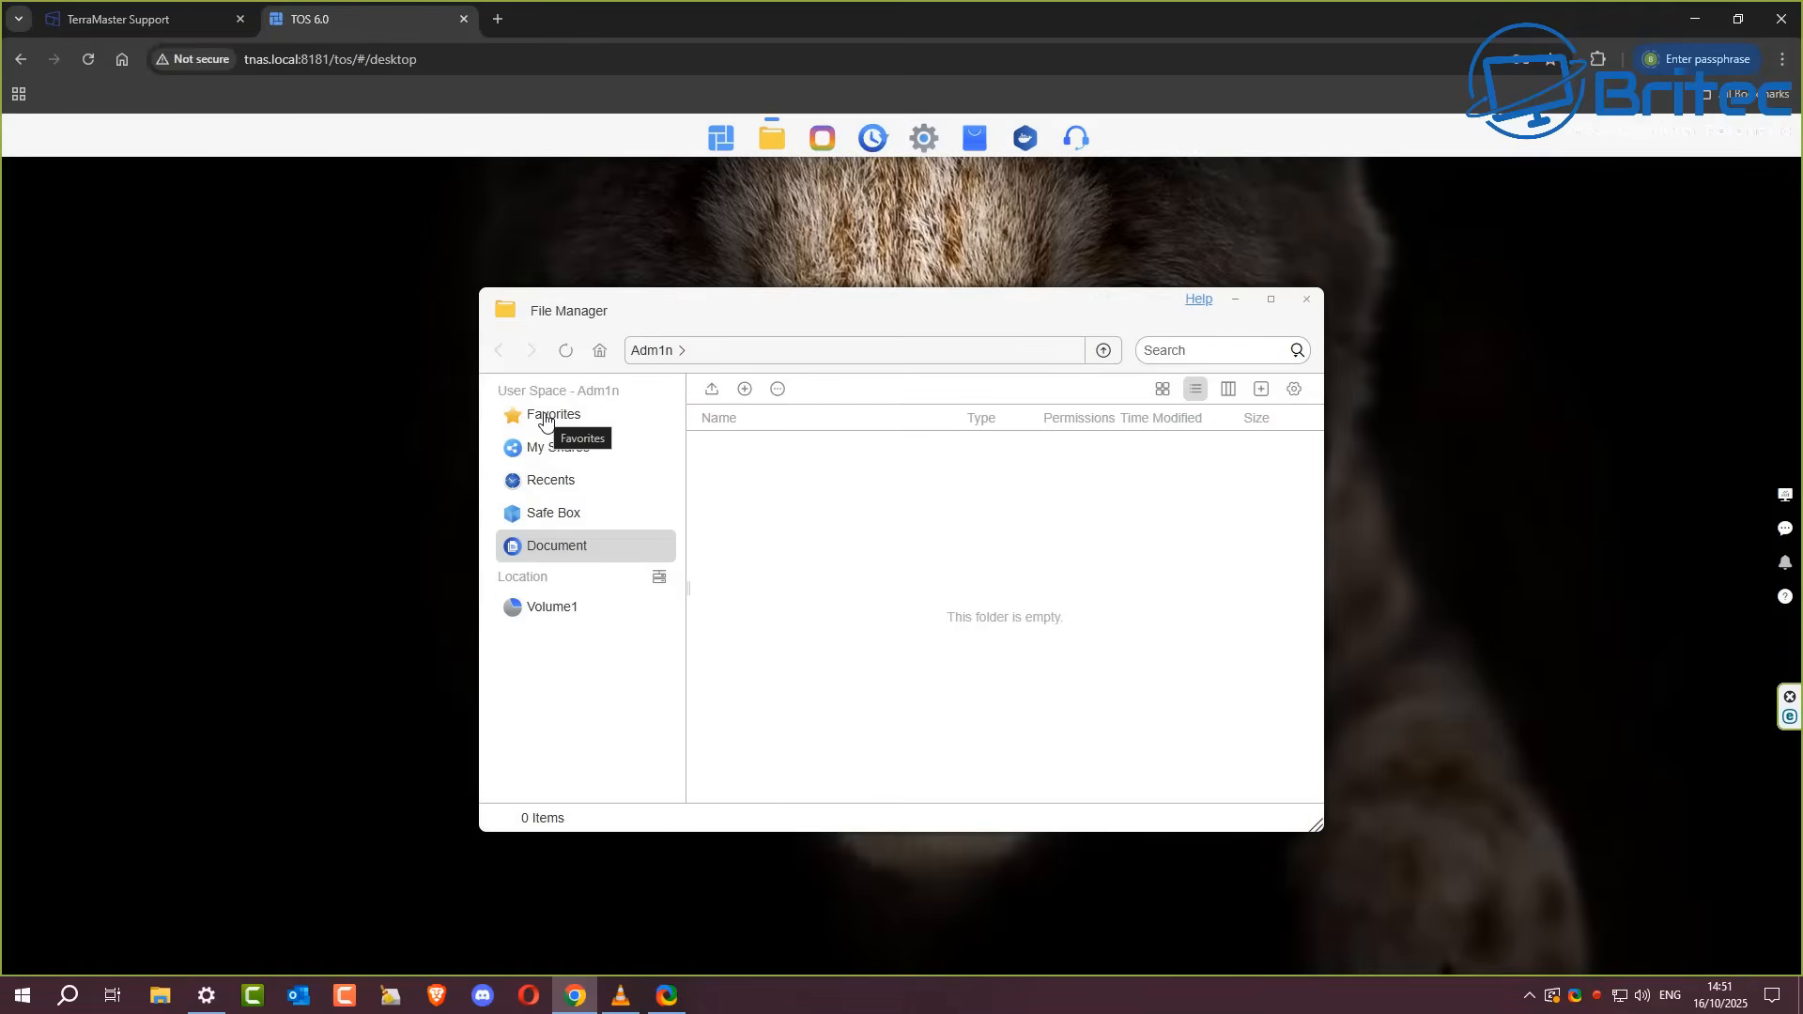
pyautogui.moveTo(1306, 308)
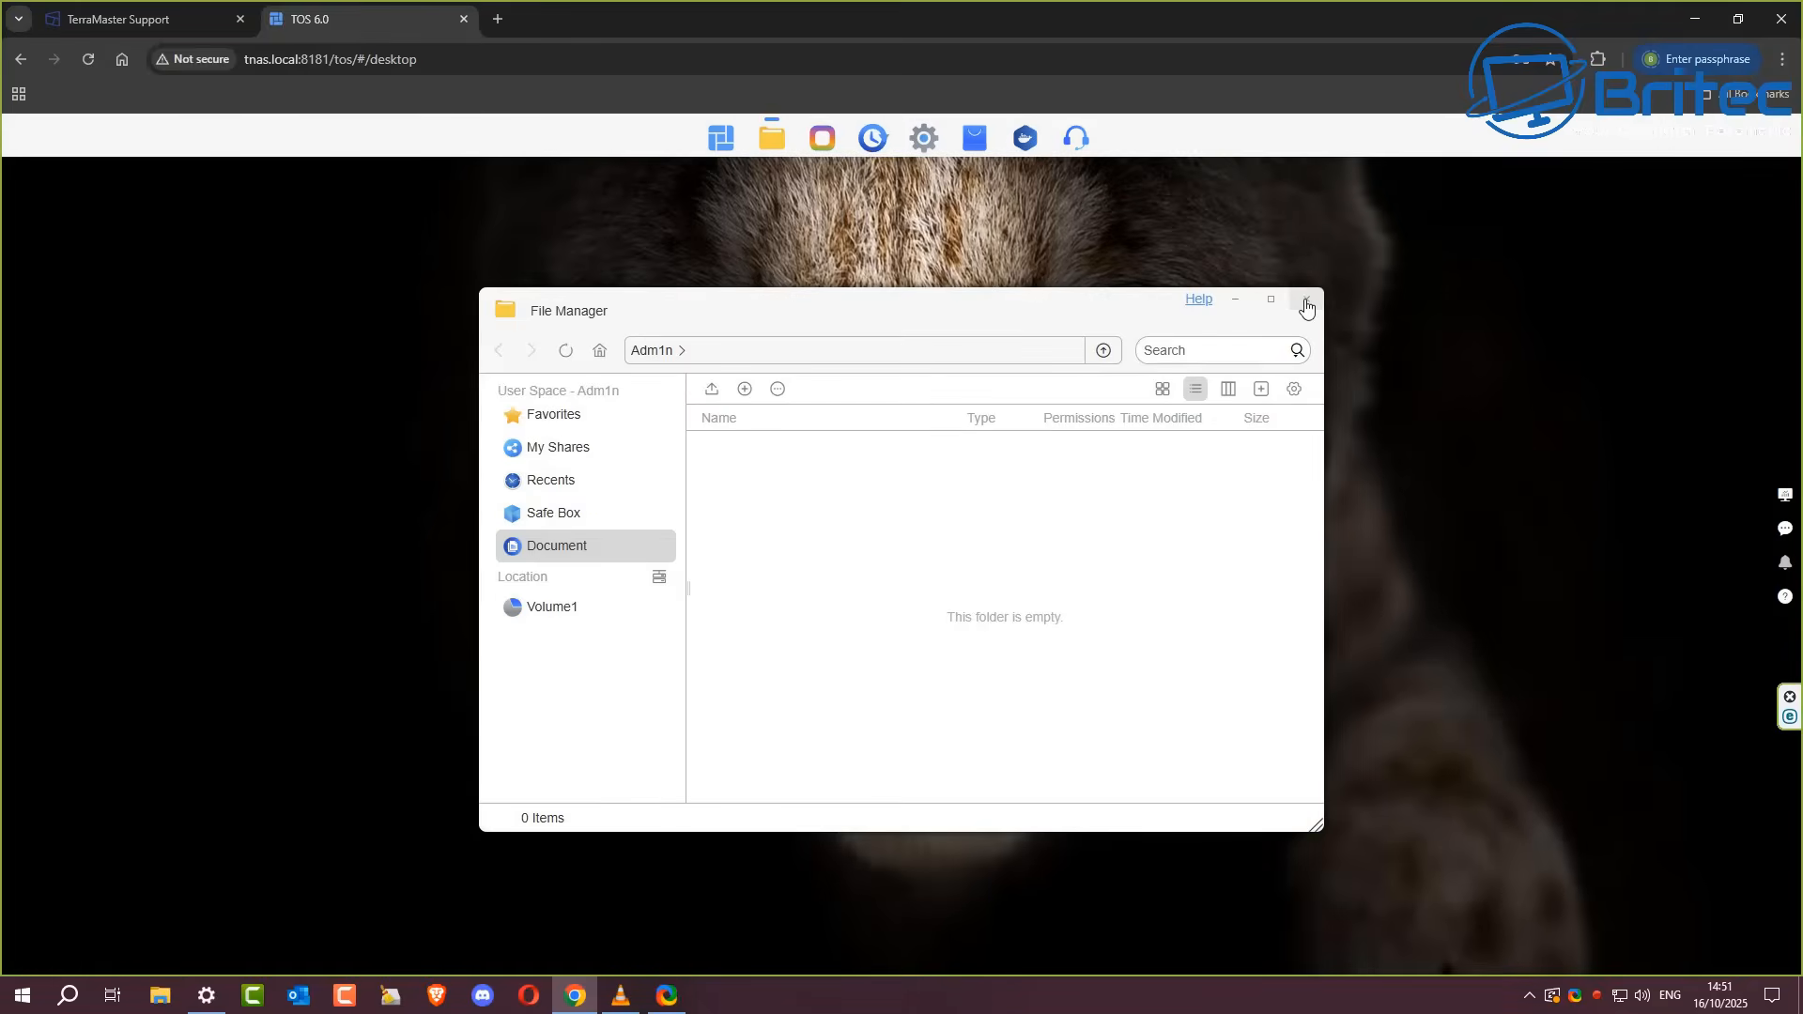
pyautogui.click(1306, 308)
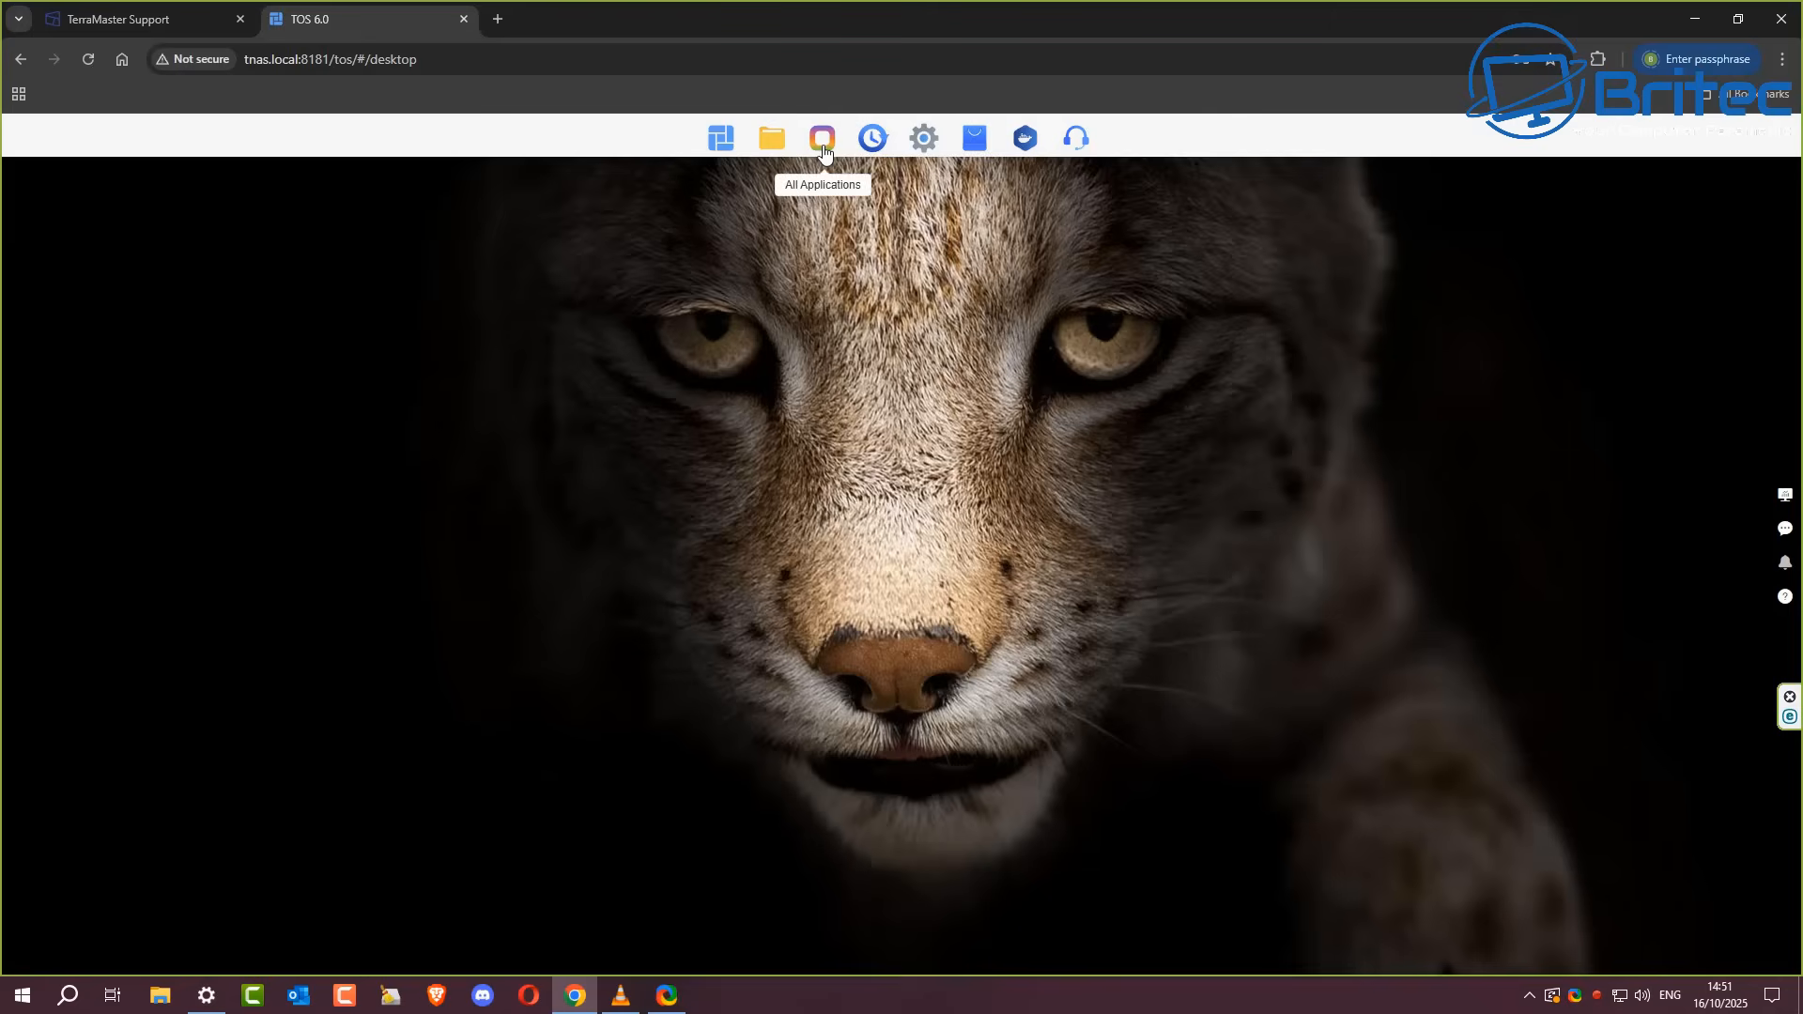
pyautogui.click(821, 137)
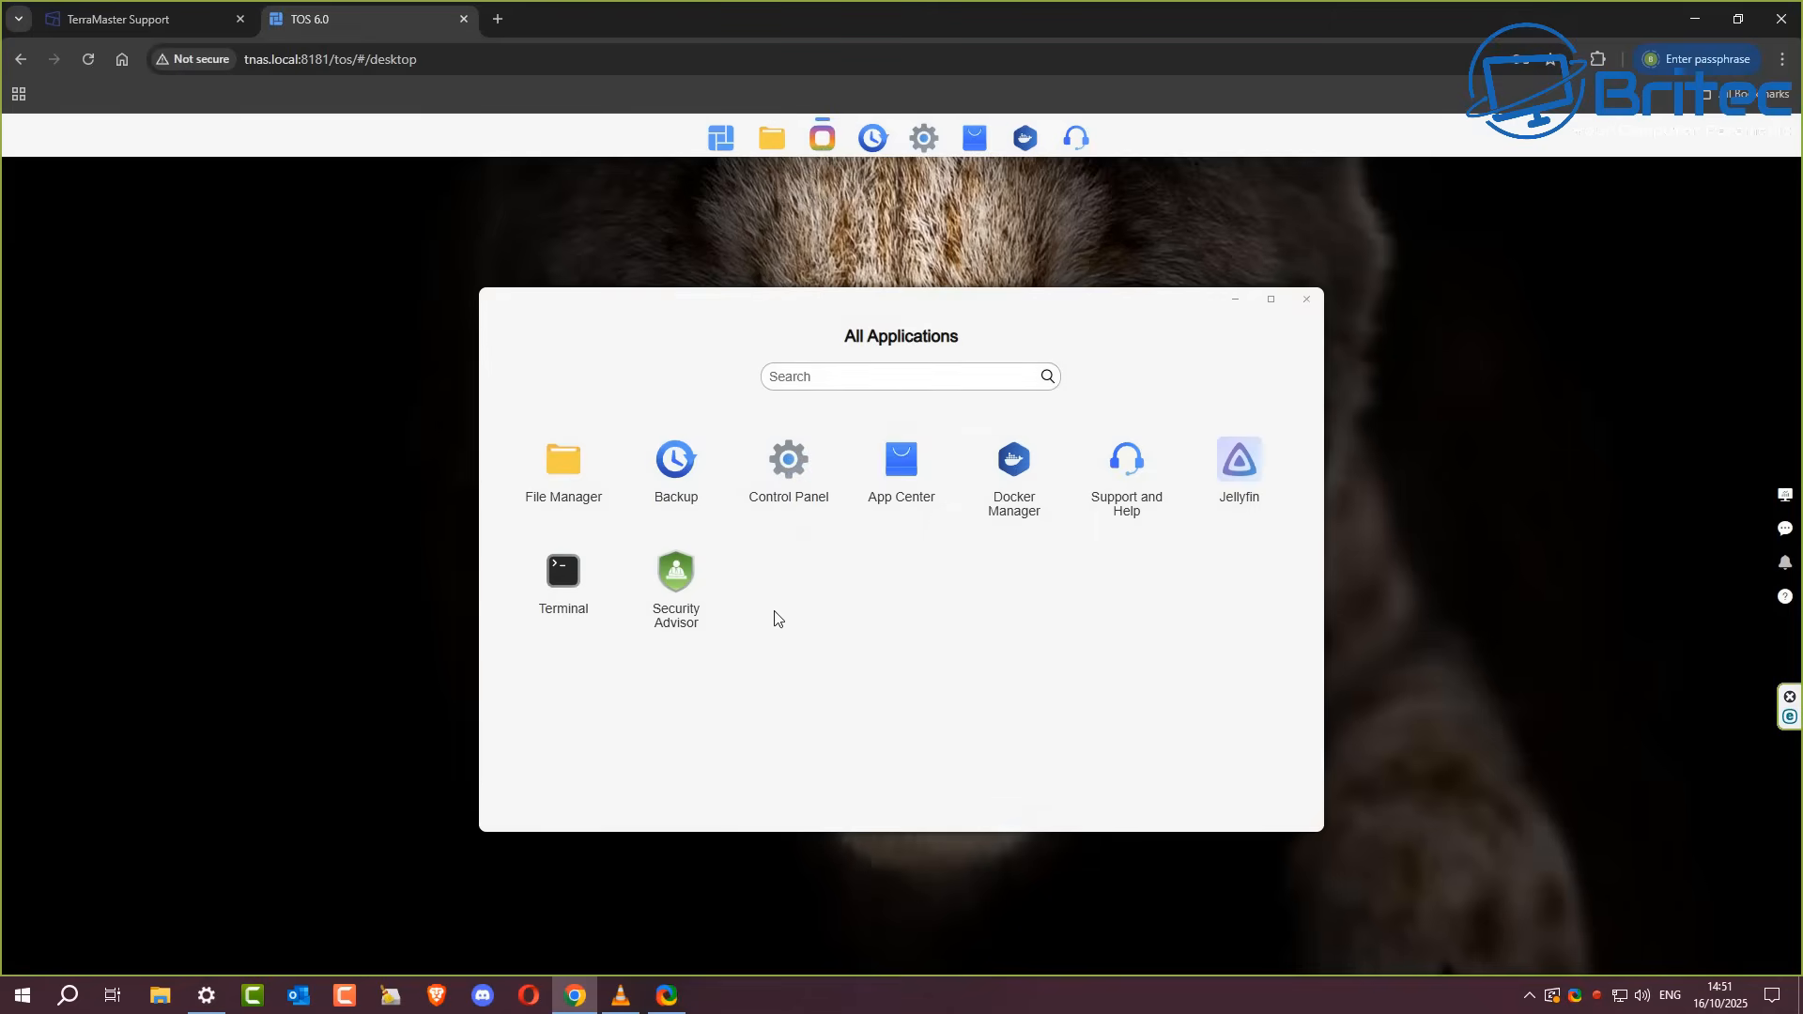
pyautogui.moveTo(511, 496)
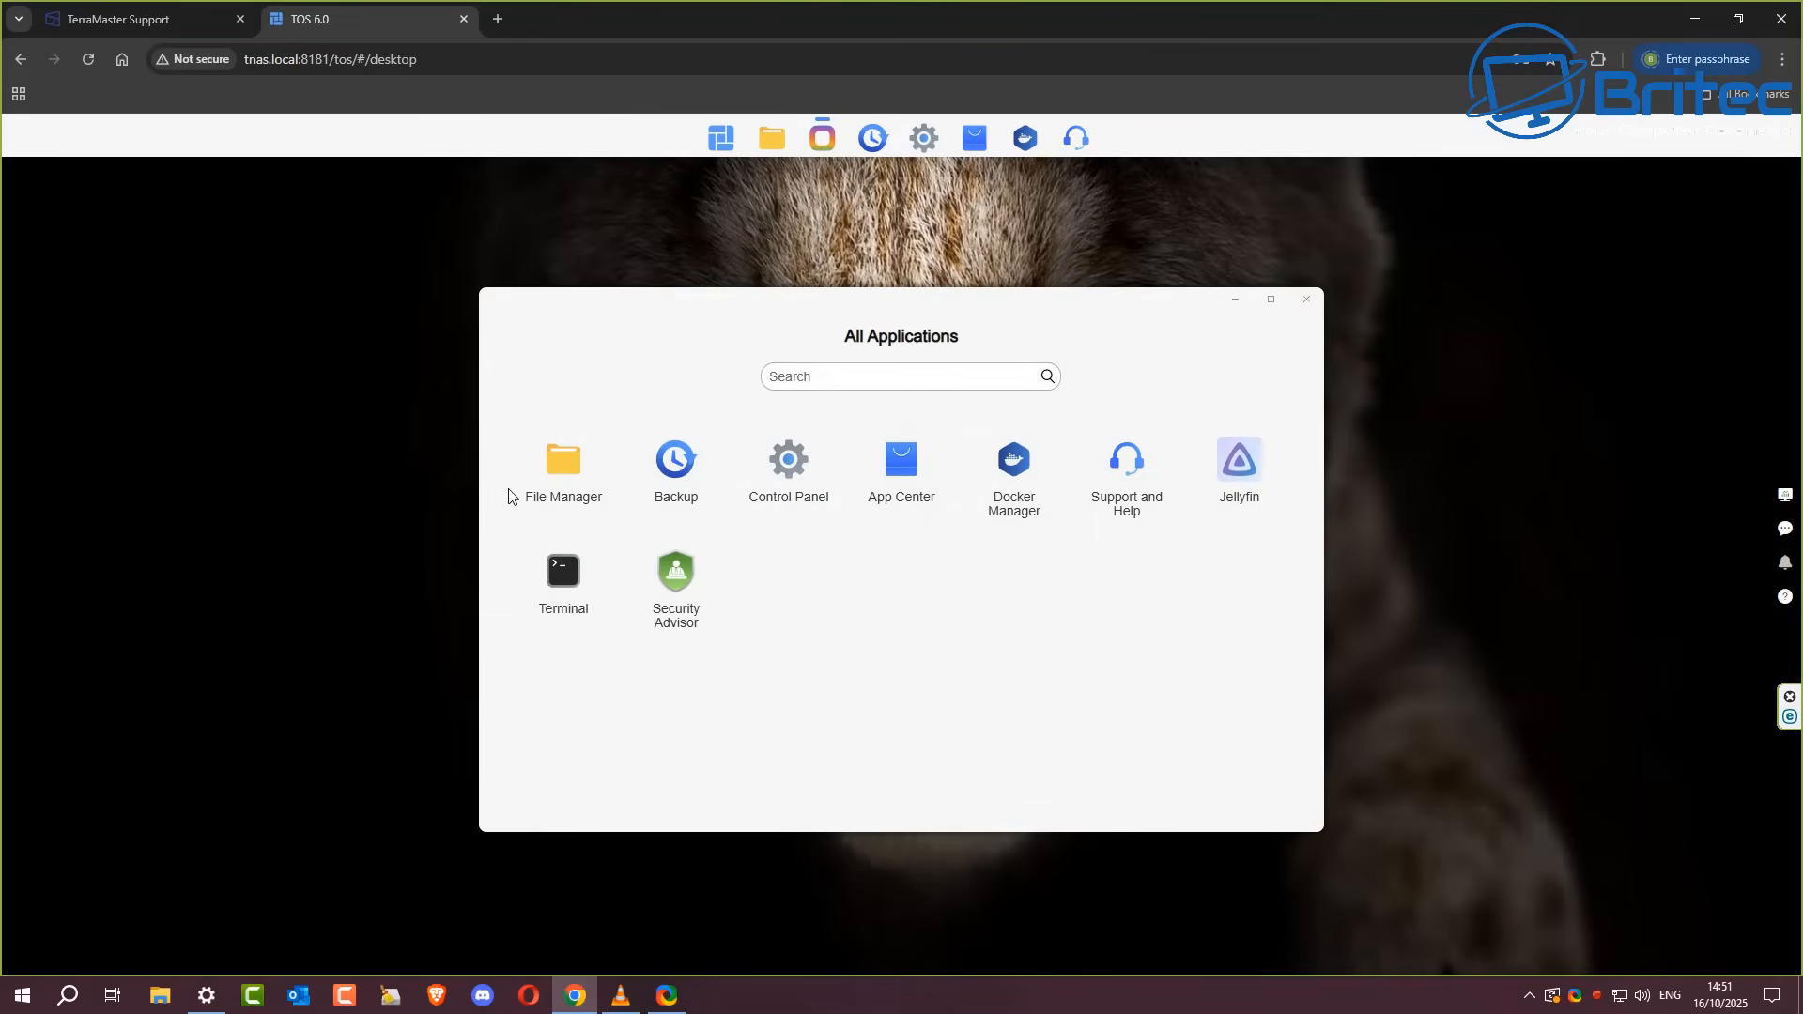
pyautogui.moveTo(674, 471)
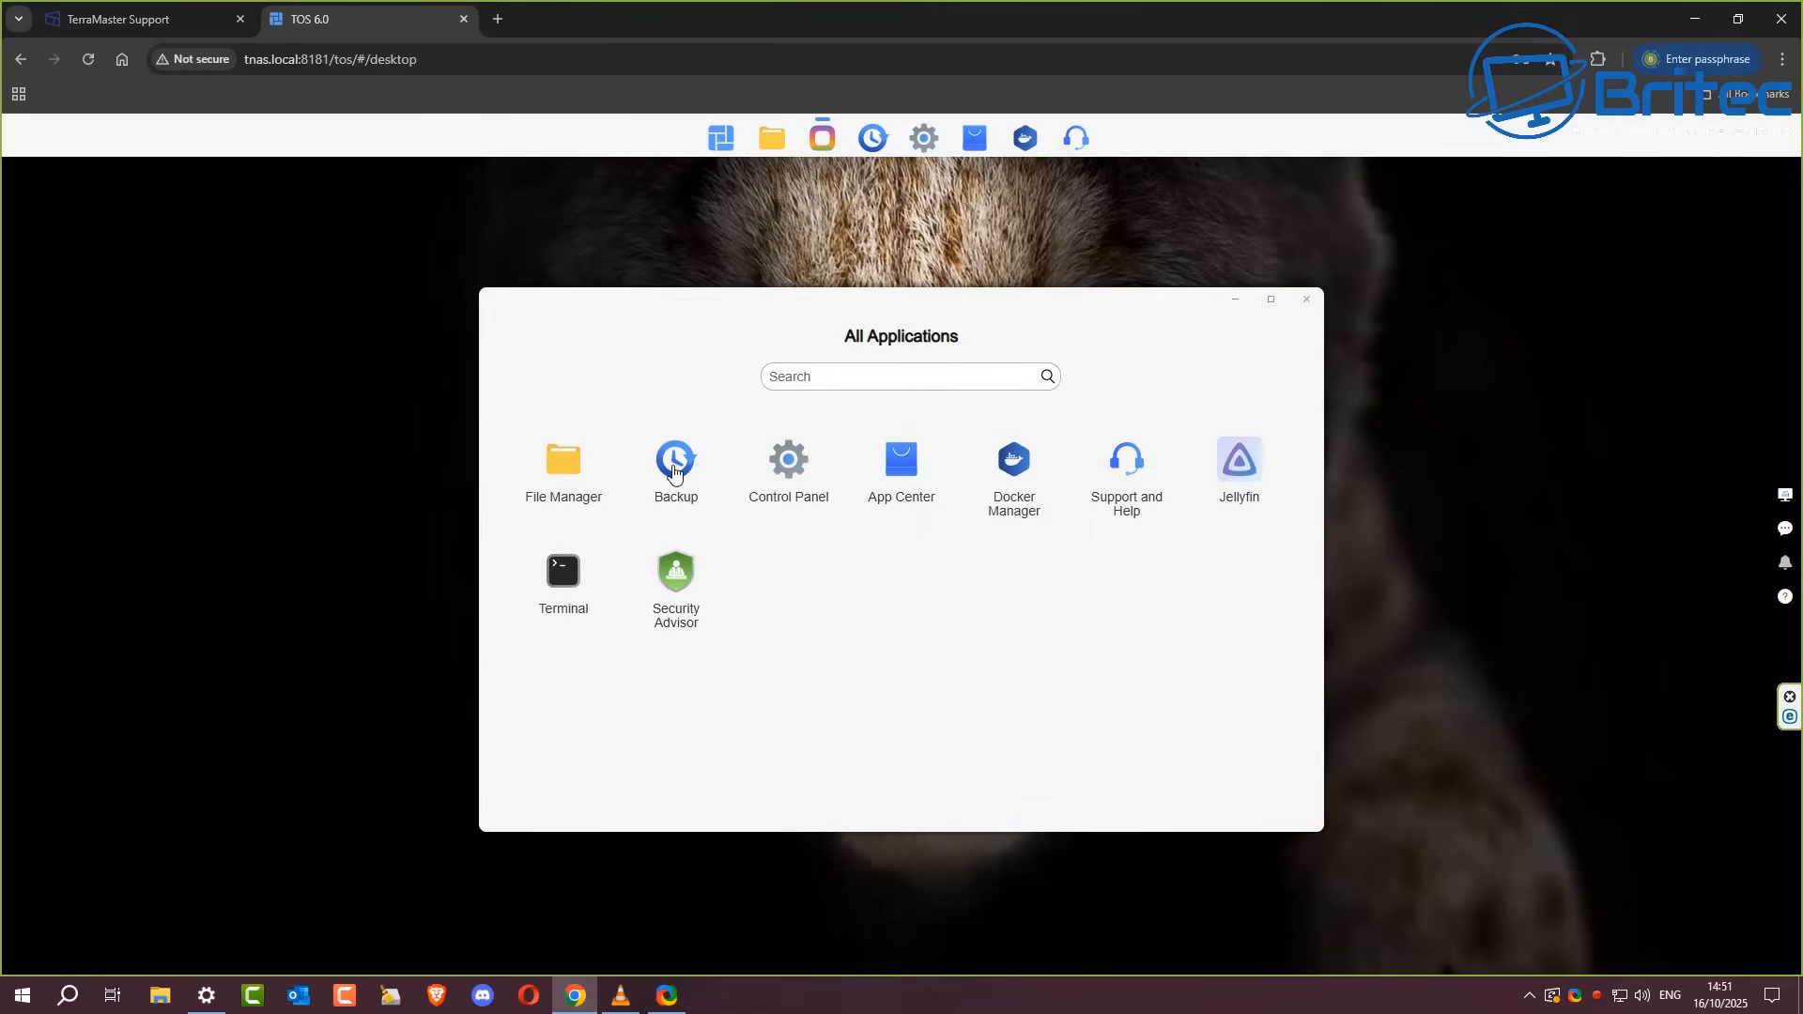
pyautogui.moveTo(787, 469)
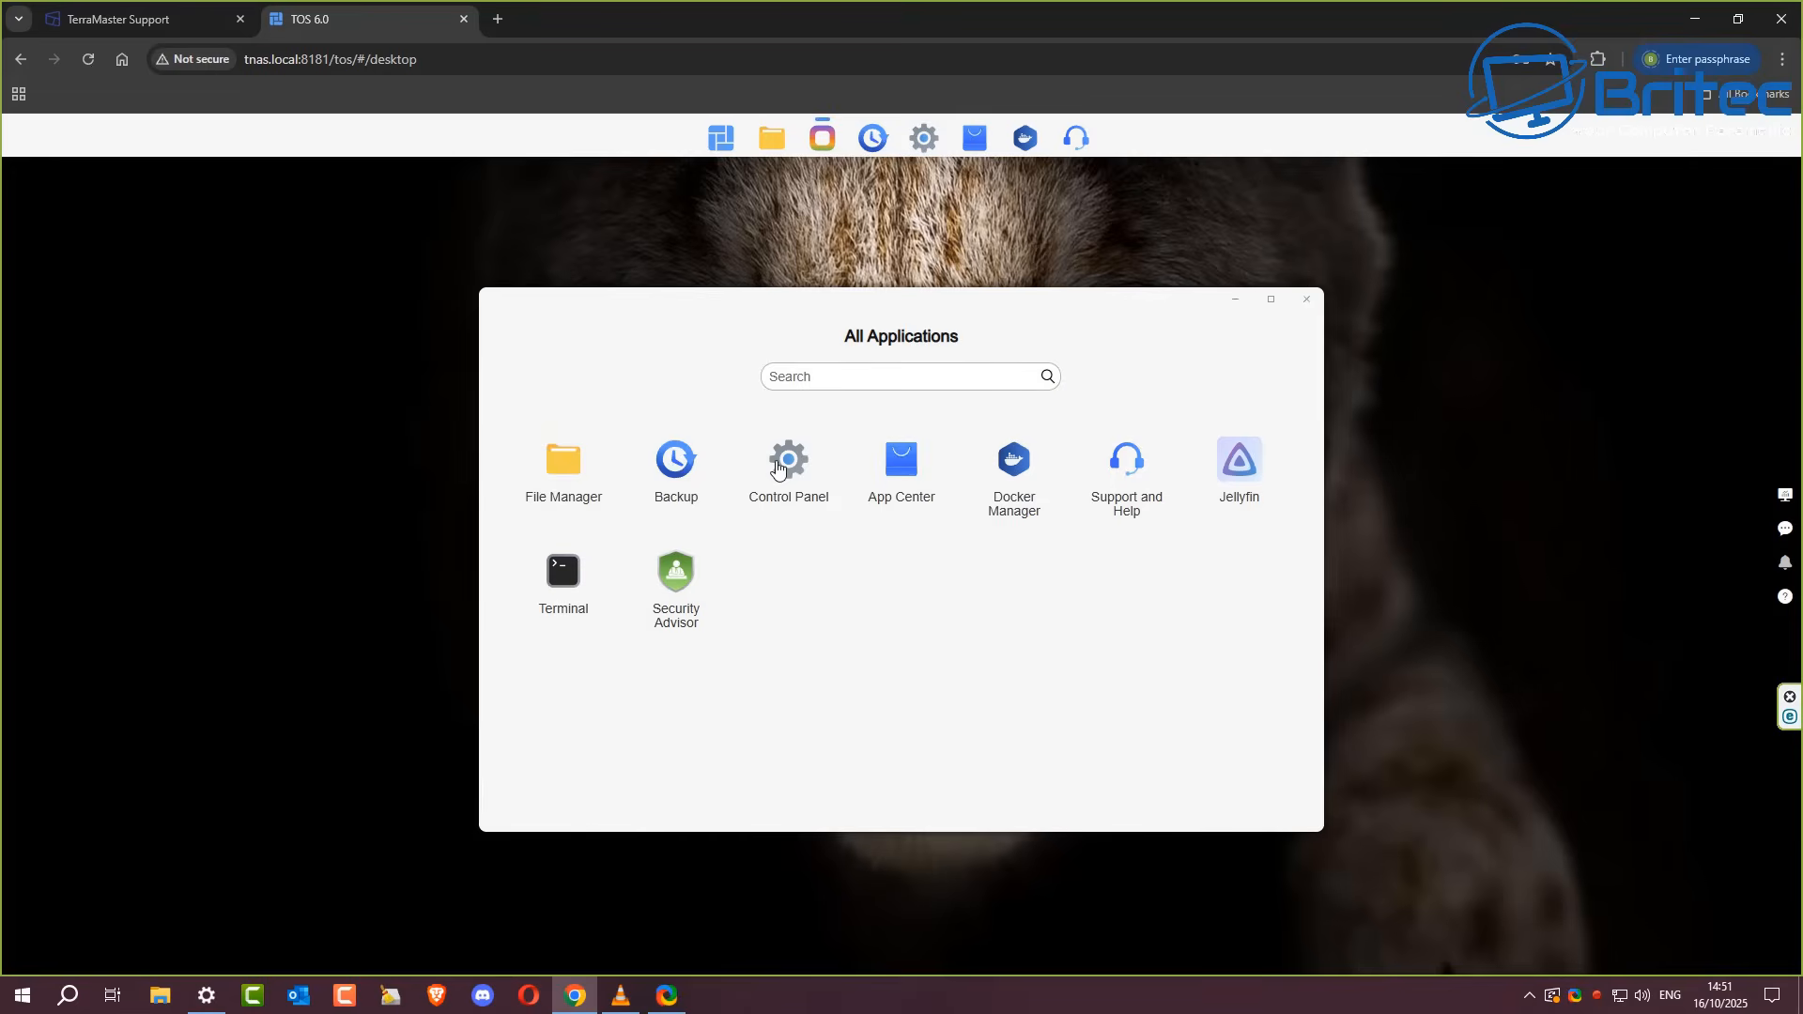
pyautogui.click(787, 466)
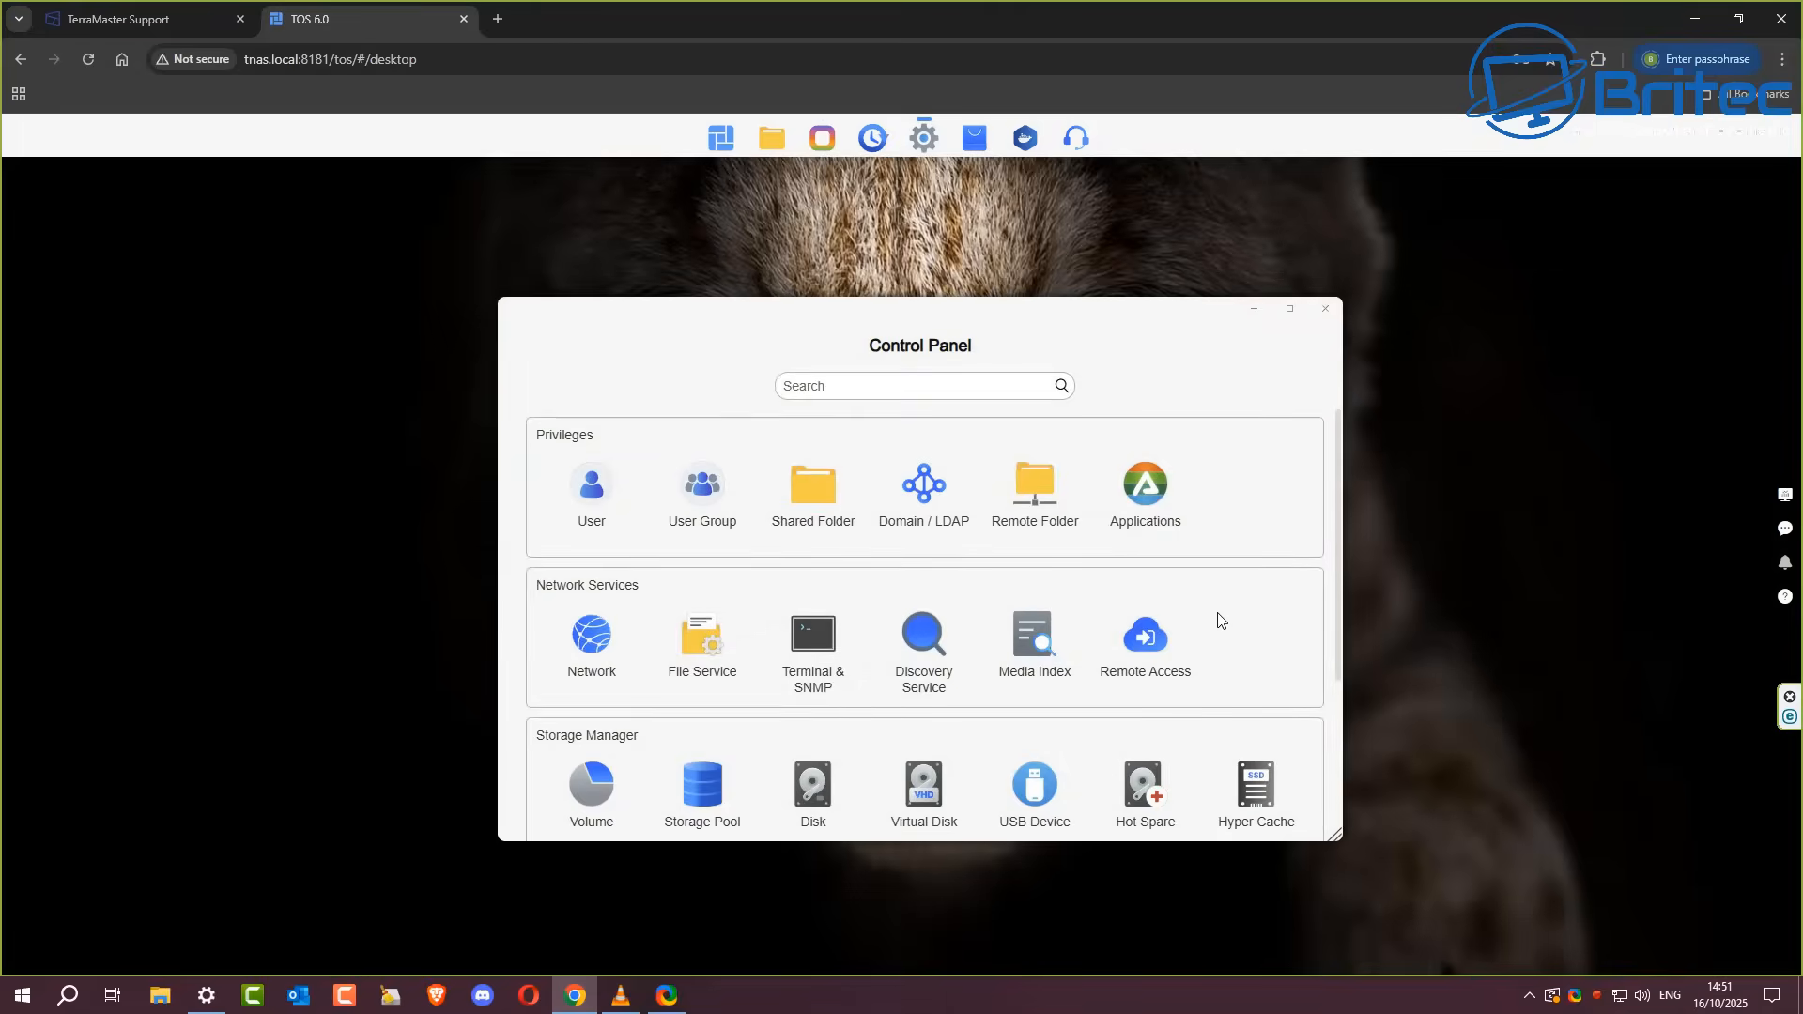
pyautogui.scroll(-3)
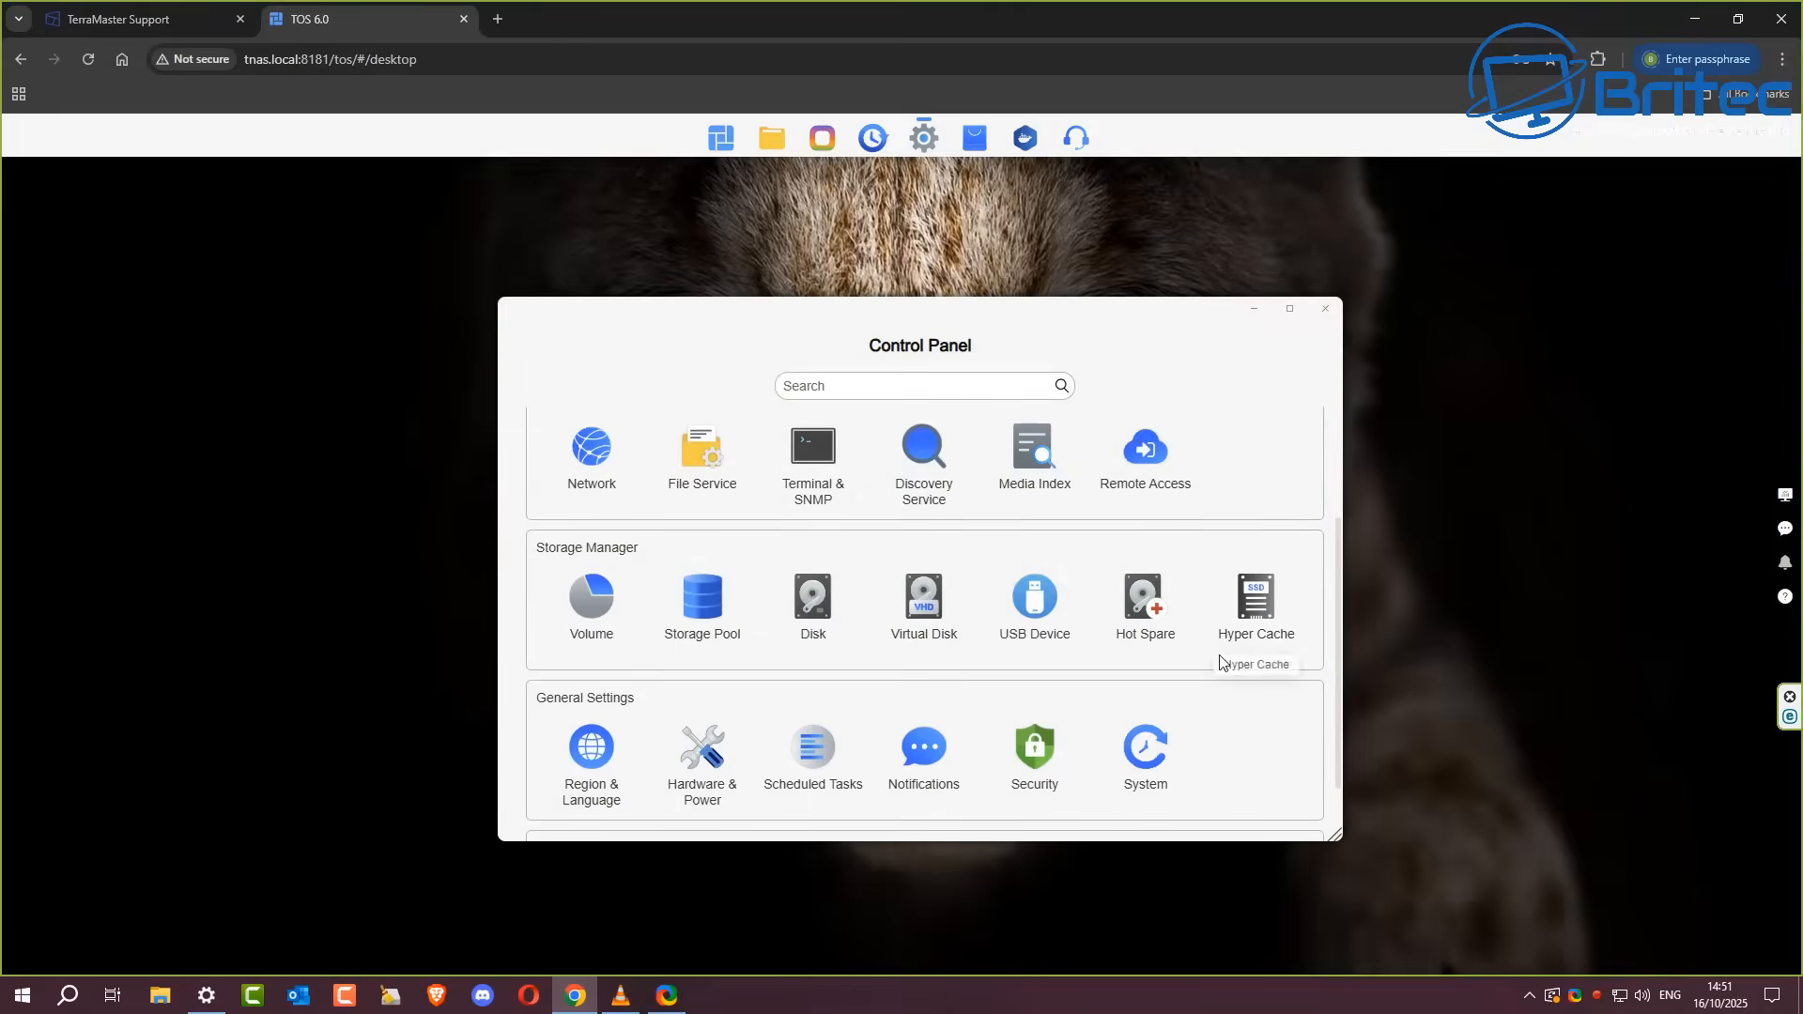
pyautogui.moveTo(924, 759)
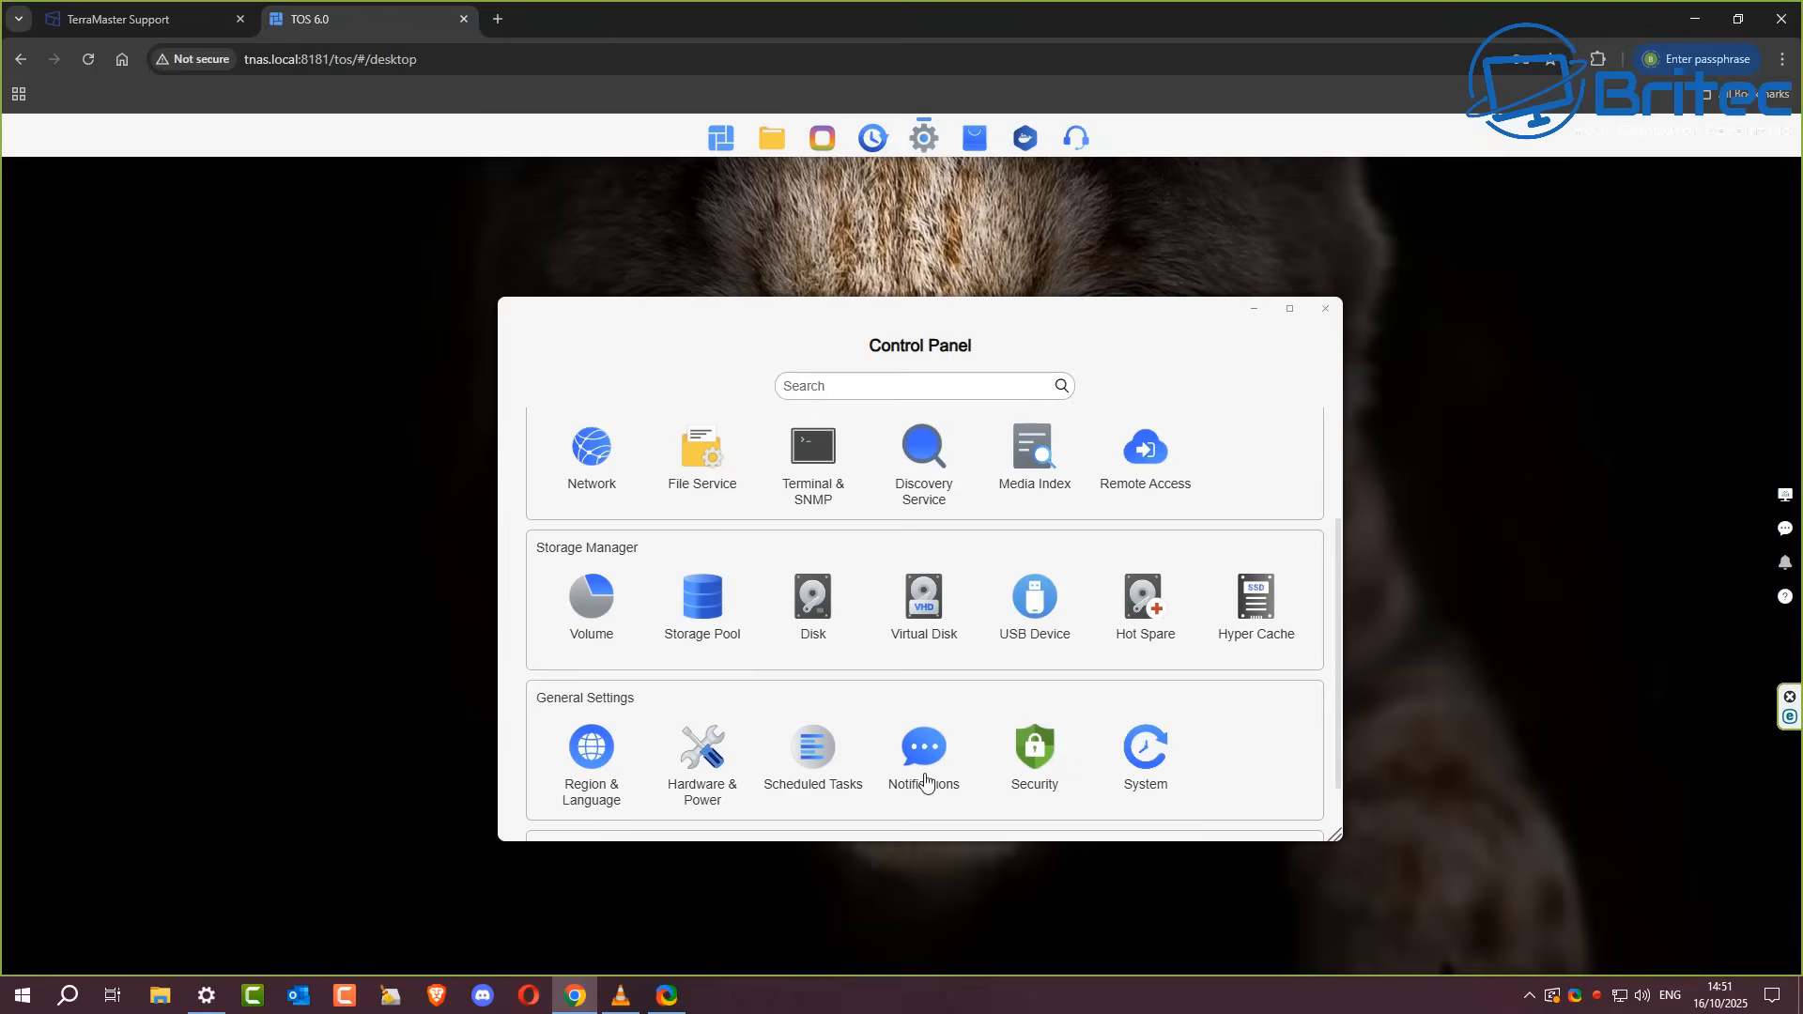
pyautogui.moveTo(579, 710)
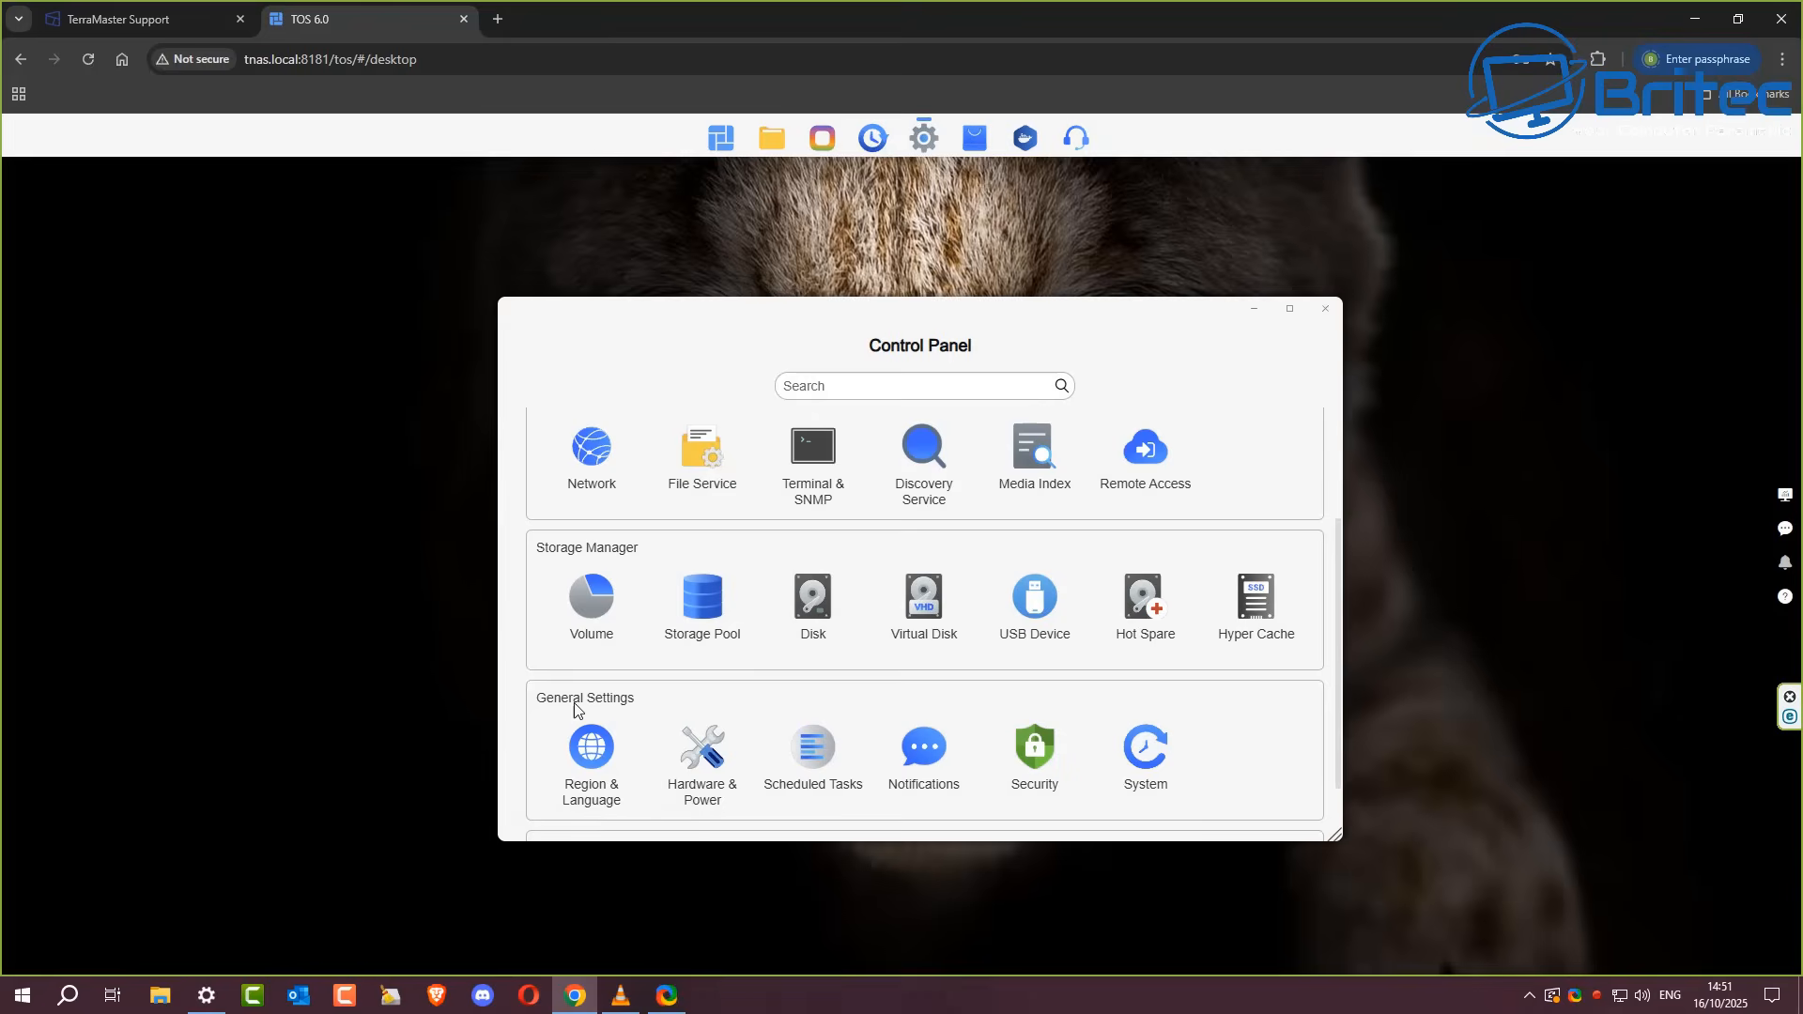
pyautogui.moveTo(1122, 657)
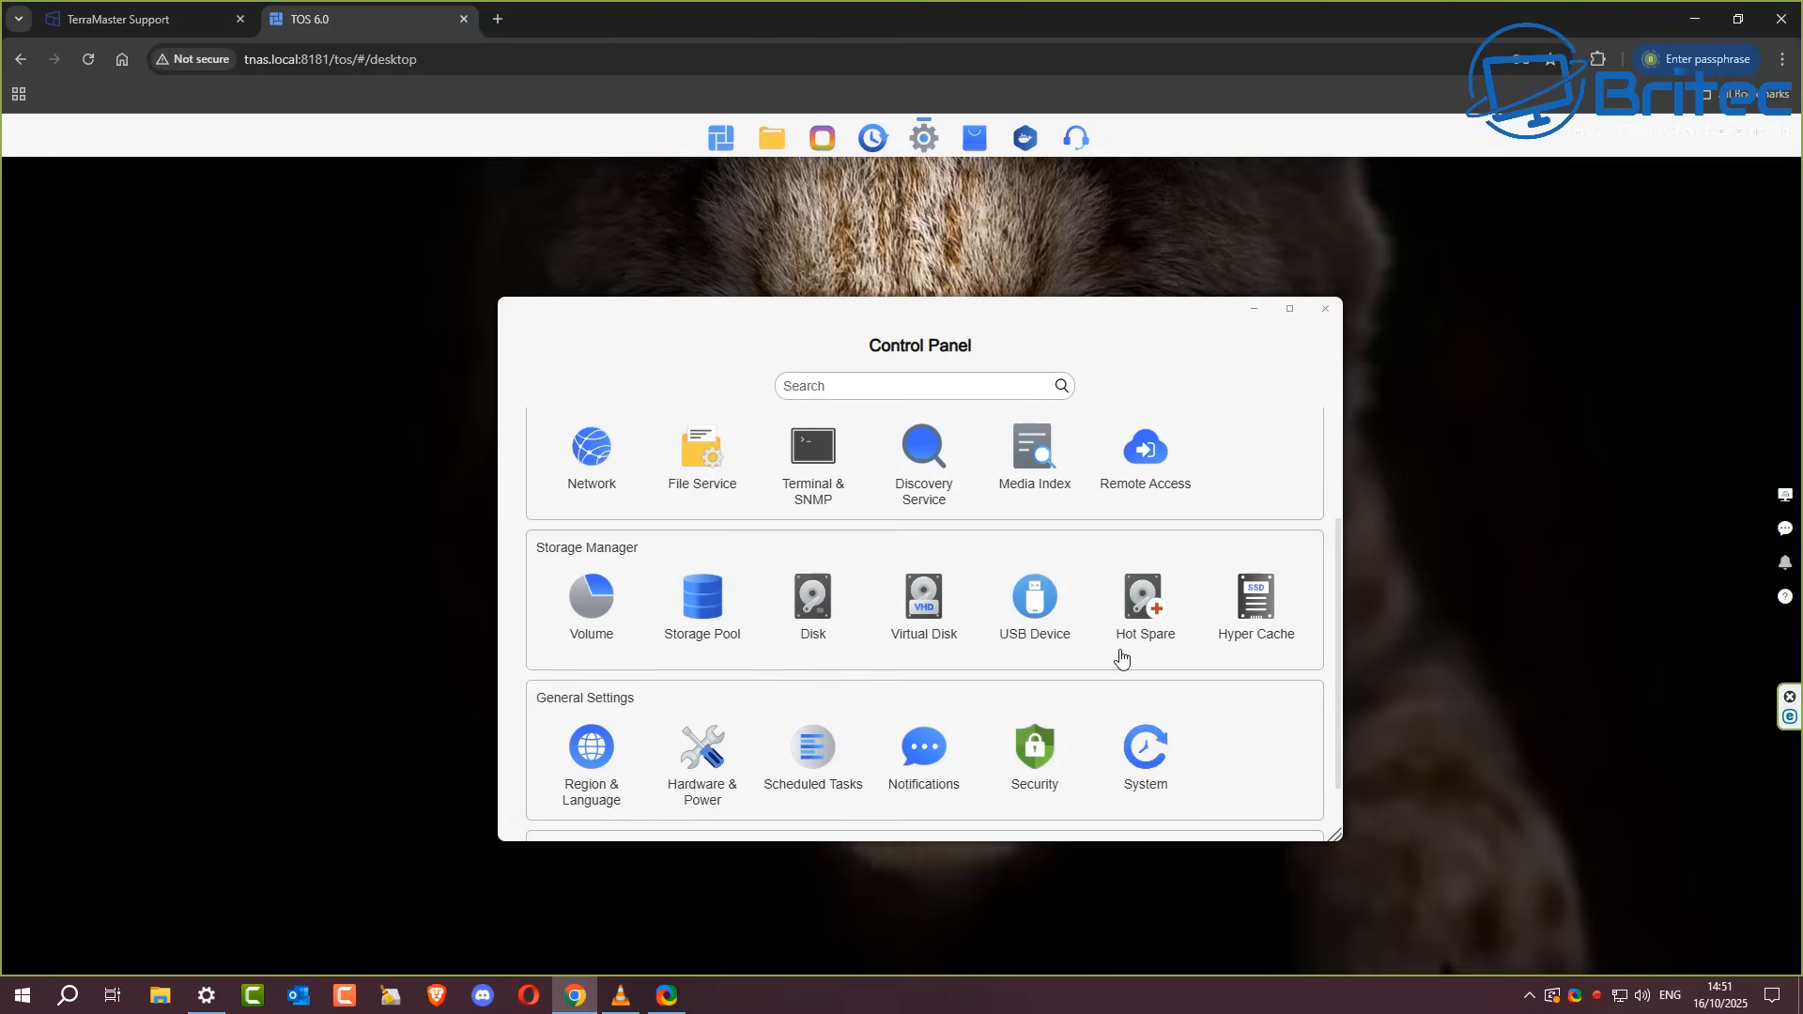
pyautogui.scroll(3)
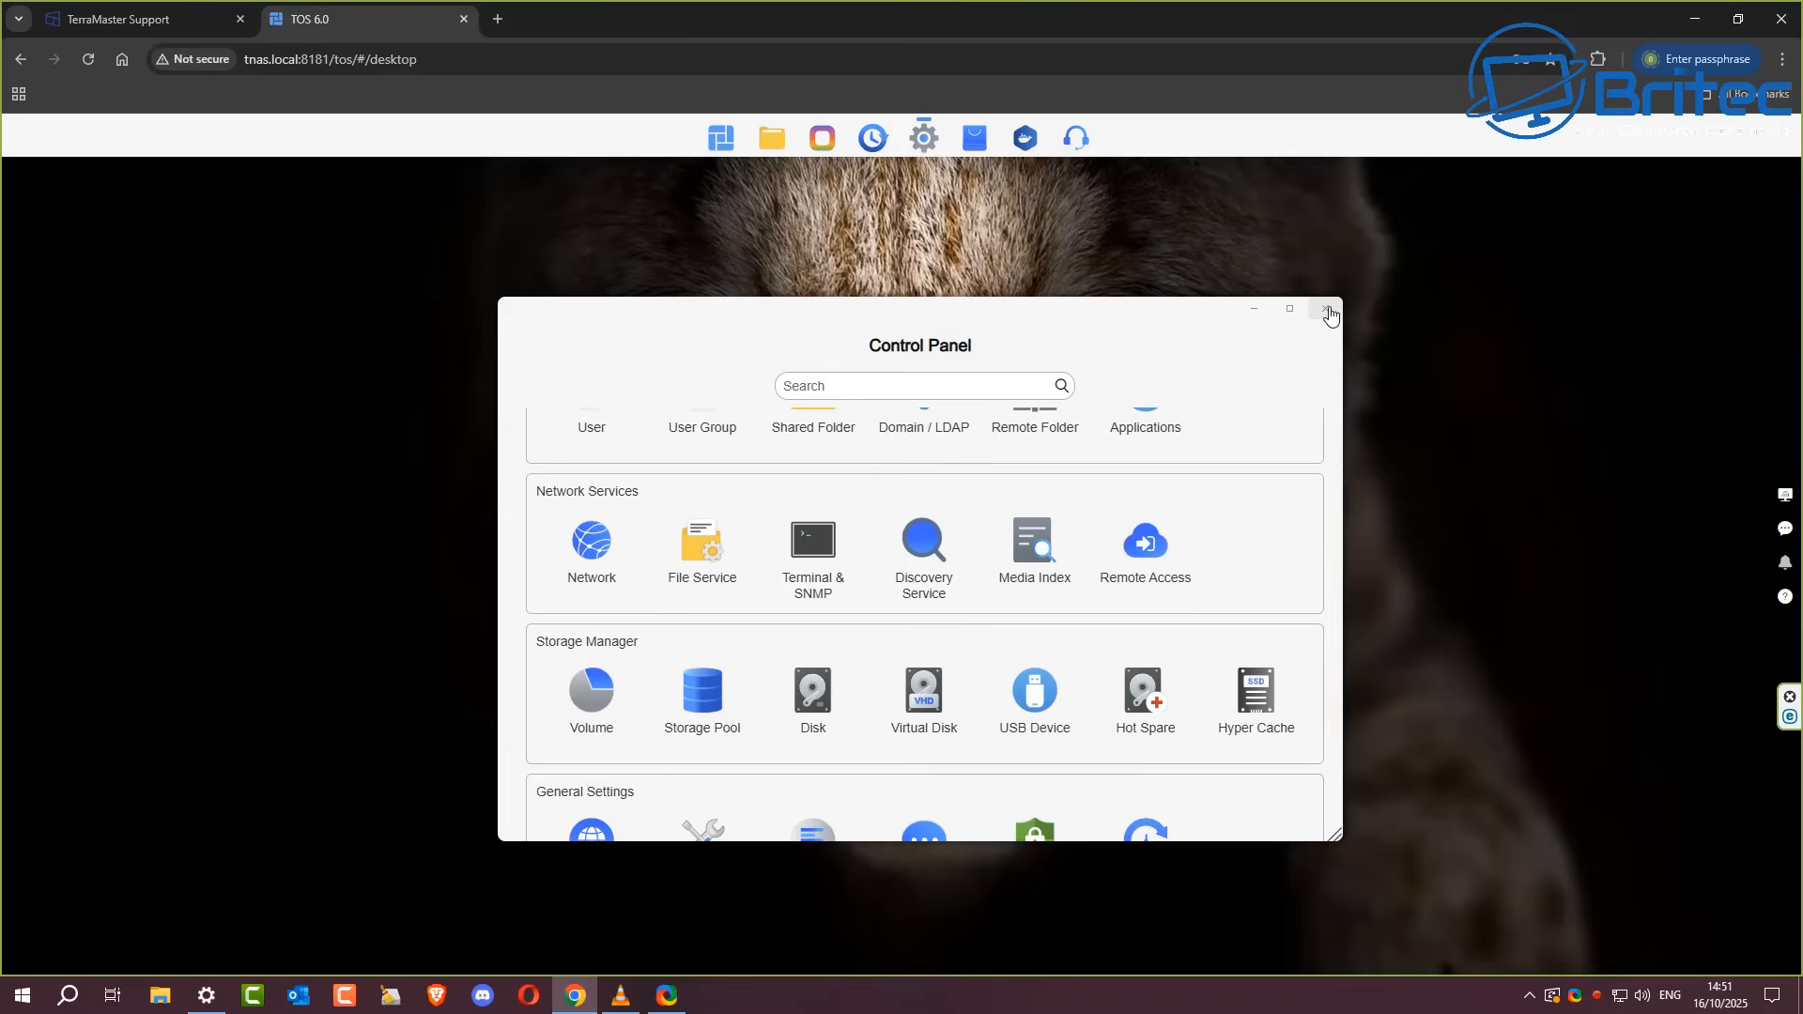
pyautogui.click(1328, 310)
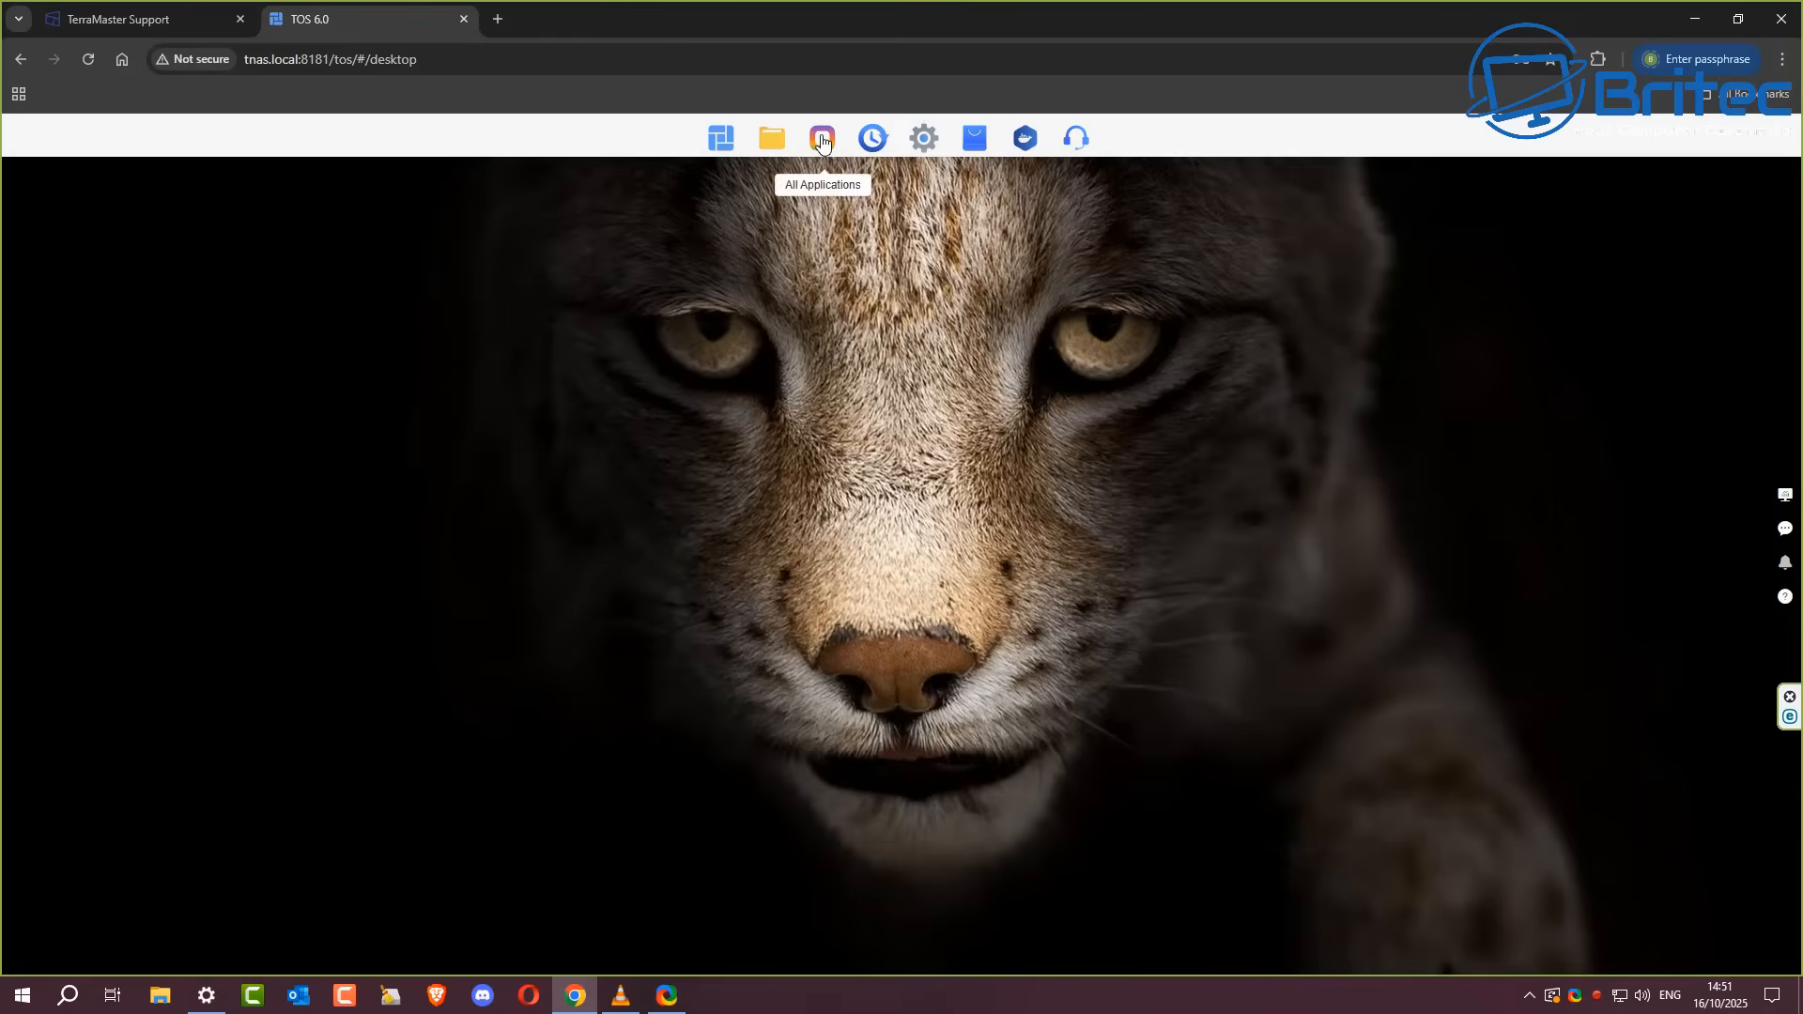
# Step: Bring up the All Applications window listing App Center, Docker Manager, Jellyfin and others
pyautogui.click(820, 138)
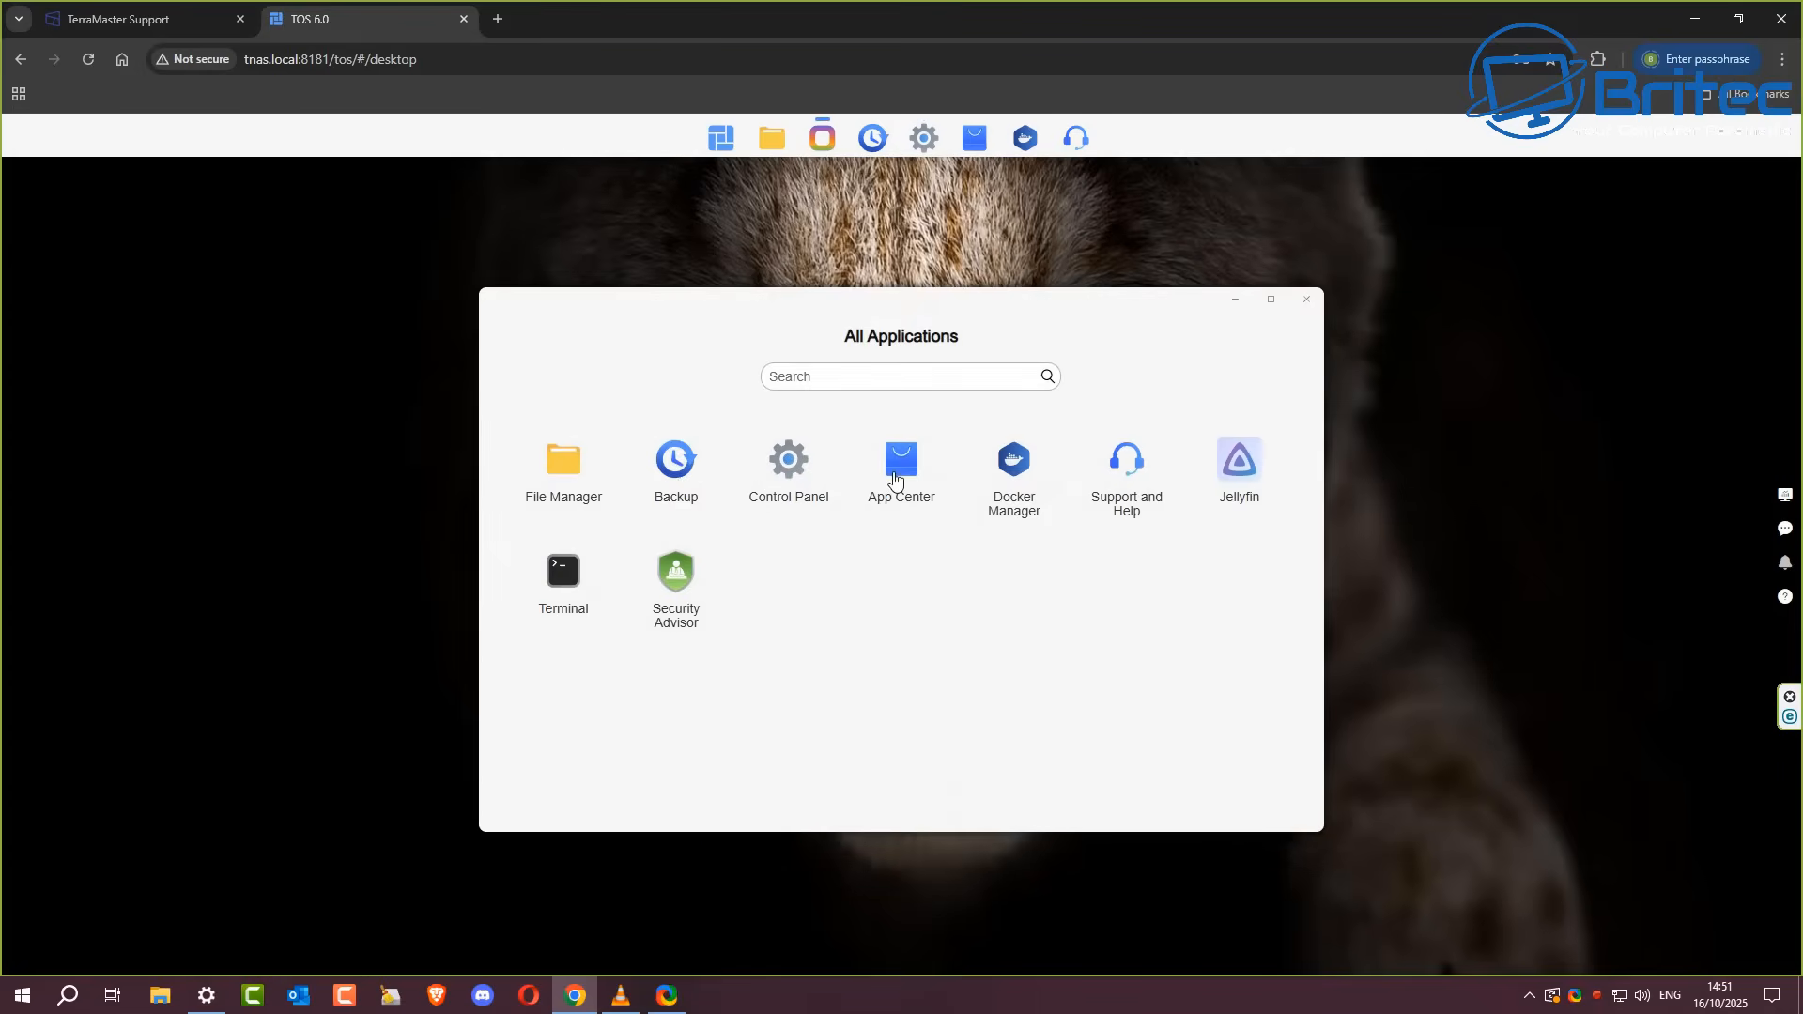
pyautogui.moveTo(1013, 472)
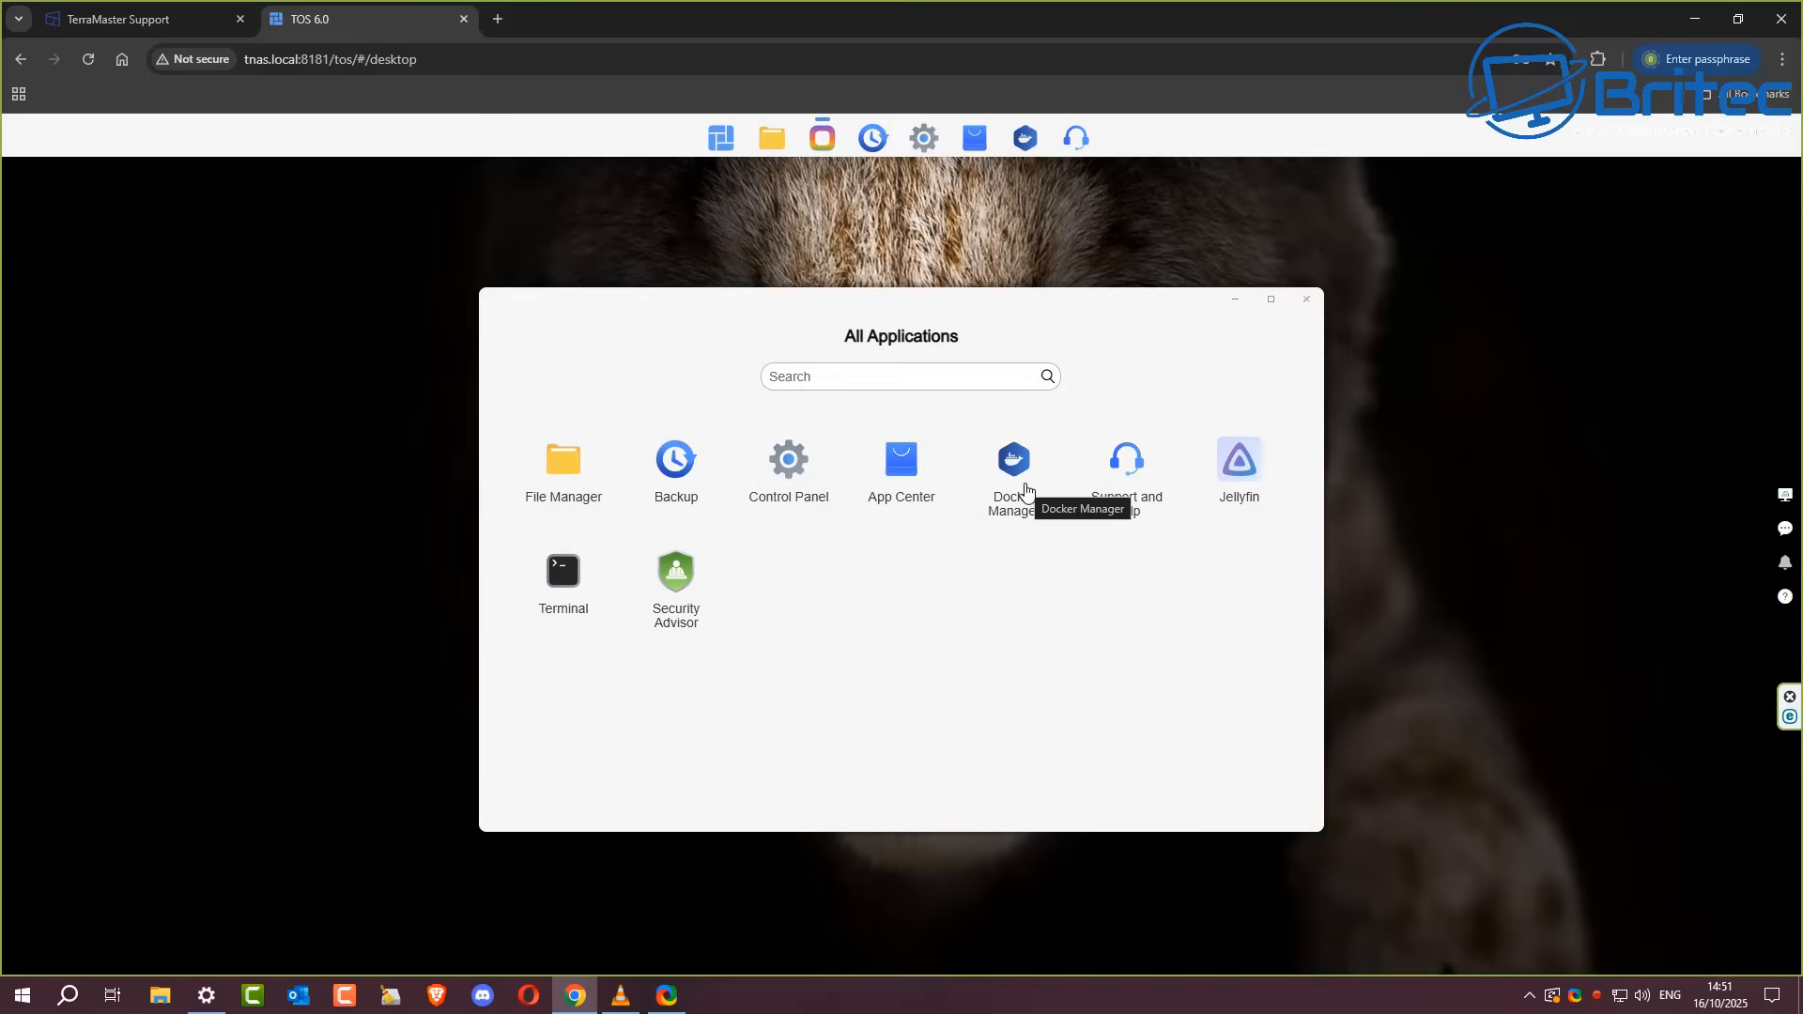
pyautogui.moveTo(1188, 467)
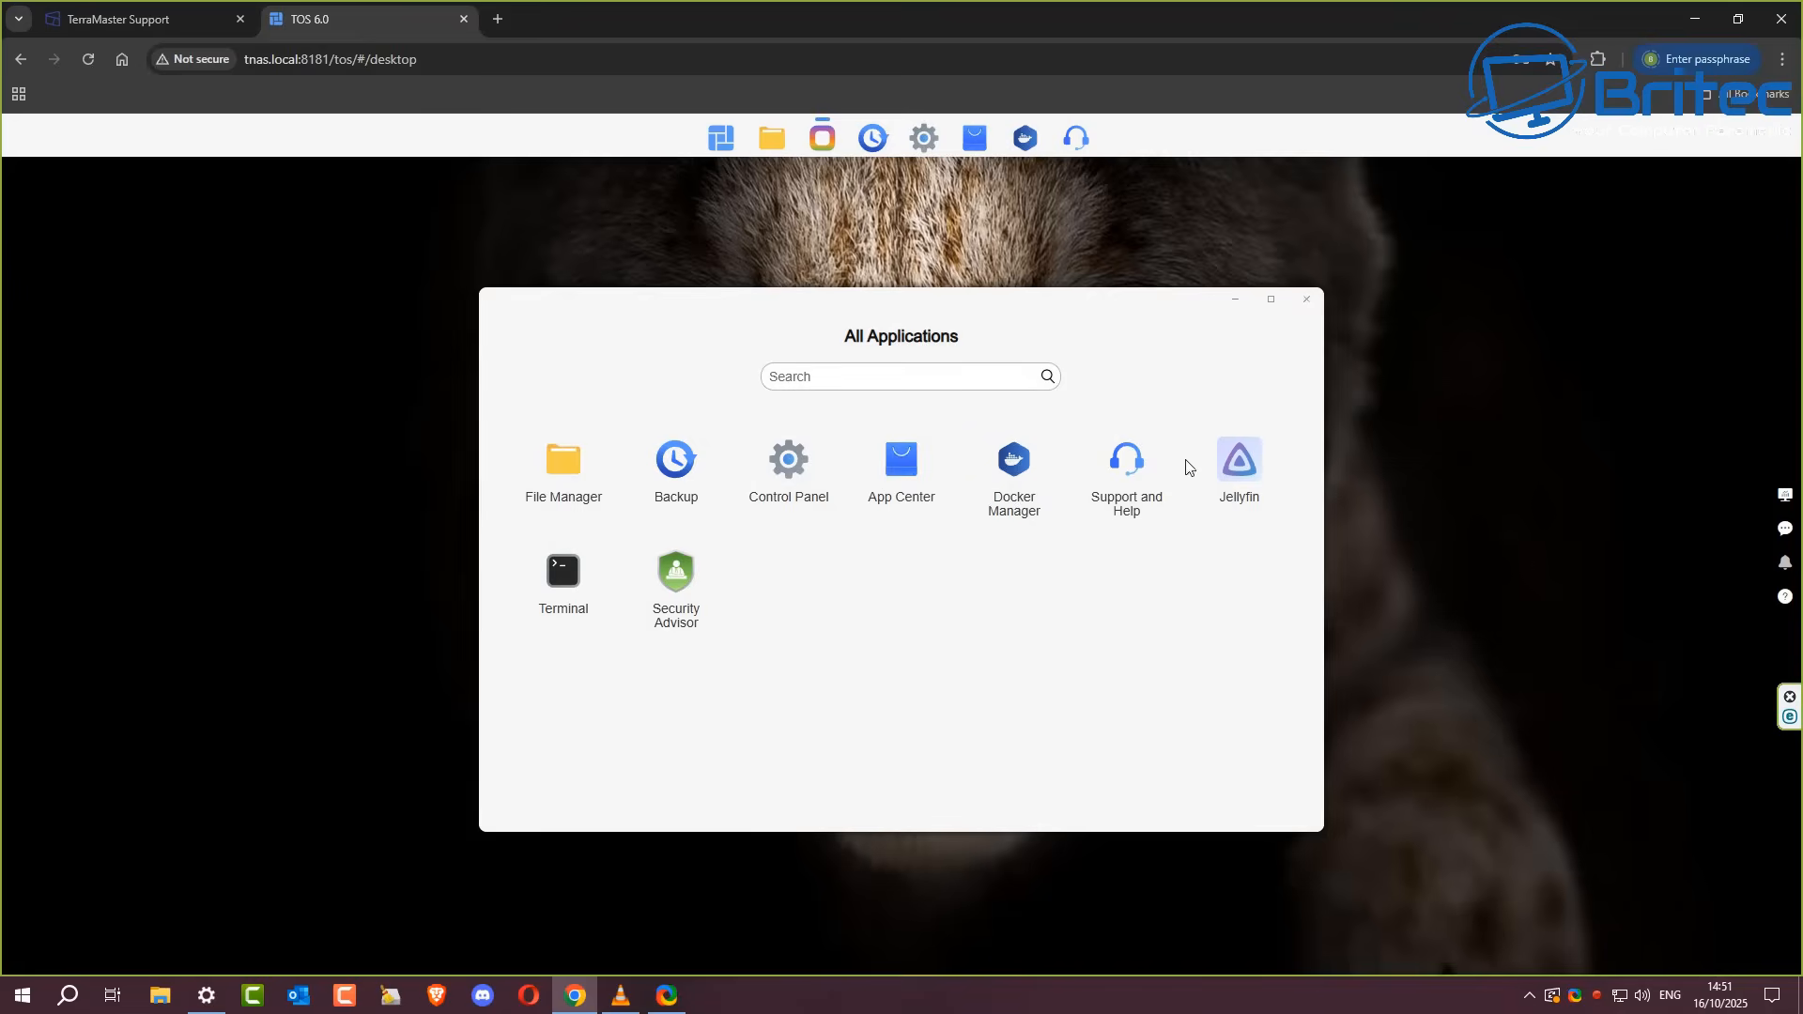
pyautogui.moveTo(1251, 481)
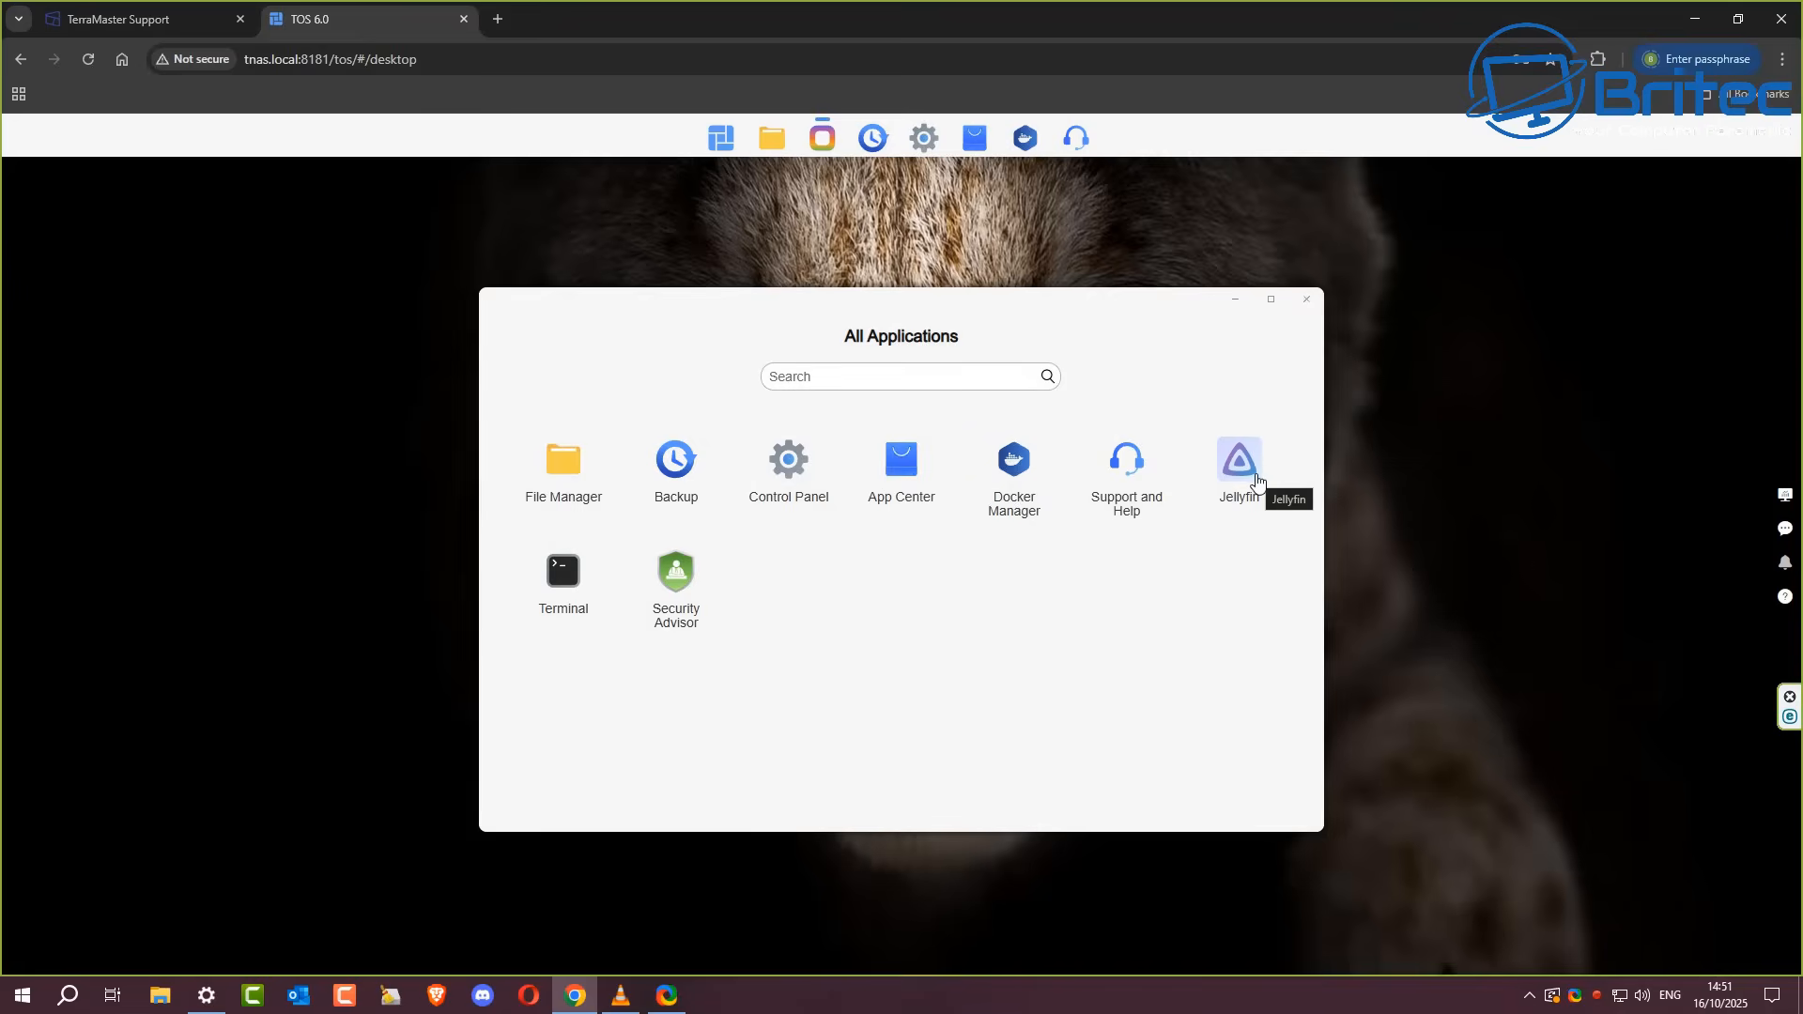
pyautogui.moveTo(1421, 673)
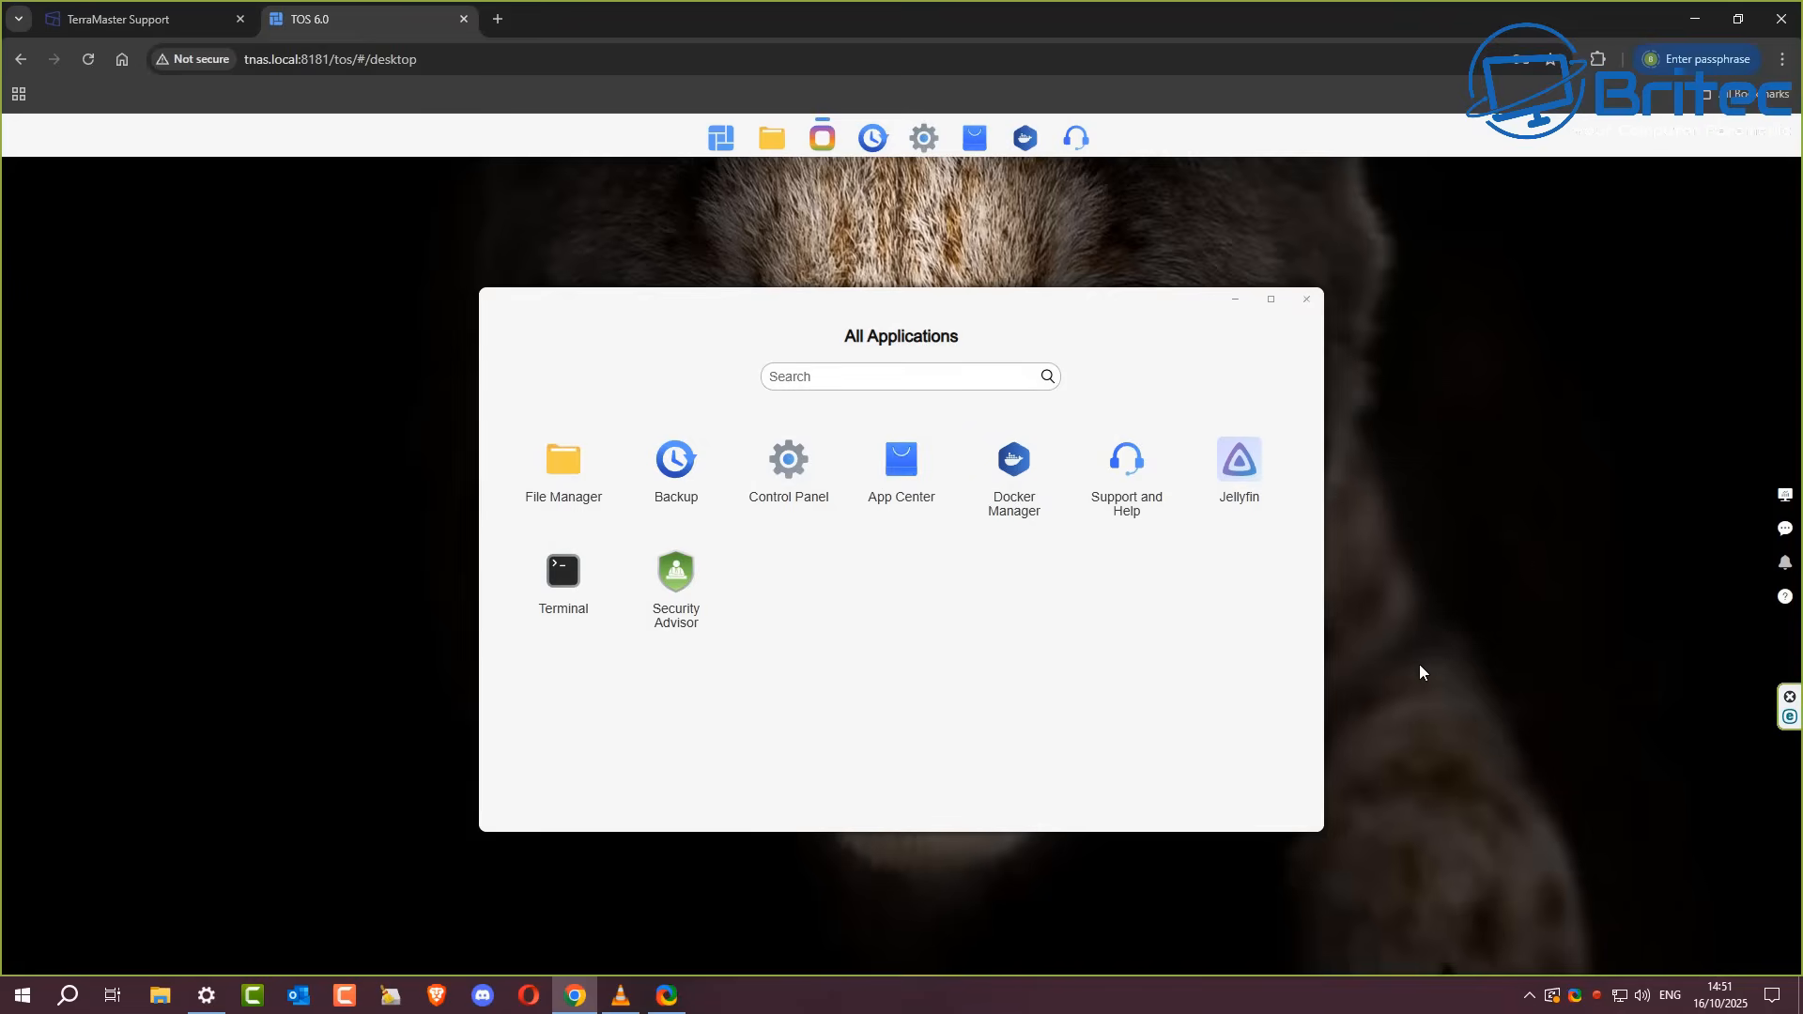
pyautogui.moveTo(900, 490)
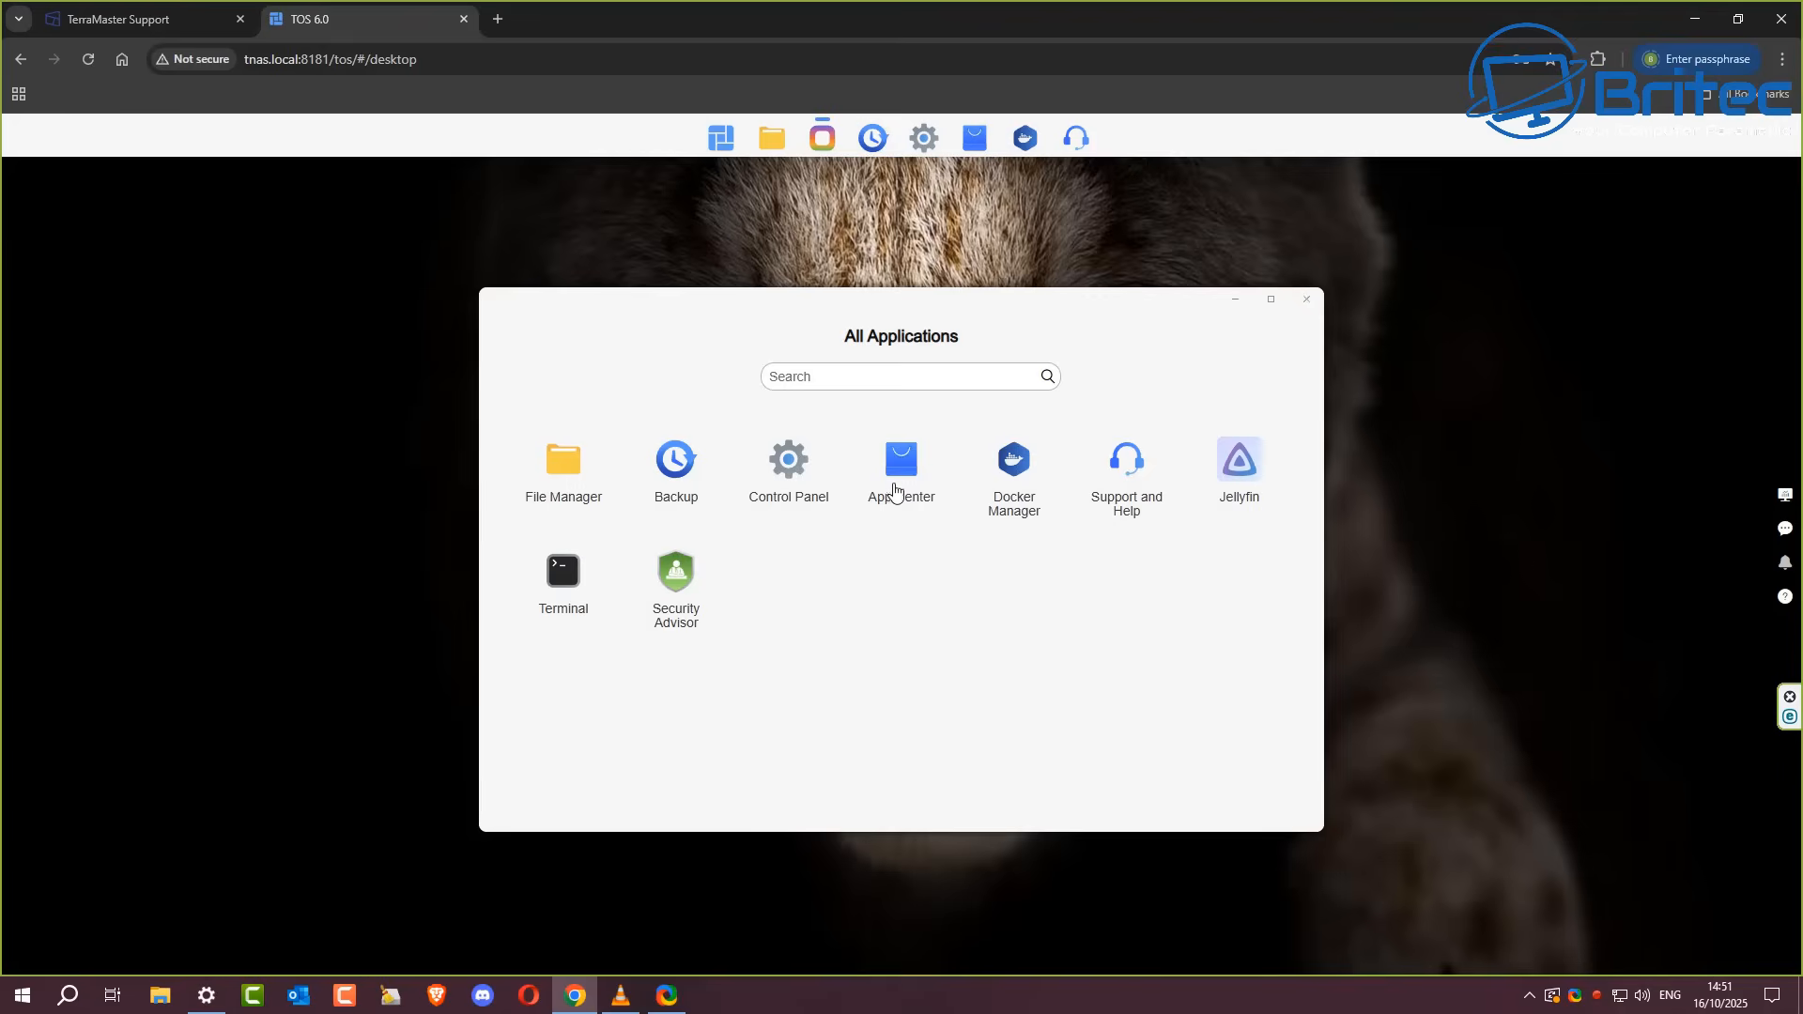
# Step: Launch App Center, dismiss the background-process tip and browse the 25 recommended apps
pyautogui.click(900, 466)
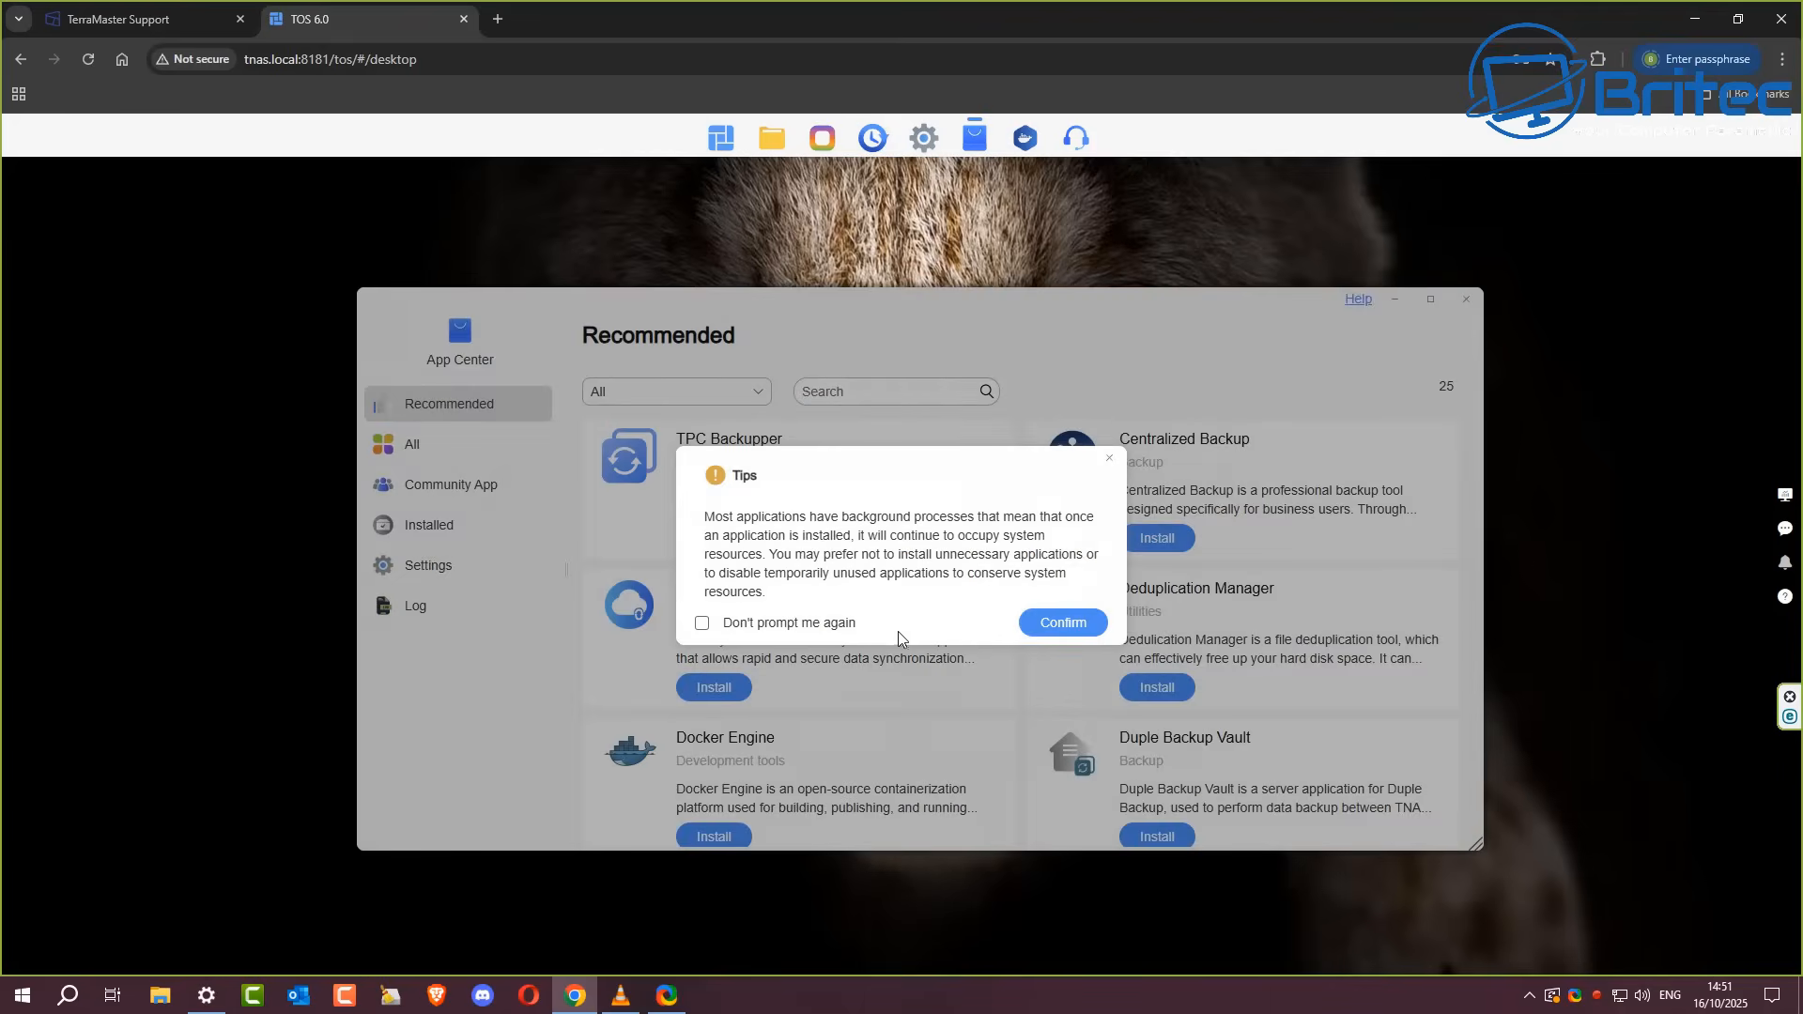
pyautogui.click(1059, 622)
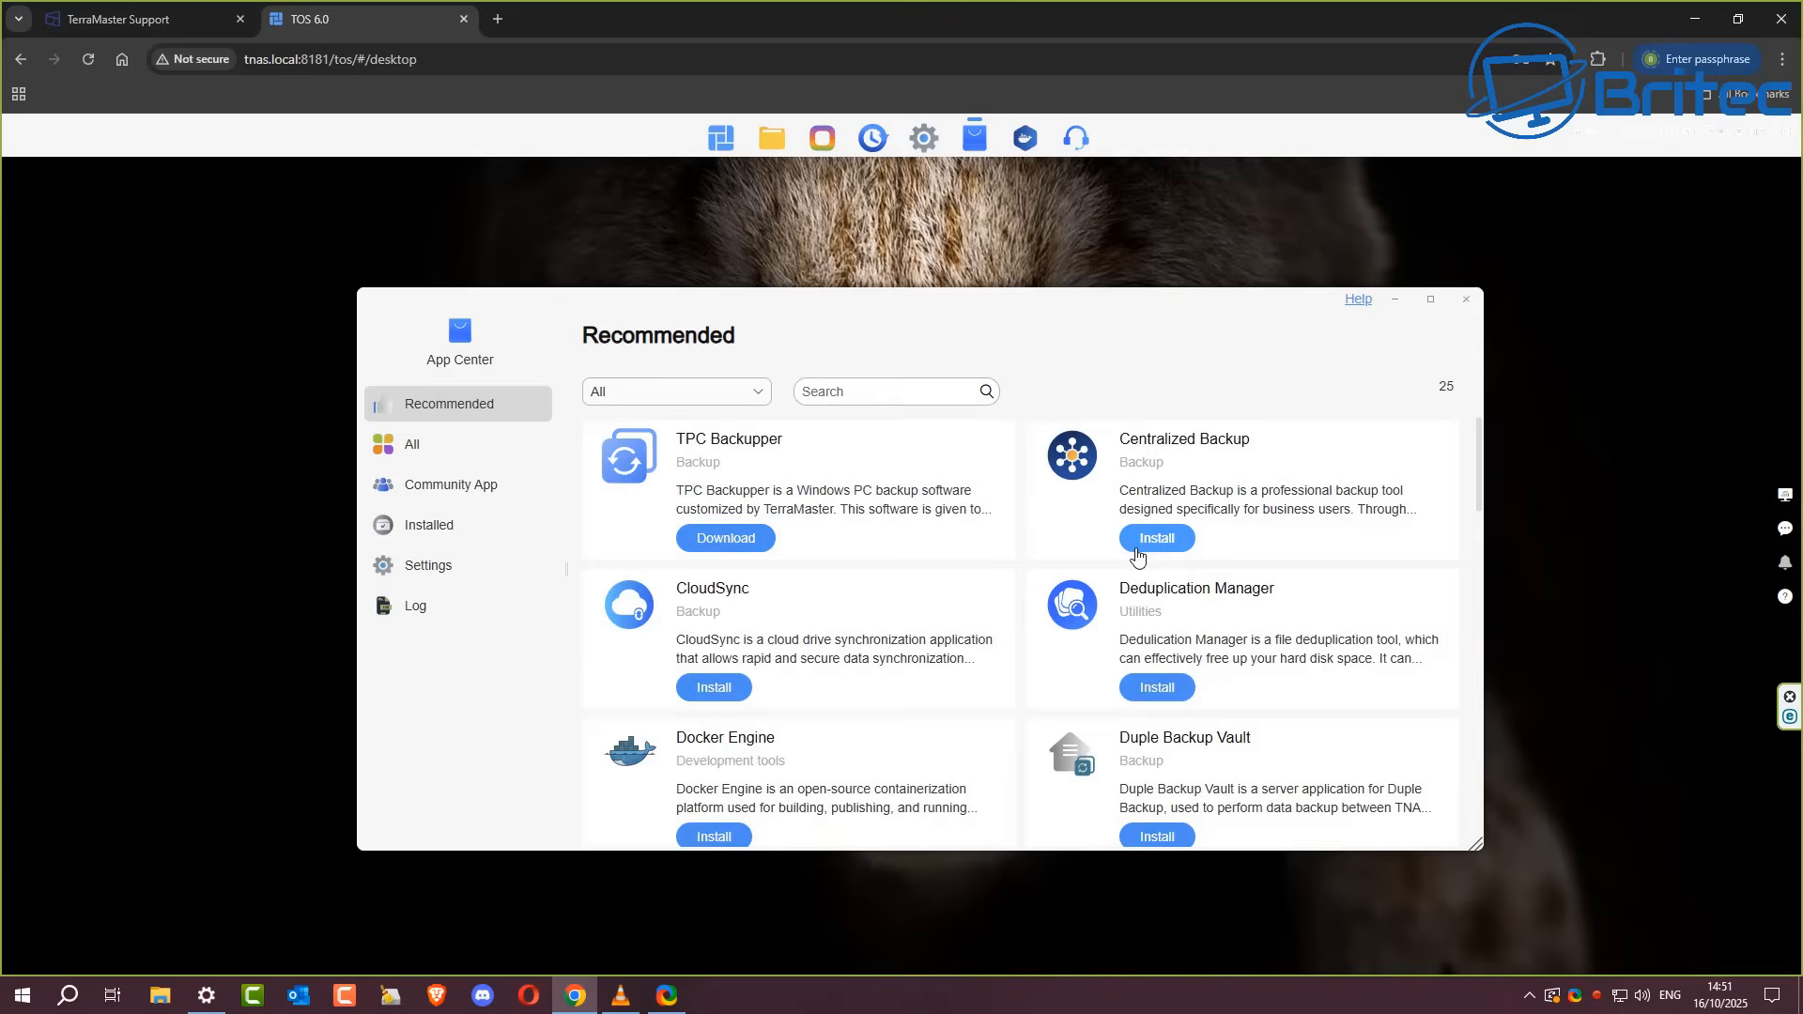
pyautogui.moveTo(1140, 537)
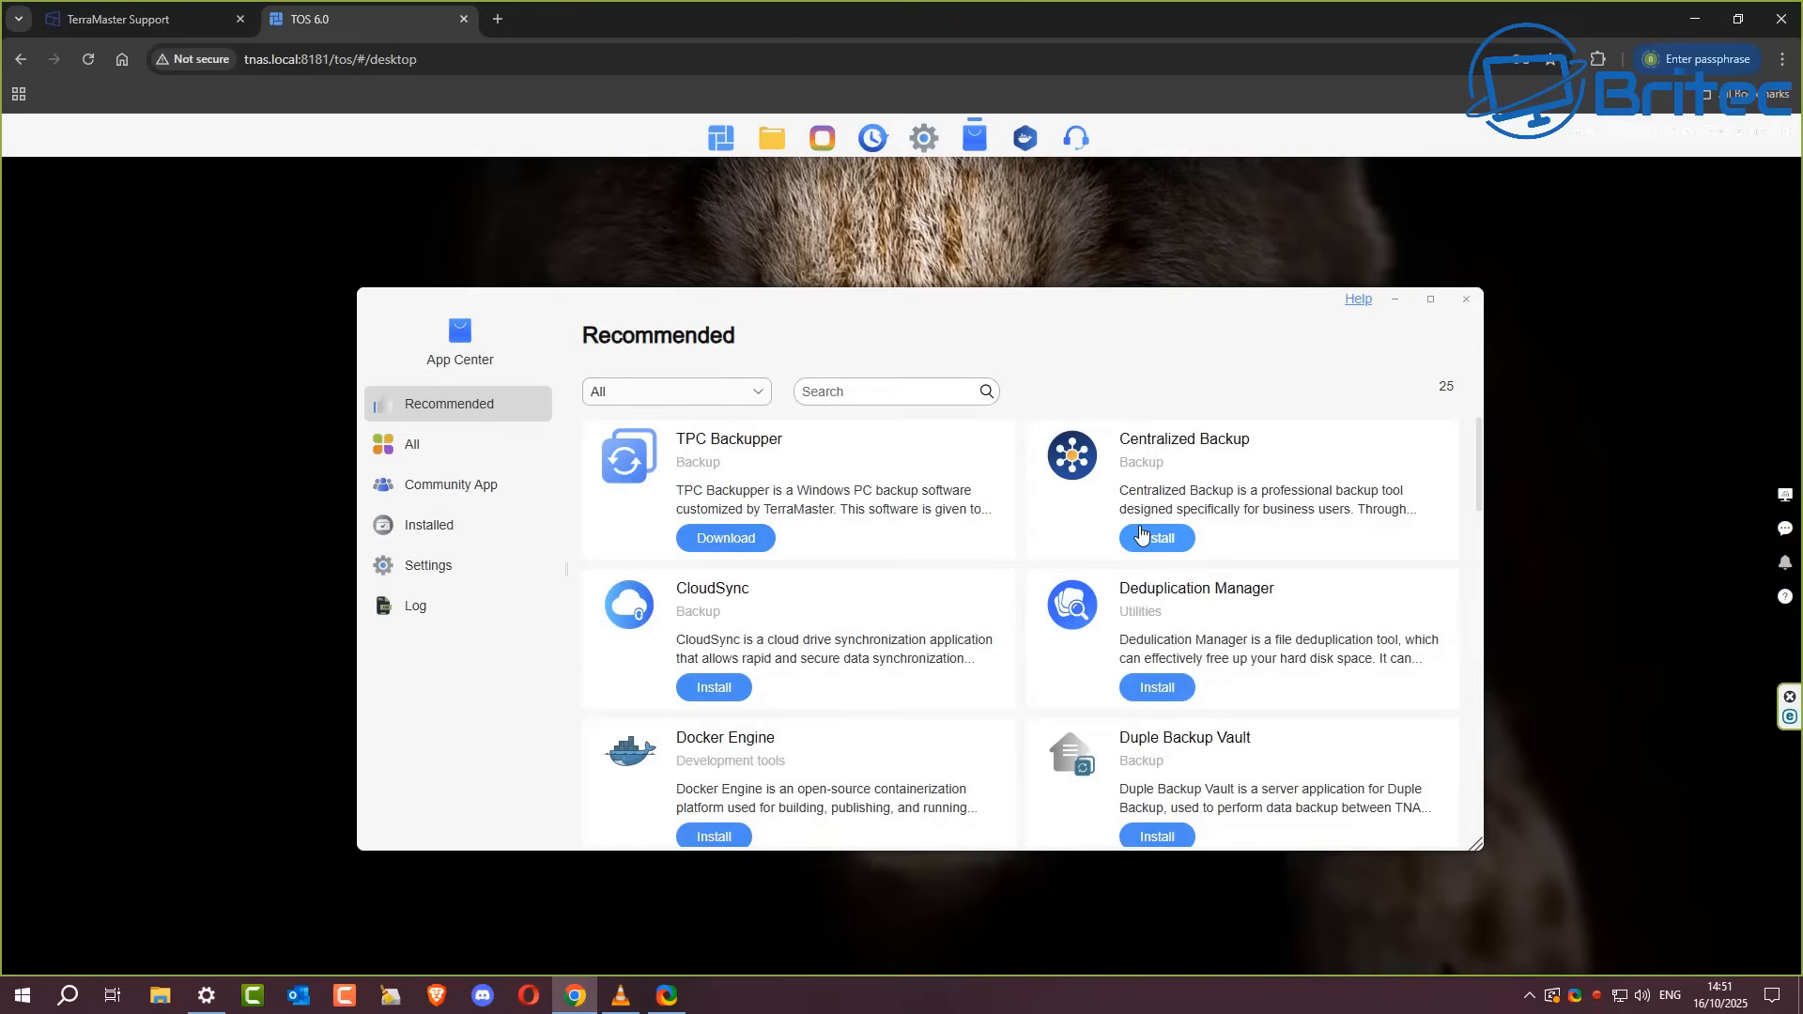
pyautogui.moveTo(962, 532)
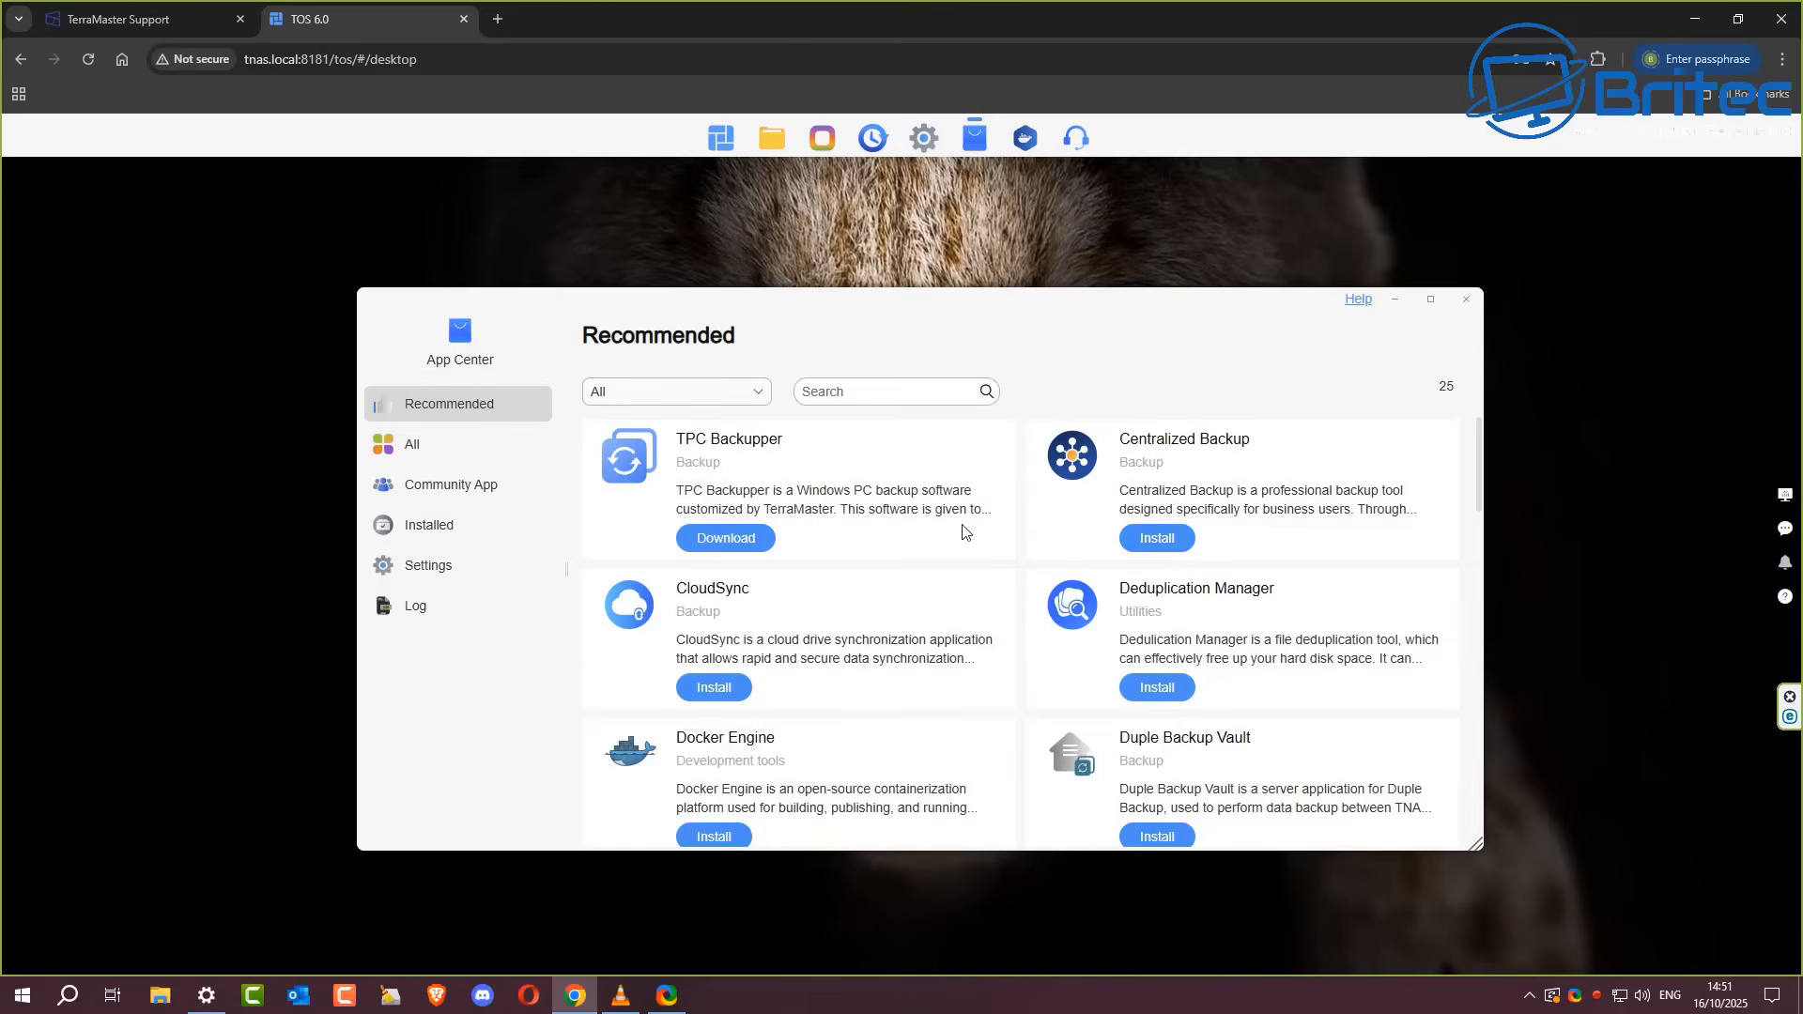
pyautogui.moveTo(1442, 571)
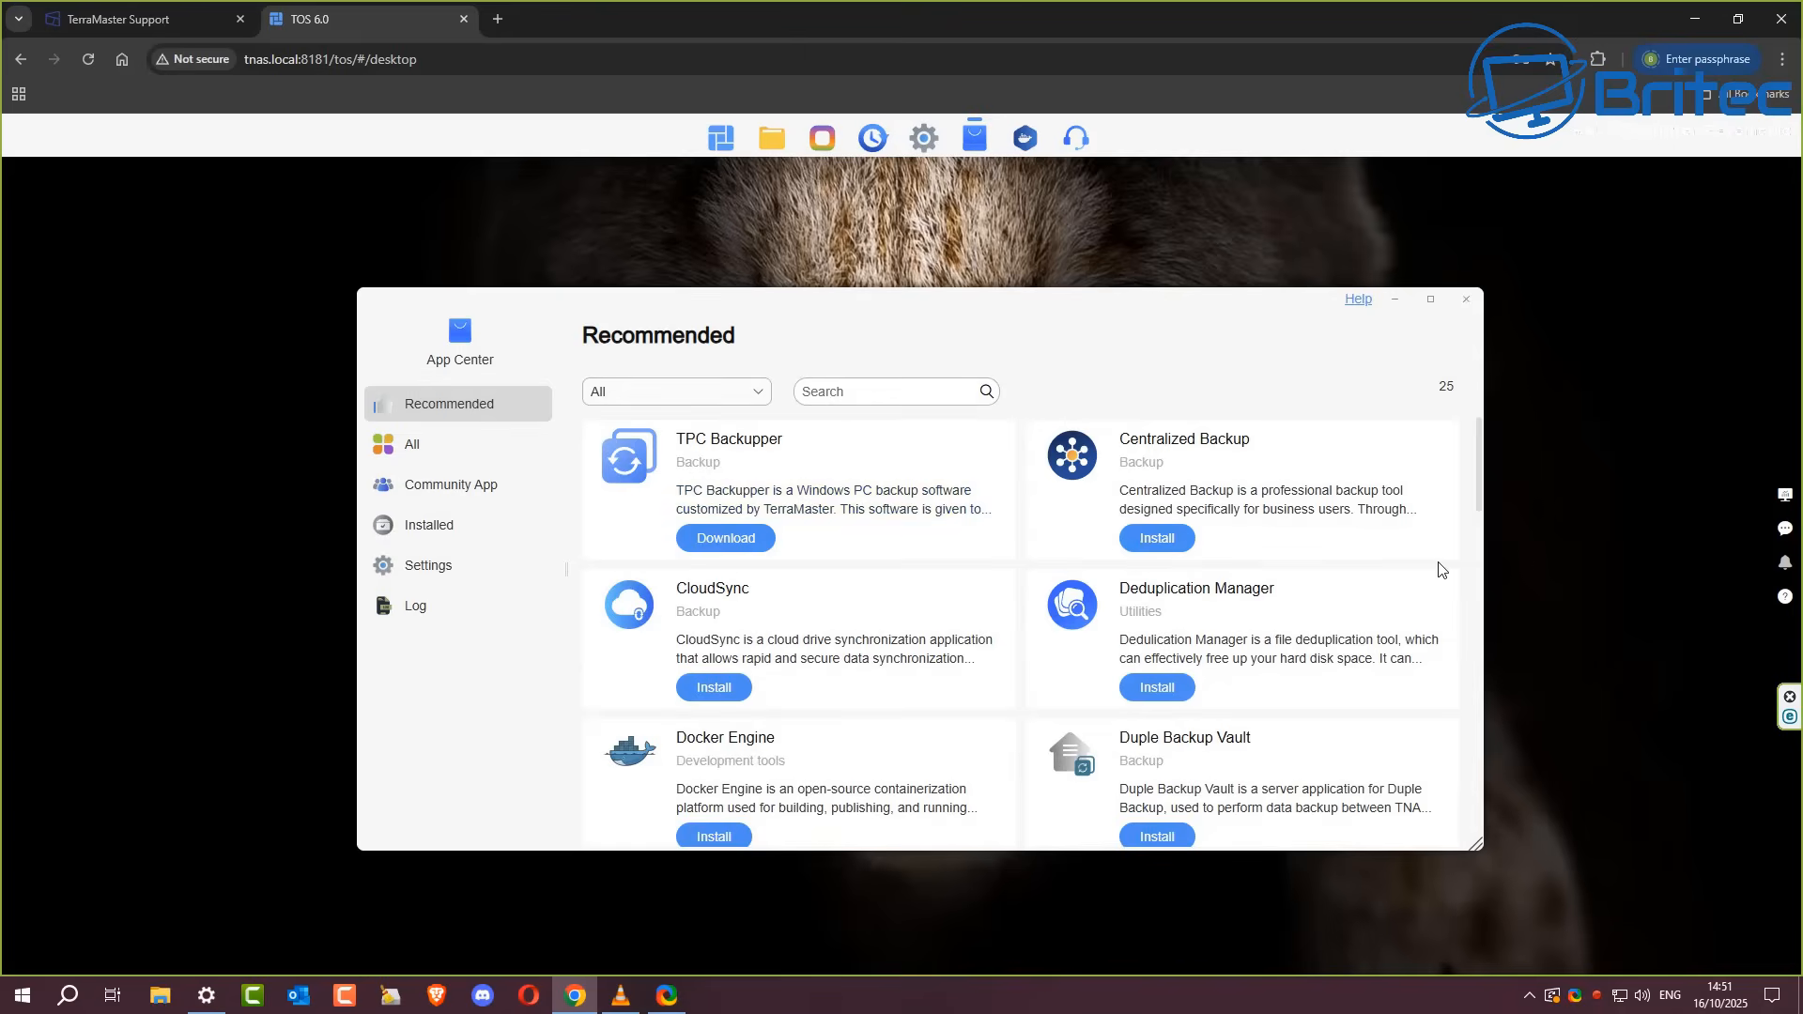
pyautogui.scroll(-3)
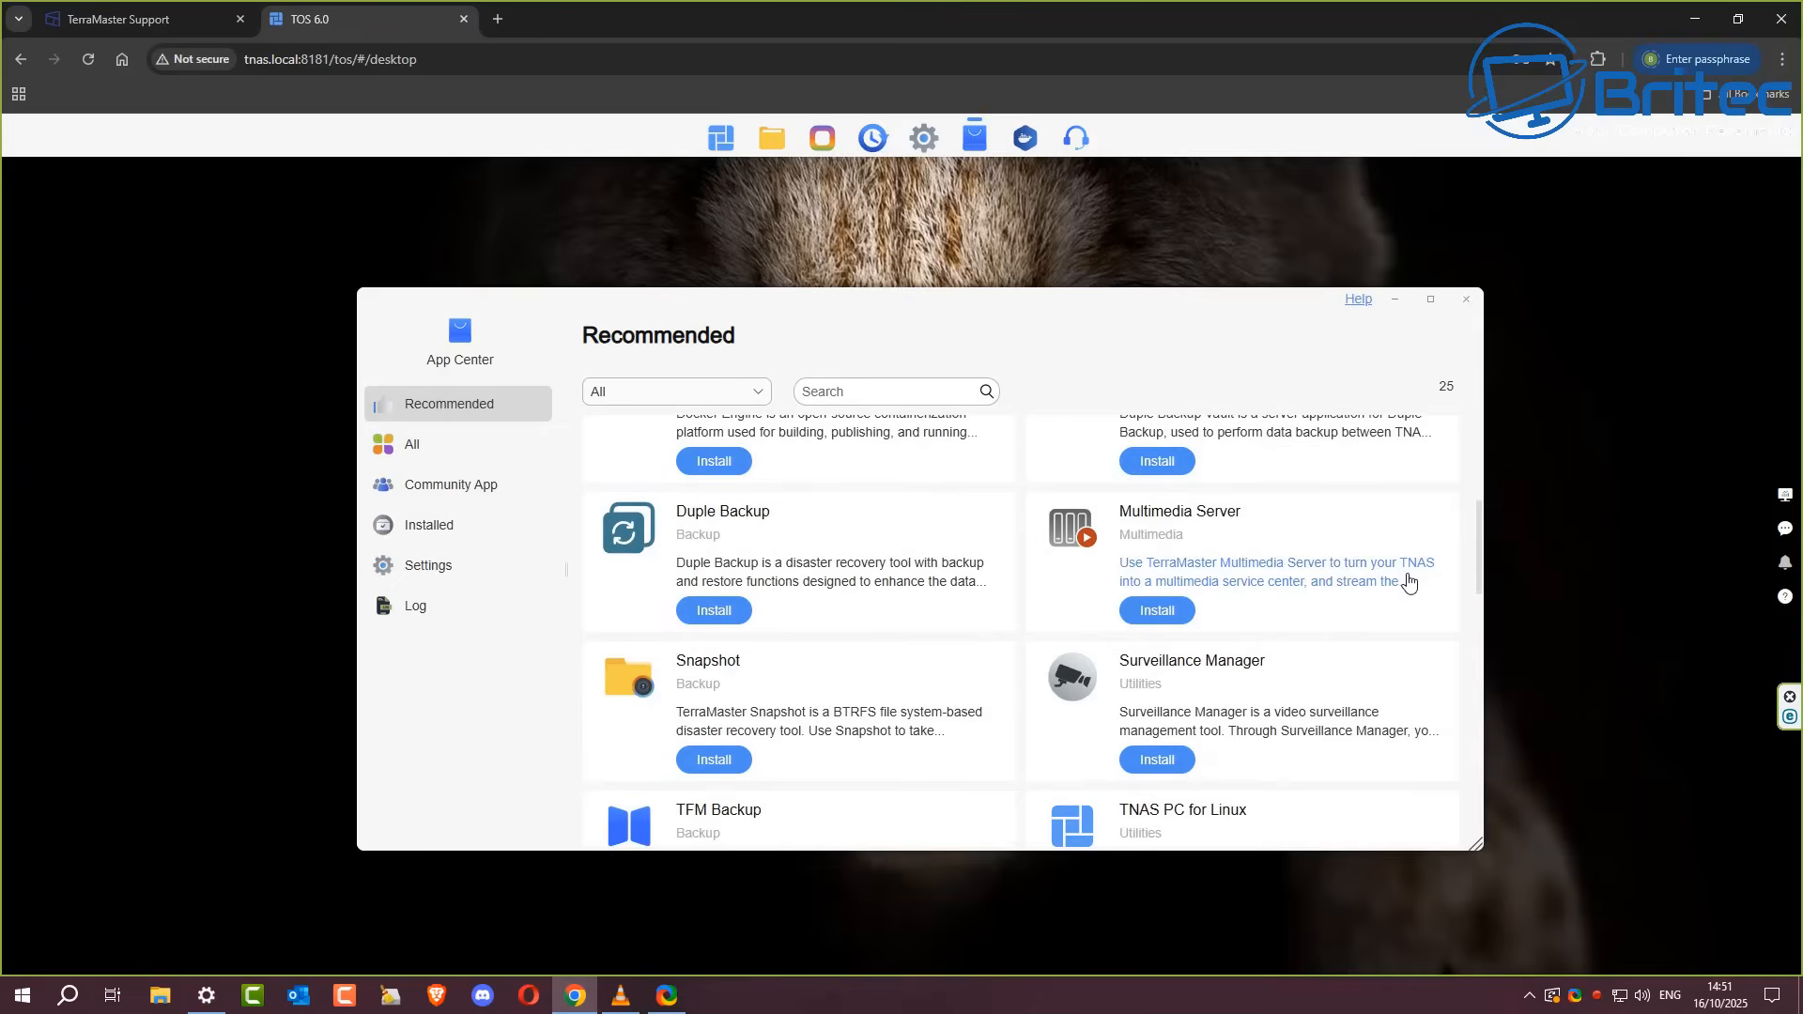
pyautogui.scroll(-3)
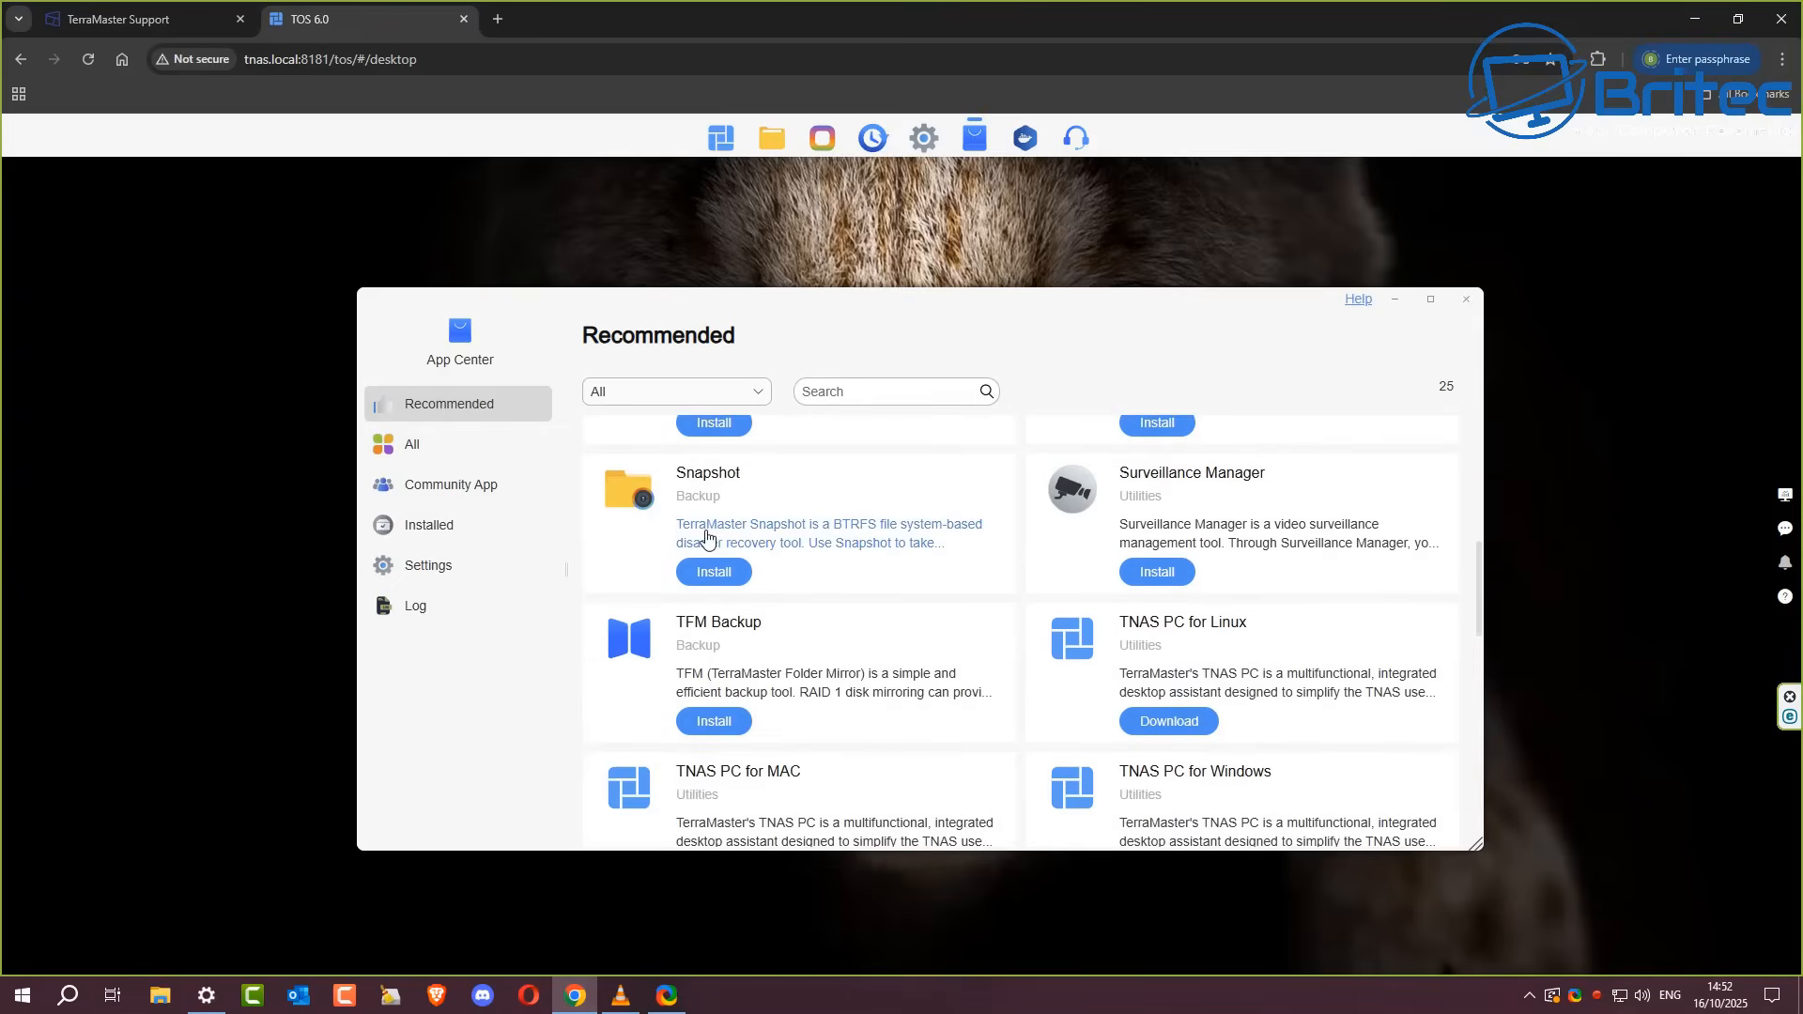
pyautogui.moveTo(999, 550)
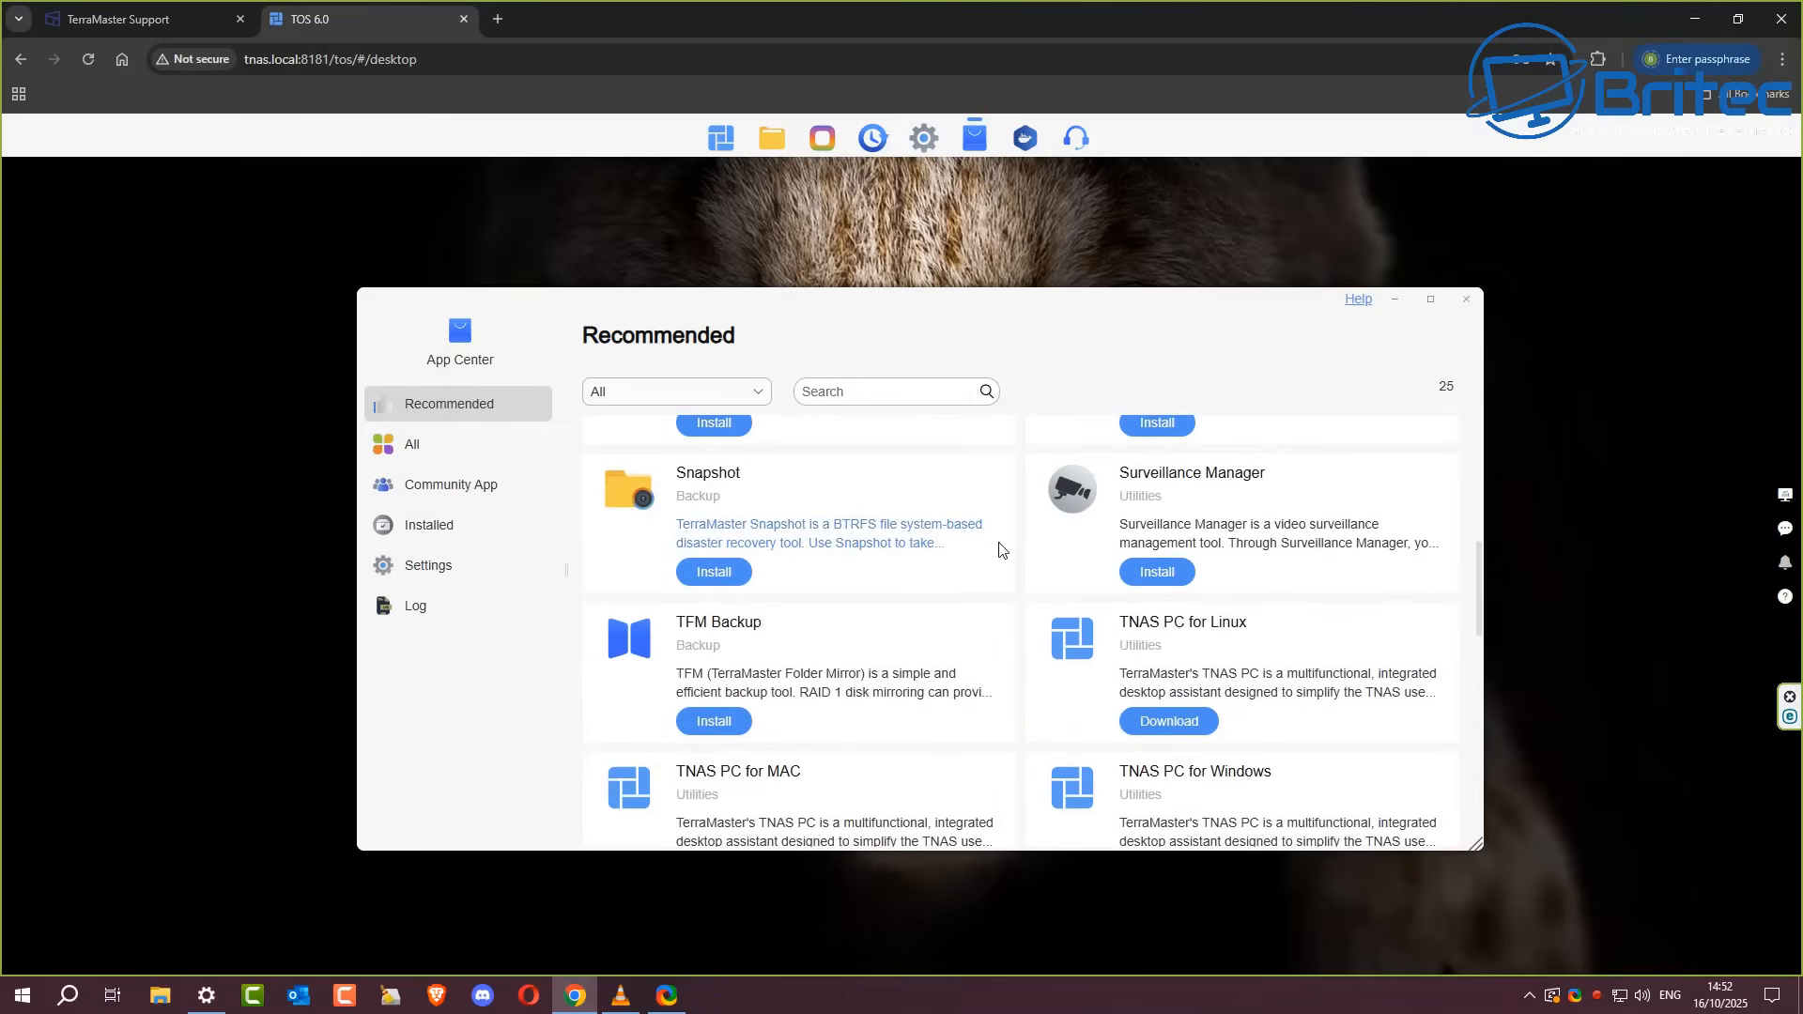
pyautogui.moveTo(1274, 529)
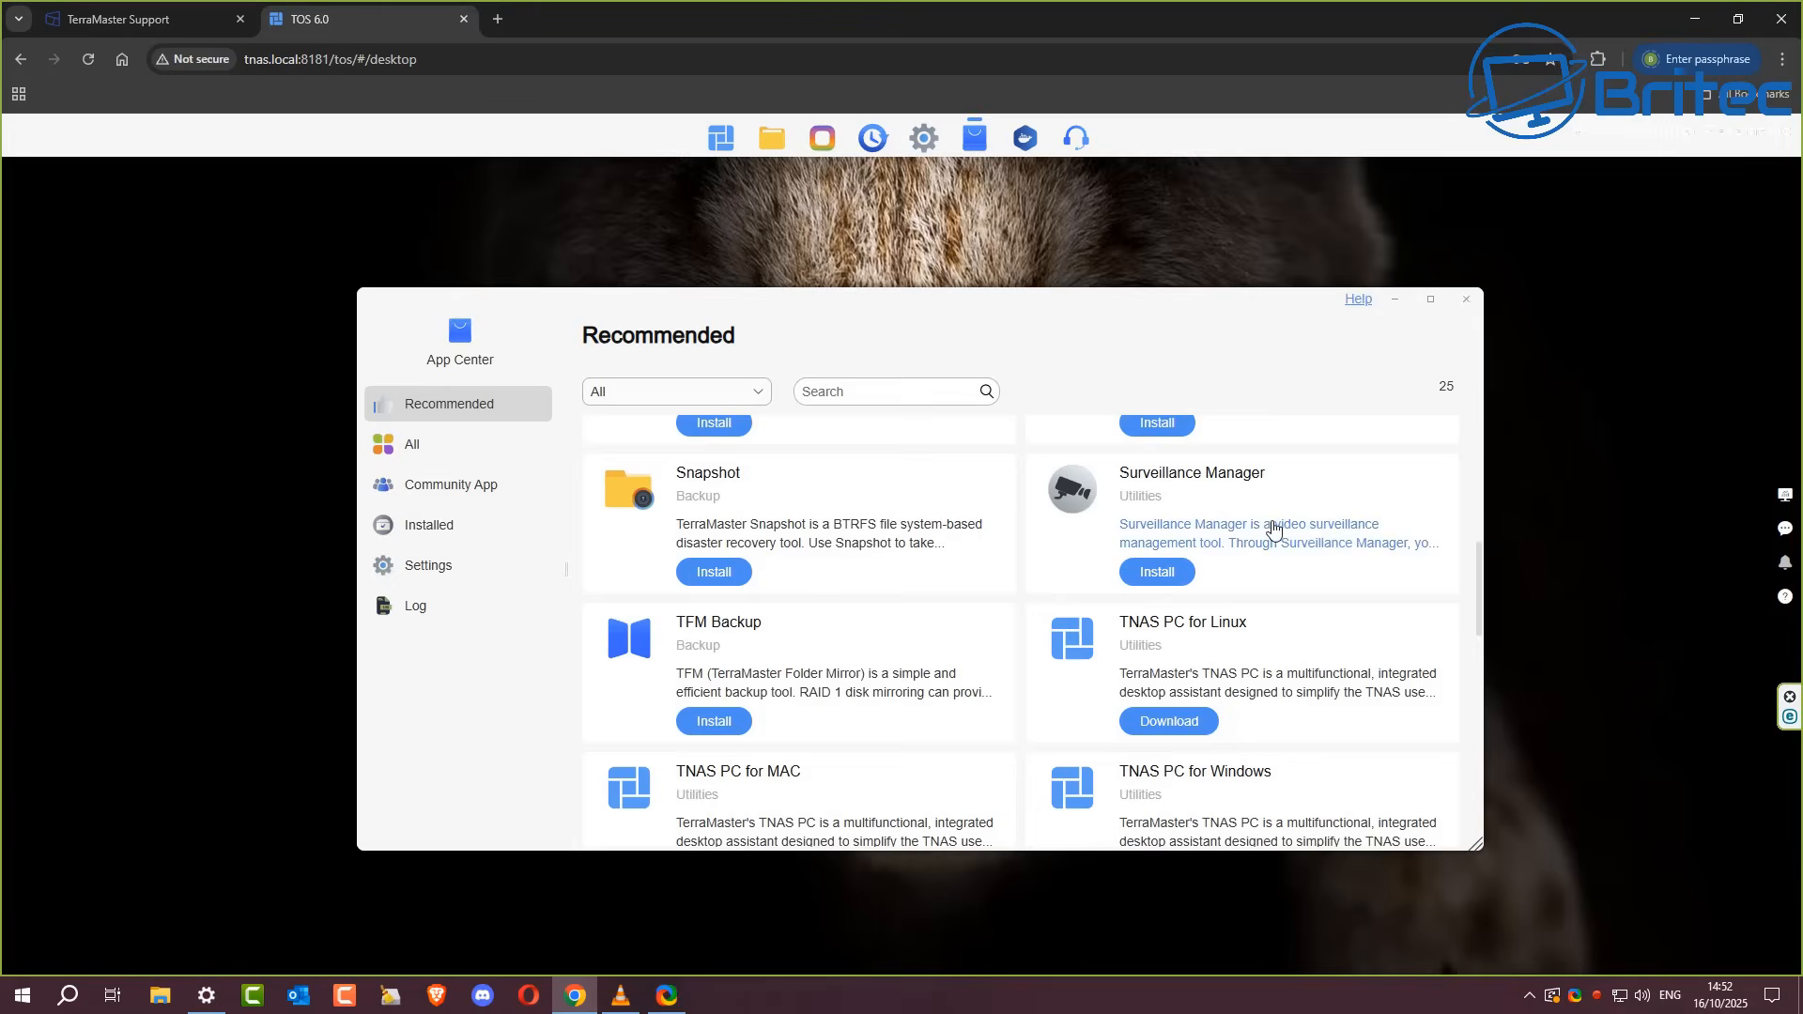
pyautogui.scroll(-3)
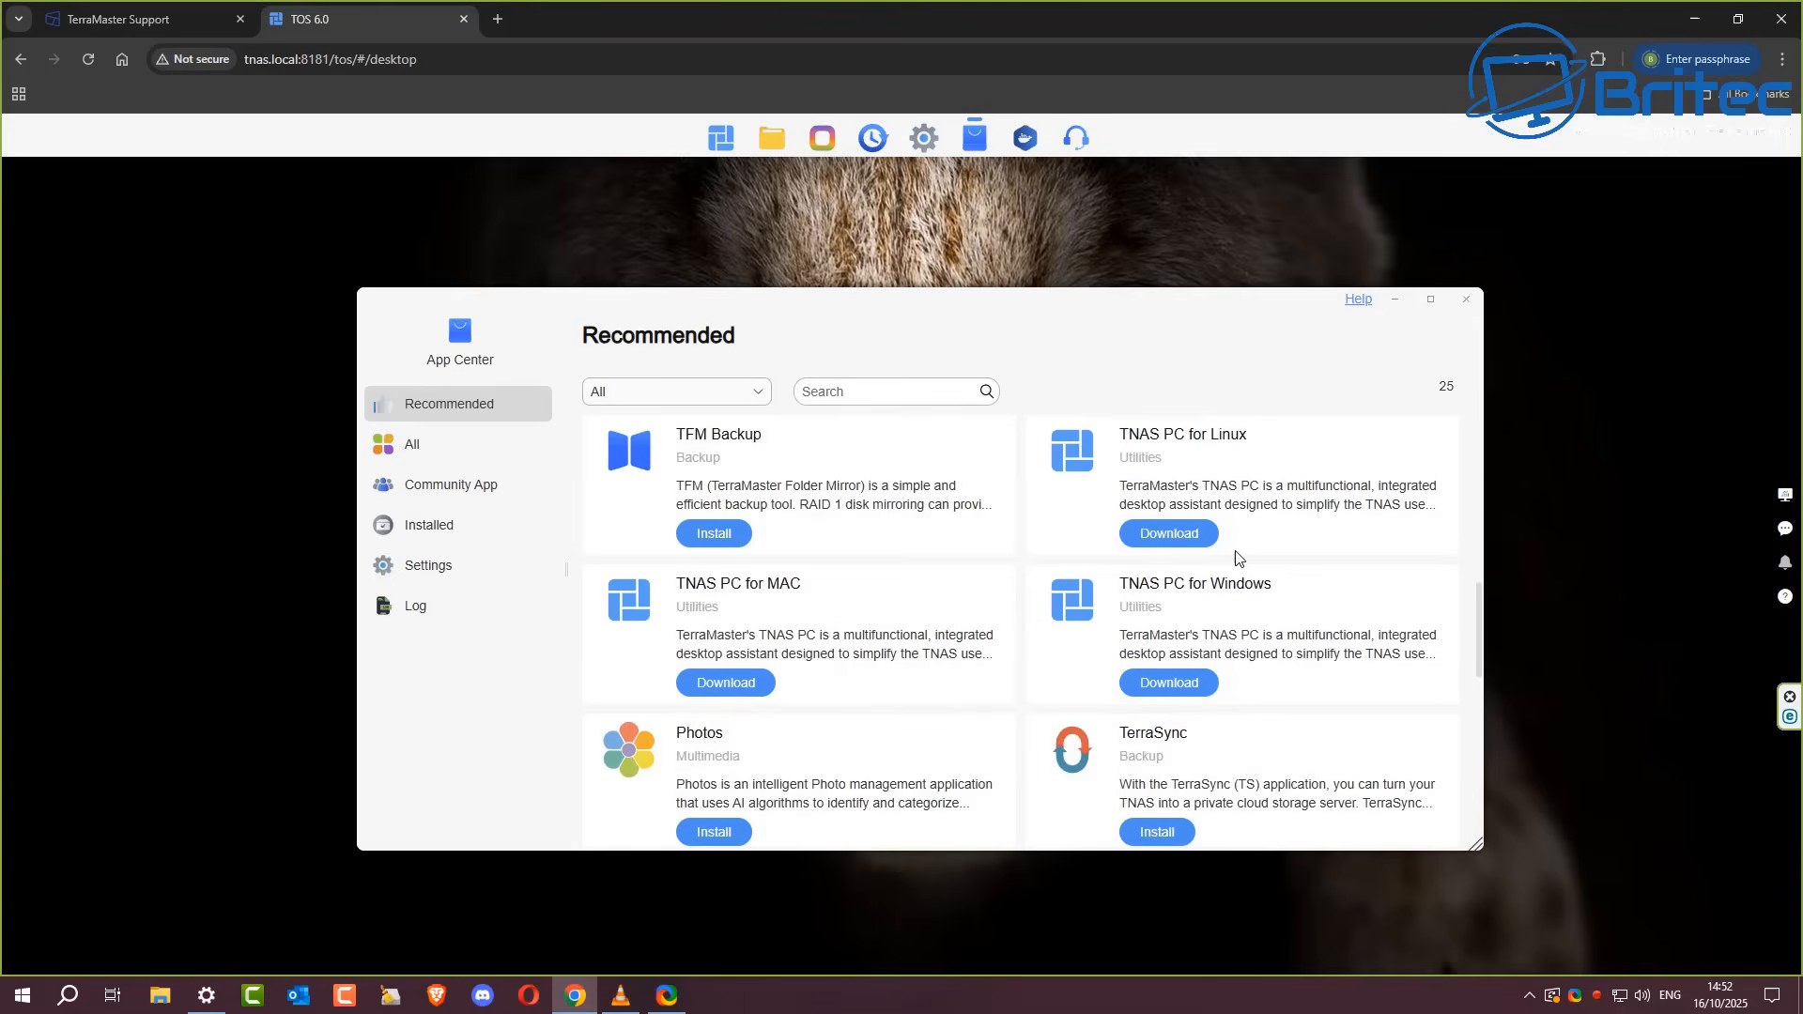
pyautogui.scroll(-3)
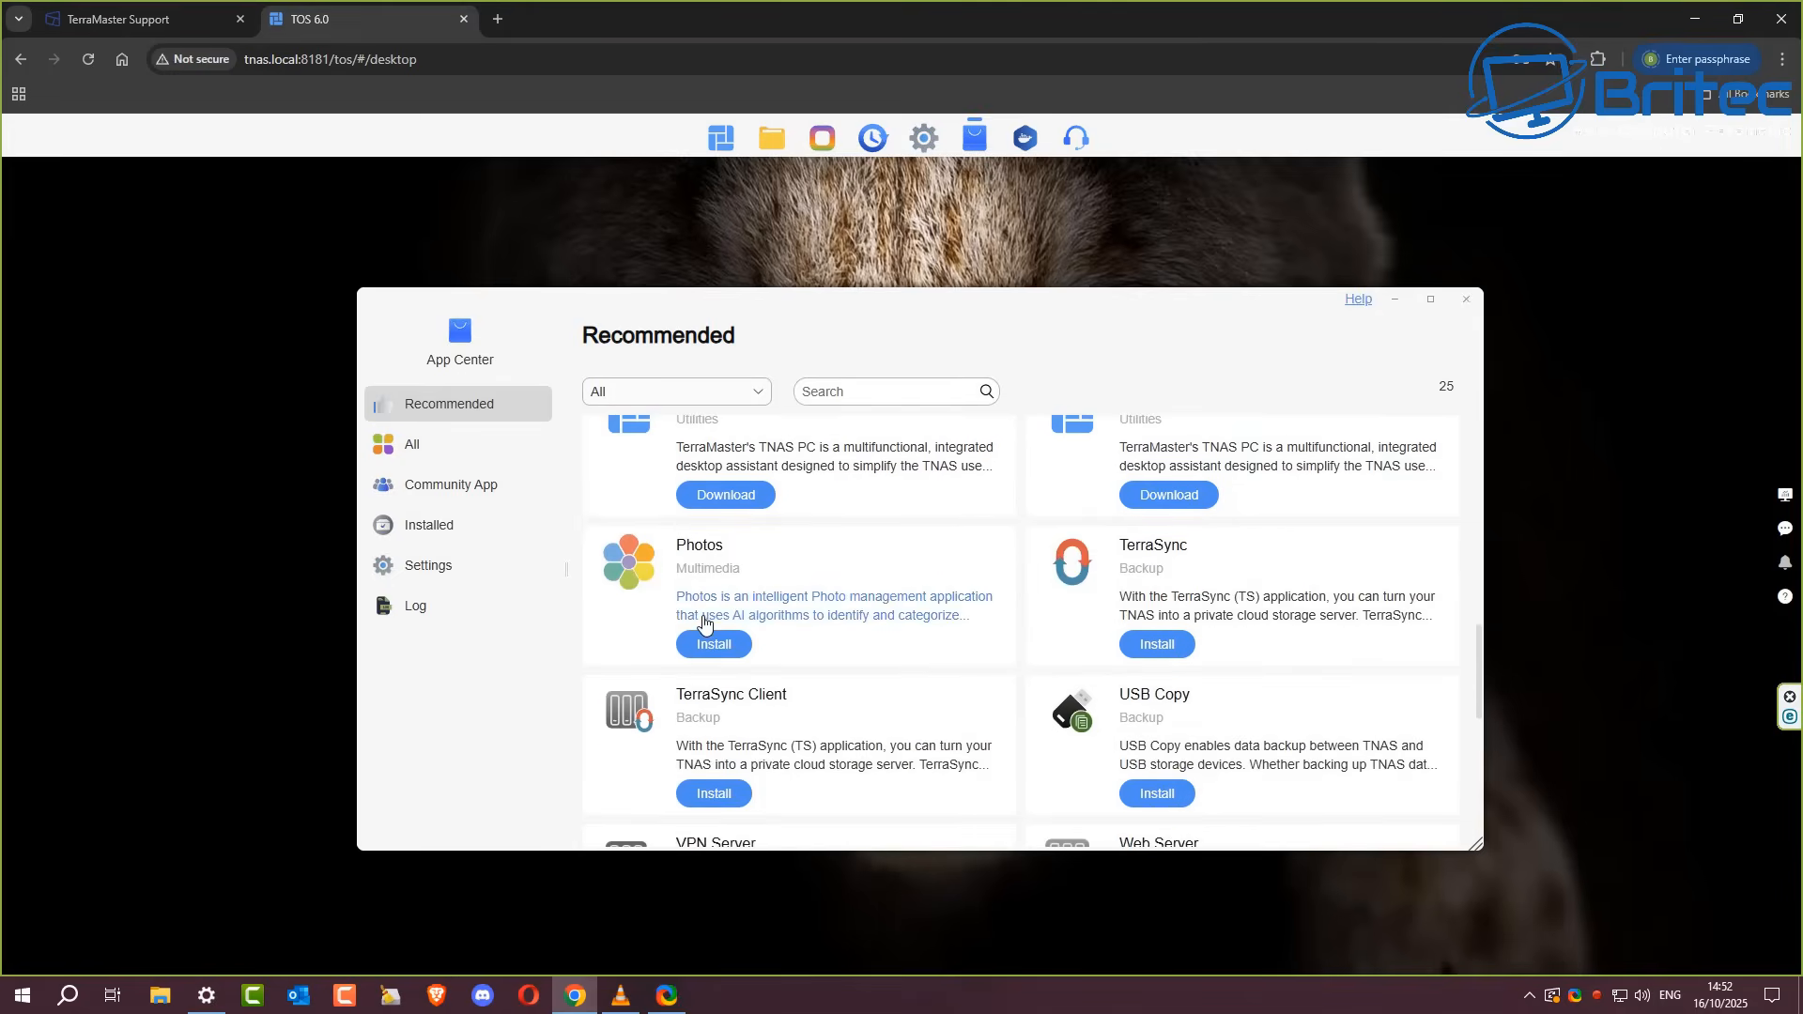
pyautogui.scroll(-3)
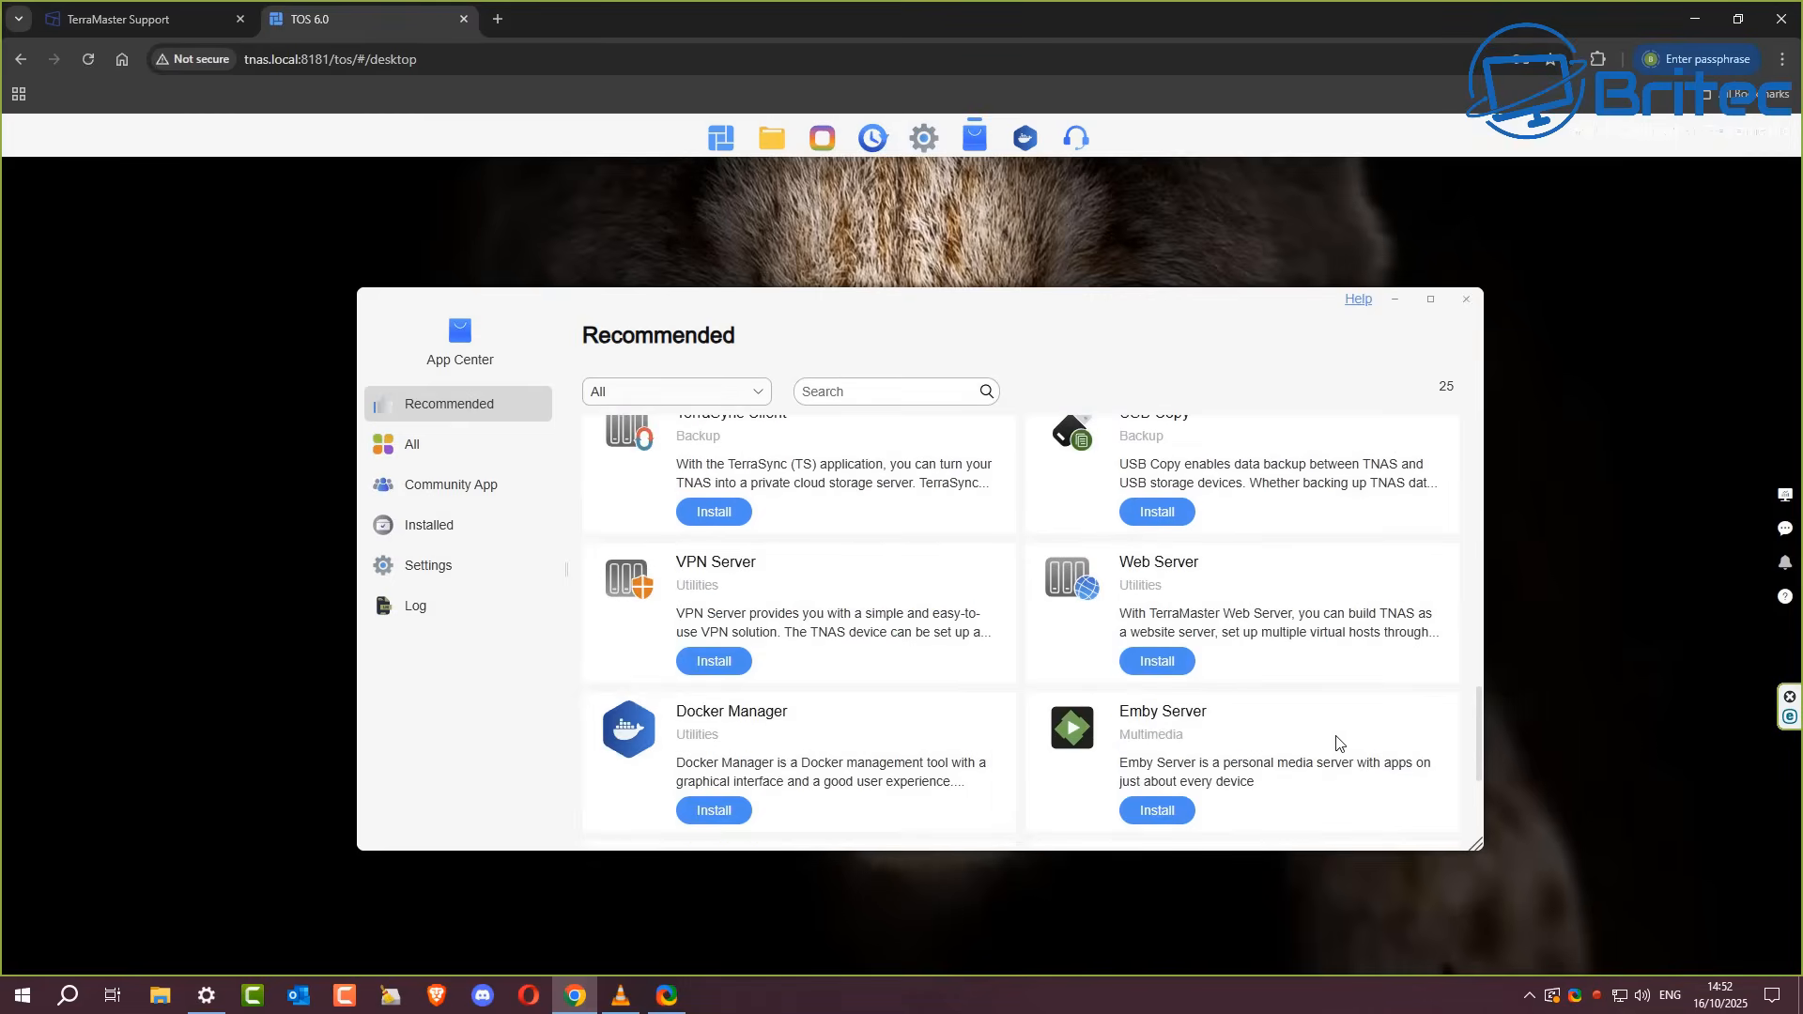
pyautogui.moveTo(770, 605)
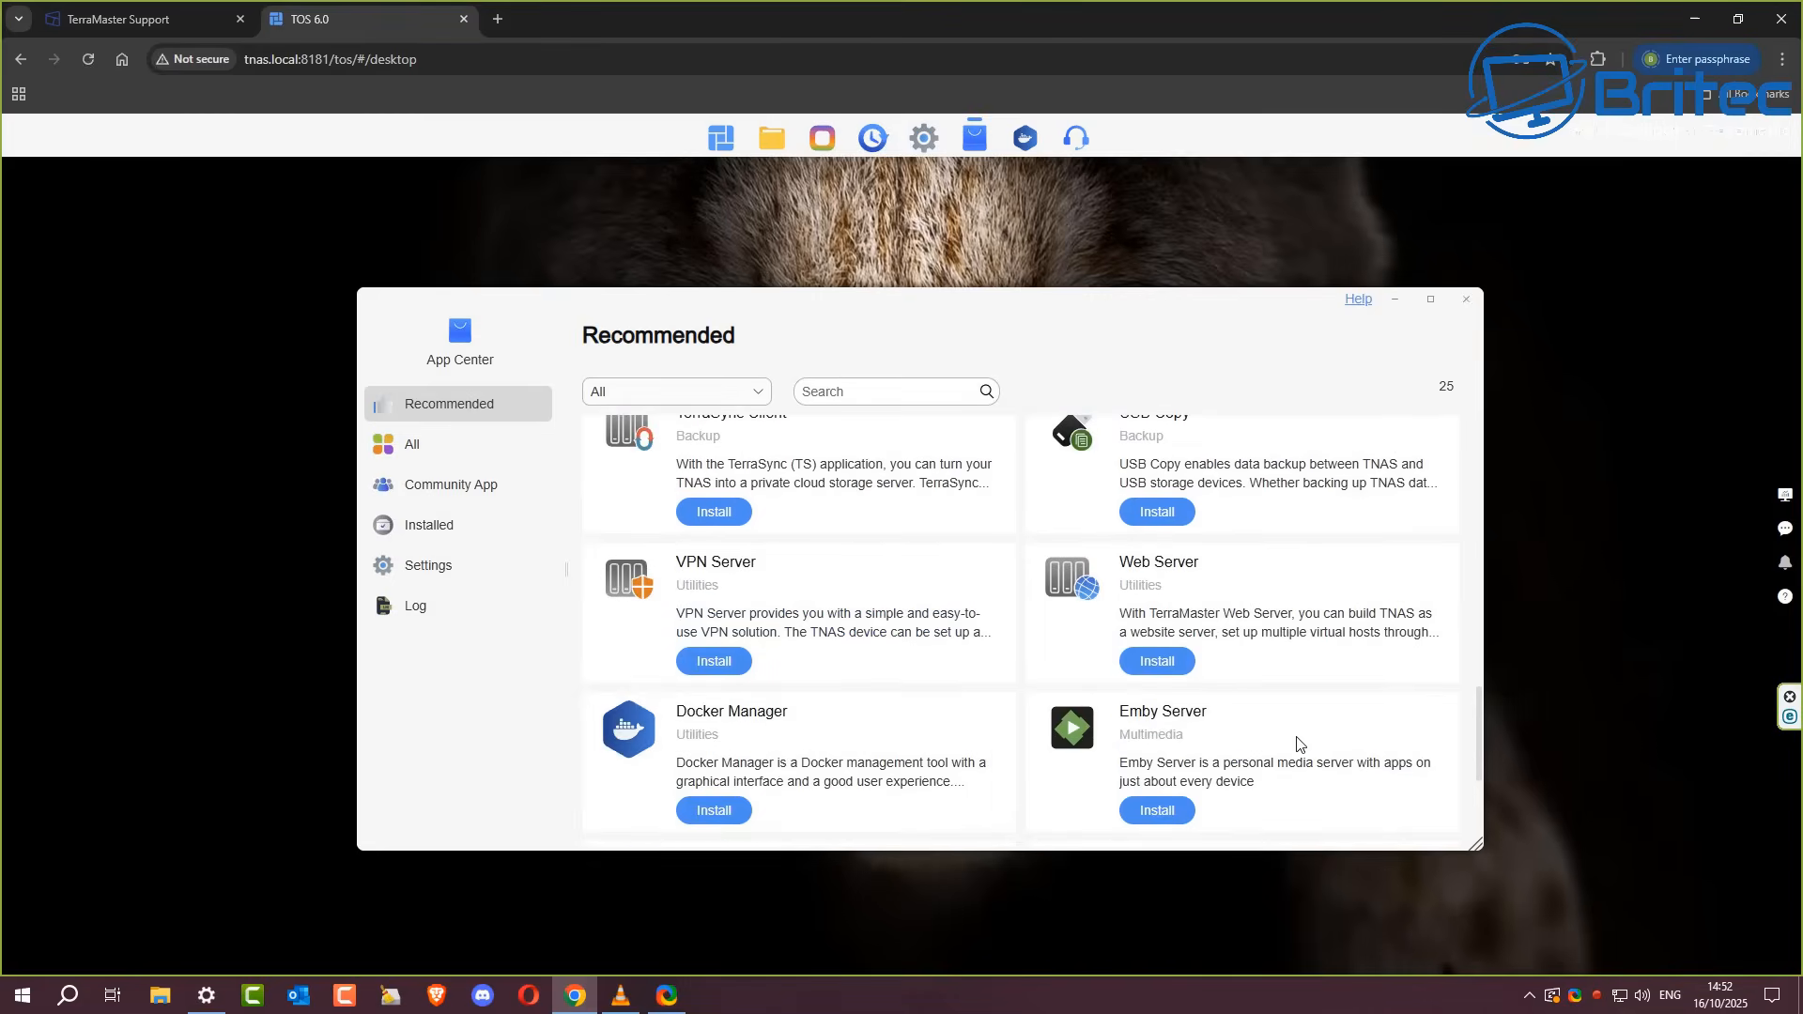
pyautogui.scroll(-3)
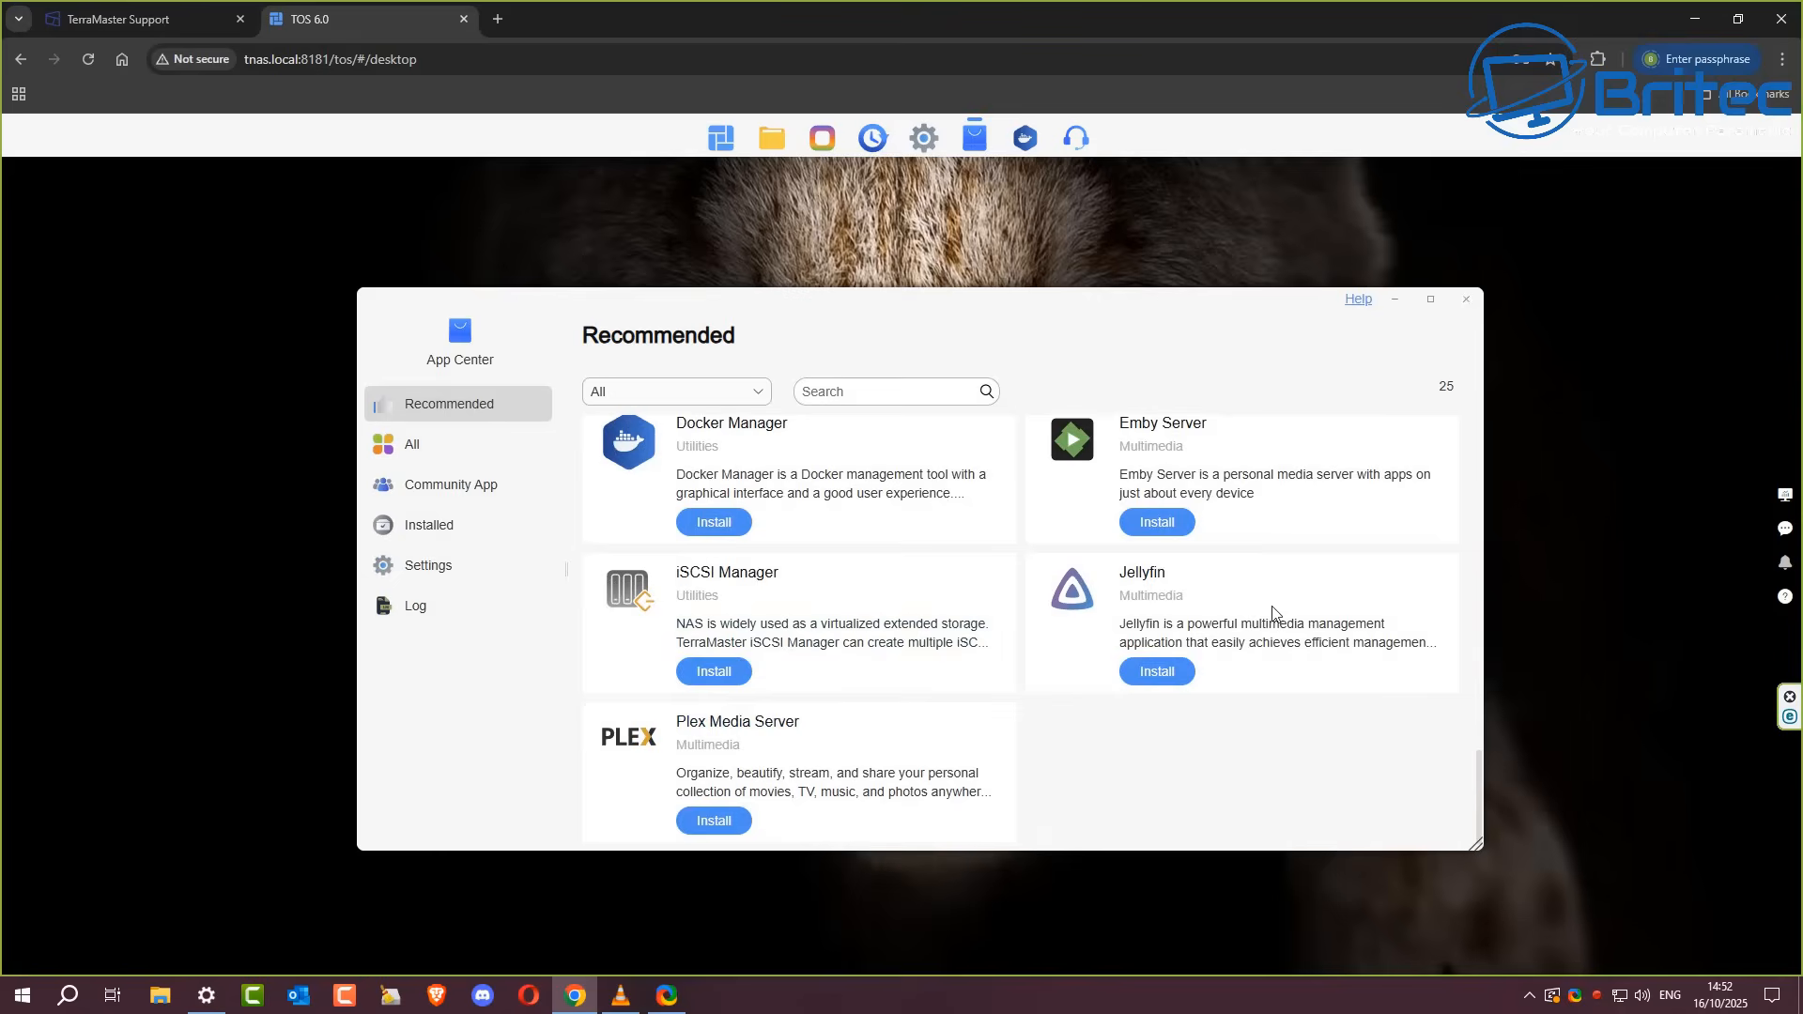
pyautogui.moveTo(646, 637)
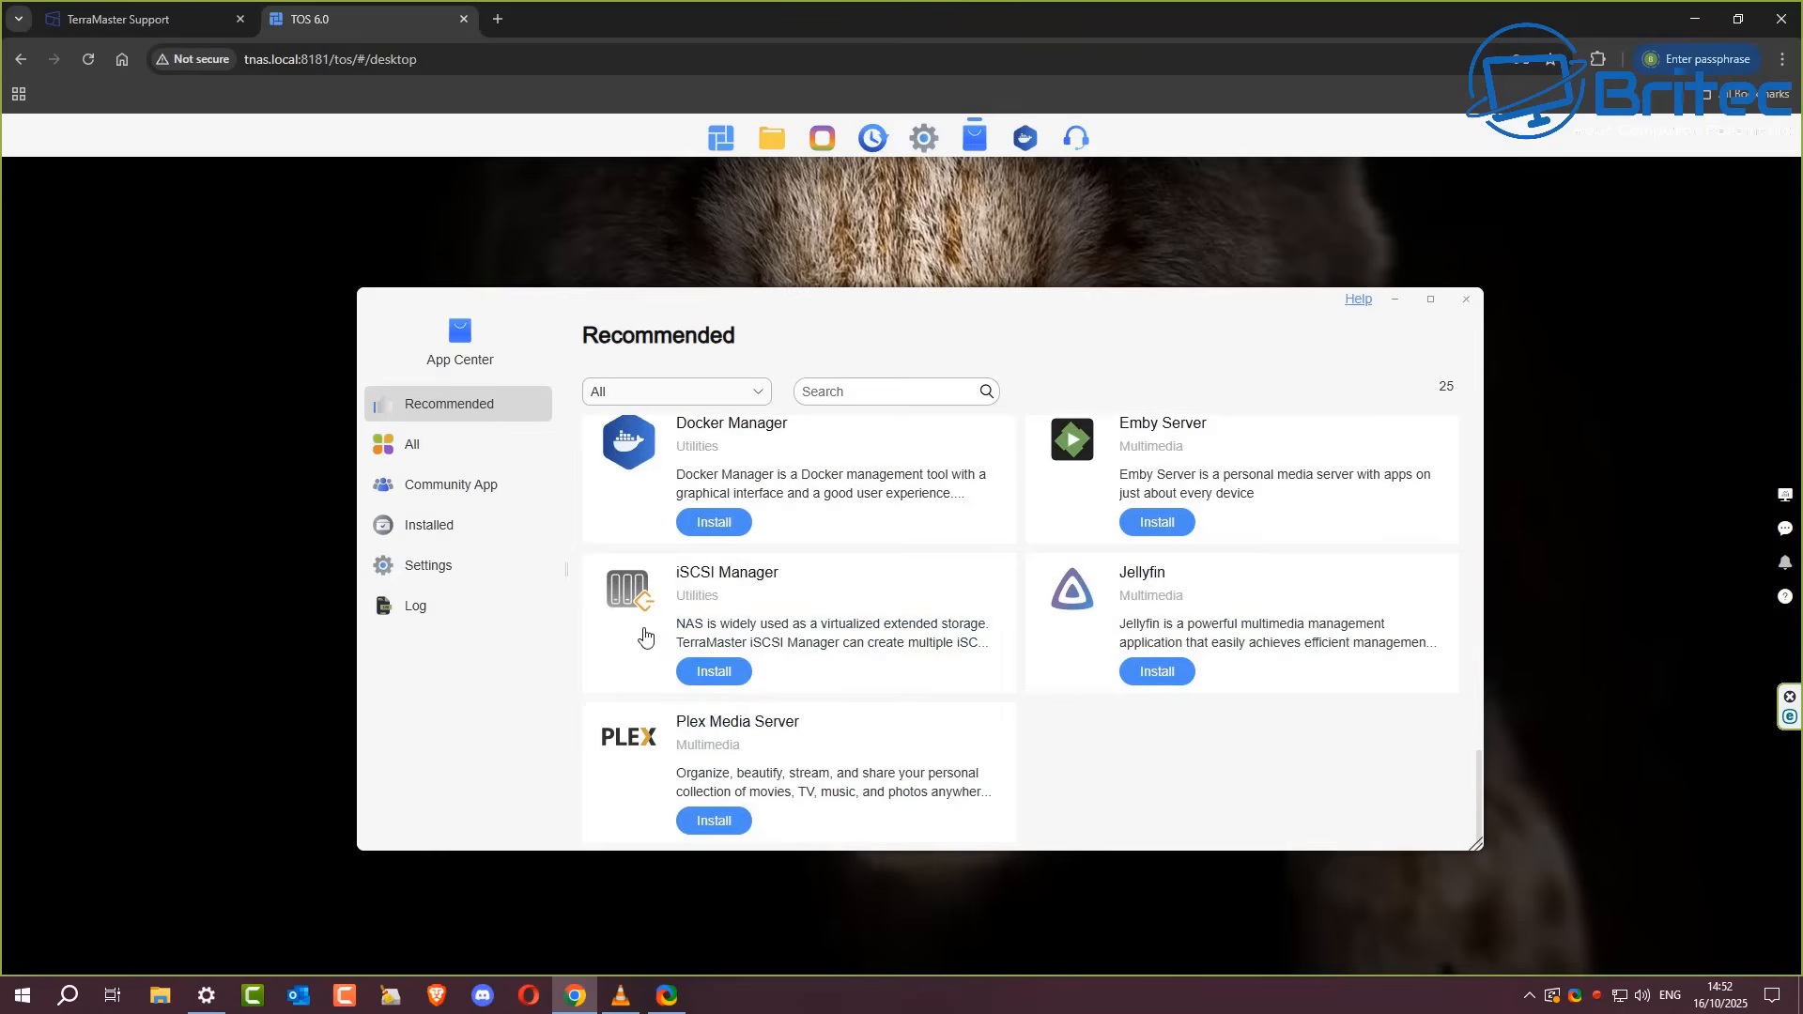
# Step: Switch to the All category listing 57 available apps
pyautogui.click(411, 443)
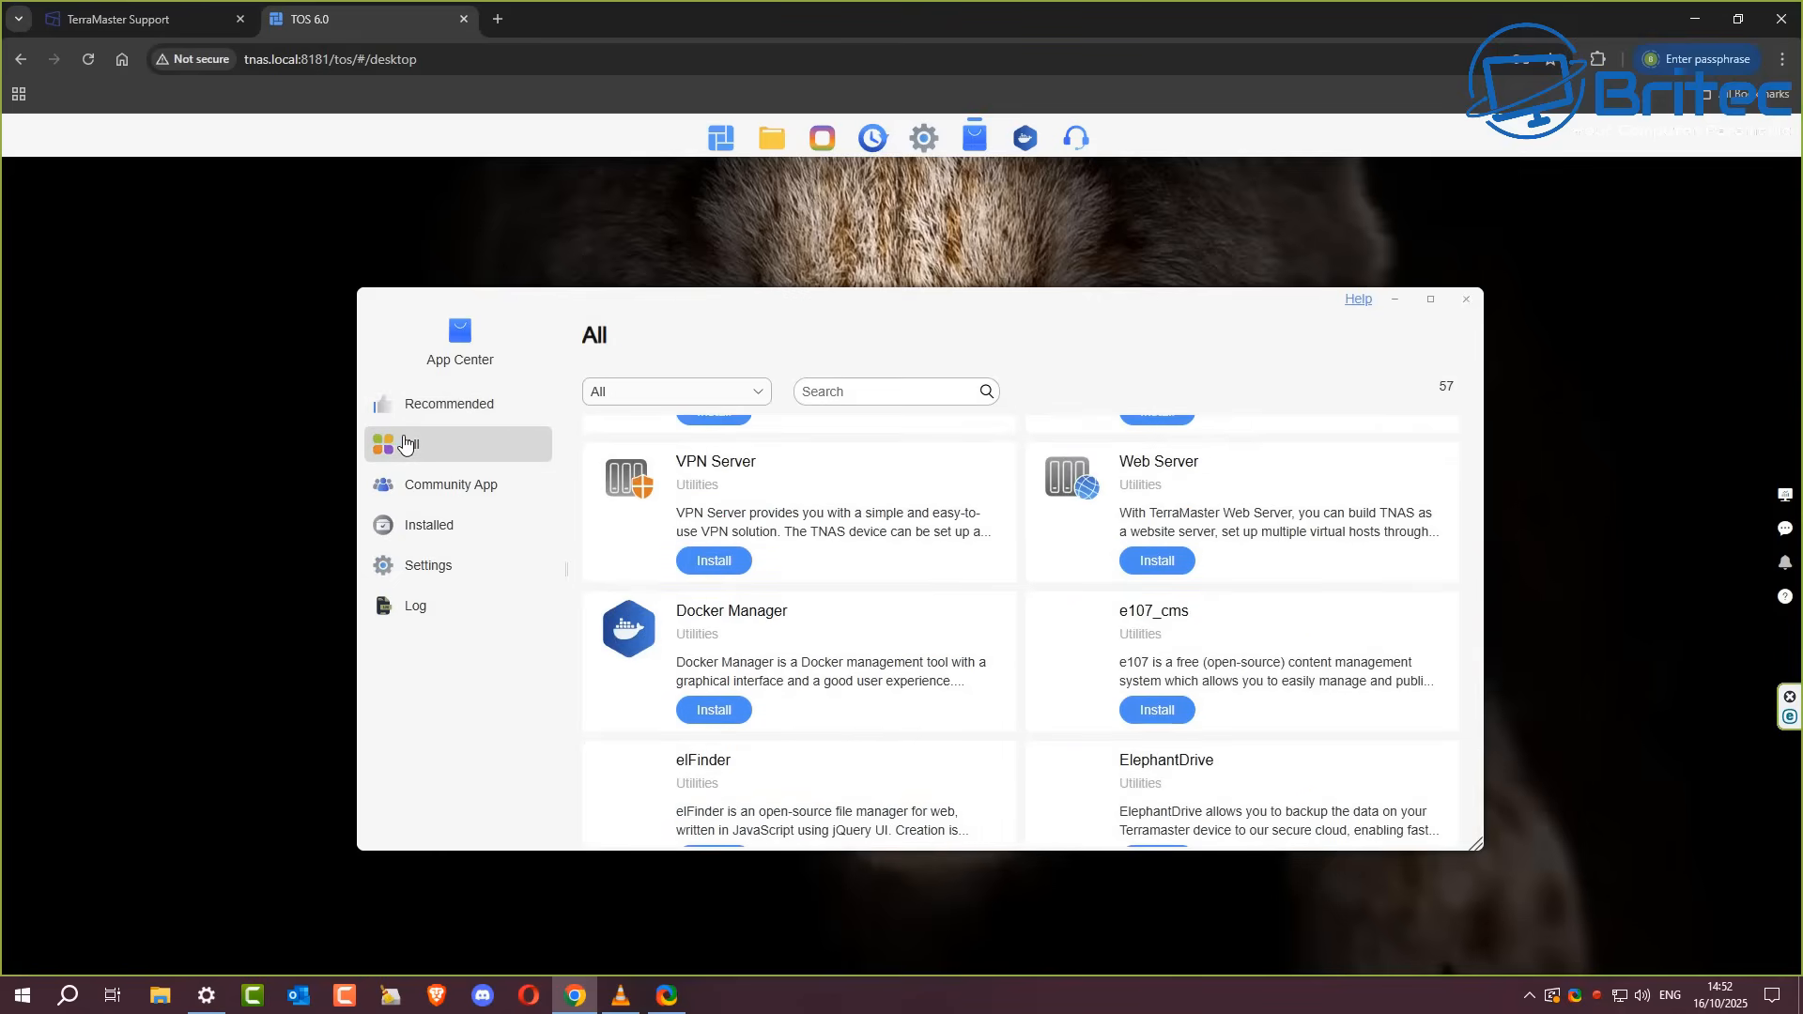
# Step: Scroll the All apps list, view the Community App terms warning and the tmnascommunity.eu site
pyautogui.scroll(-3)
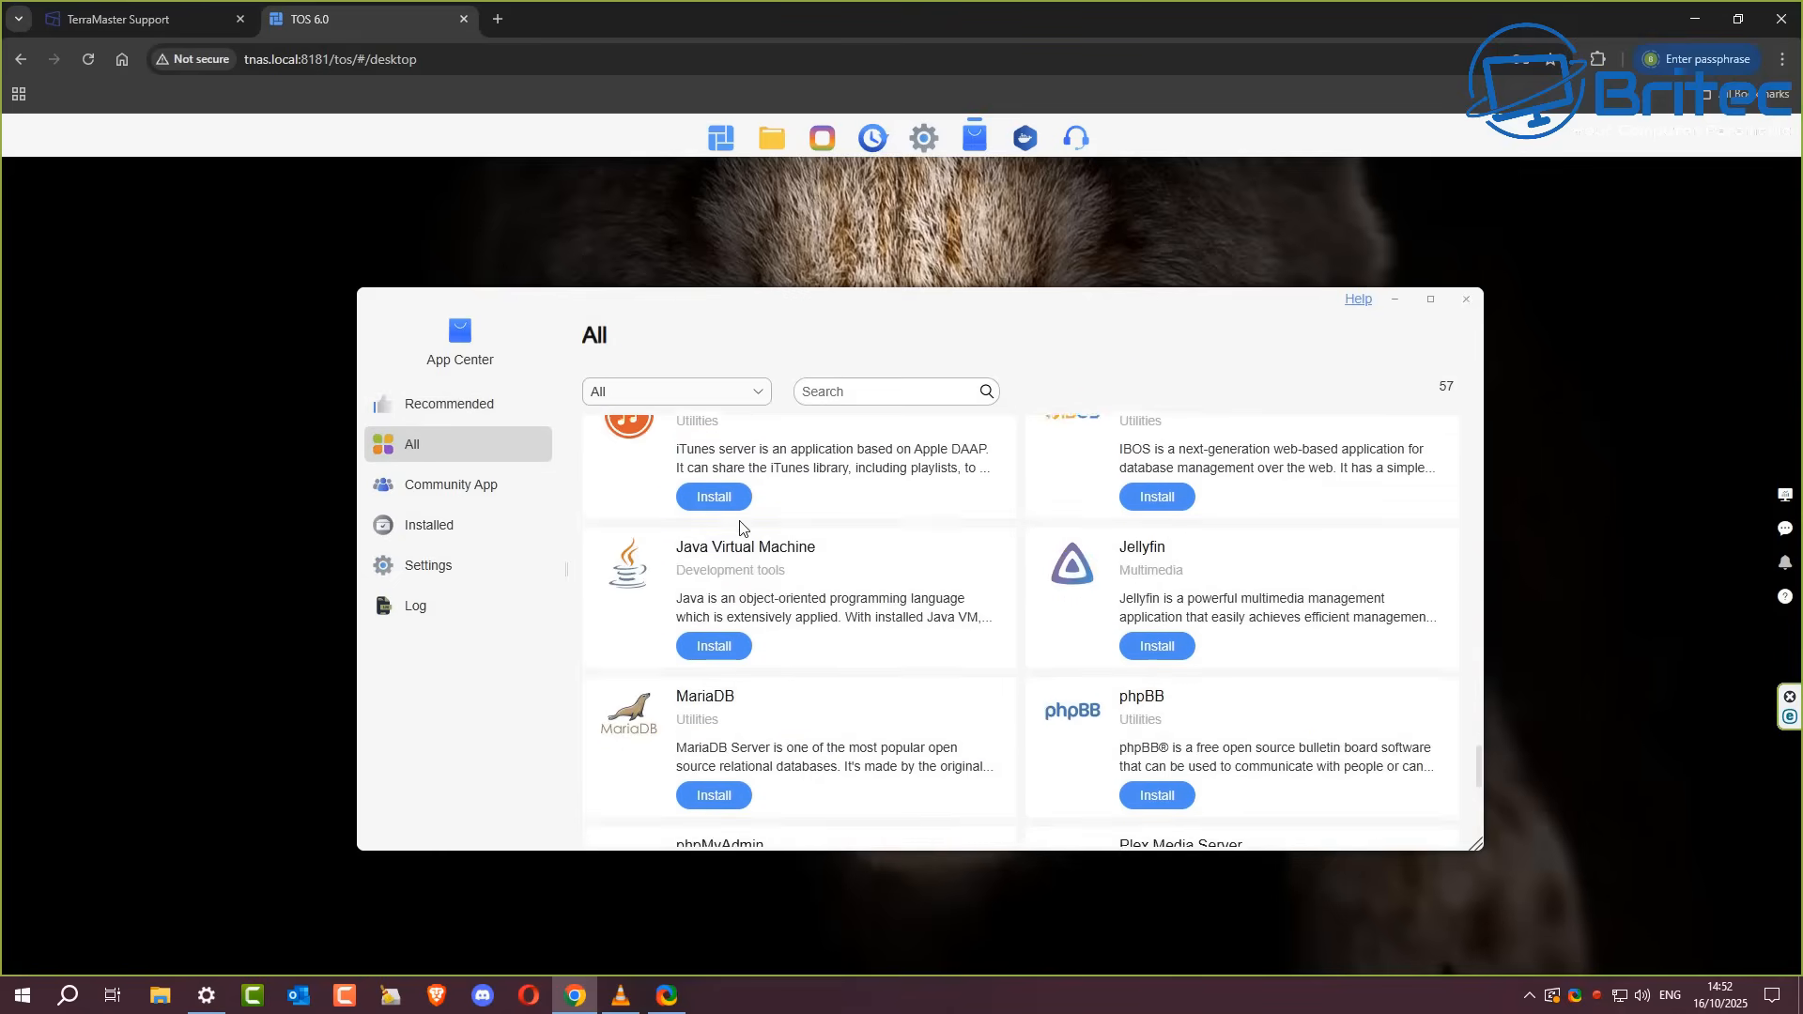
pyautogui.scroll(-3)
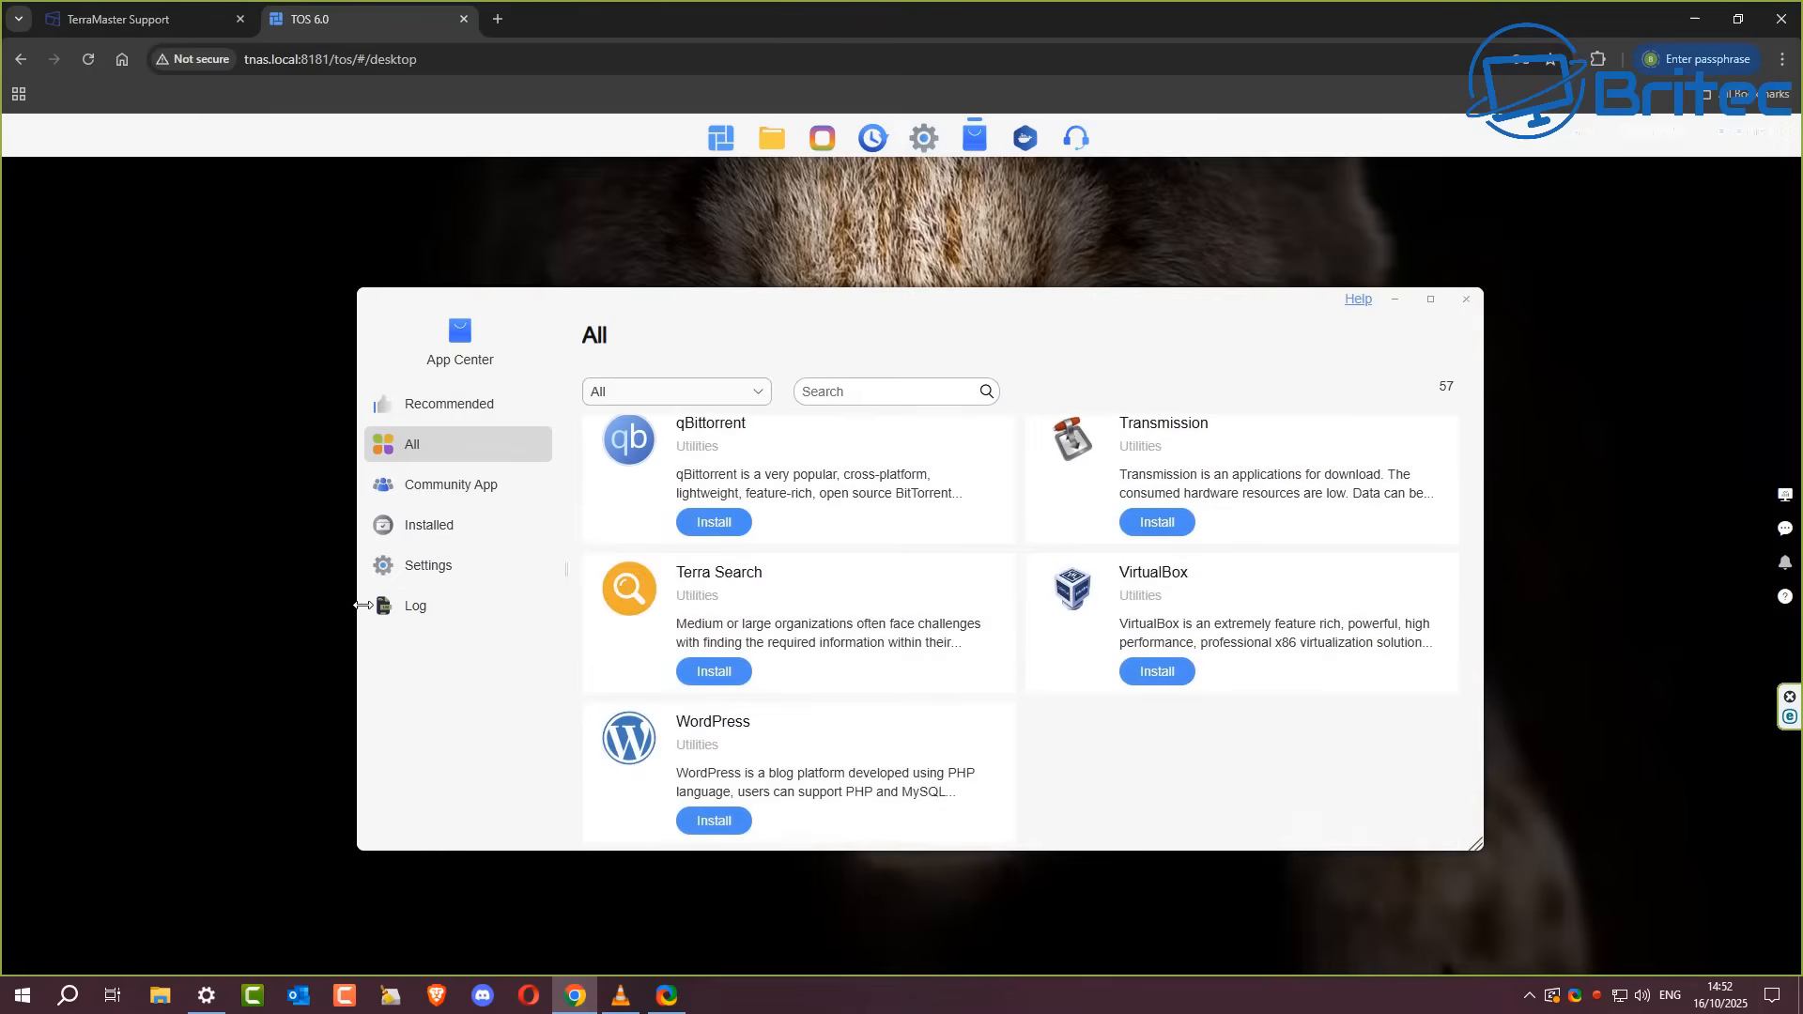
pyautogui.click(451, 484)
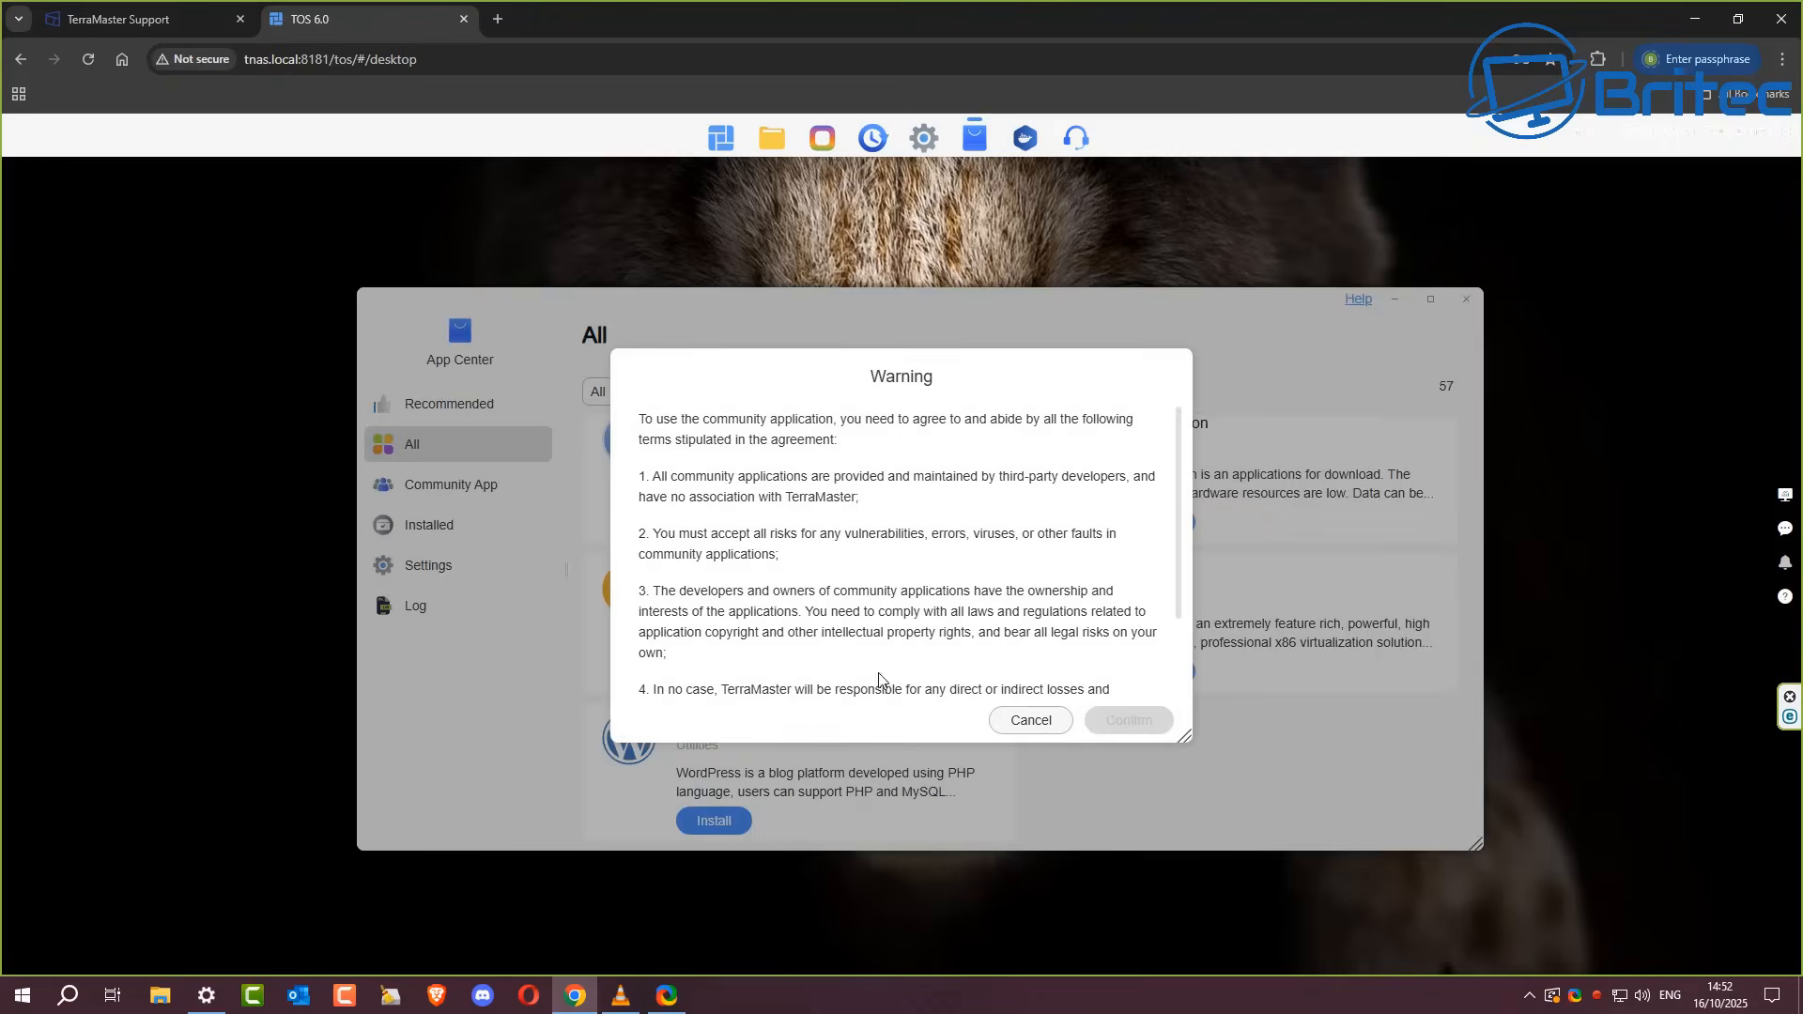
pyautogui.moveTo(1134, 720)
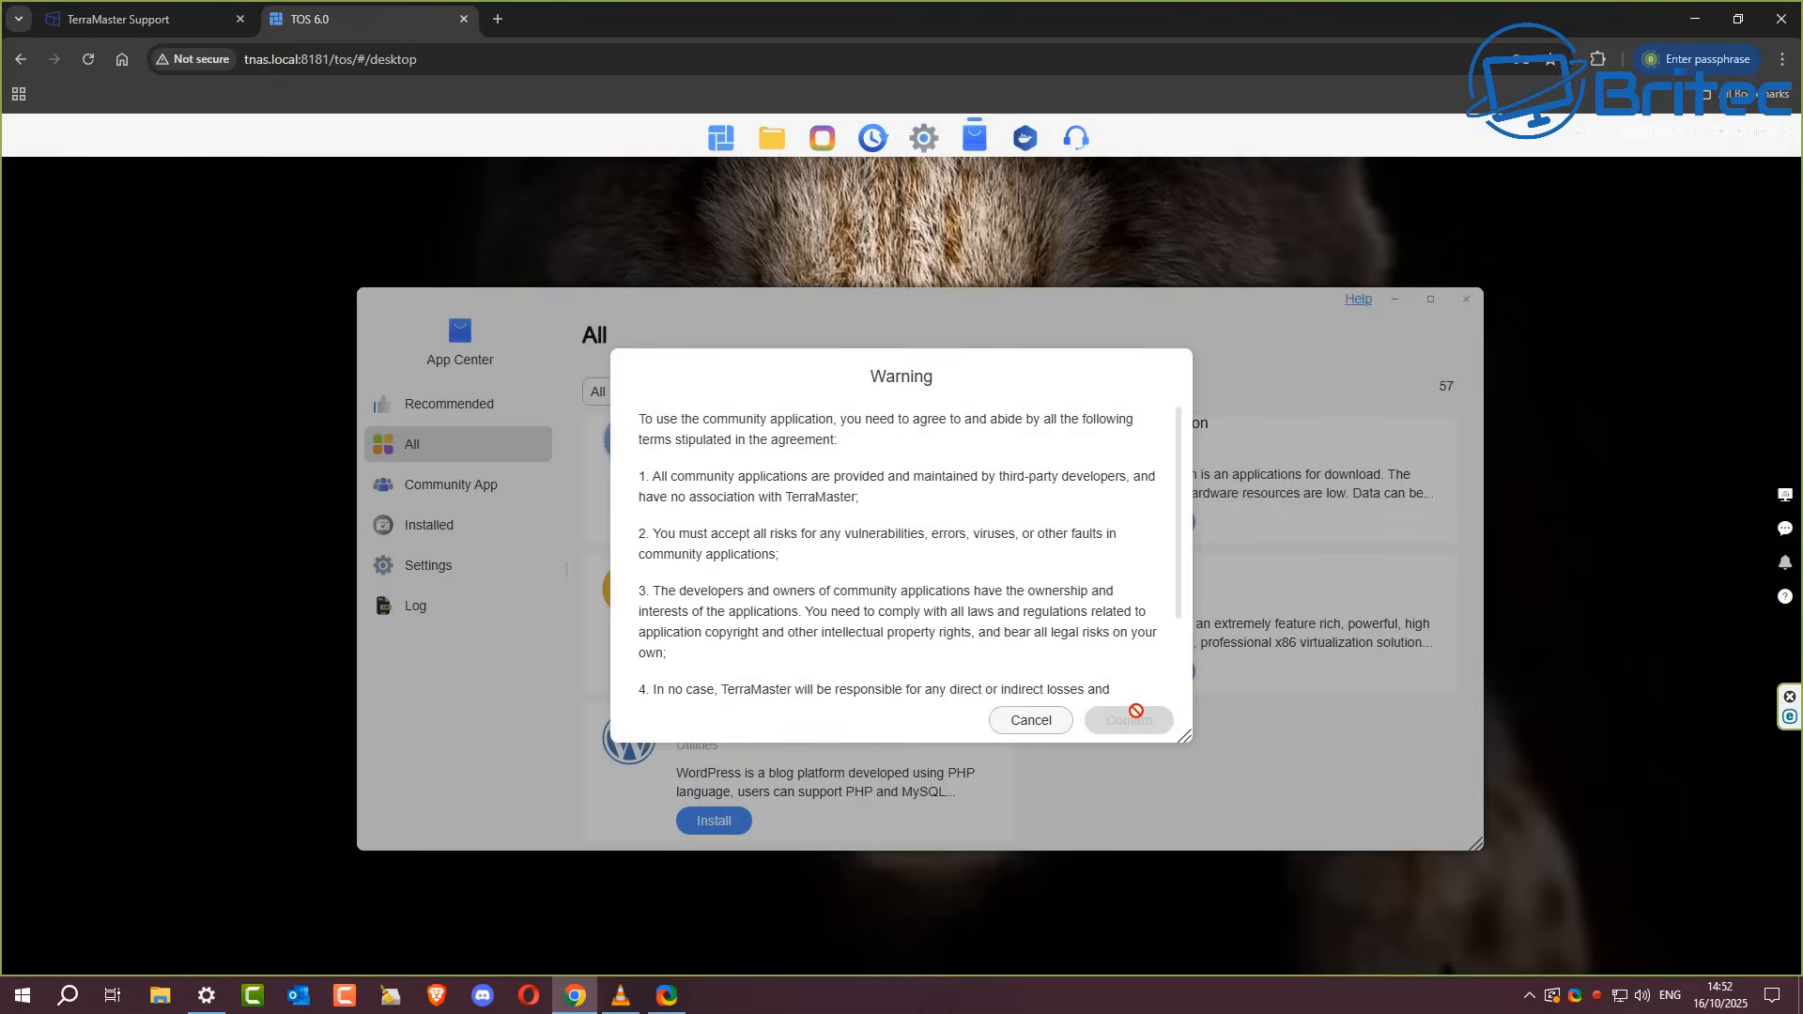
pyautogui.scroll(-3)
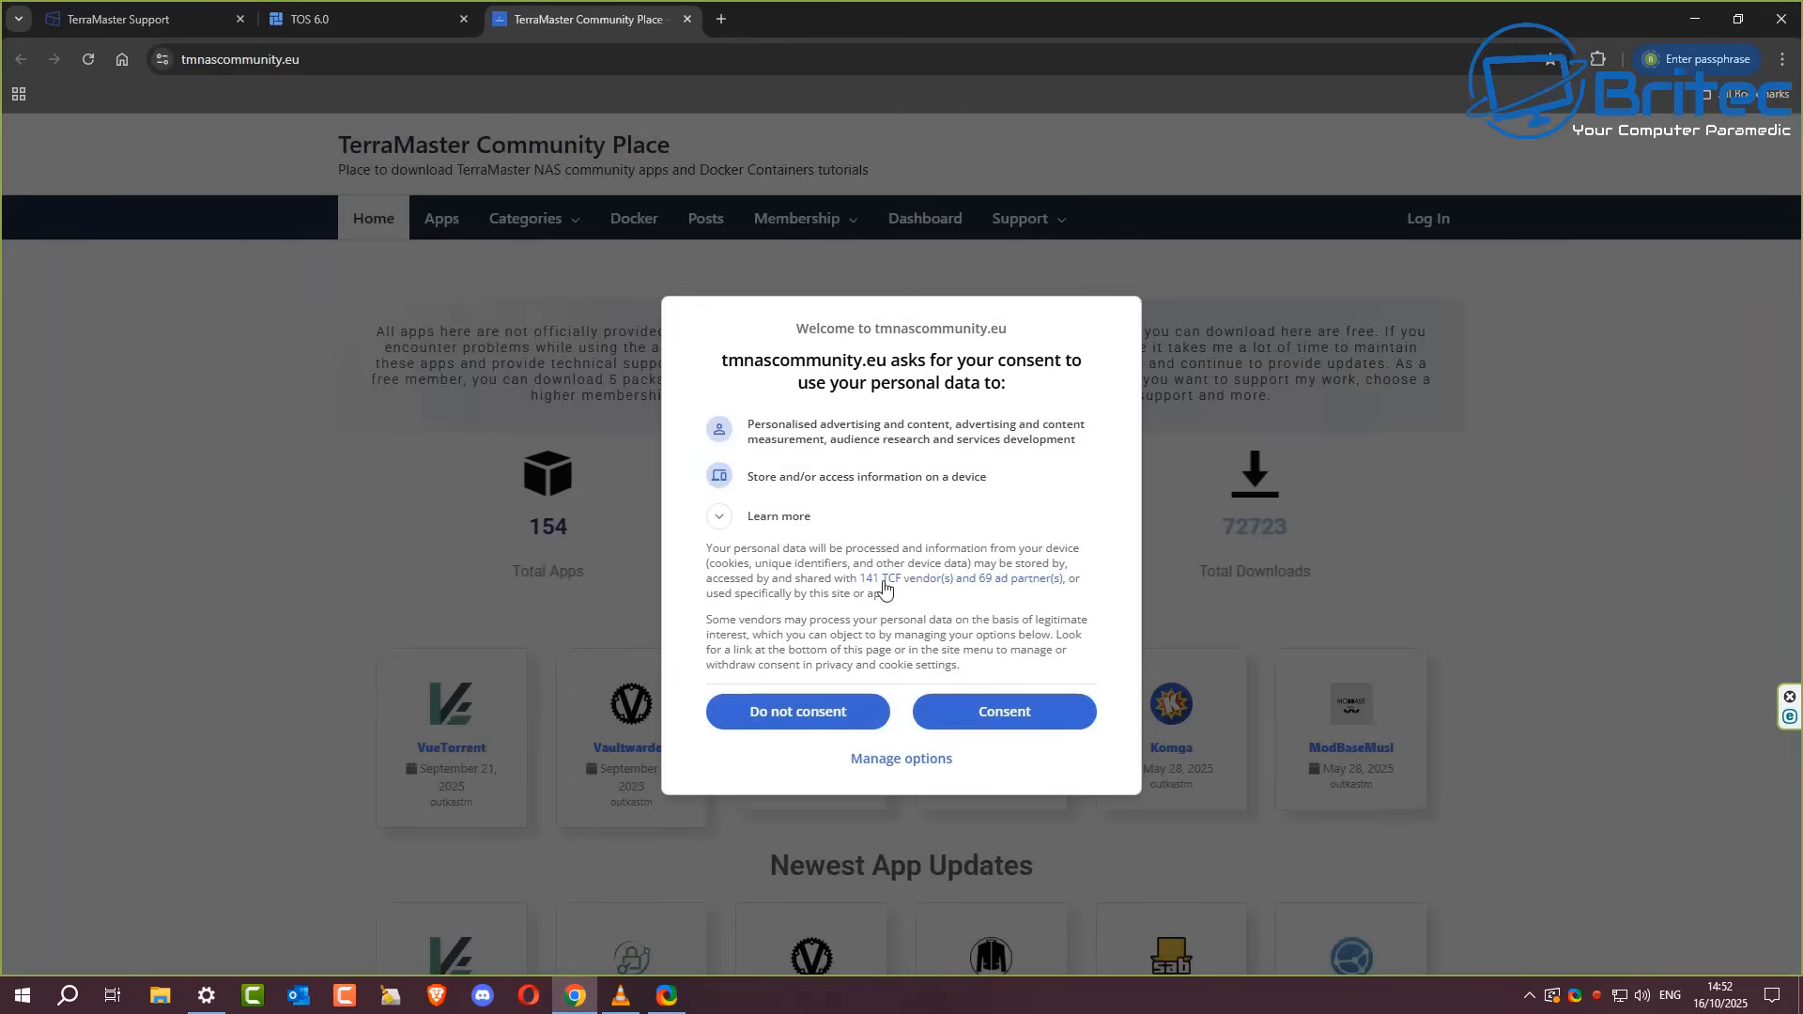
# Step: Dismiss the Community Place consent prompt, browse newest apps and updates, then return to the TOS tab
pyautogui.click(1001, 710)
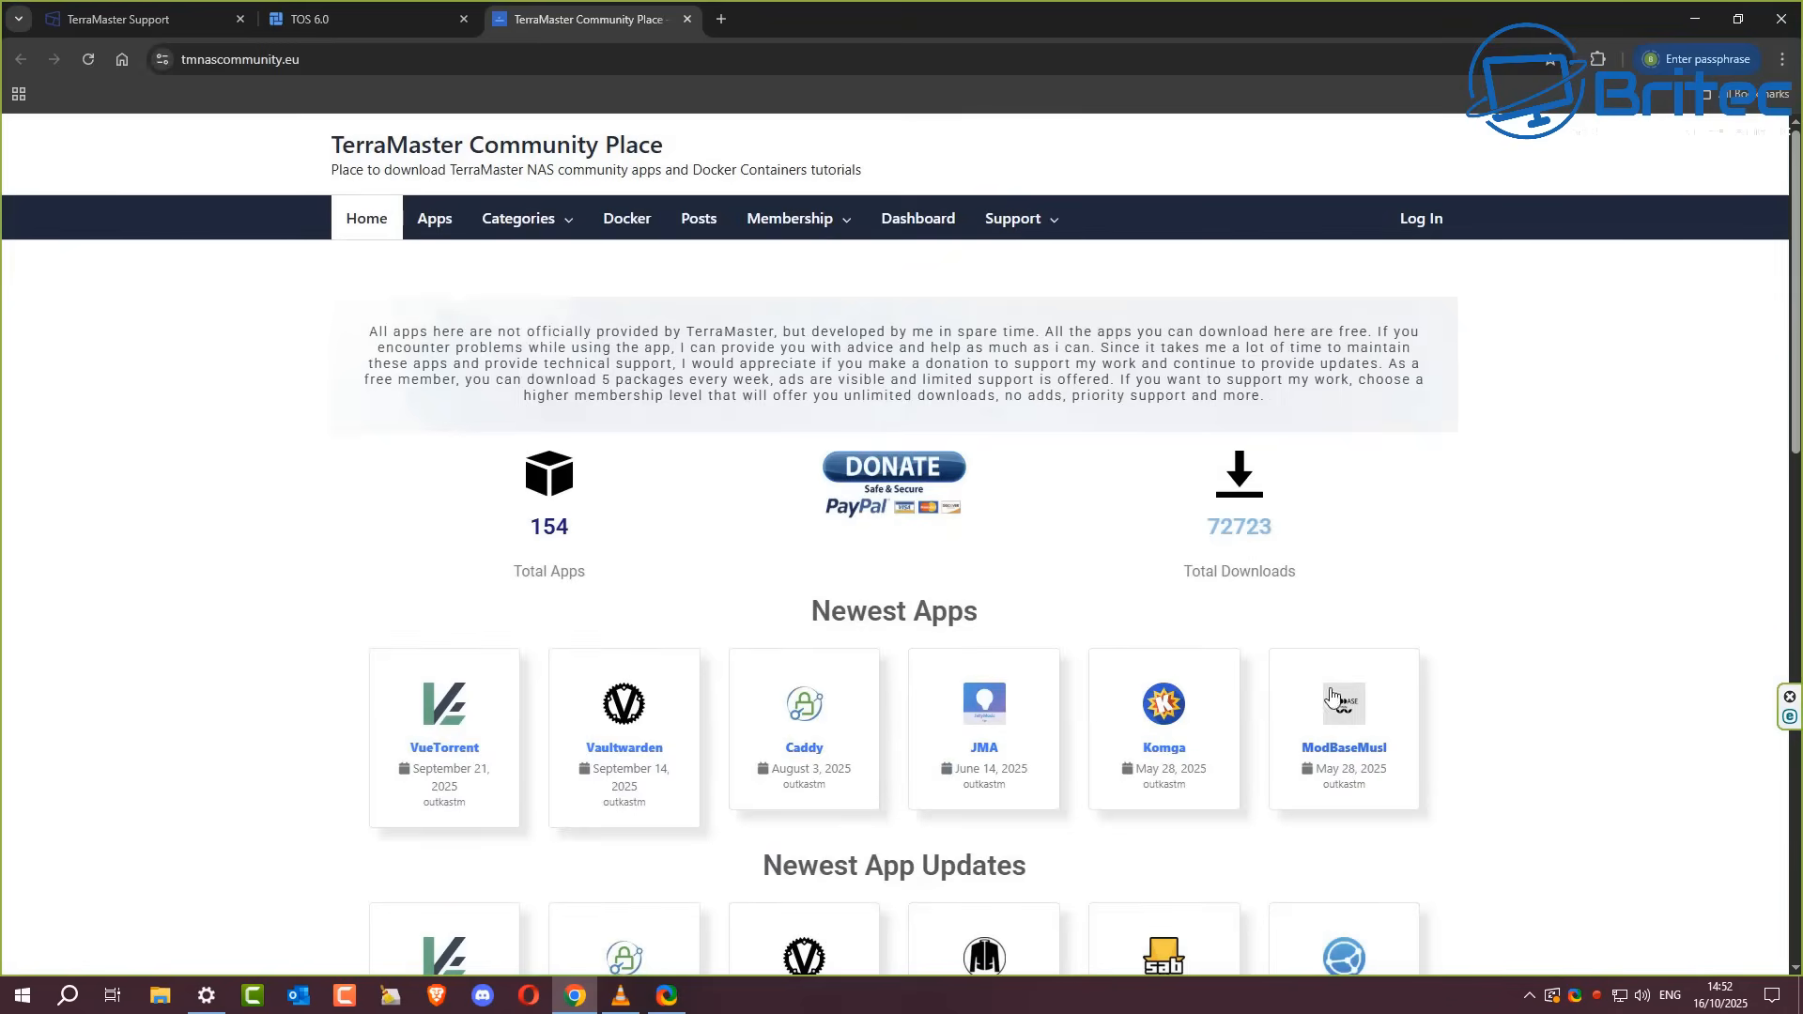
pyautogui.scroll(-3)
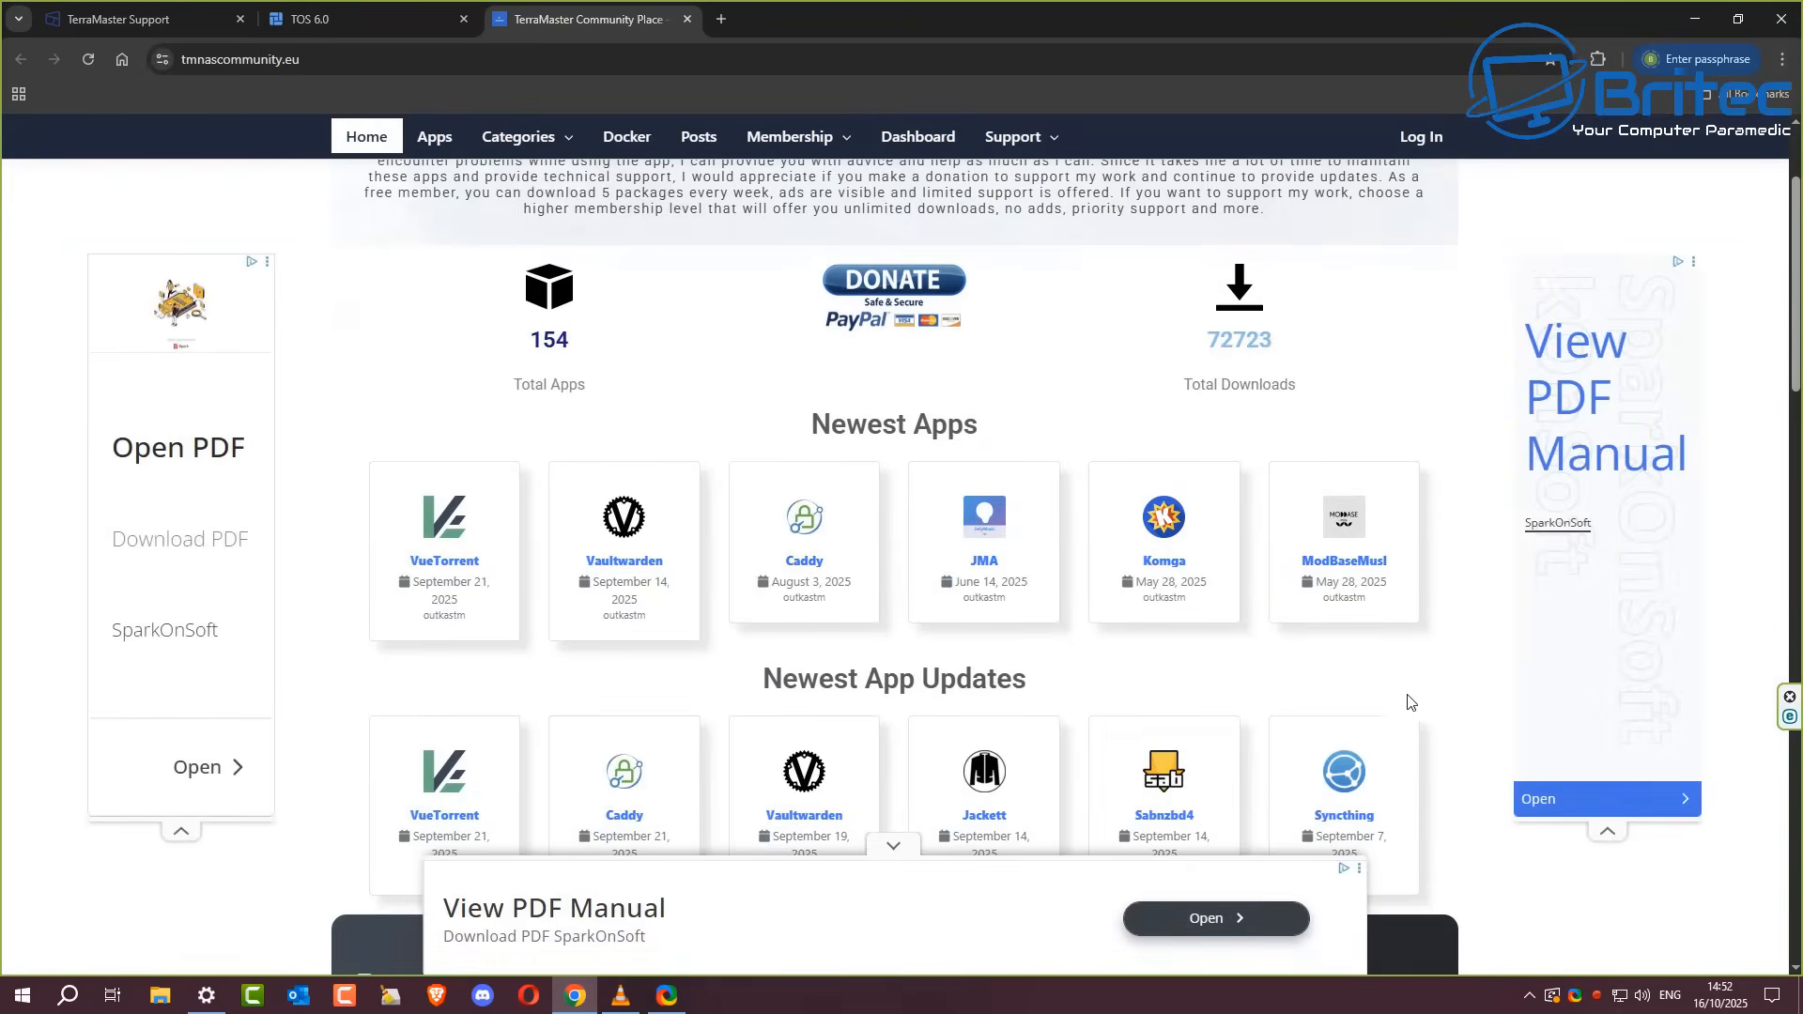
pyautogui.scroll(-3)
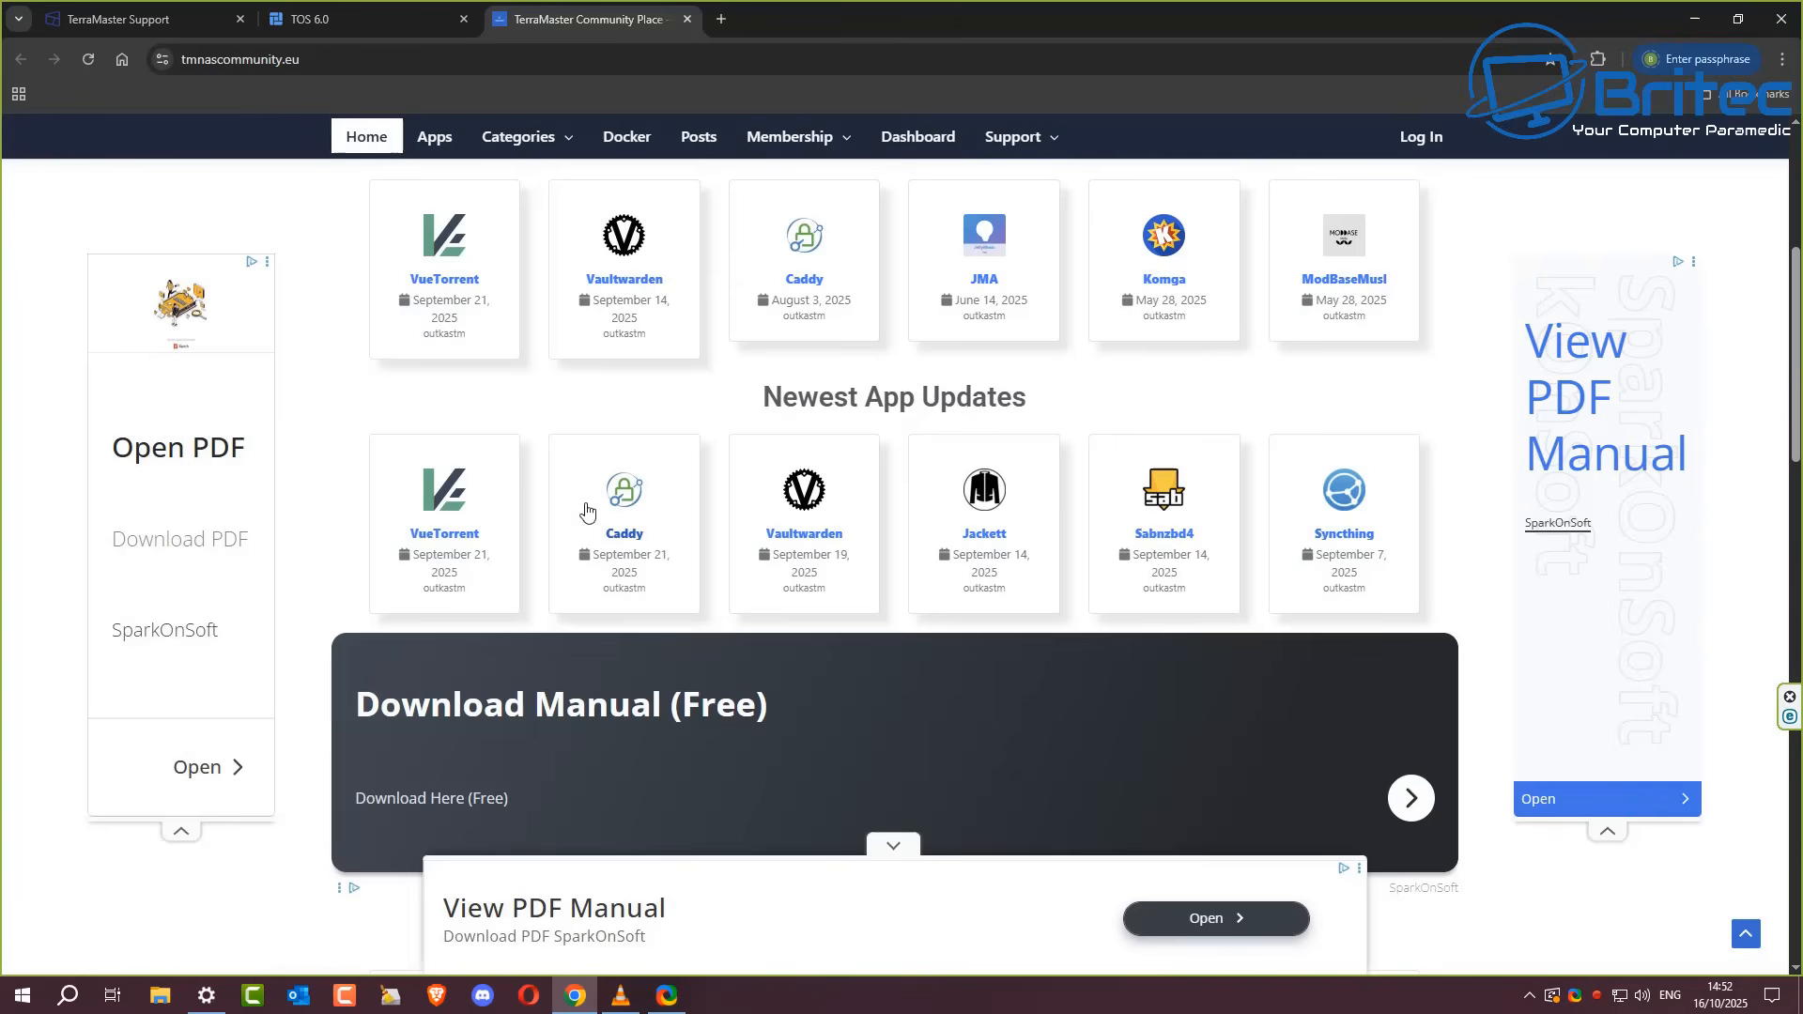
pyautogui.moveTo(699, 274)
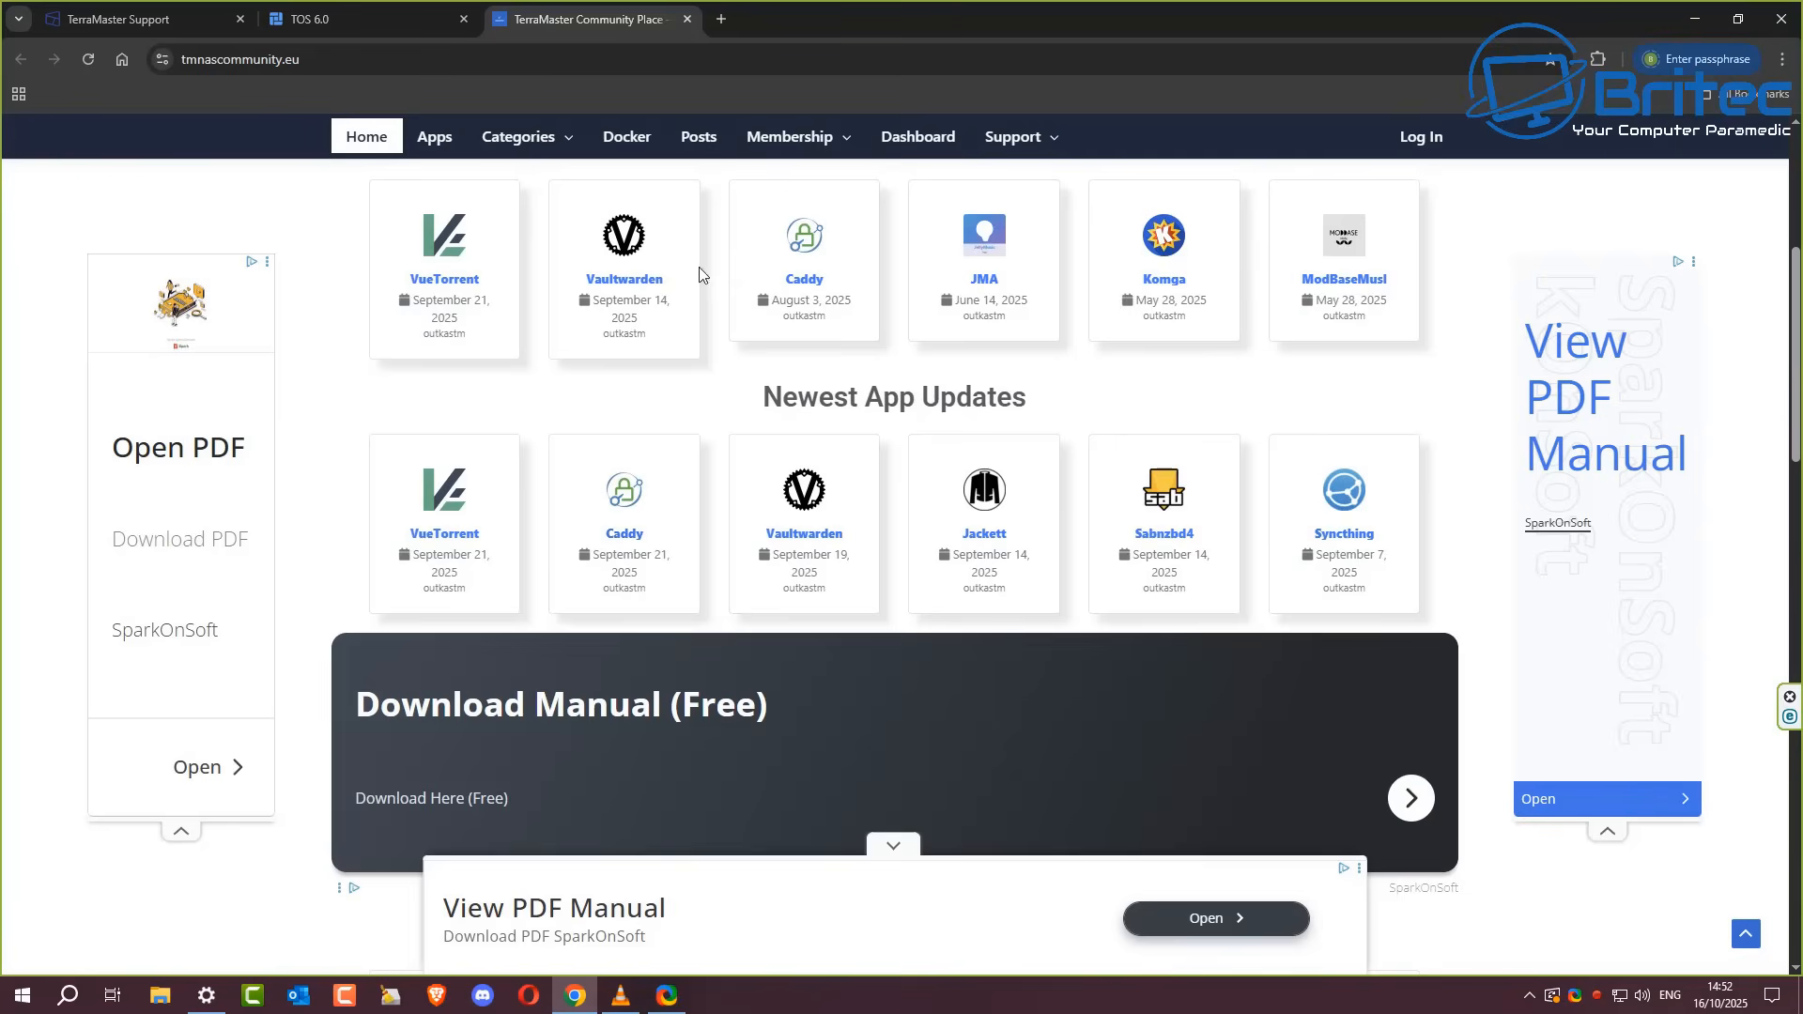
pyautogui.click(304, 19)
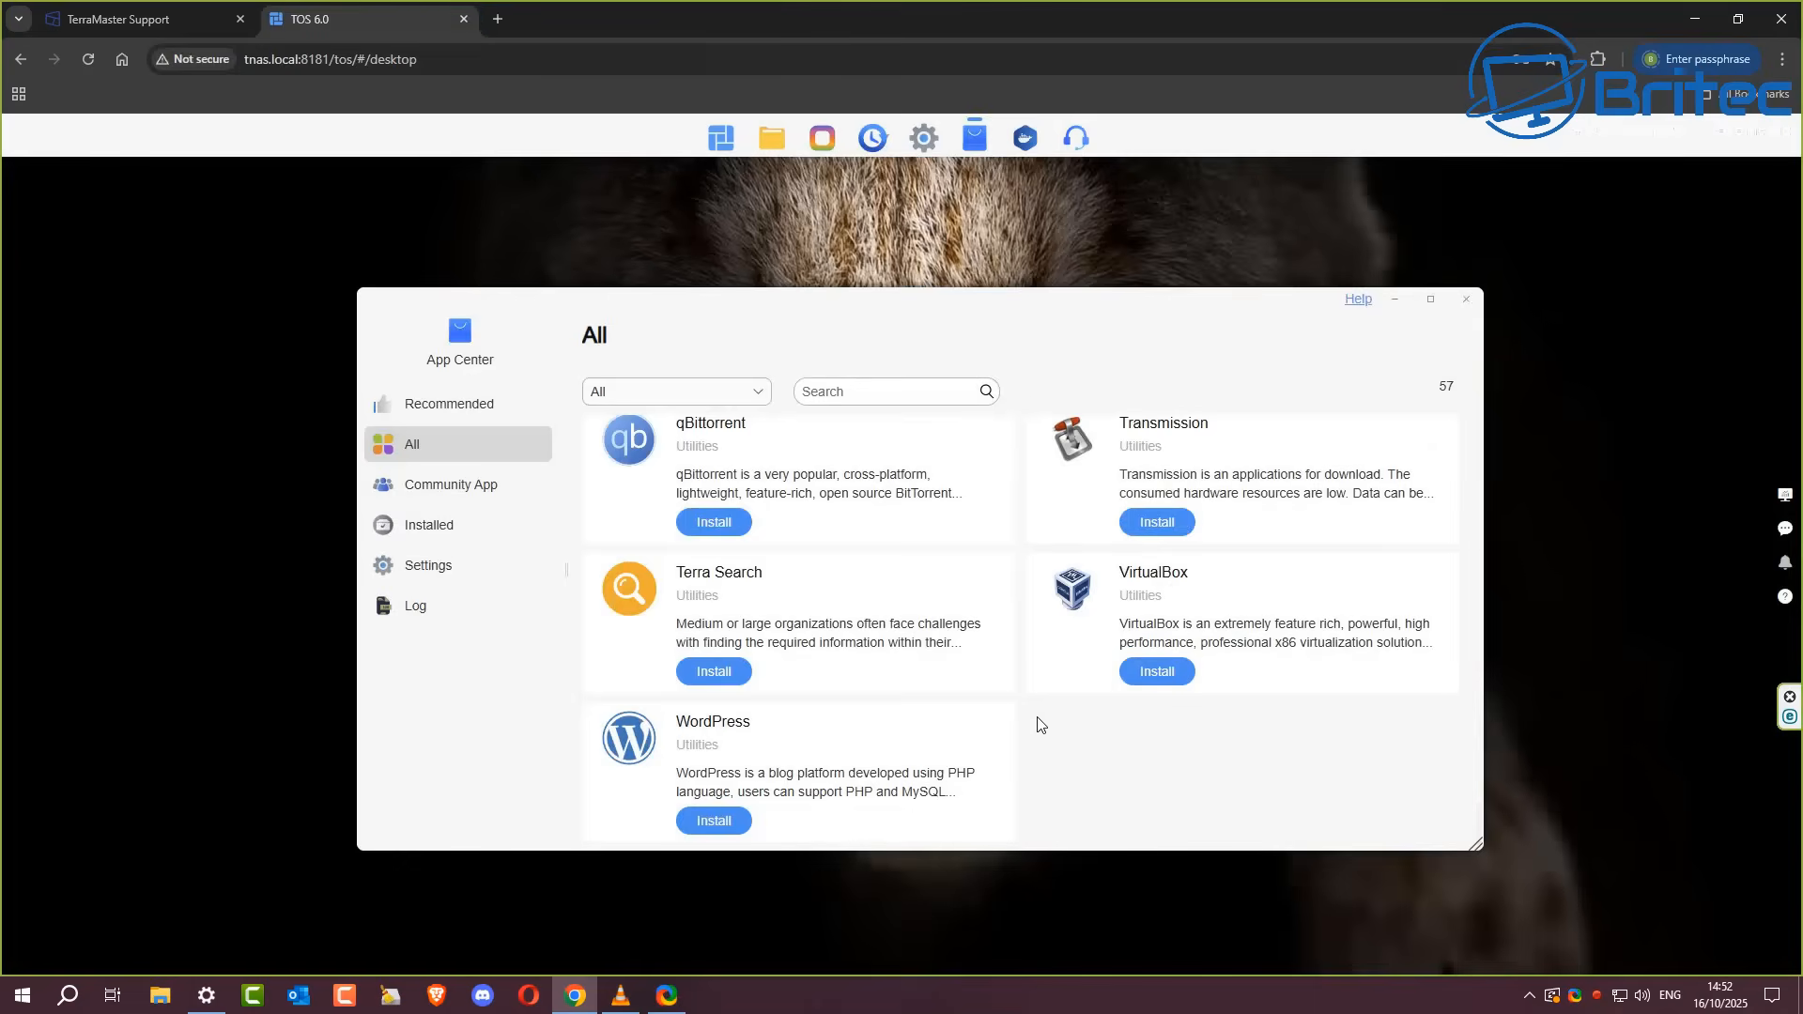
pyautogui.moveTo(1503, 344)
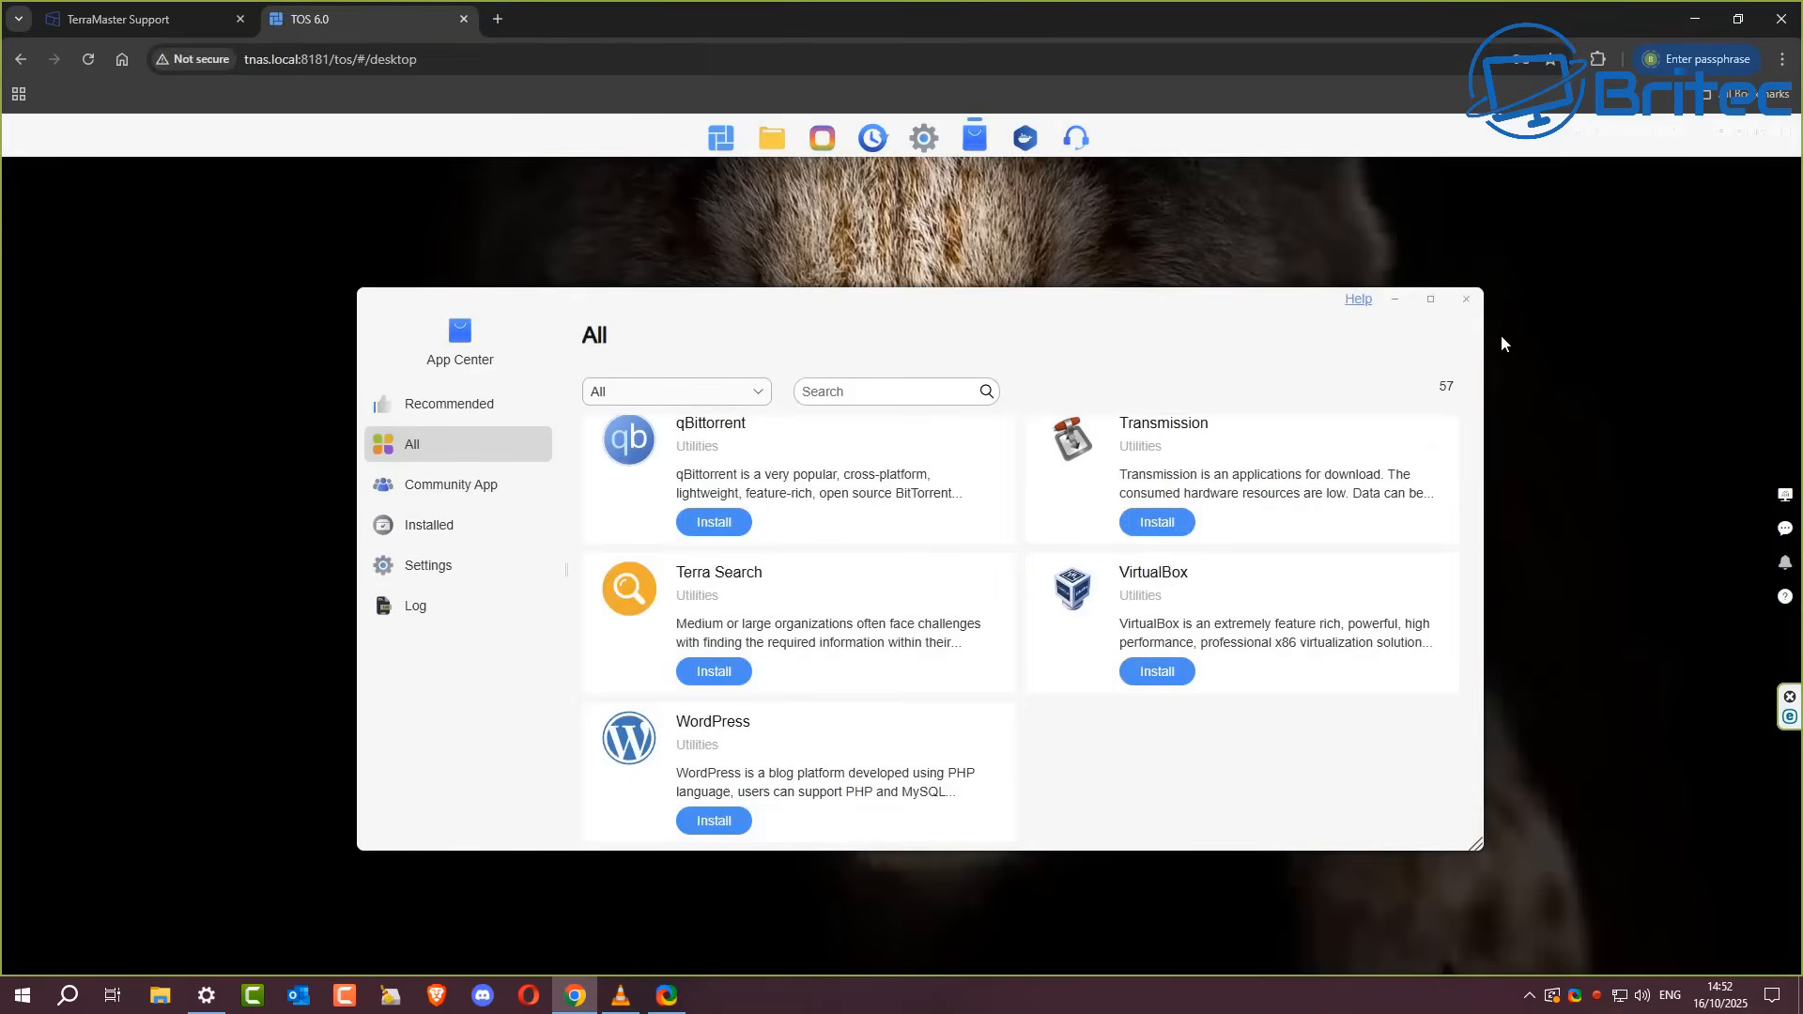
# Step: Close App Center, view the Backup app's BBS topology and guidelines, then bring up Control Panel
pyautogui.click(1465, 298)
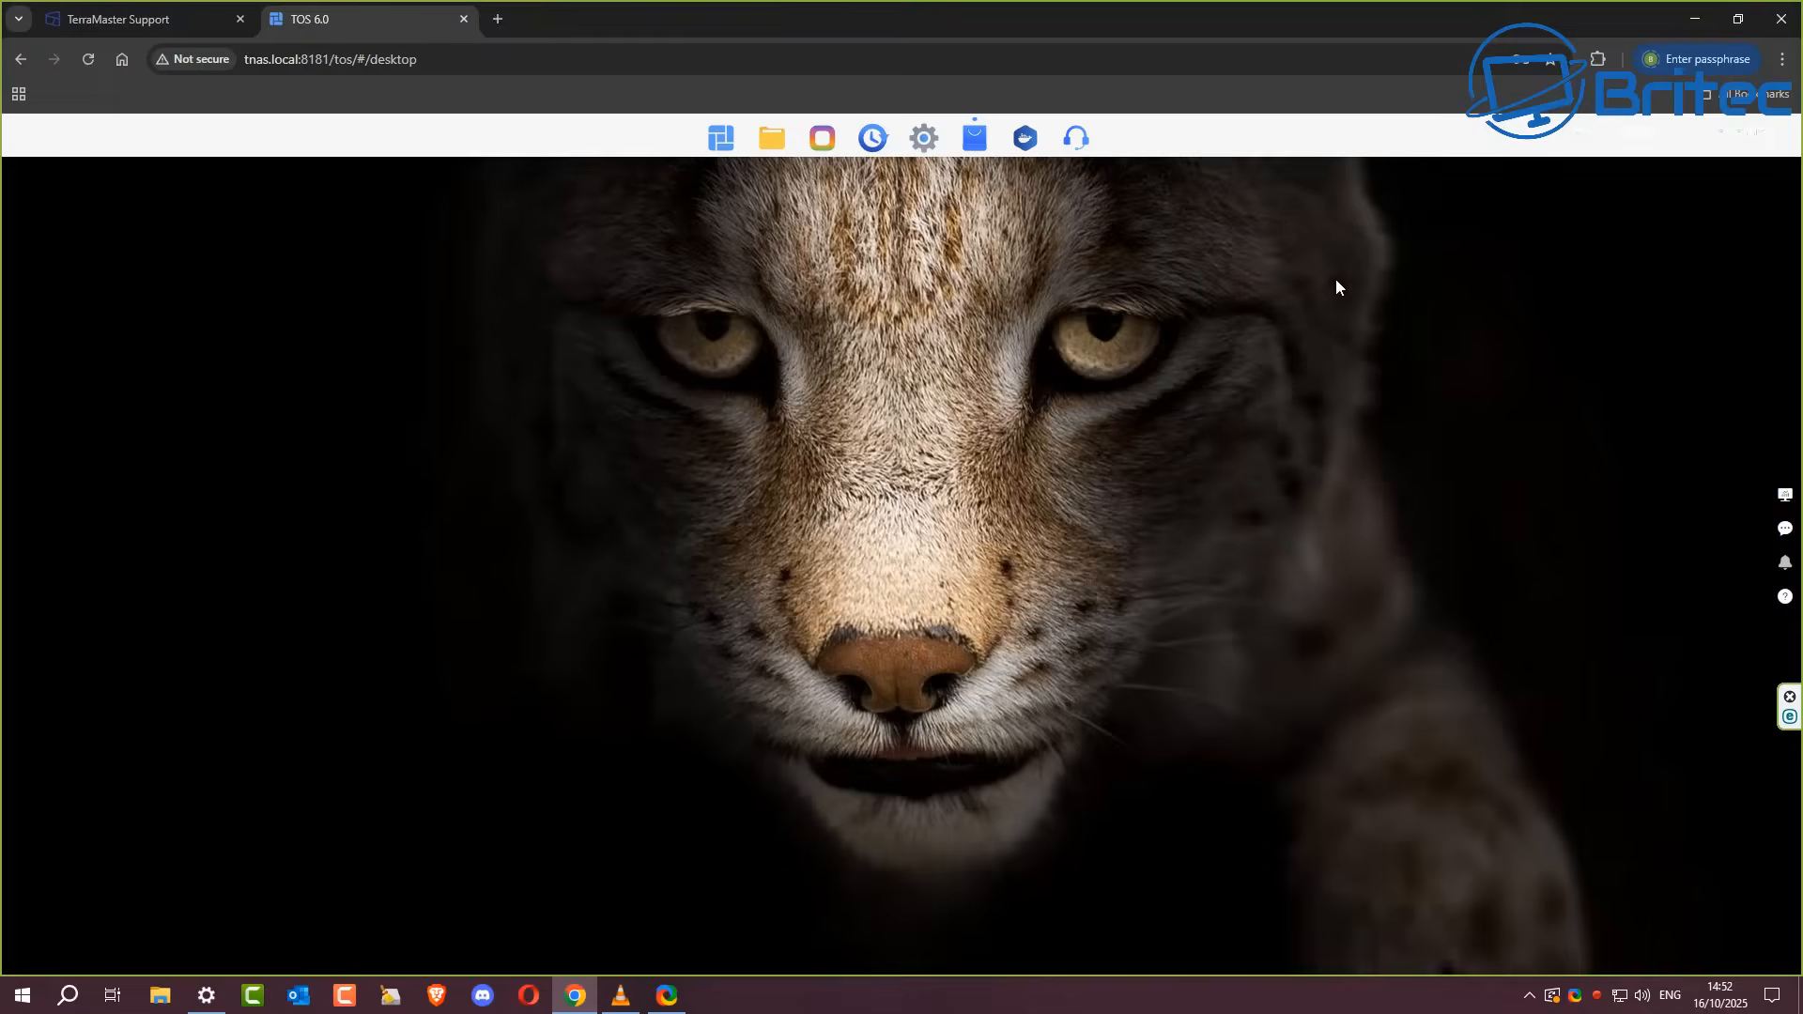
pyautogui.moveTo(871, 137)
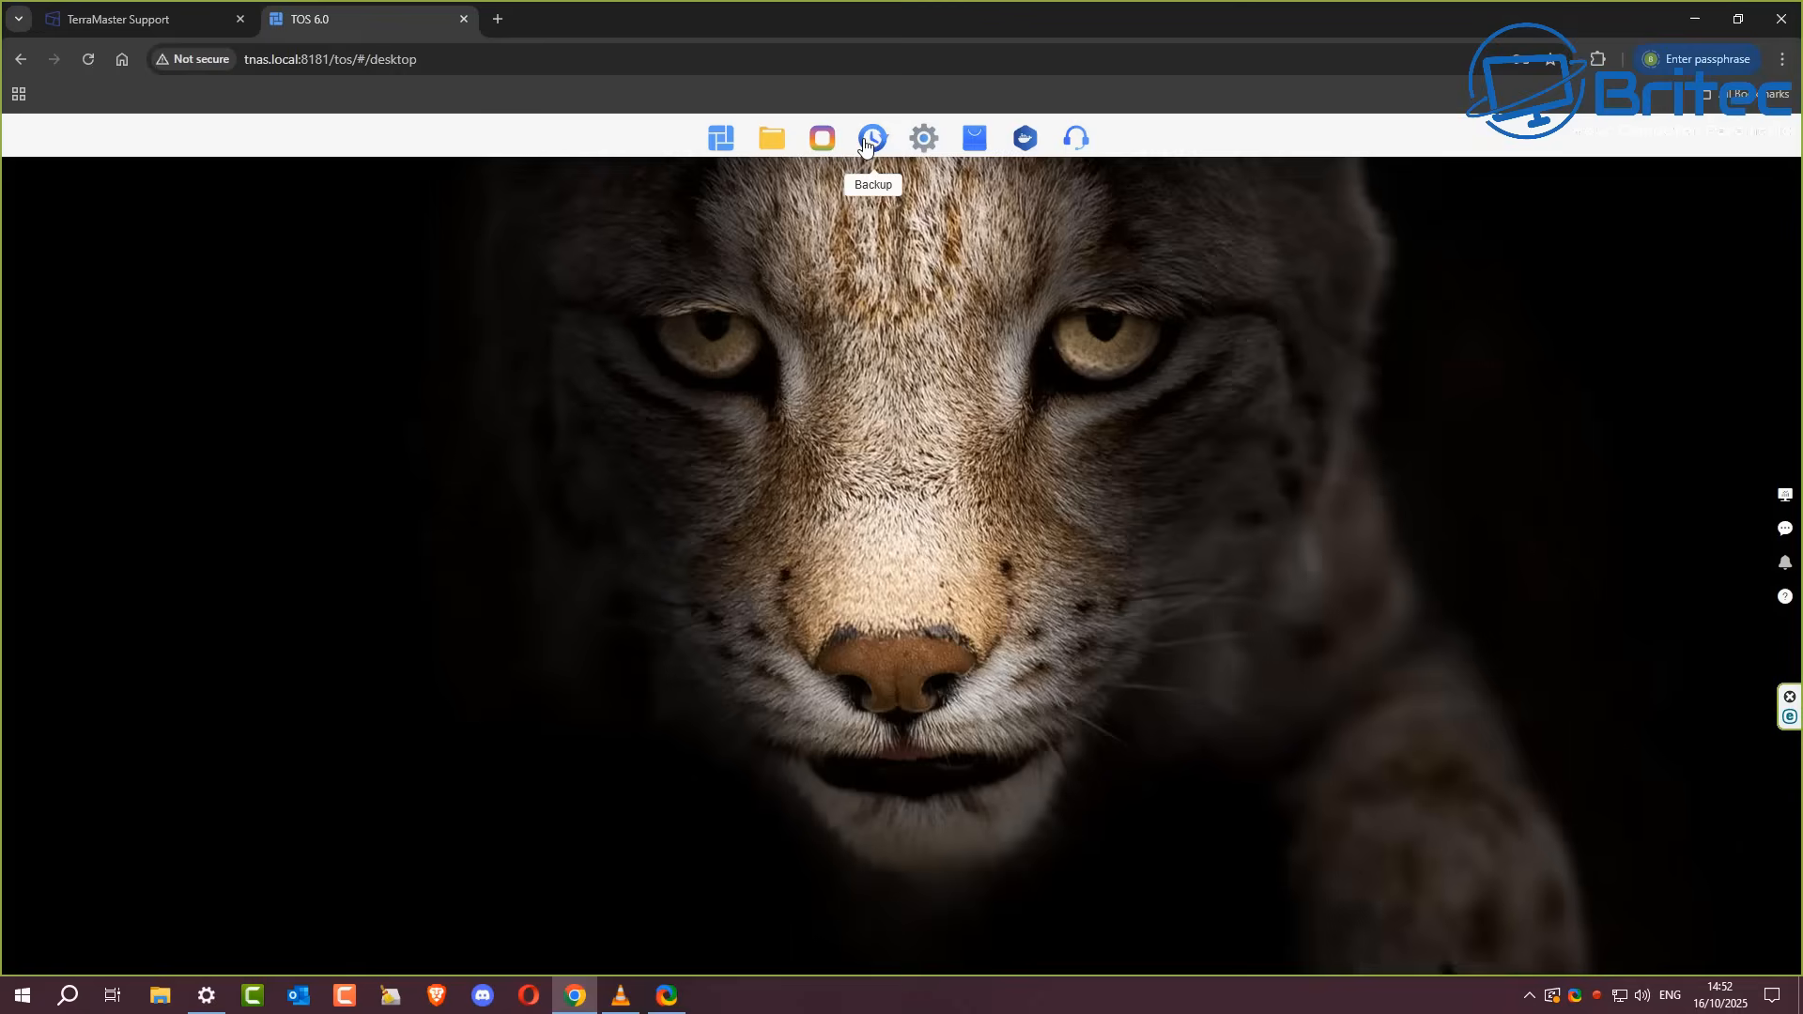
pyautogui.click(871, 137)
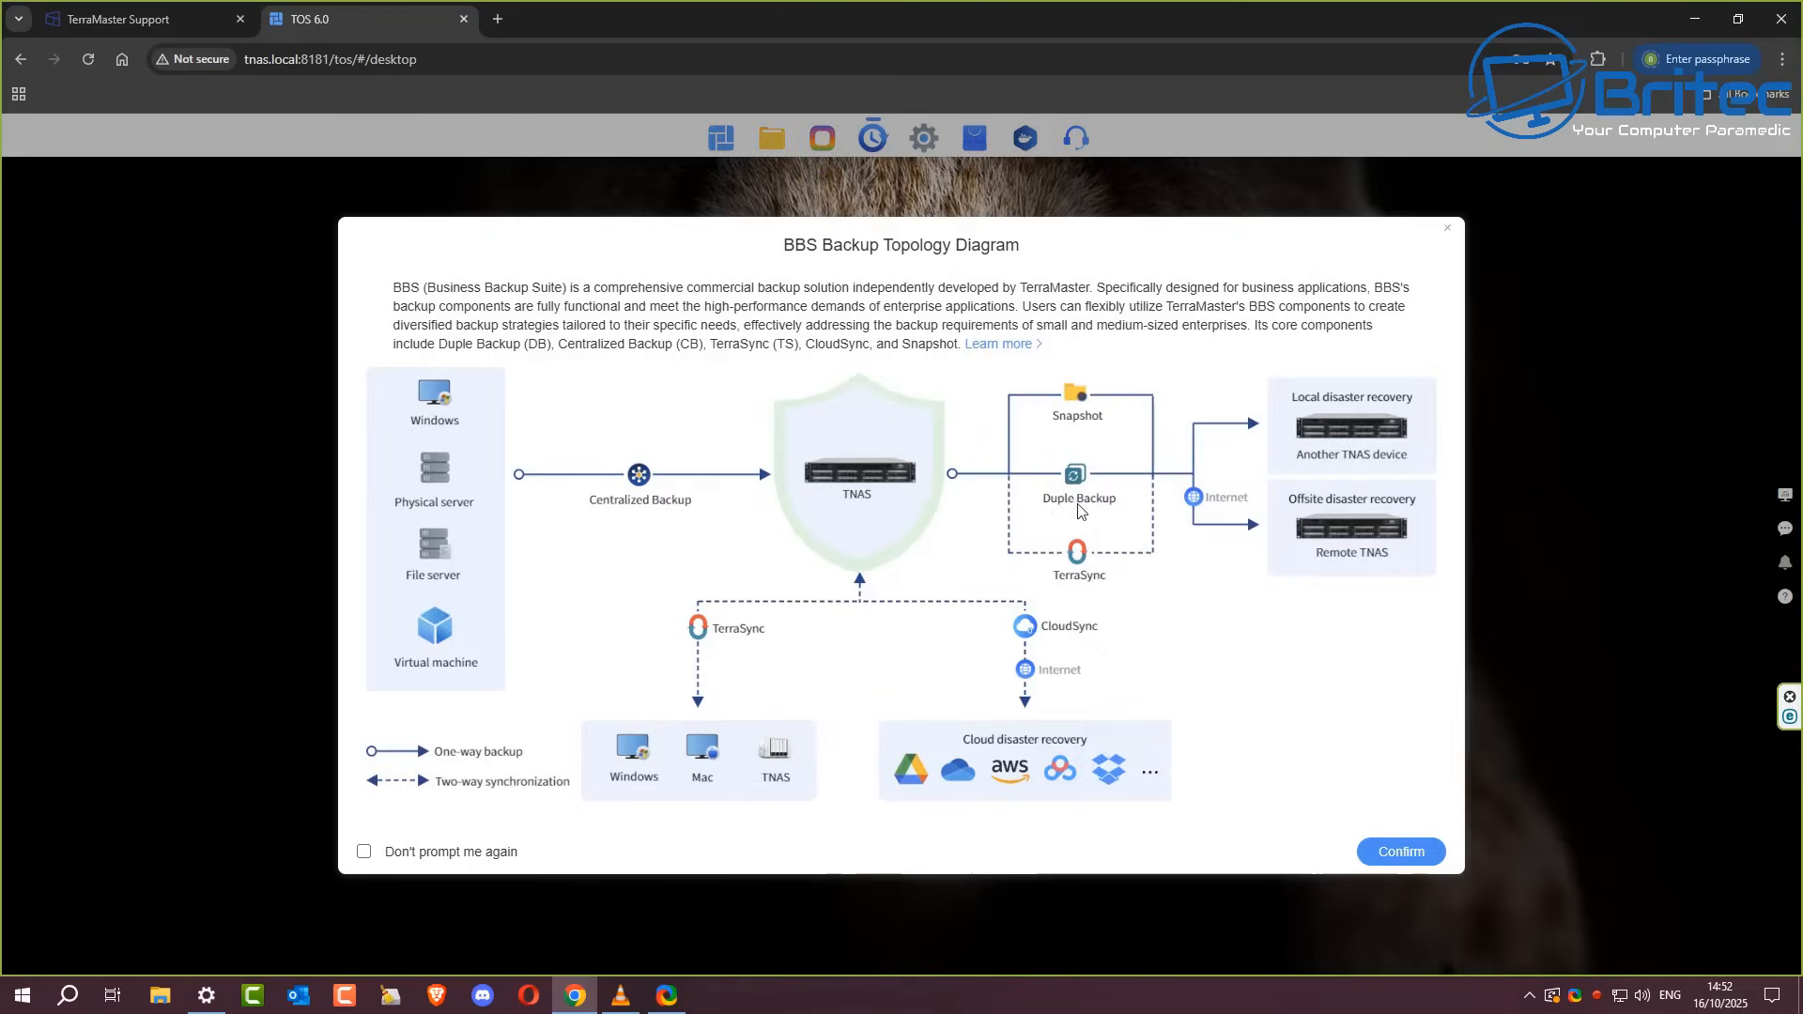
pyautogui.moveTo(787, 684)
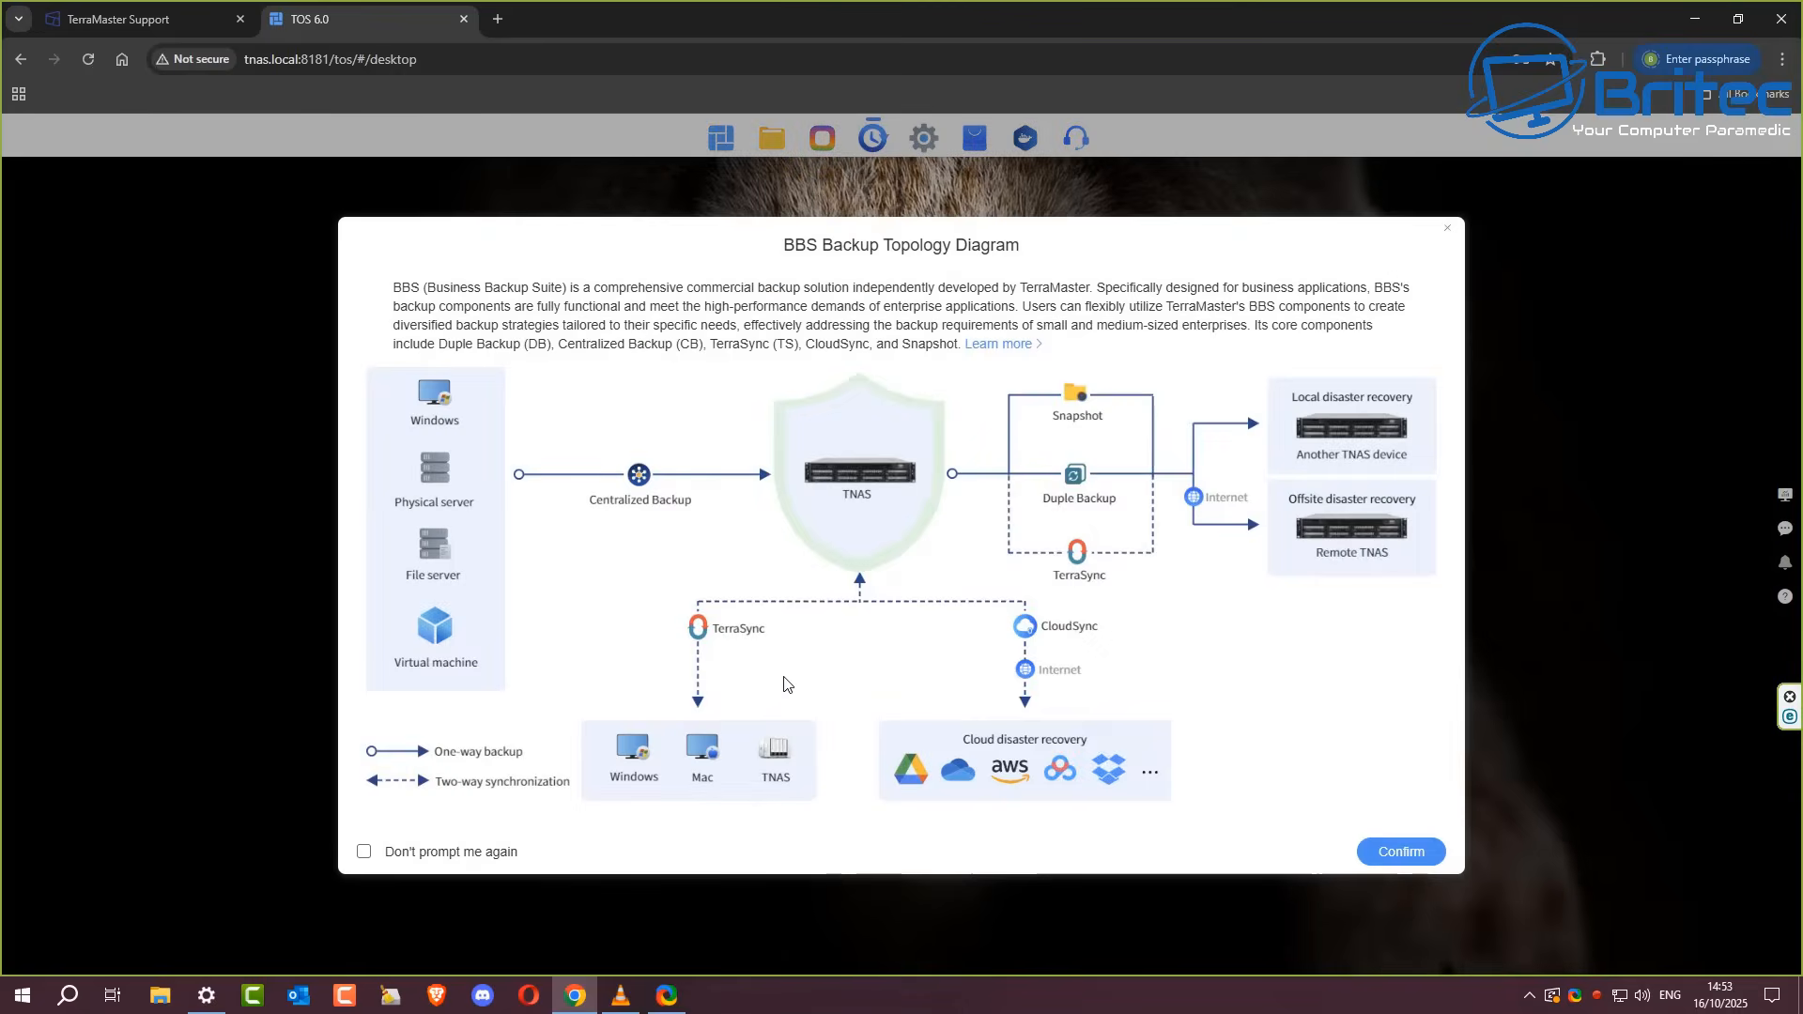
pyautogui.moveTo(1391, 300)
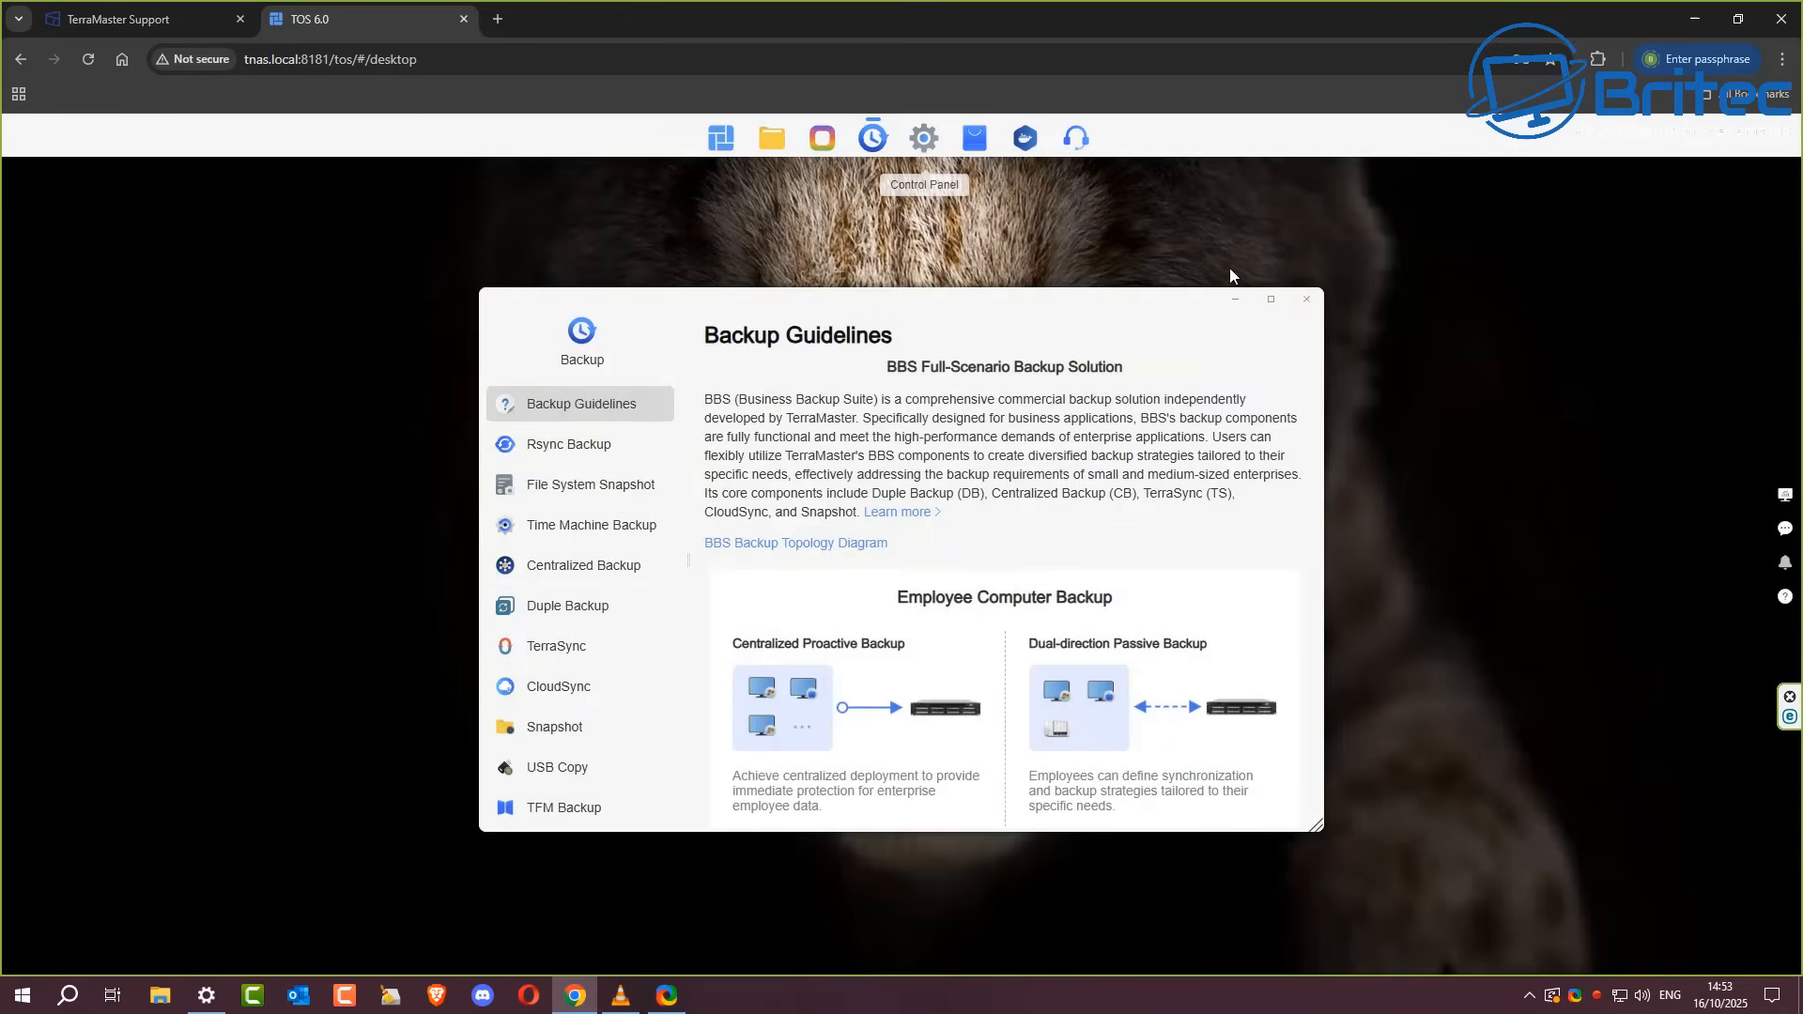
pyautogui.moveTo(1046, 385)
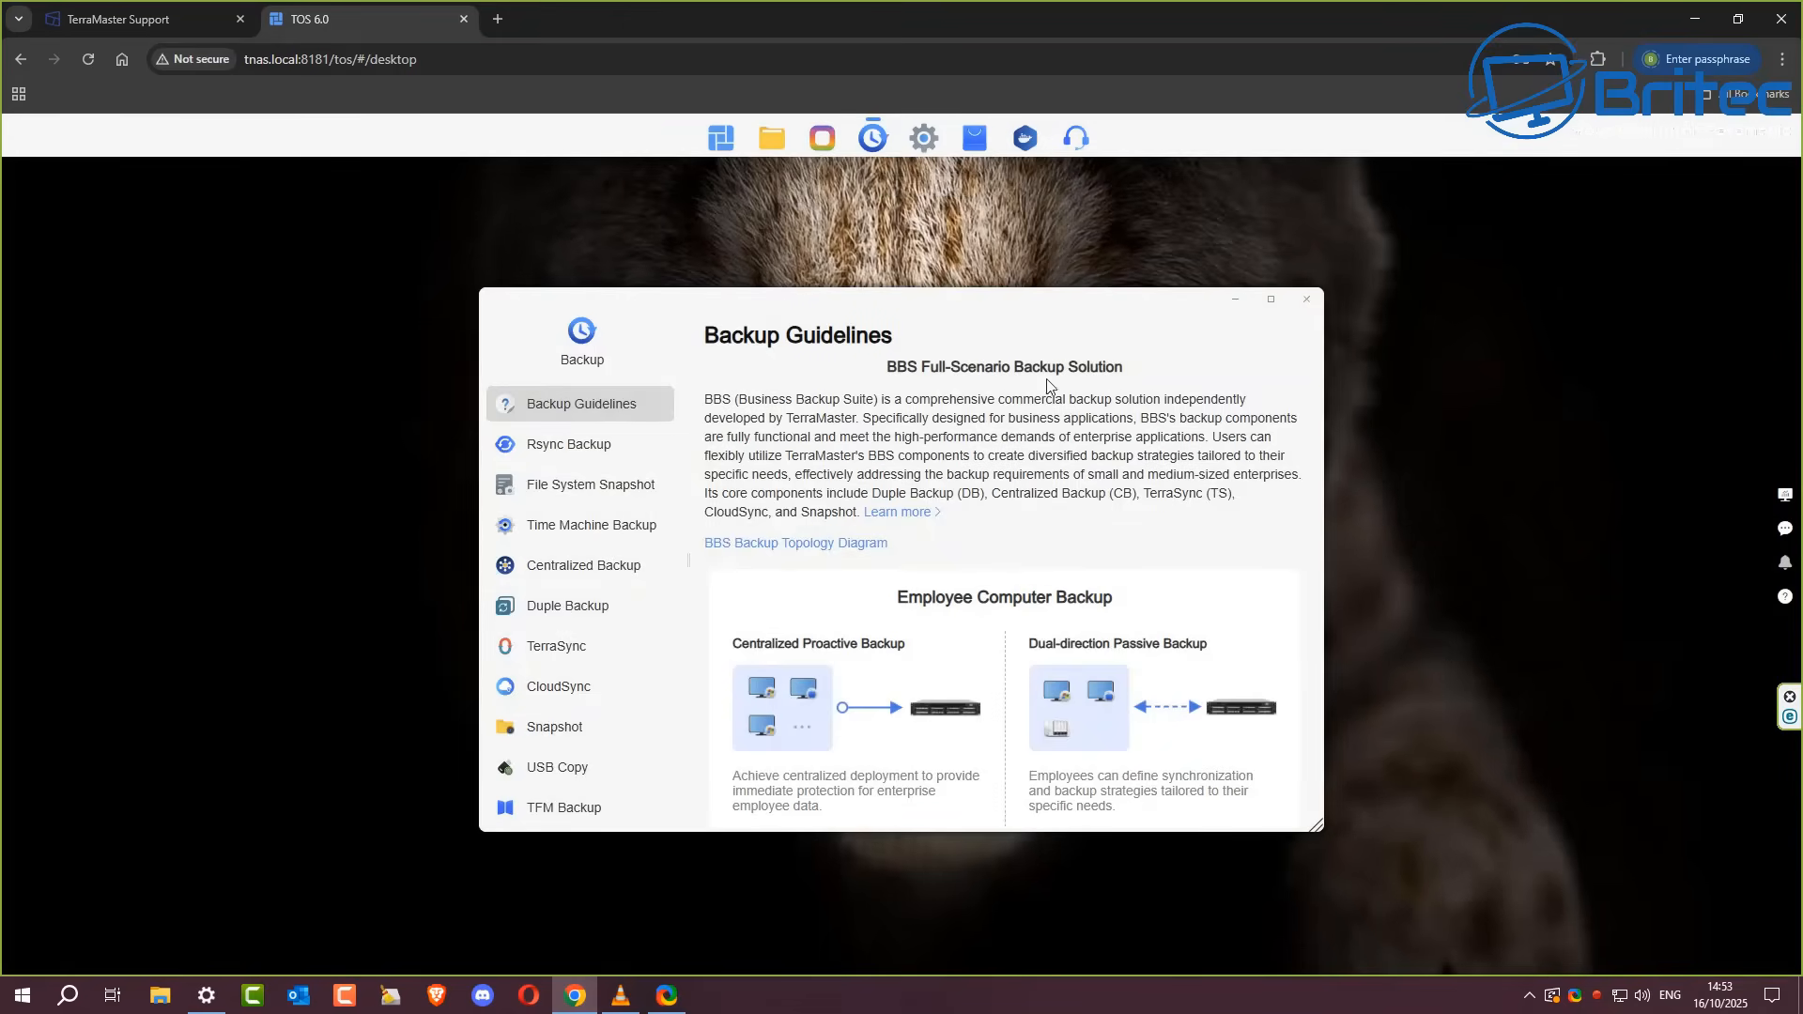
pyautogui.moveTo(582, 451)
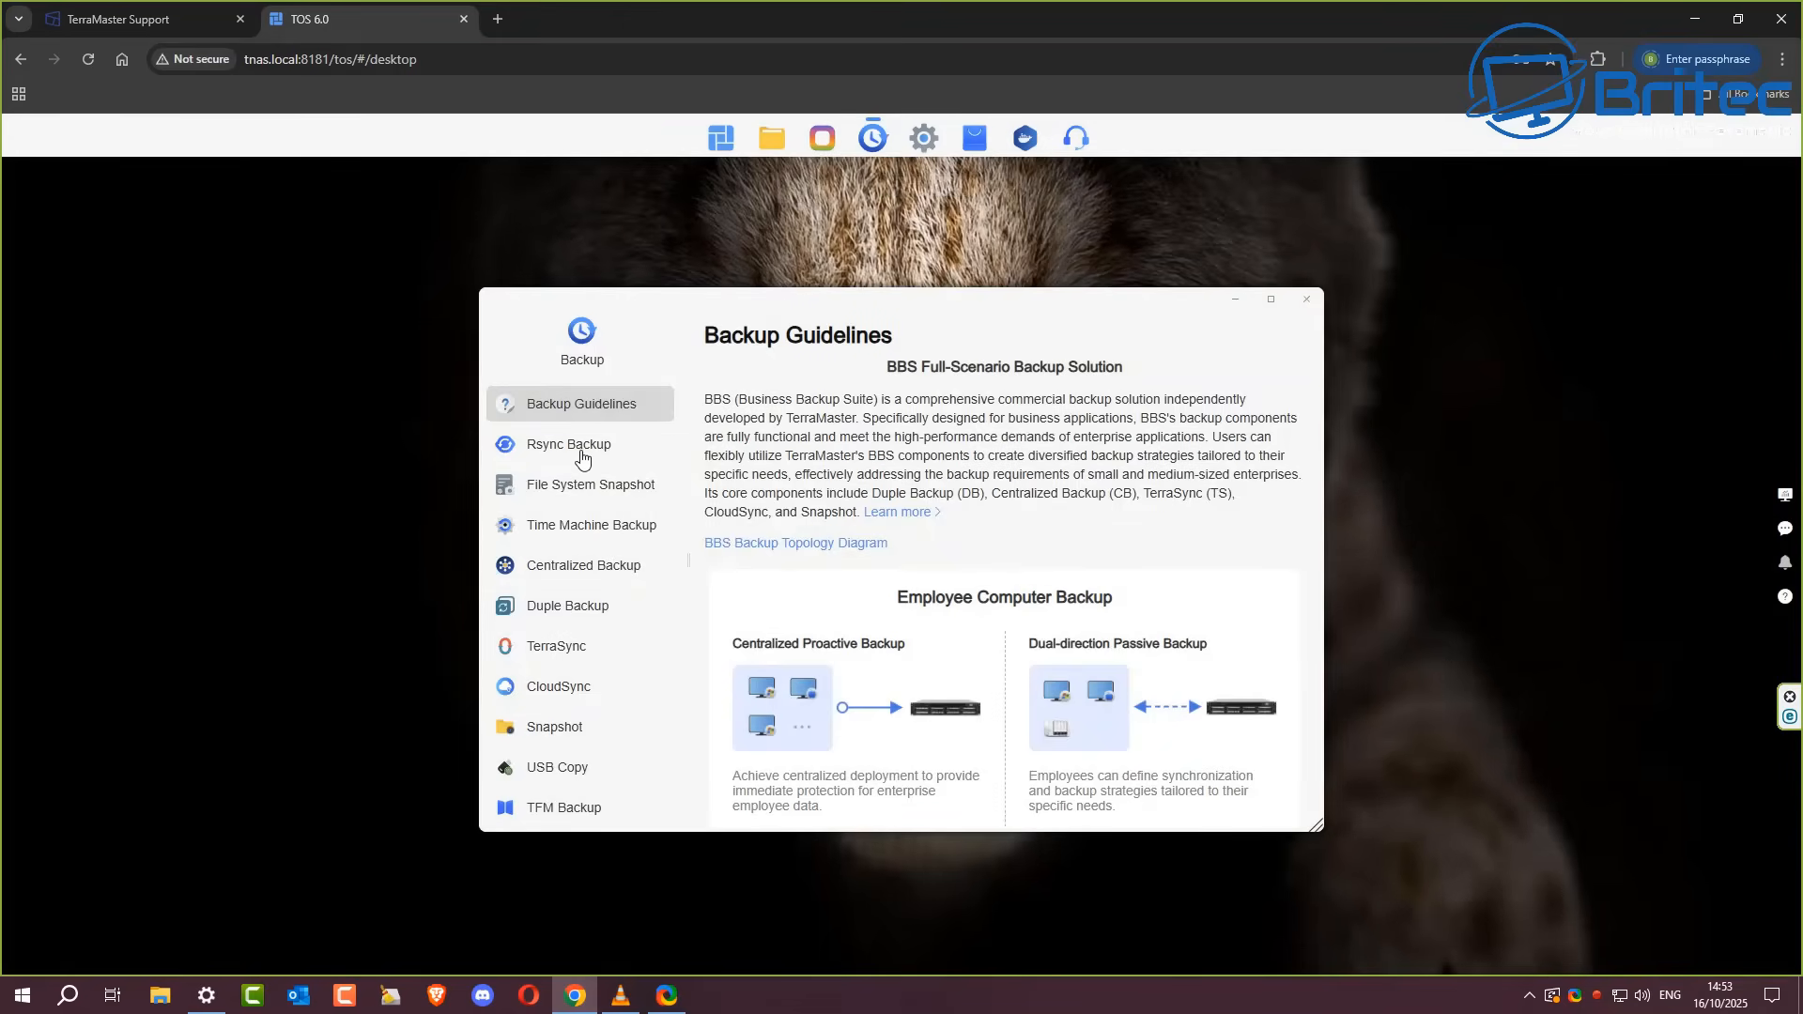
pyautogui.click(922, 137)
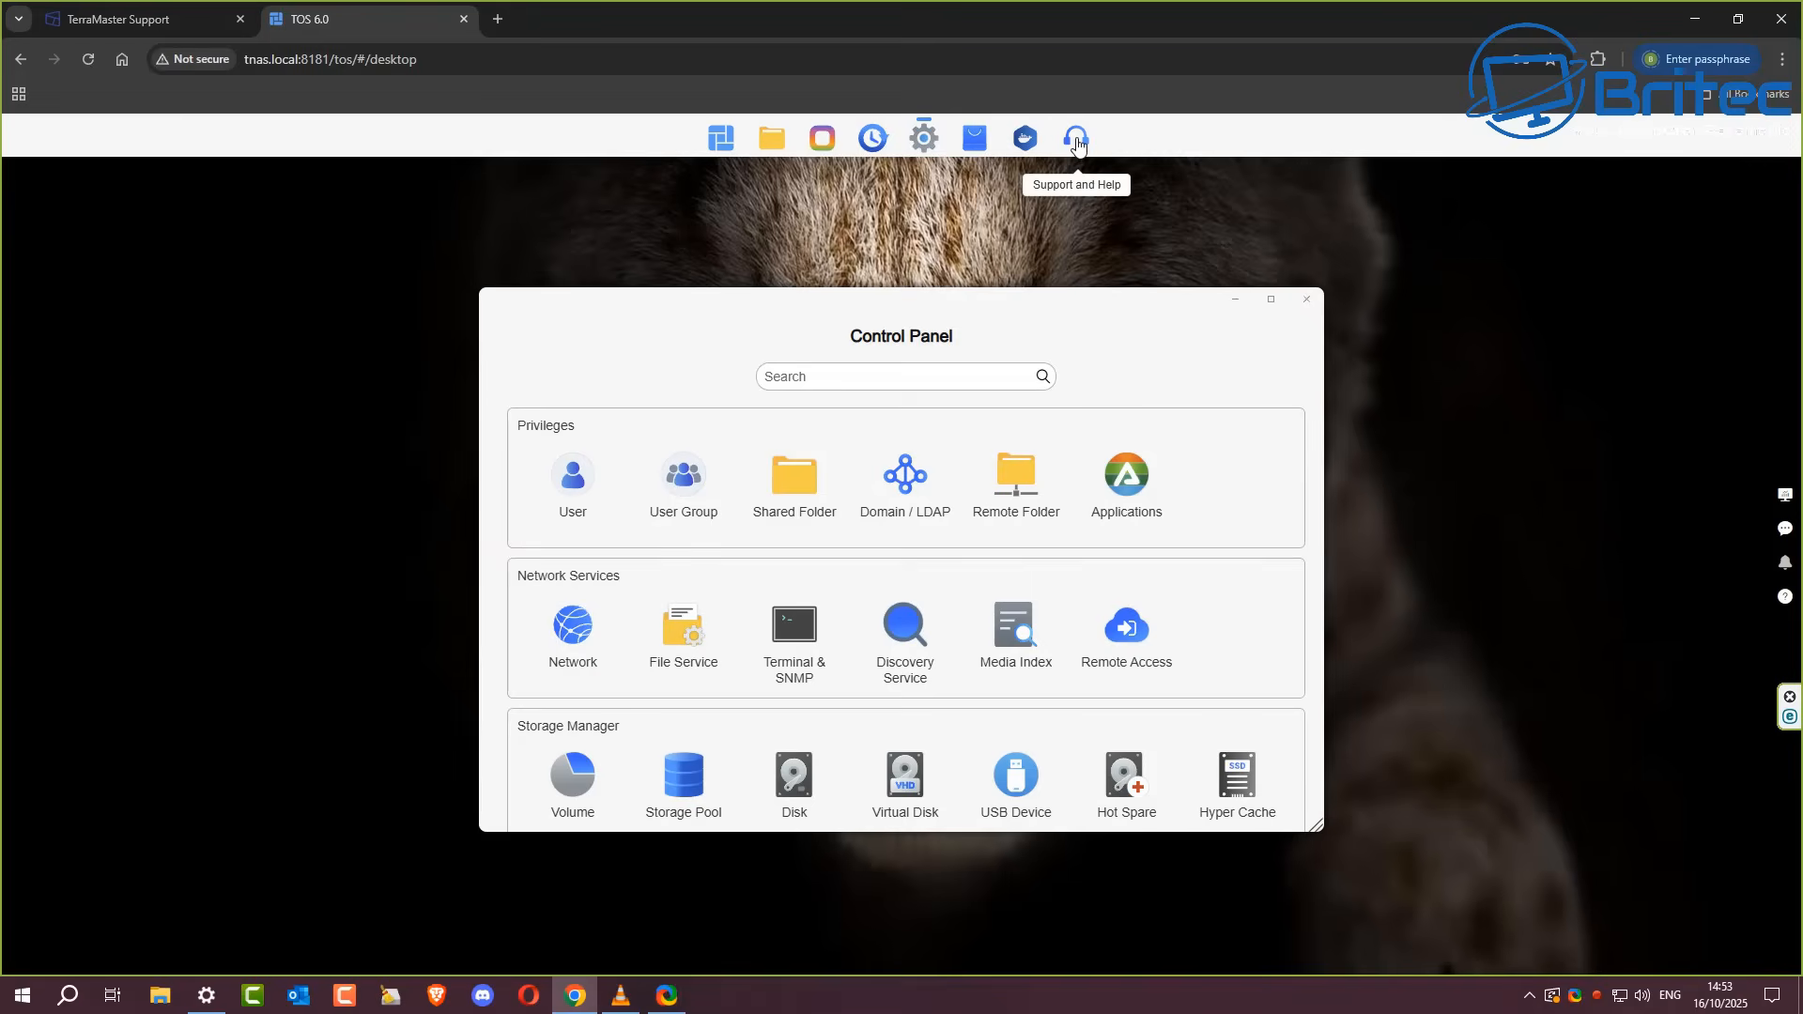
# Step: View the Report Issues form in Support and Help, then close it and the Control Panel
pyautogui.click(1074, 137)
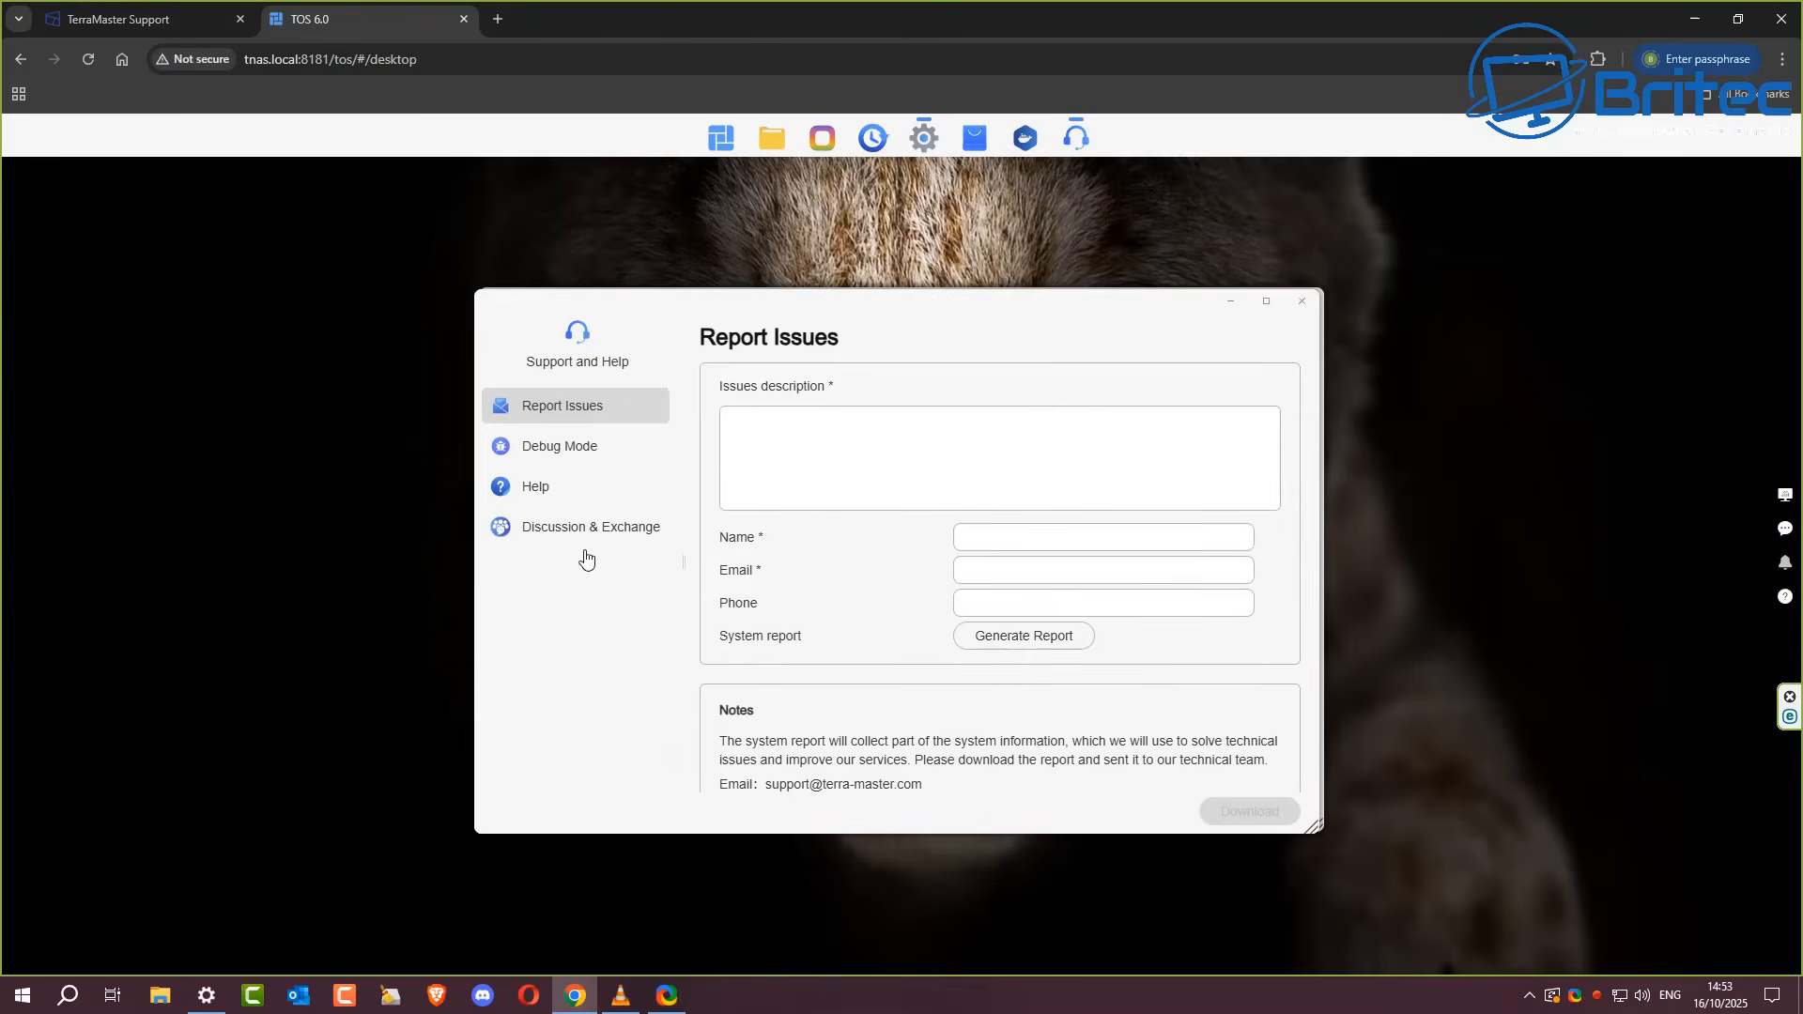
pyautogui.moveTo(1059, 641)
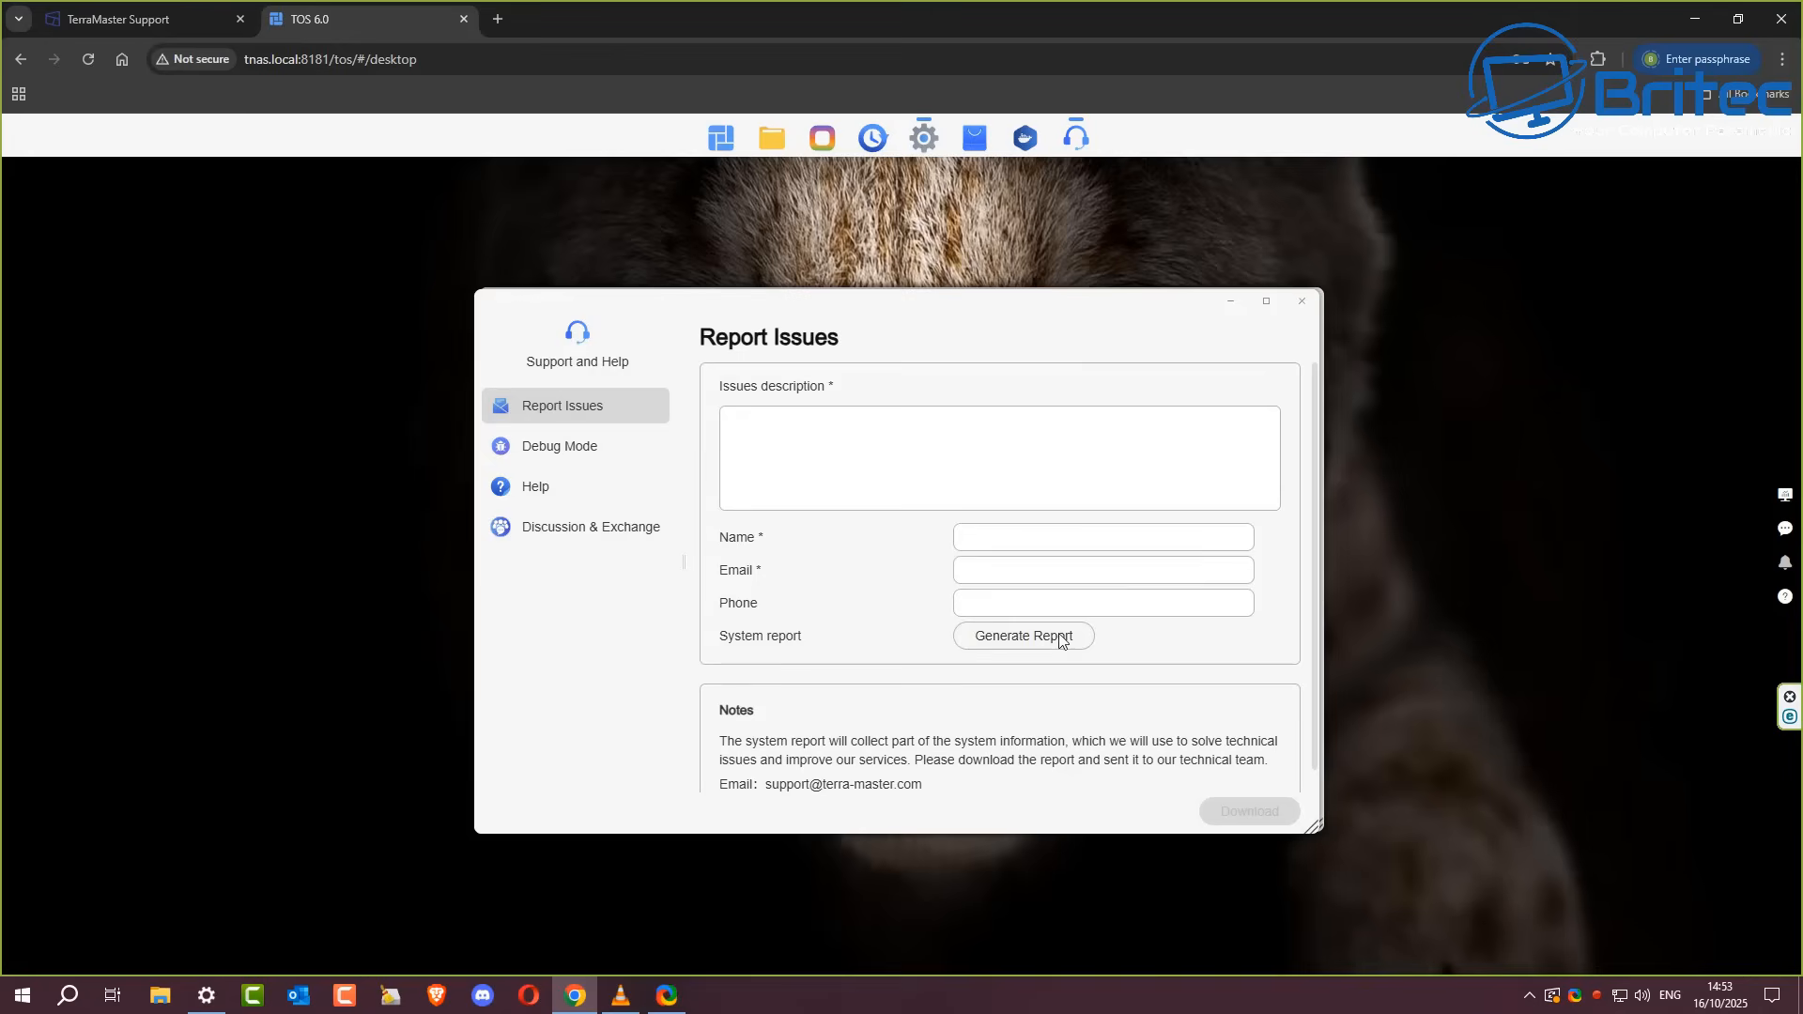
pyautogui.moveTo(545, 450)
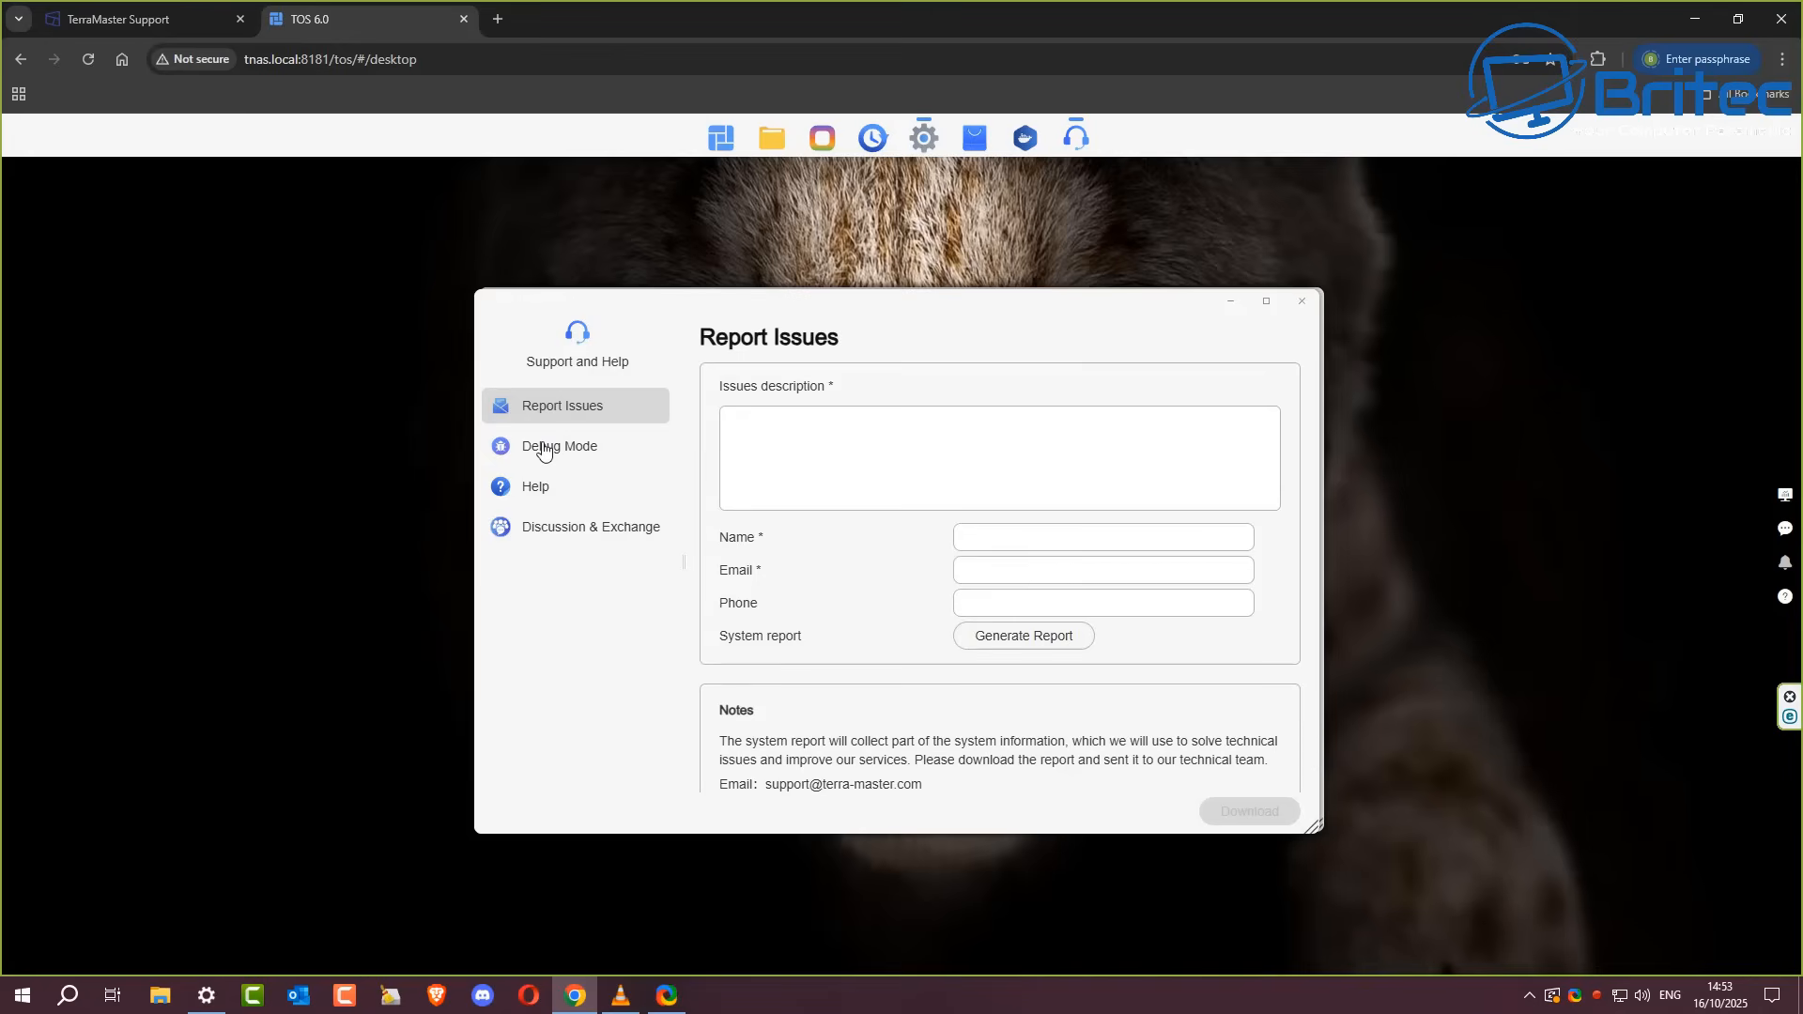
pyautogui.click(920, 137)
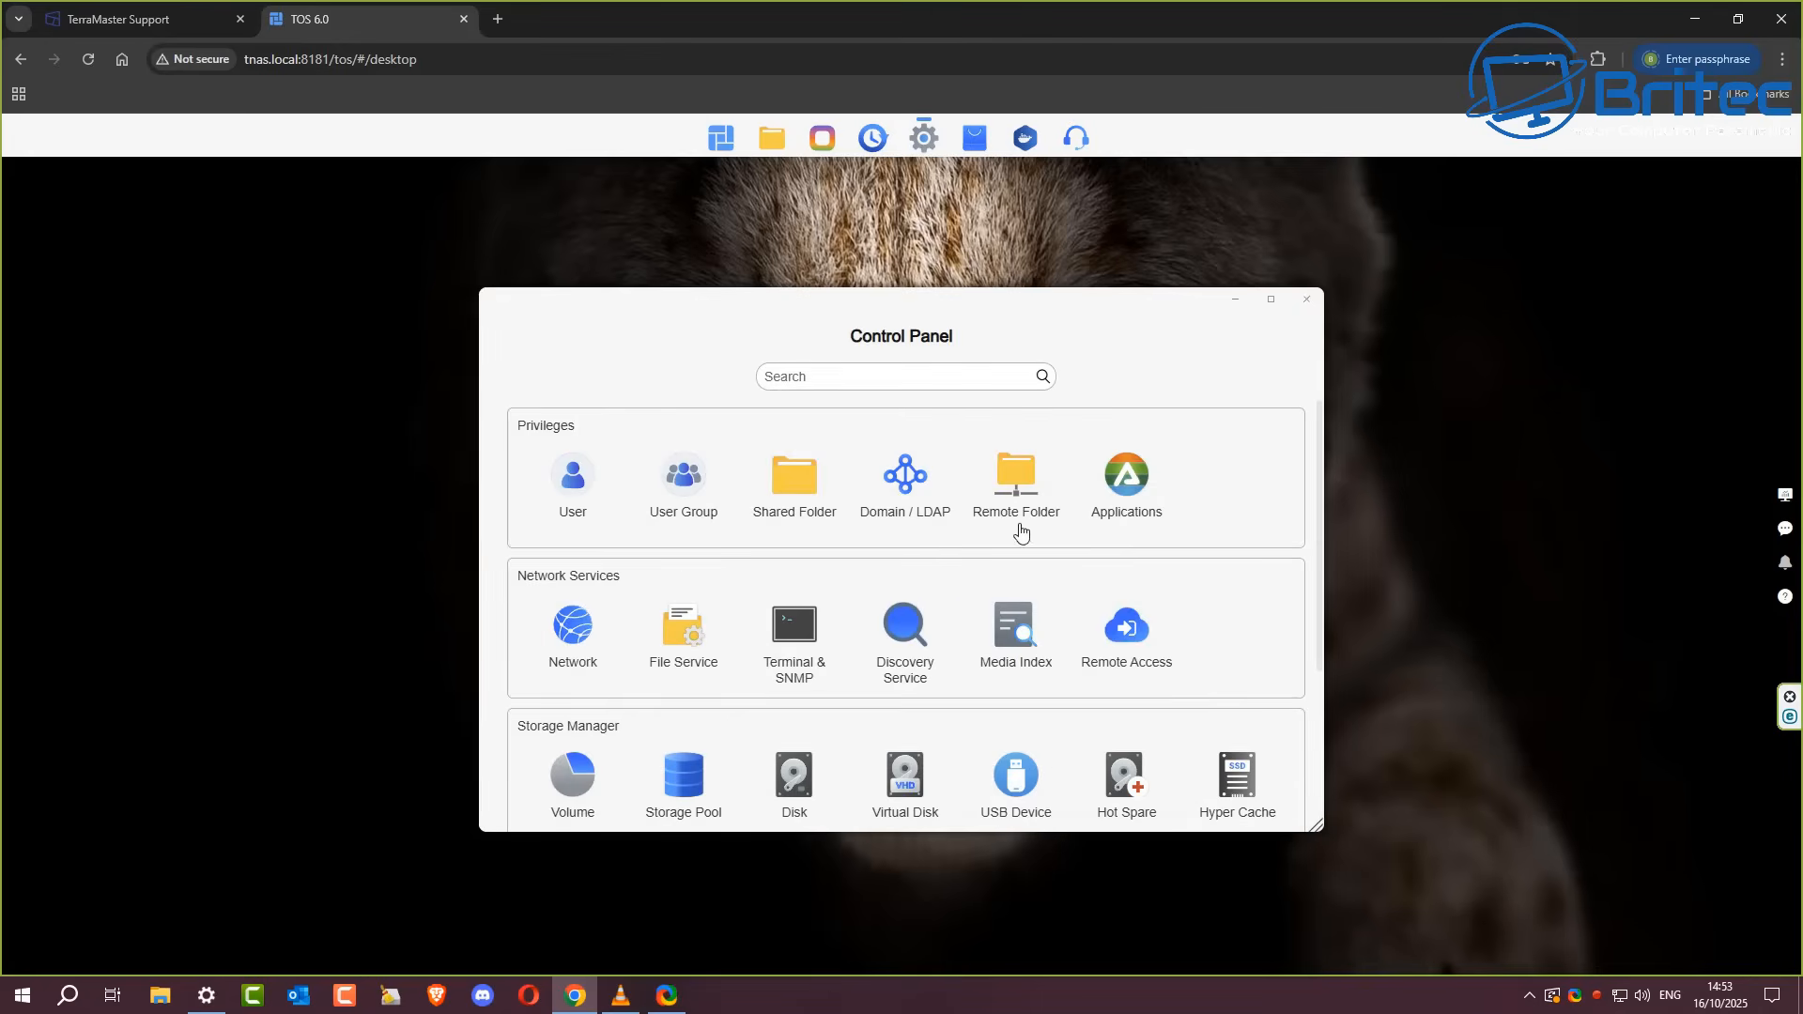
pyautogui.click(1305, 299)
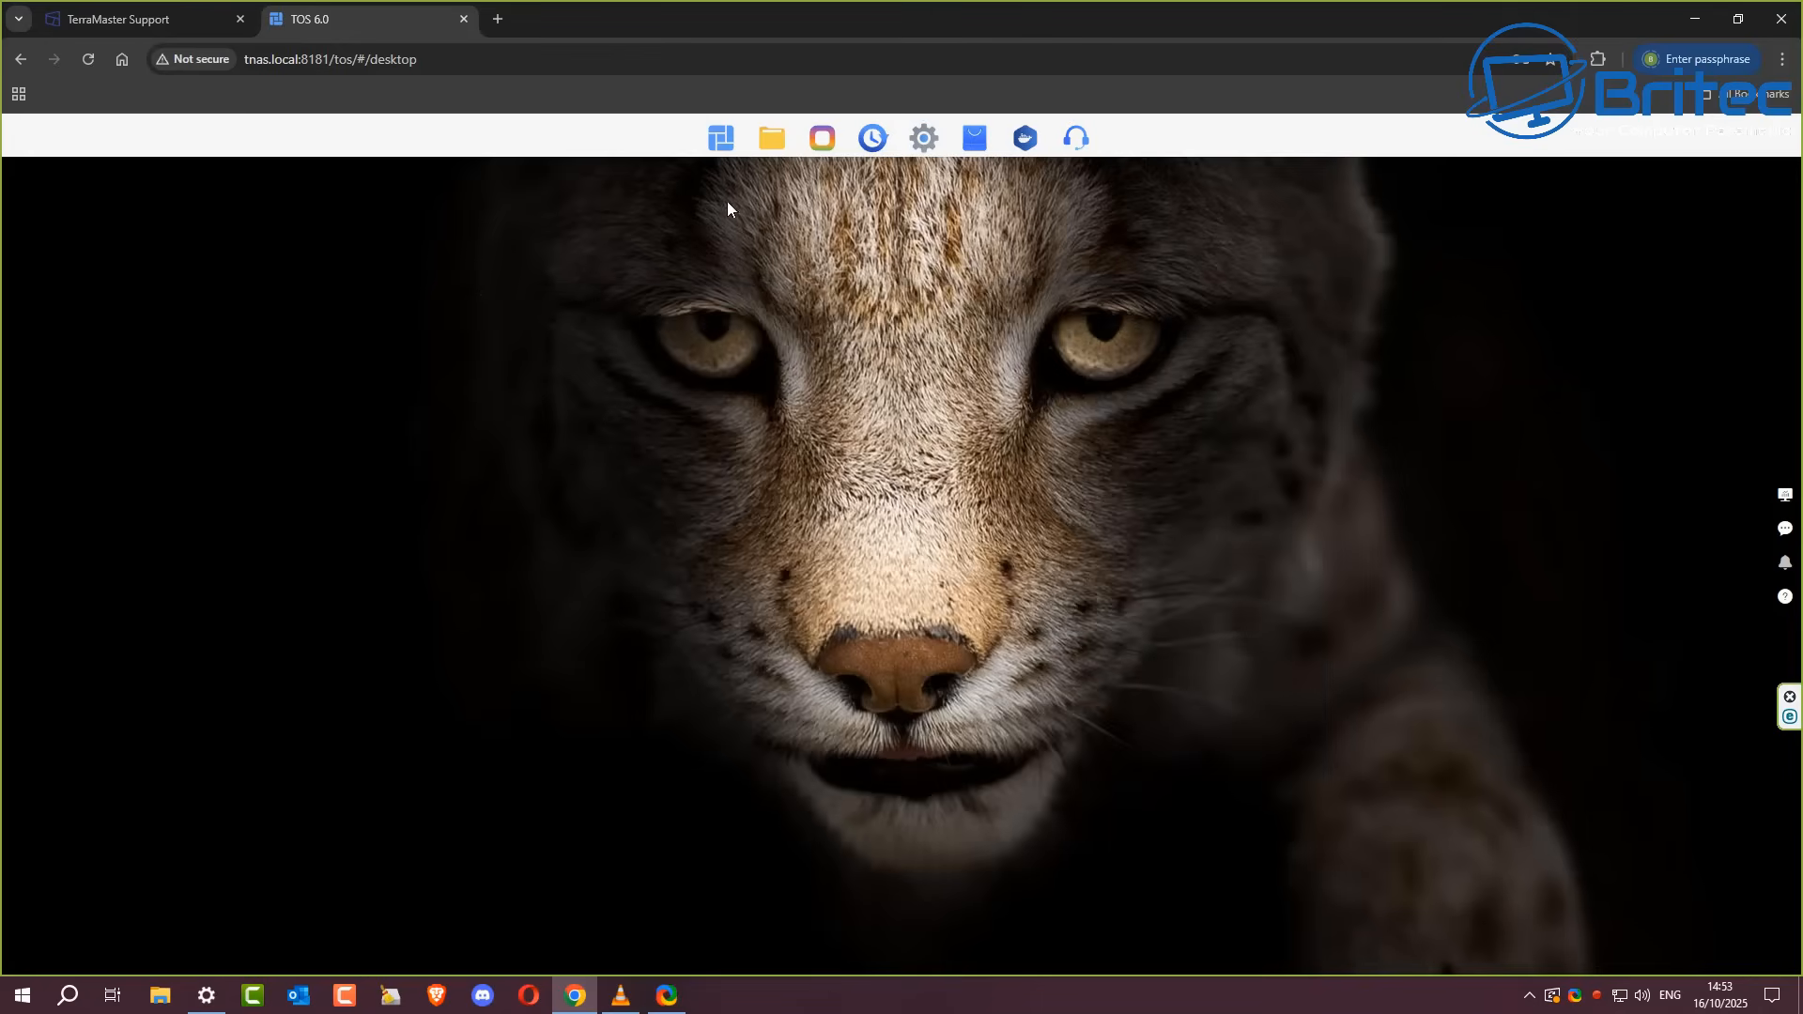
pyautogui.moveTo(720, 137)
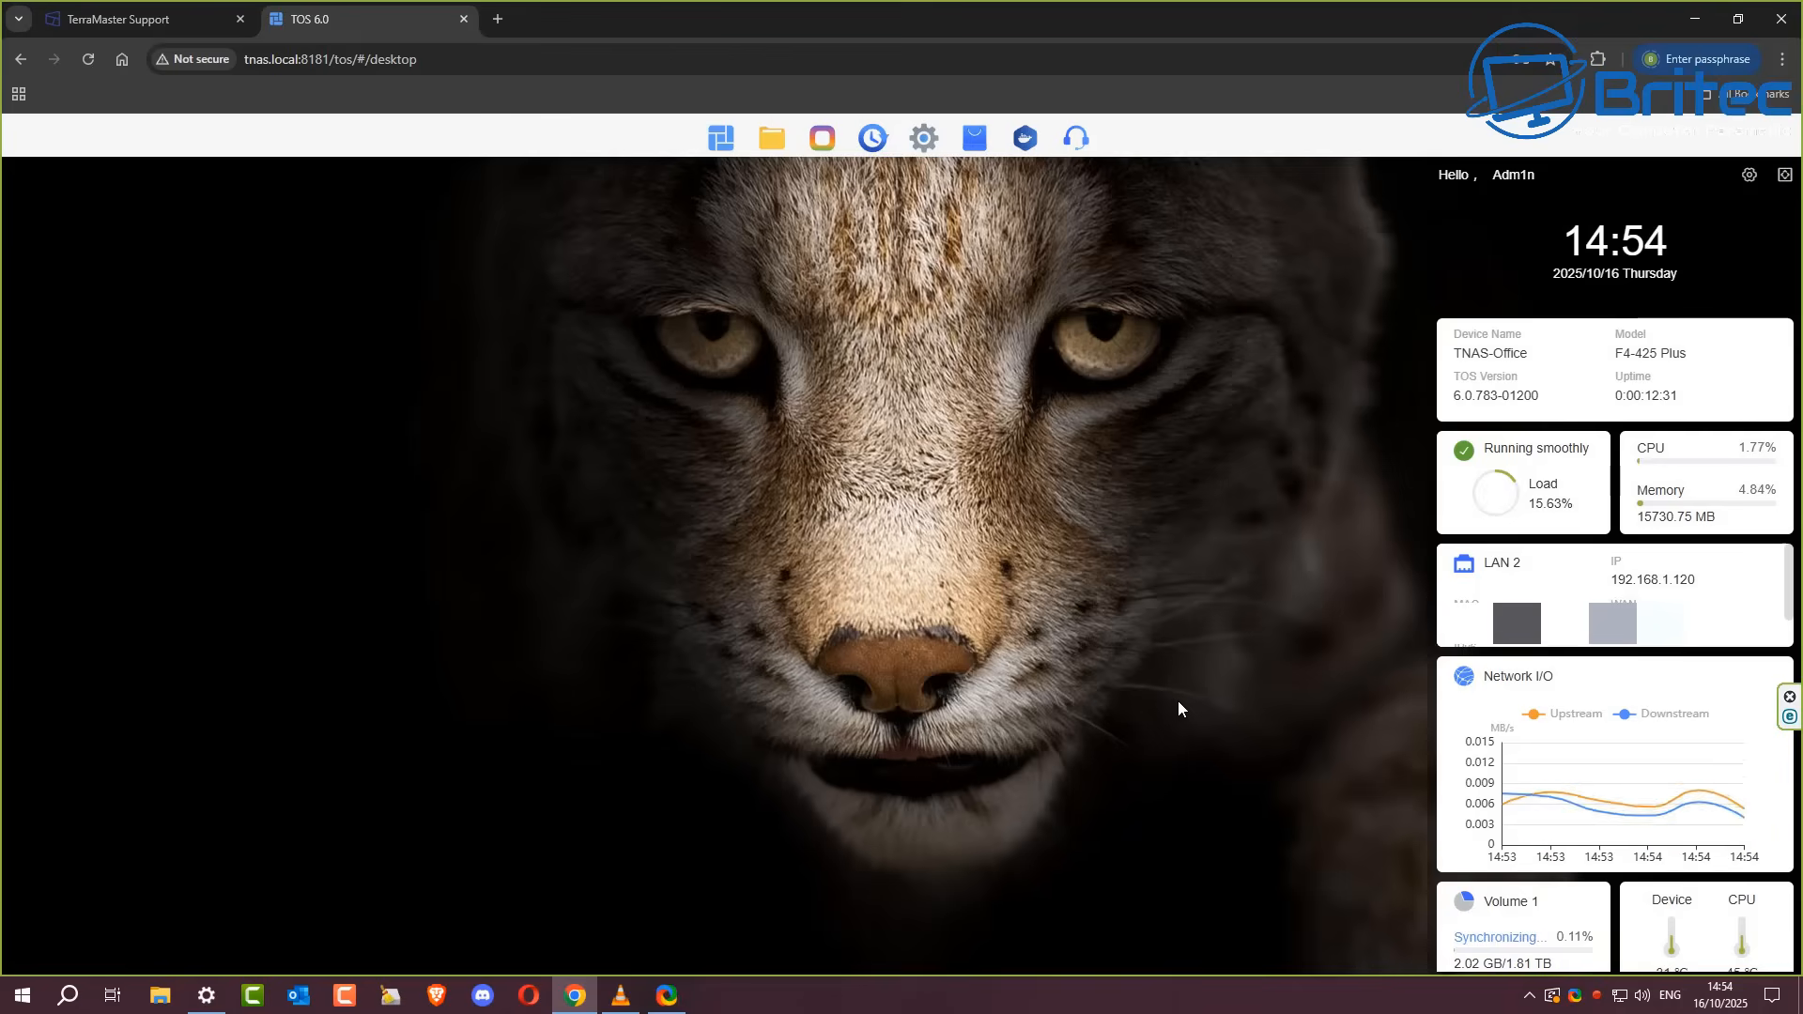
# Step: Bring up Control Panel on Privileges > User listing the Adm1n and guest accounts
pyautogui.click(922, 137)
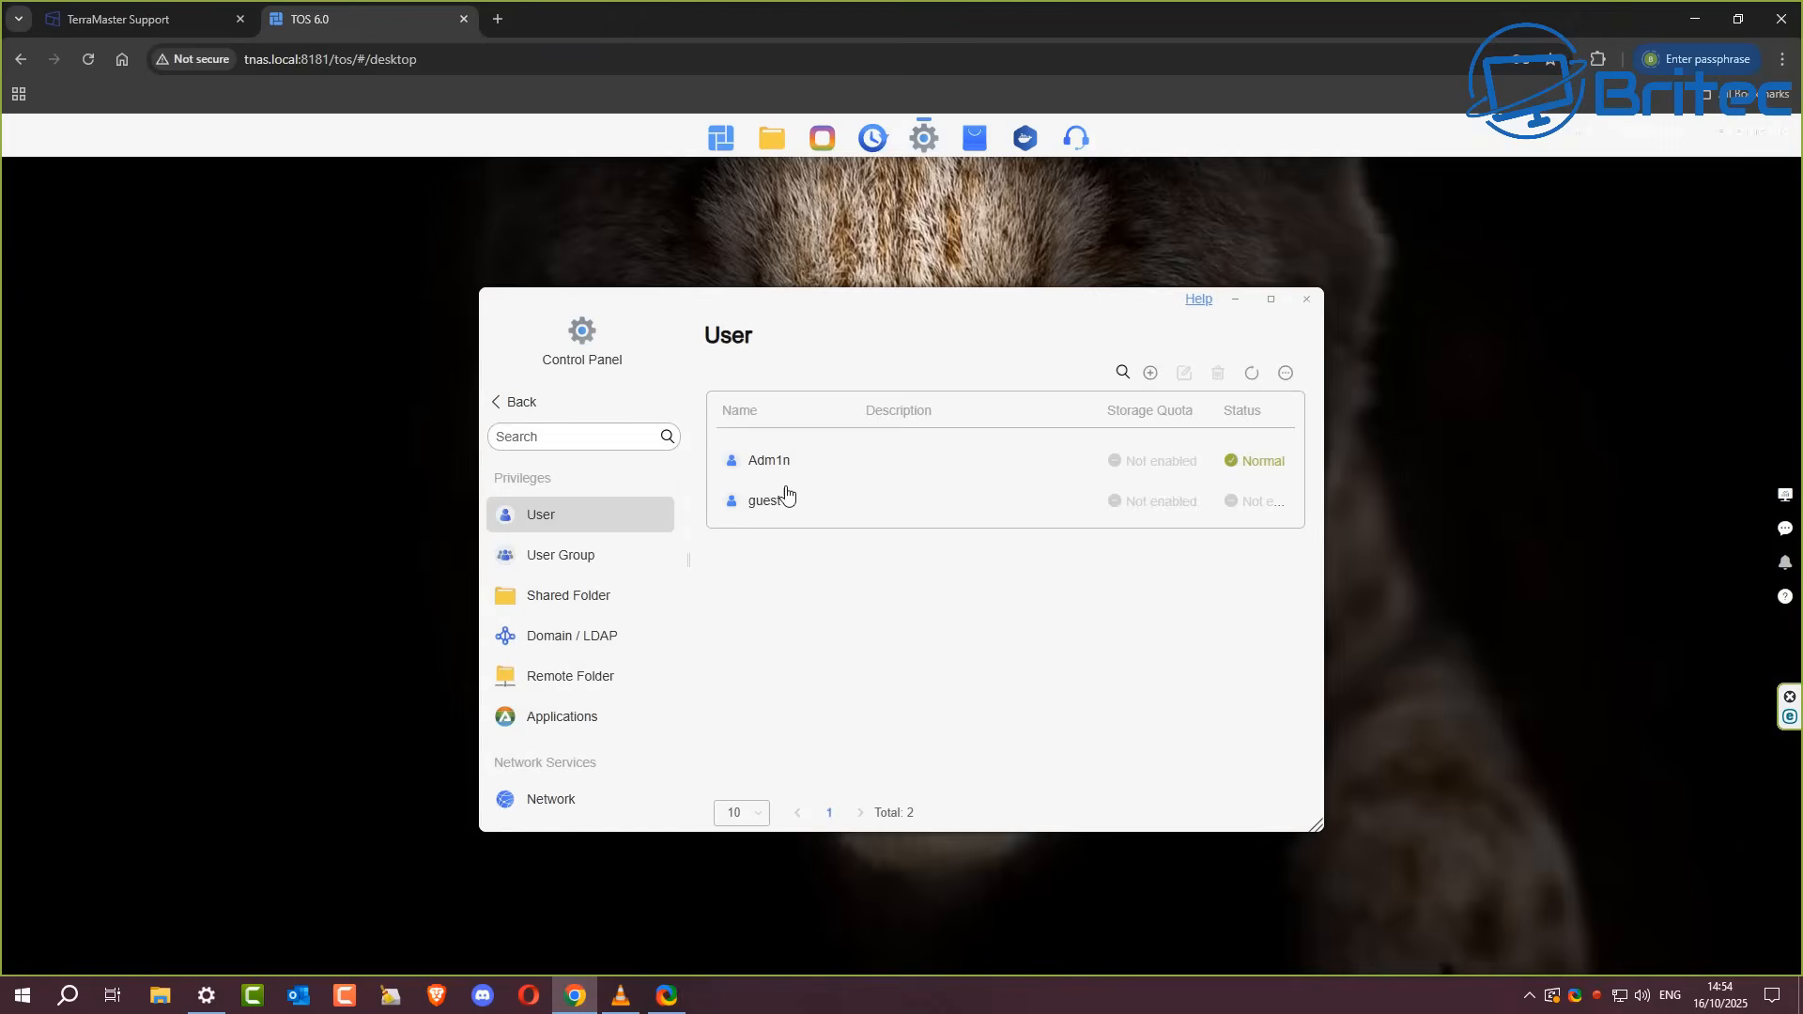
# Step: Review Adm1n's Advanced Settings password restriction rules via More, then show the User Group list (admin, allusers)
pyautogui.click(768, 460)
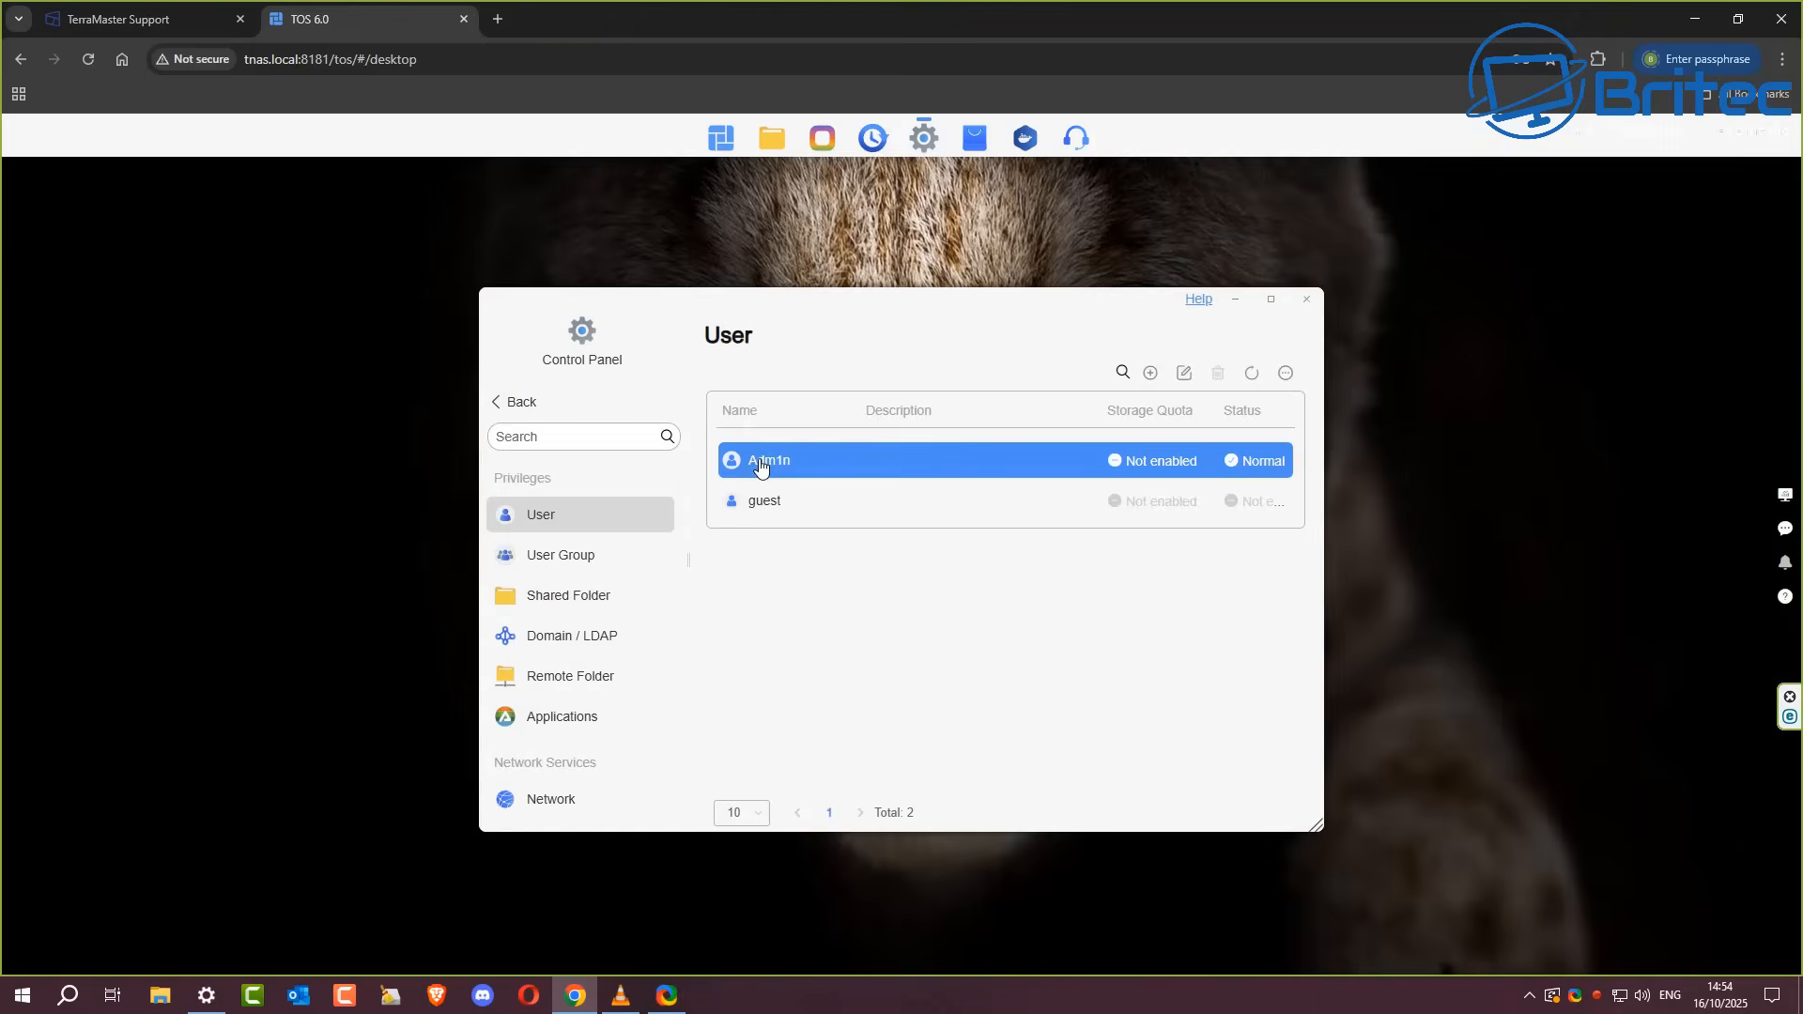
pyautogui.moveTo(768, 462)
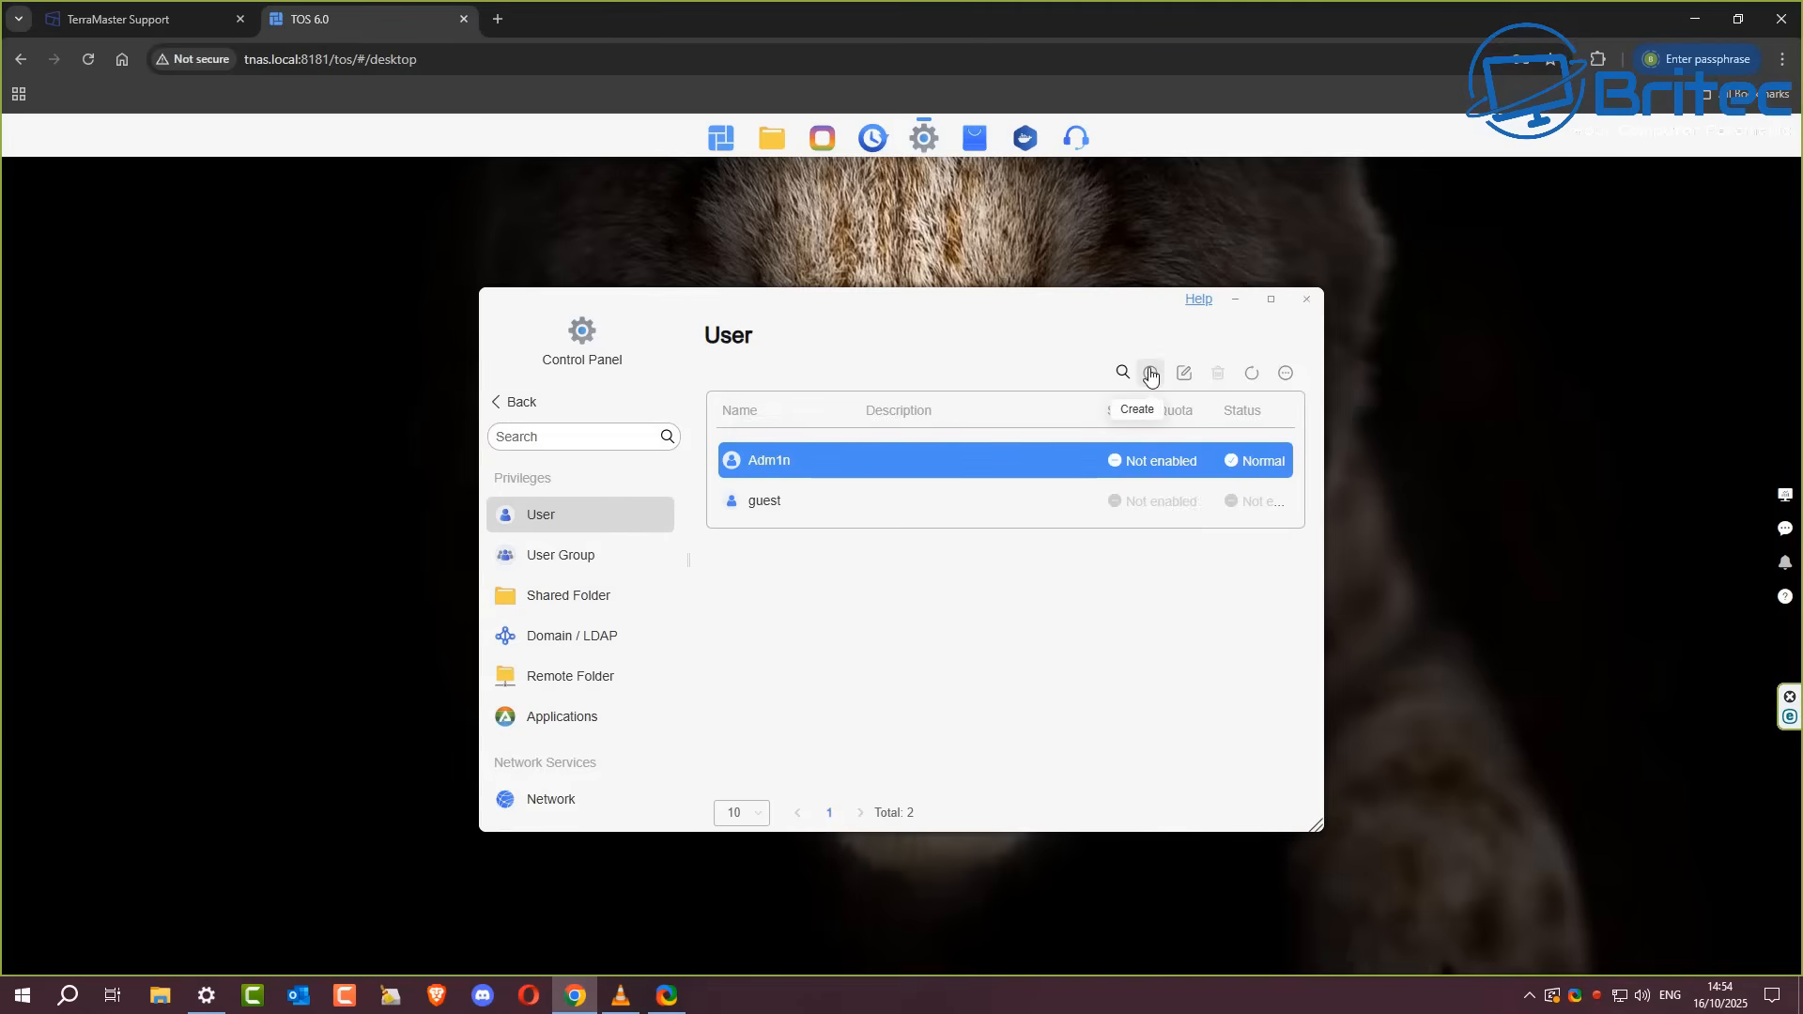
pyautogui.moveTo(1184, 372)
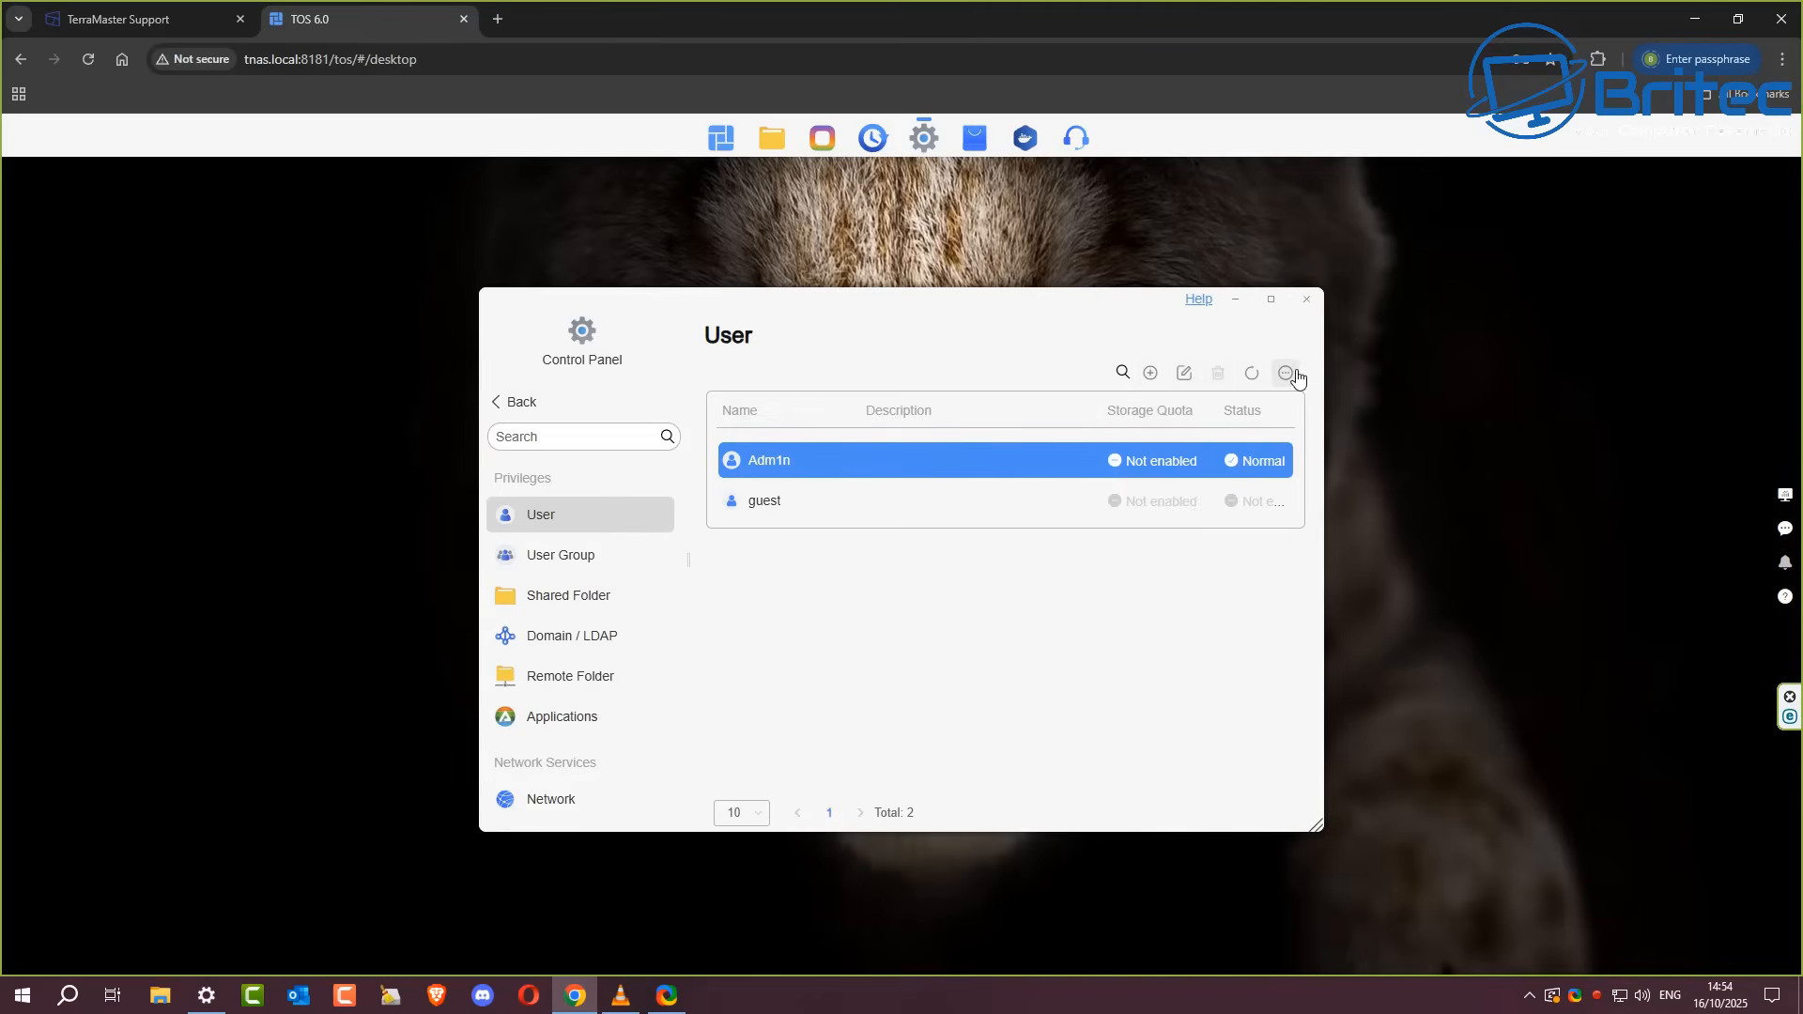
pyautogui.click(1285, 372)
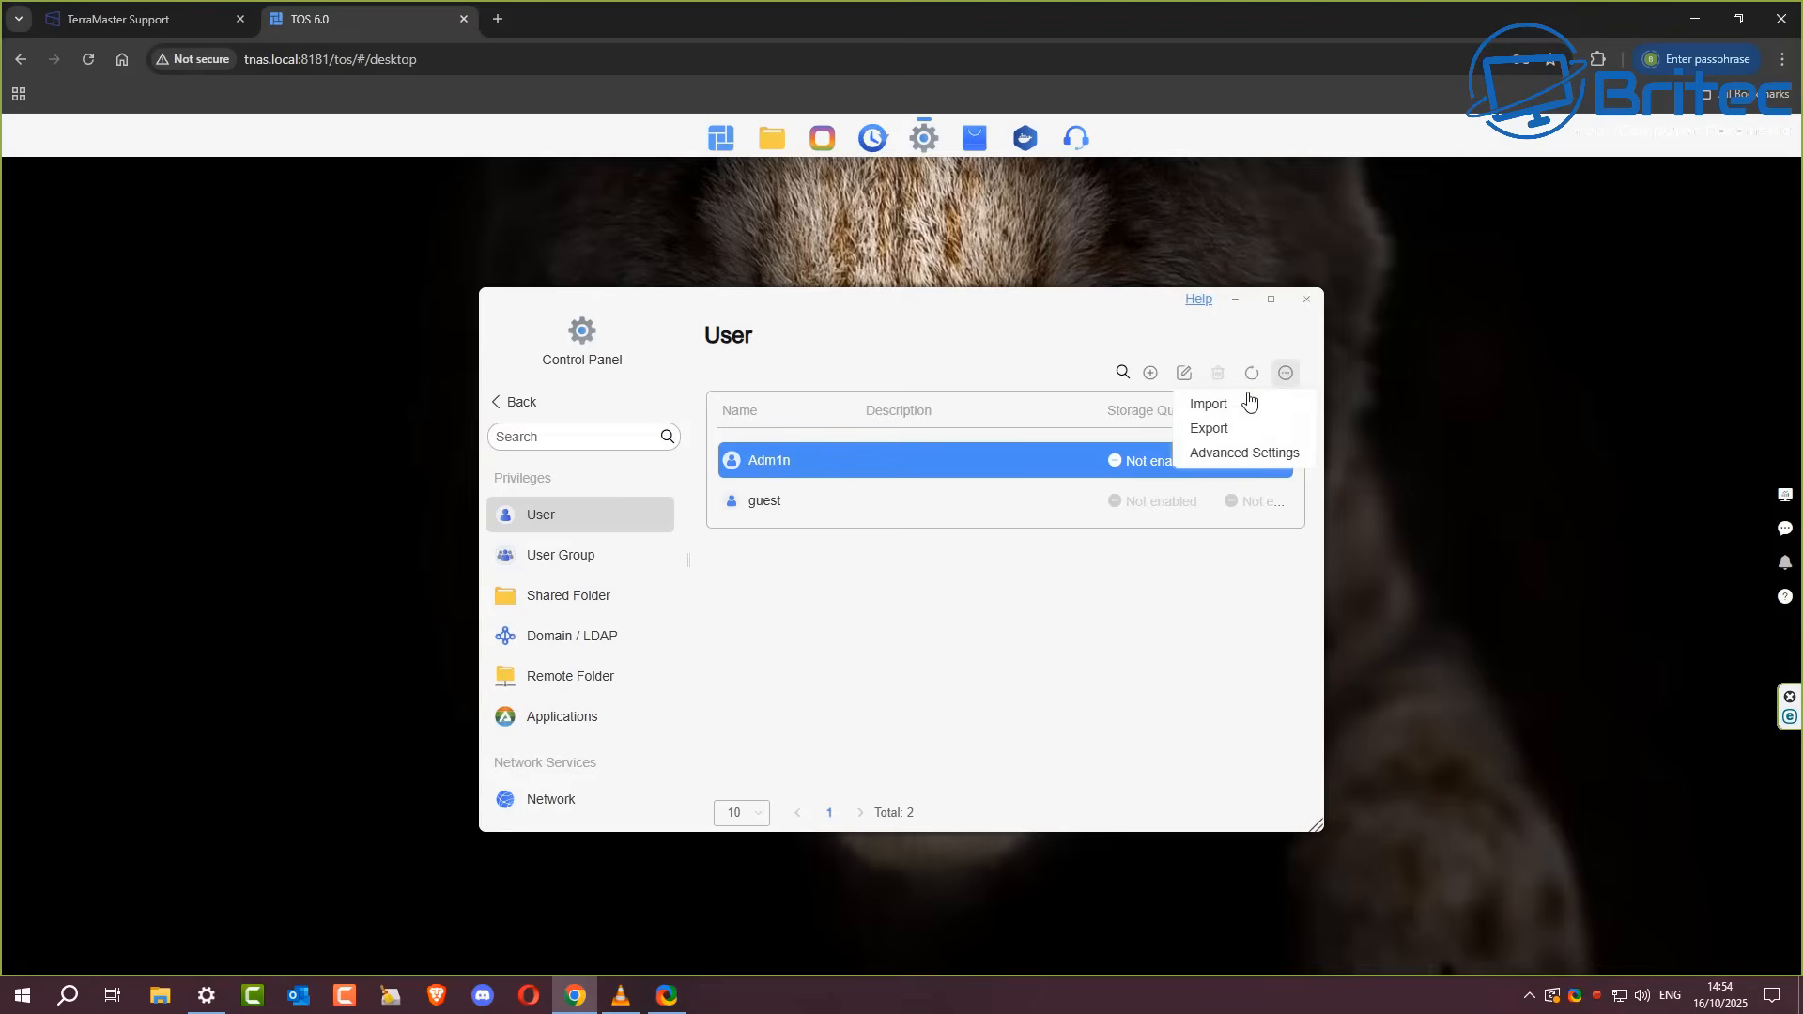
pyautogui.click(1243, 452)
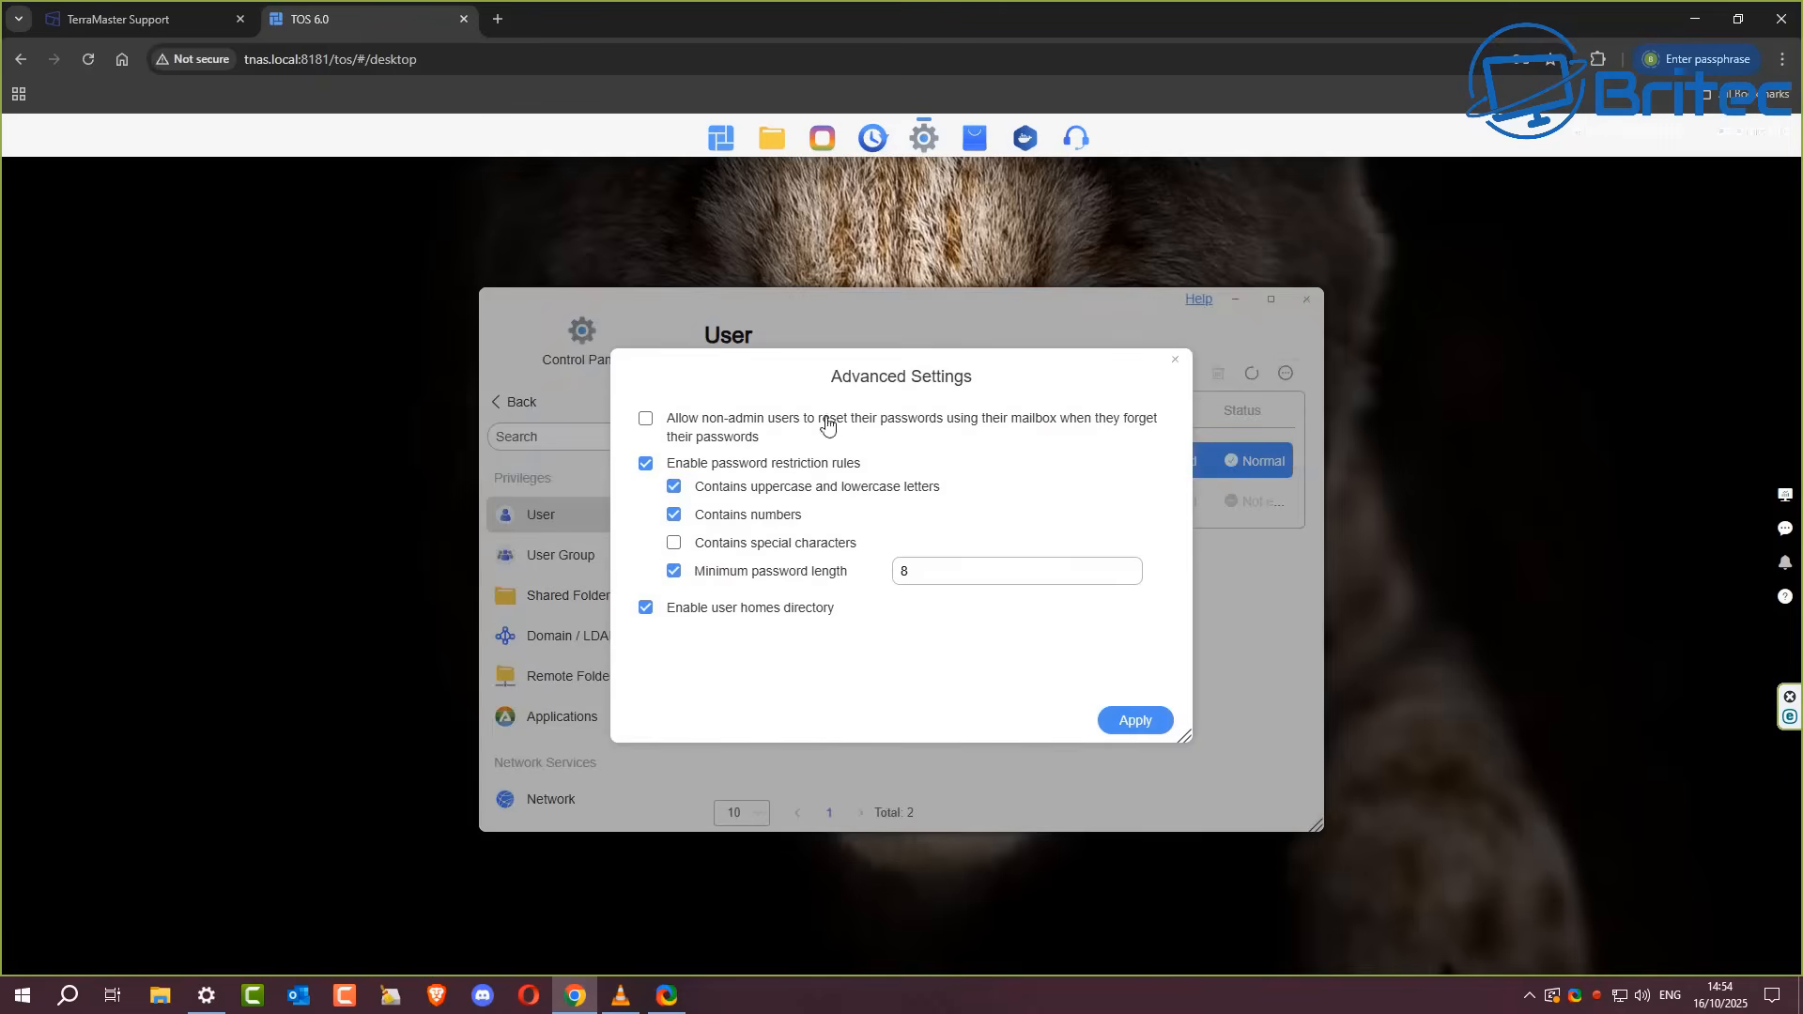
pyautogui.moveTo(1191, 413)
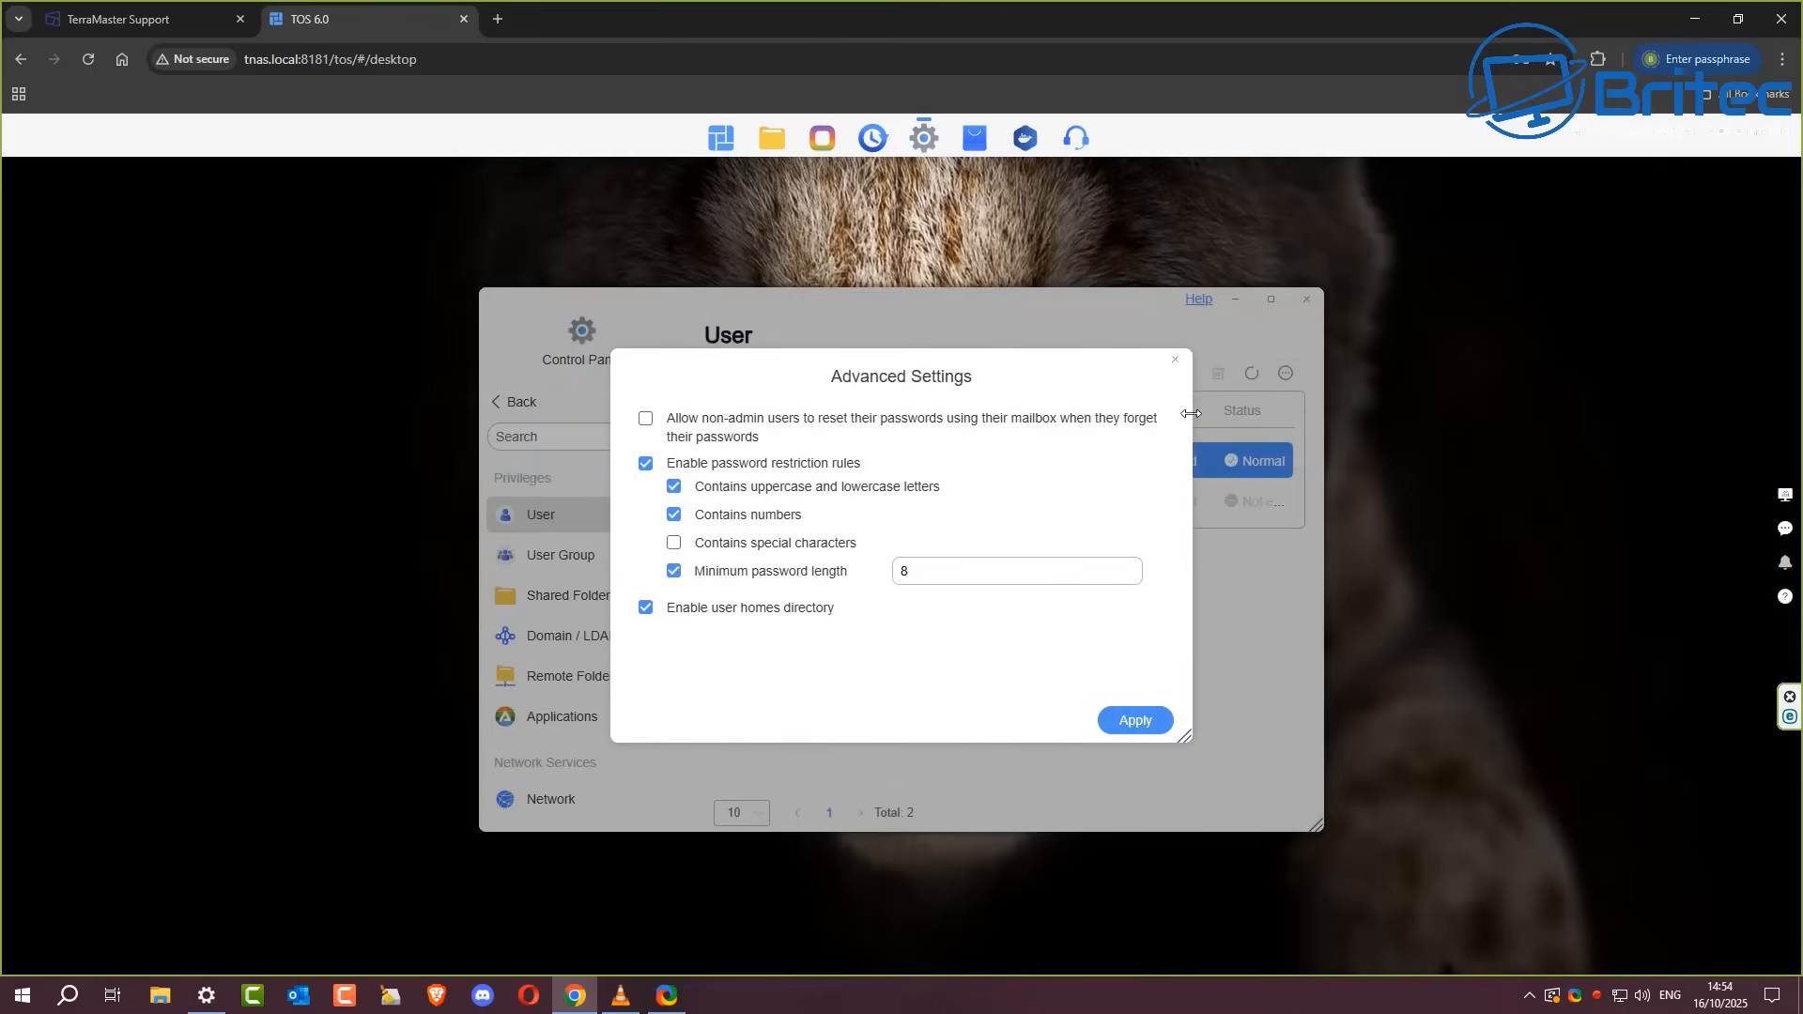
pyautogui.click(1174, 359)
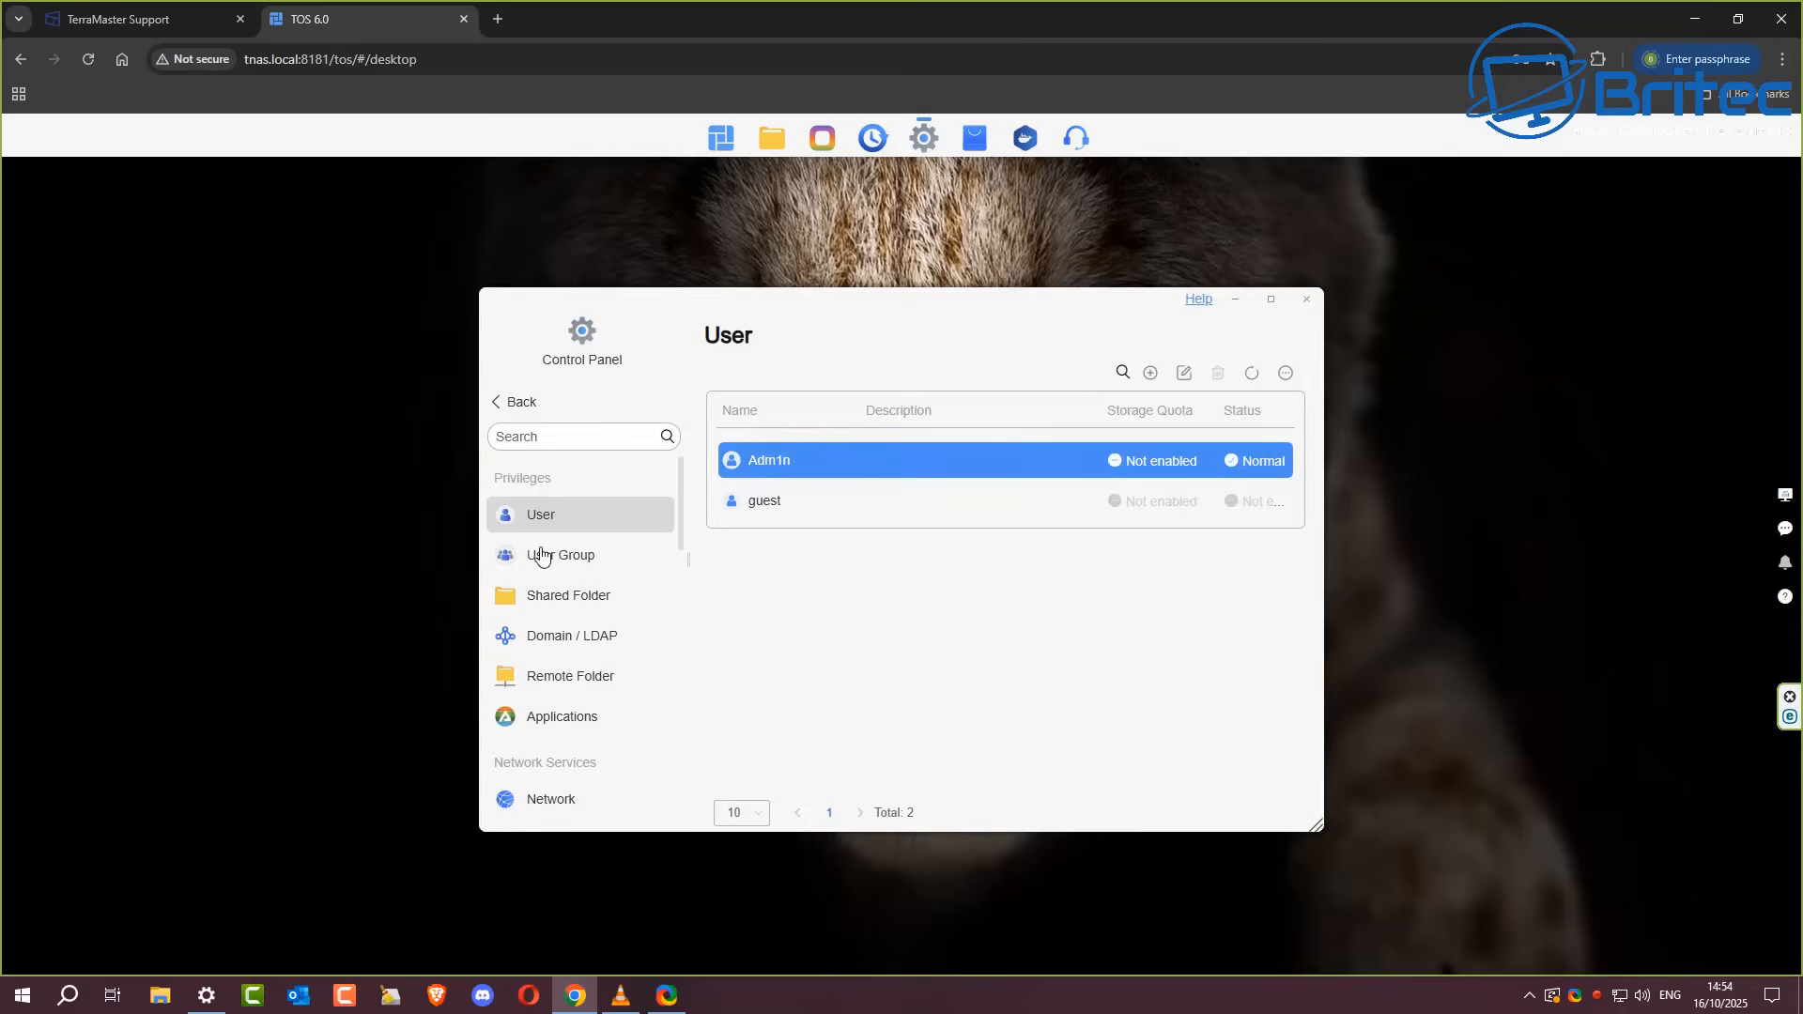
pyautogui.click(560, 554)
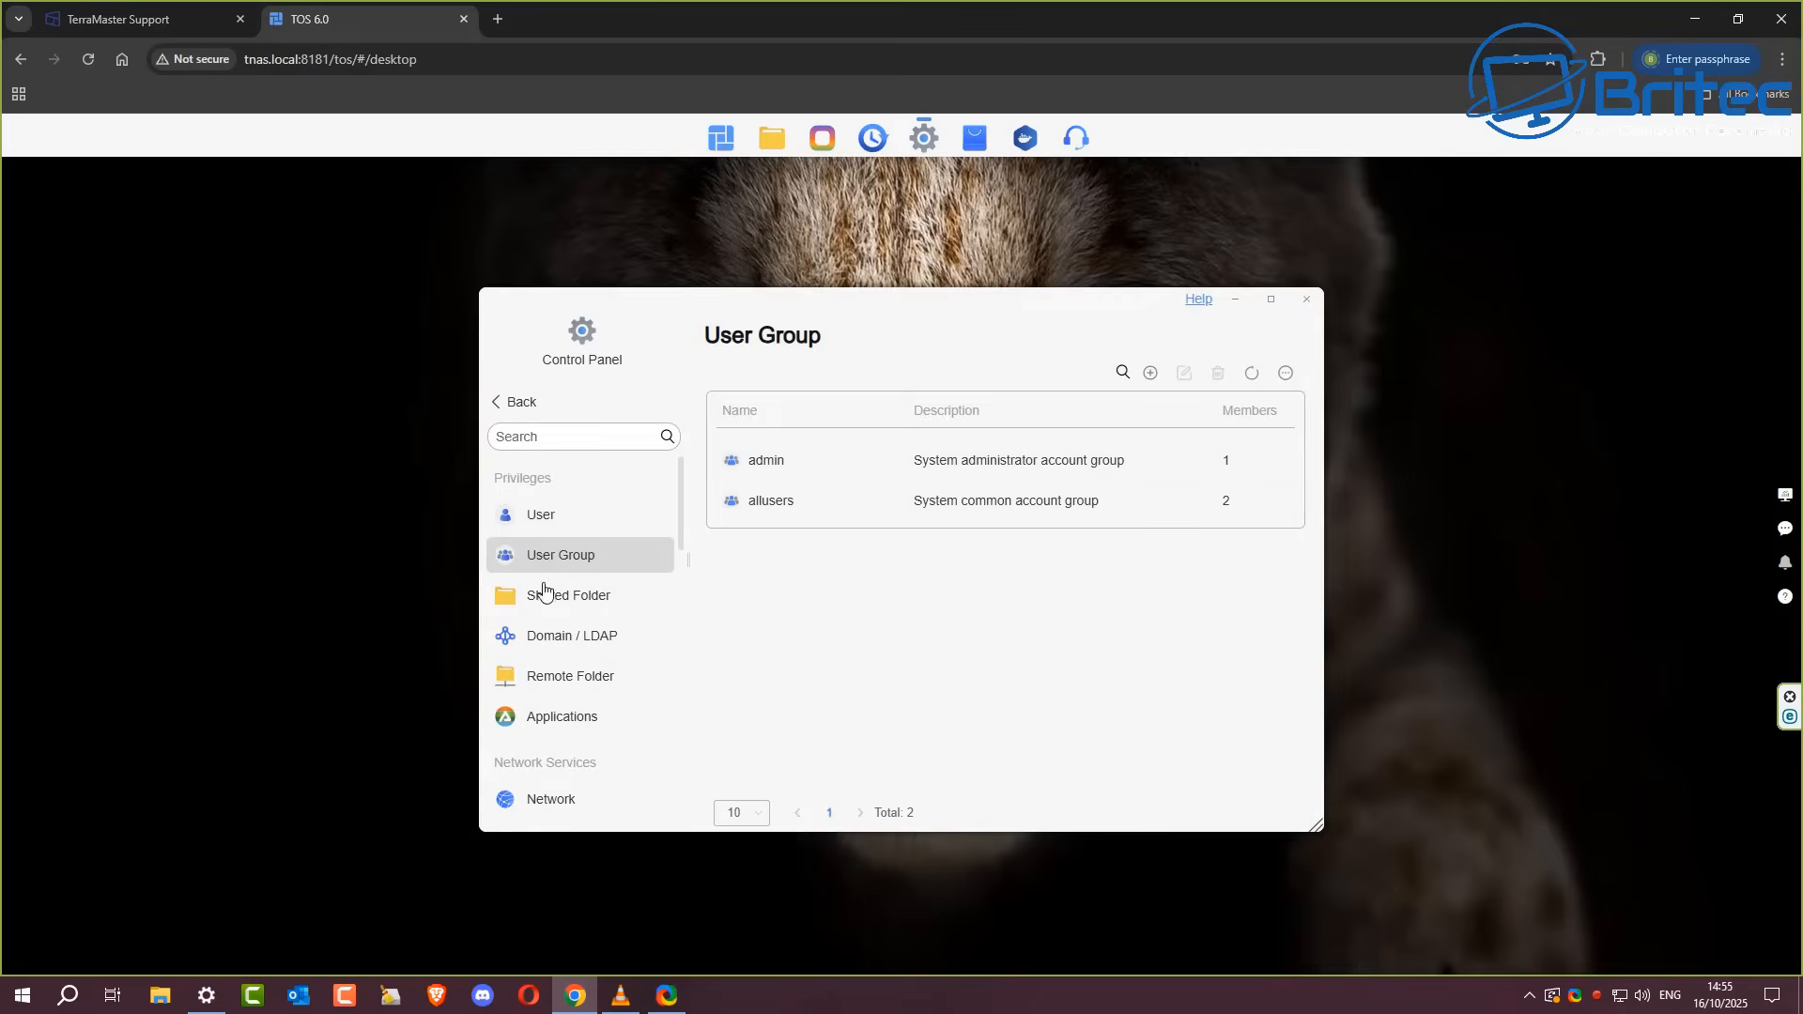
pyautogui.moveTo(755, 530)
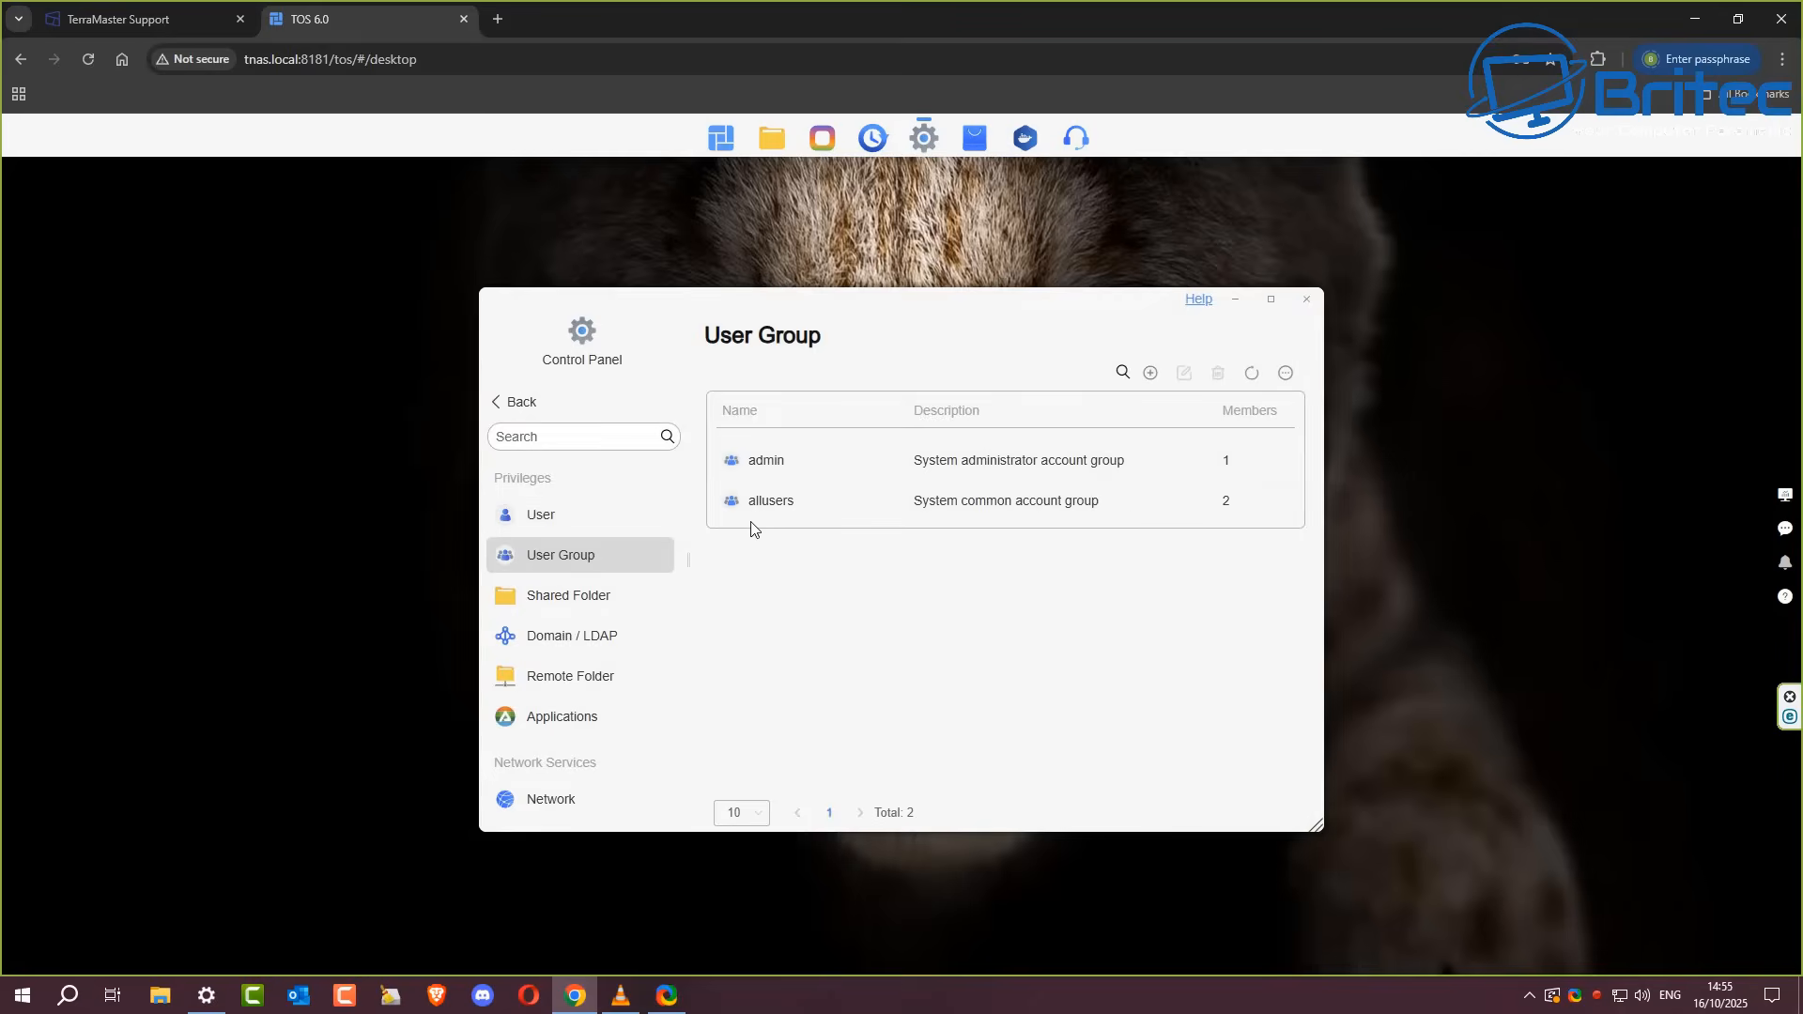
# Step: Browse Shared Folder, Domain/LDAP and Remote Folder pages and dismiss the TFM Backup recommendation
pyautogui.click(567, 595)
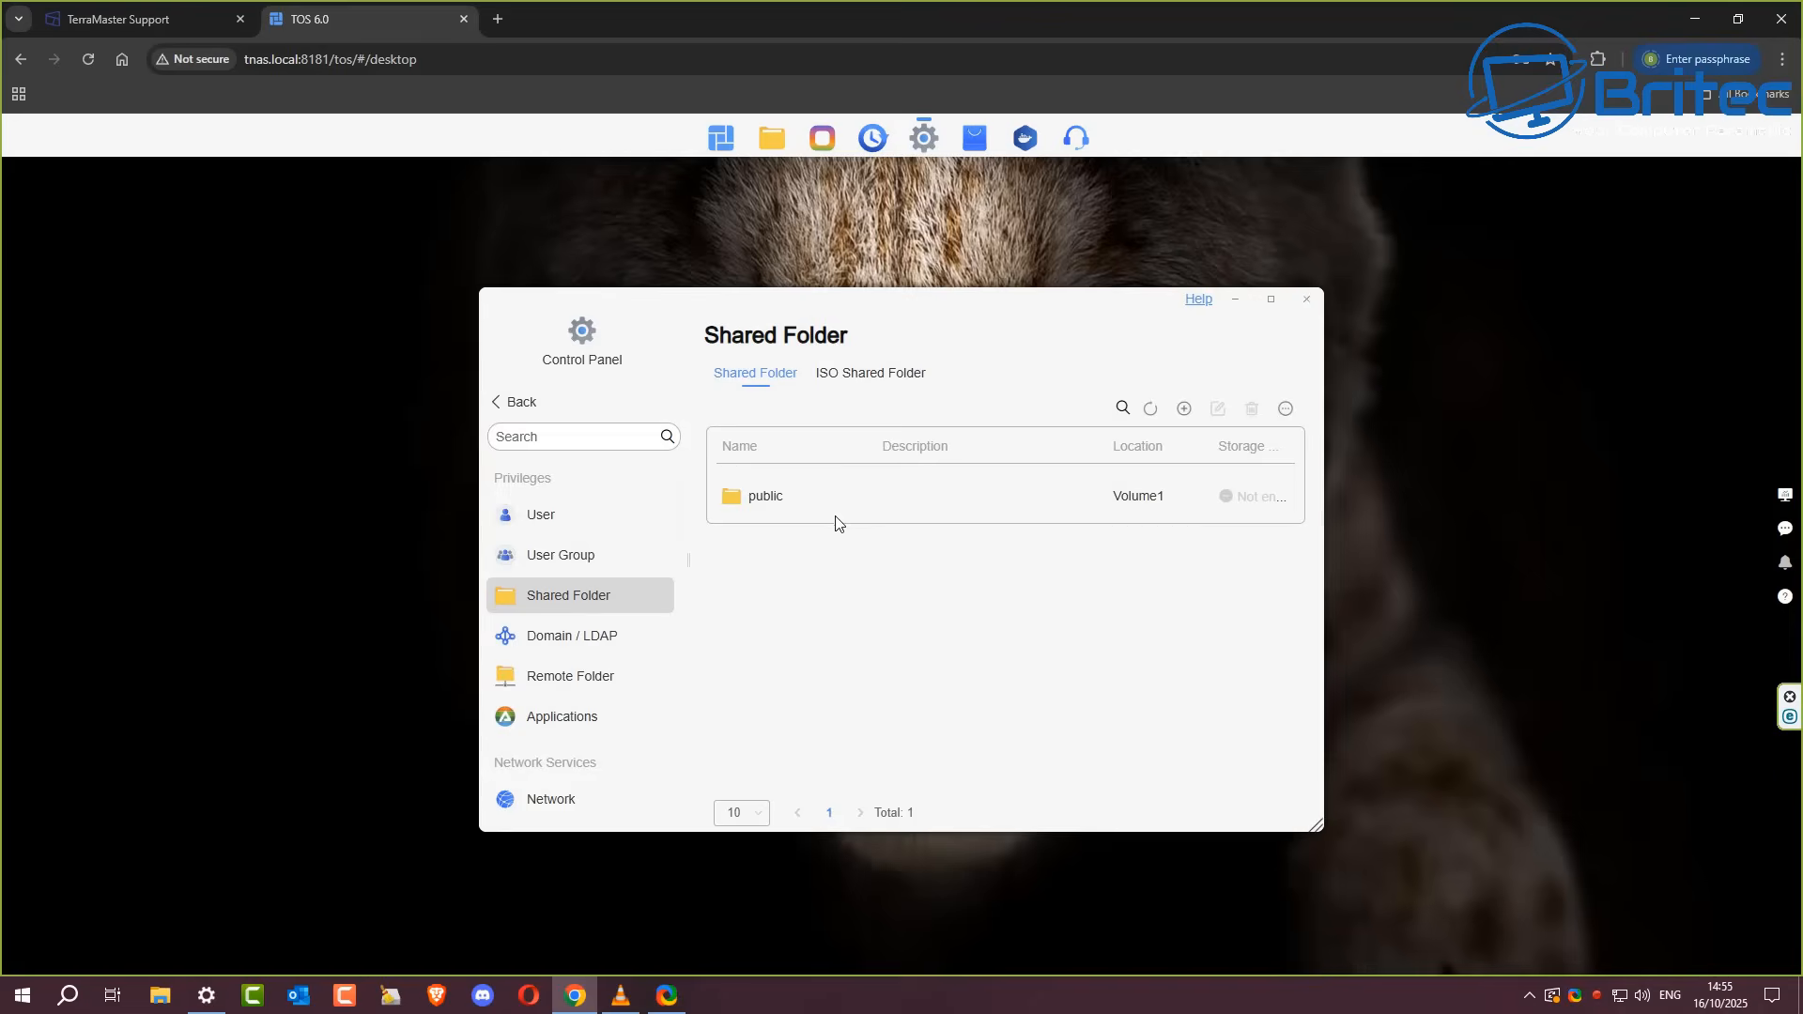
pyautogui.click(571, 635)
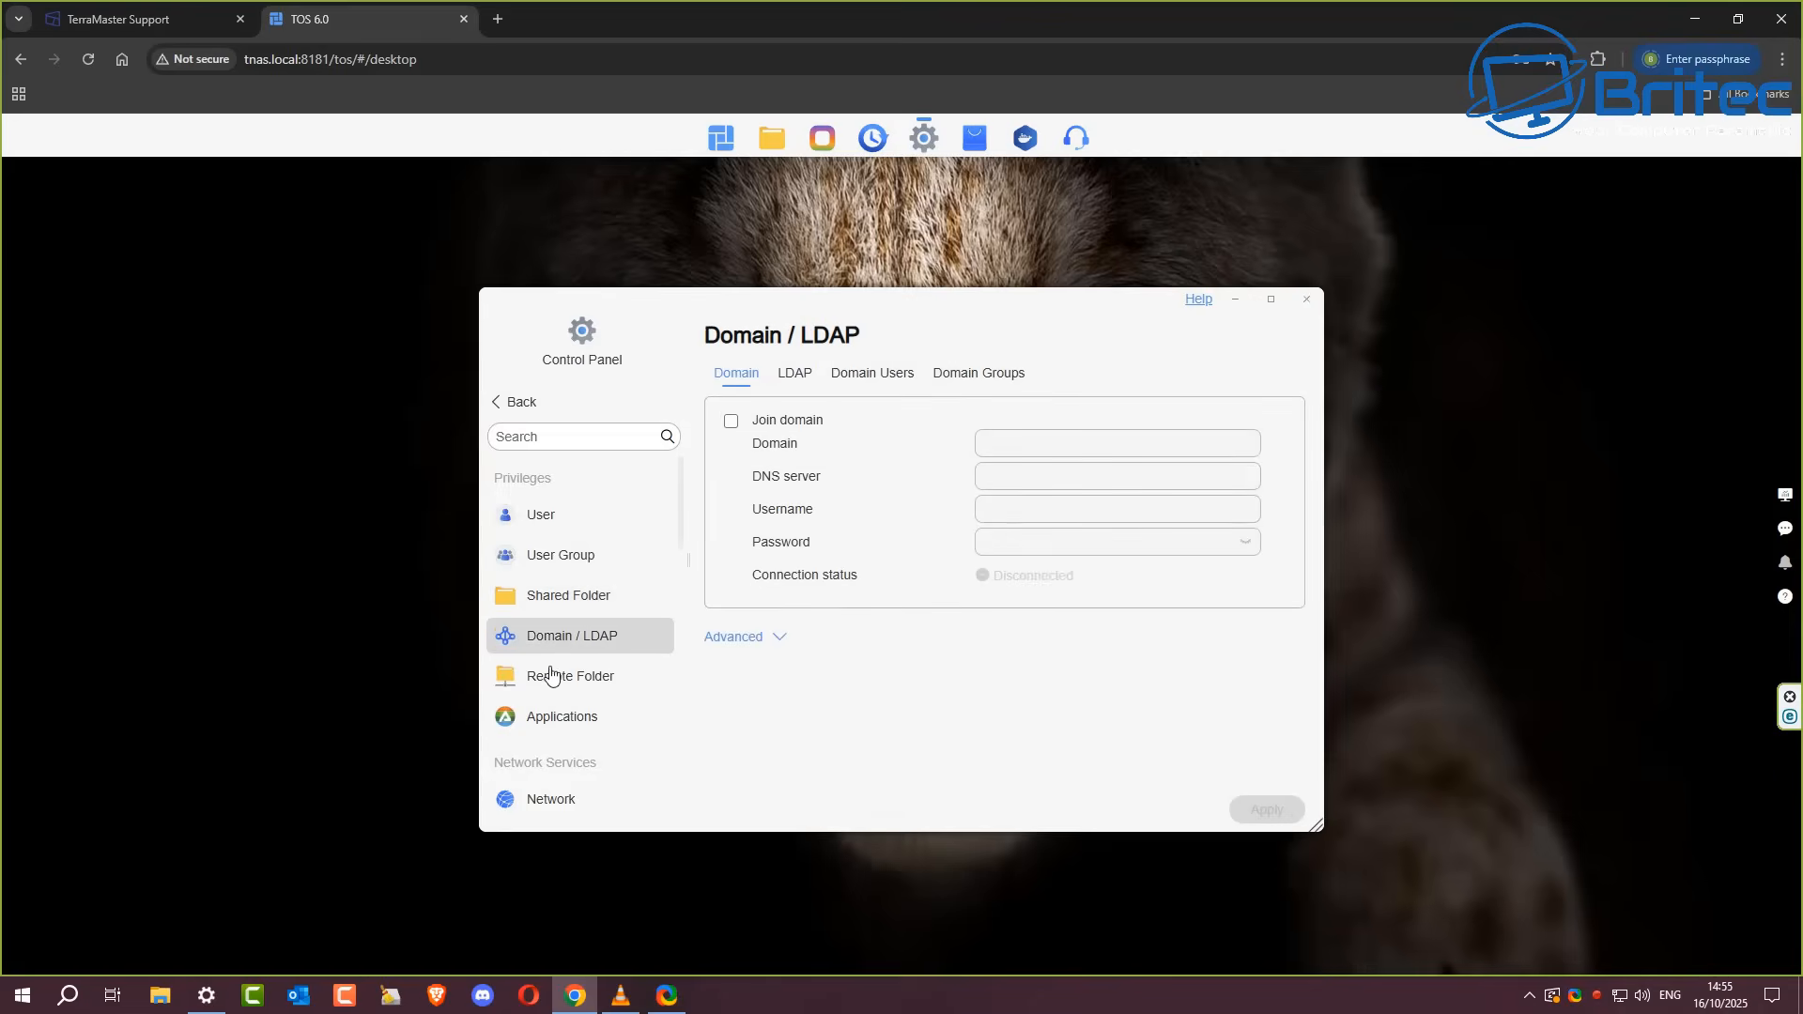
pyautogui.click(569, 674)
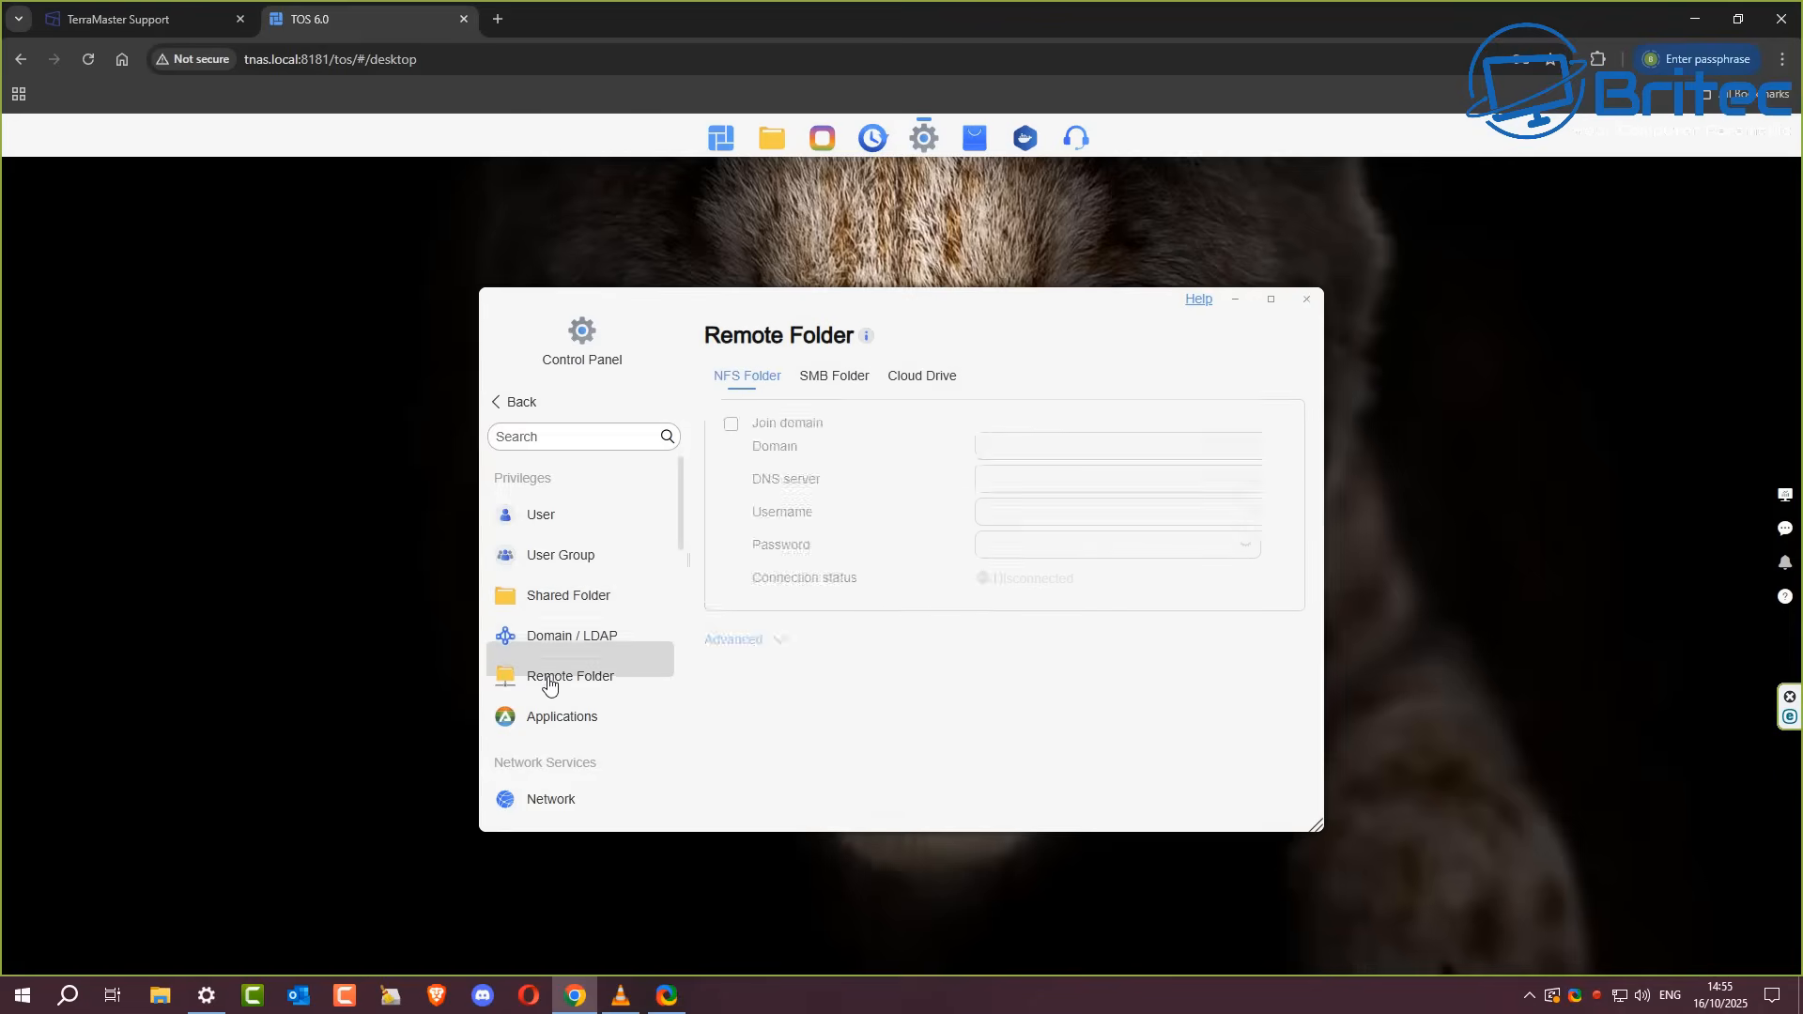
pyautogui.click(569, 676)
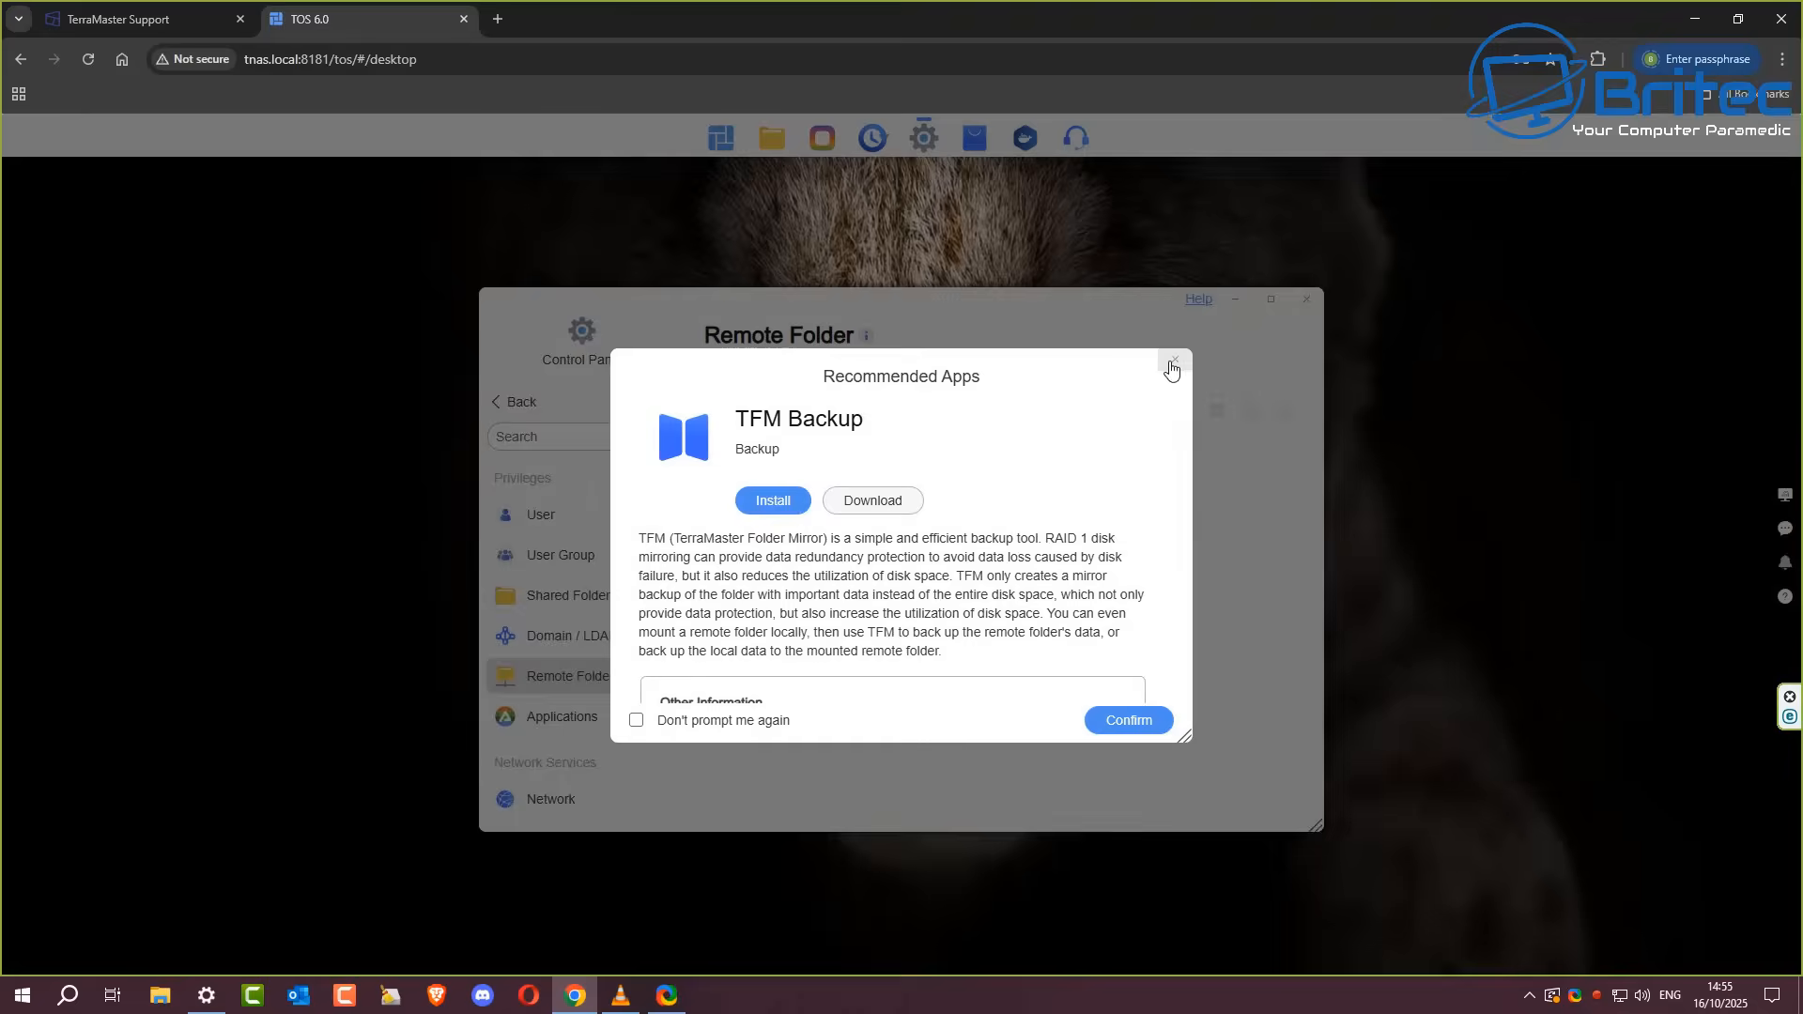
pyautogui.click(1172, 366)
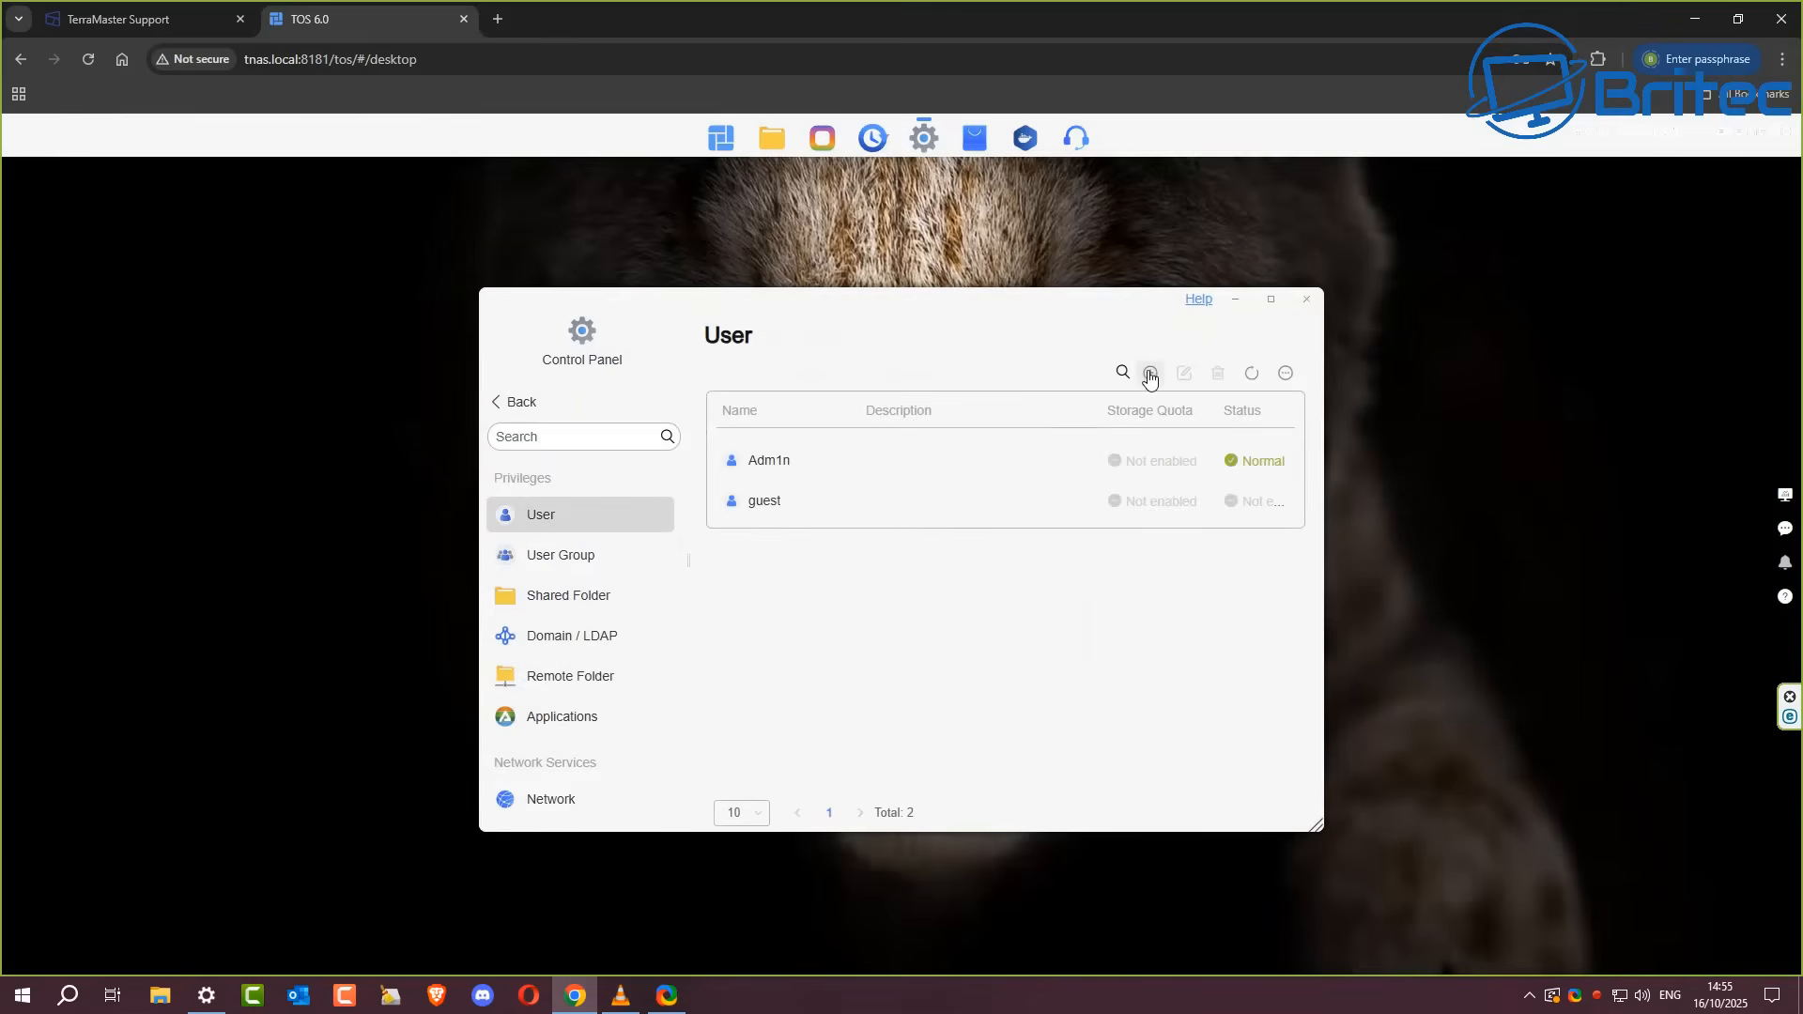
# Step: Cancel a New User form, then start a New Shared Folder on Volume 1 from the Shared Folder page
pyautogui.click(1150, 372)
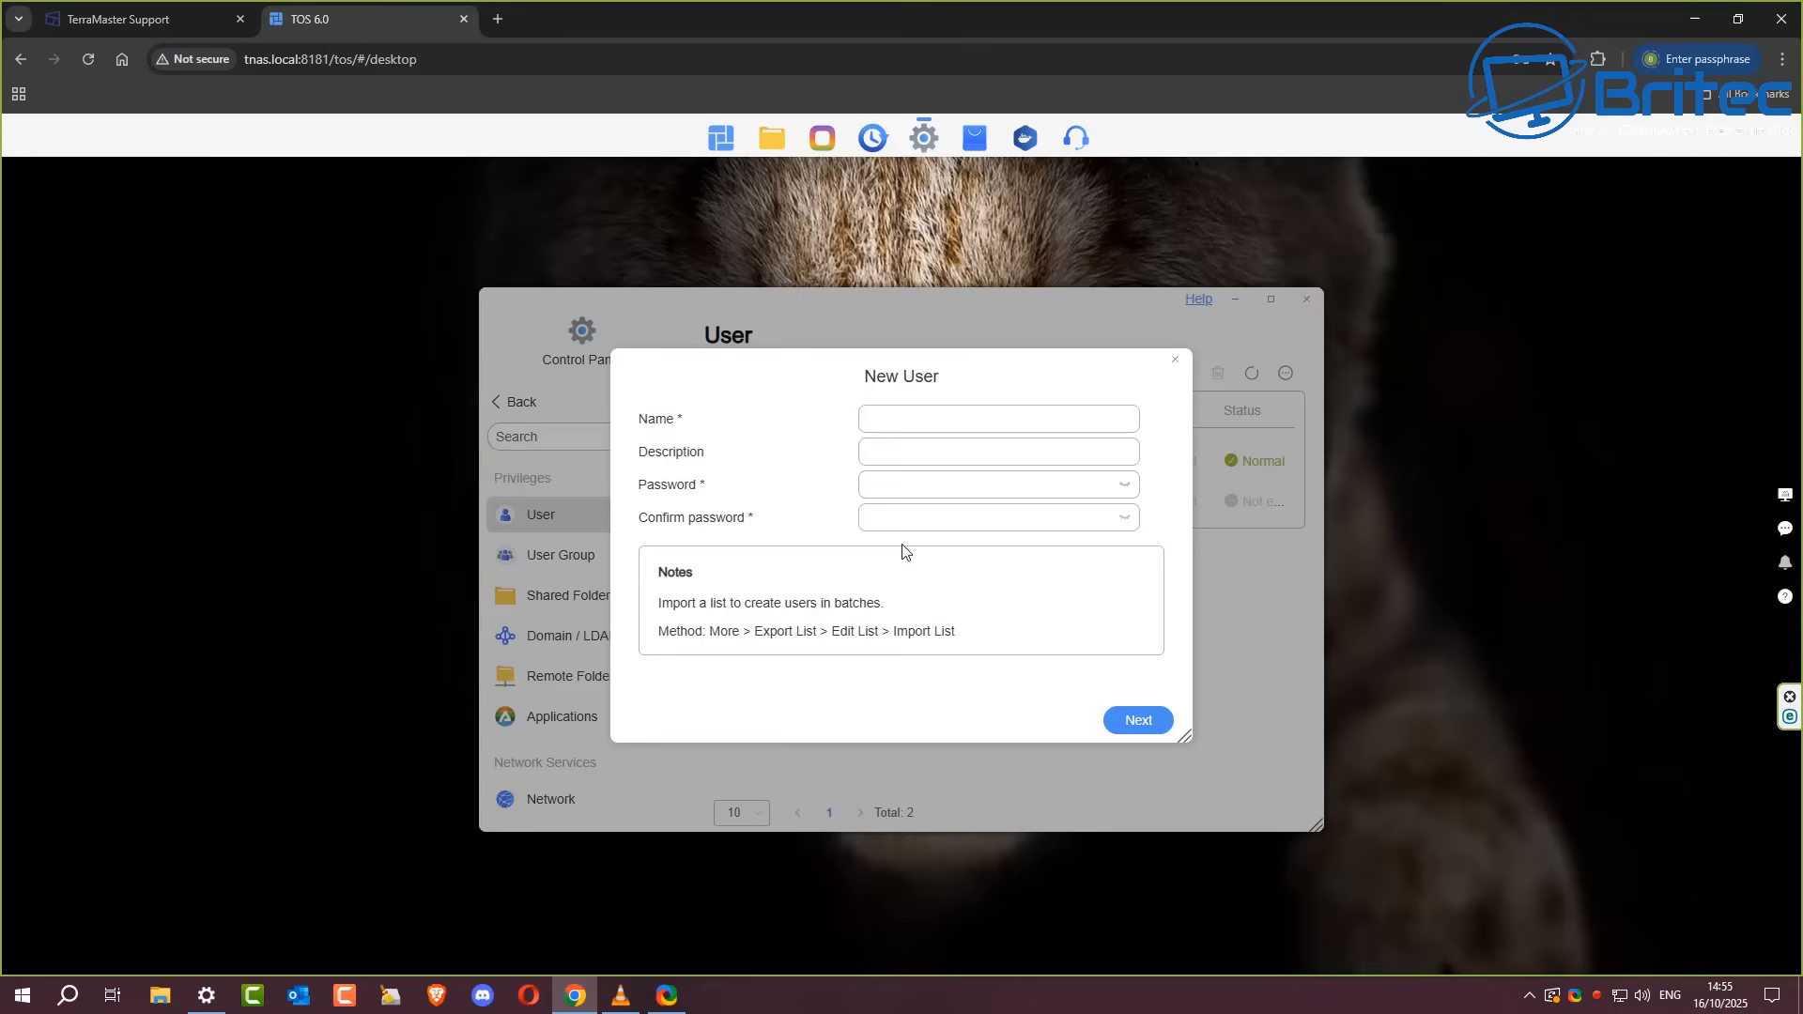
pyautogui.click(1174, 361)
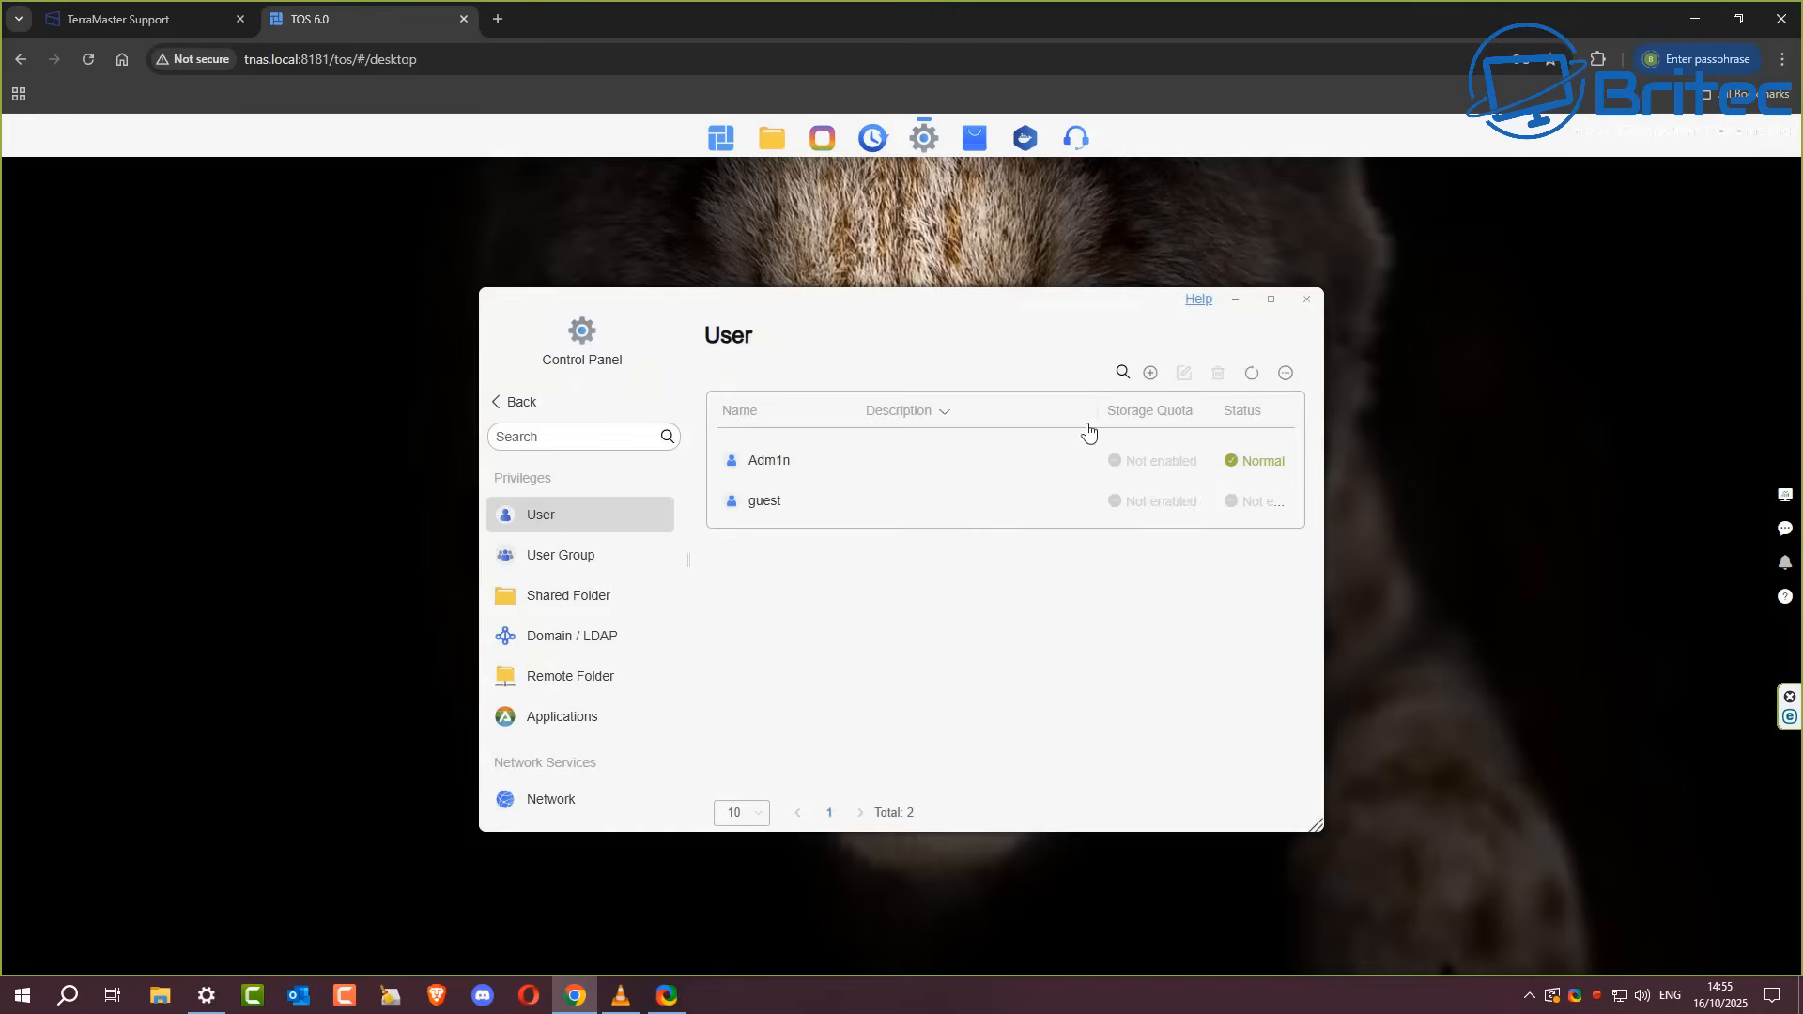
pyautogui.click(567, 596)
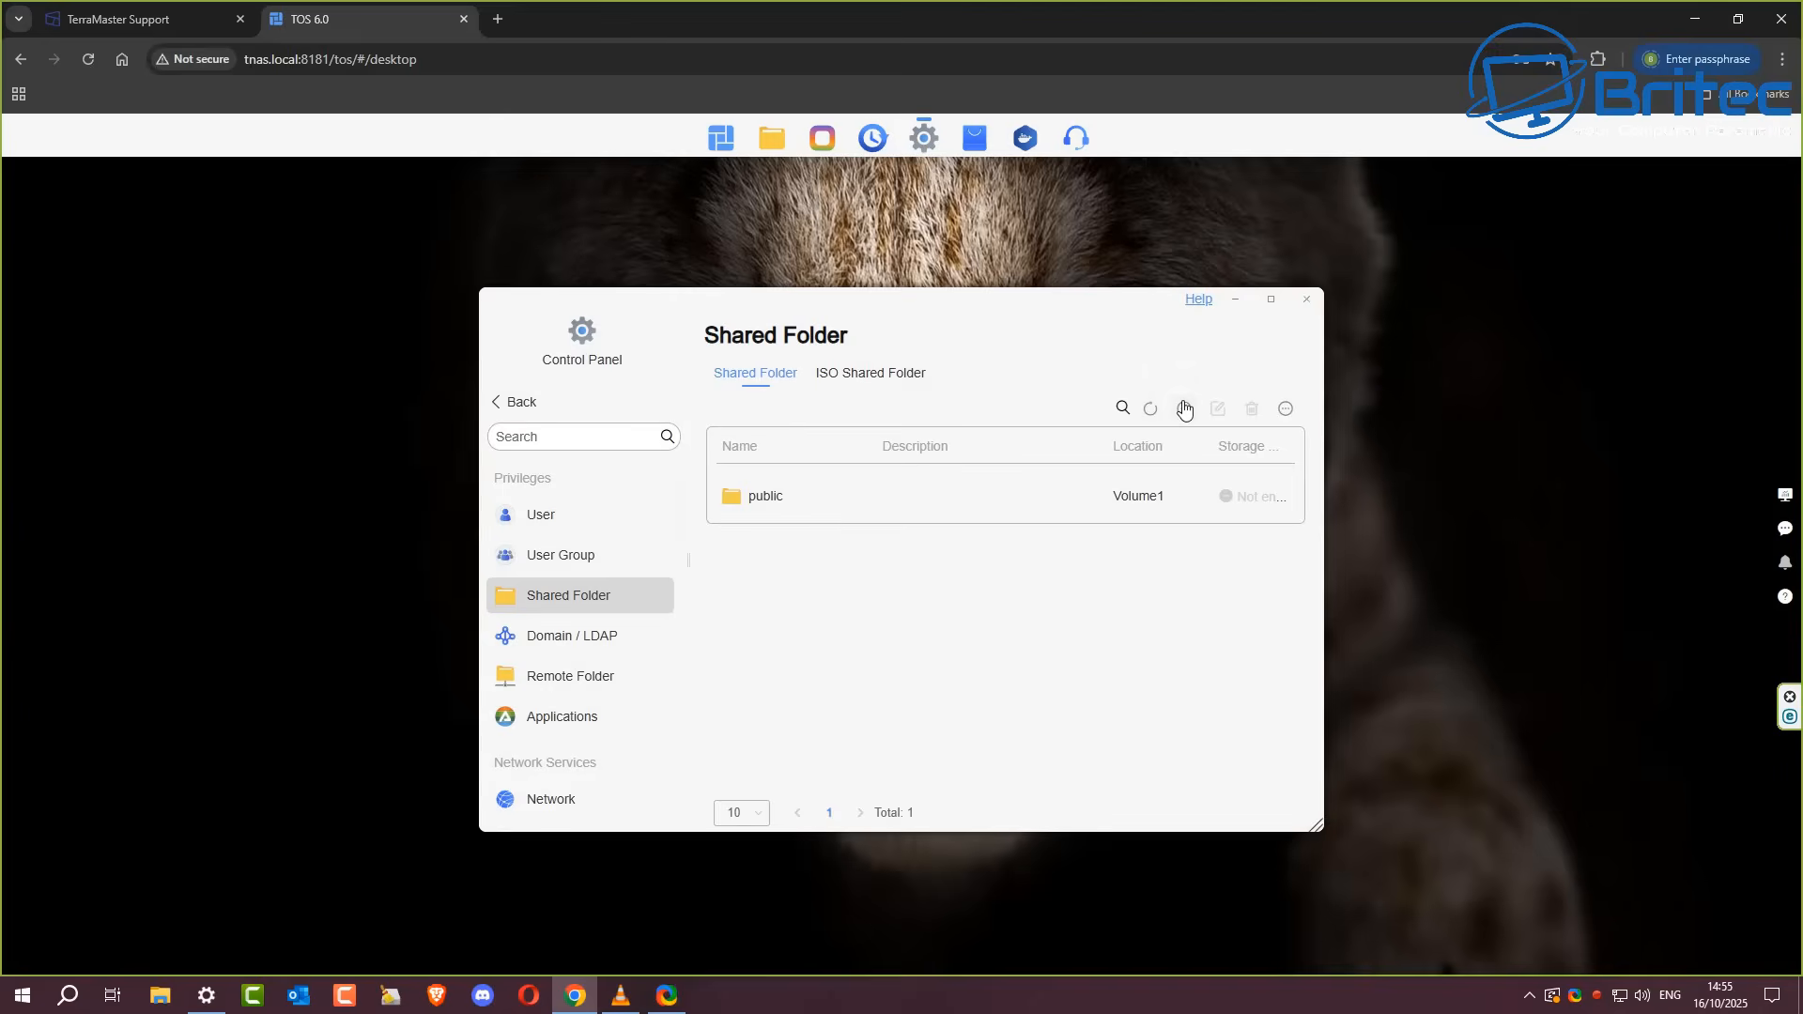
pyautogui.click(1183, 407)
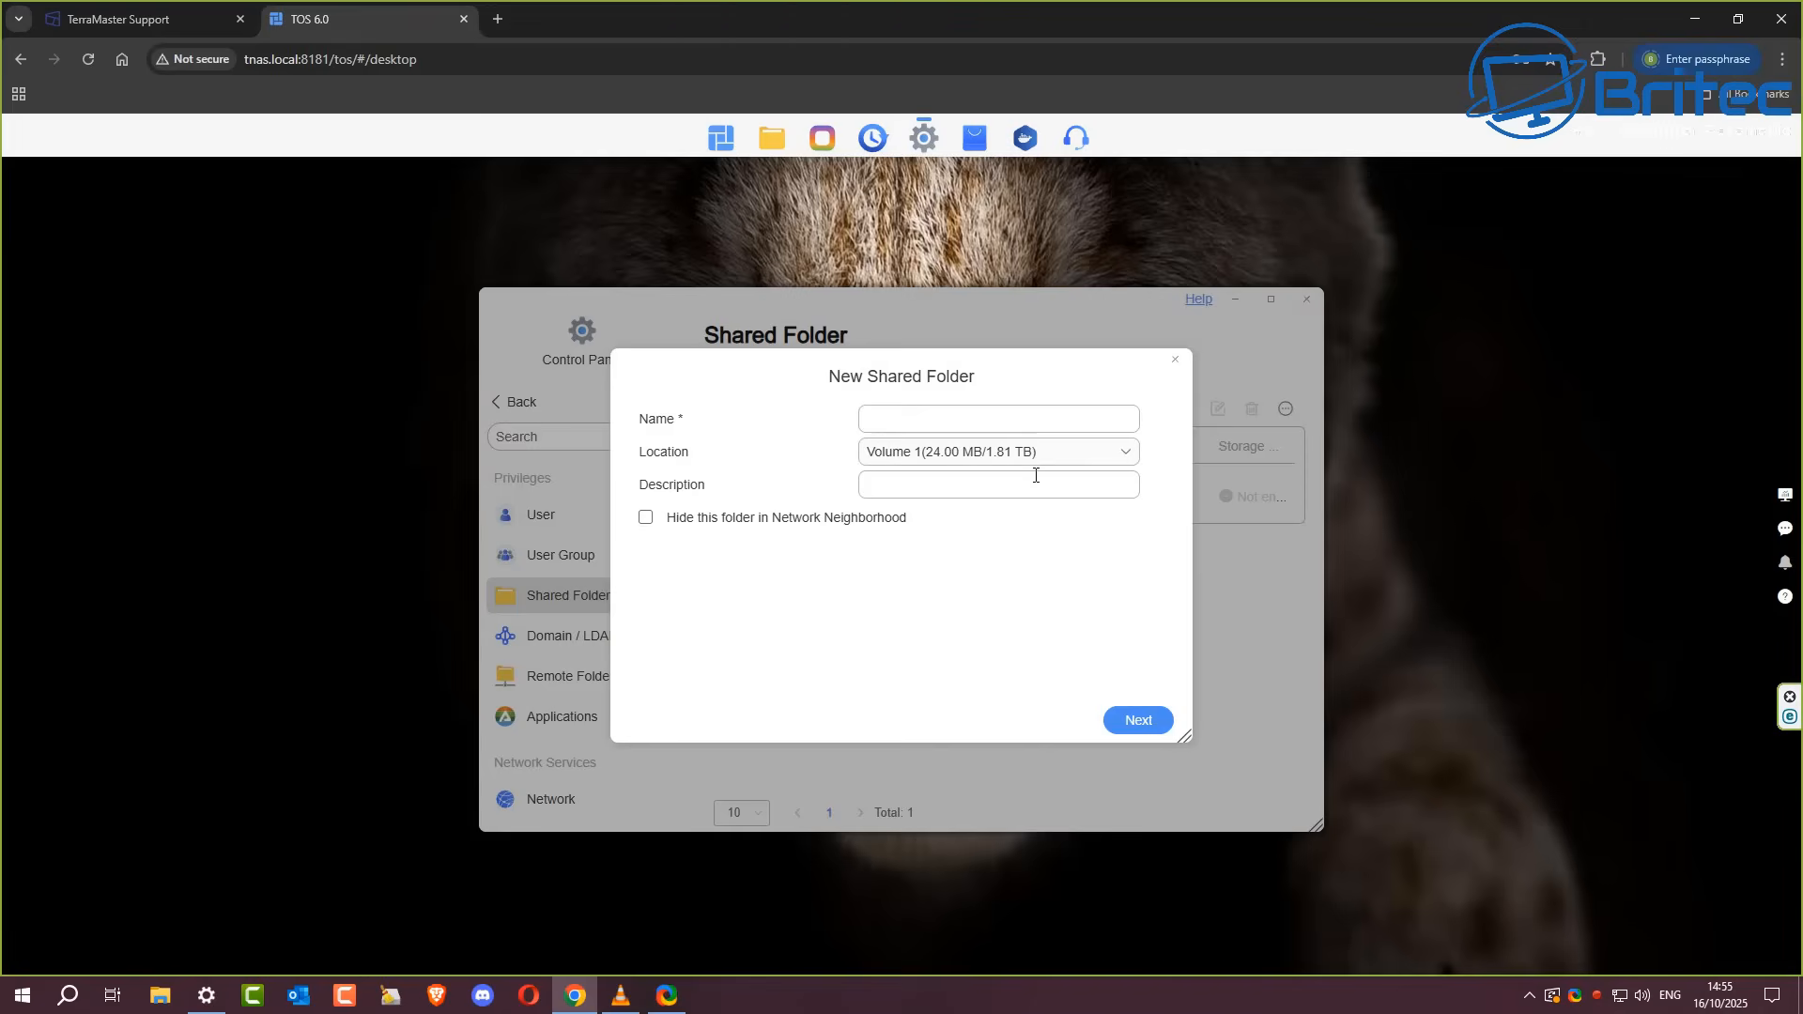
pyautogui.moveTo(1176, 361)
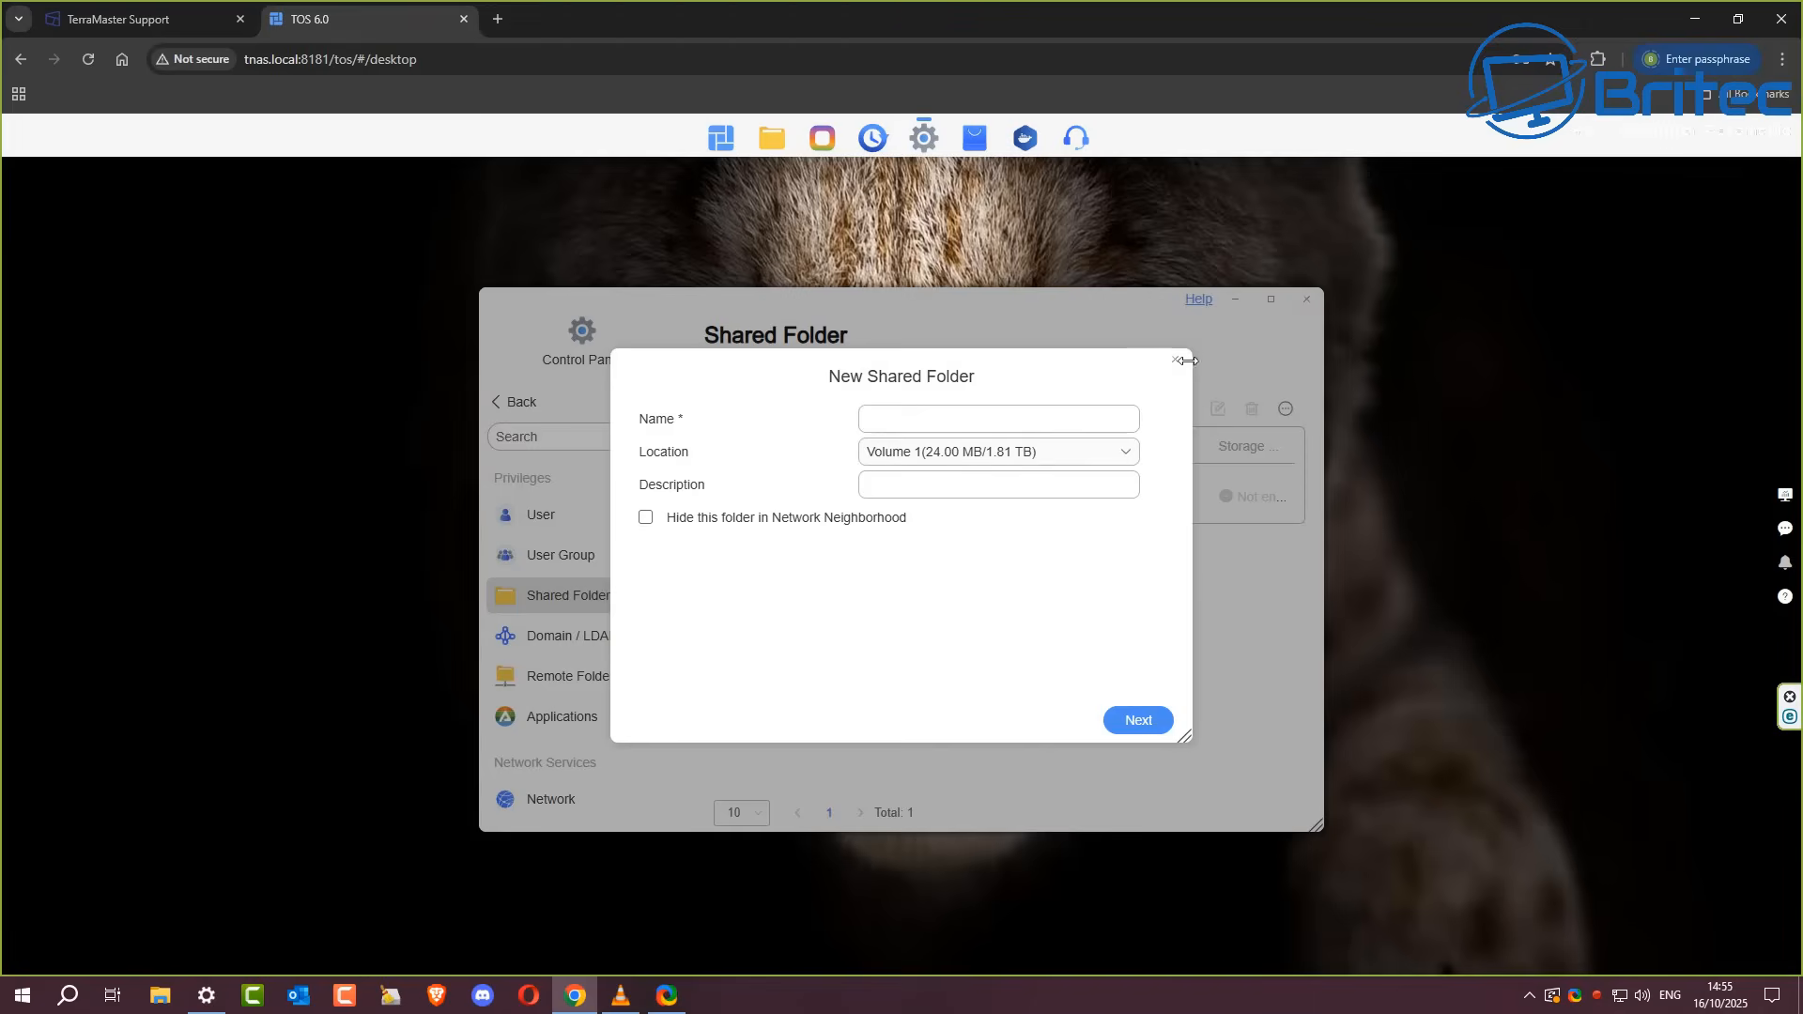
# Step: Close the New Shared Folder form and Control Panel, then scroll through the member thank-you credits
pyautogui.click(1178, 360)
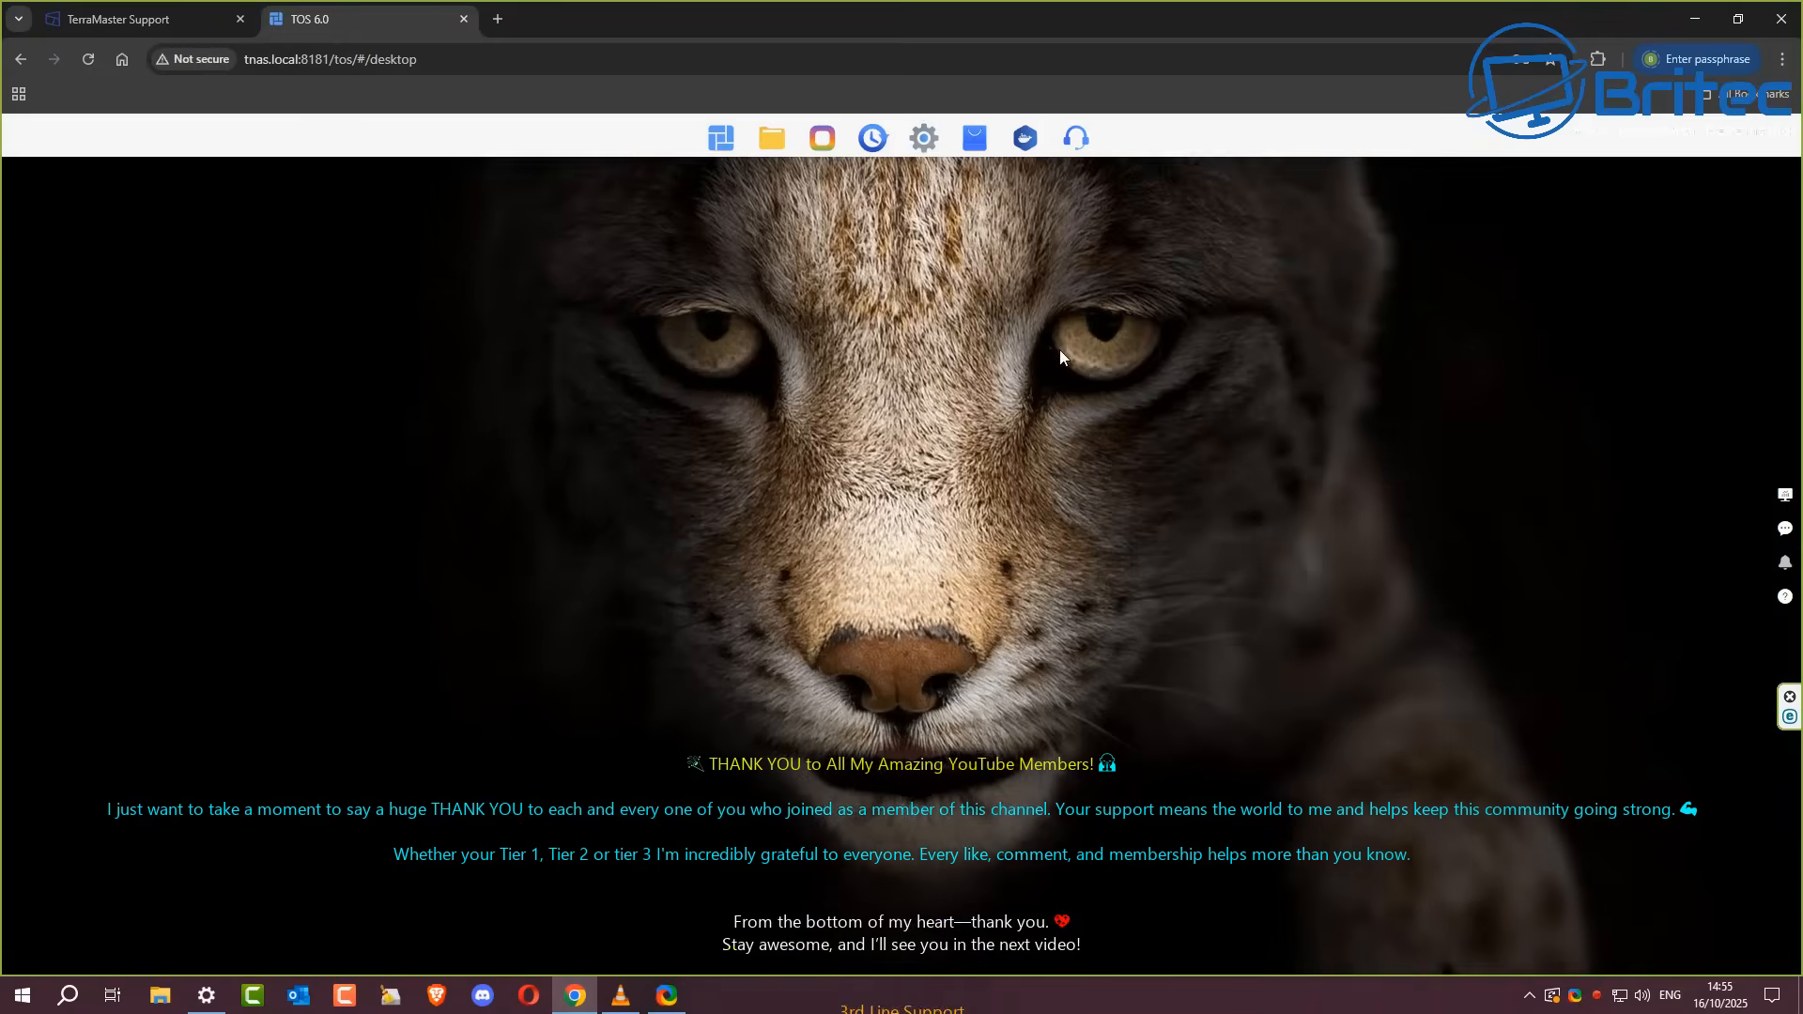
pyautogui.scroll(-3)
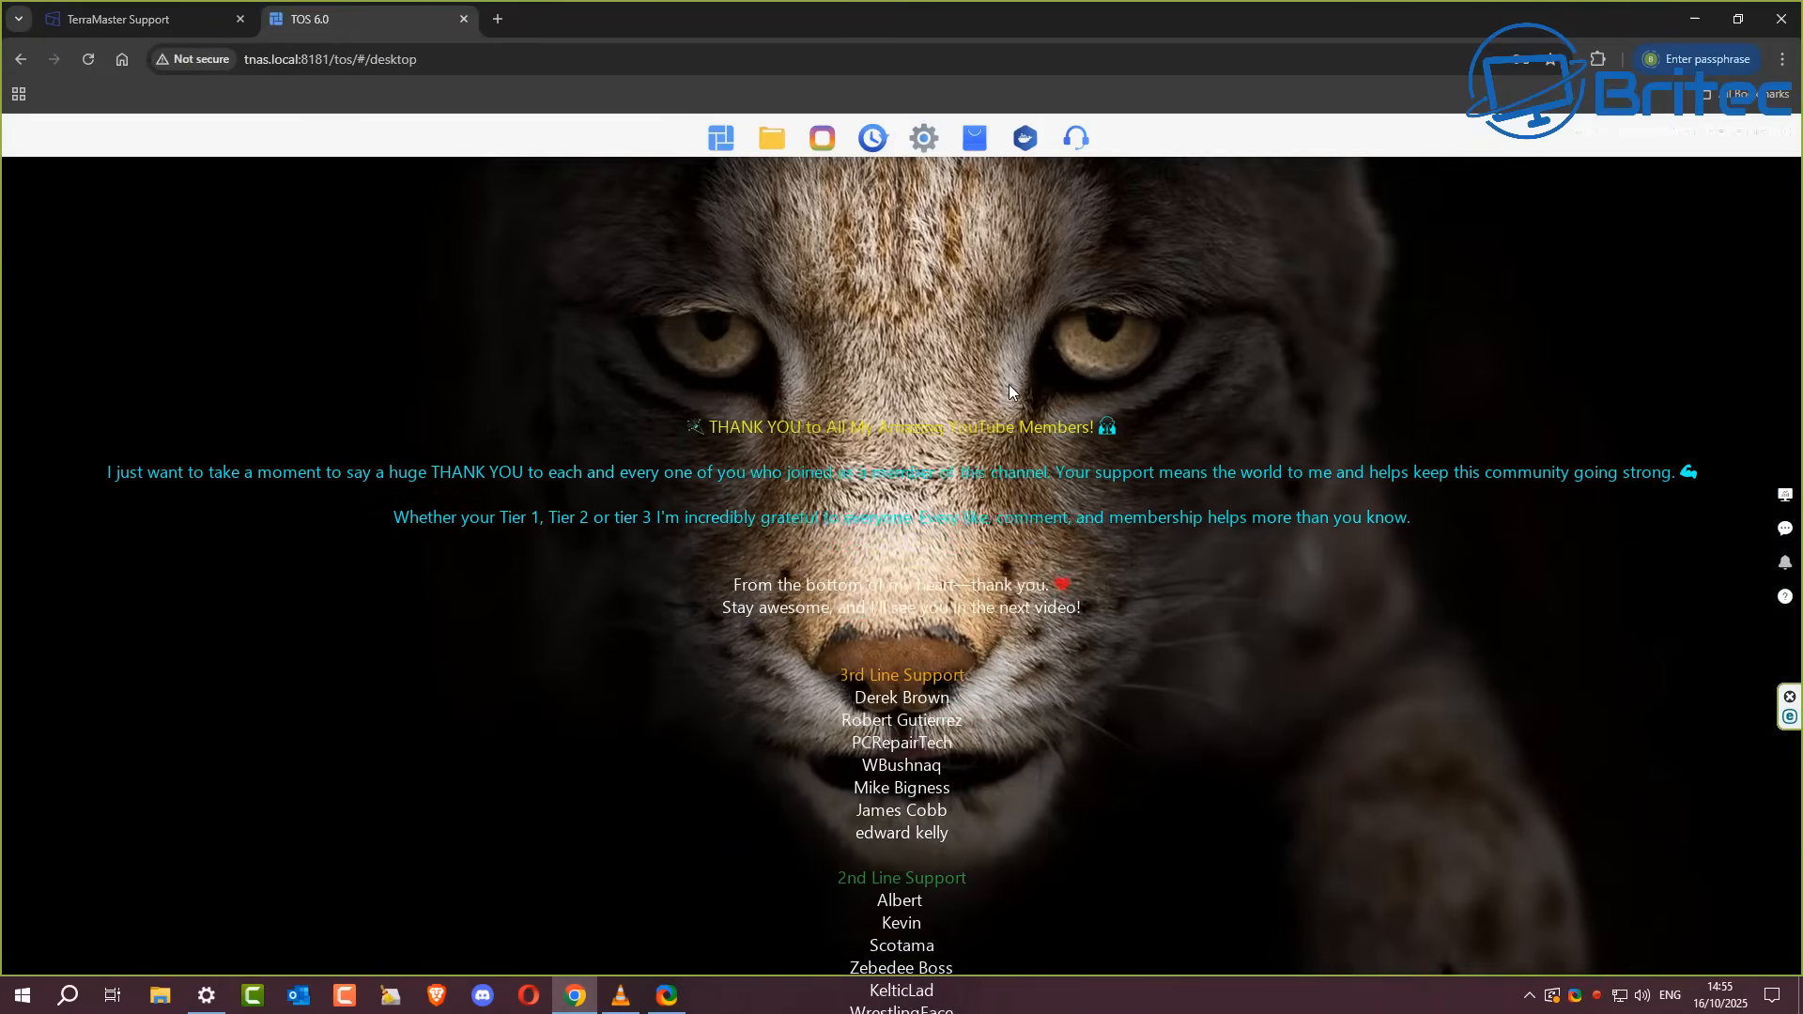
pyautogui.scroll(-3)
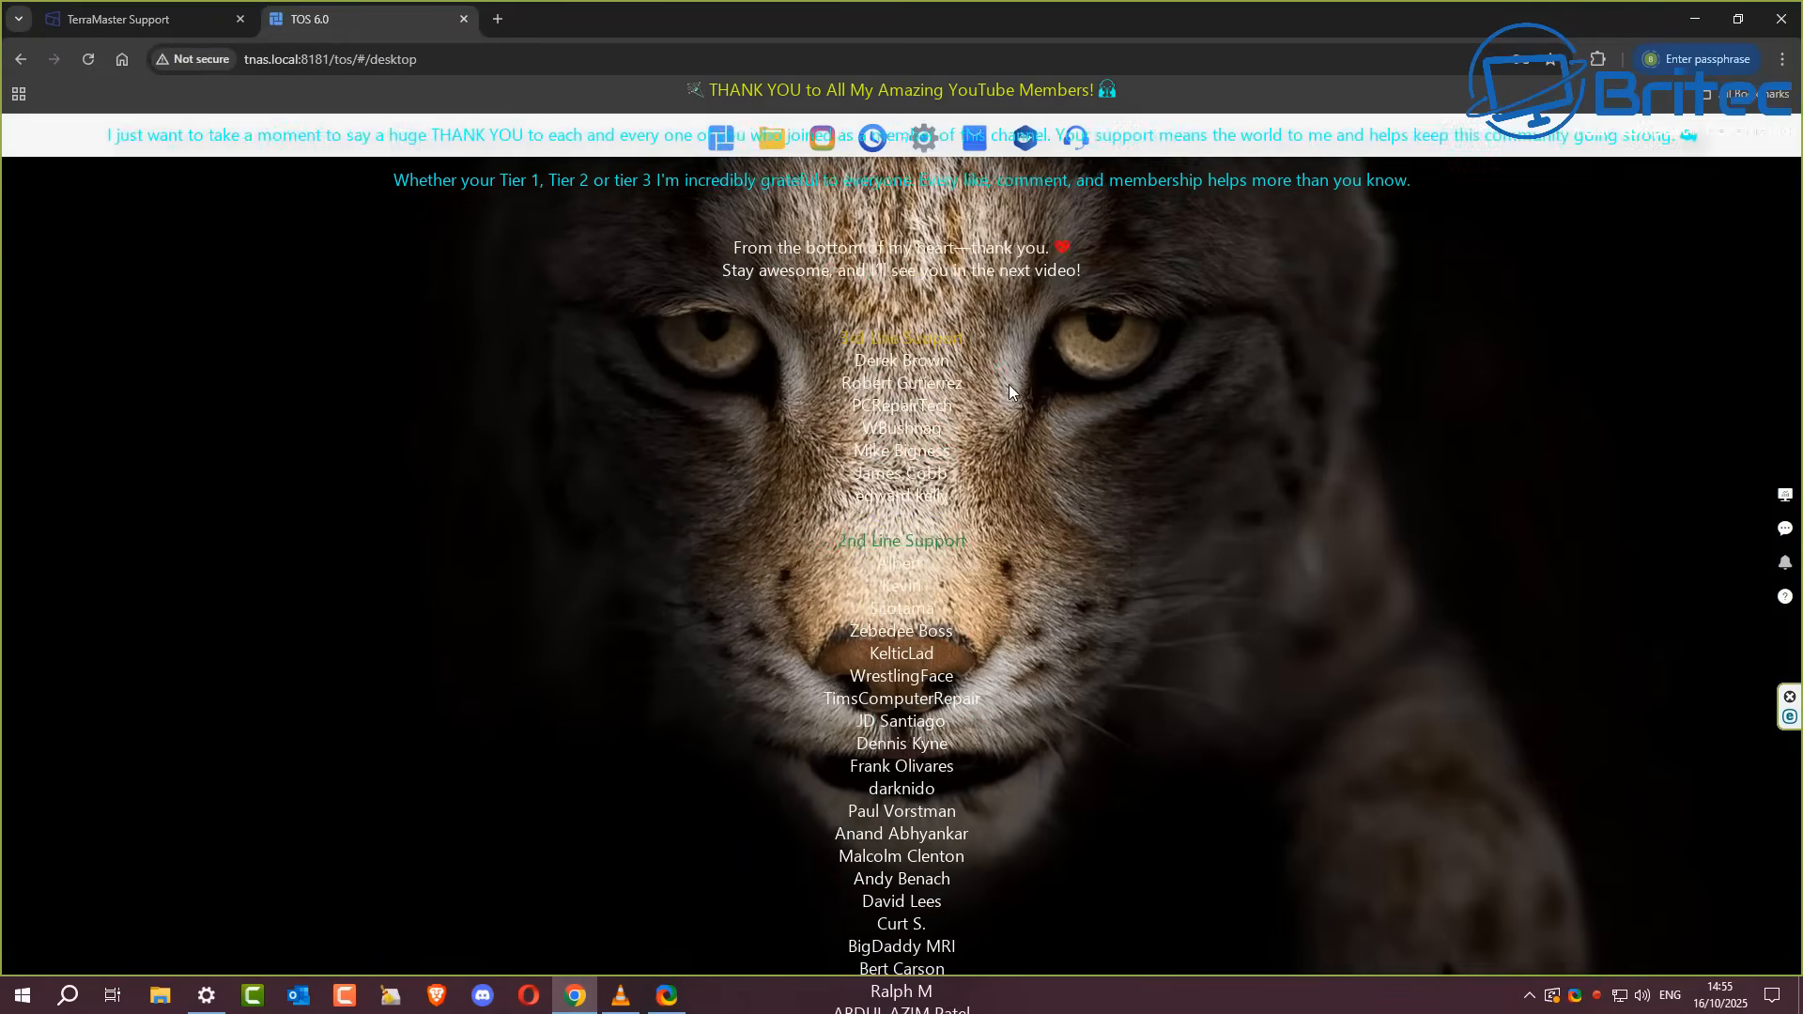
pyautogui.scroll(-3)
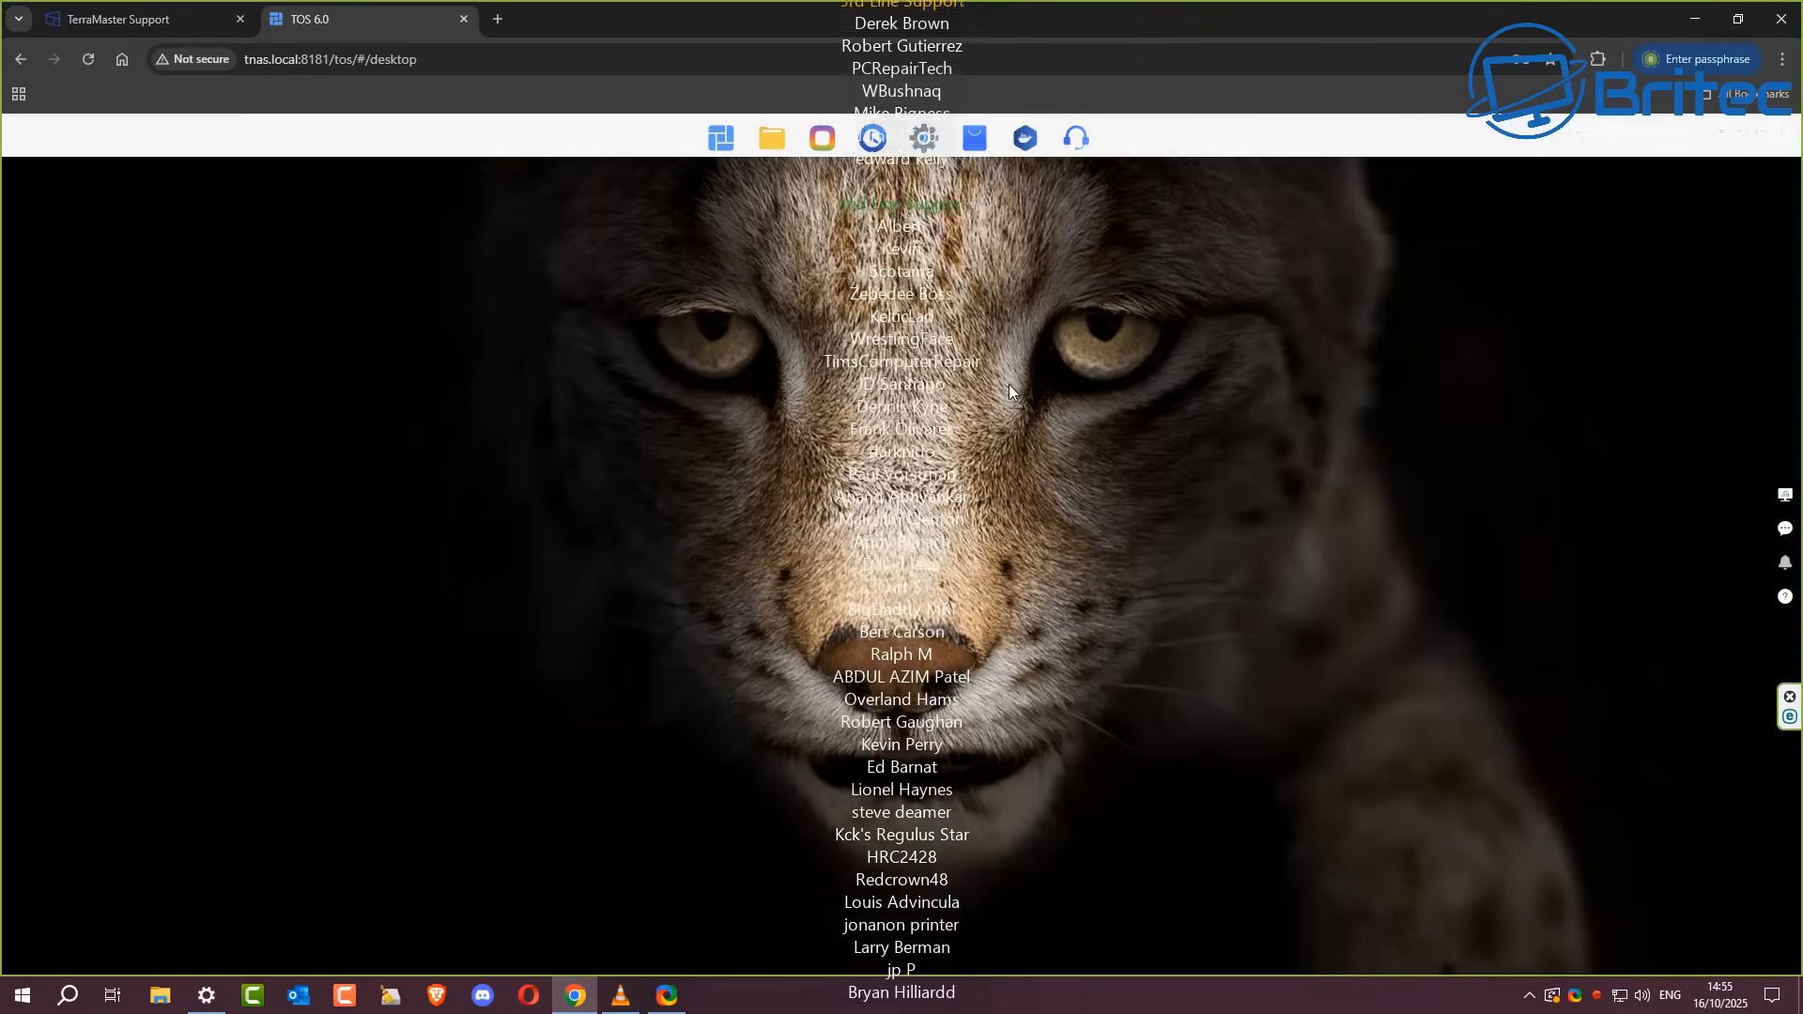
pyautogui.scroll(-3)
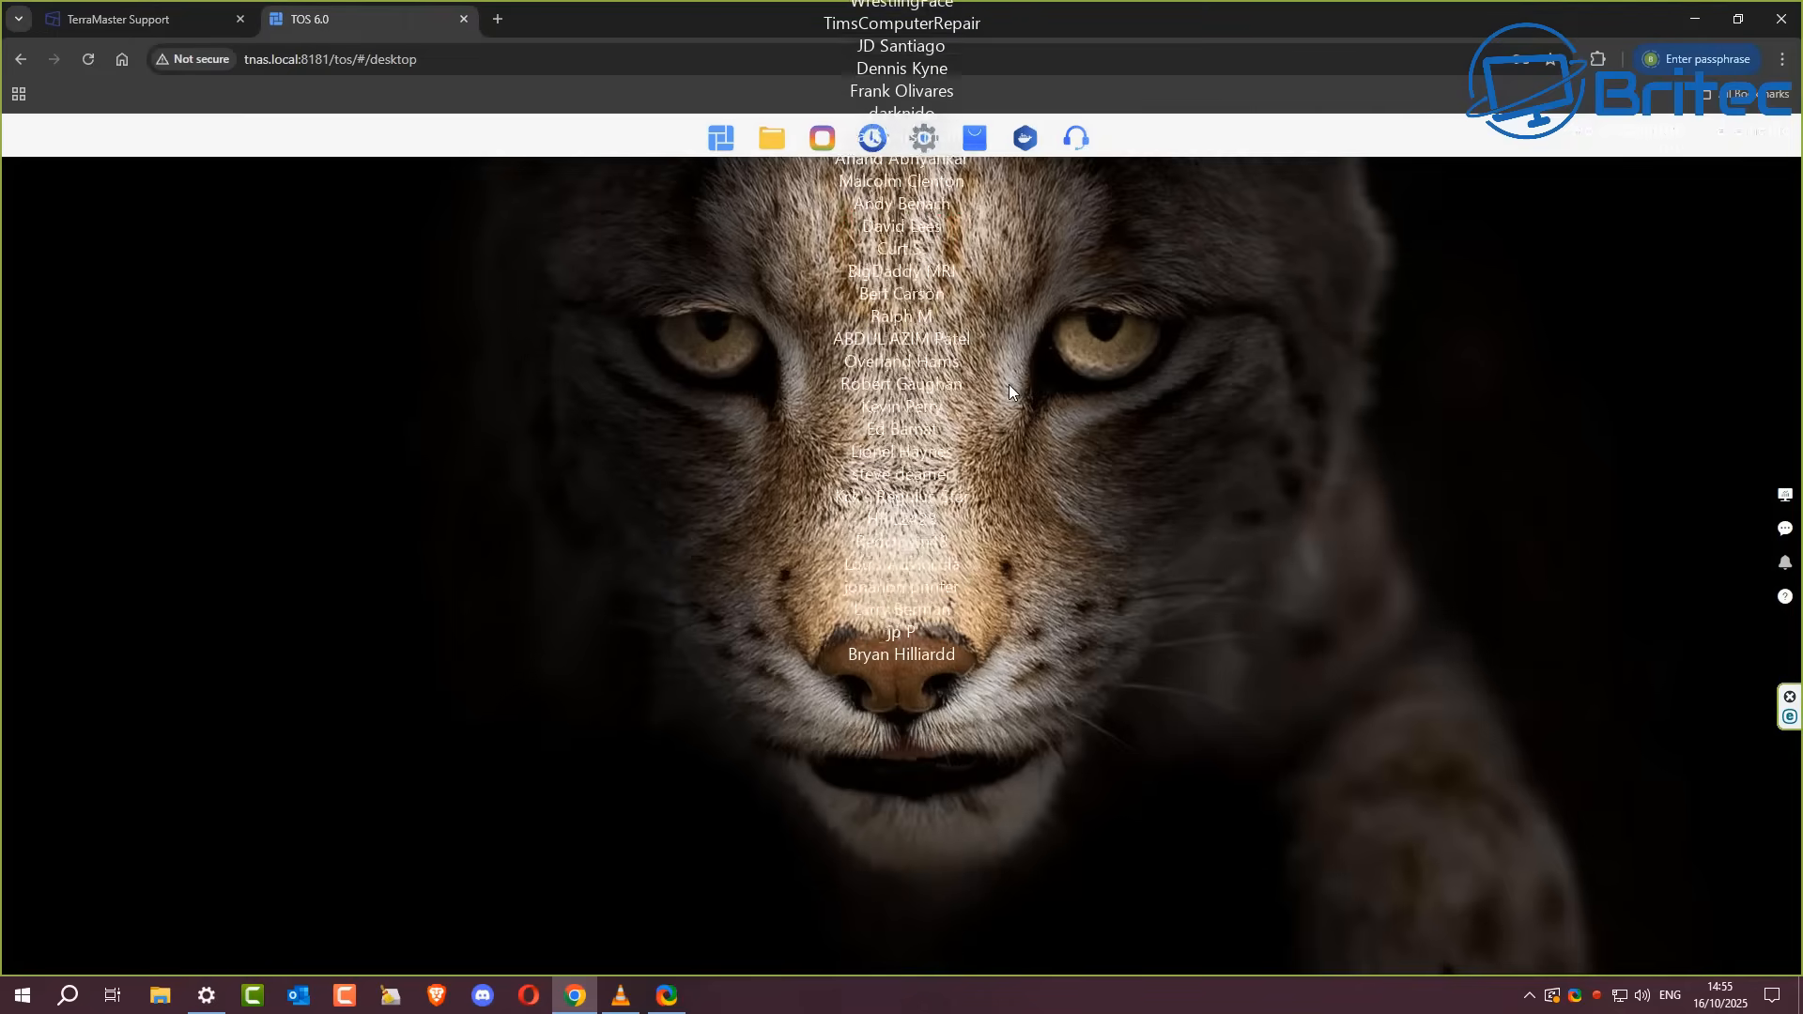
pyautogui.scroll(-3)
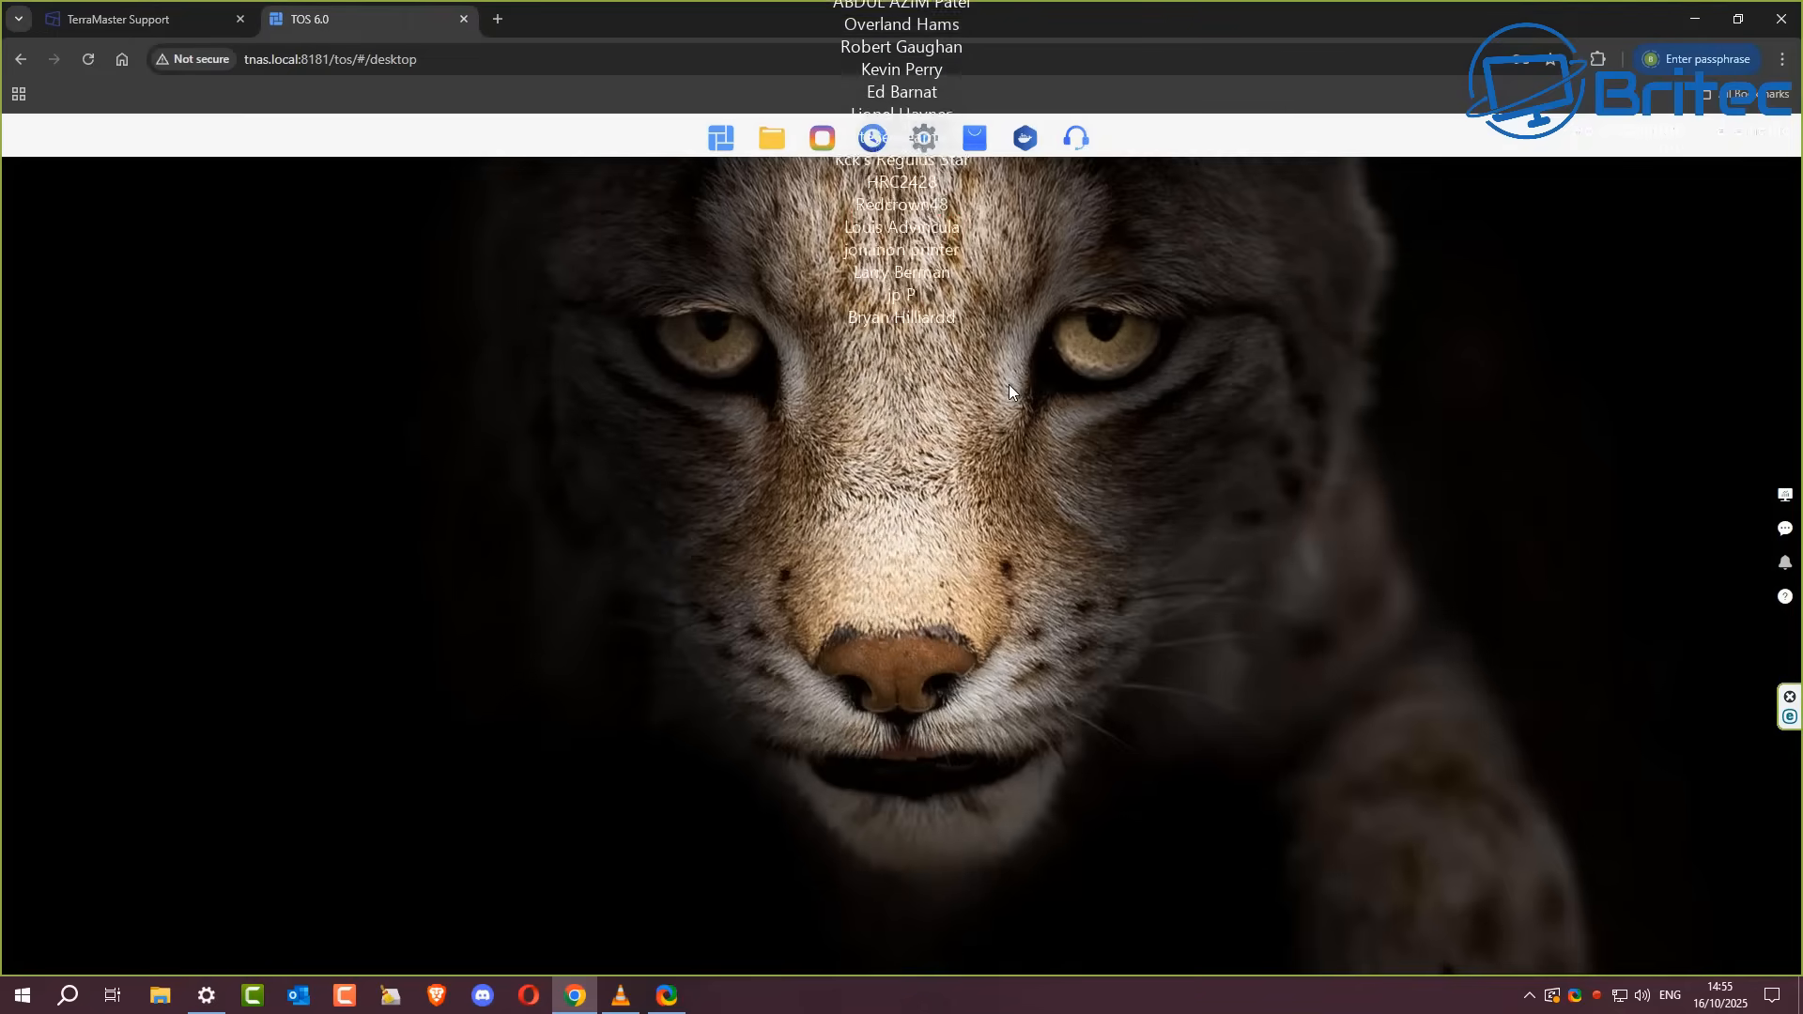